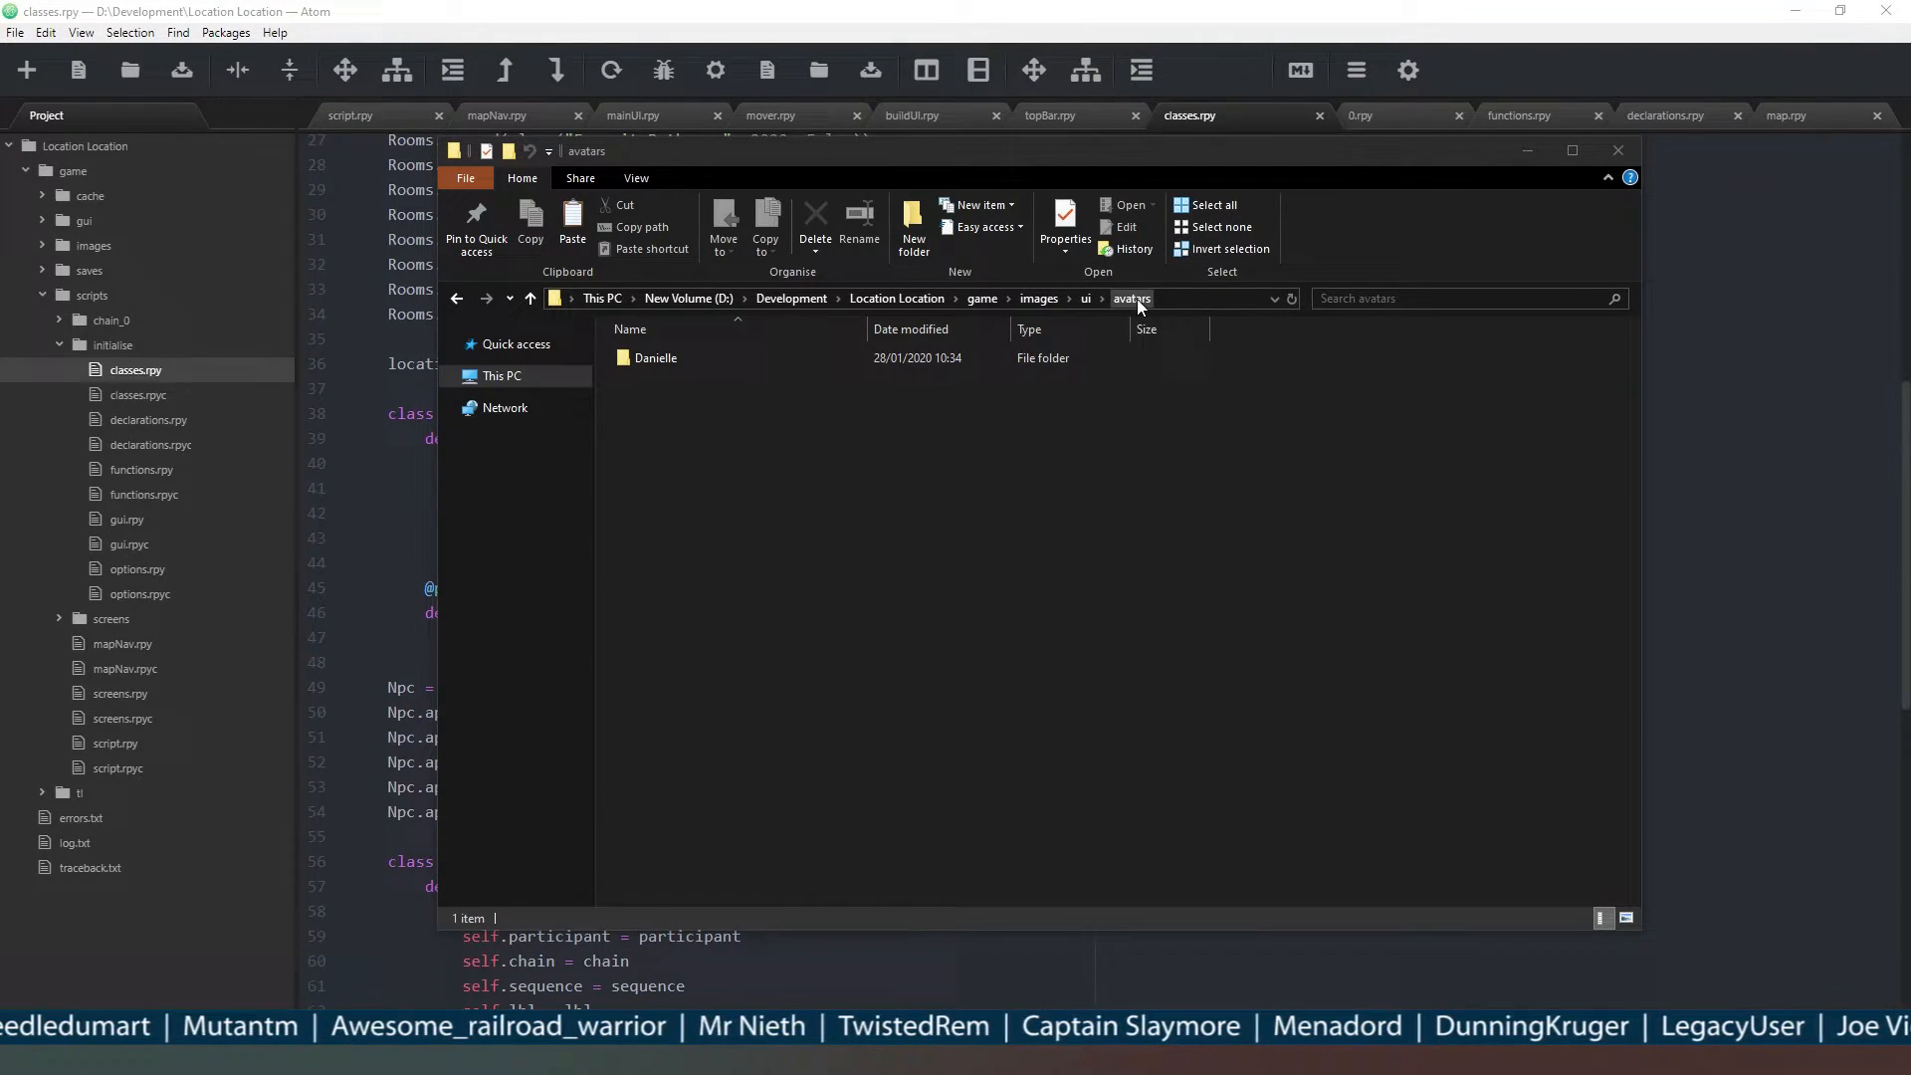
- Open the Danielle avatar folder to show her happy, neutral and sad portraits
click(656, 357)
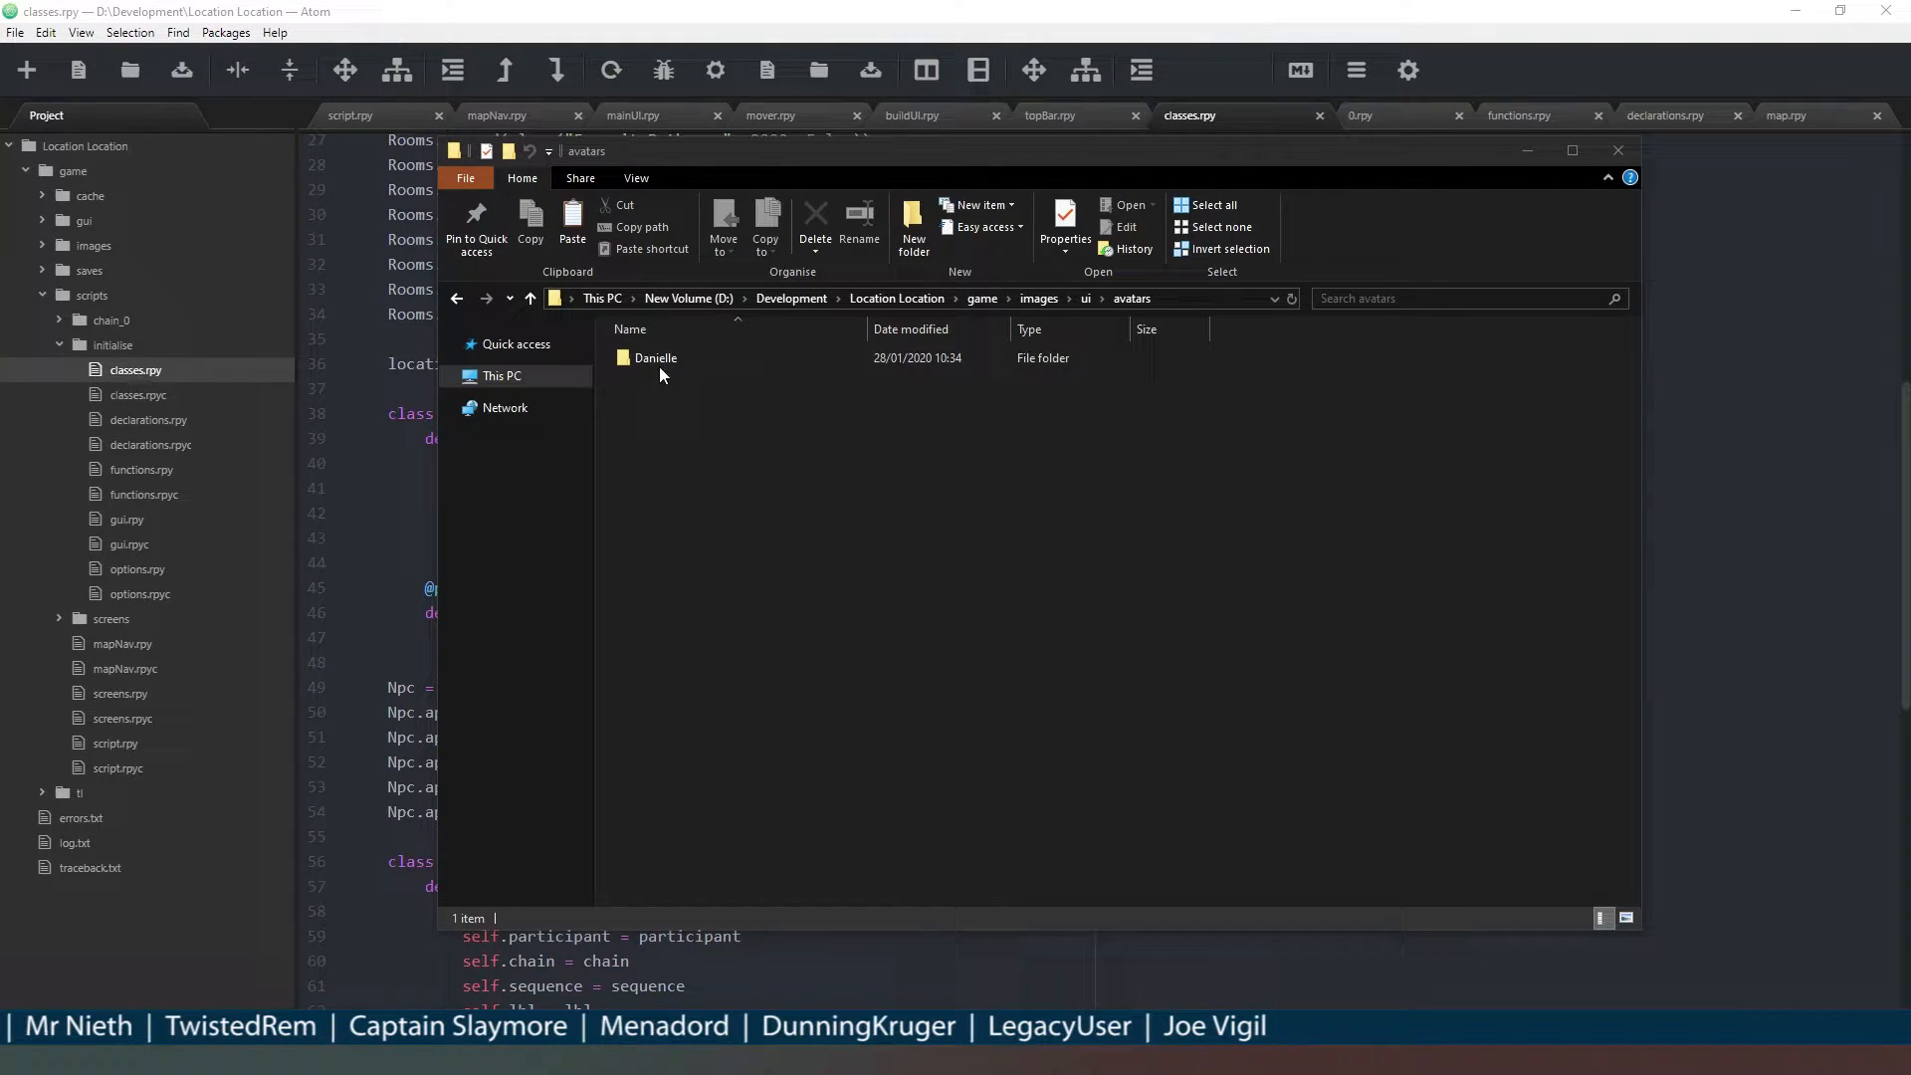
click(656, 358)
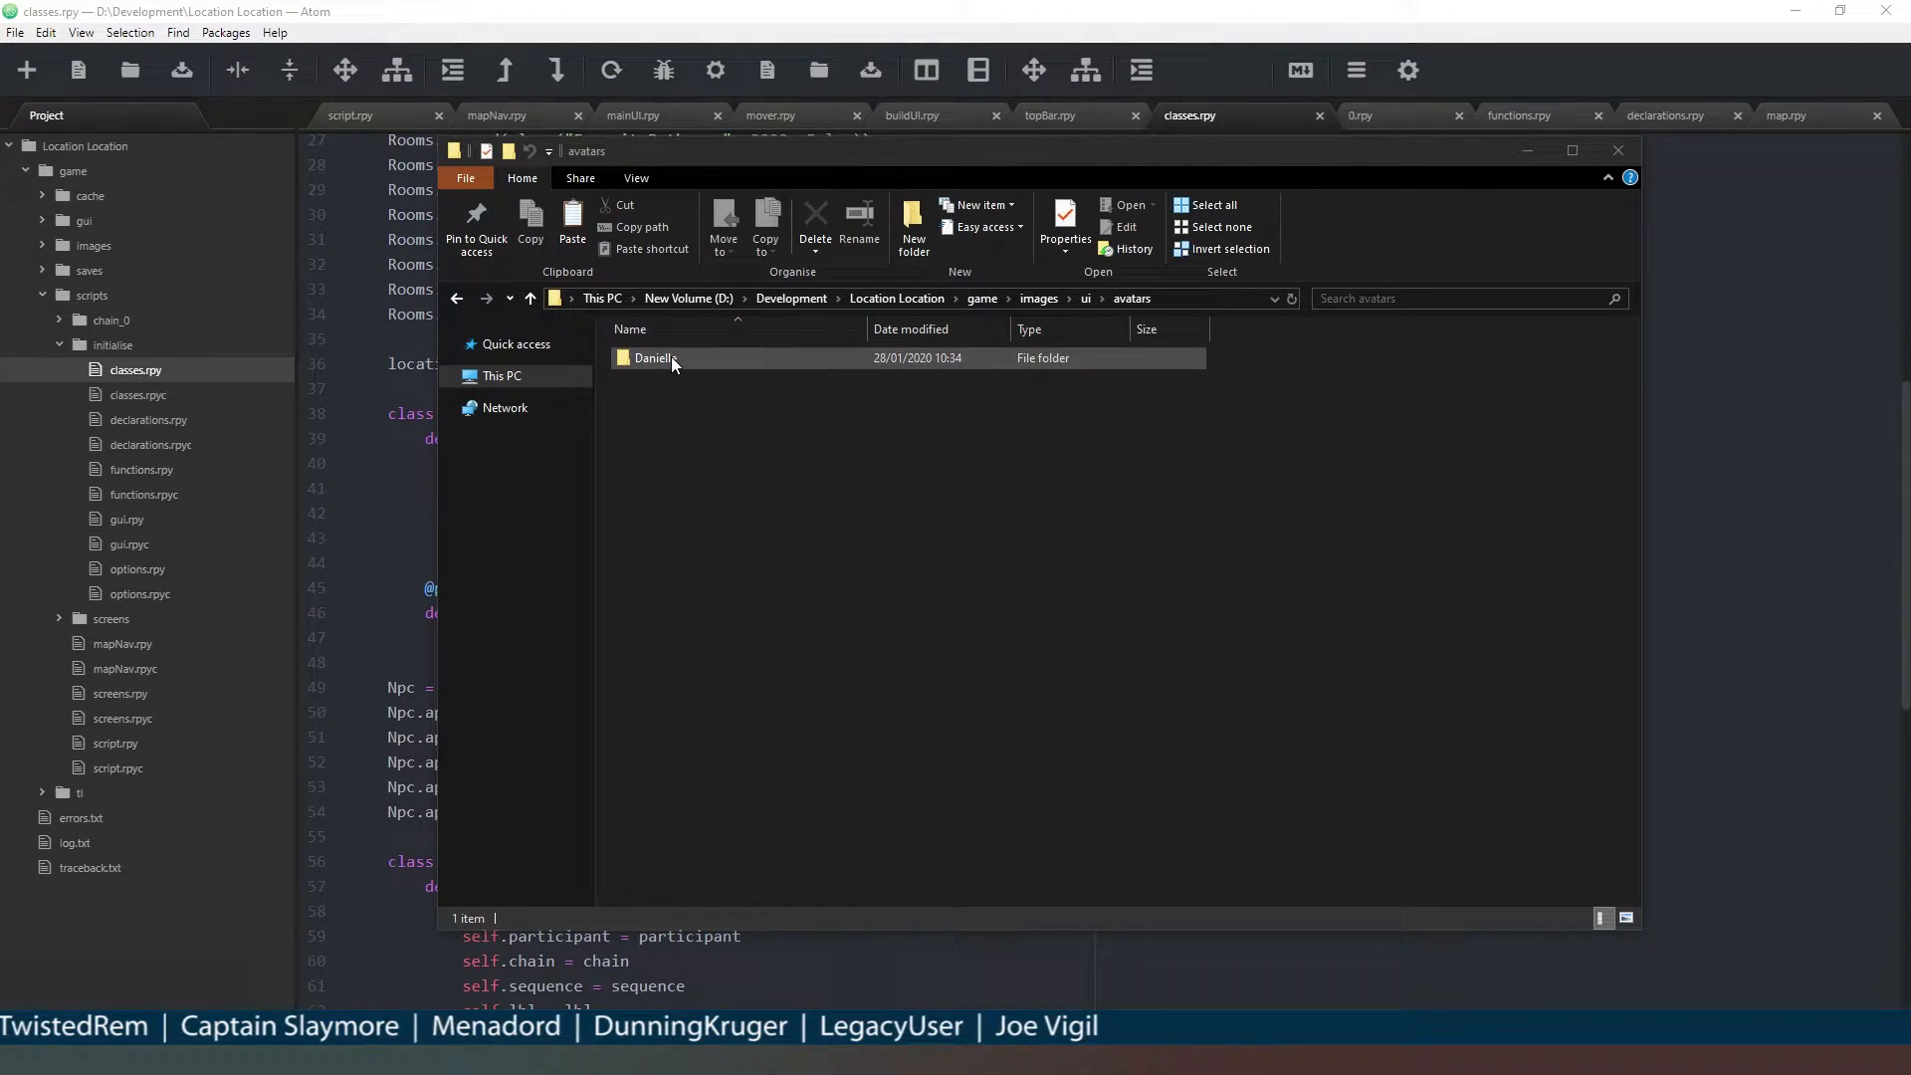
double_click(656, 357)
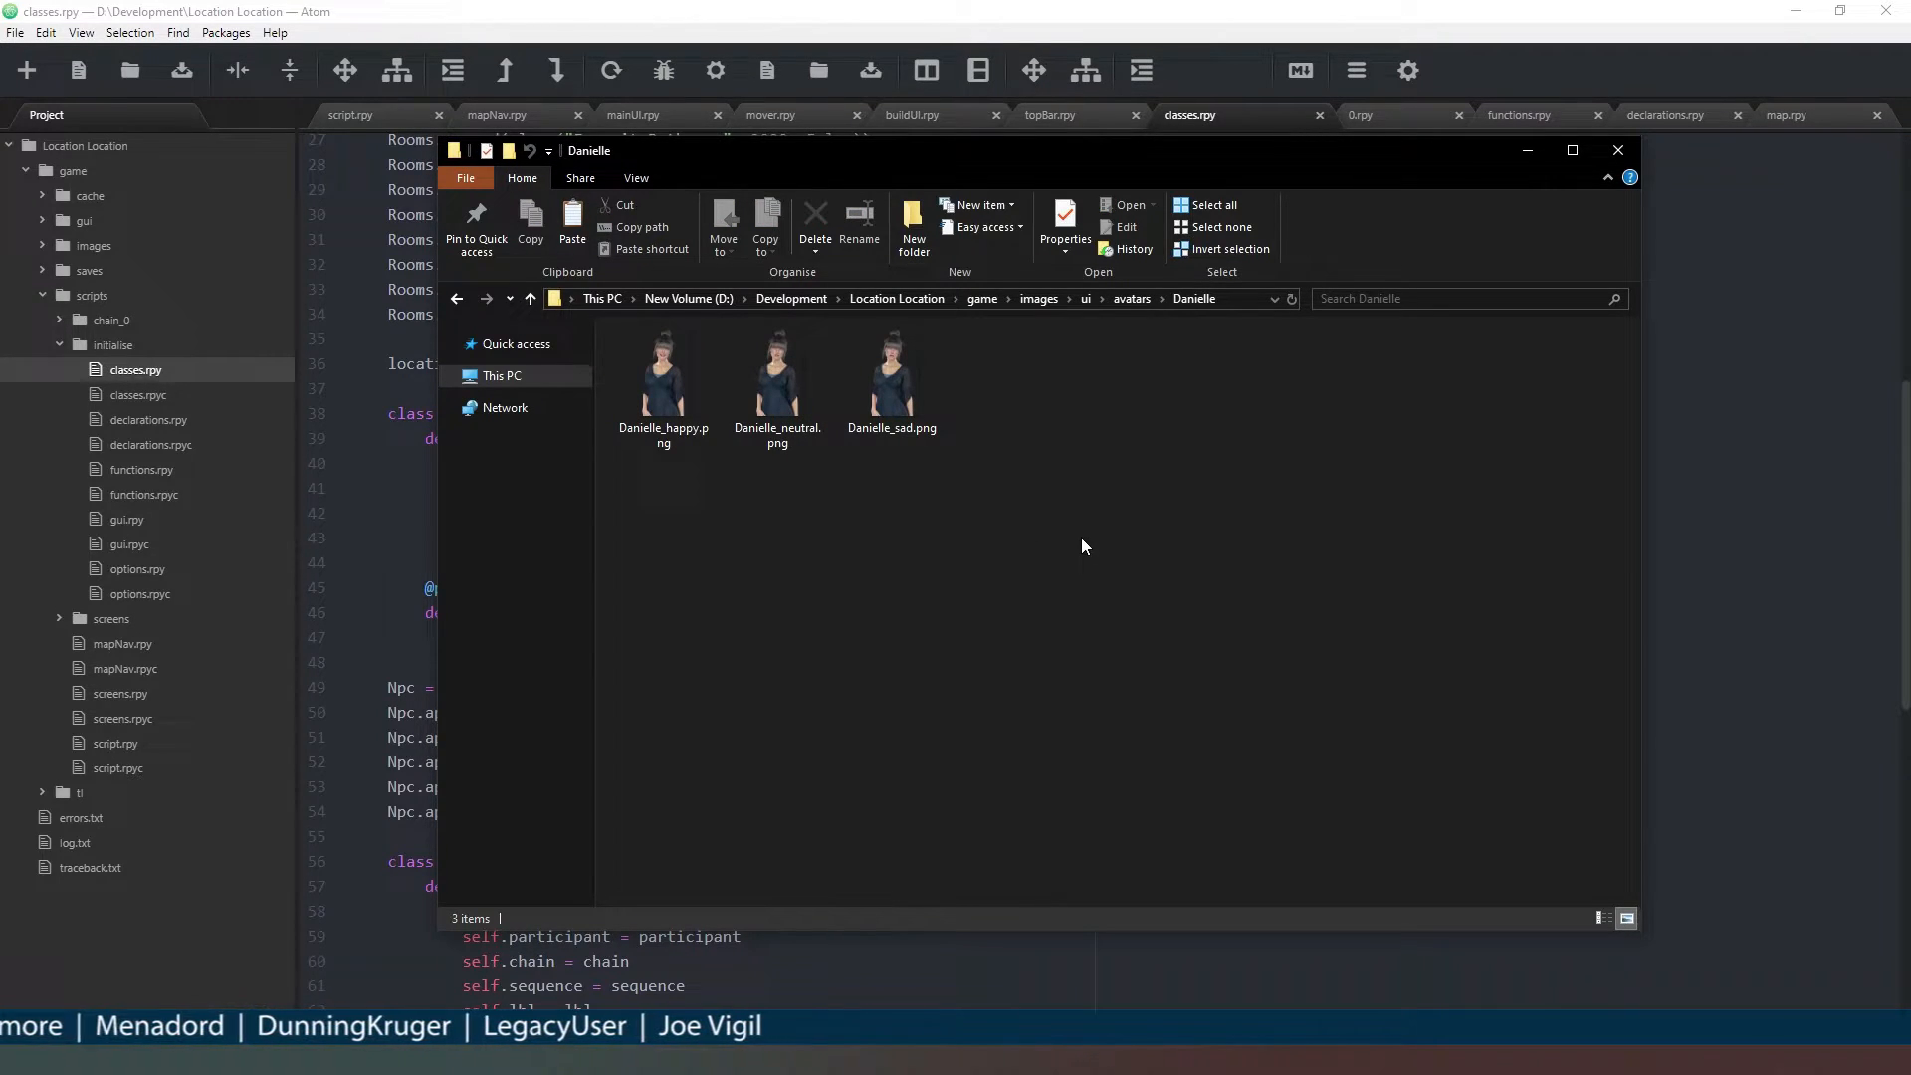
click(891, 378)
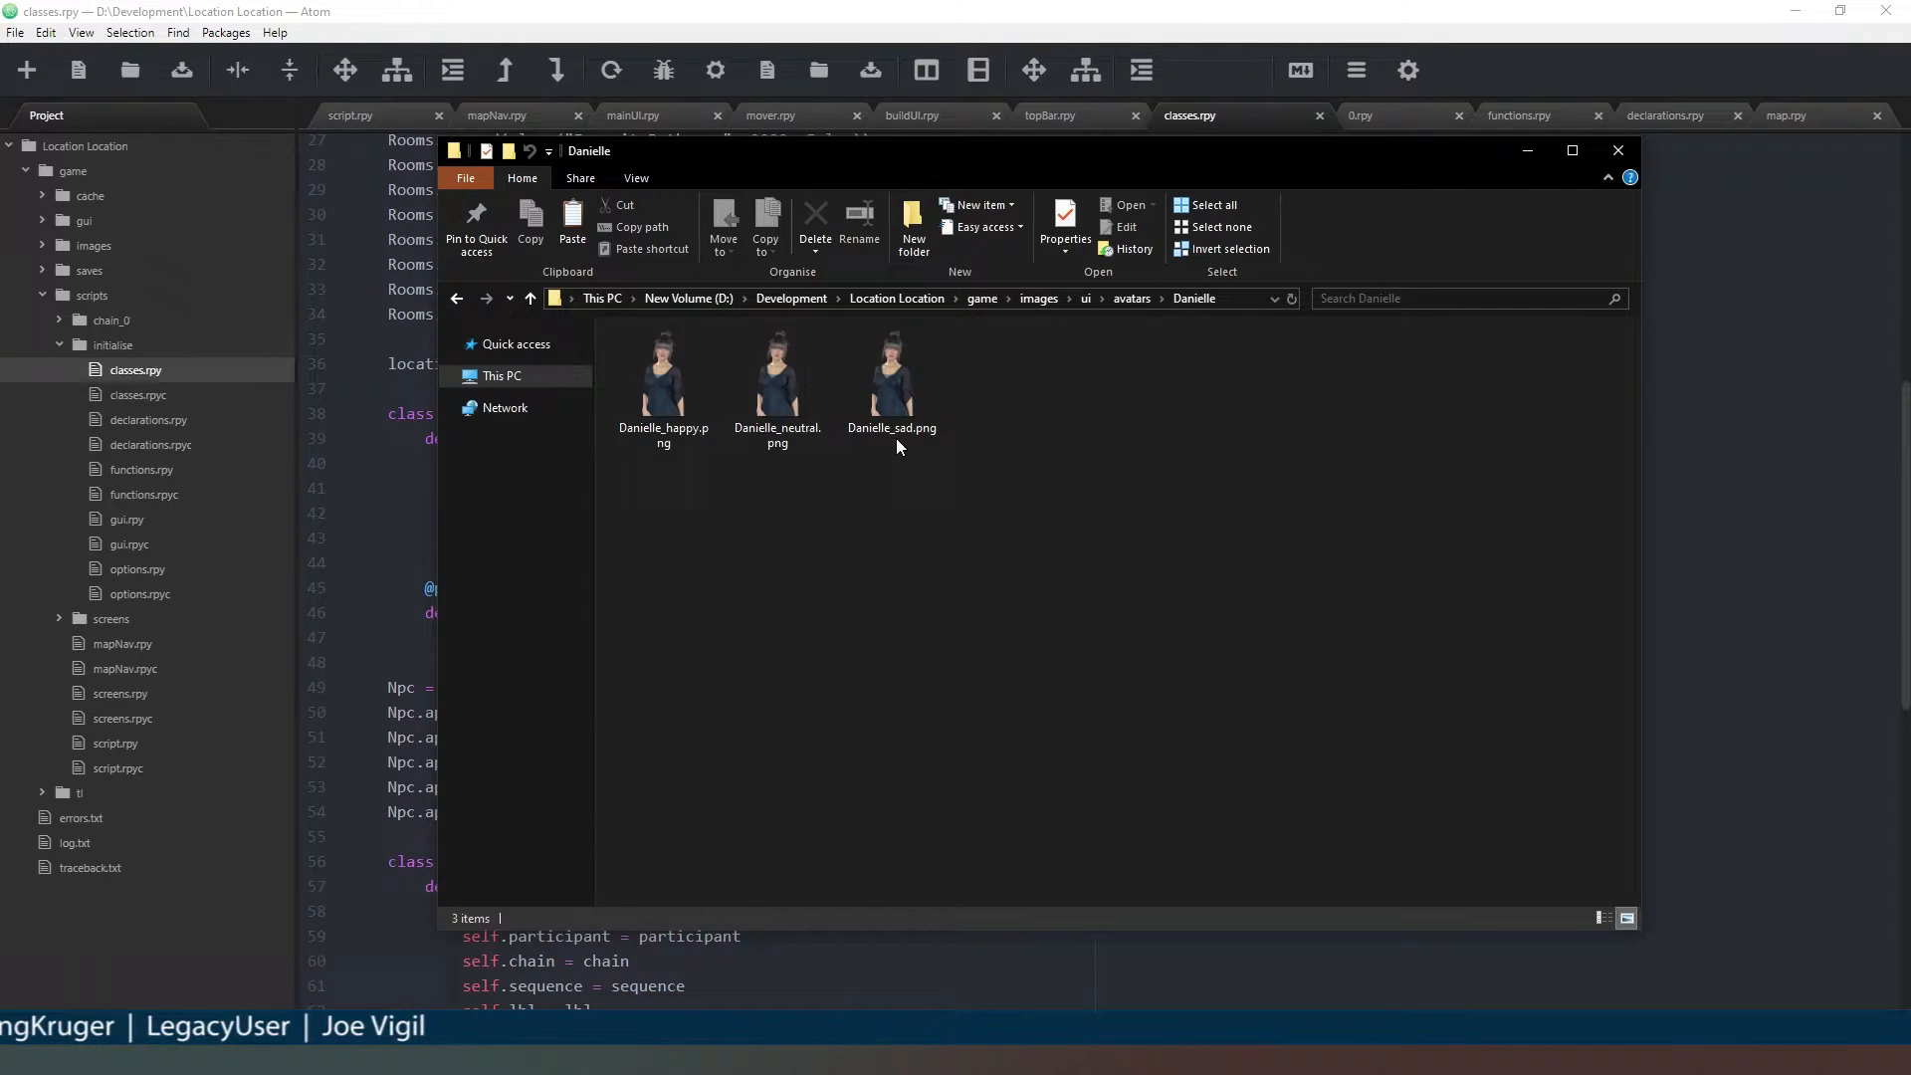
mouse_move(662, 378)
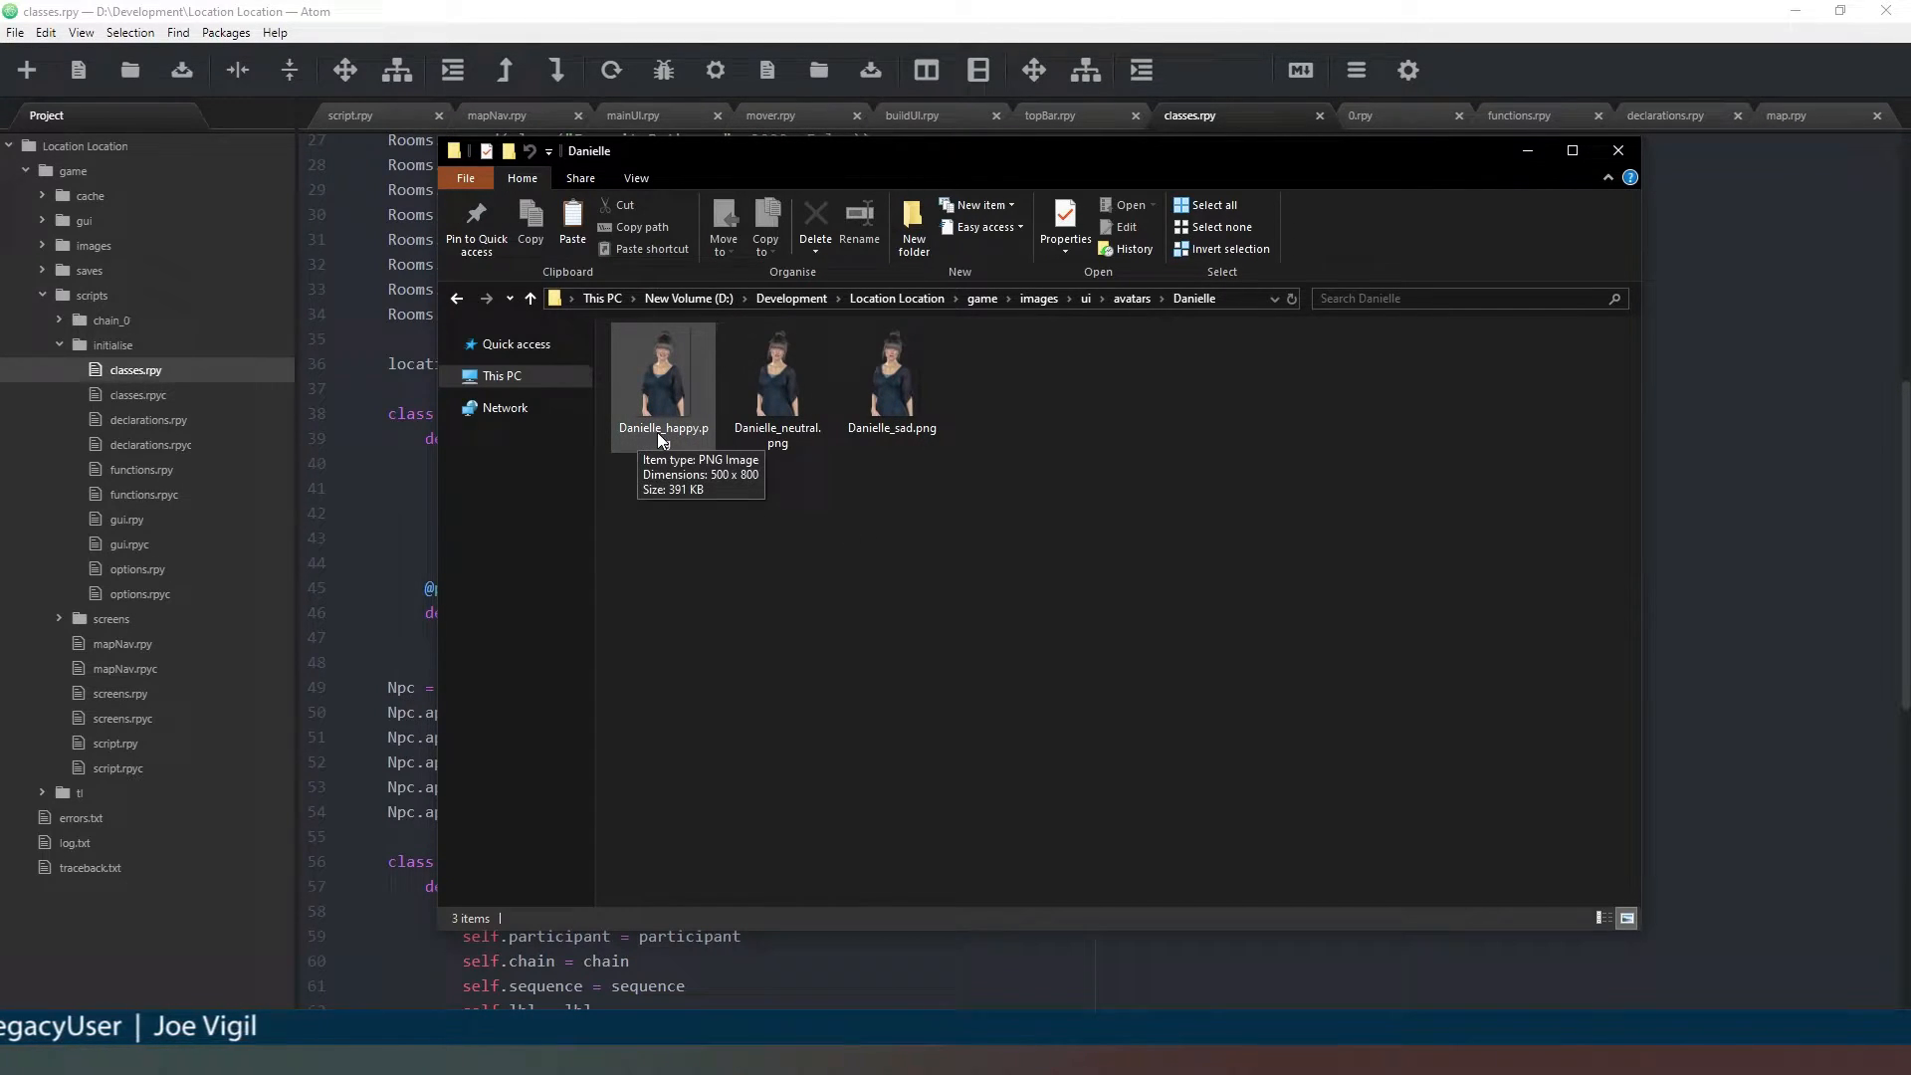
mouse_move(1092, 514)
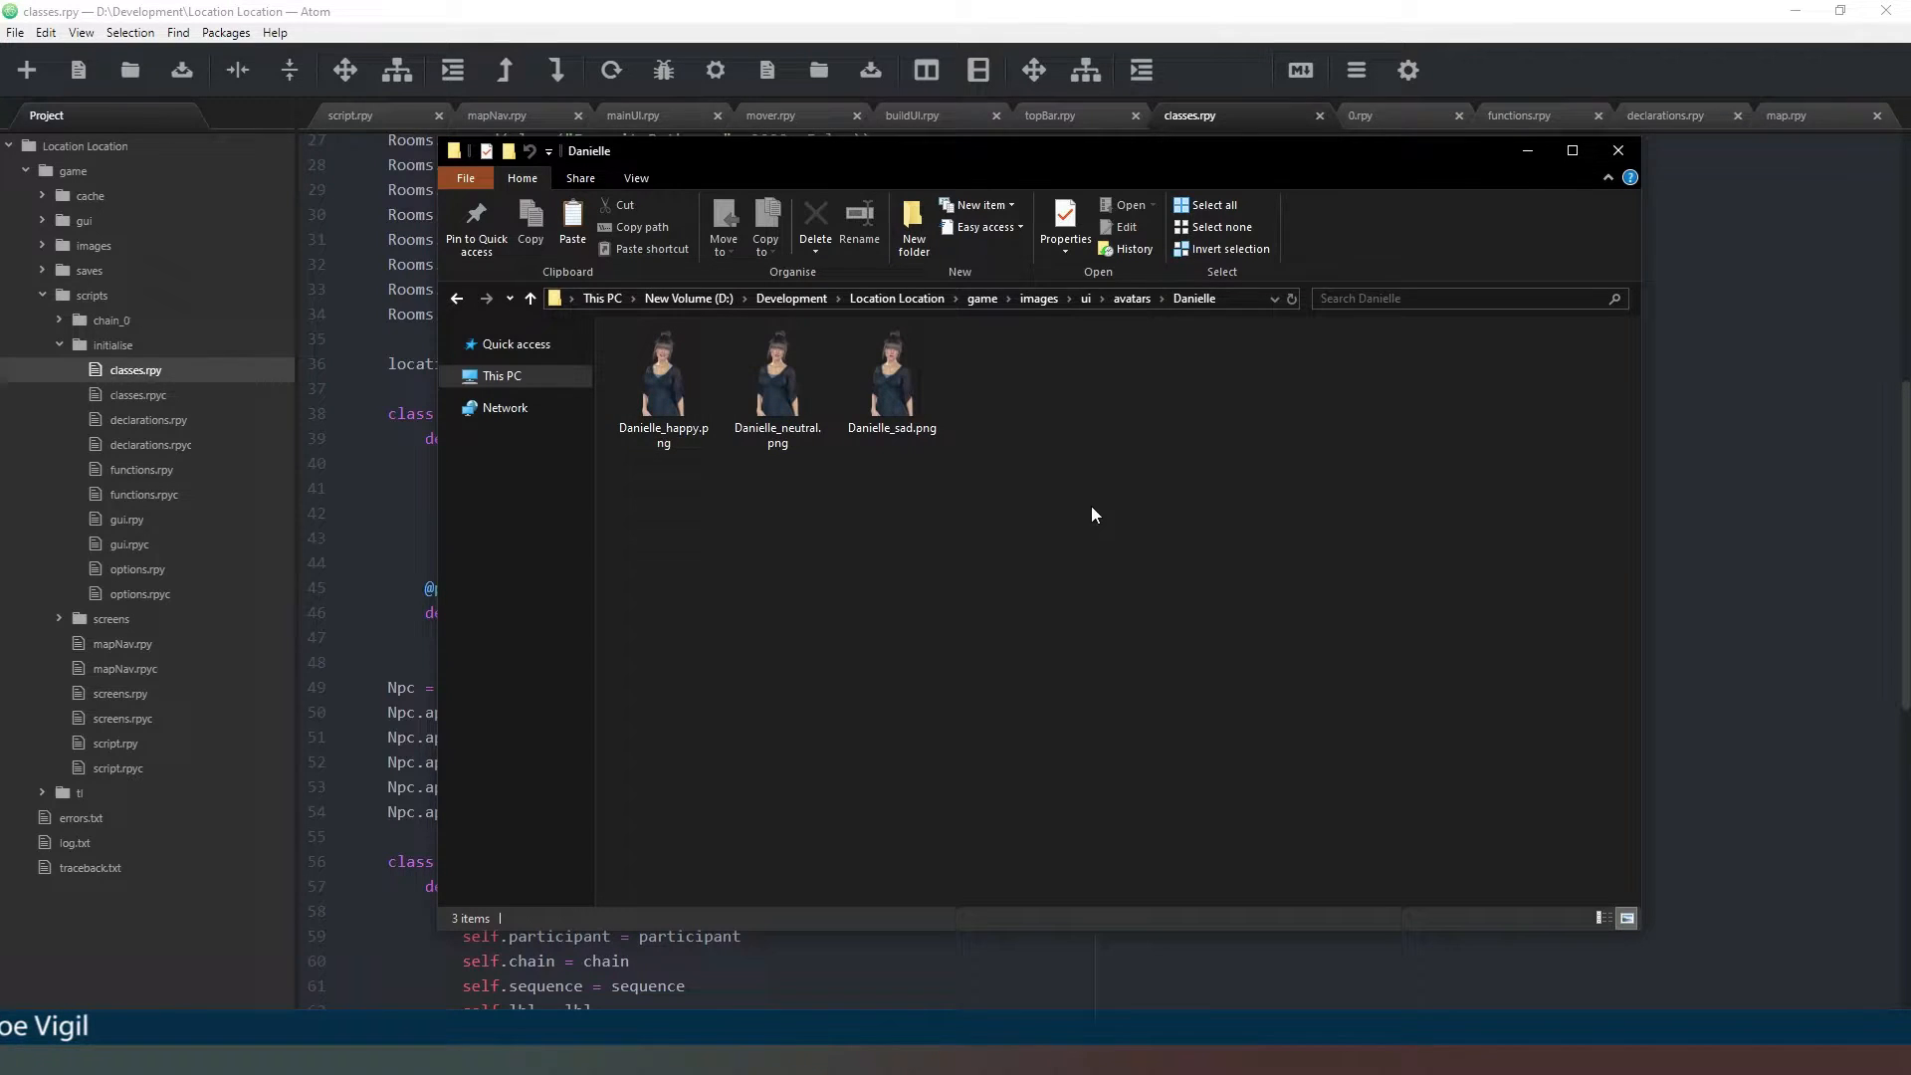
click(1618, 151)
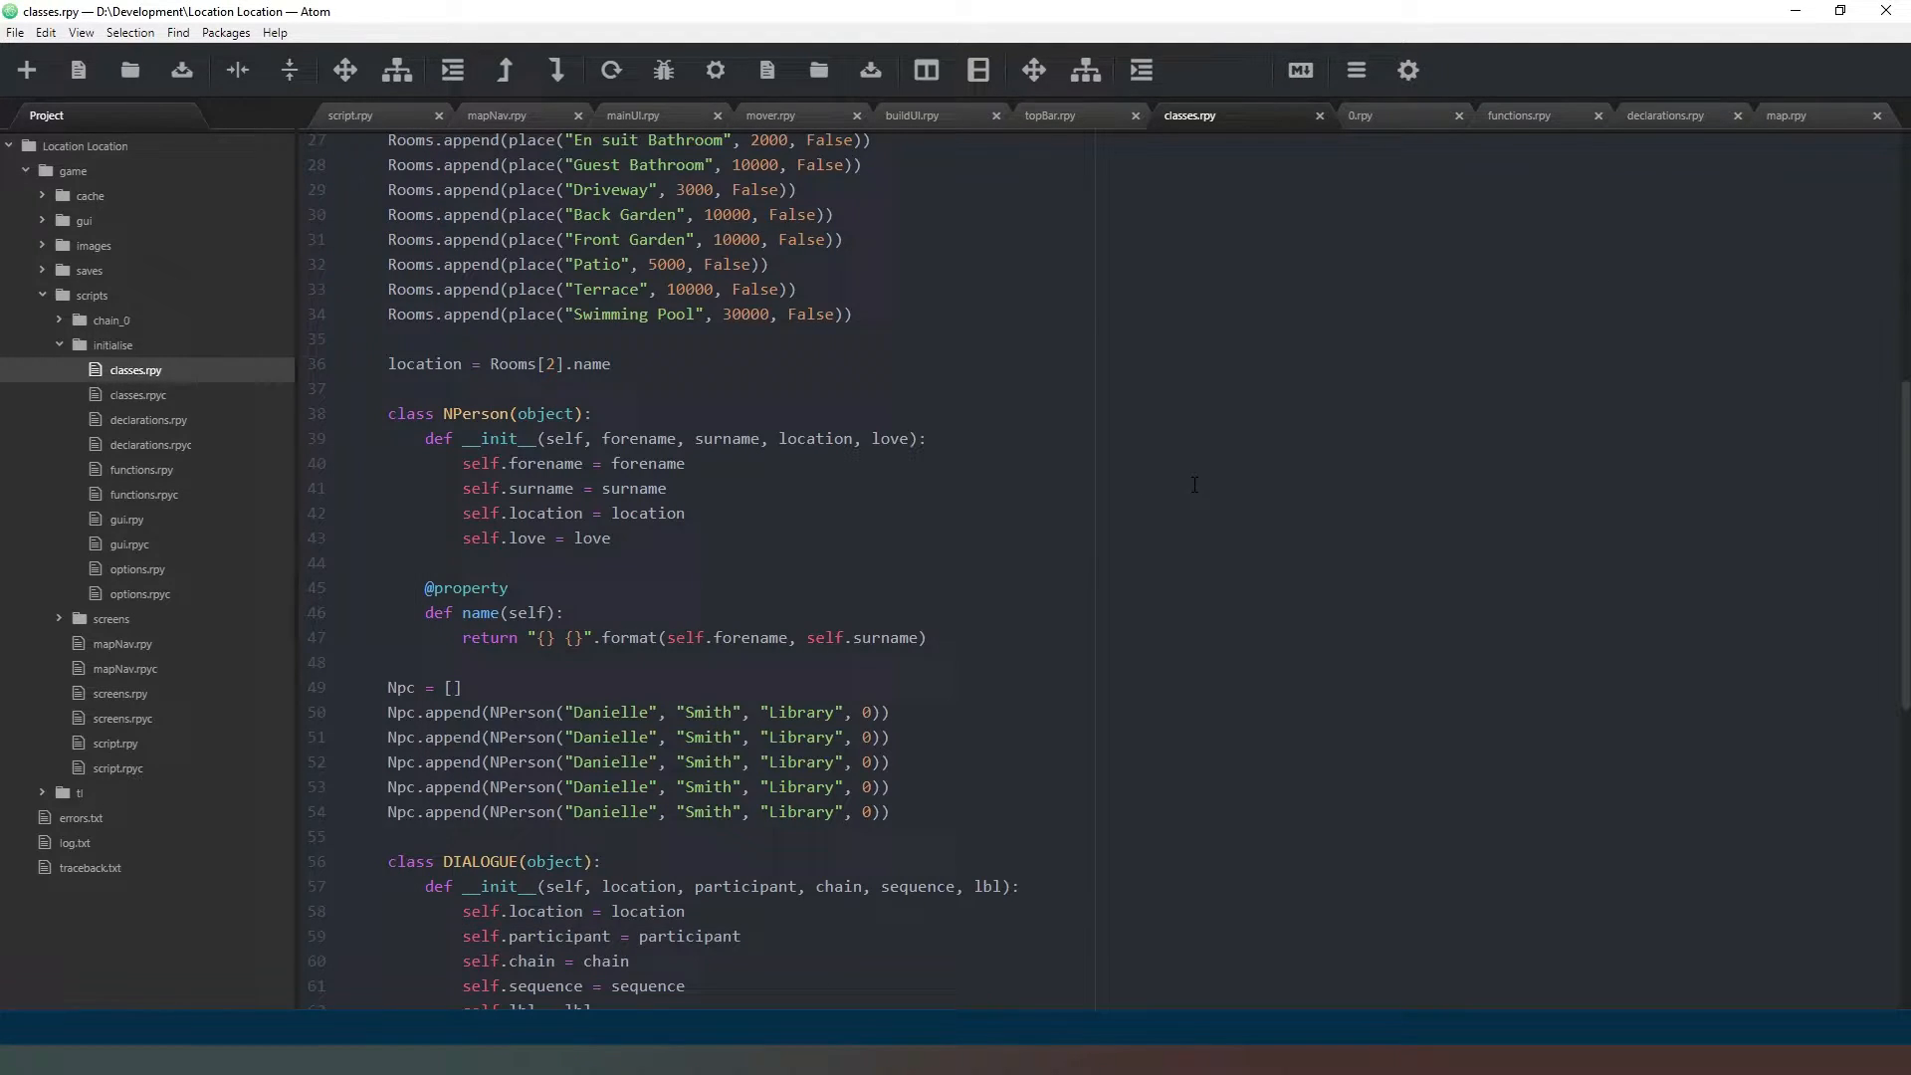
scroll(down, 3)
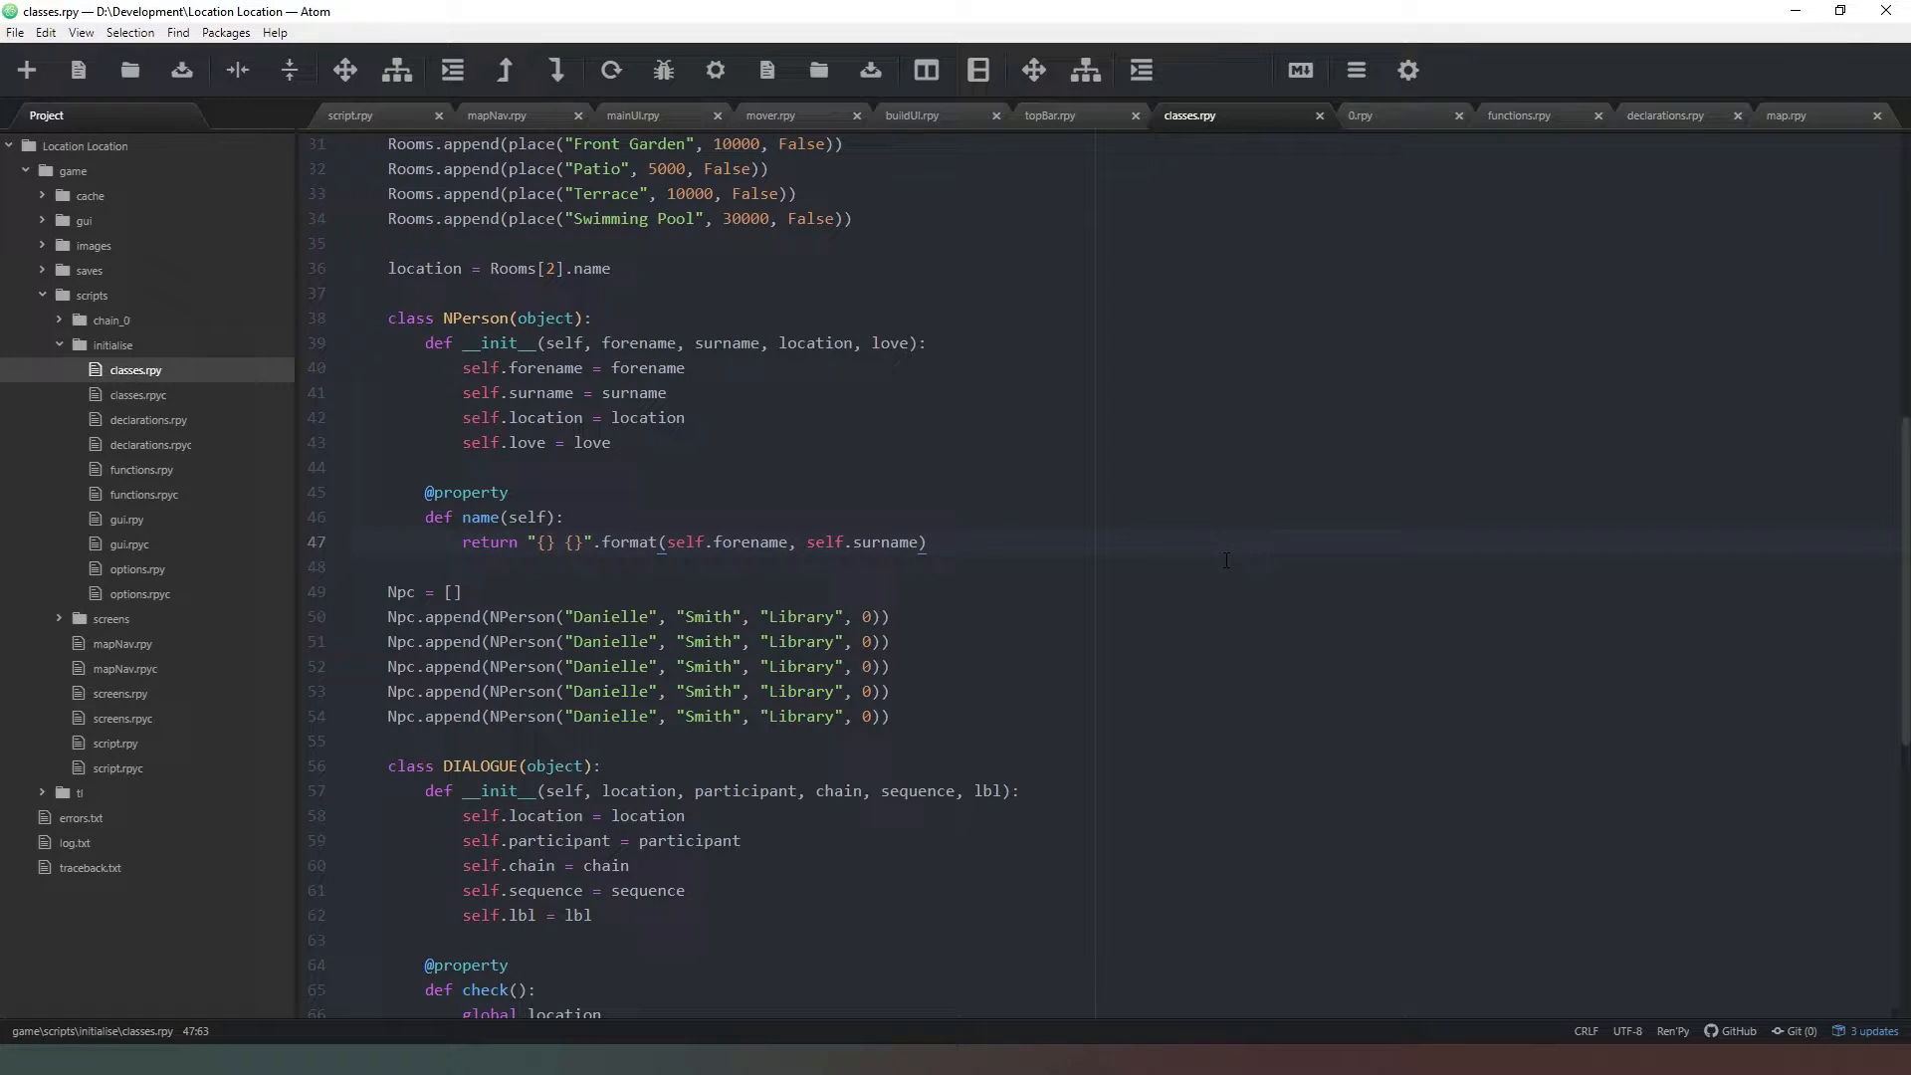
click(927, 542)
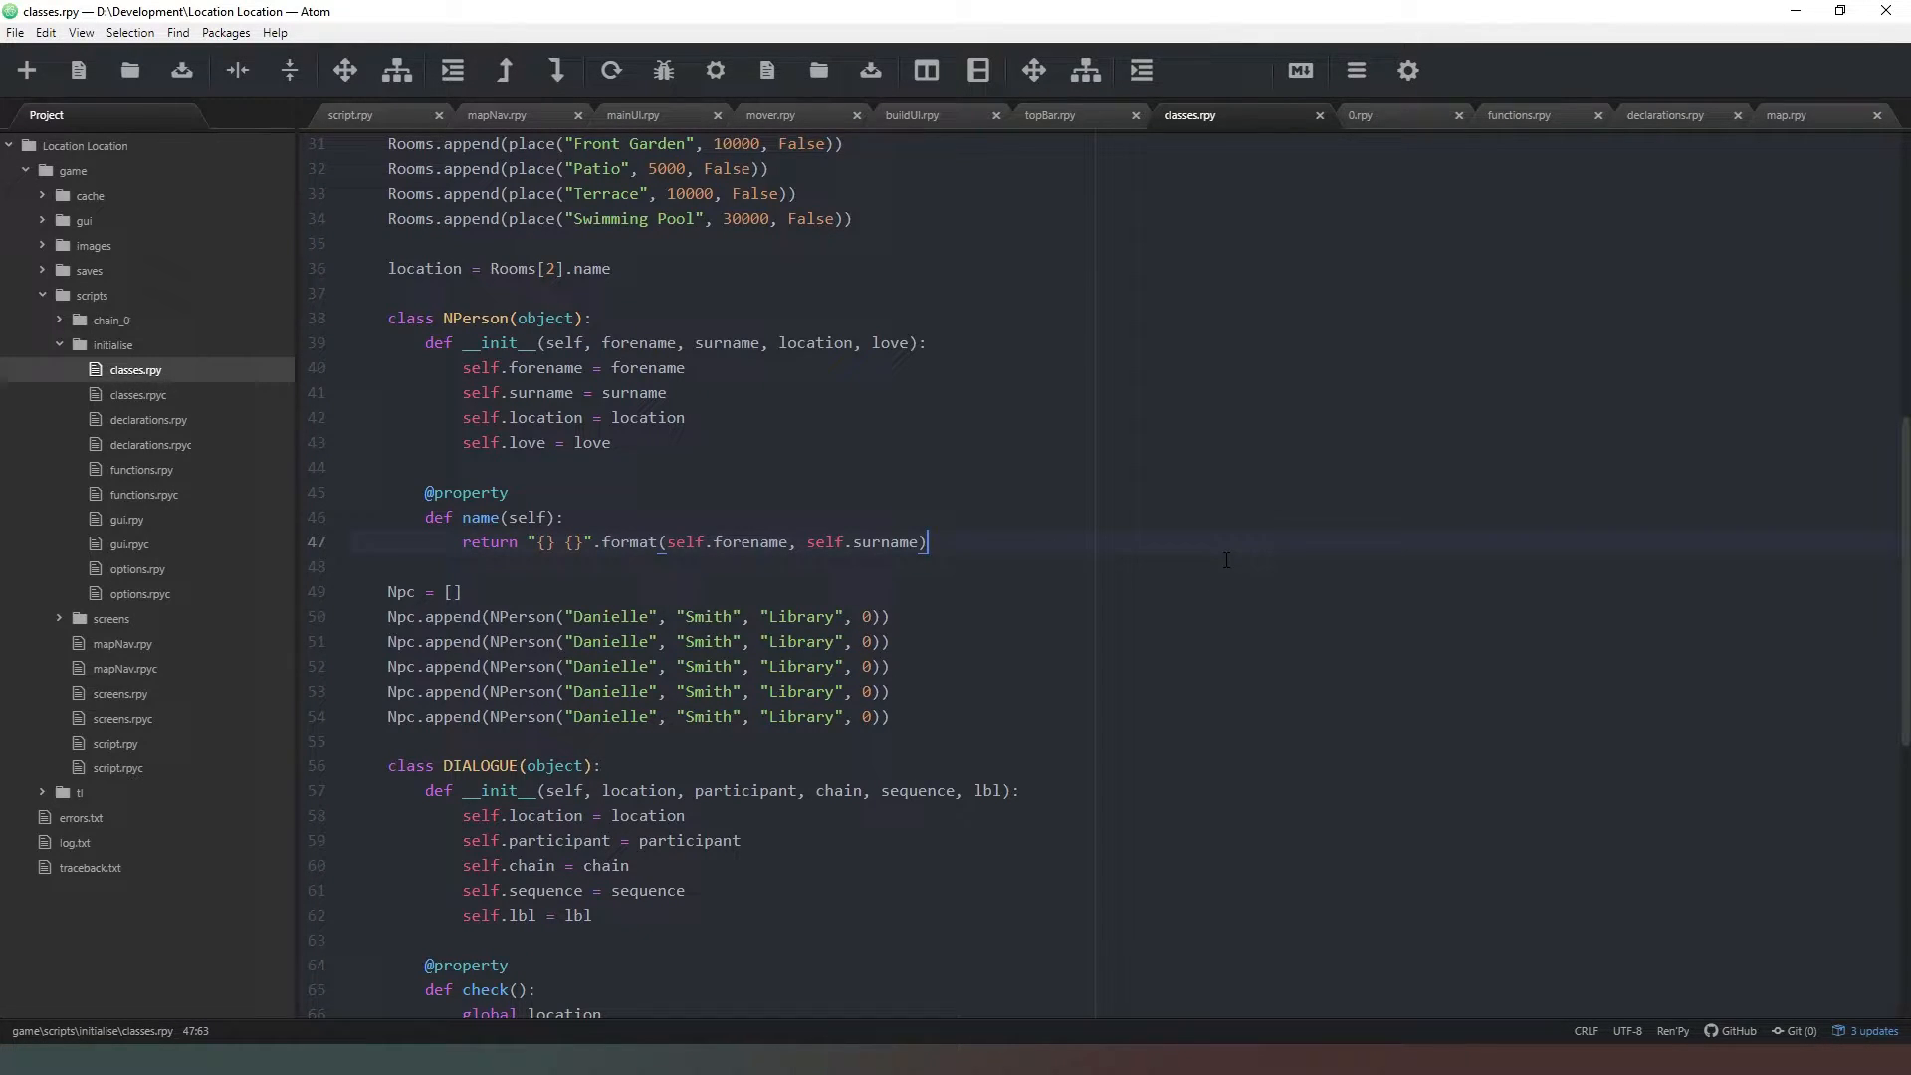
key(Enter)
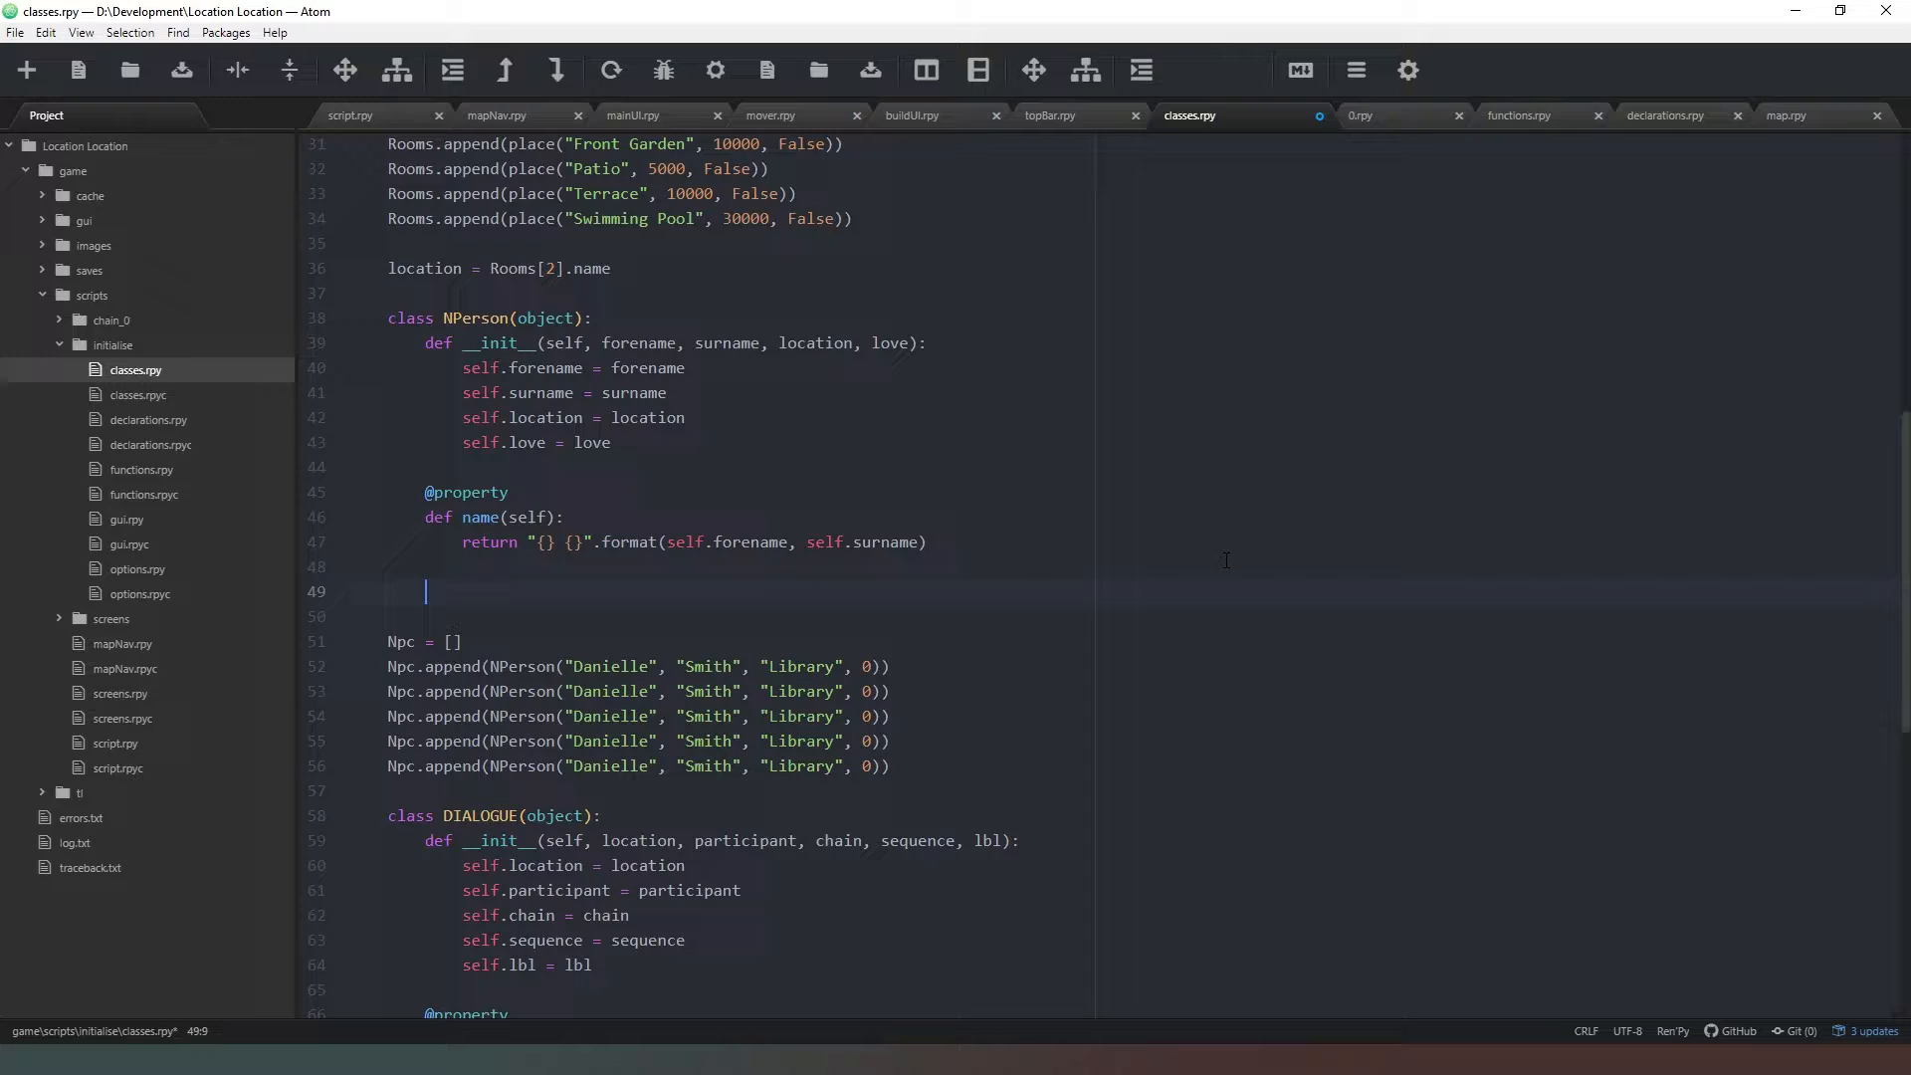
text(@p)
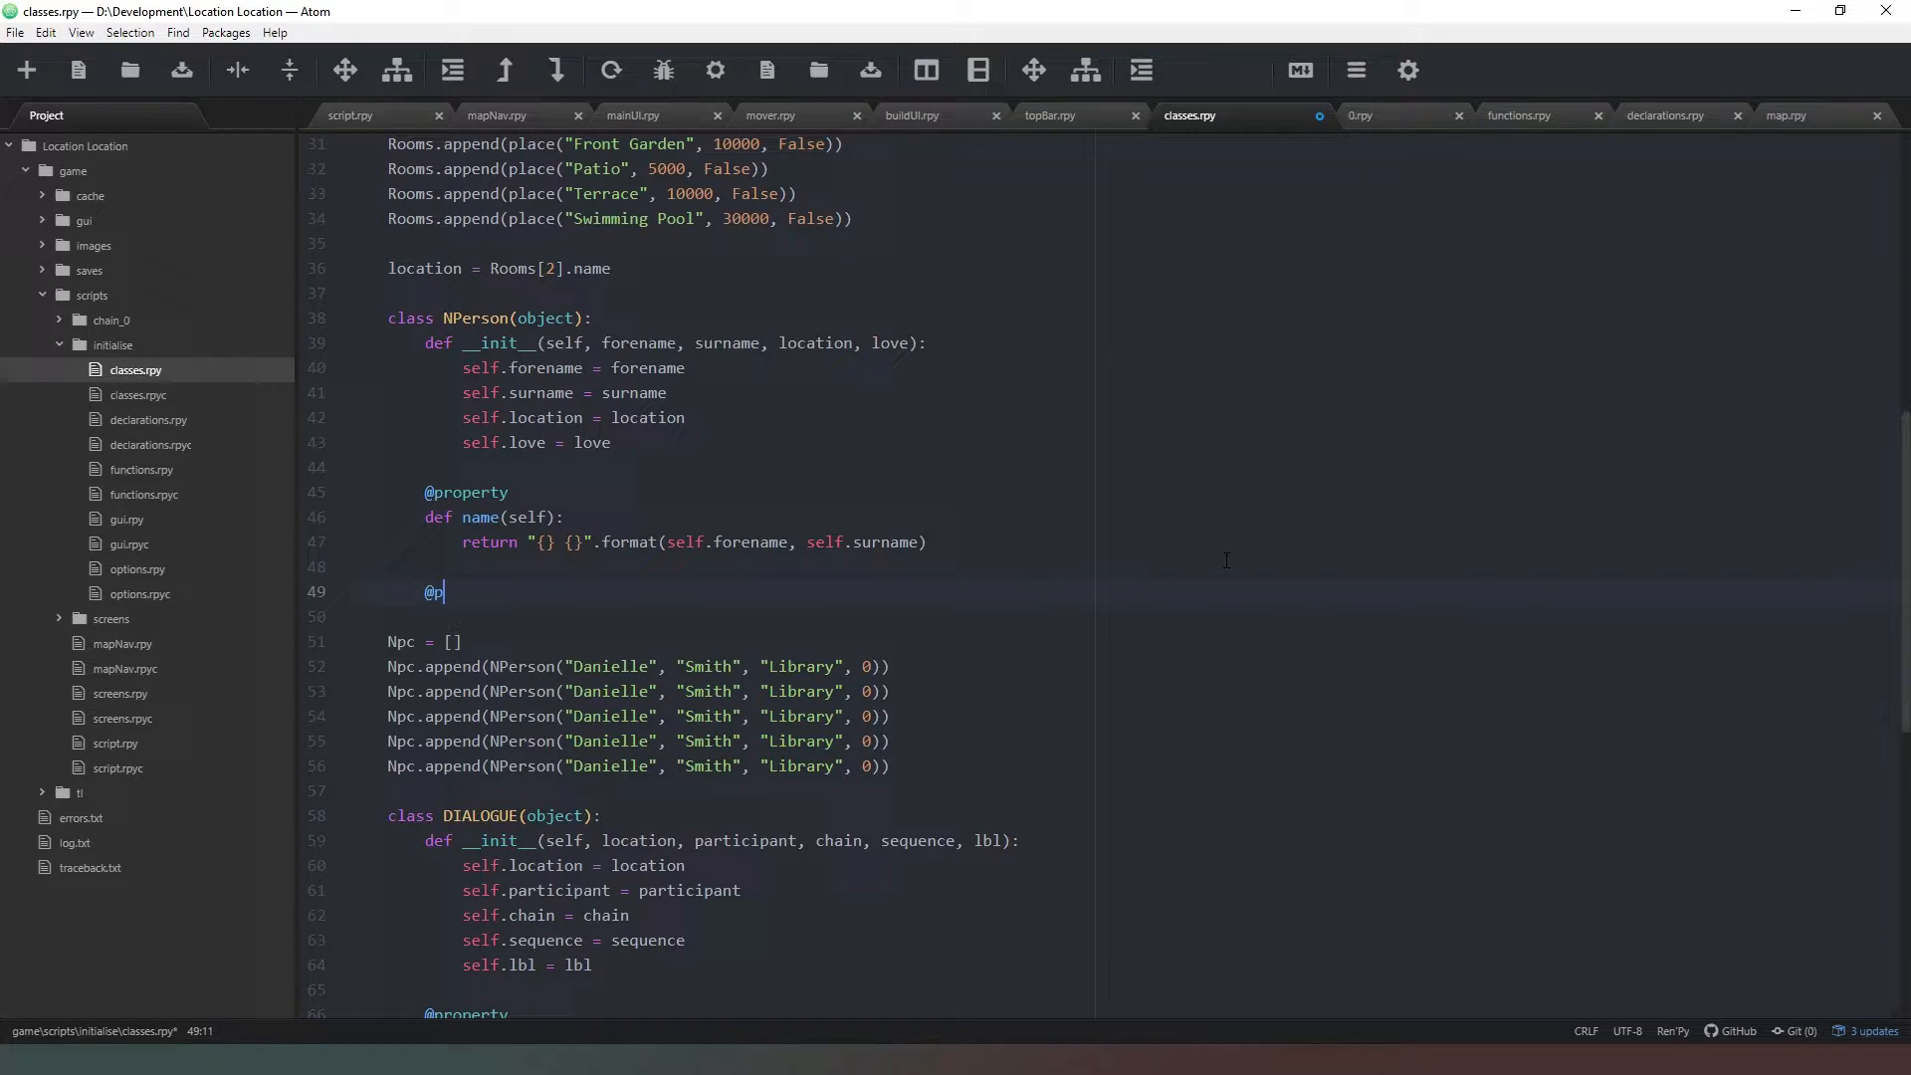
text(ropert)
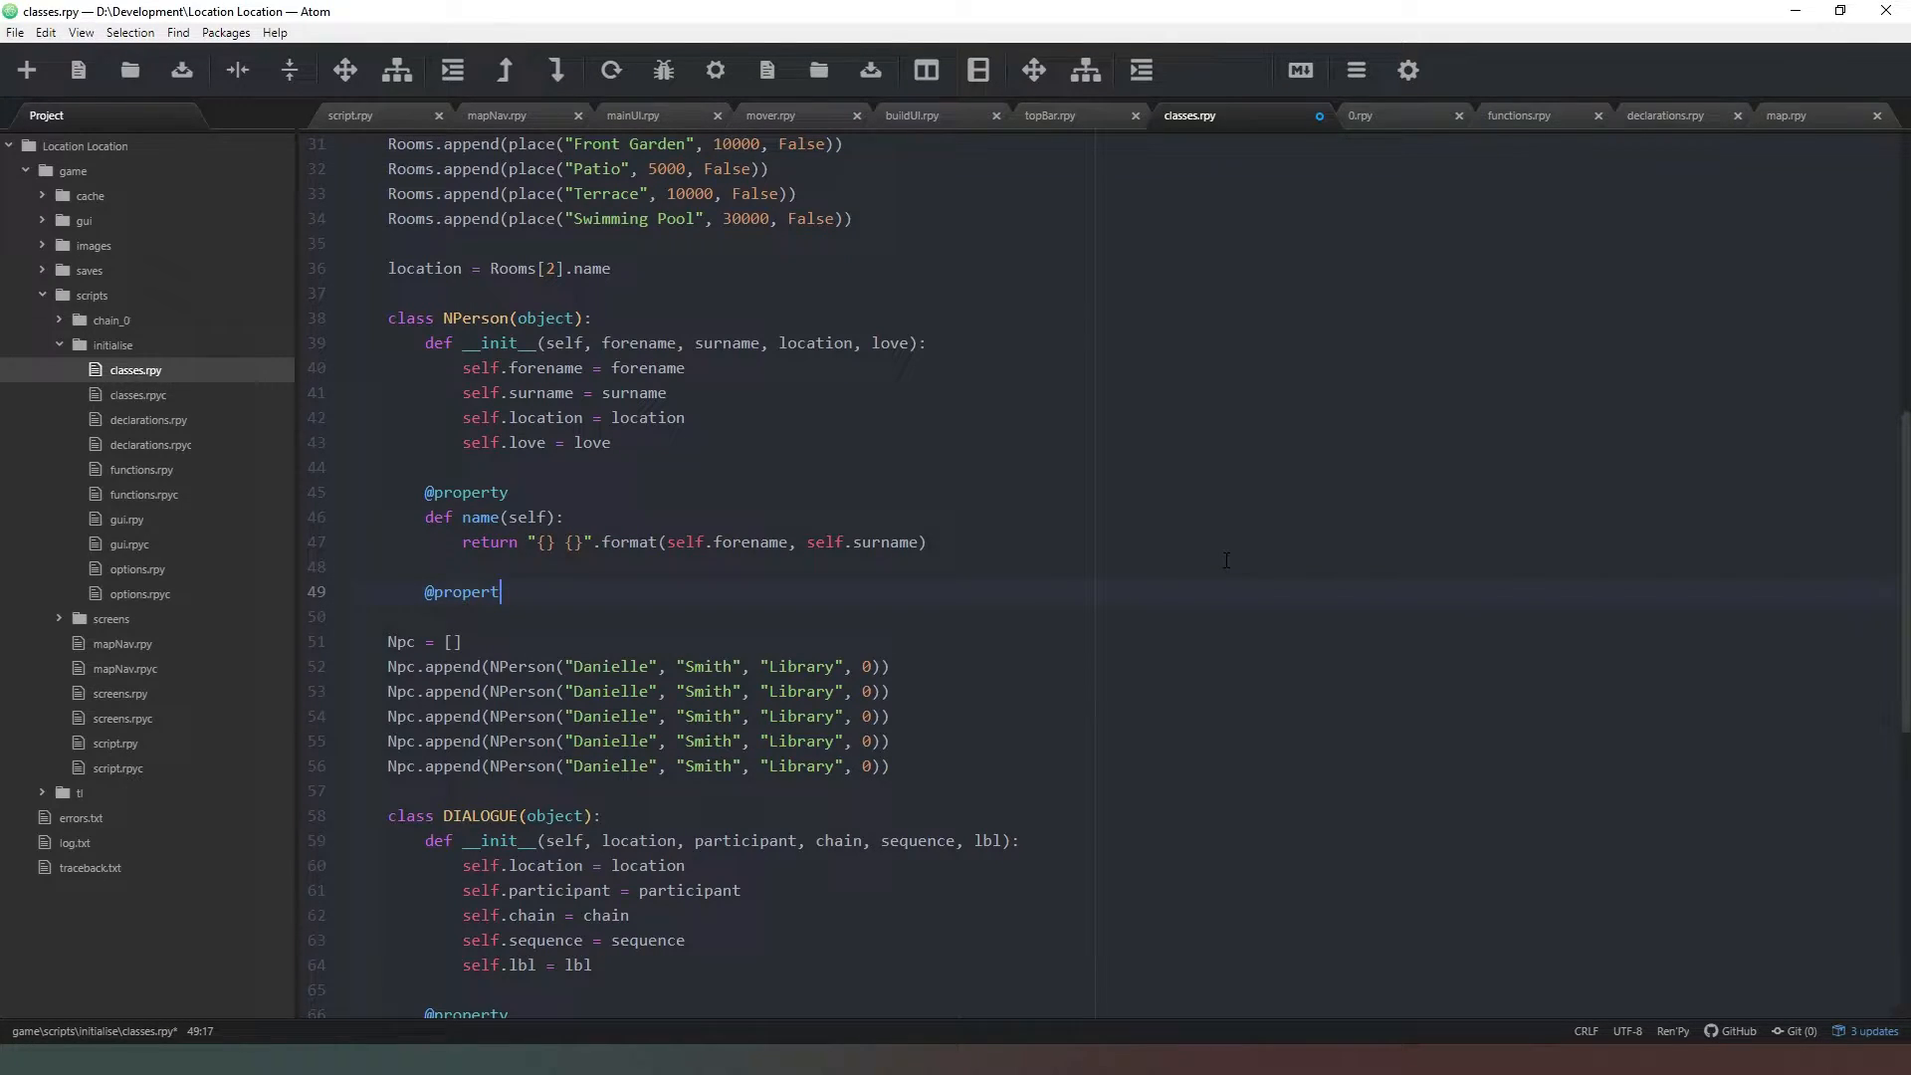
key(enter)
text(def a)
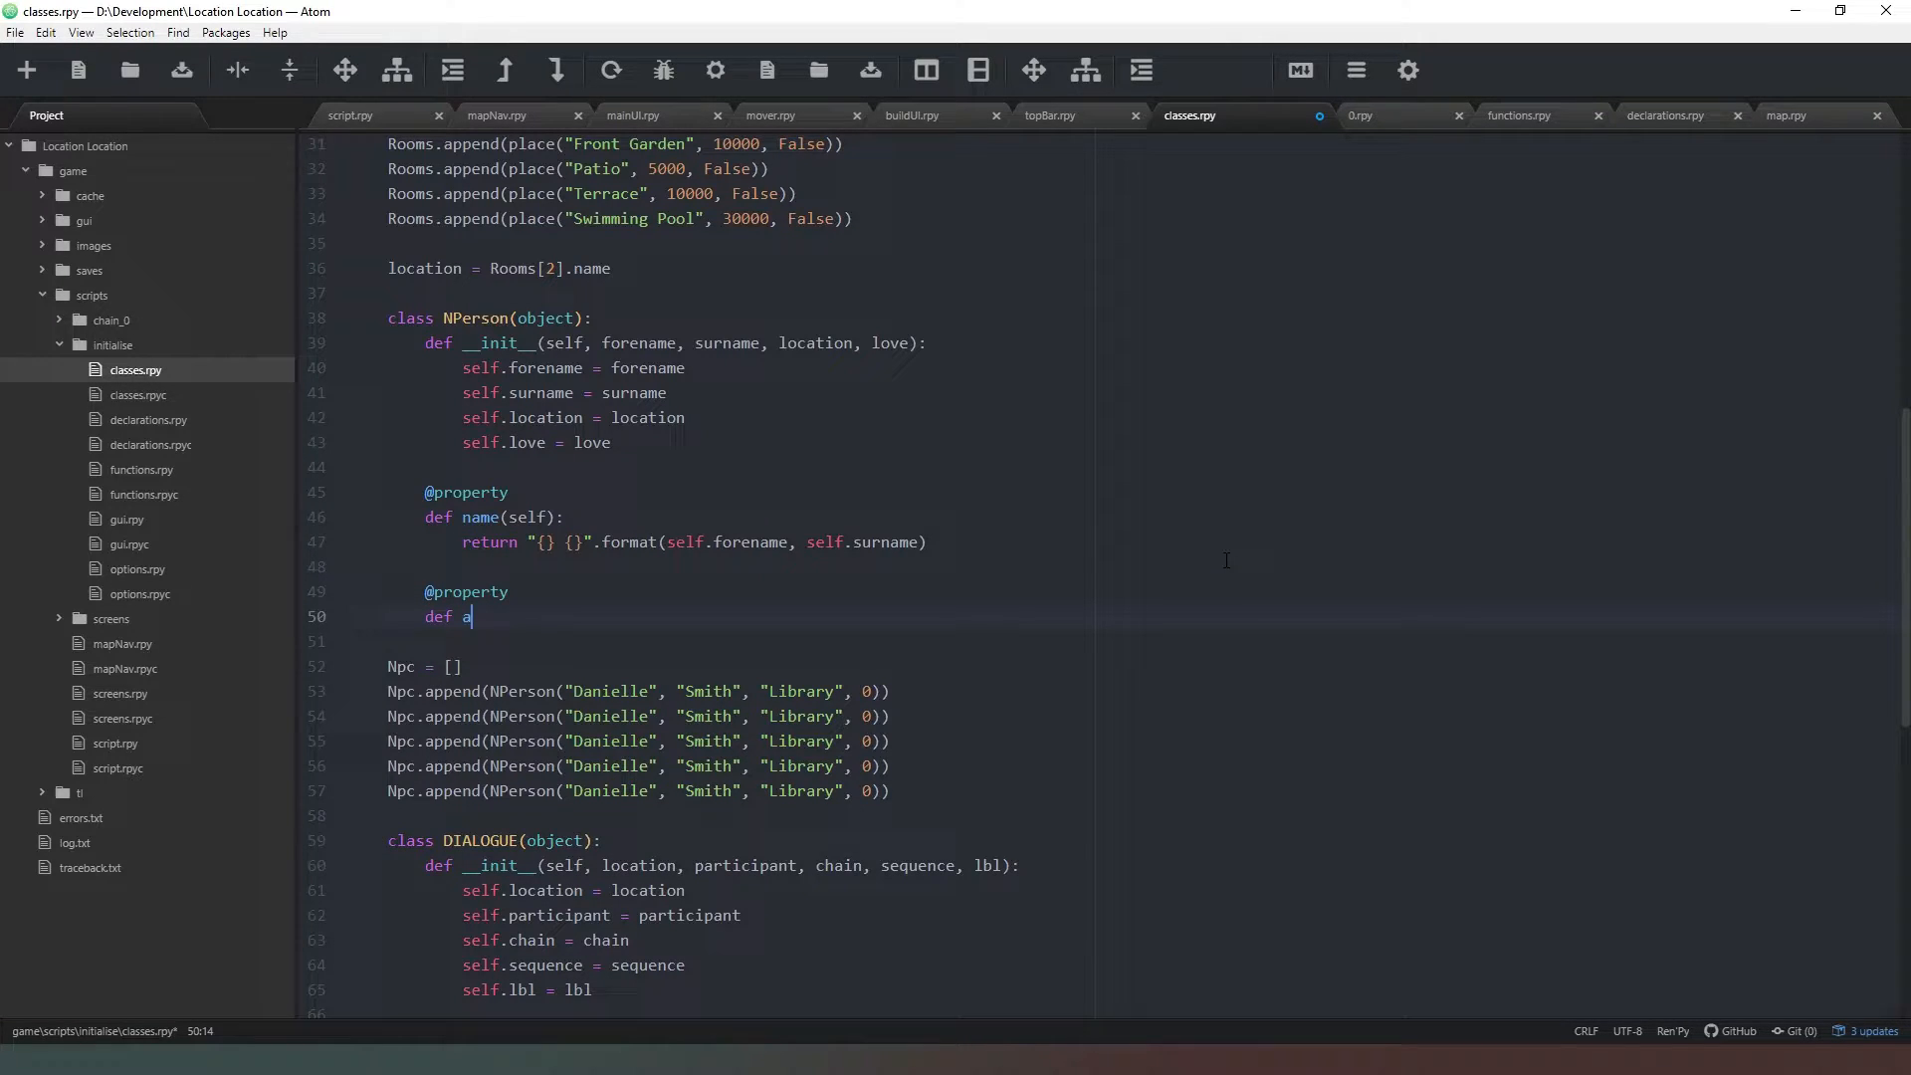
- Define avatar(self) with a condition on self.love between -10 and 10
text(vatar)
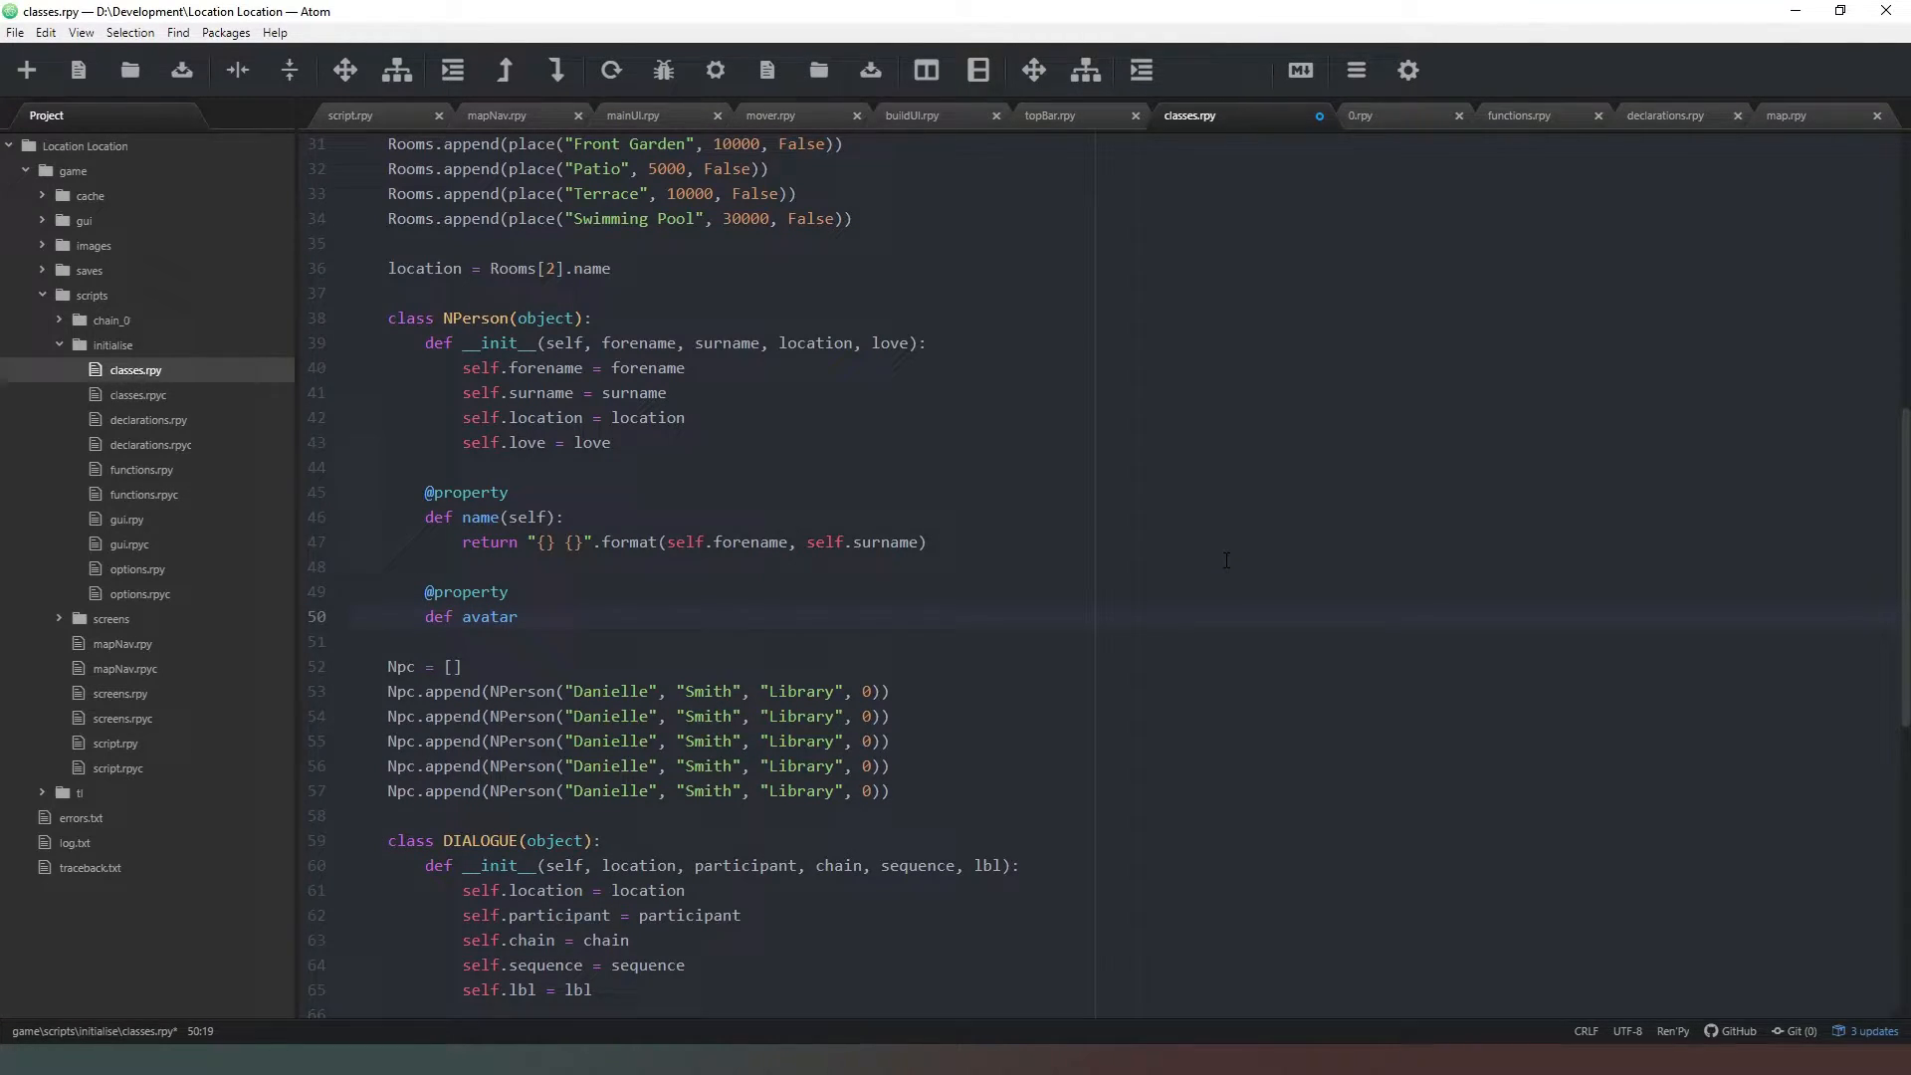
text((self):)
text(if)
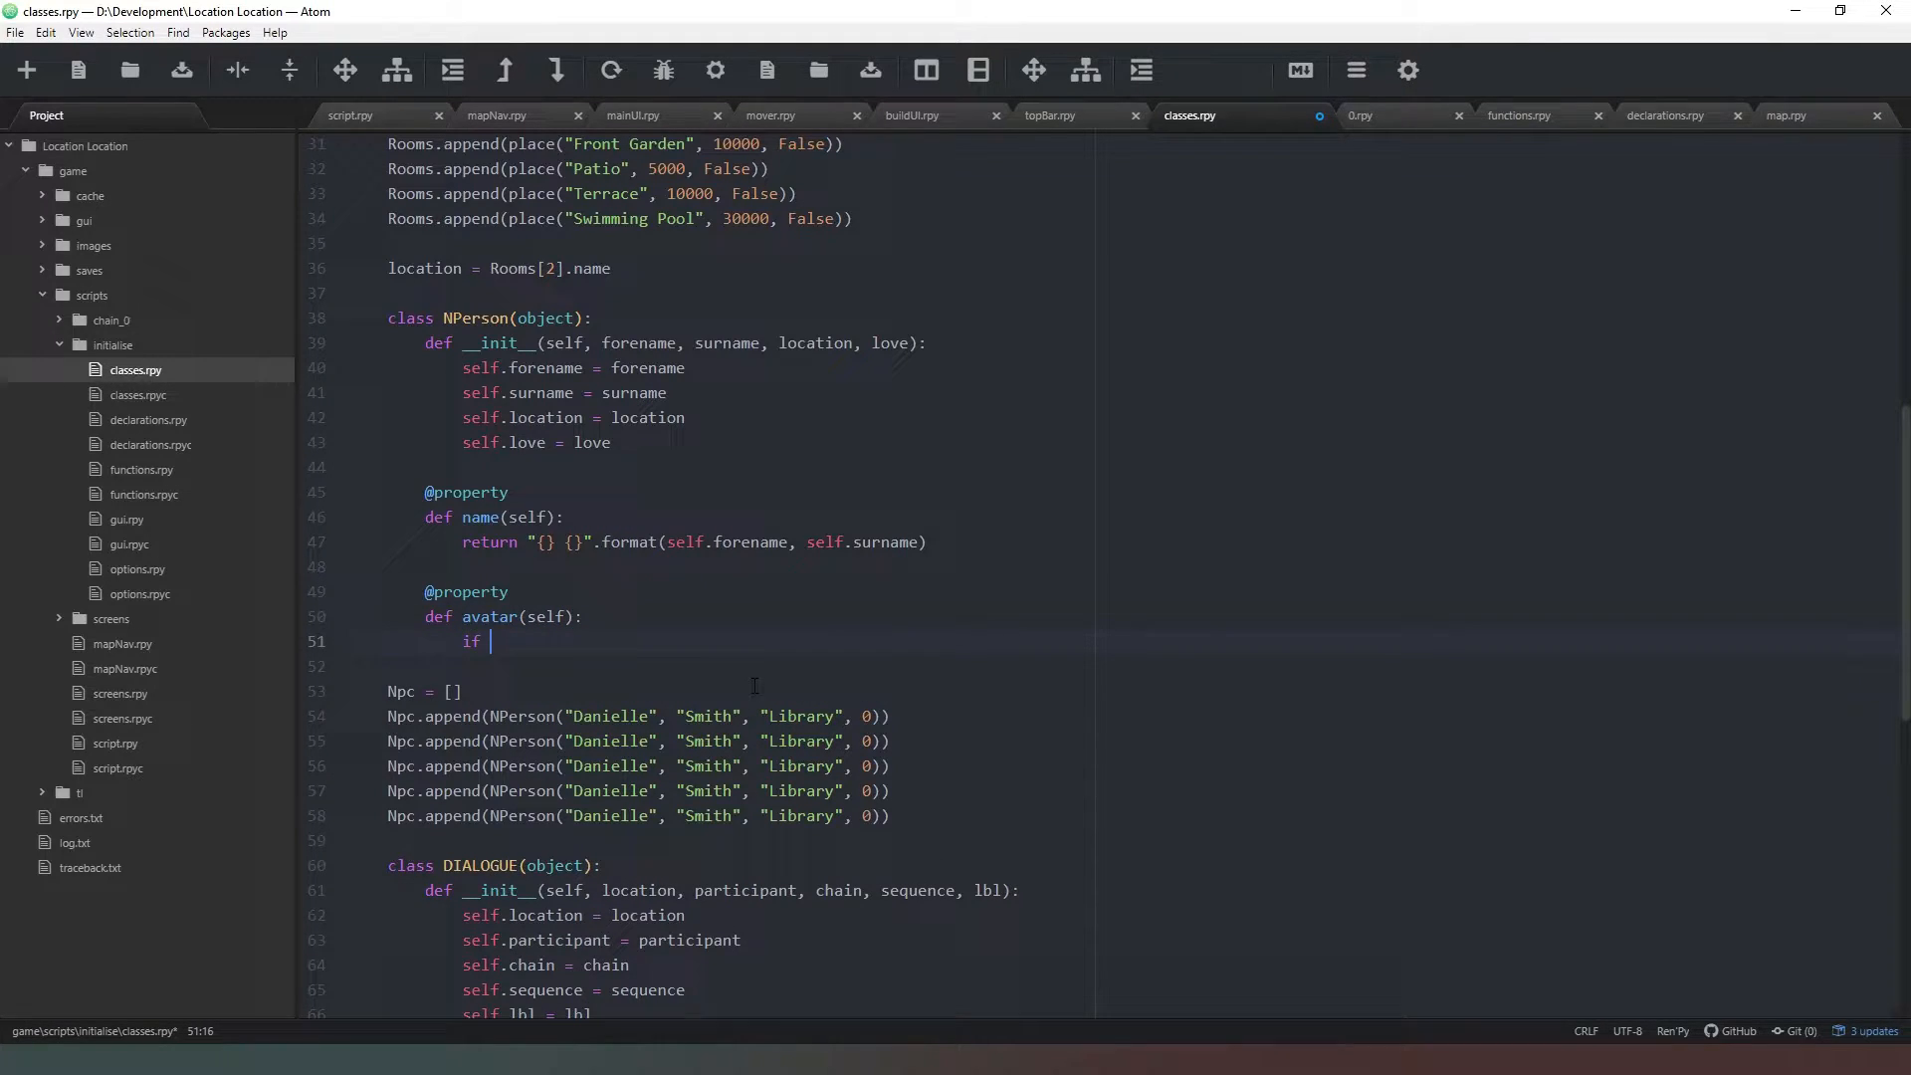
text(self.love)
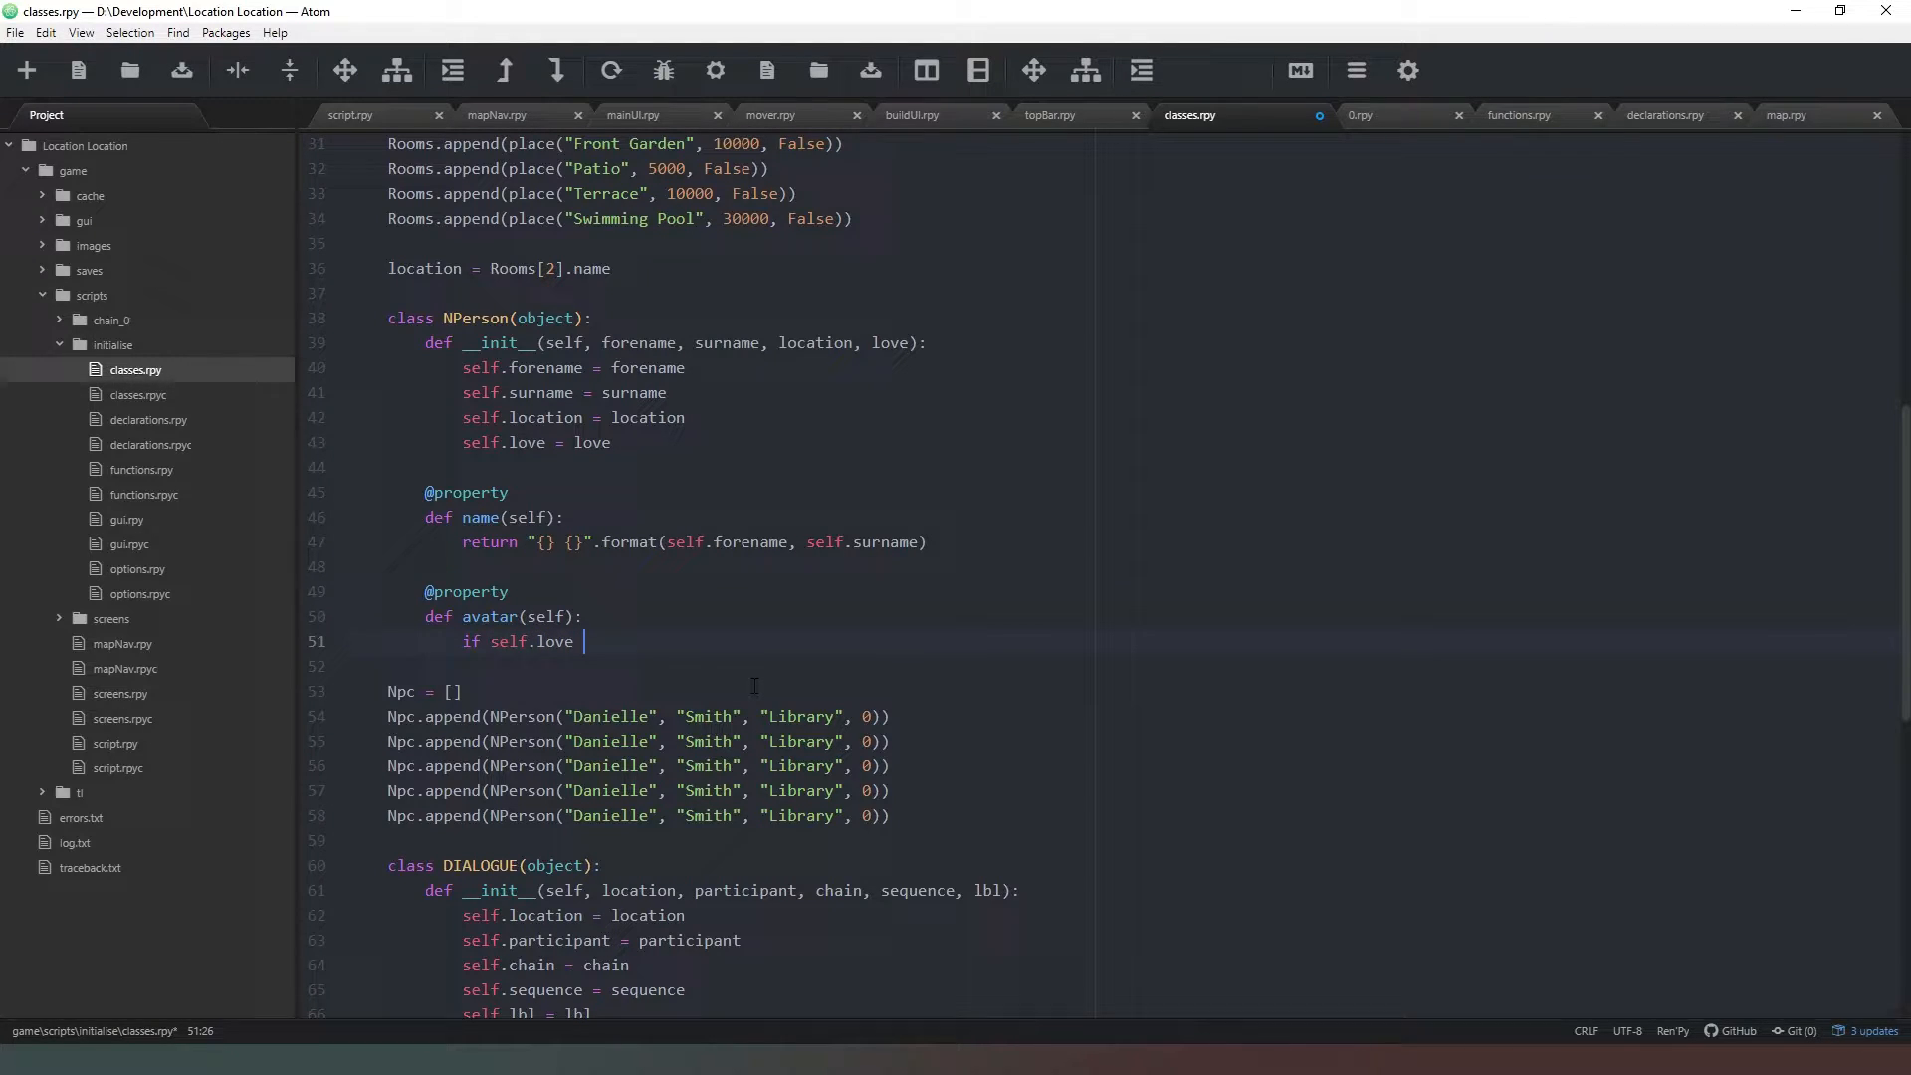
text(==)
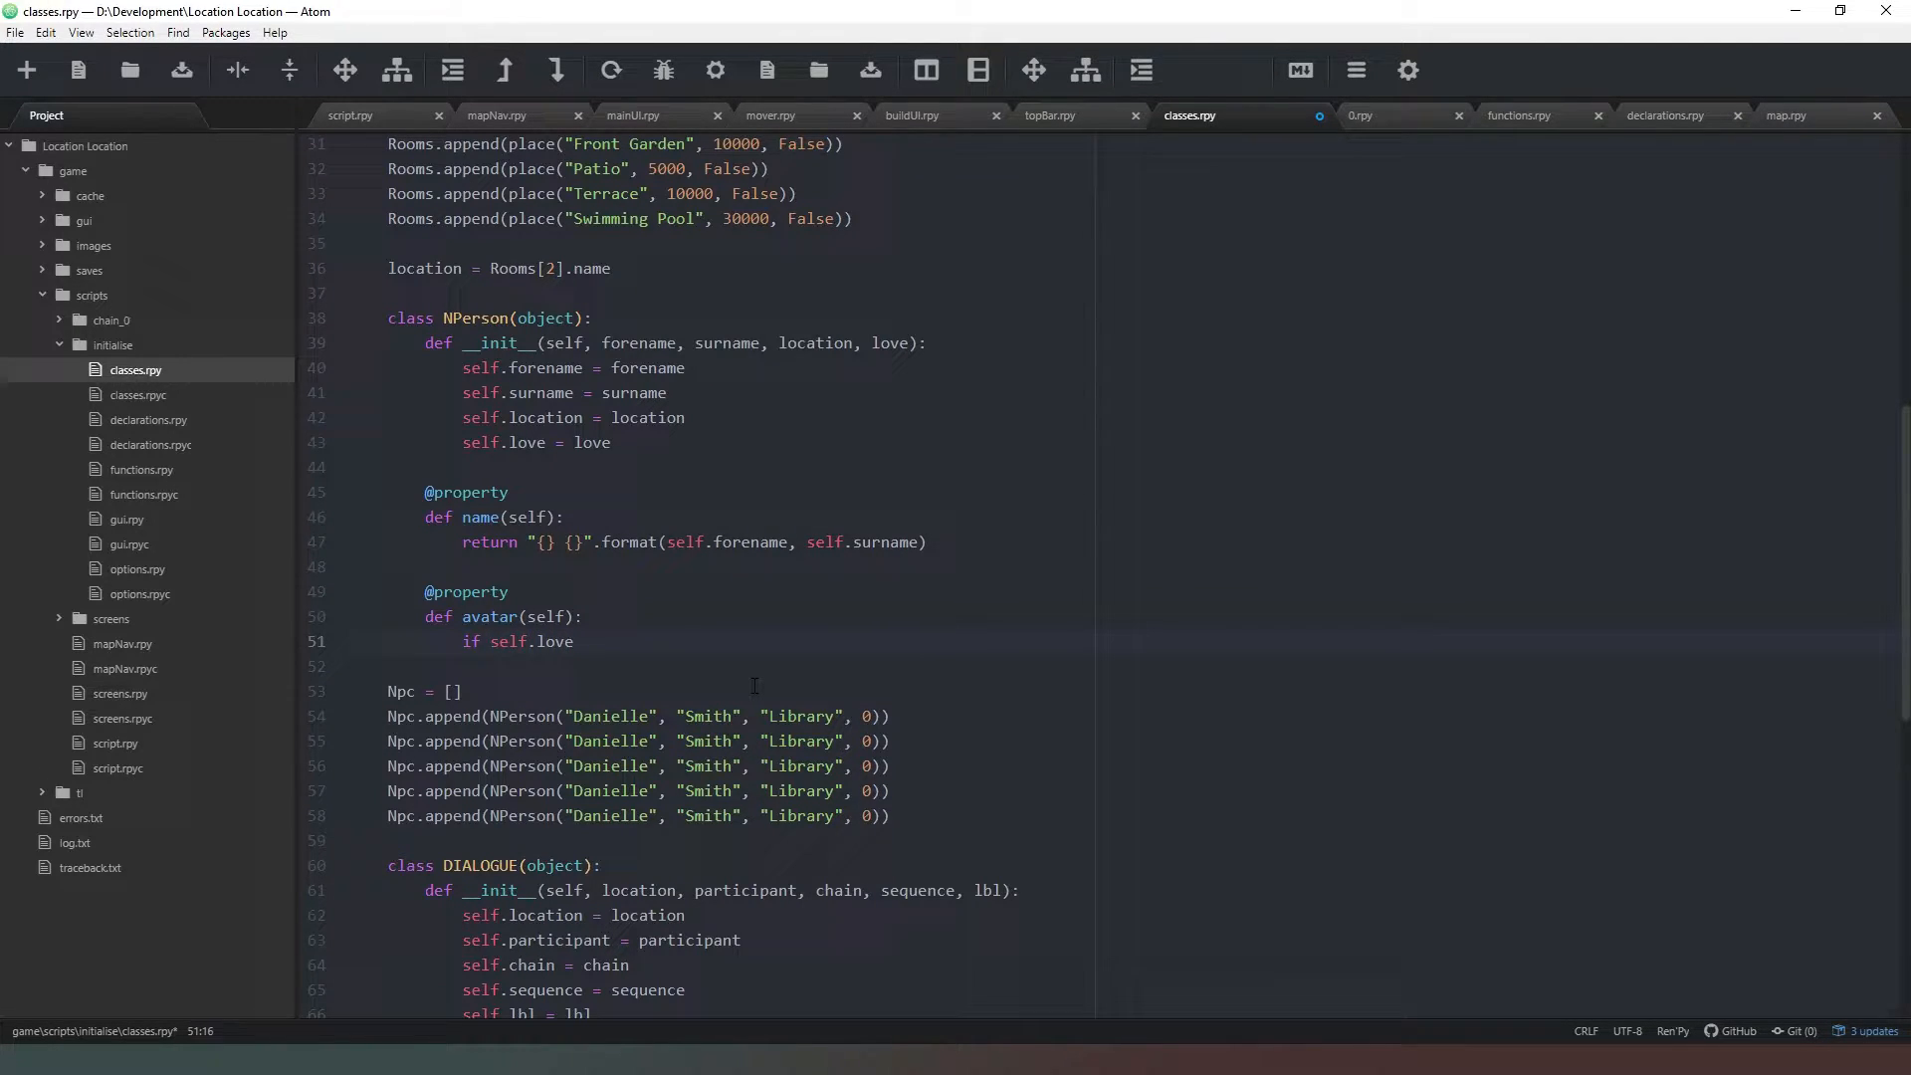
text(-)
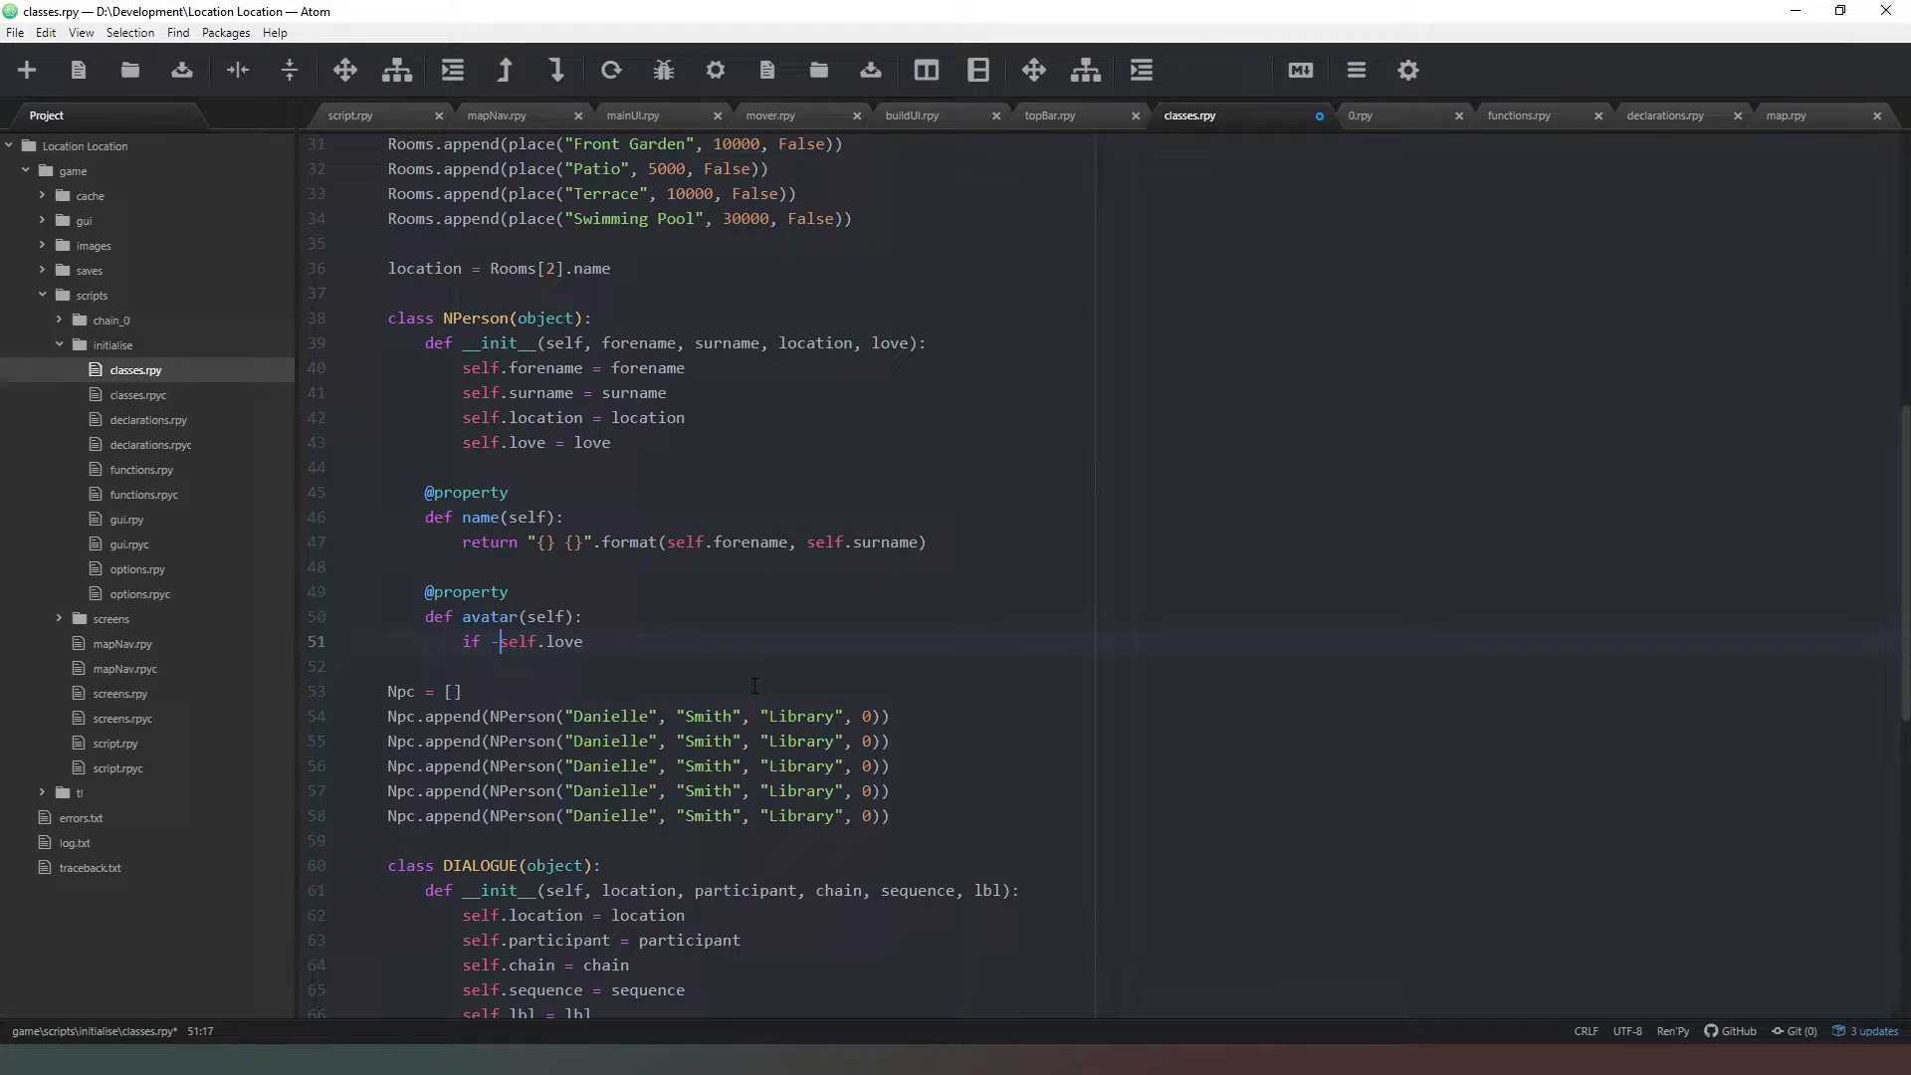
text(10)
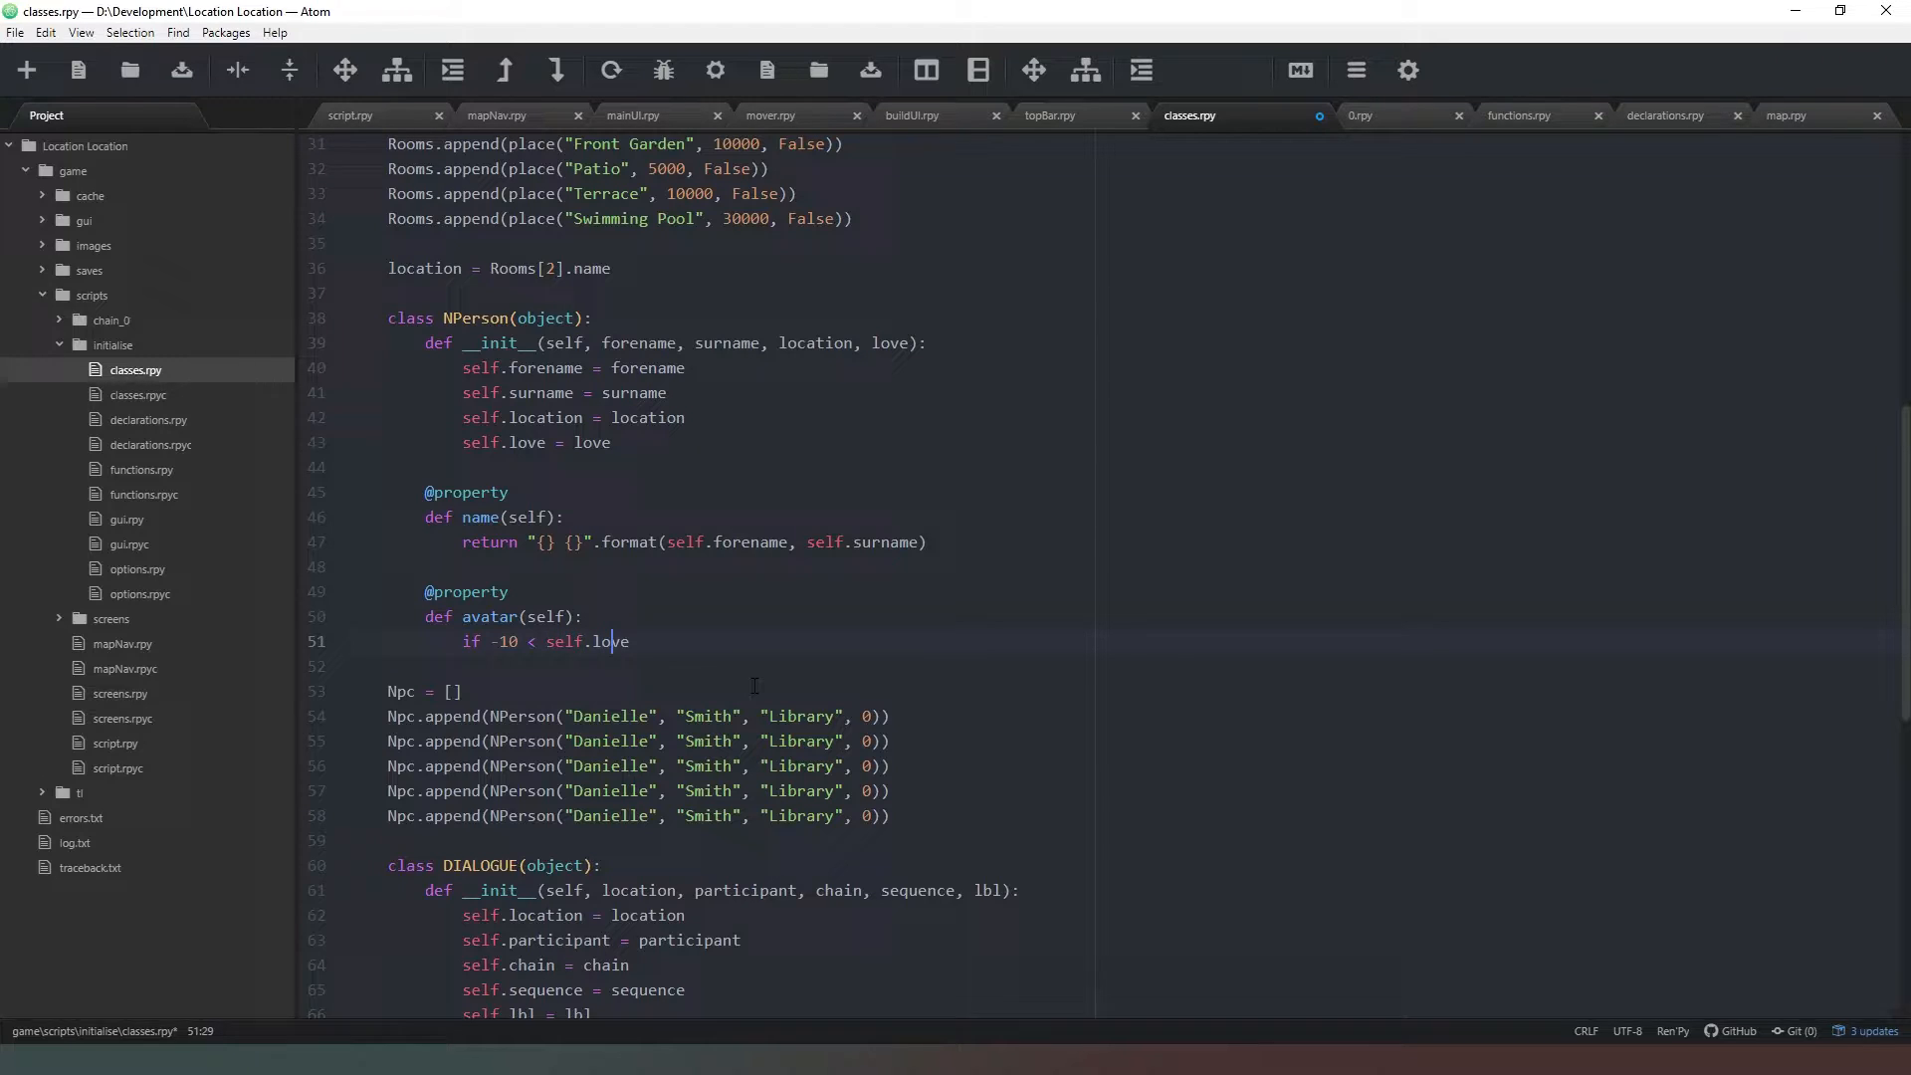
text(<)
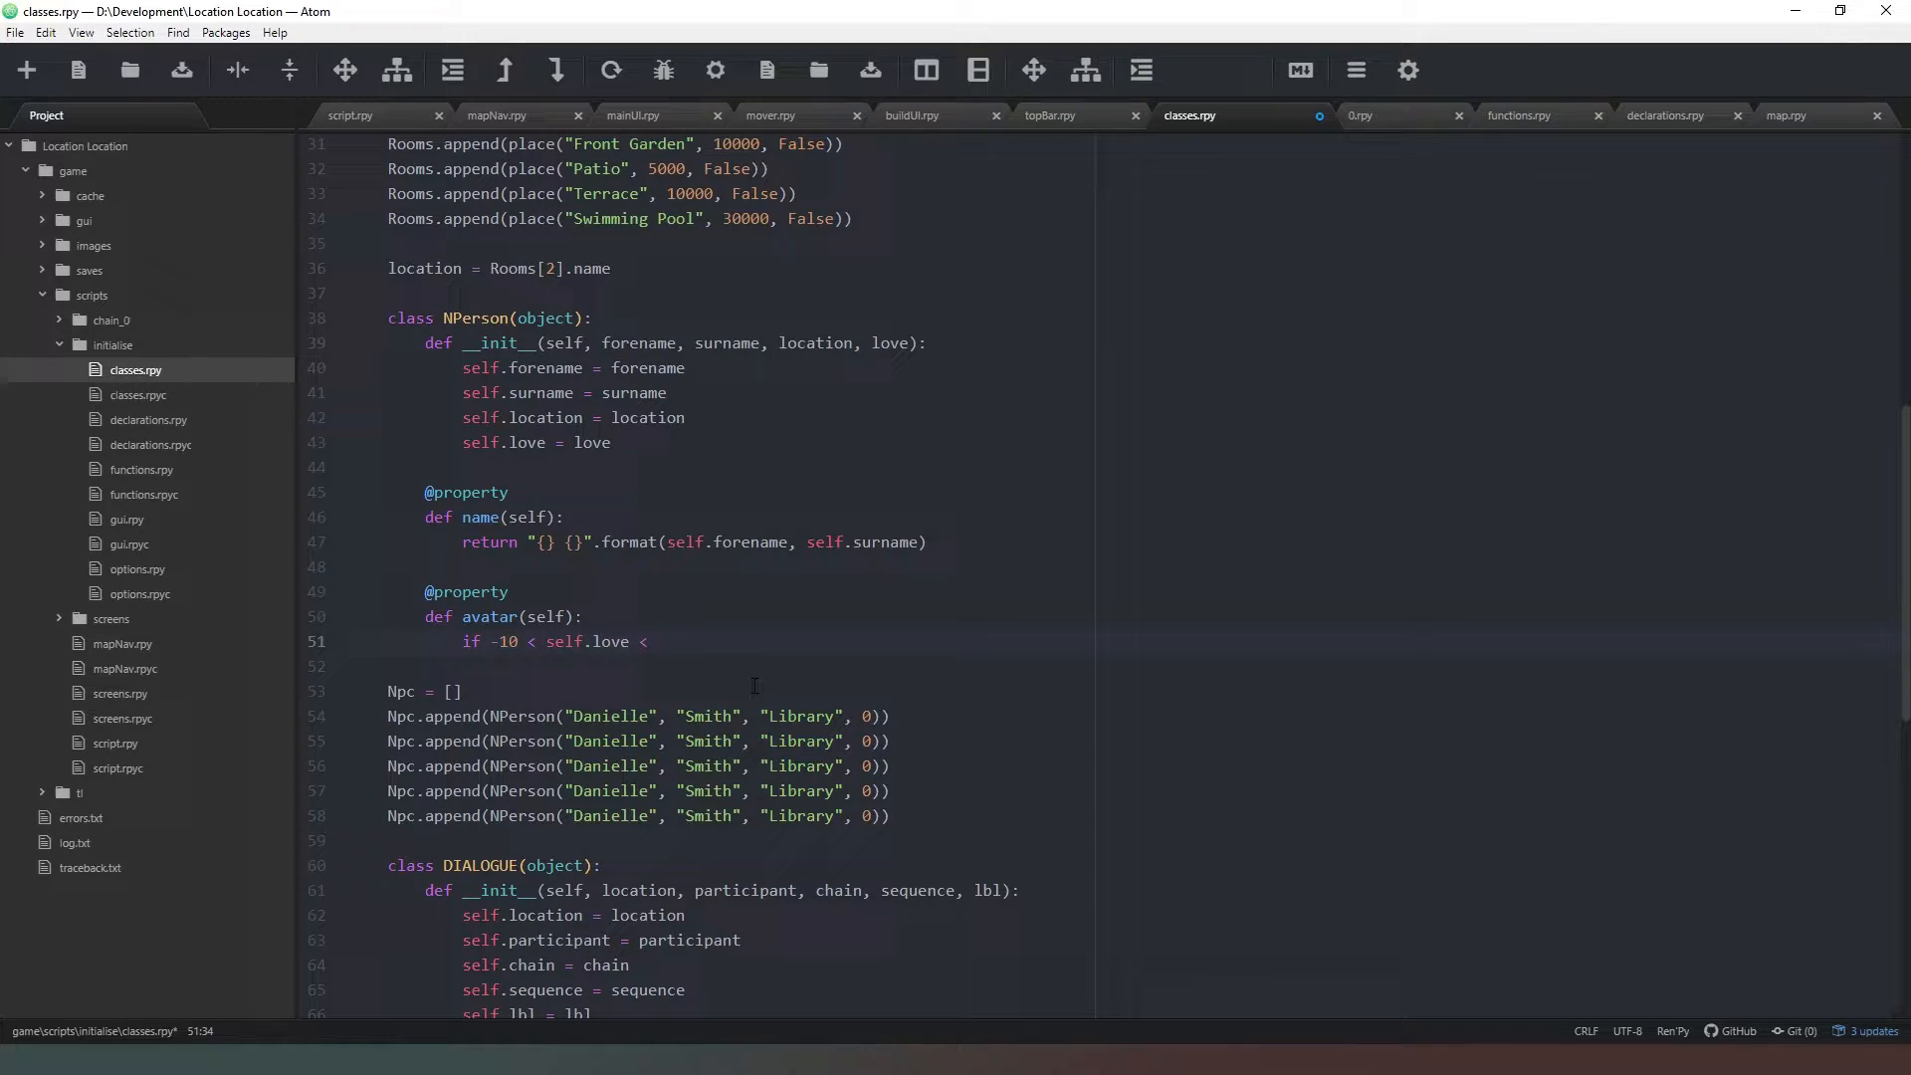
text(10)
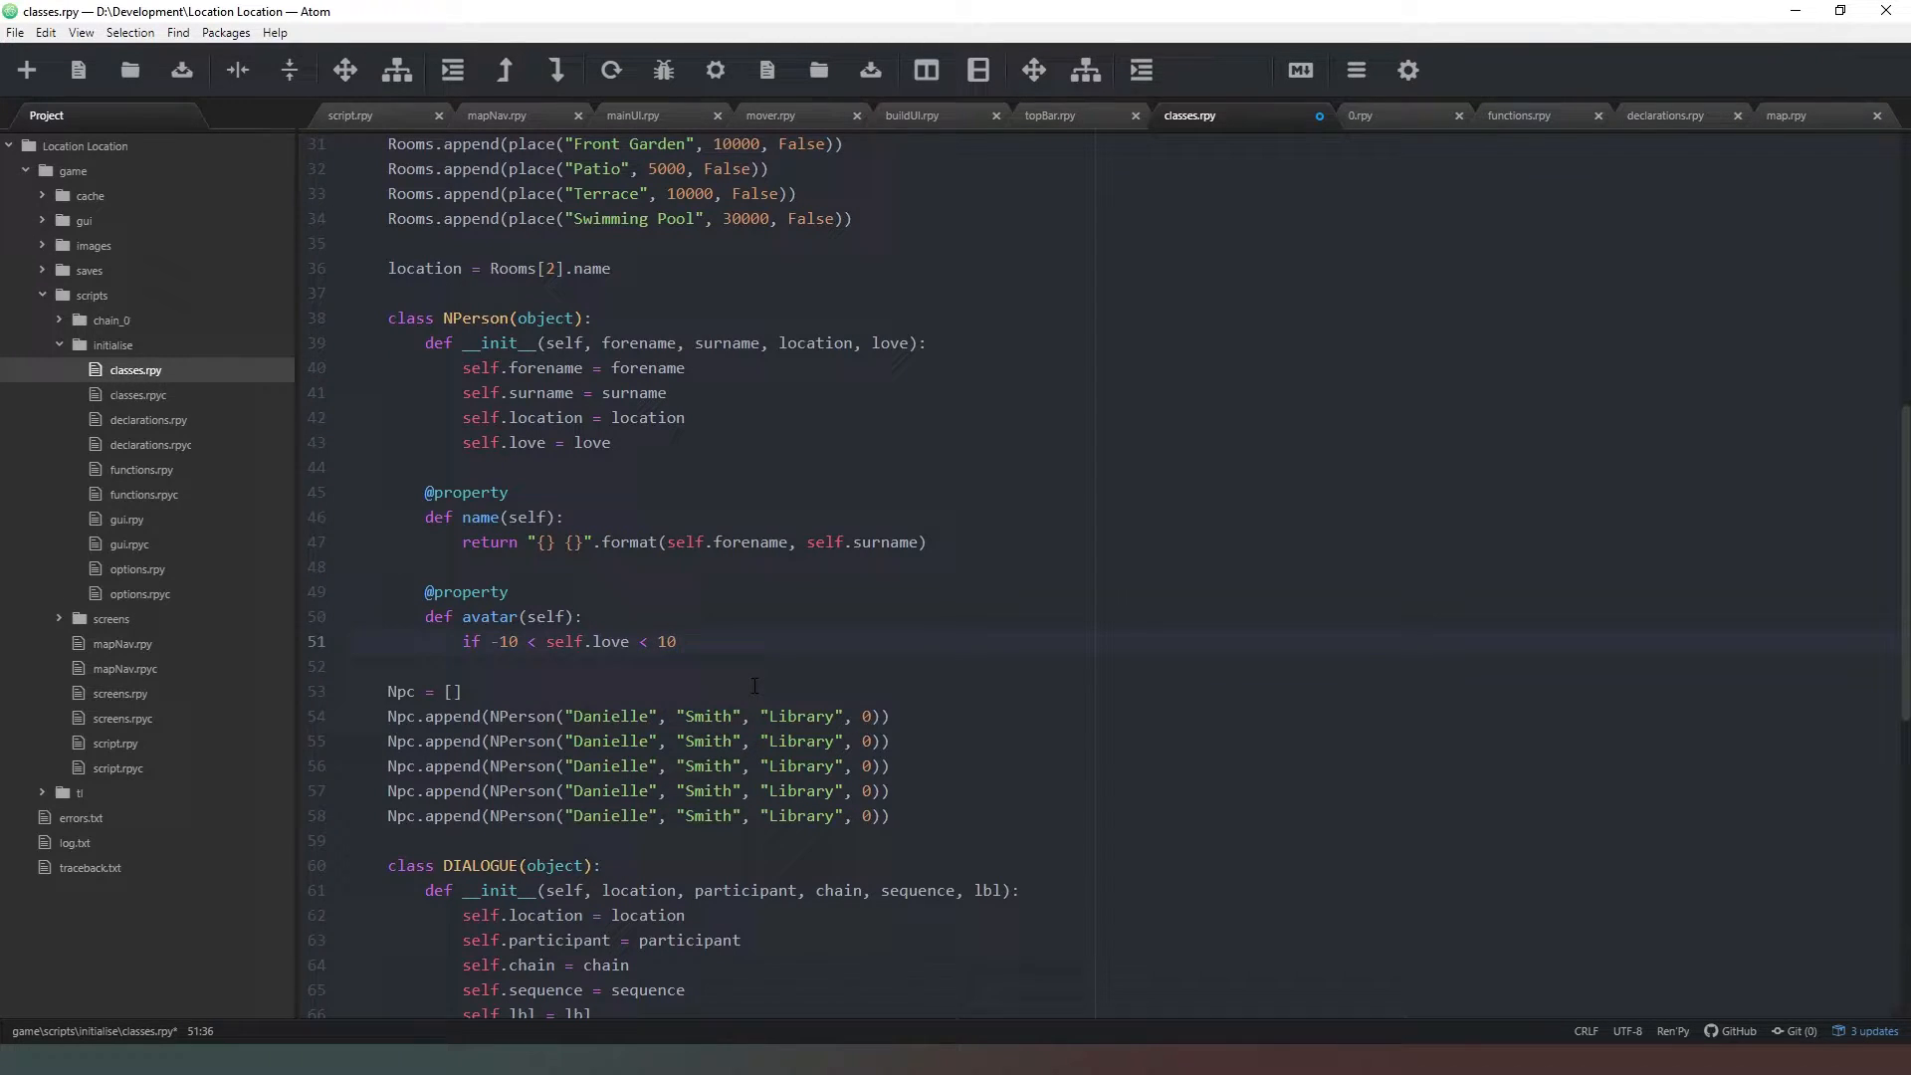
- Close the love condition with a colon and start setting mood to "neutral" beneath it
click(679, 641)
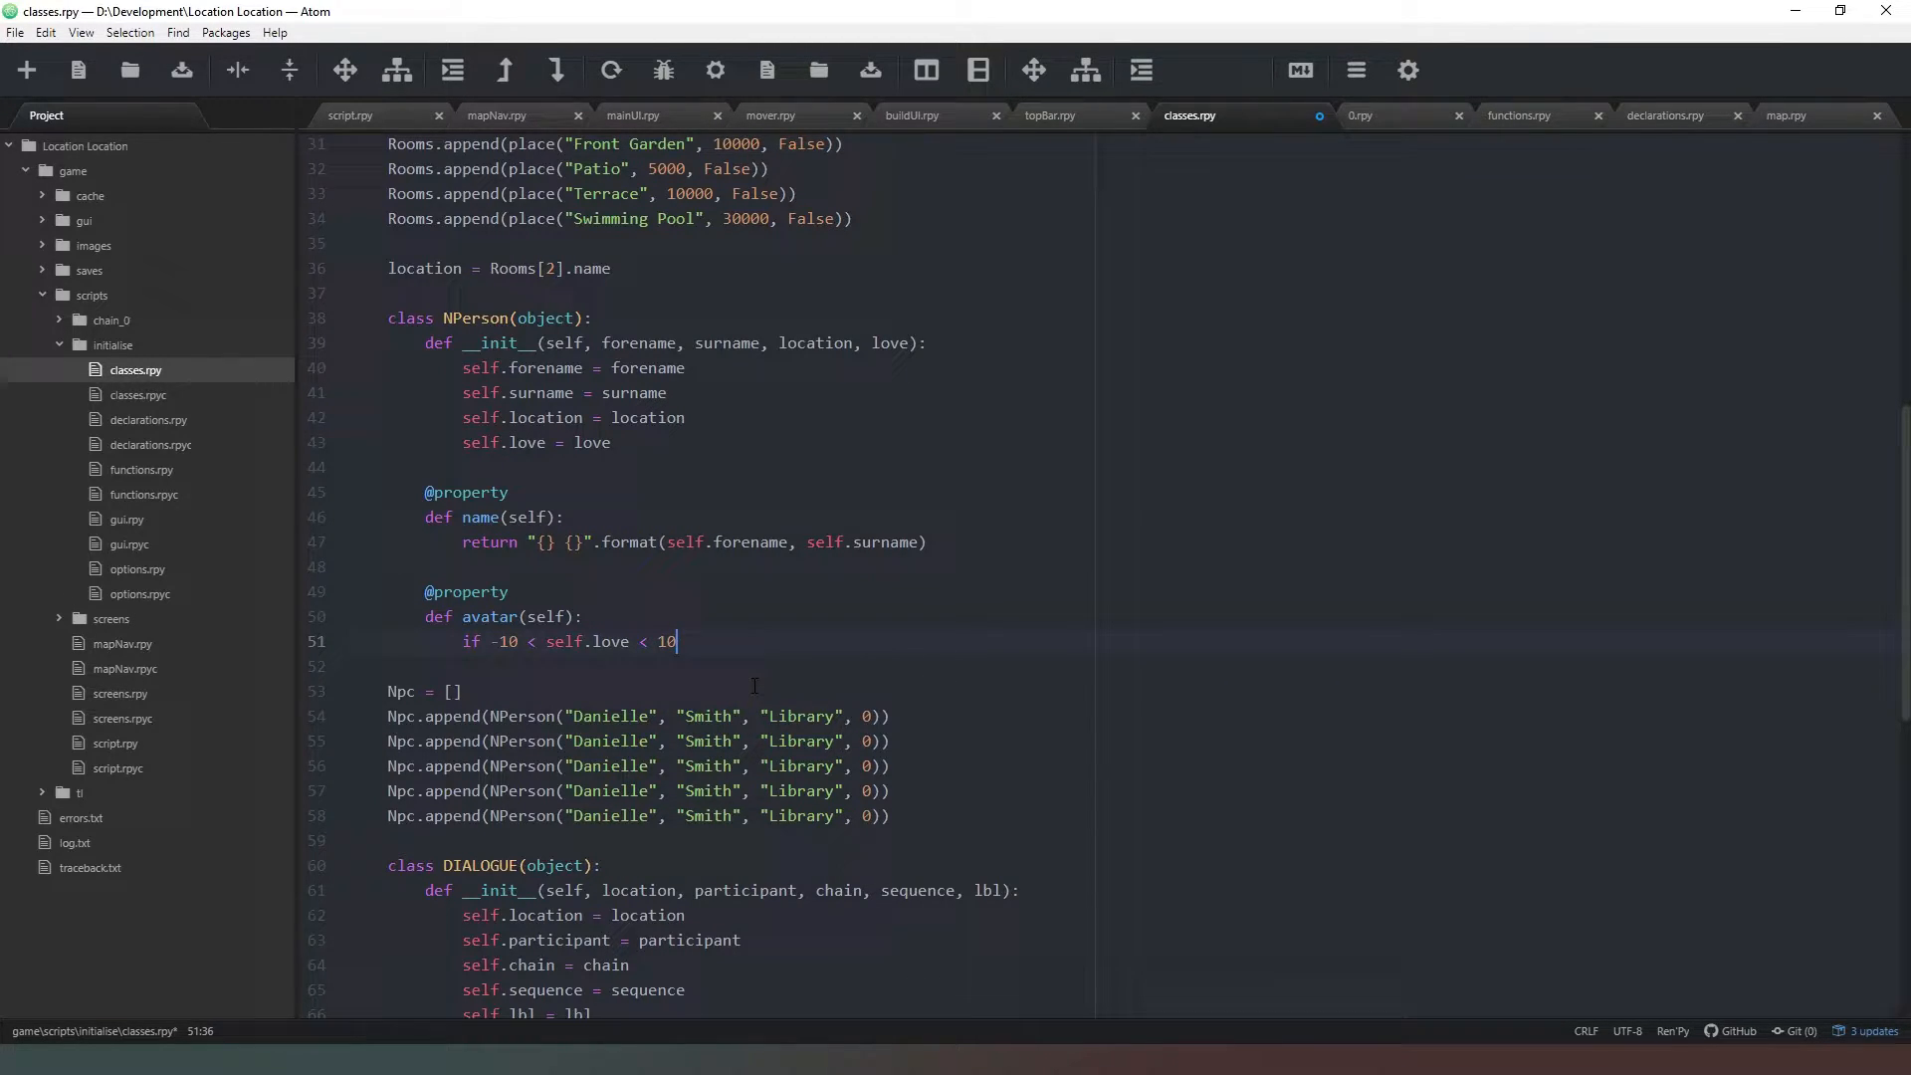
text(:)
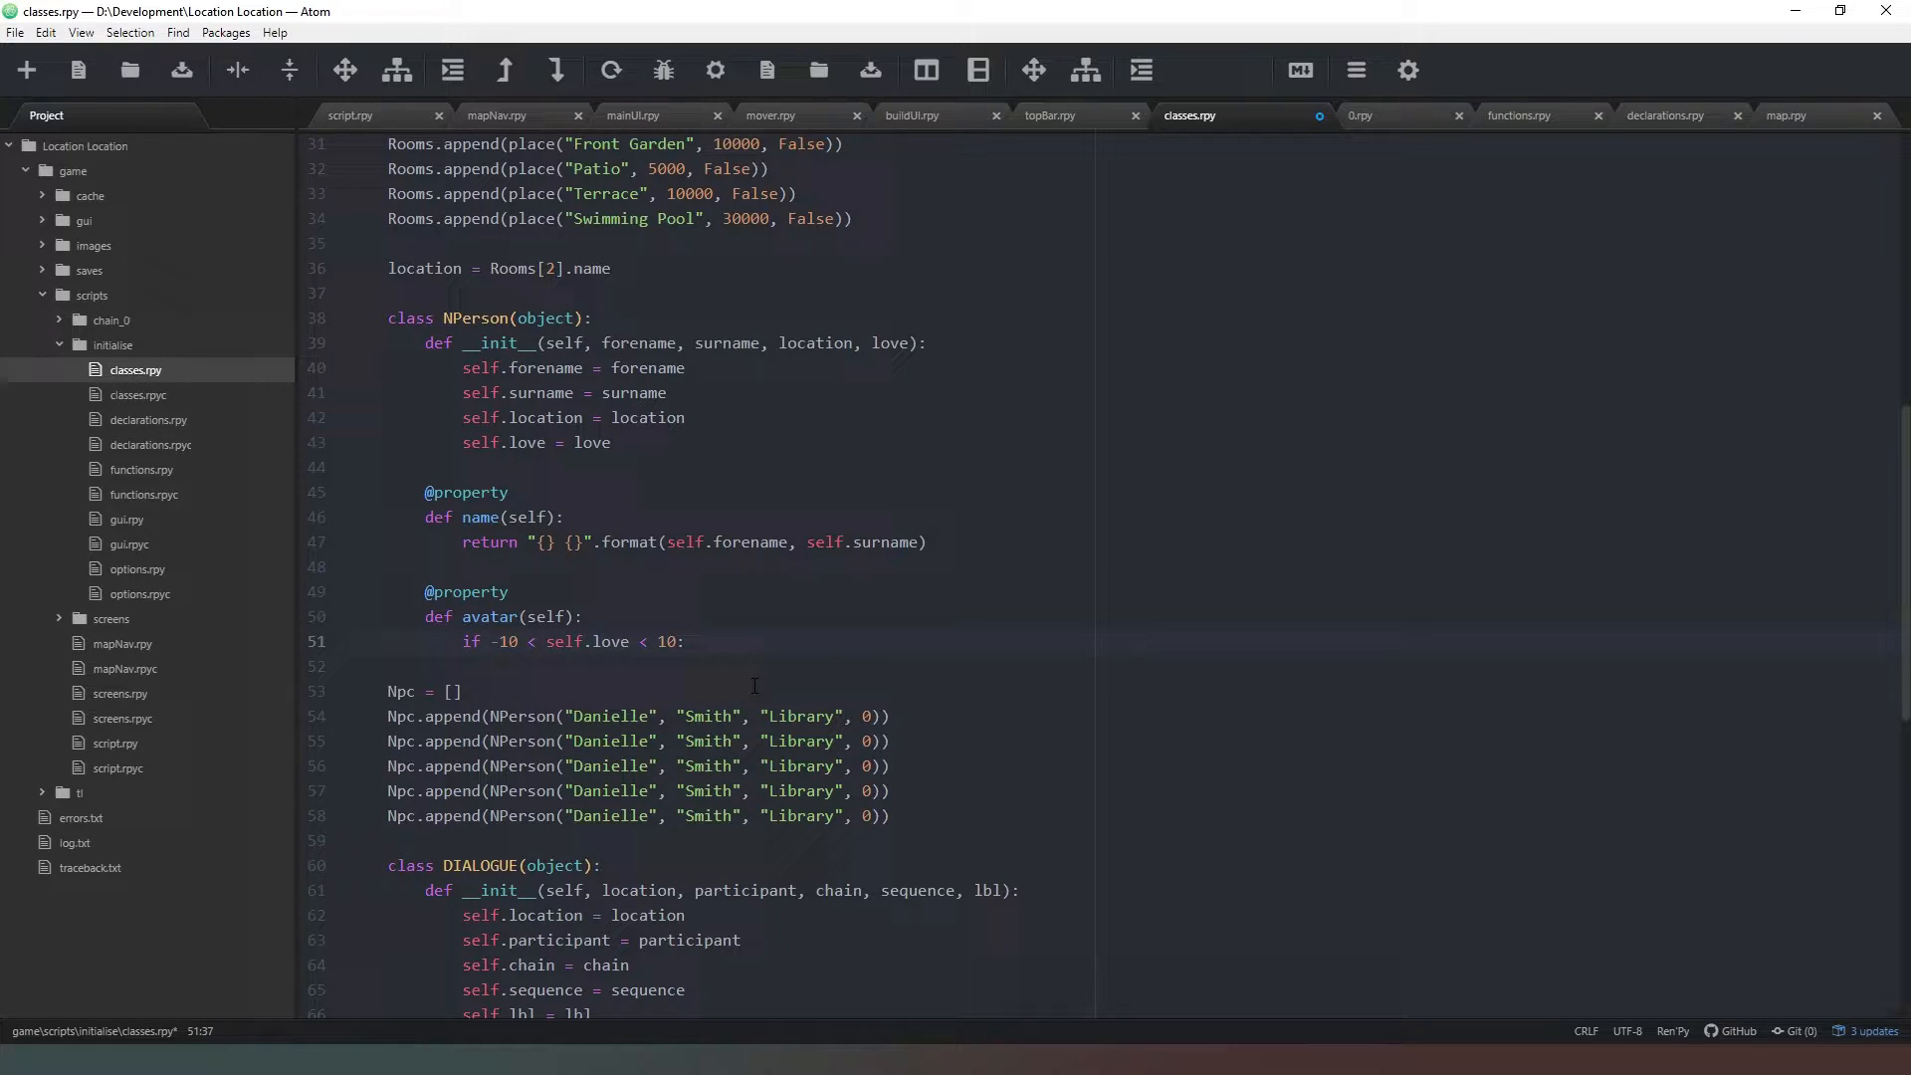
key(enter)
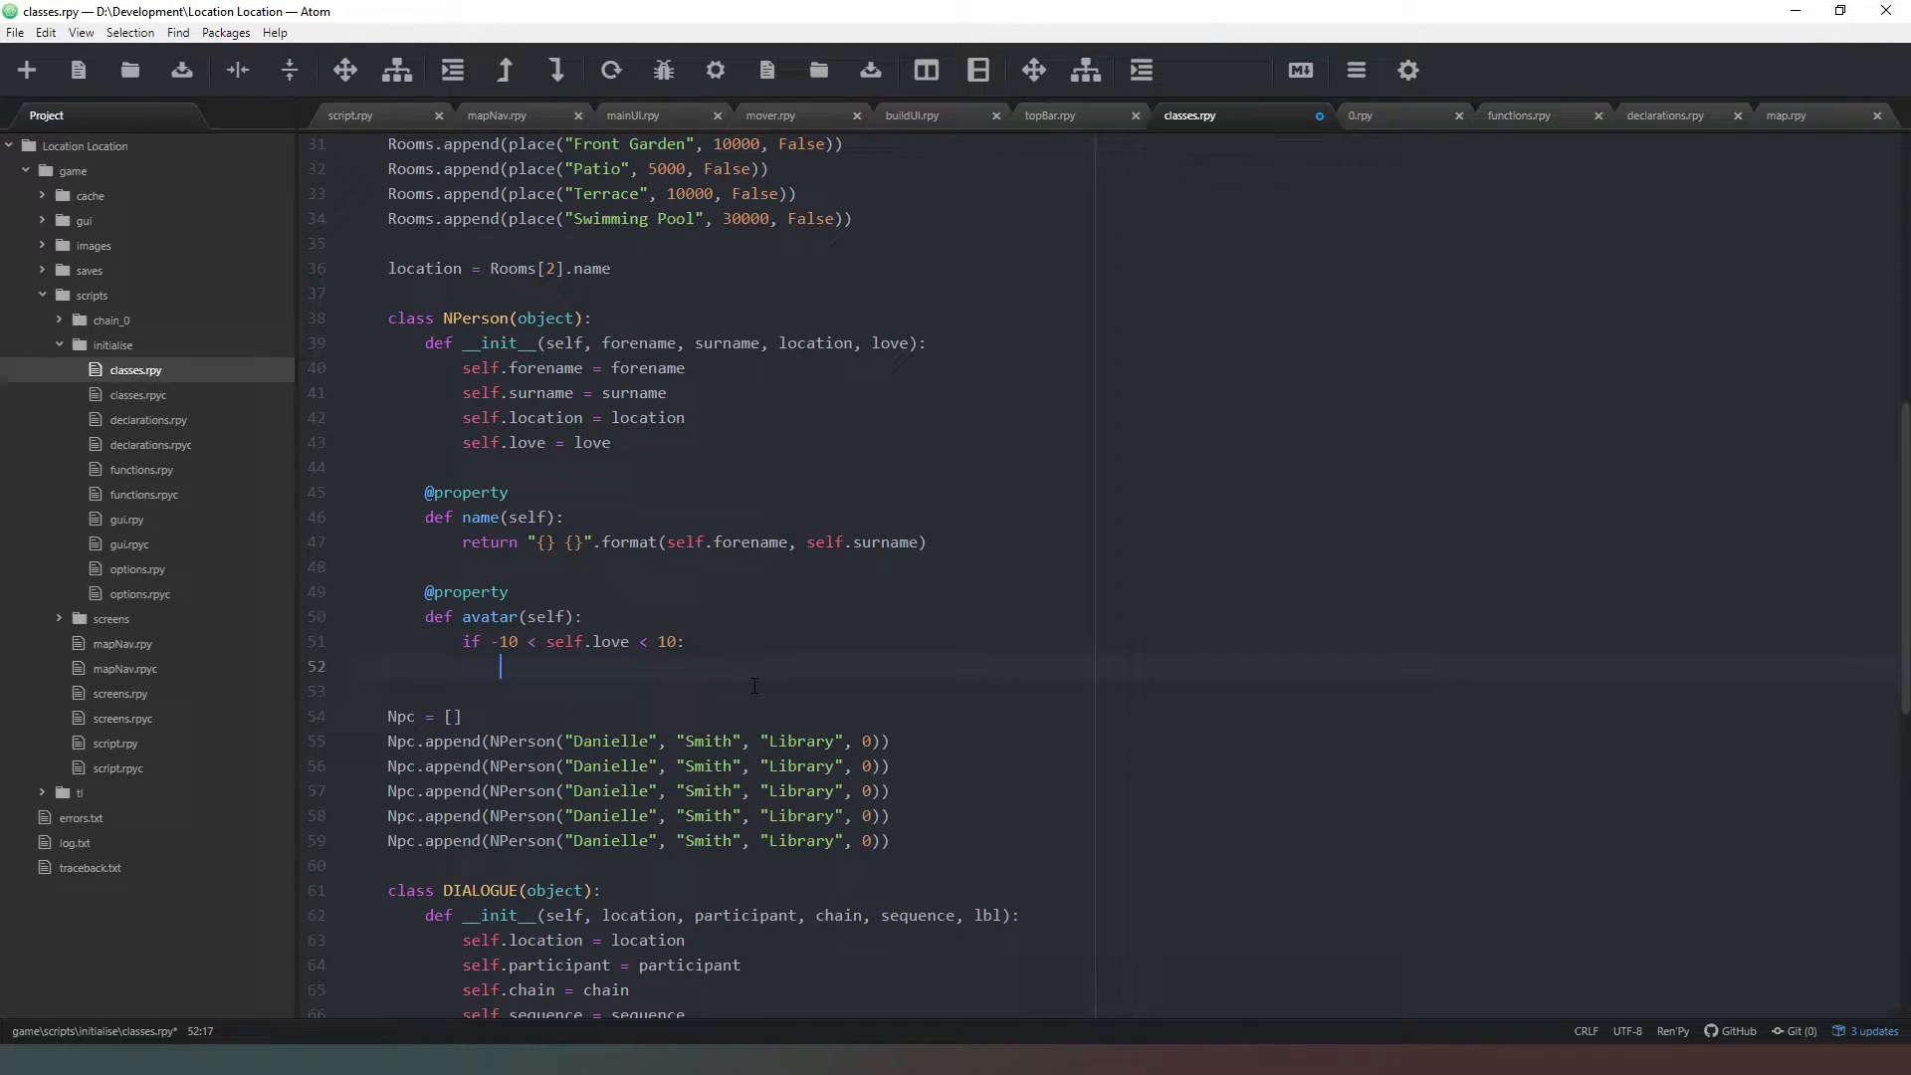
key(backspace)
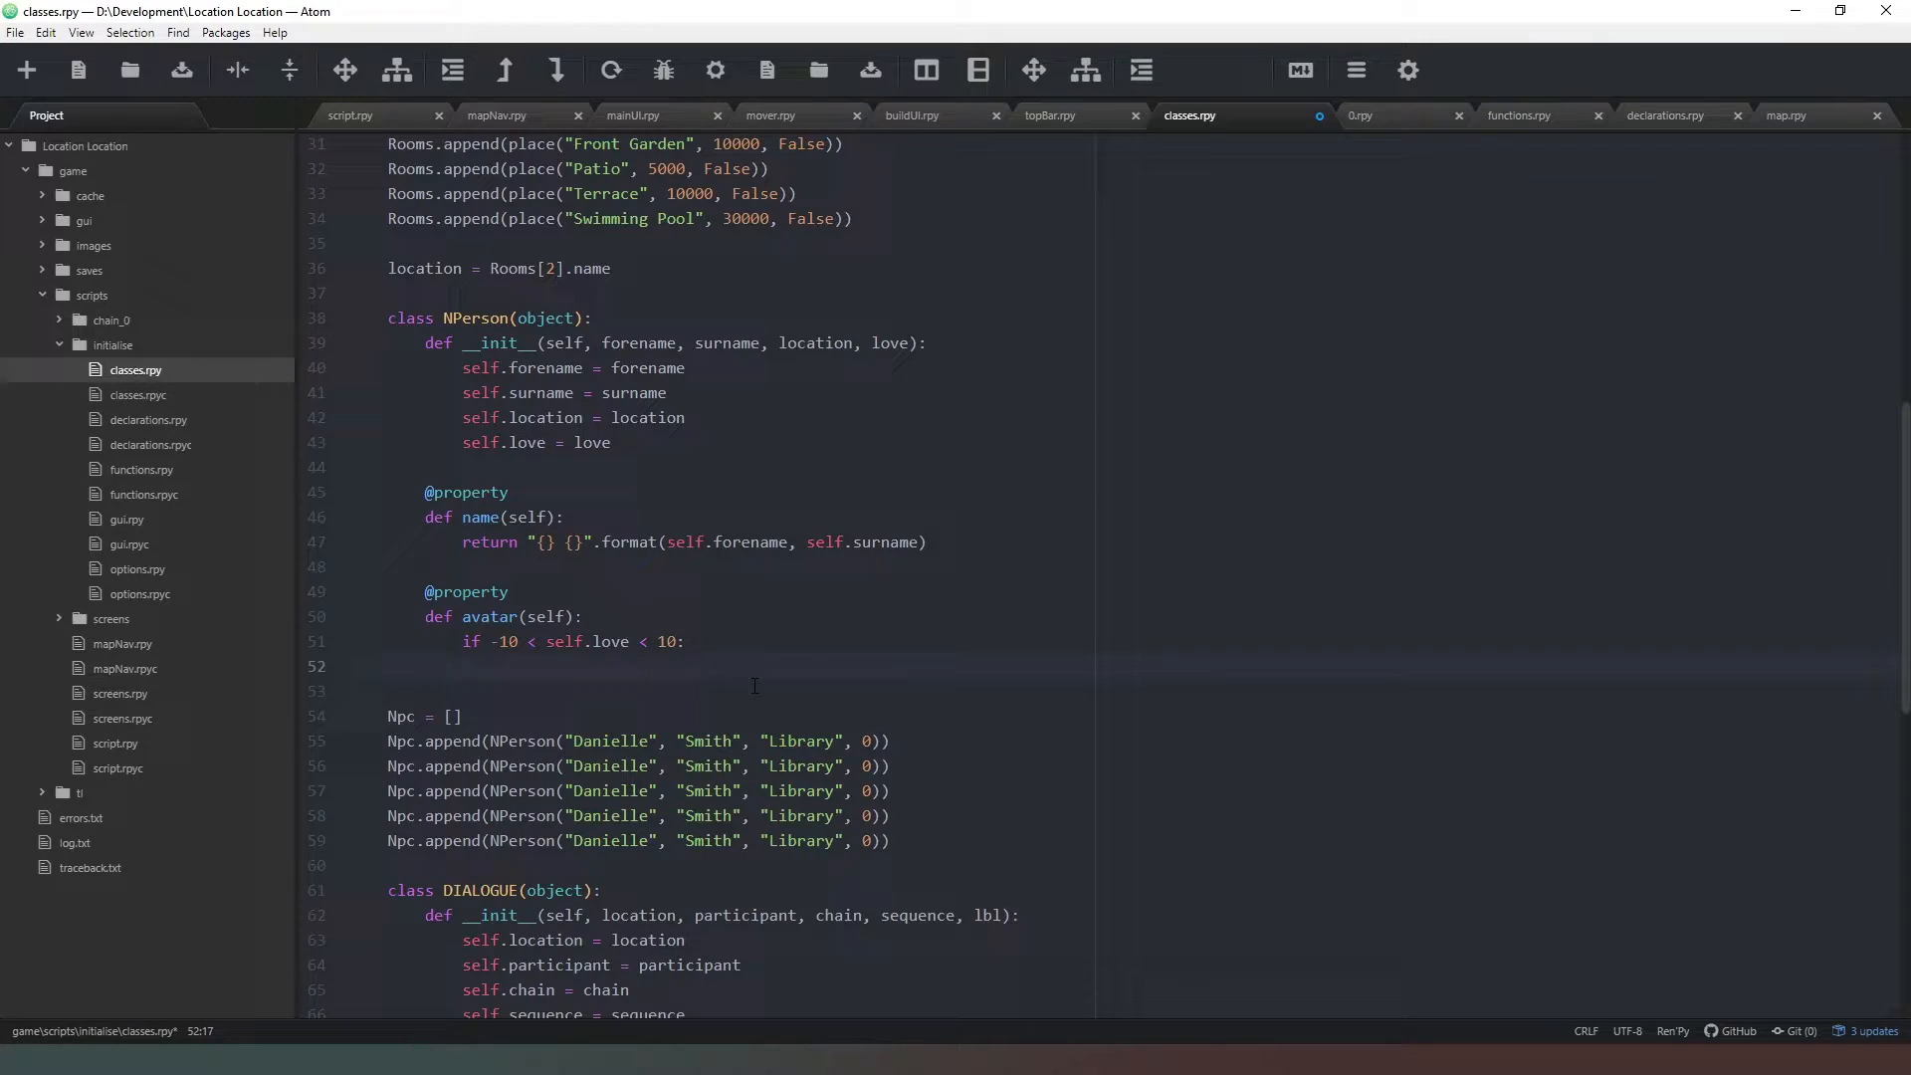
text(mood)
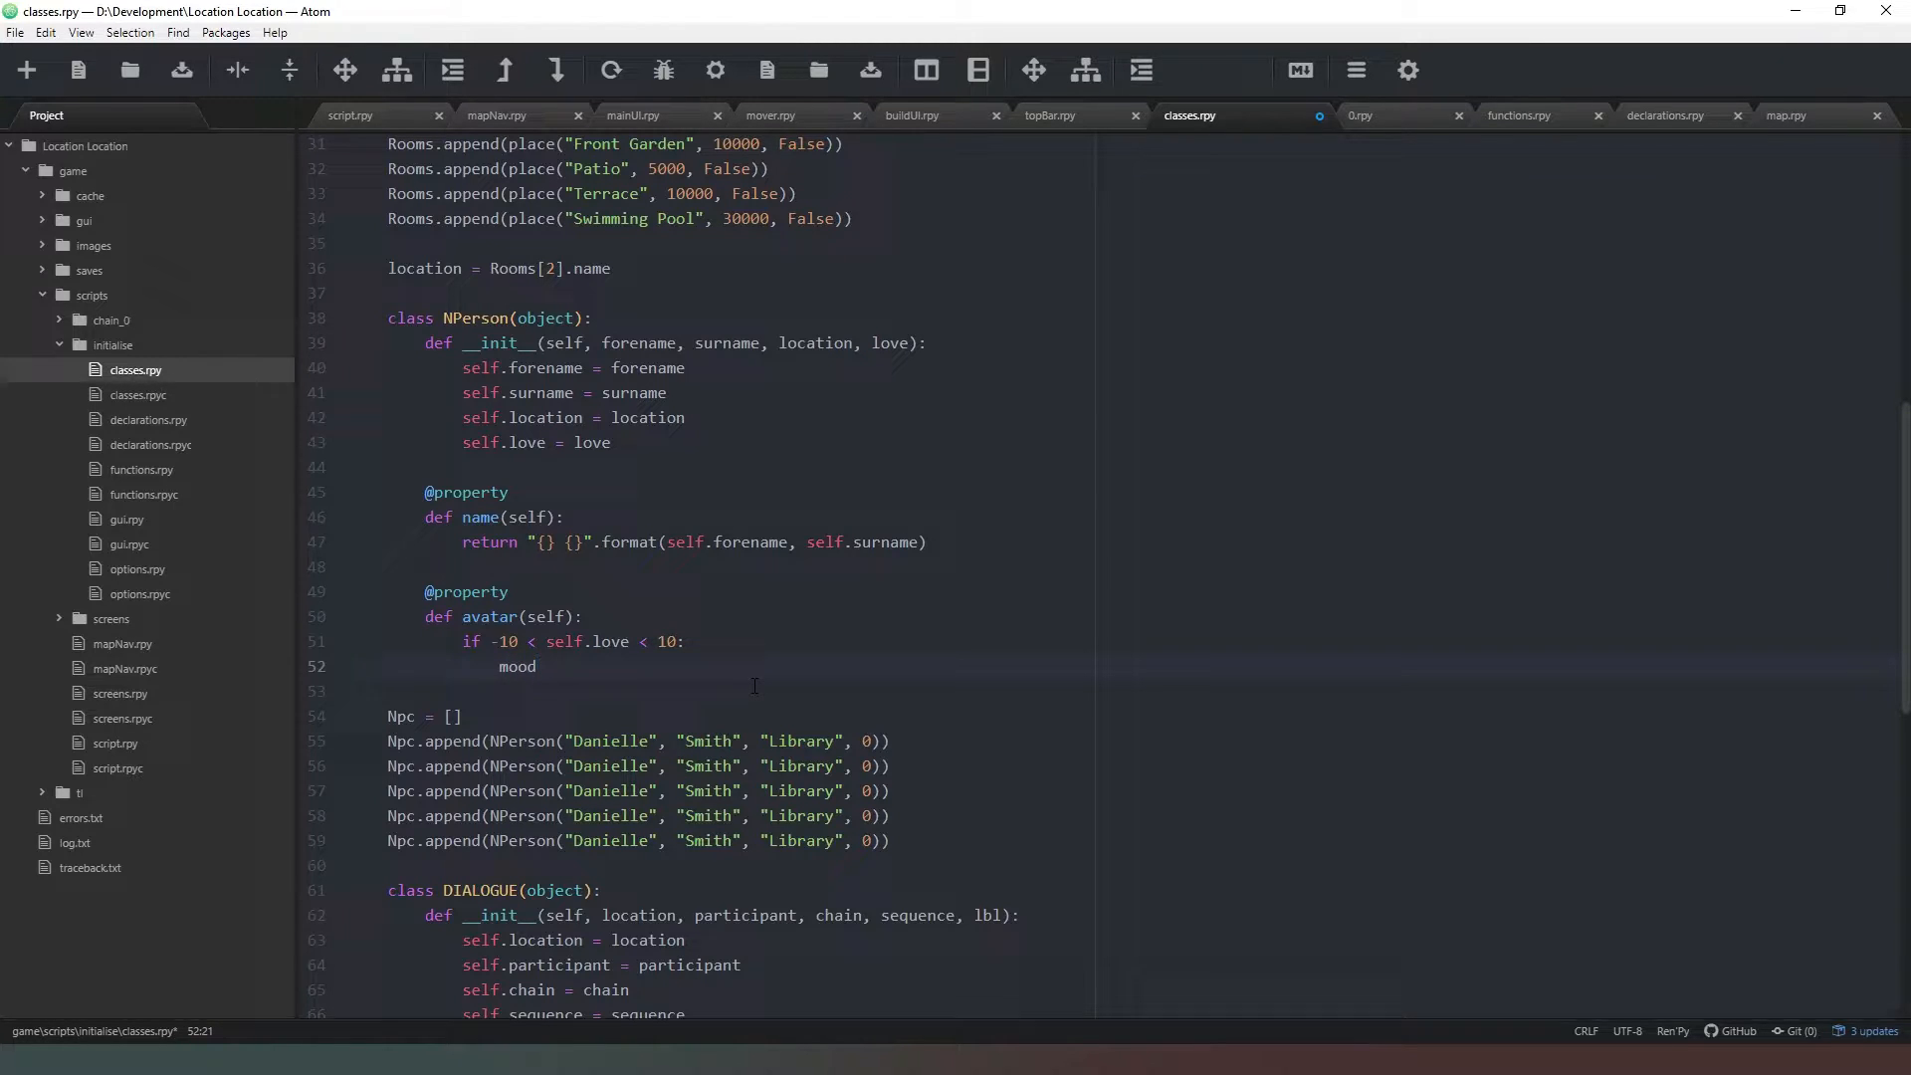
text(= "neutral)
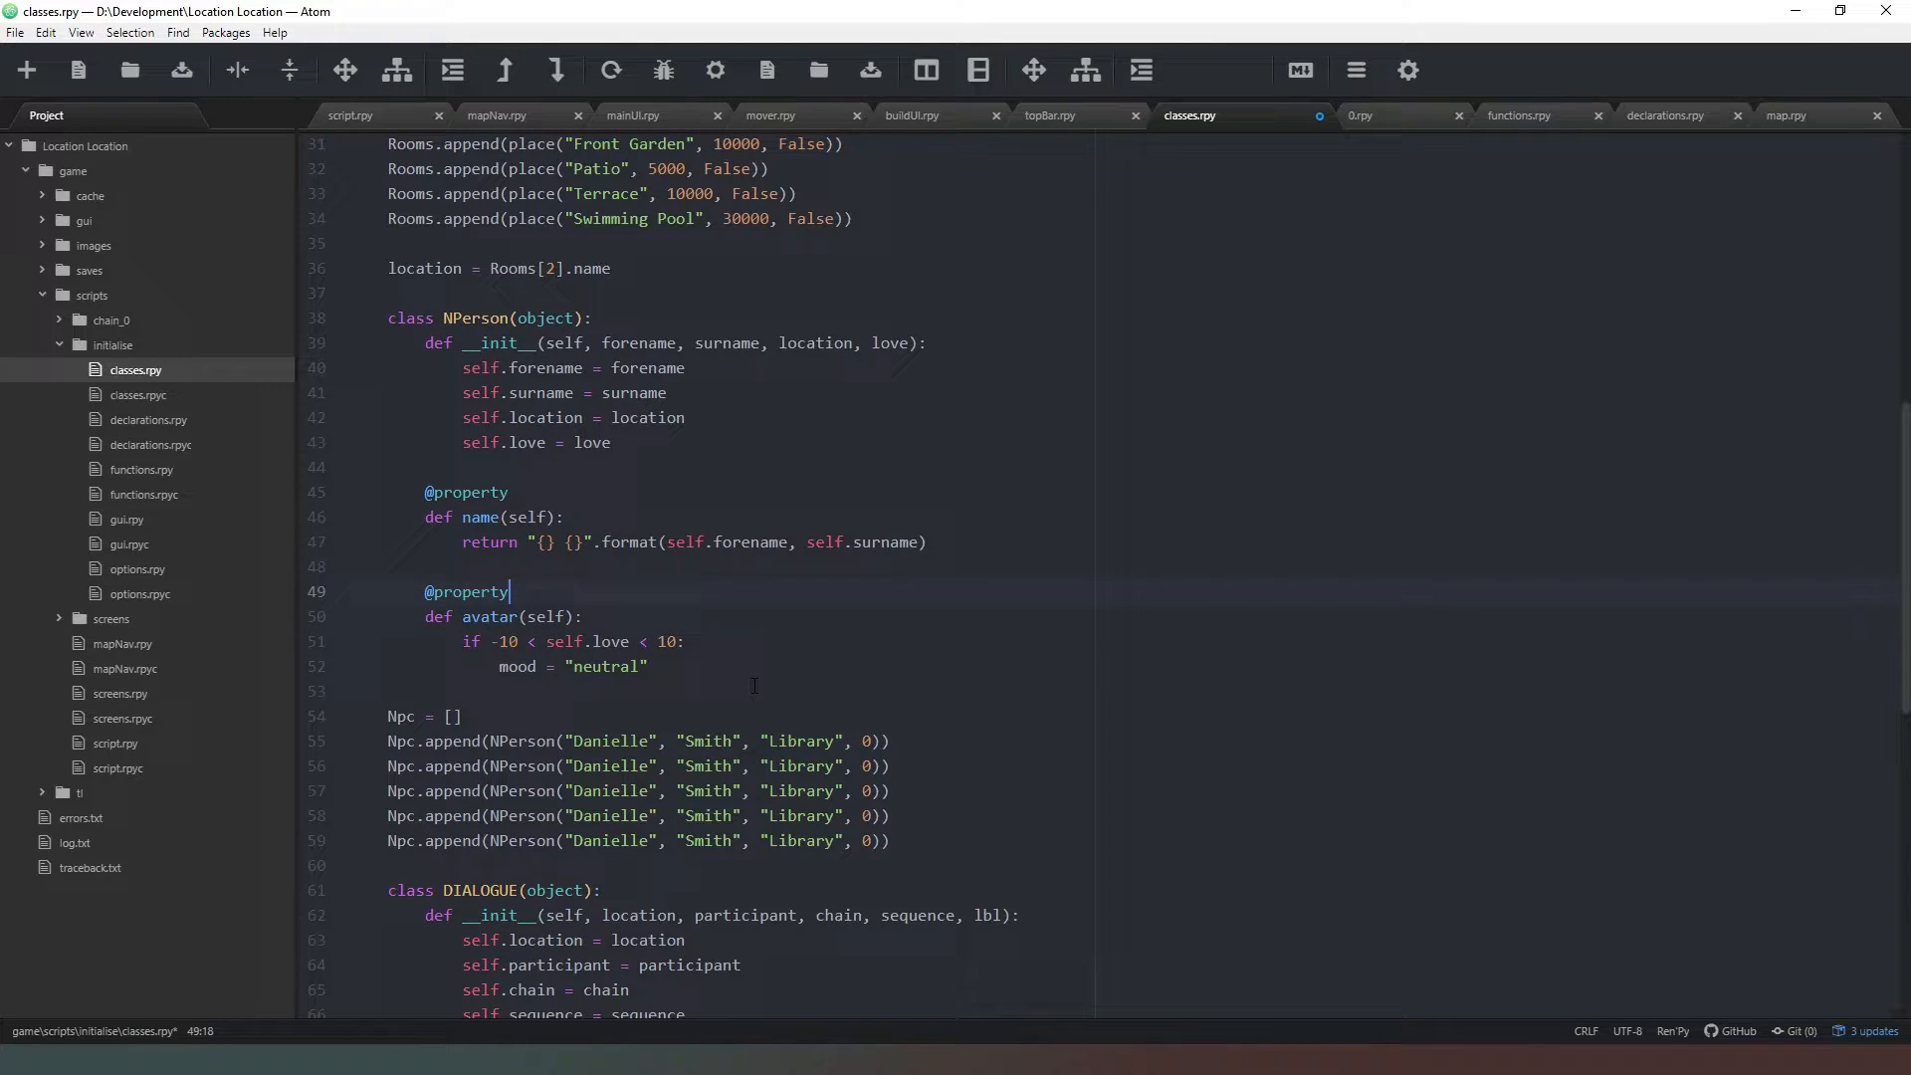
- Set the default mood to "_neutral.png"
key(Enter)
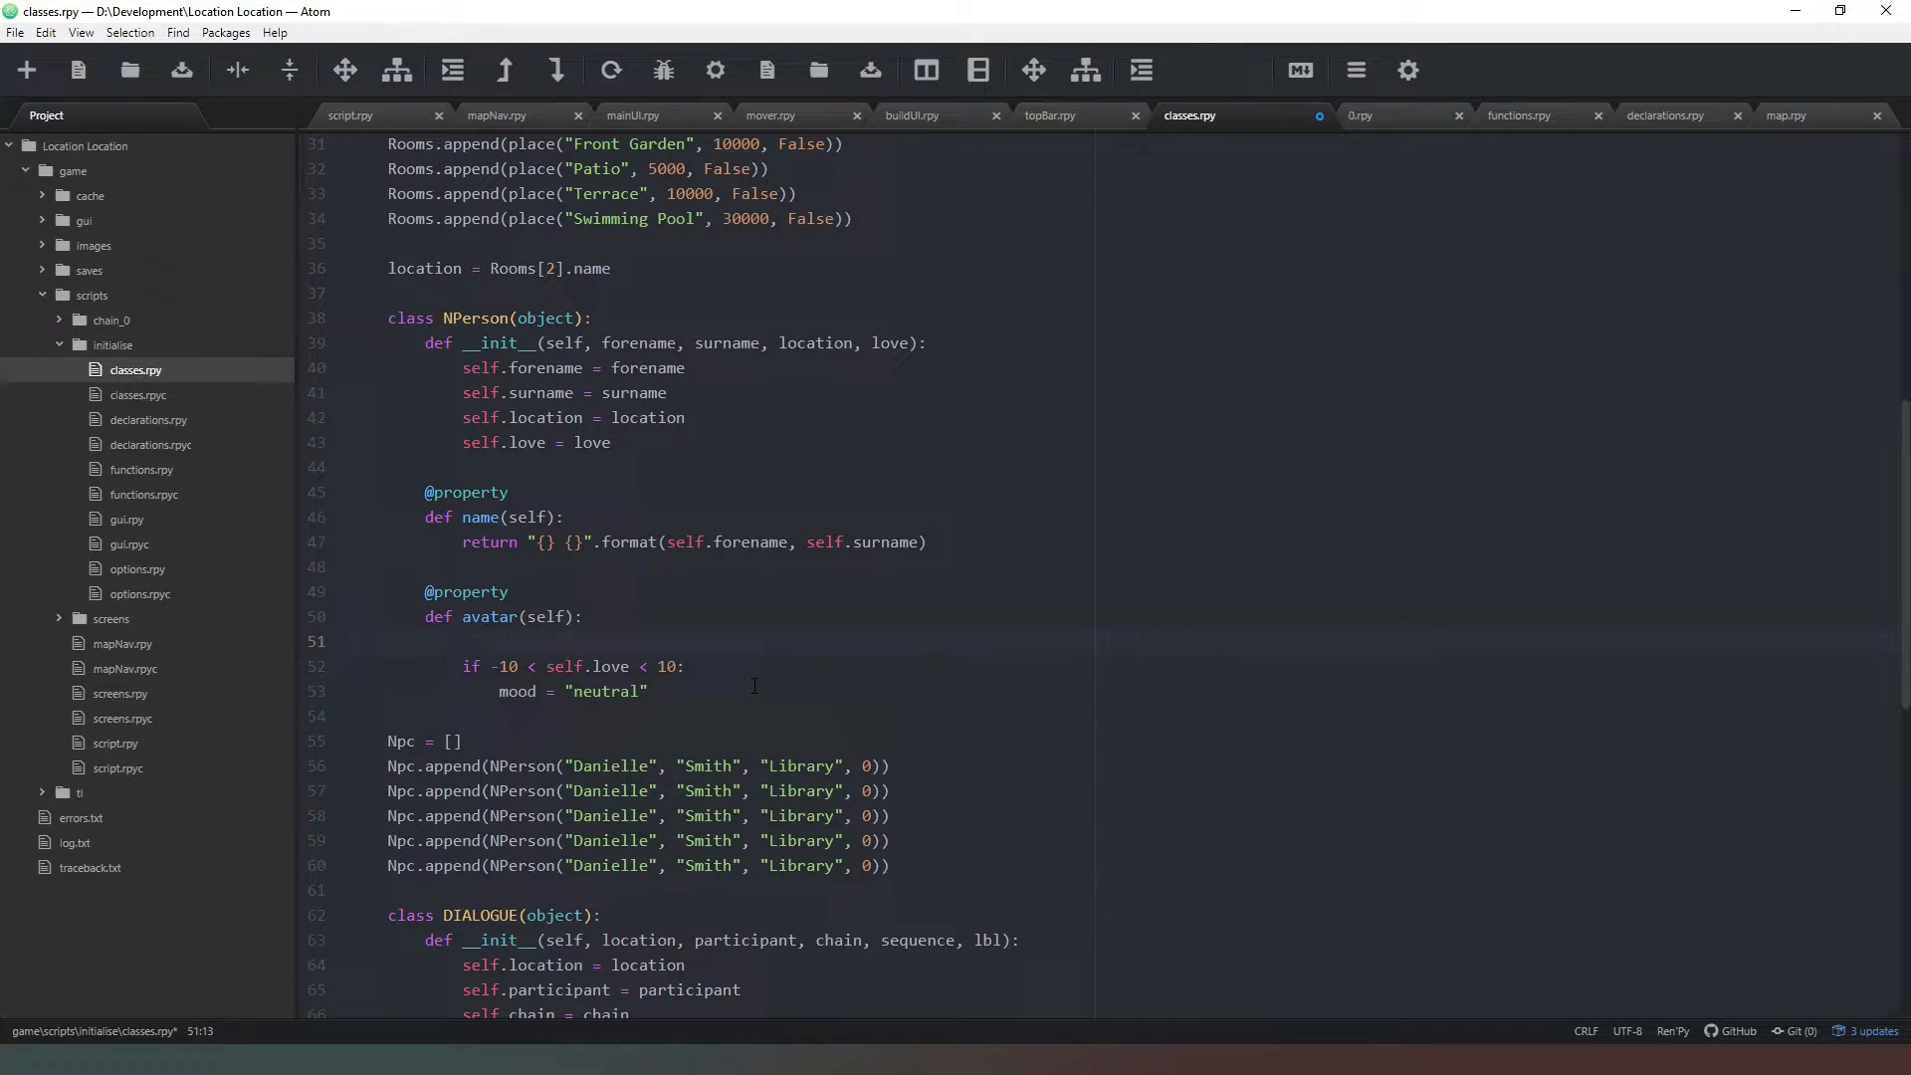
text(mood)
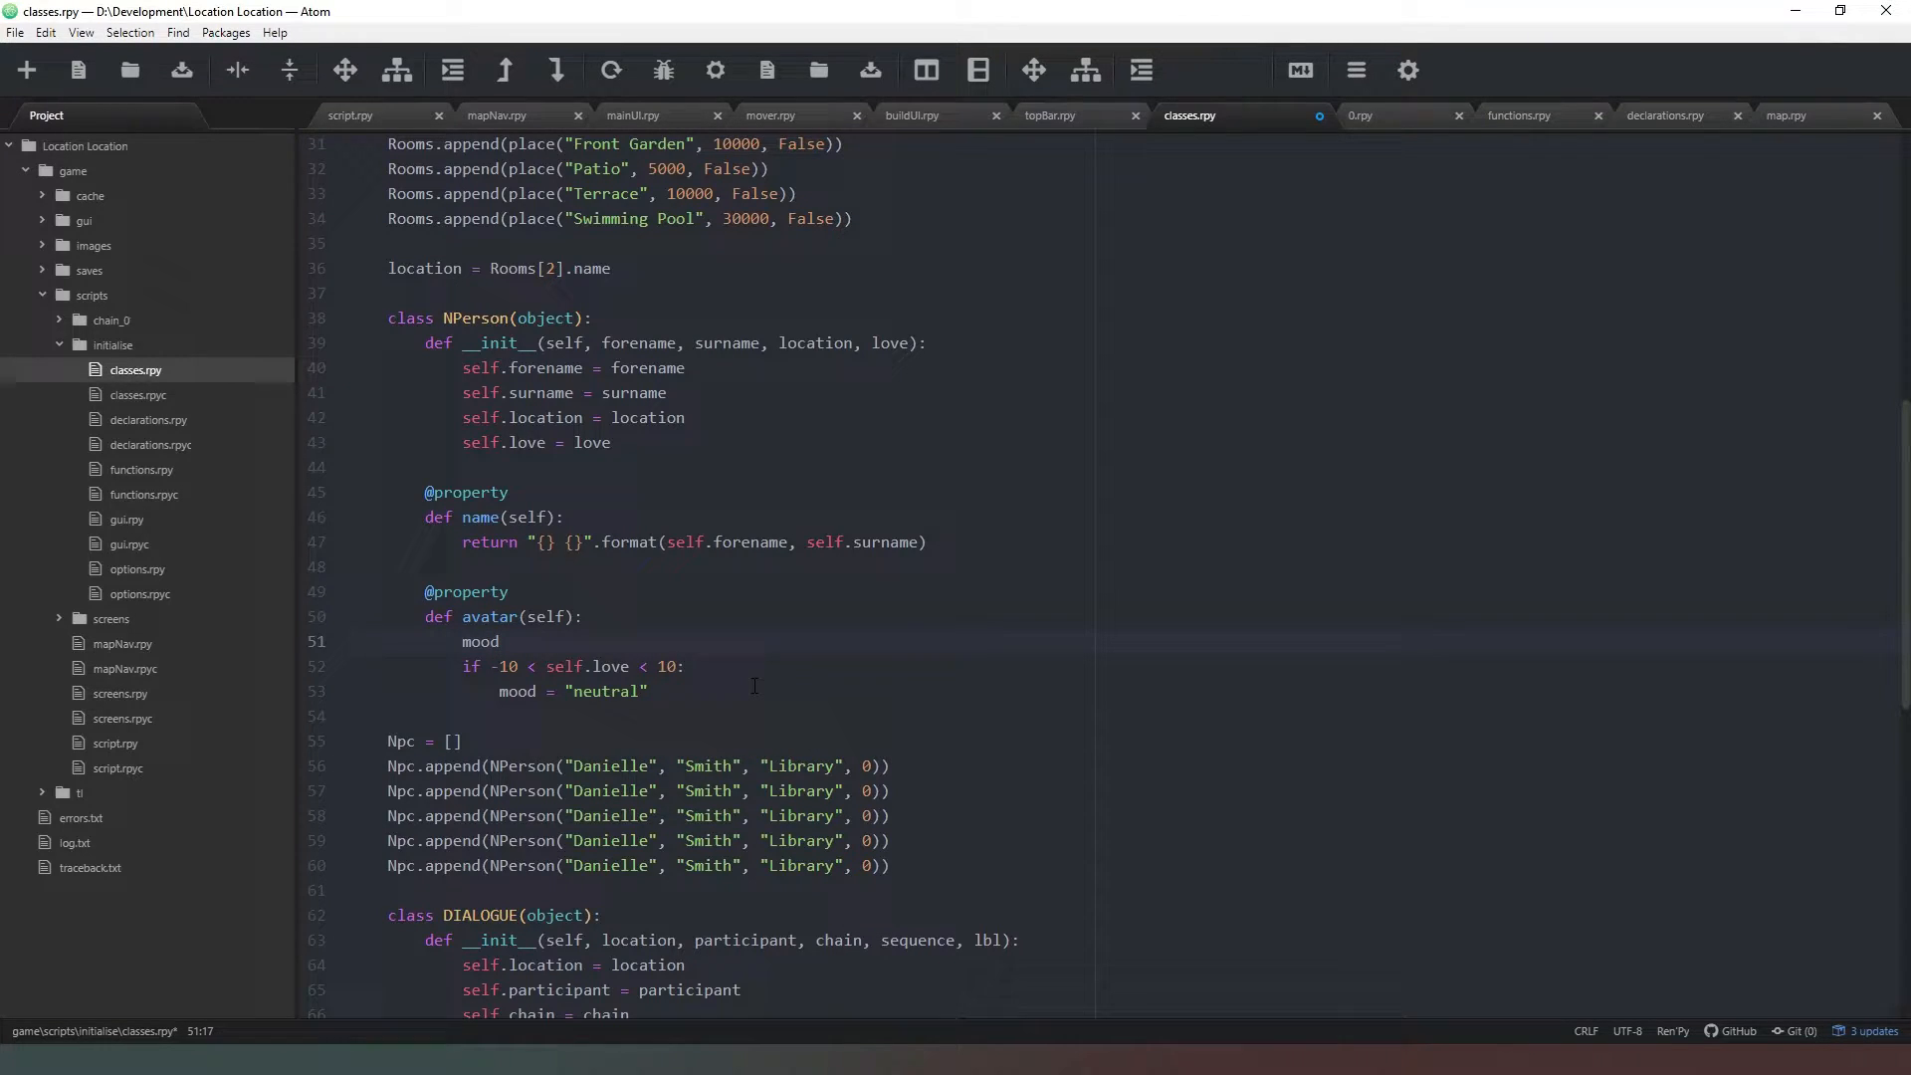
text(=)
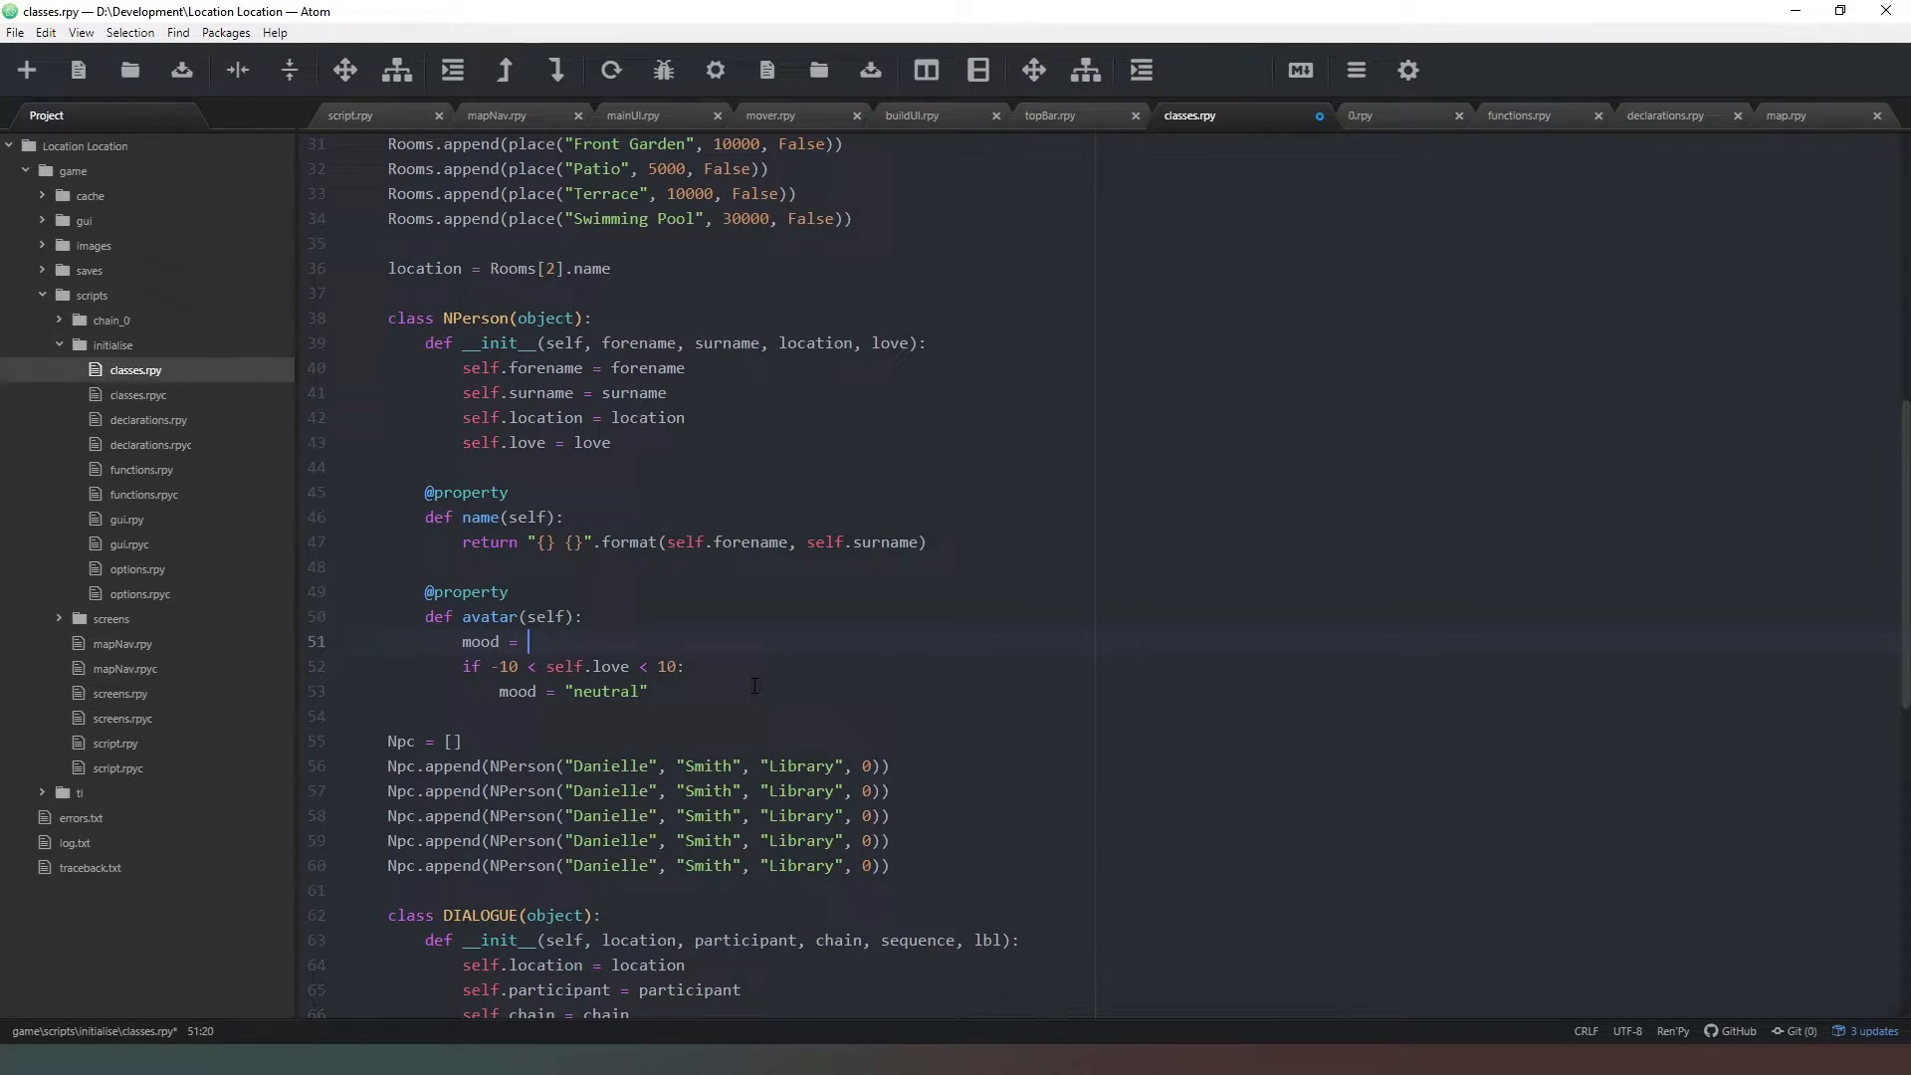
text("neutral")
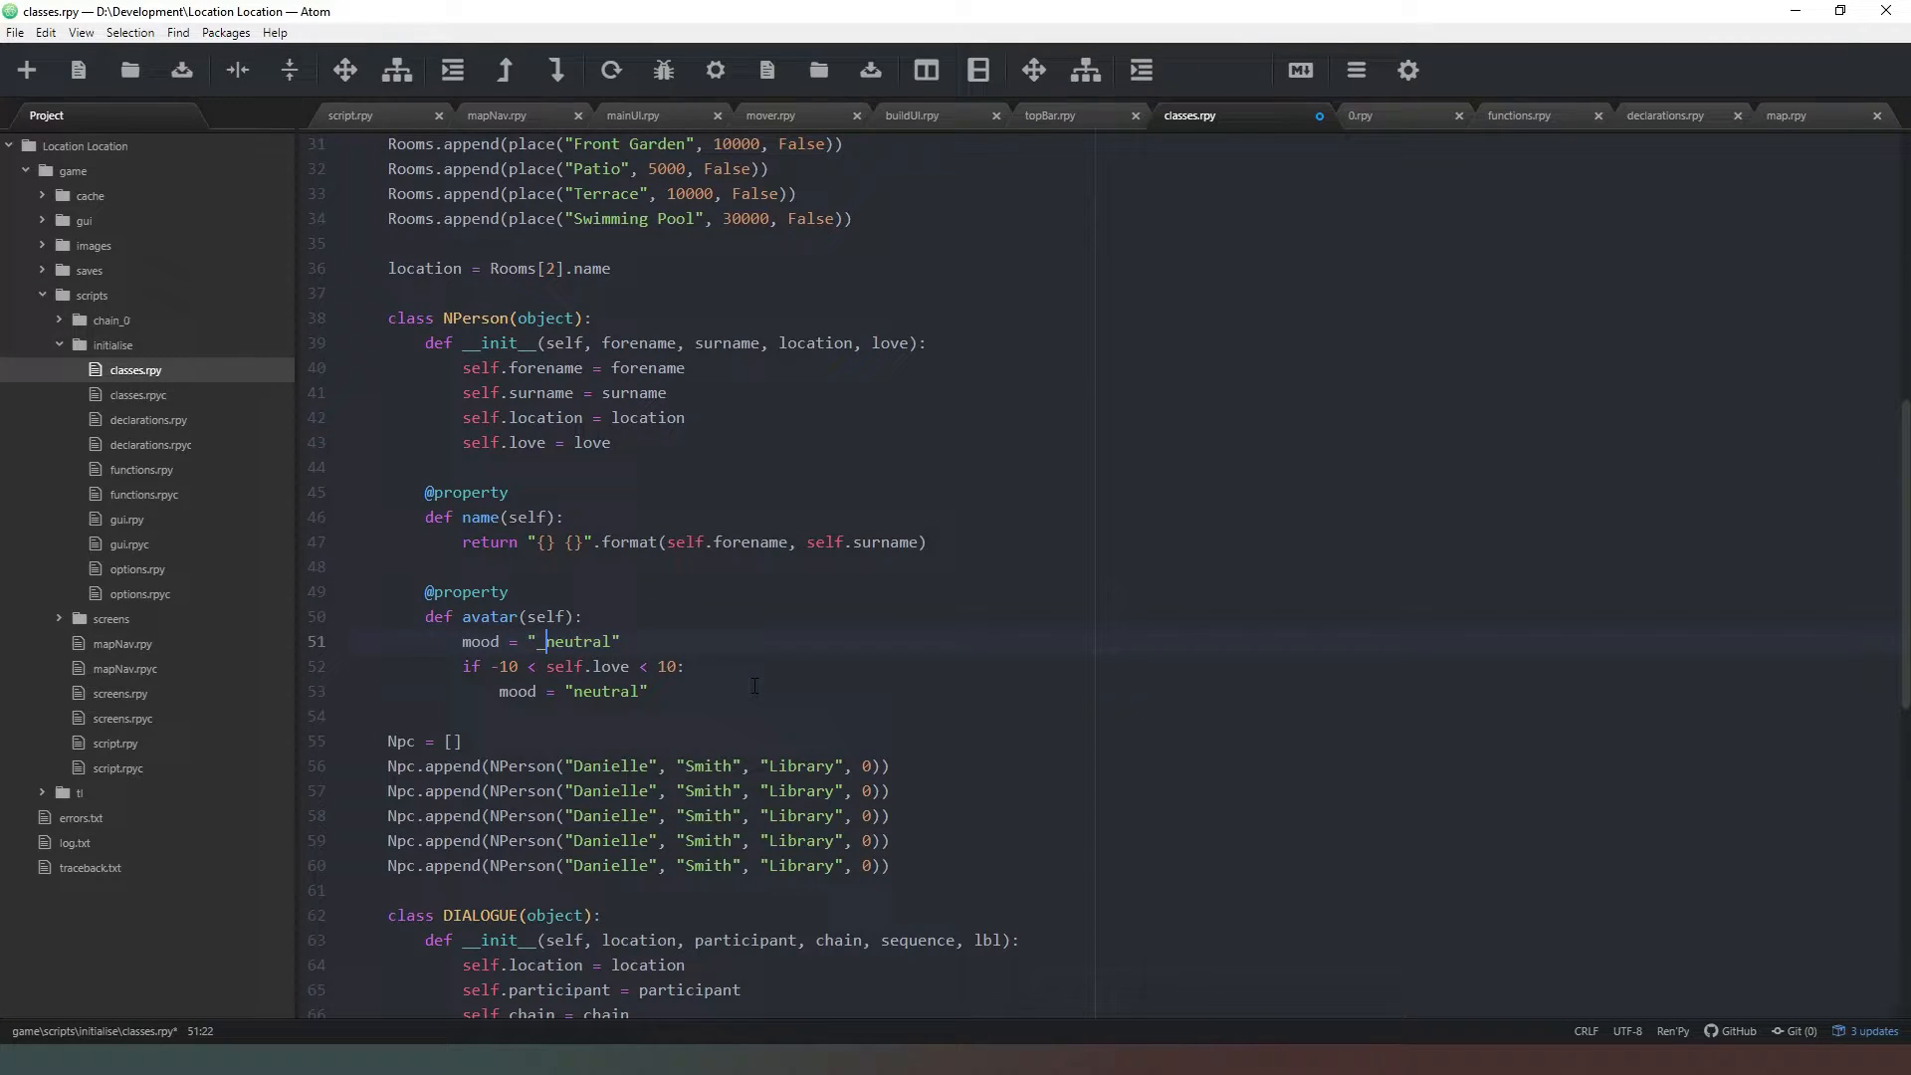
click(646, 690)
text(_)
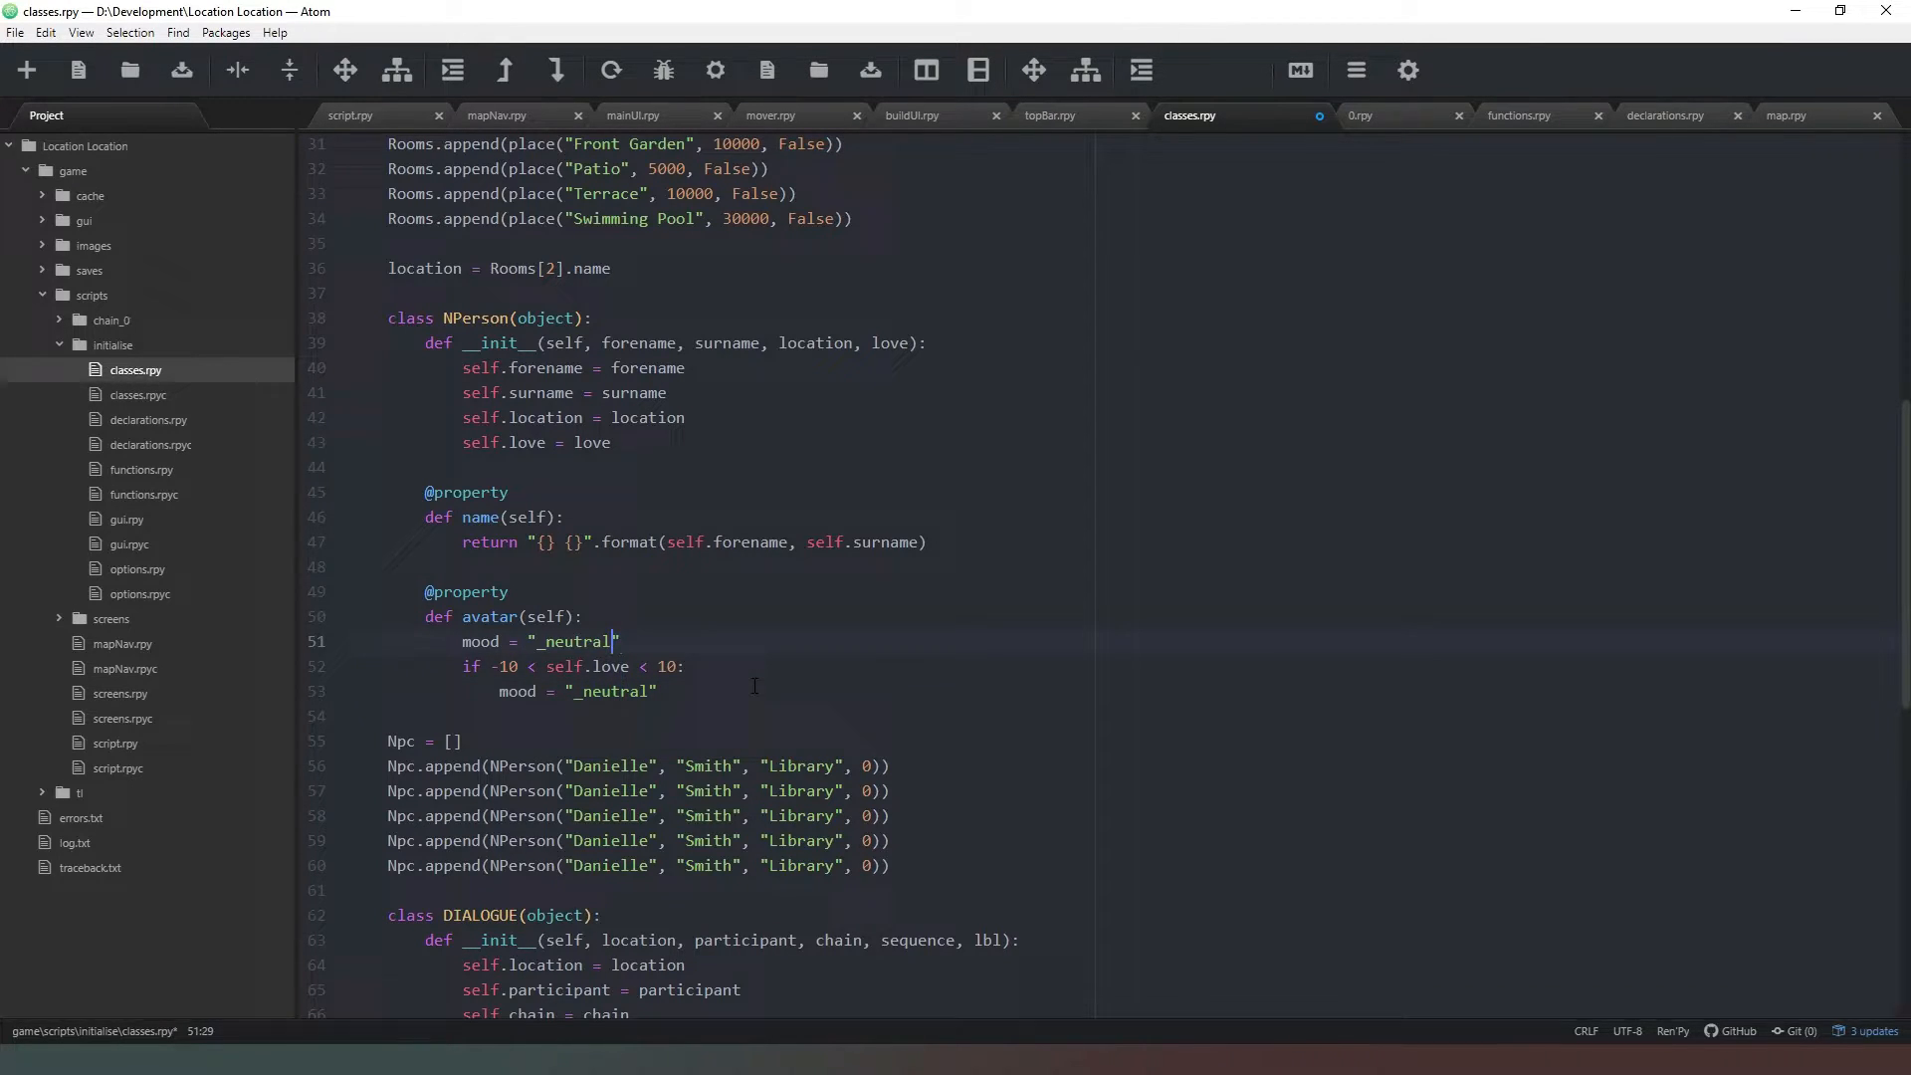
text(.png)
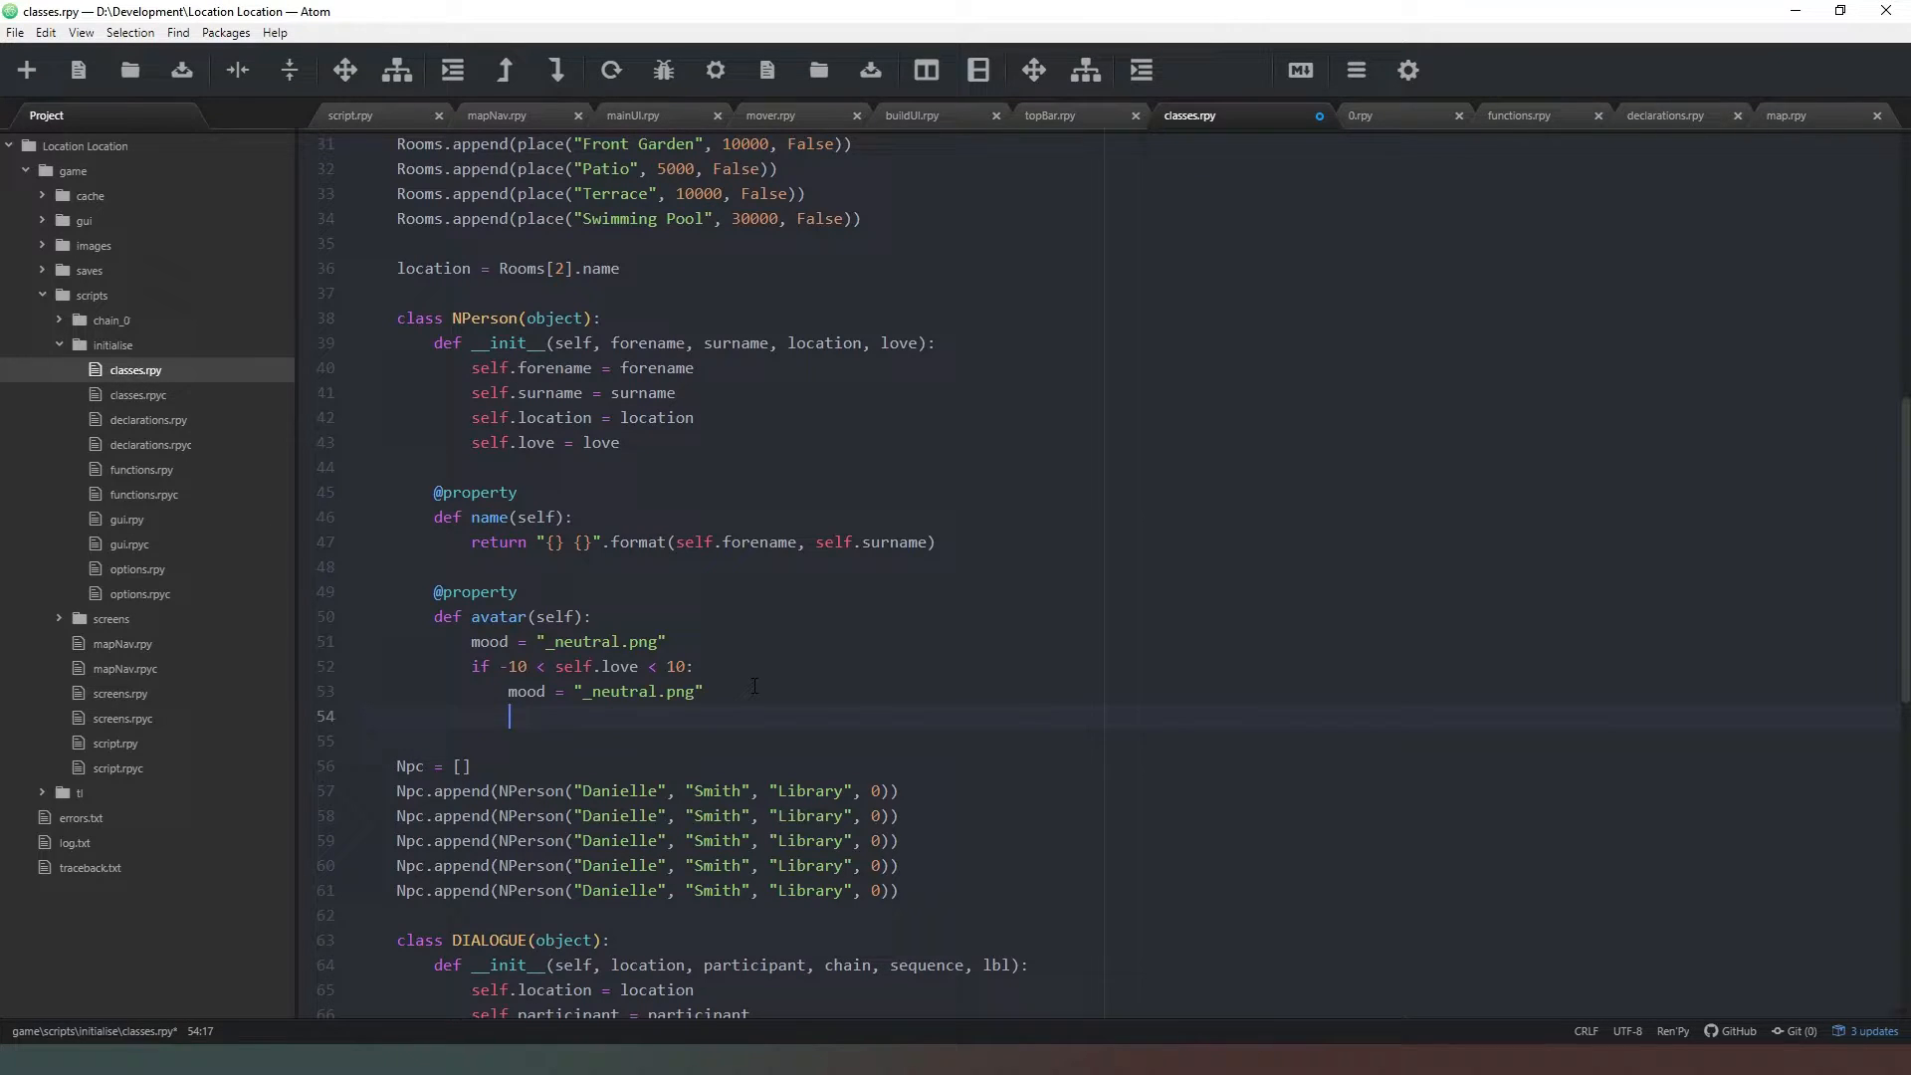
- Add an elif branch for love <= -10 setting mood to "_sad.png"
text(el)
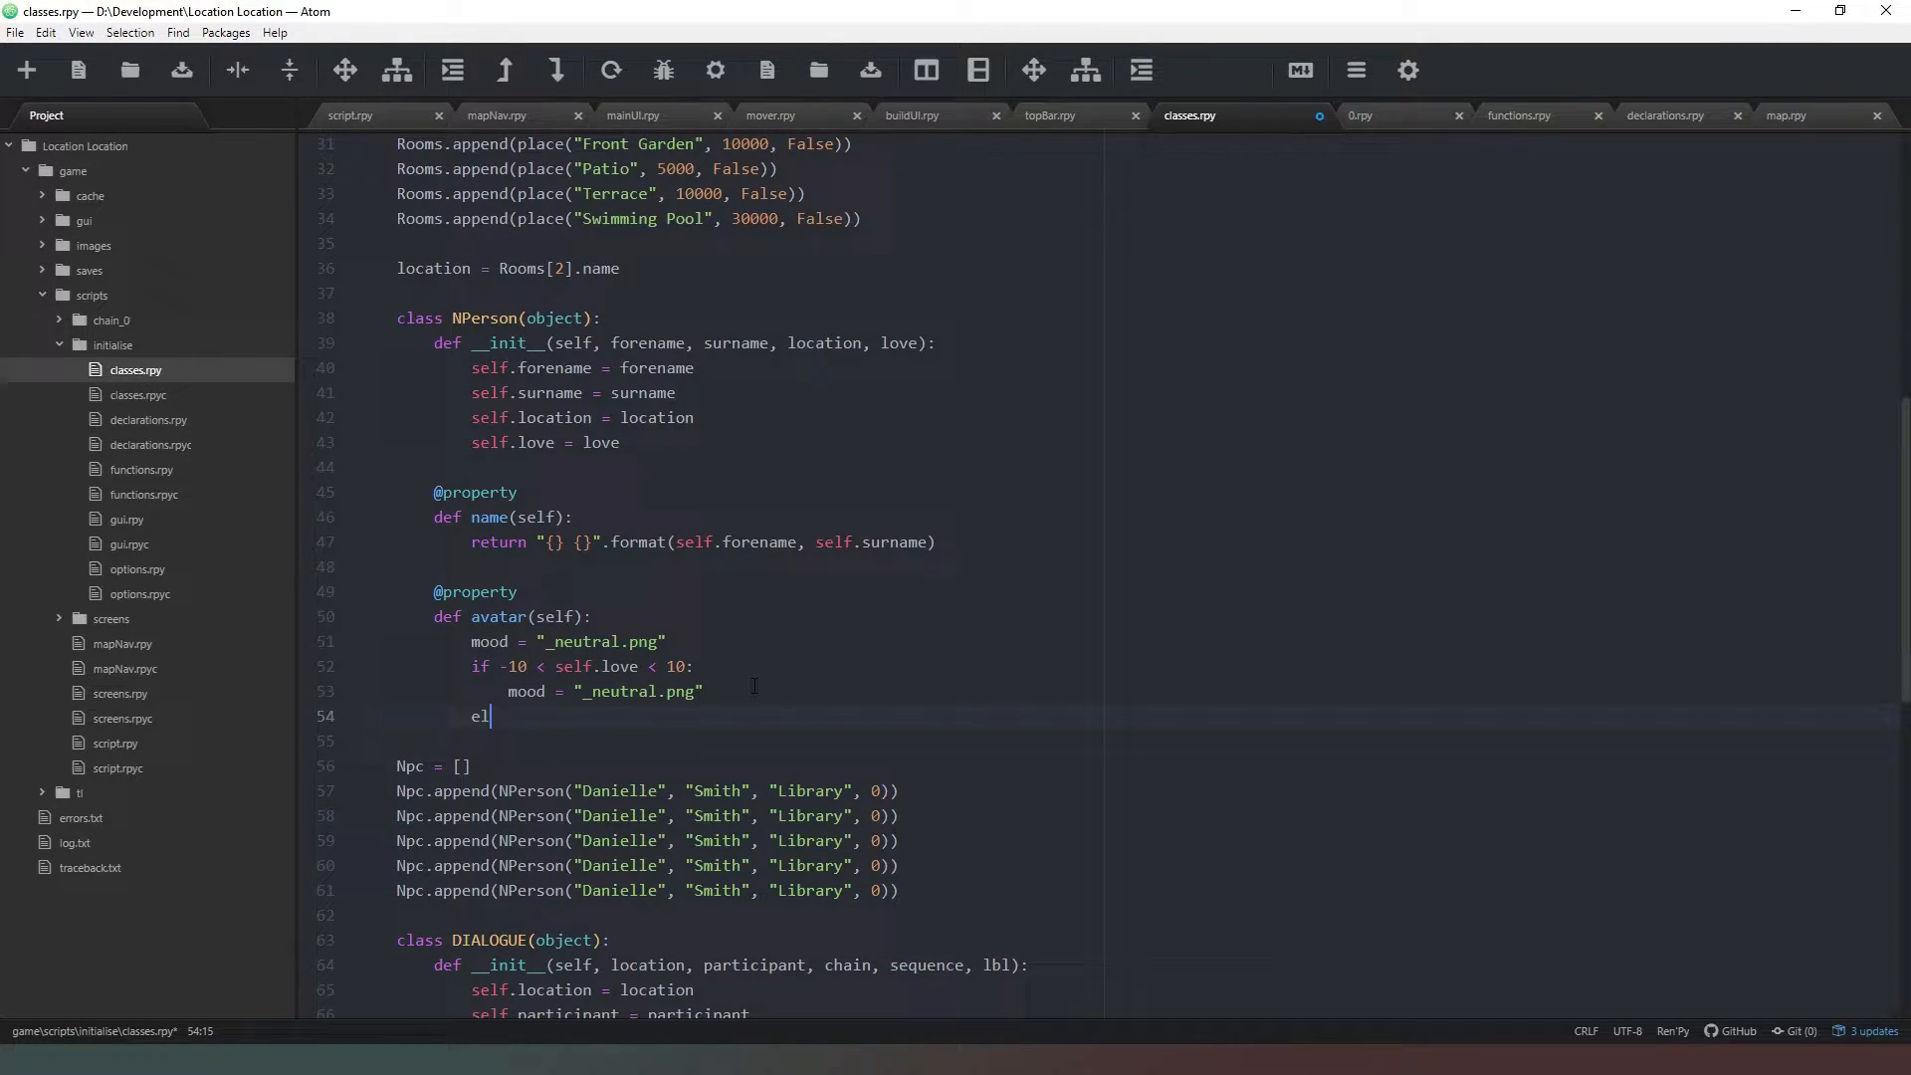
text(if)
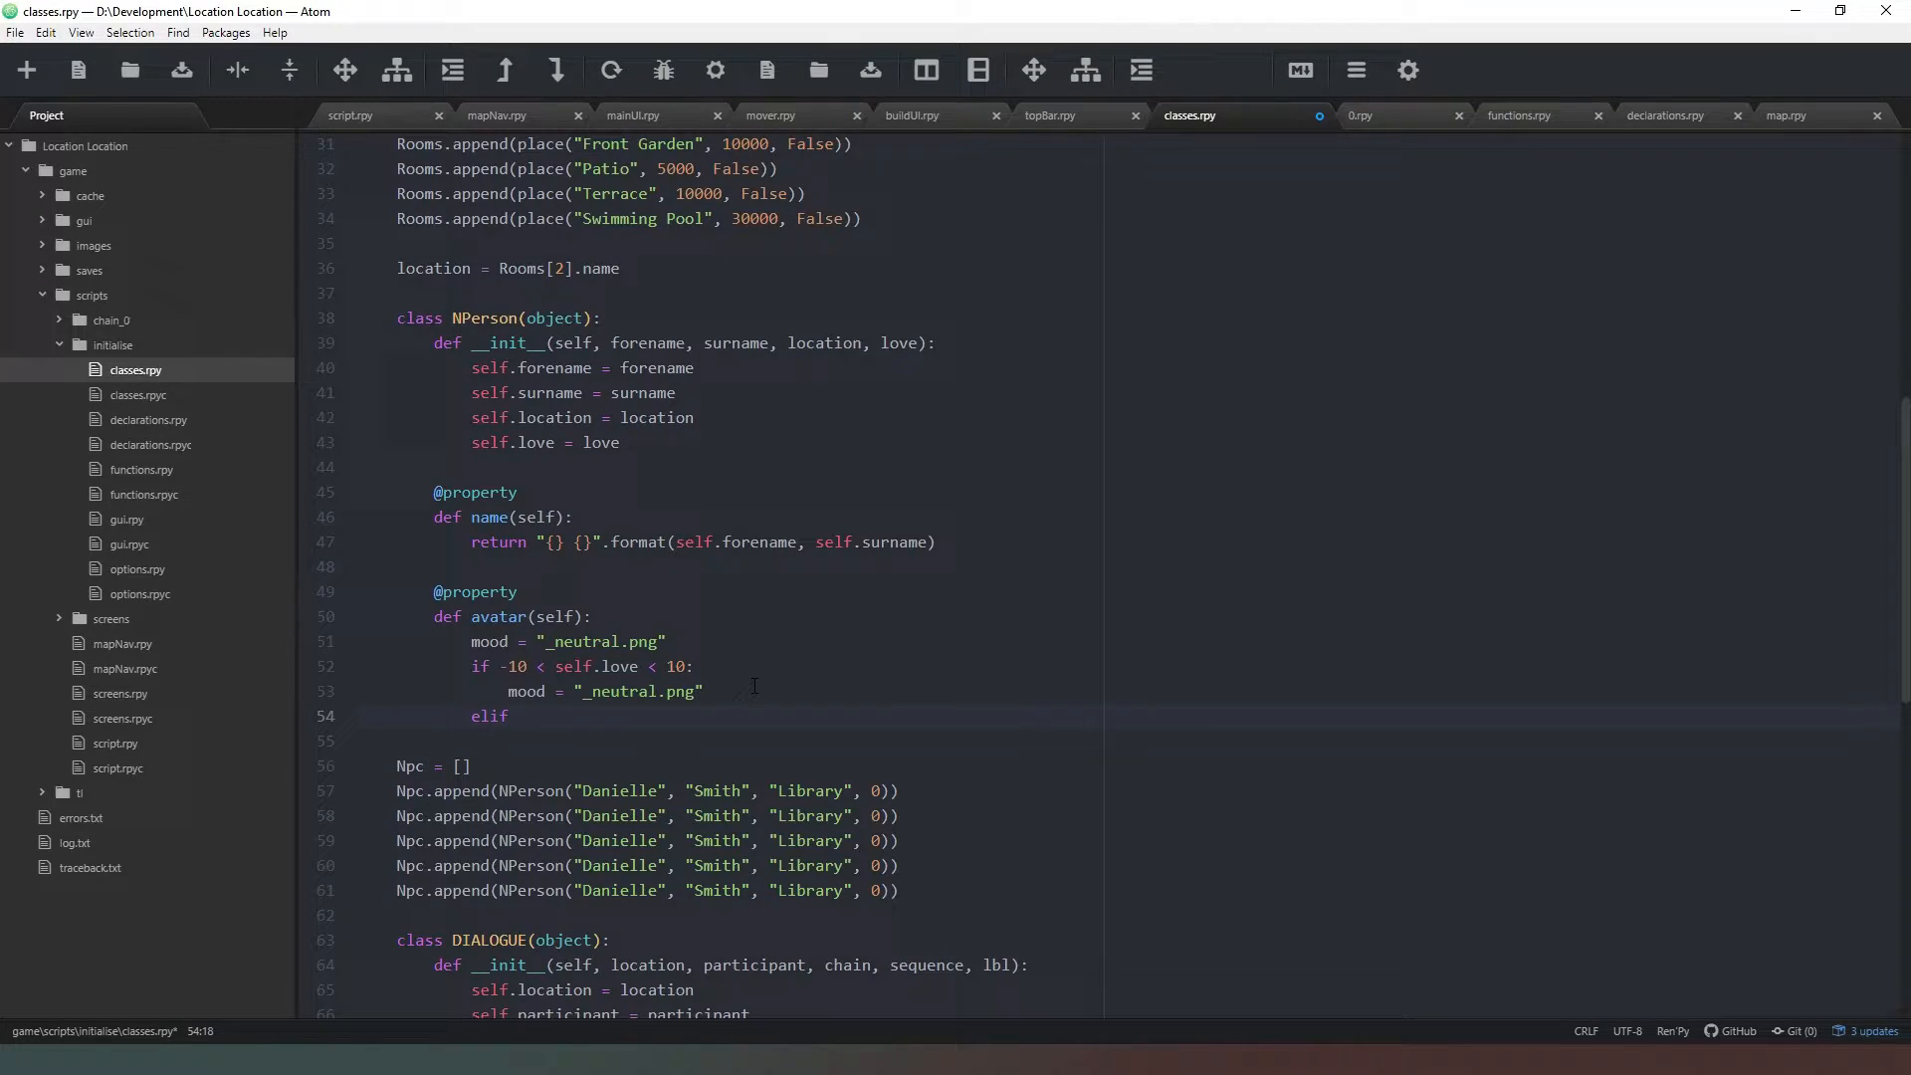
text(self.love <)
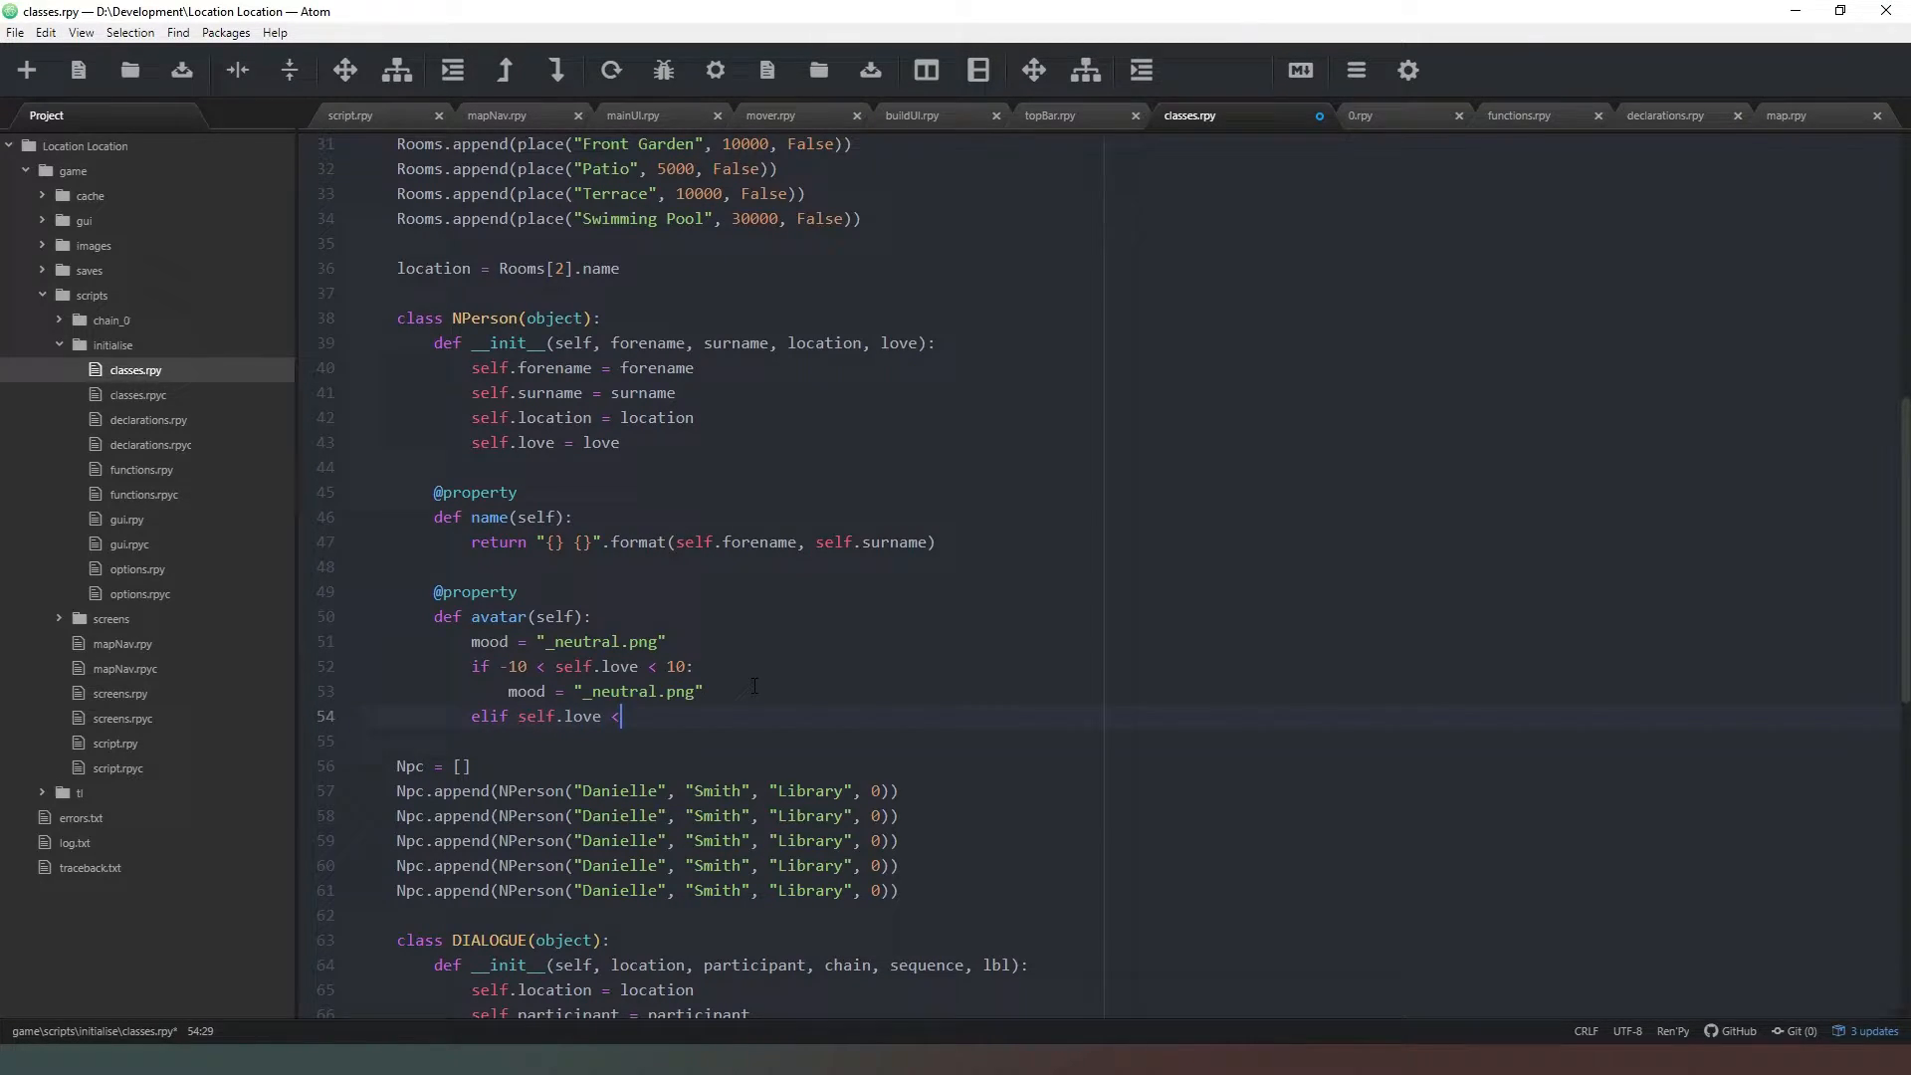
text(= -10:)
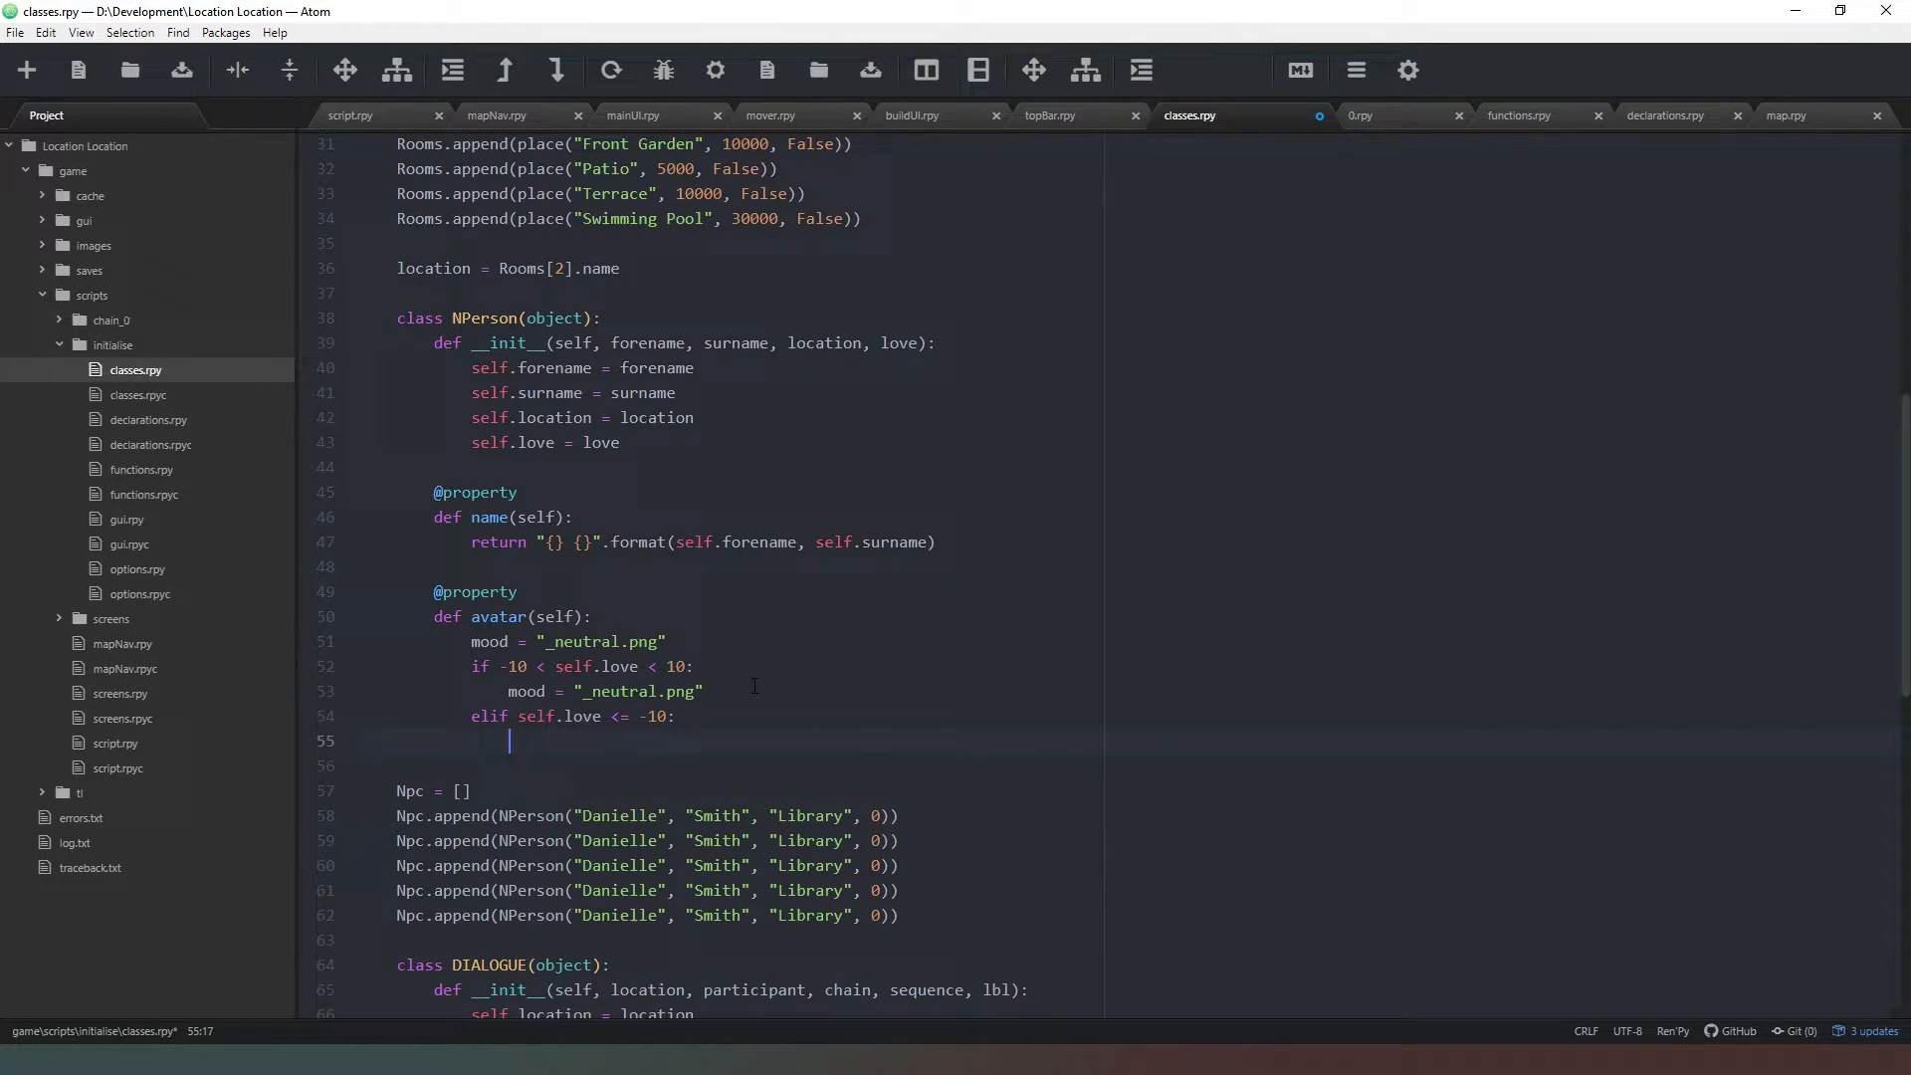
text(mood =)
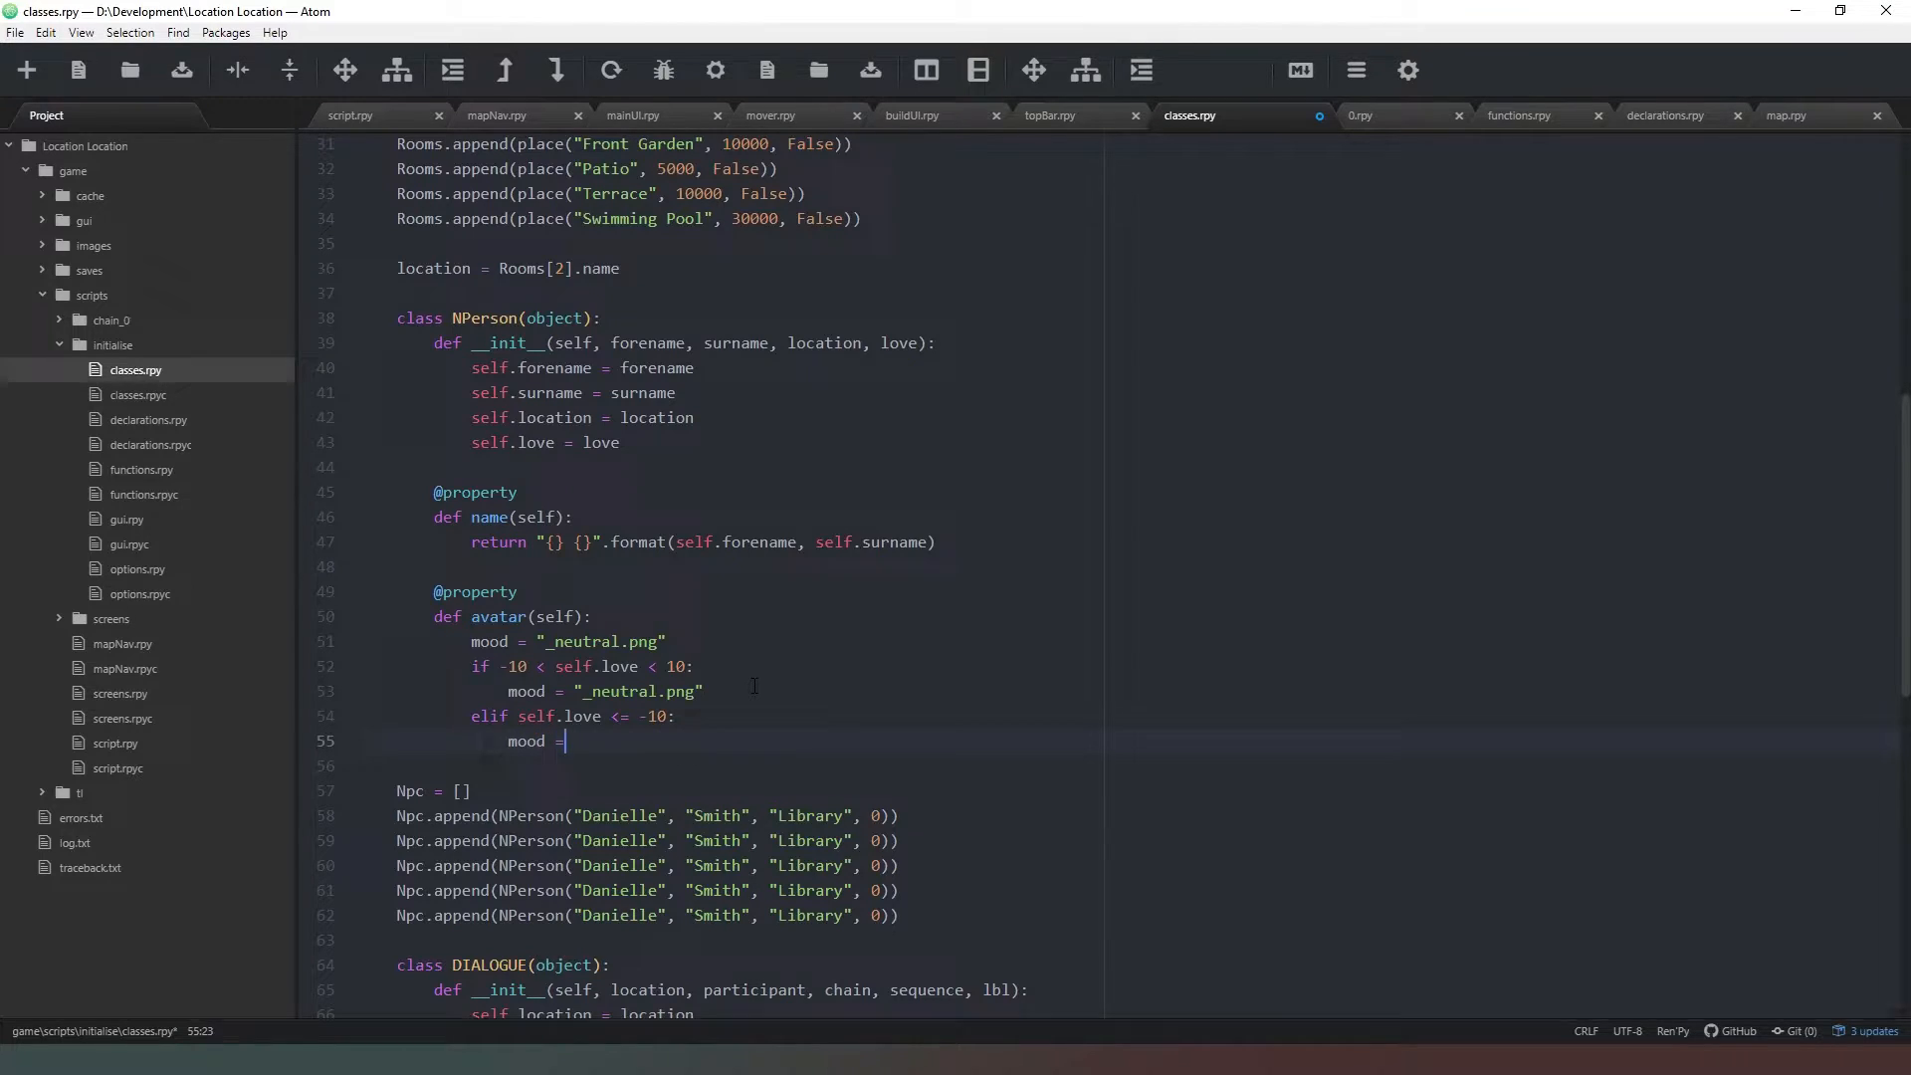
text("_sad")
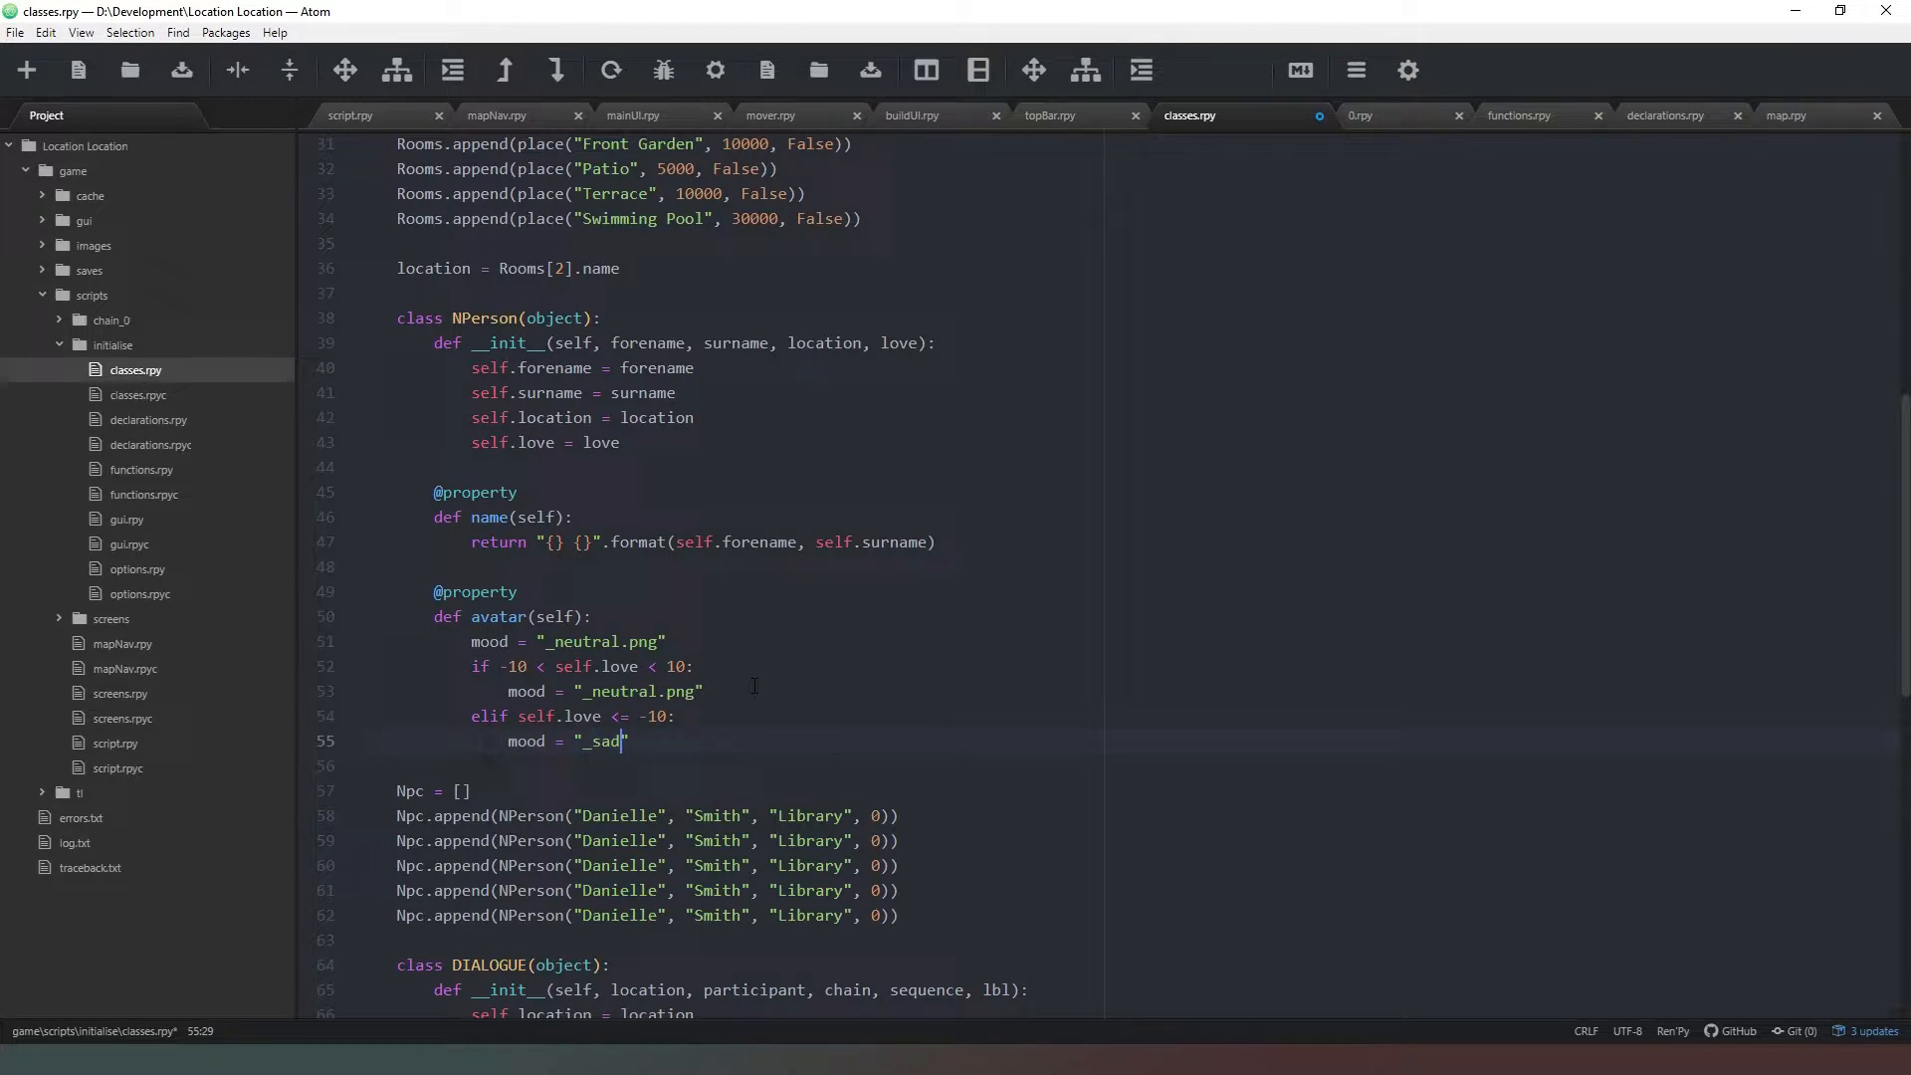
text(.png)
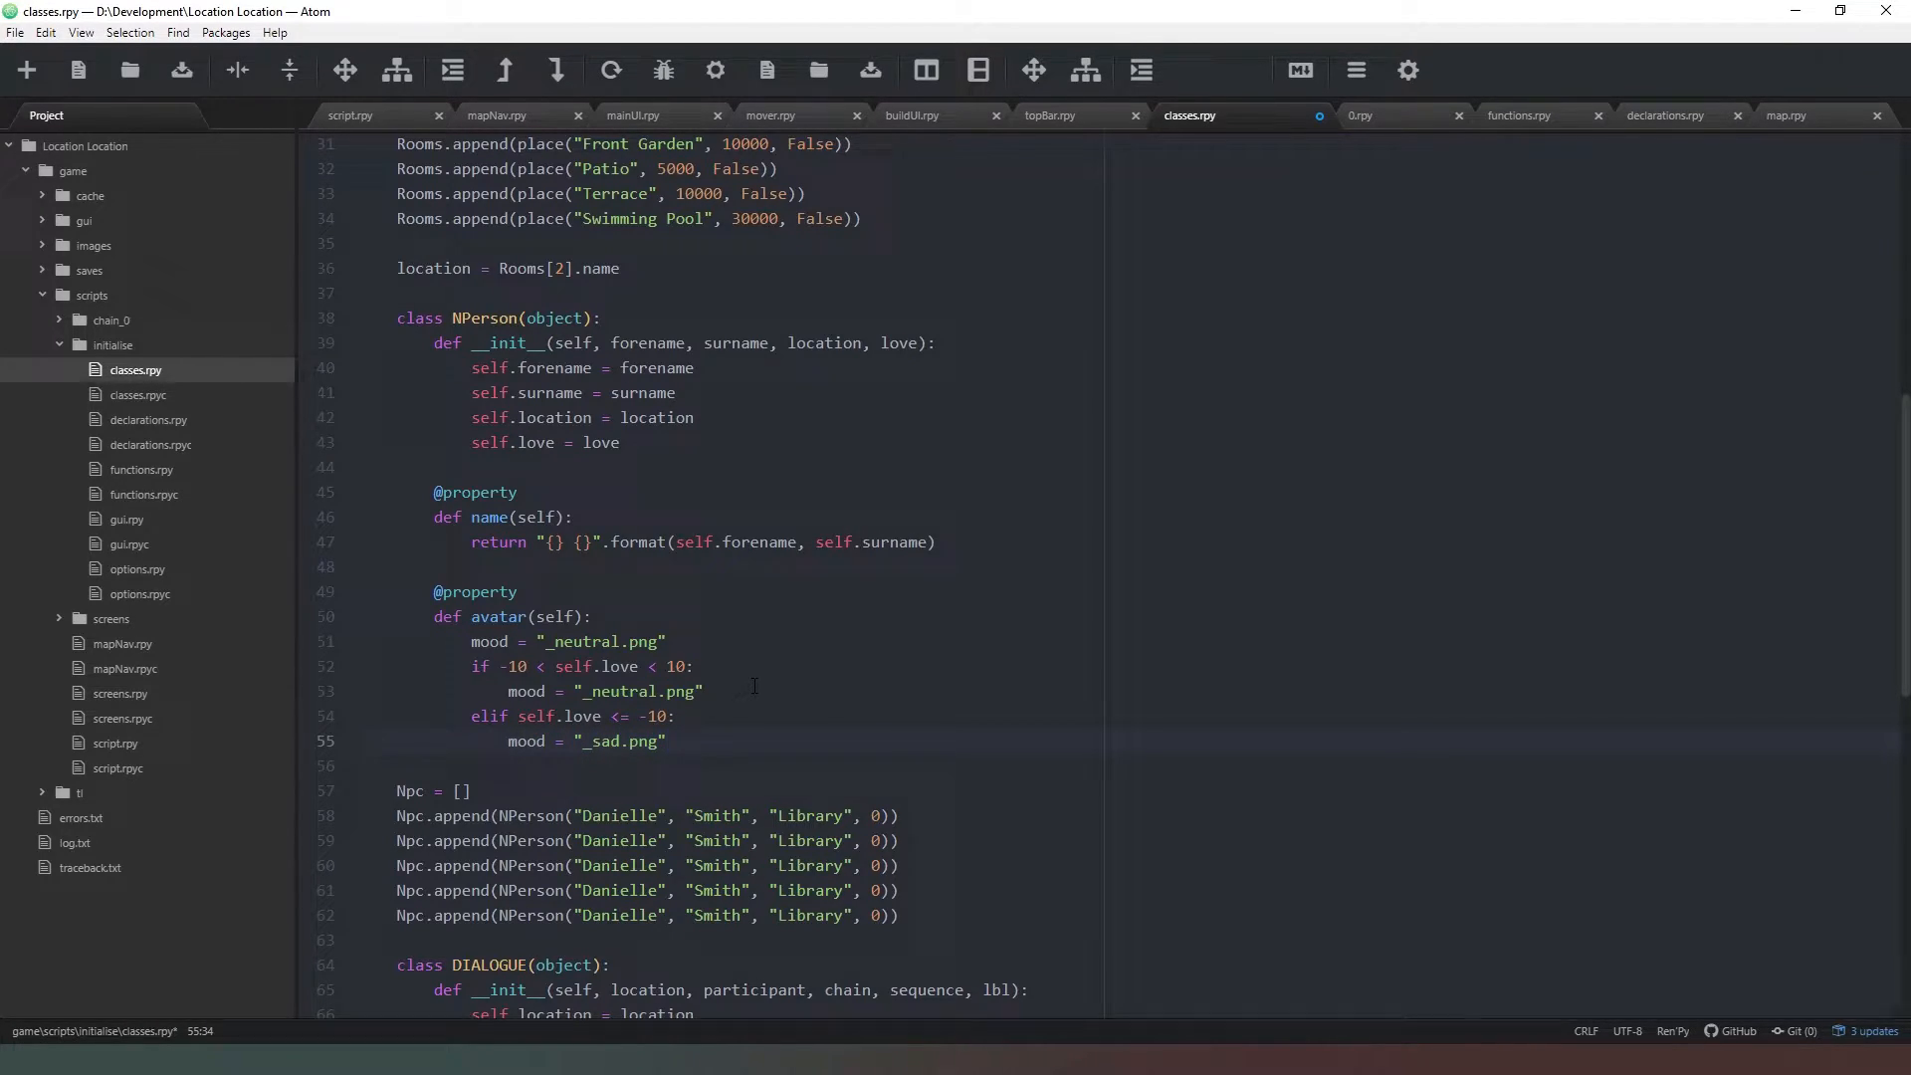
- Add an elif branch for self.love >= 10 setting mood to "_happy.png"
text(else)
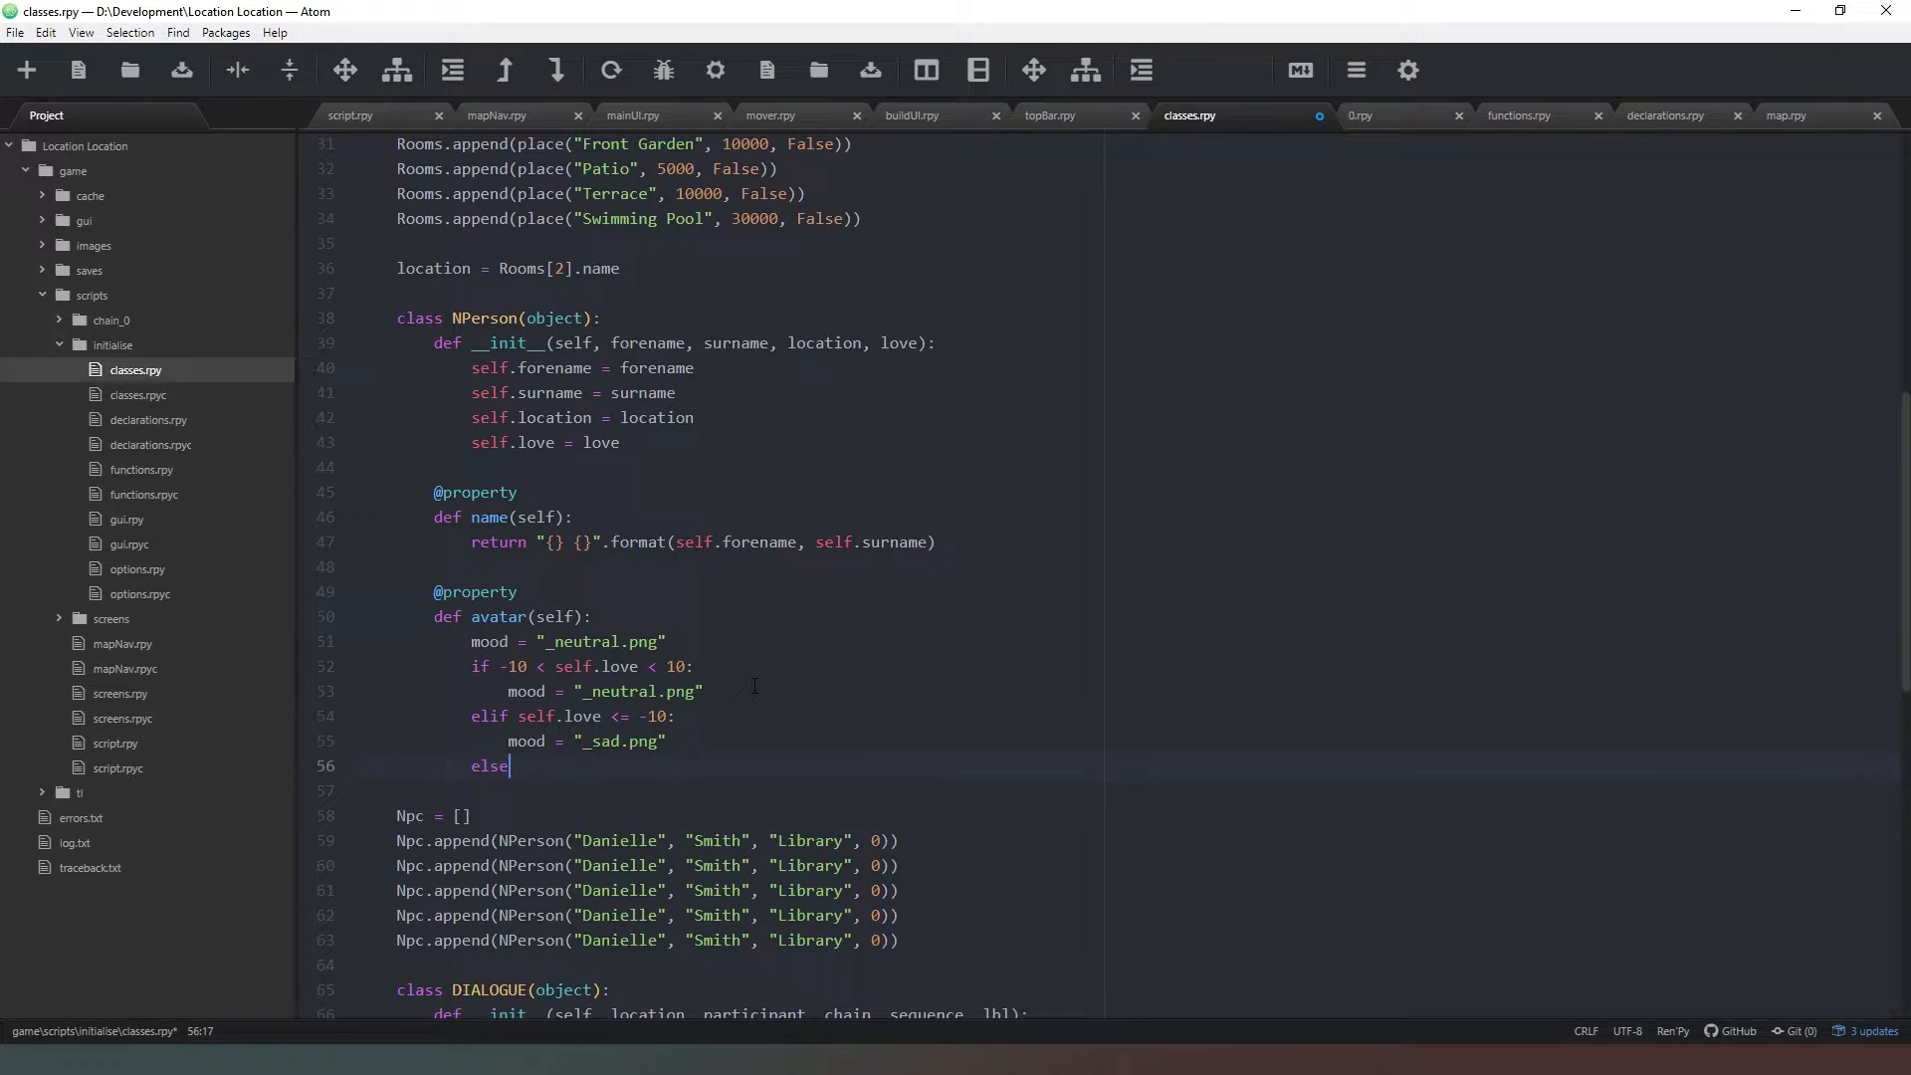
text(self)
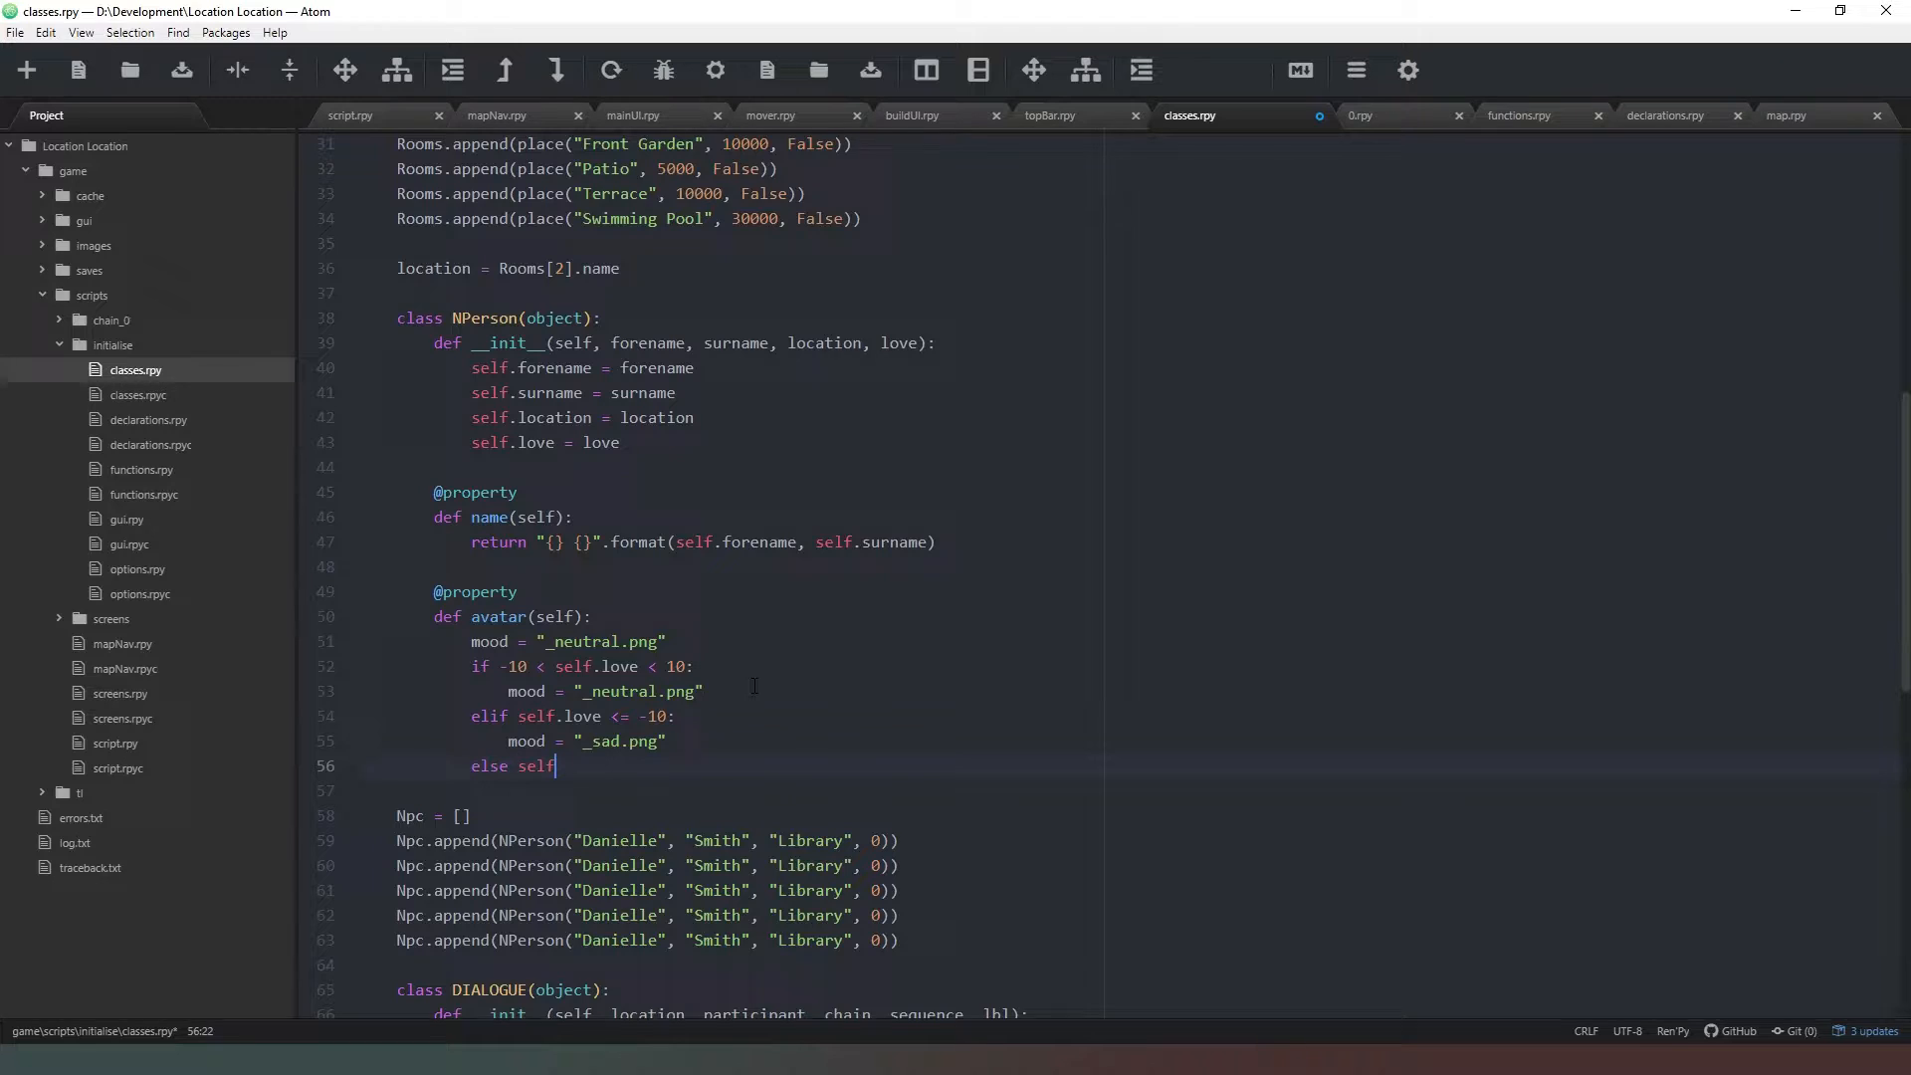
text(.love)
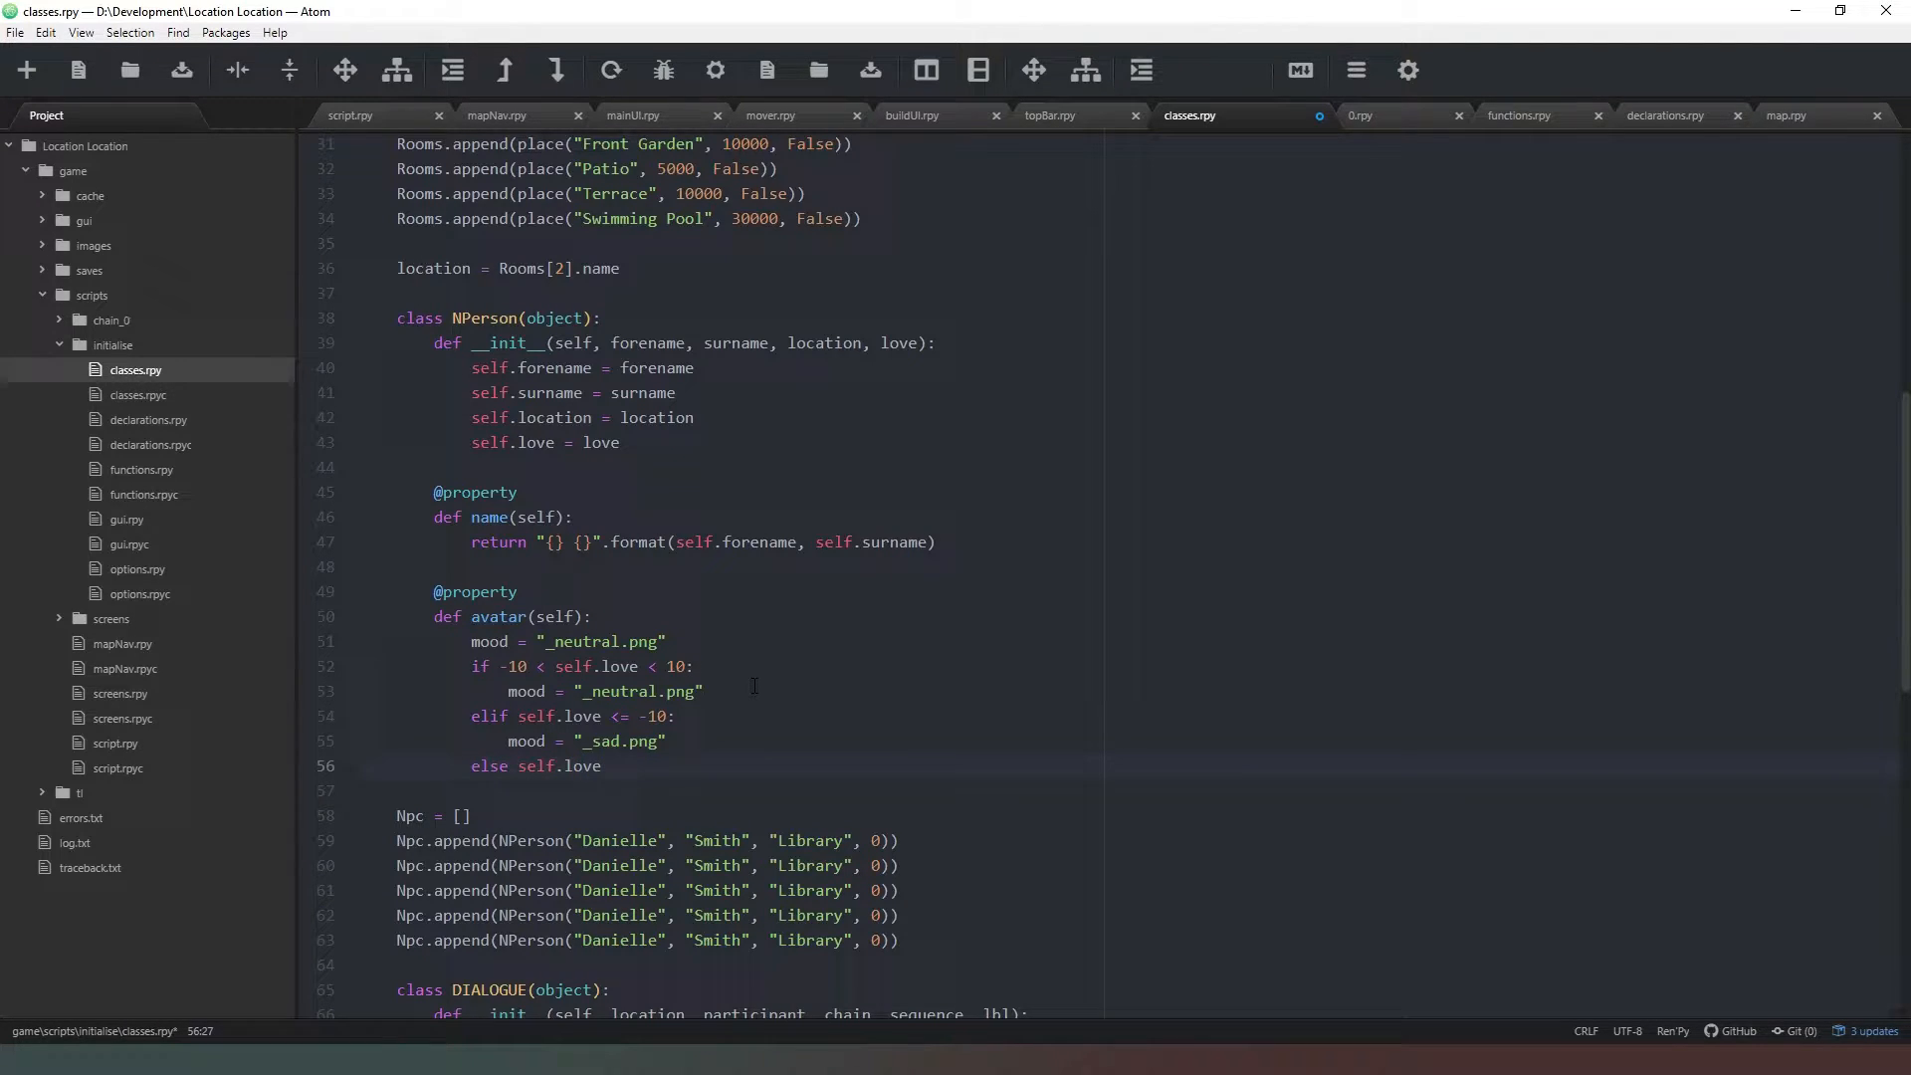
text(>= 10:)
text(mood)
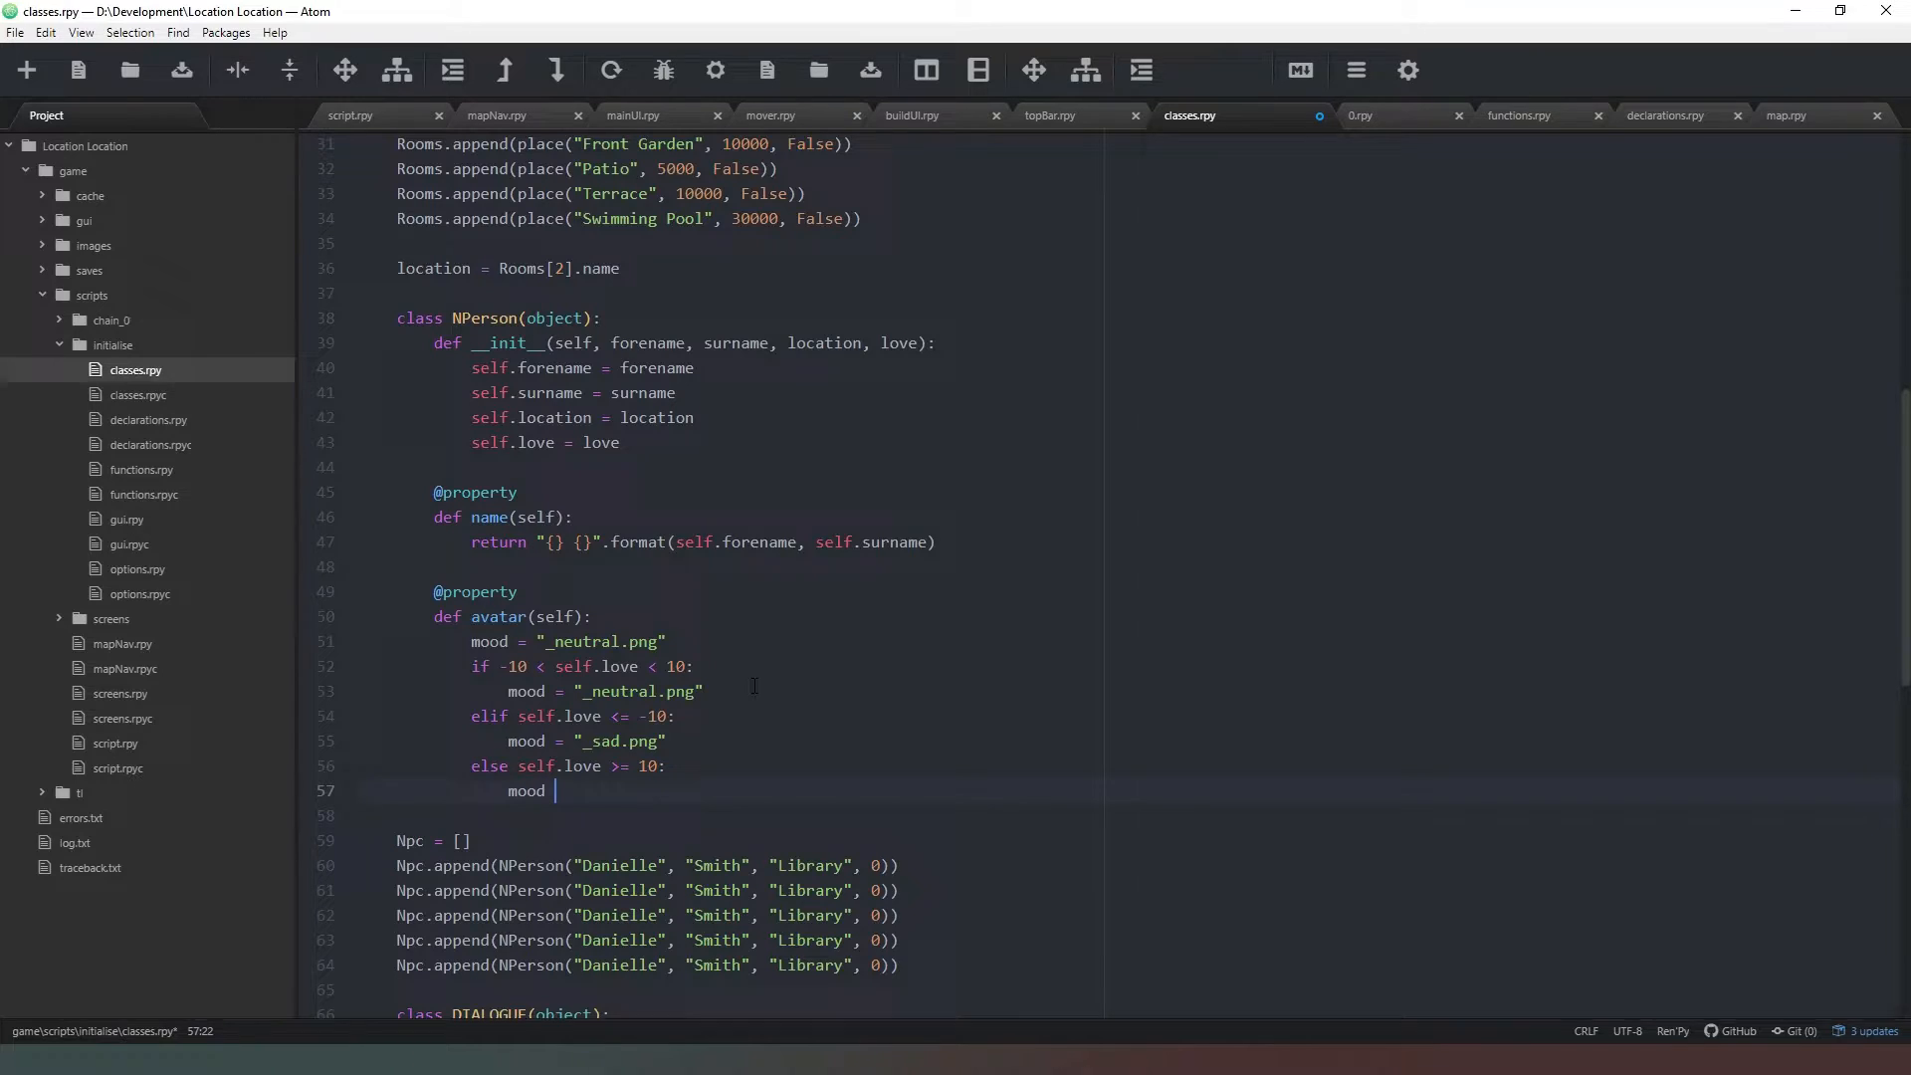
text(= "_")
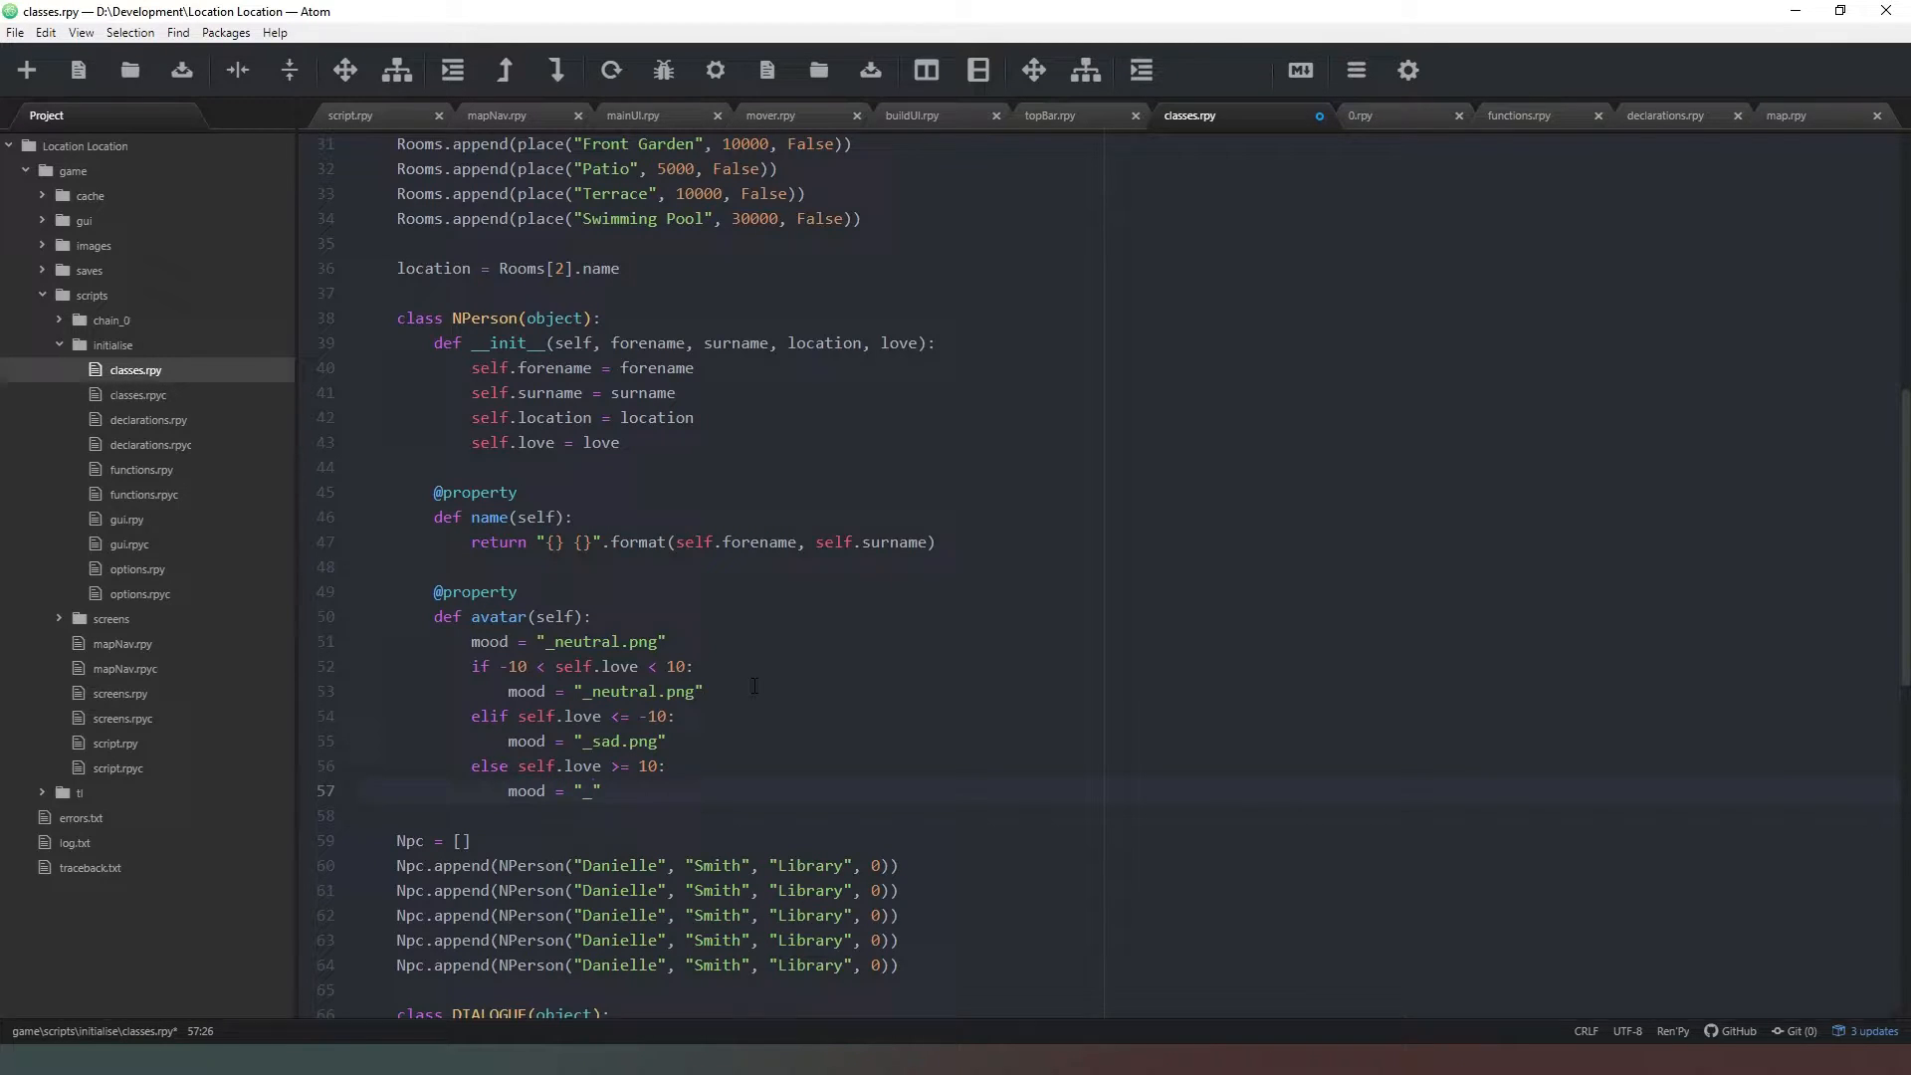
text(happy.png)
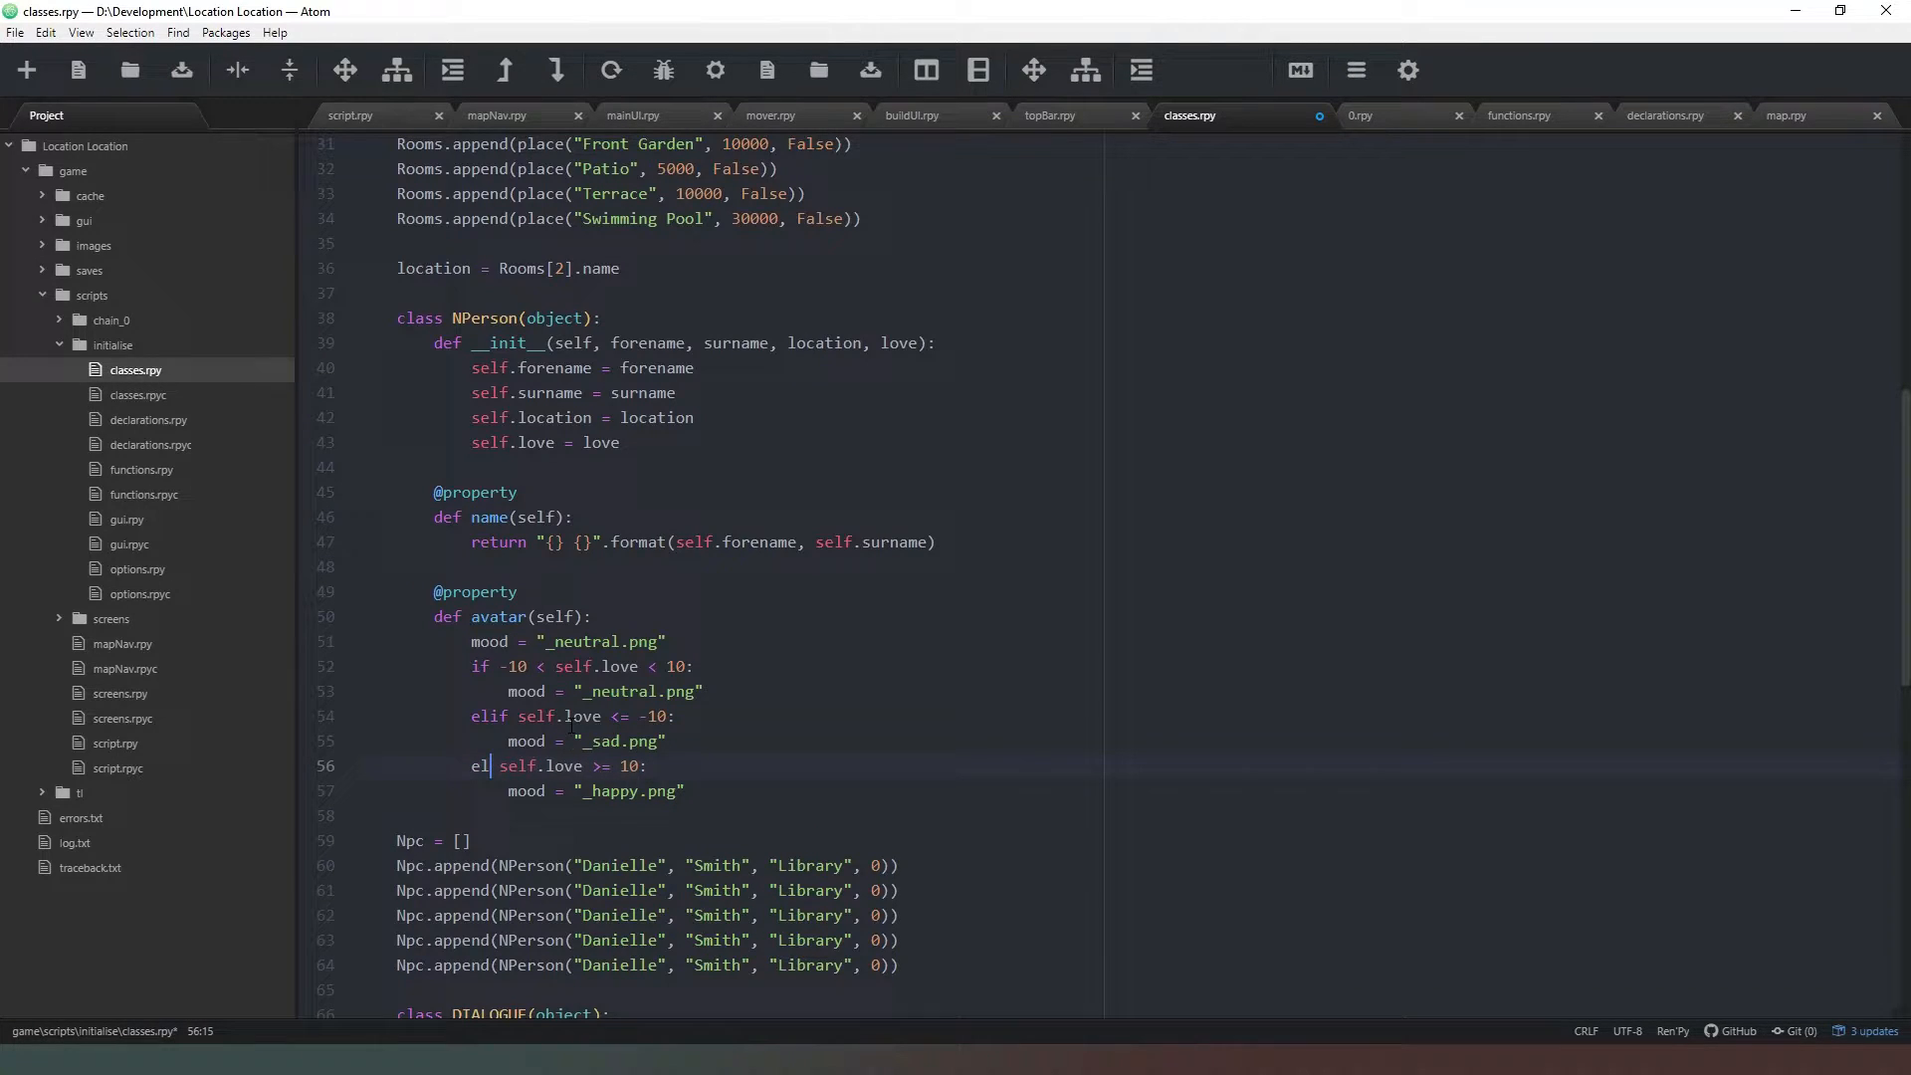
text(if)
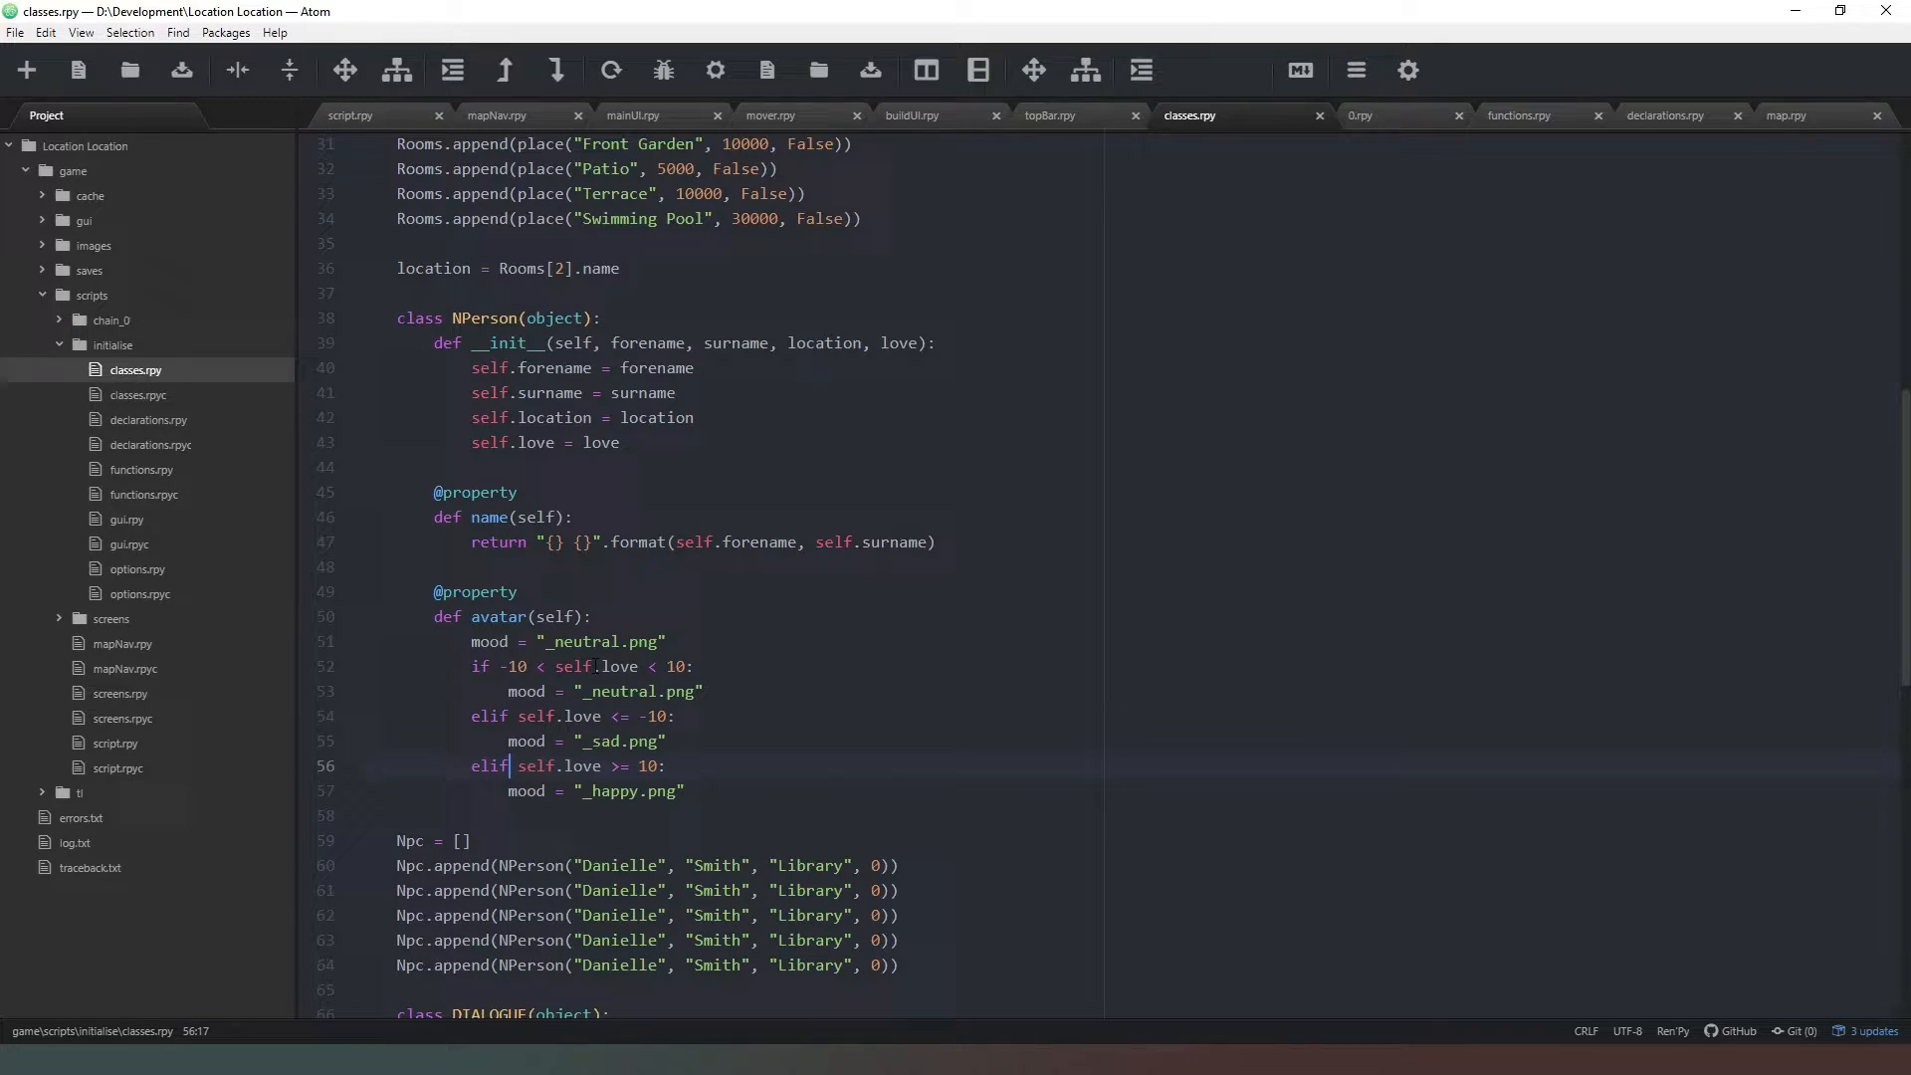
click(735, 790)
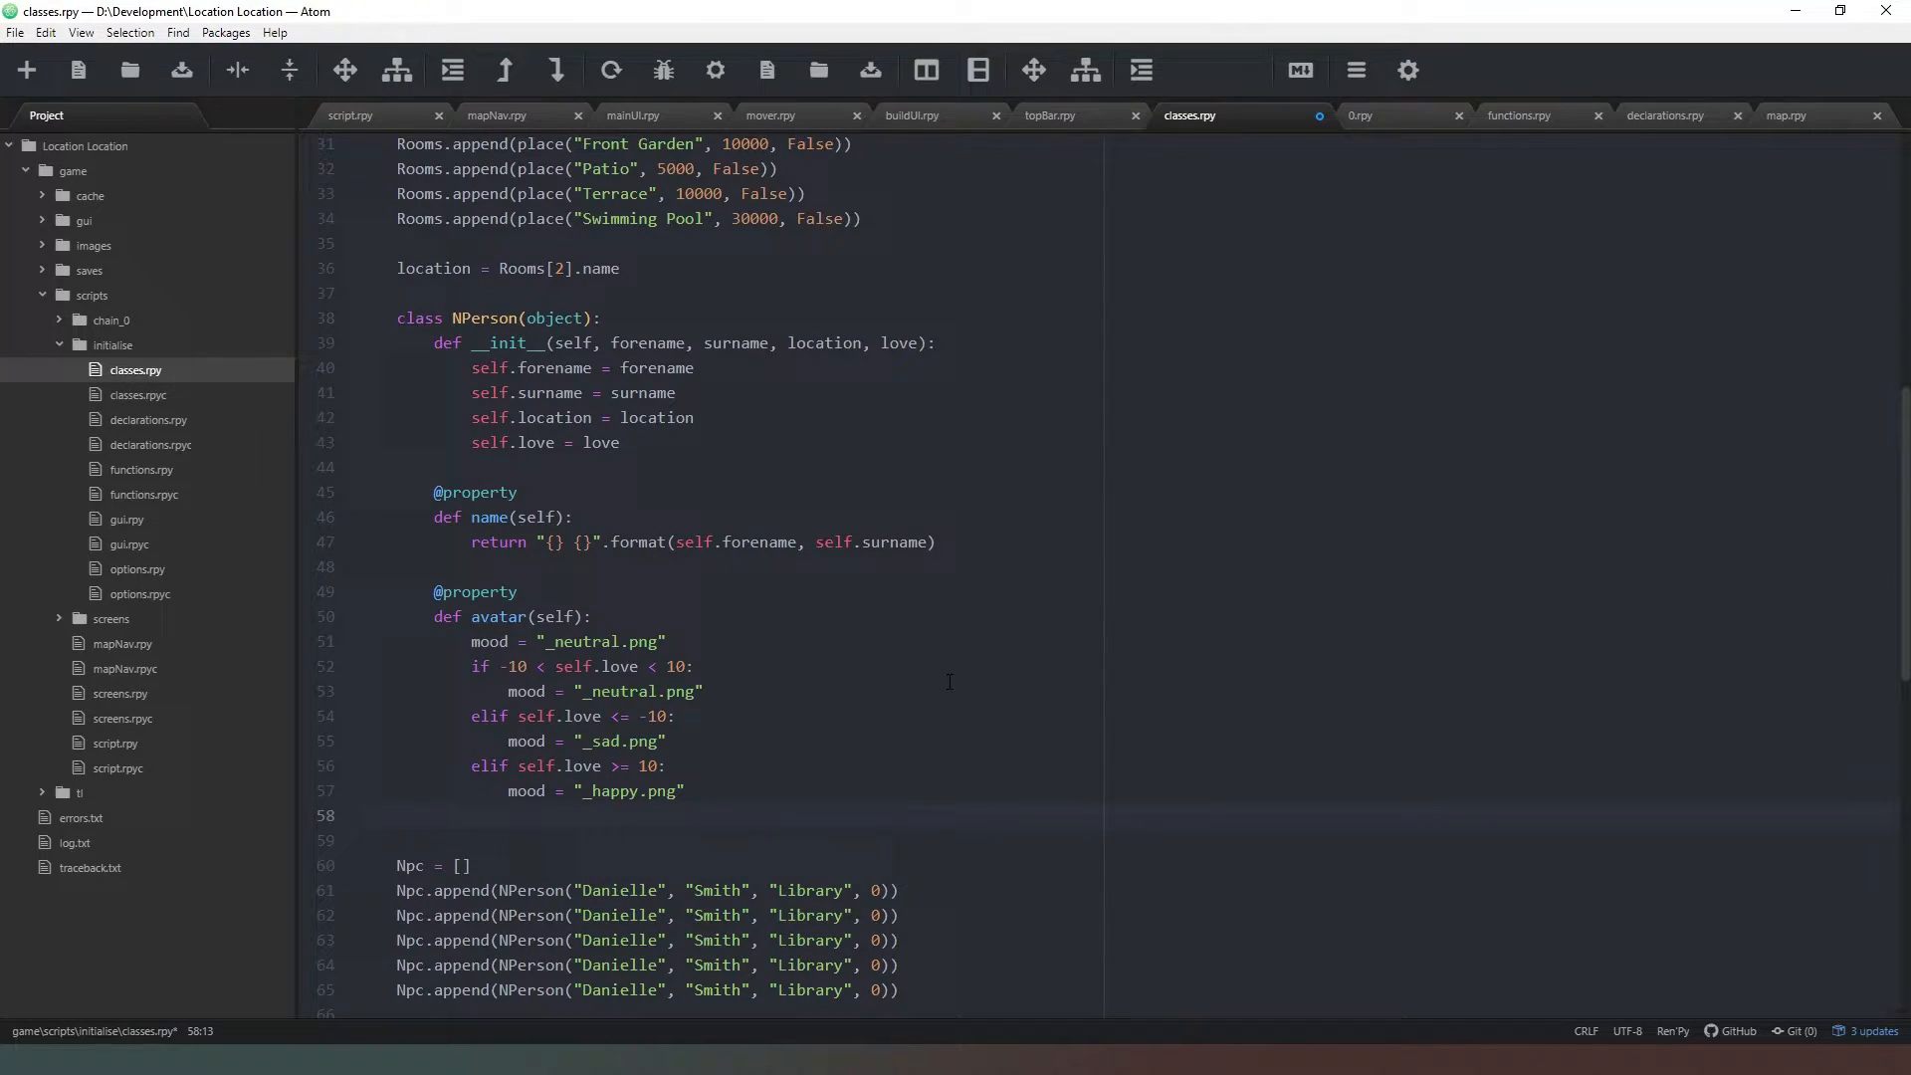
- Add a return line joining self.Name with mood
text(return)
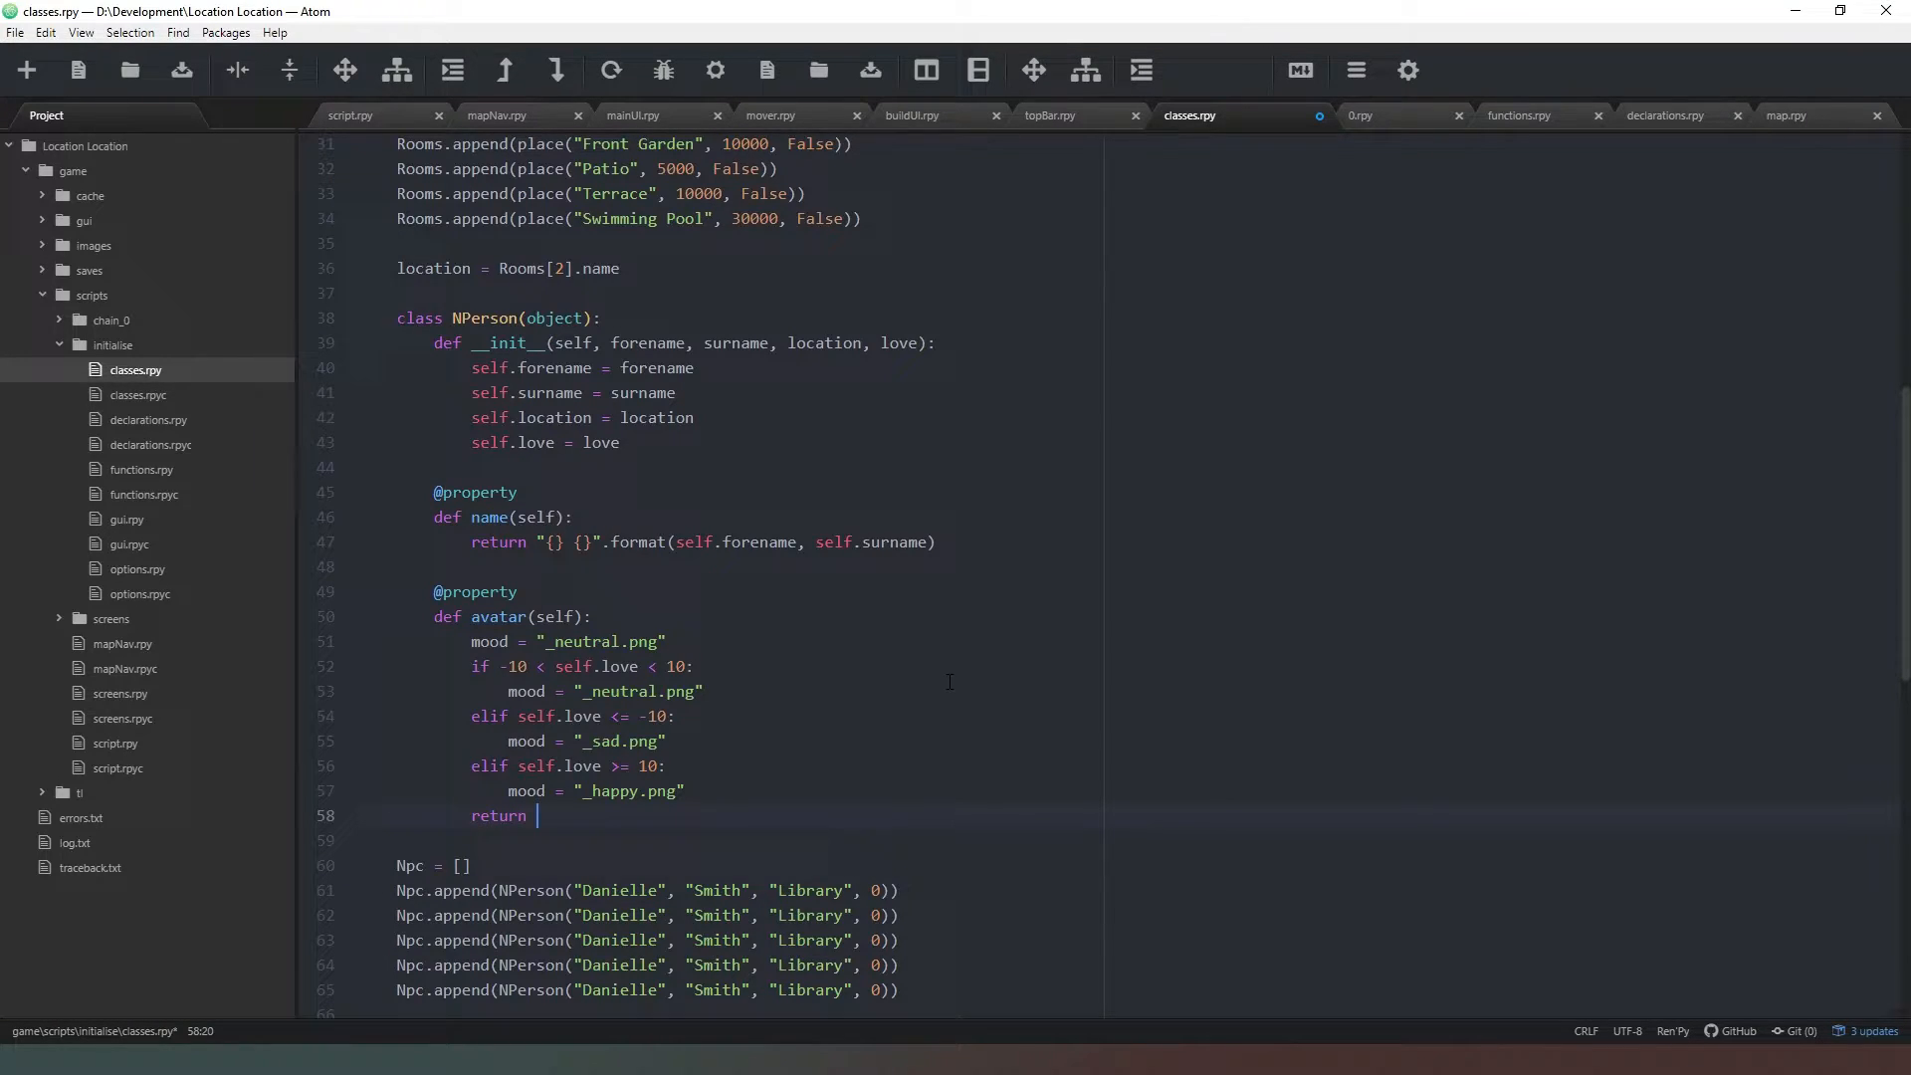
text(sel)
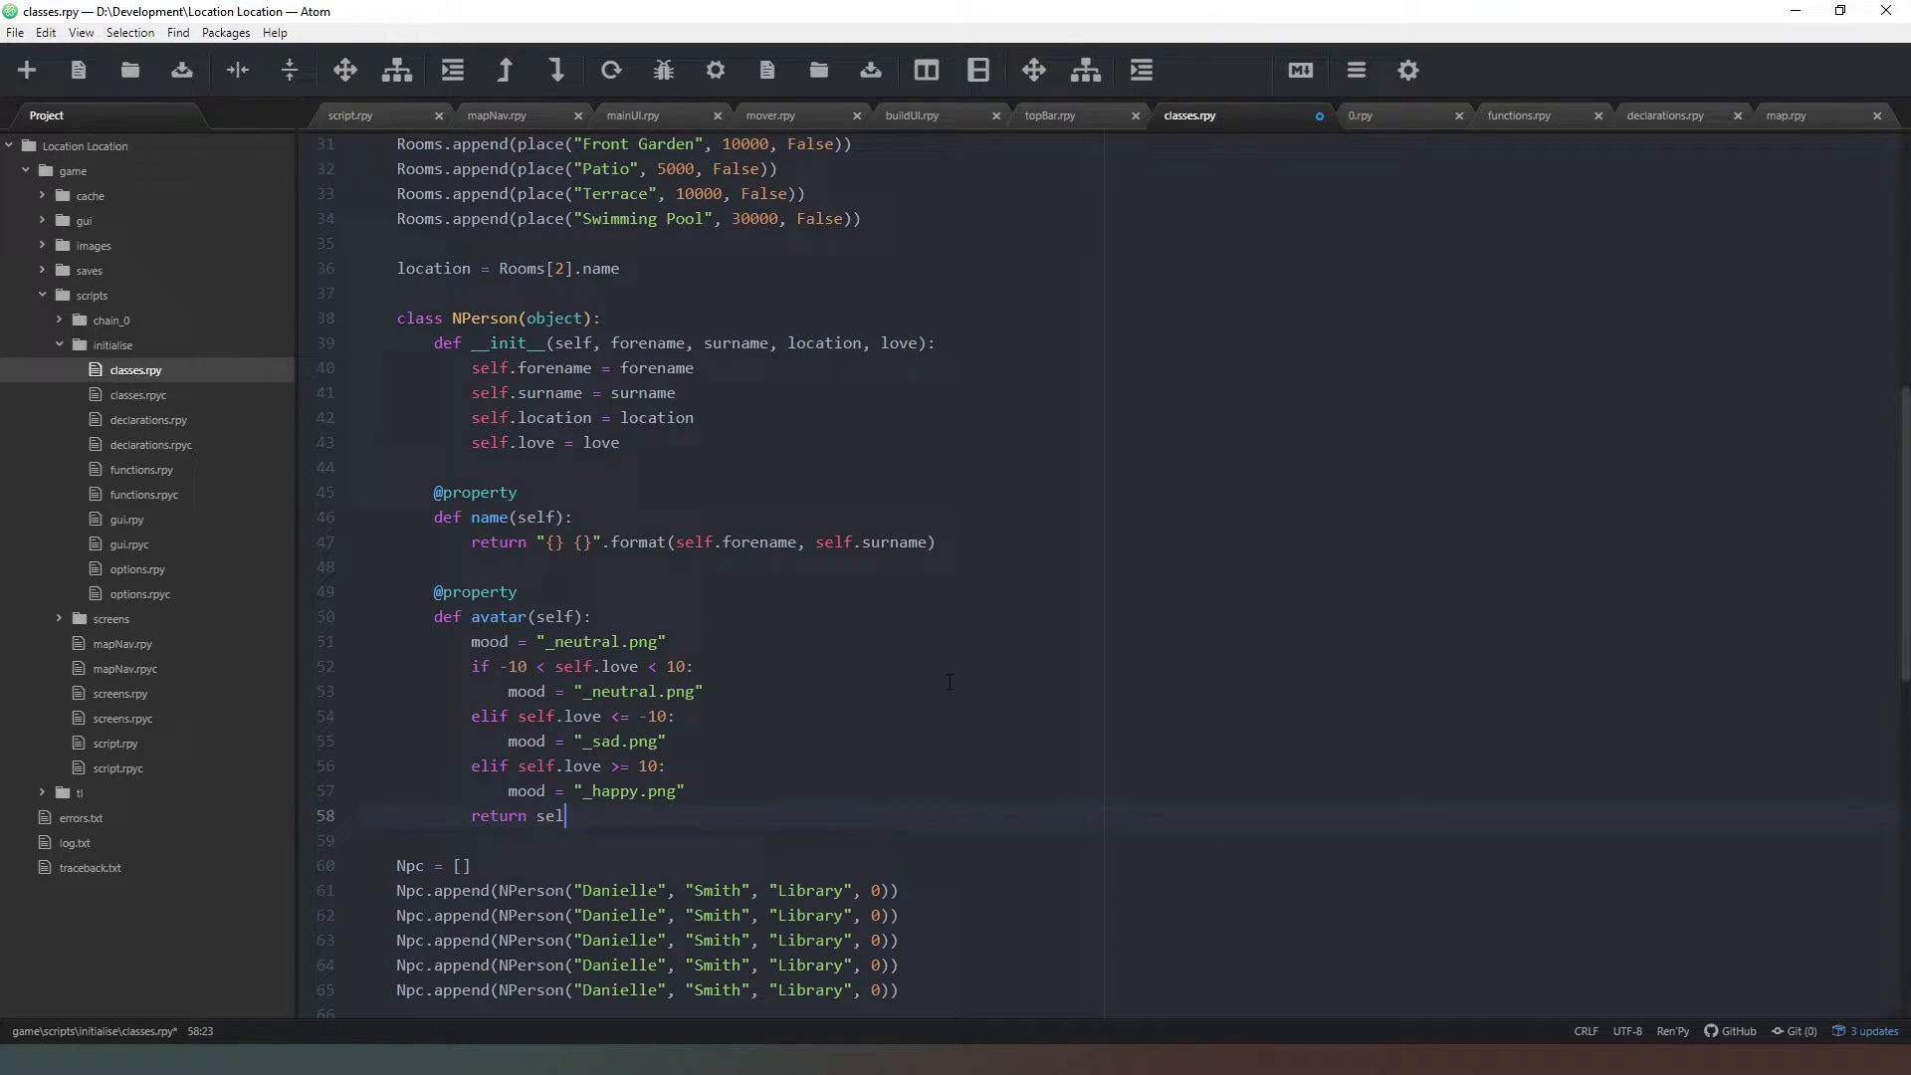
text(f.Name)
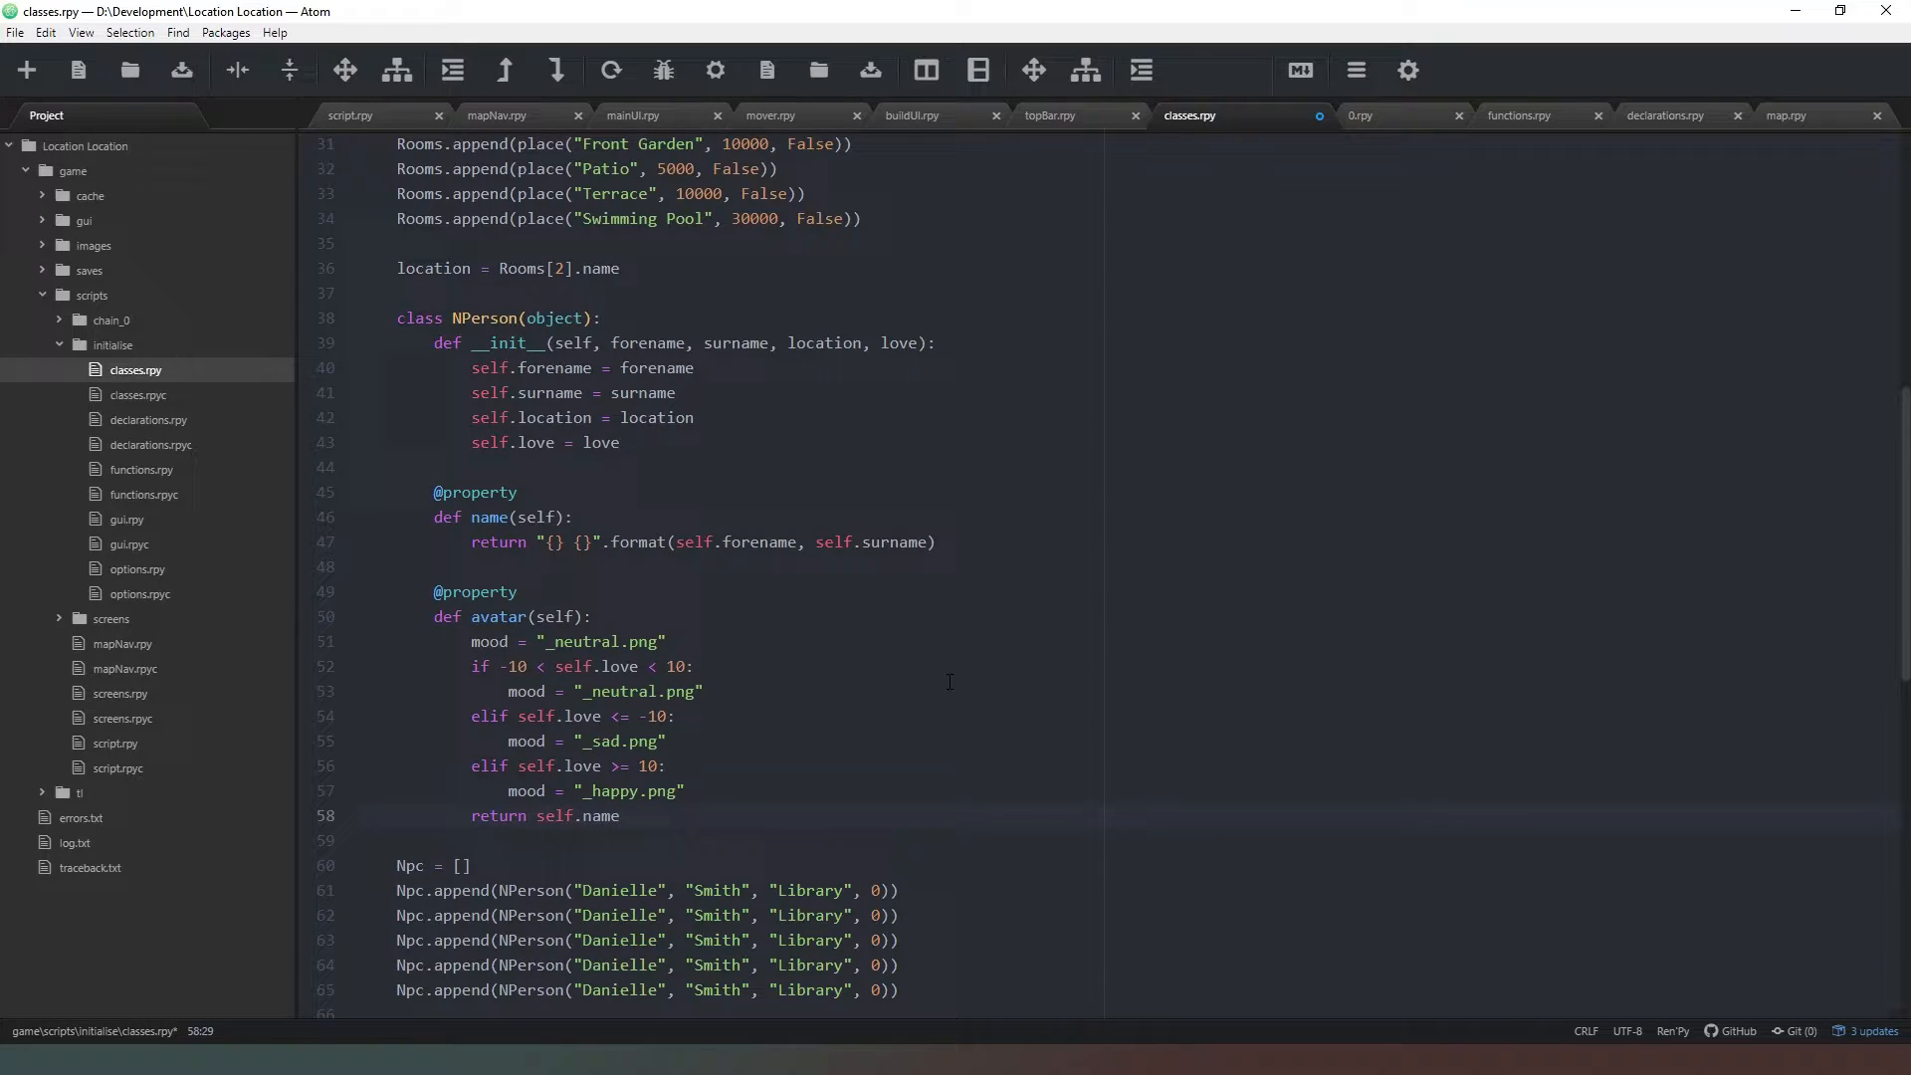
text(+)
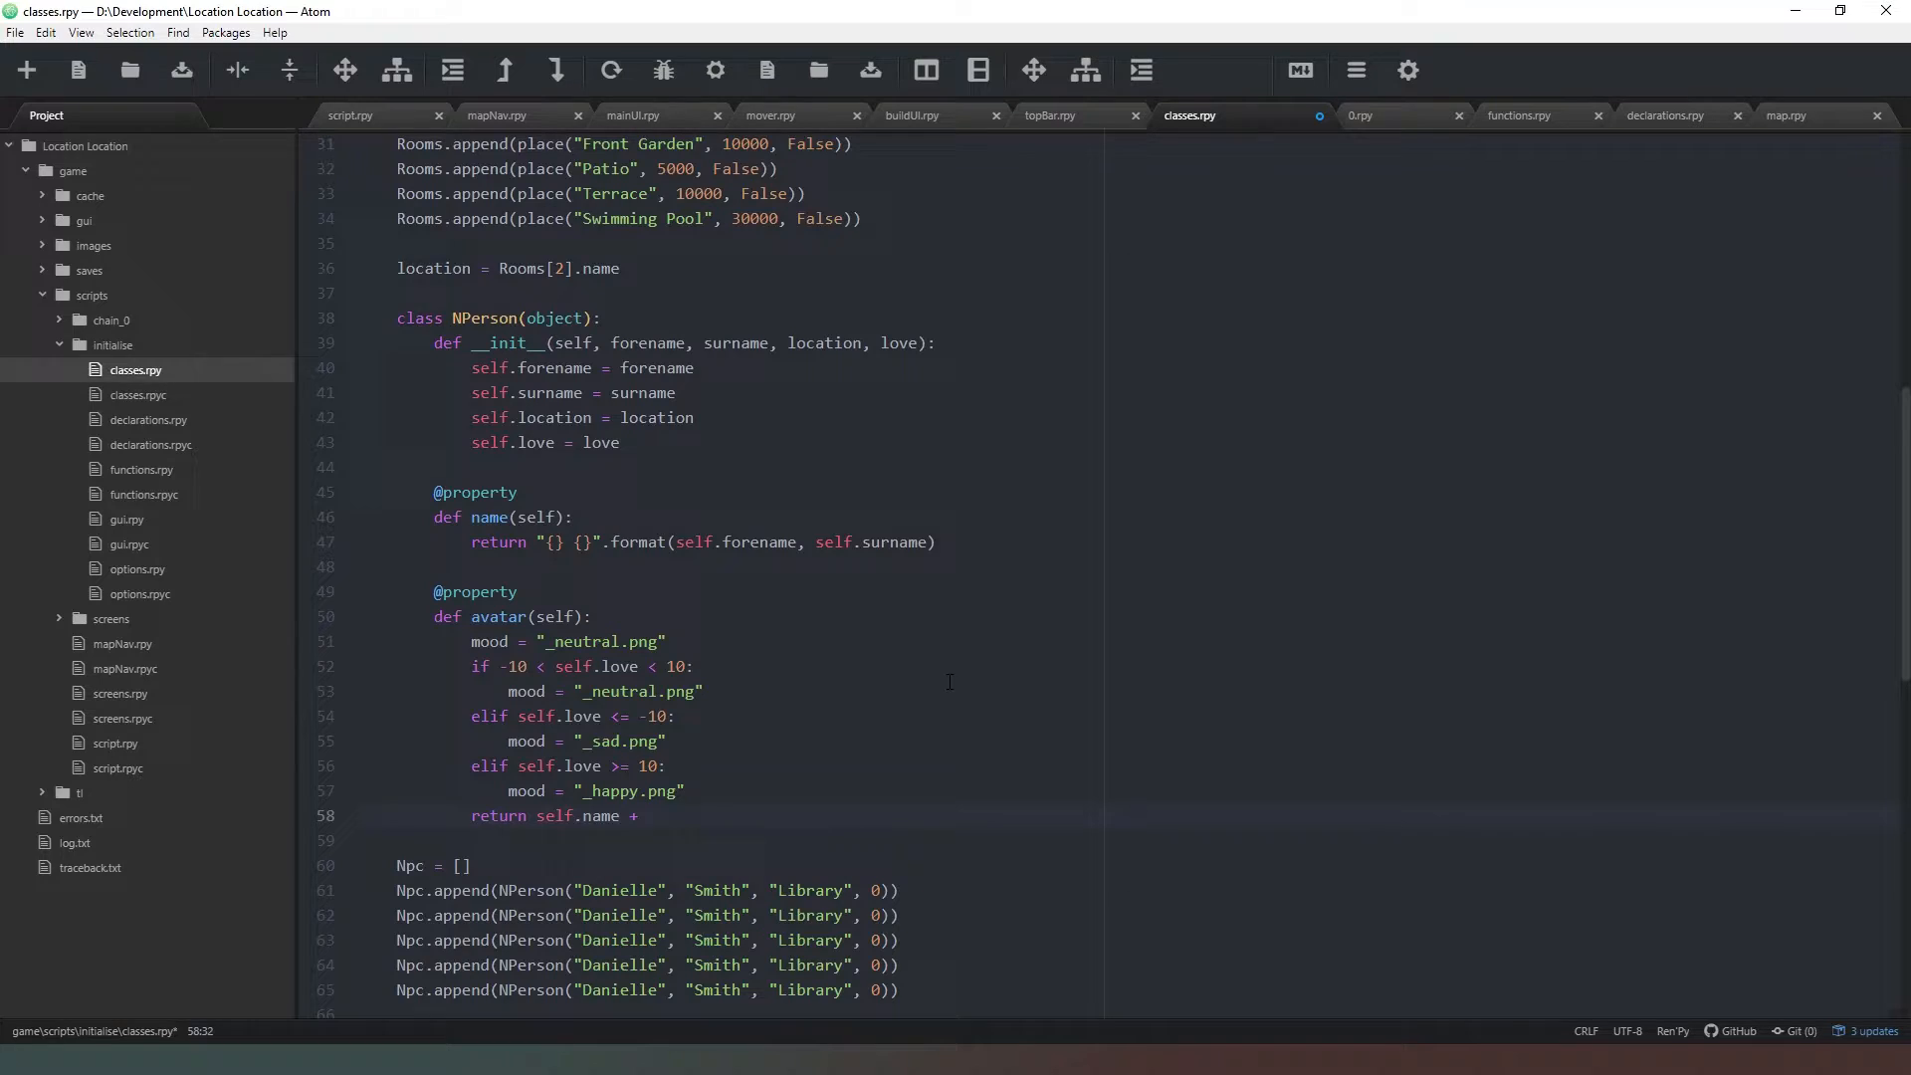
text(mood)
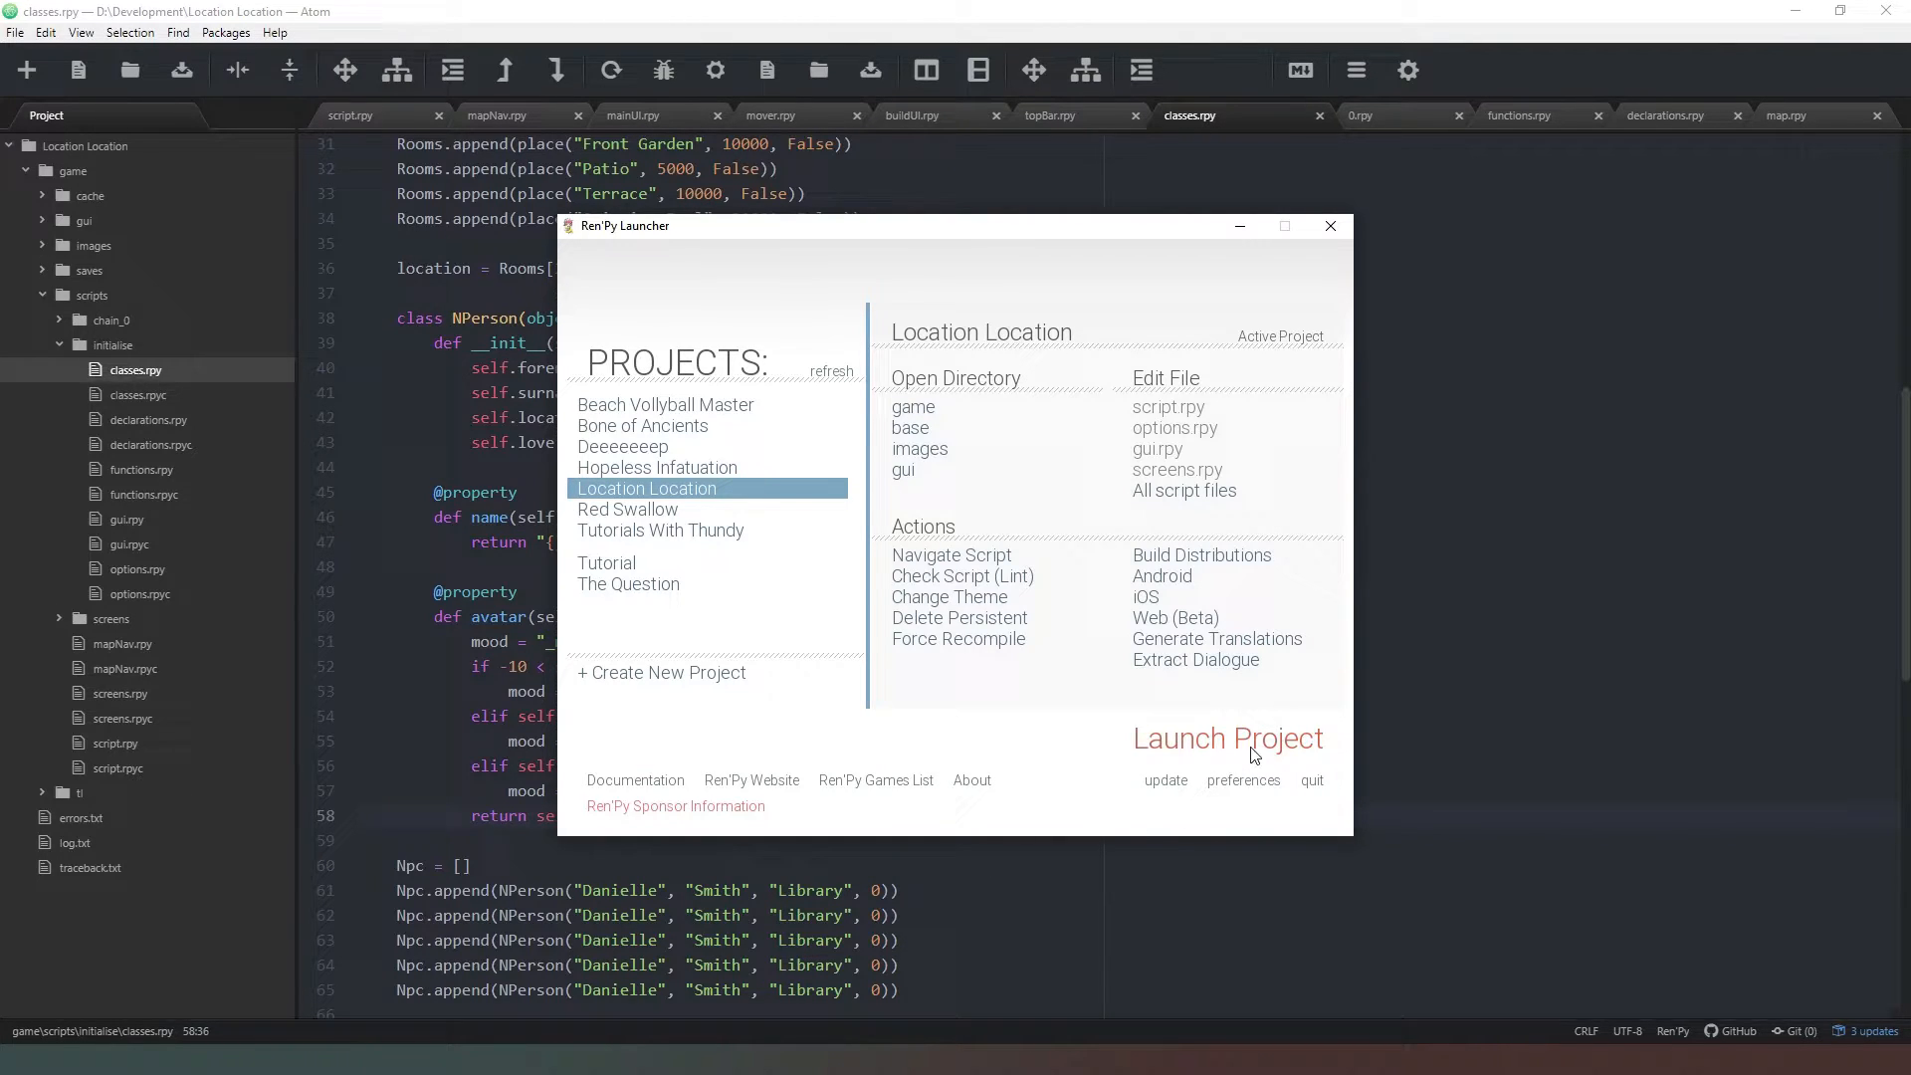
- Launch Location Location and enter print Npc[0] in the developer console
click(1227, 737)
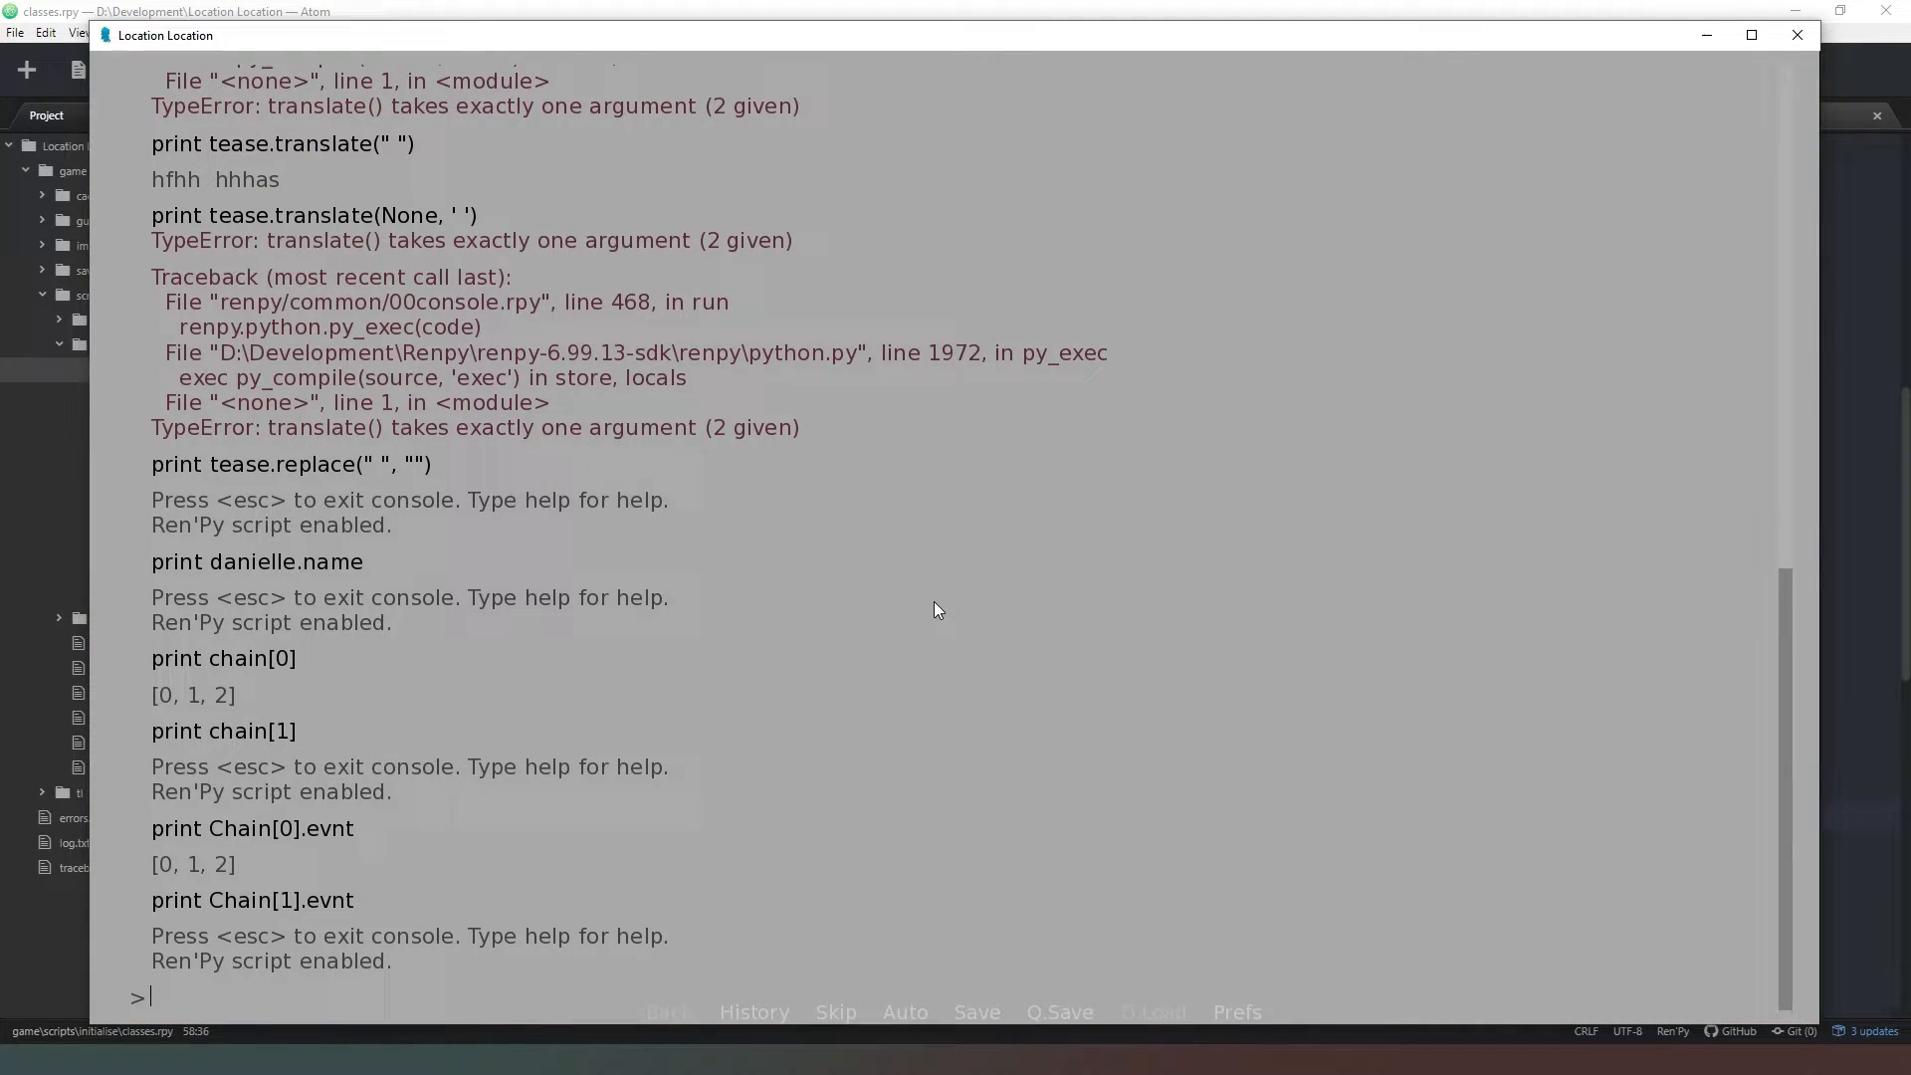
text(print)
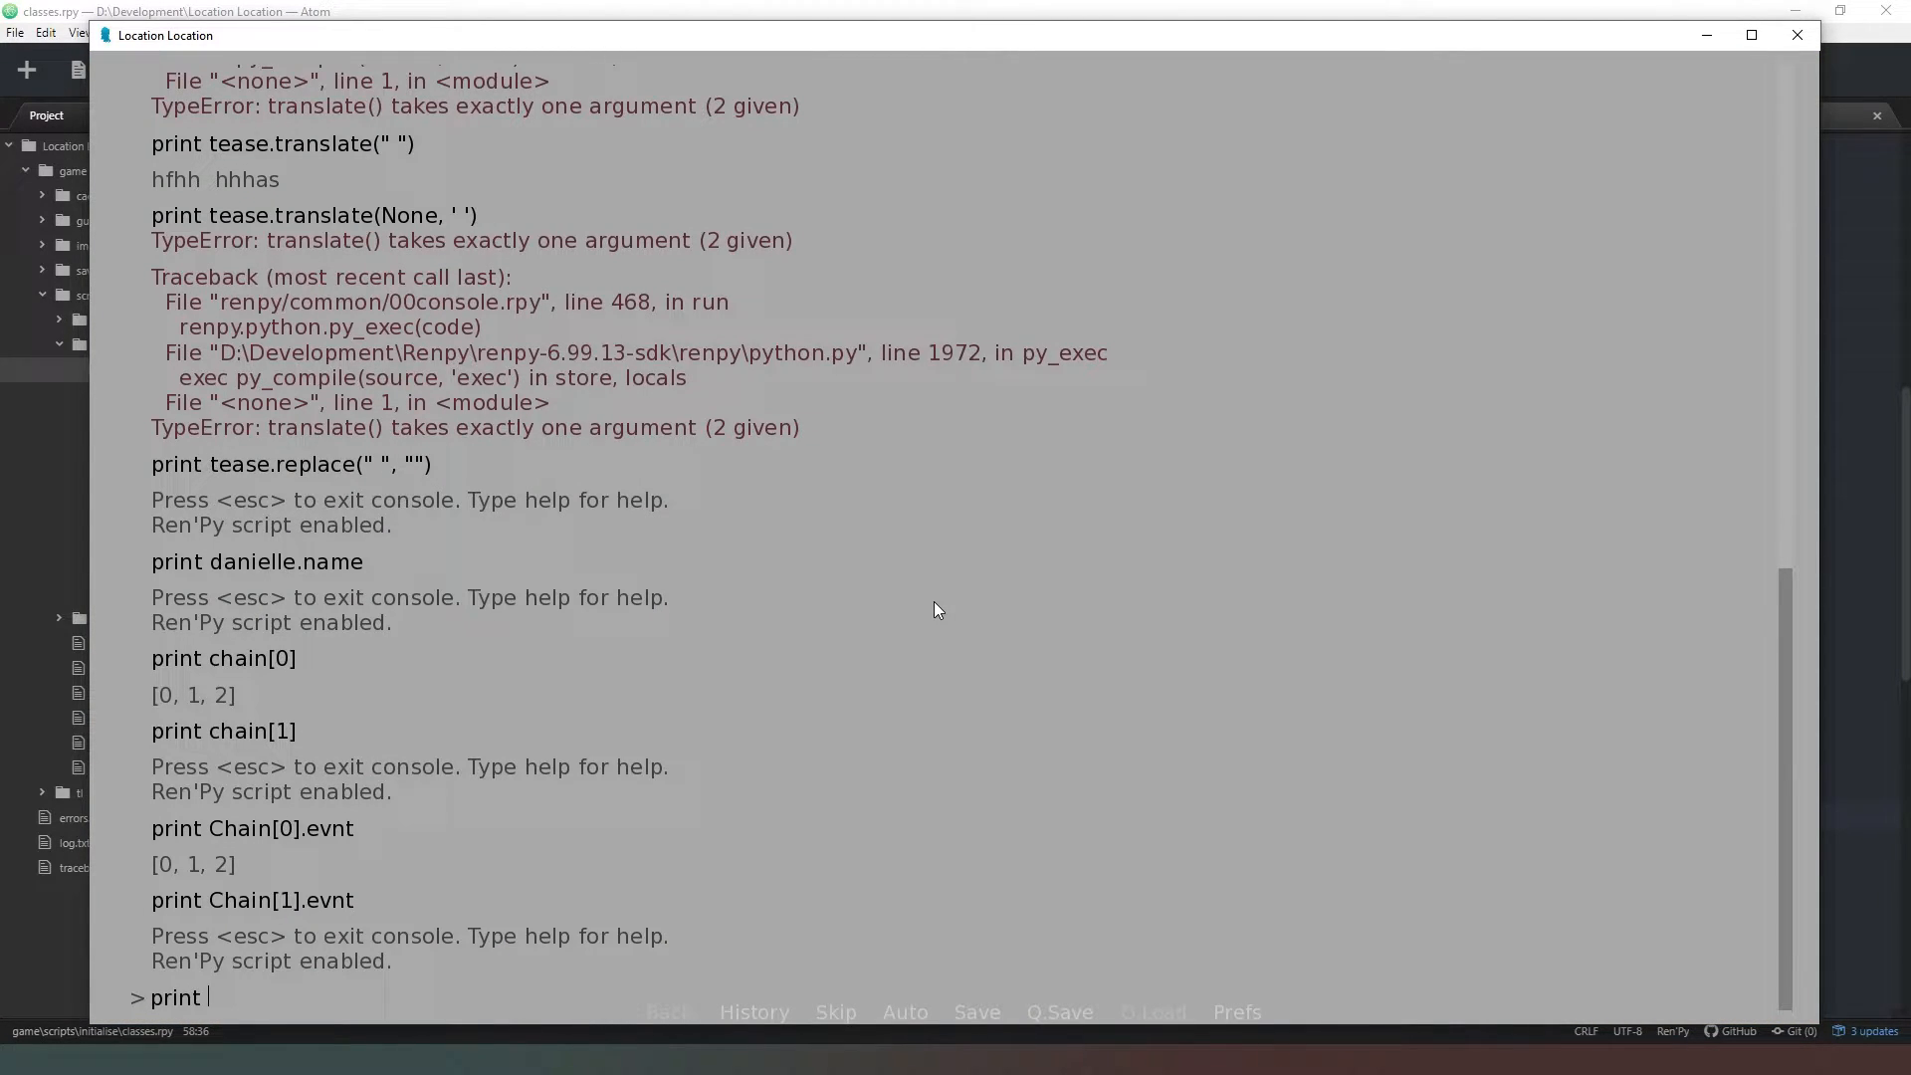
text(Np)
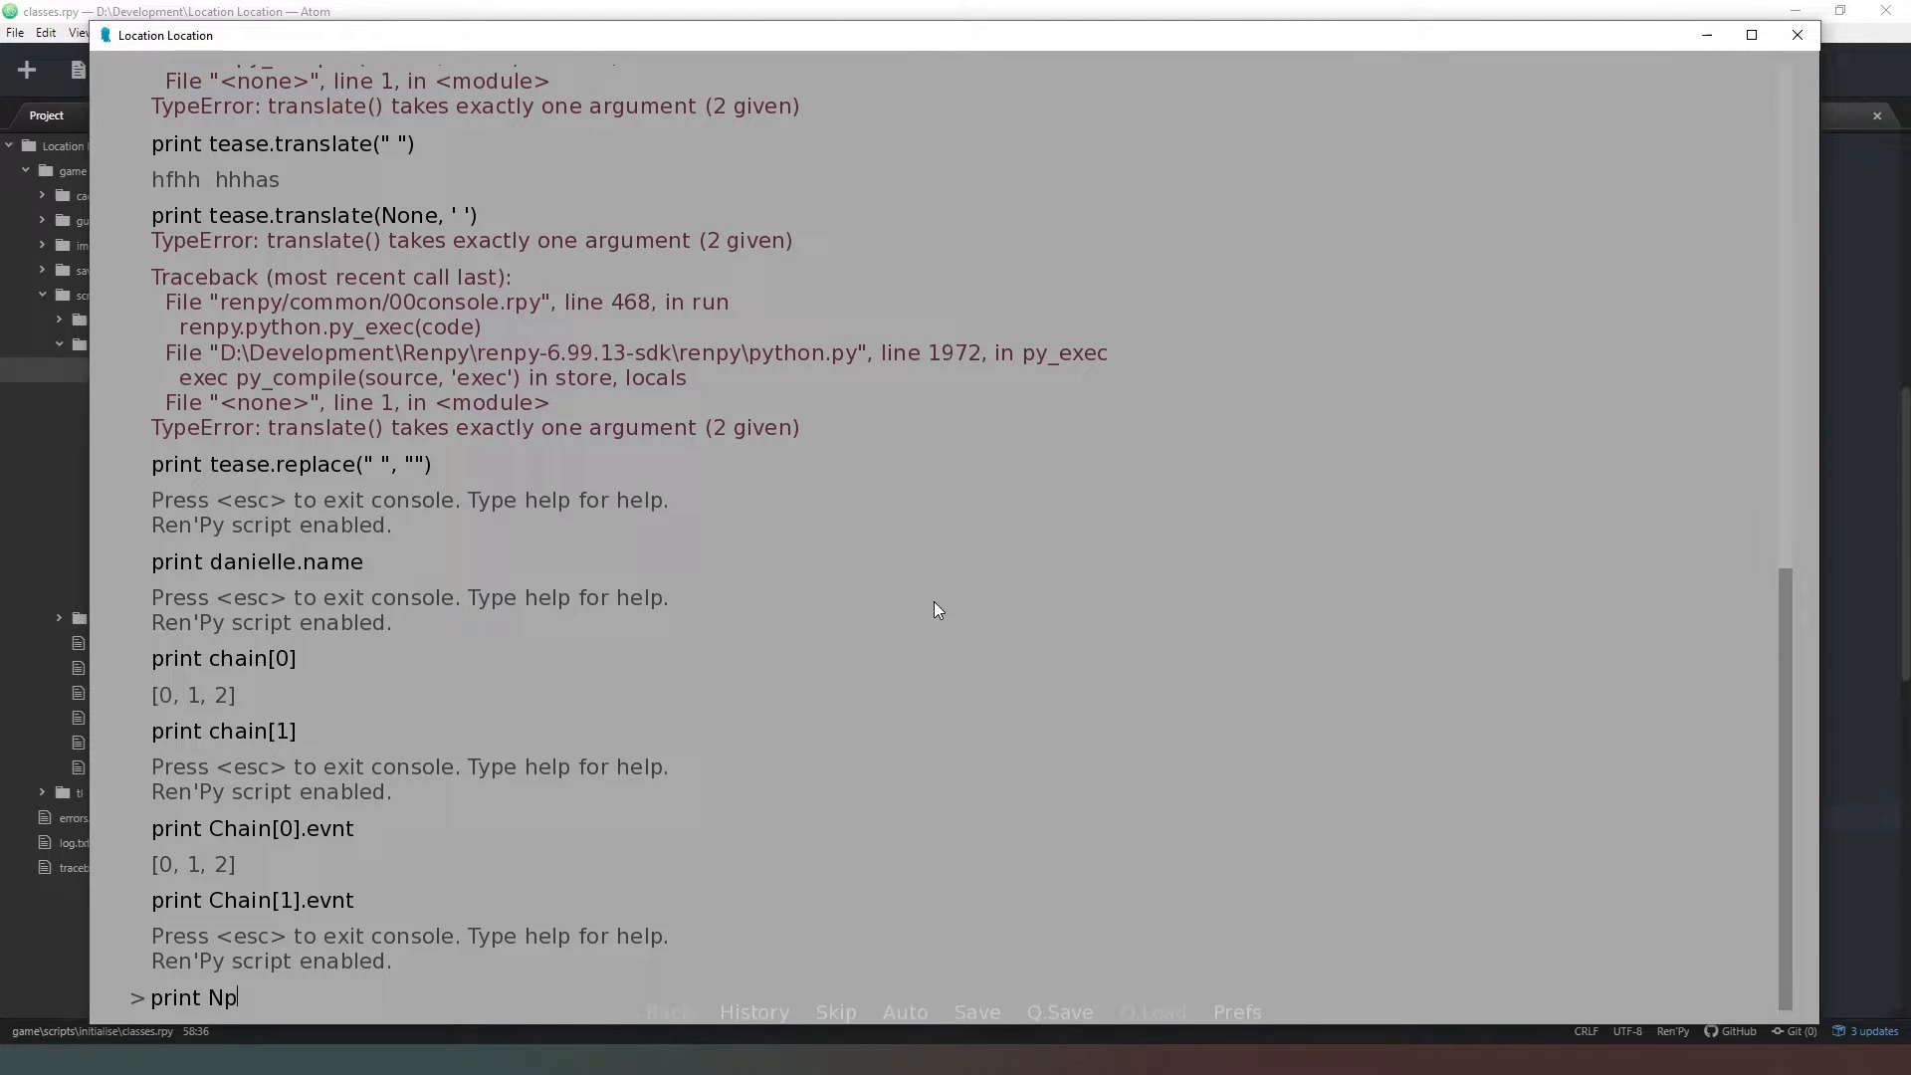
text(c[0])
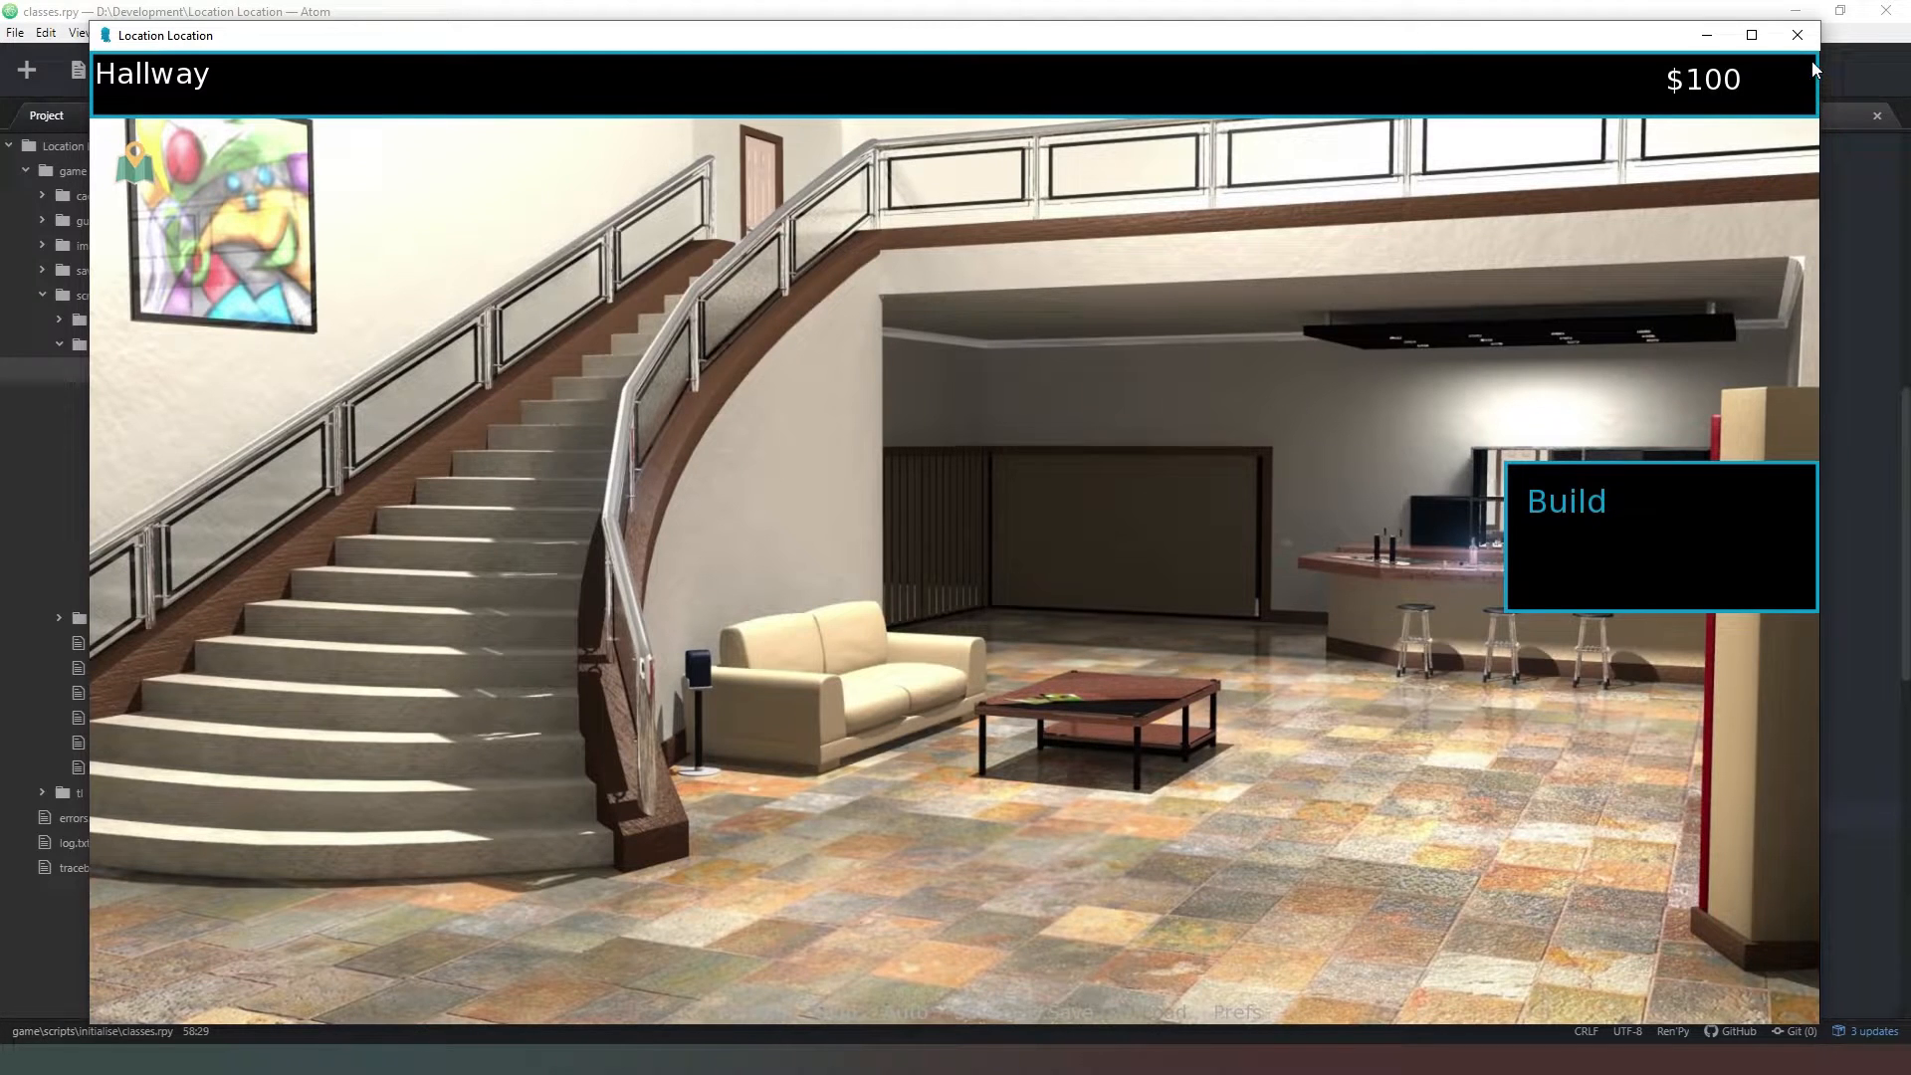
- Close the running game and return to the classes script in Atom
click(1795, 34)
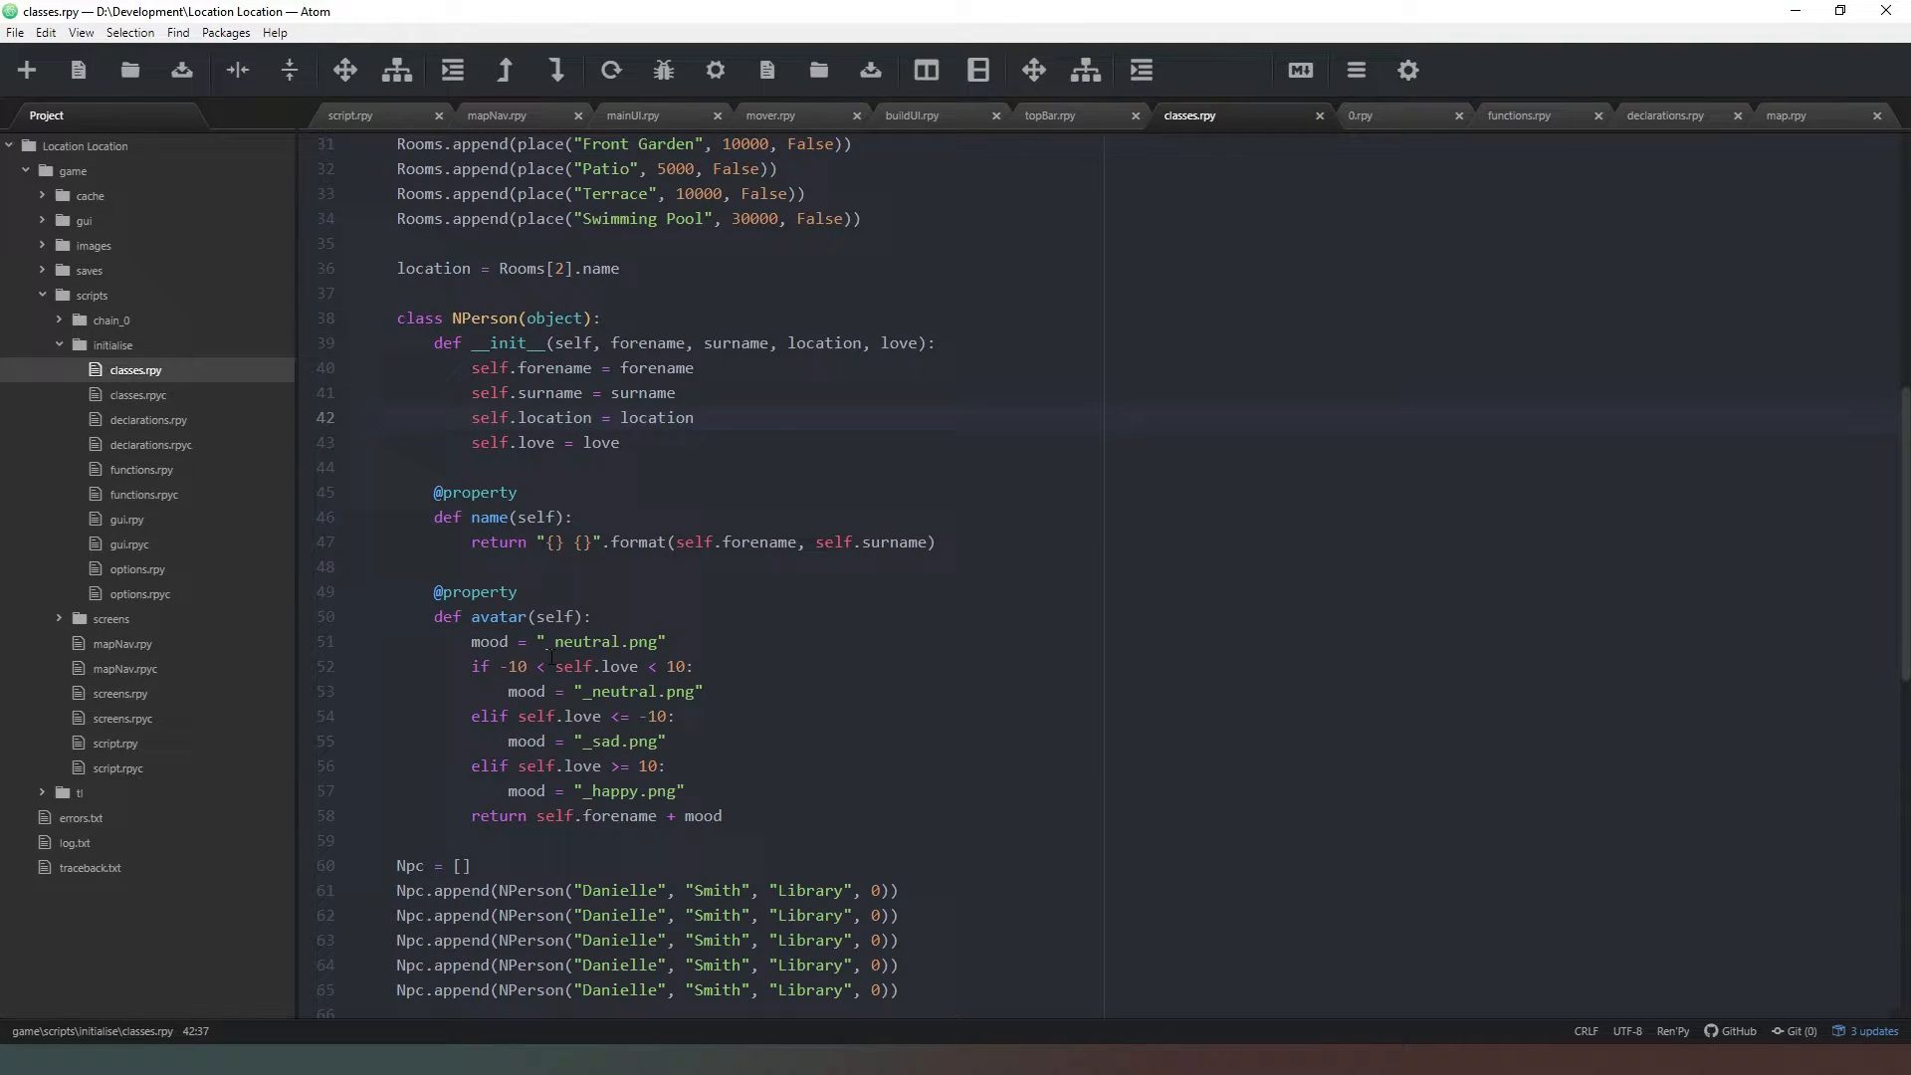
click(695, 418)
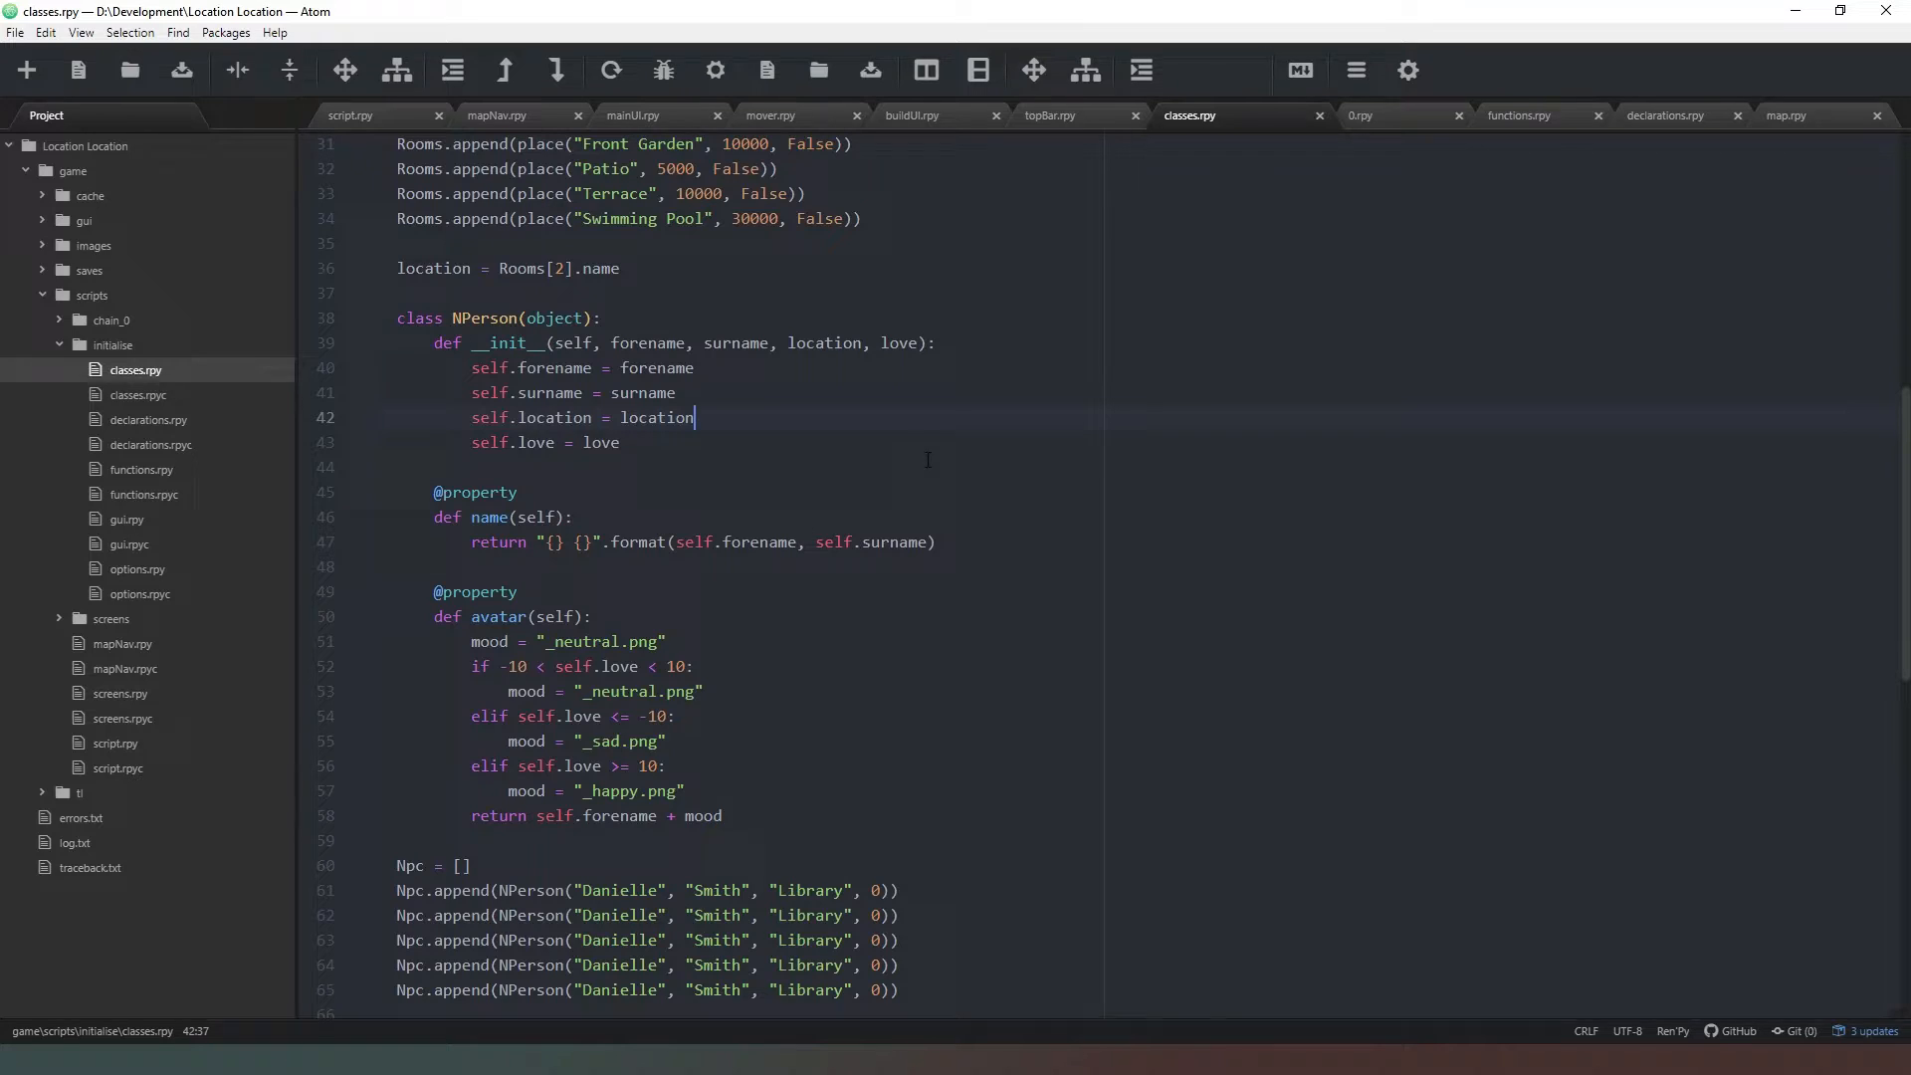
mouse_move(136, 343)
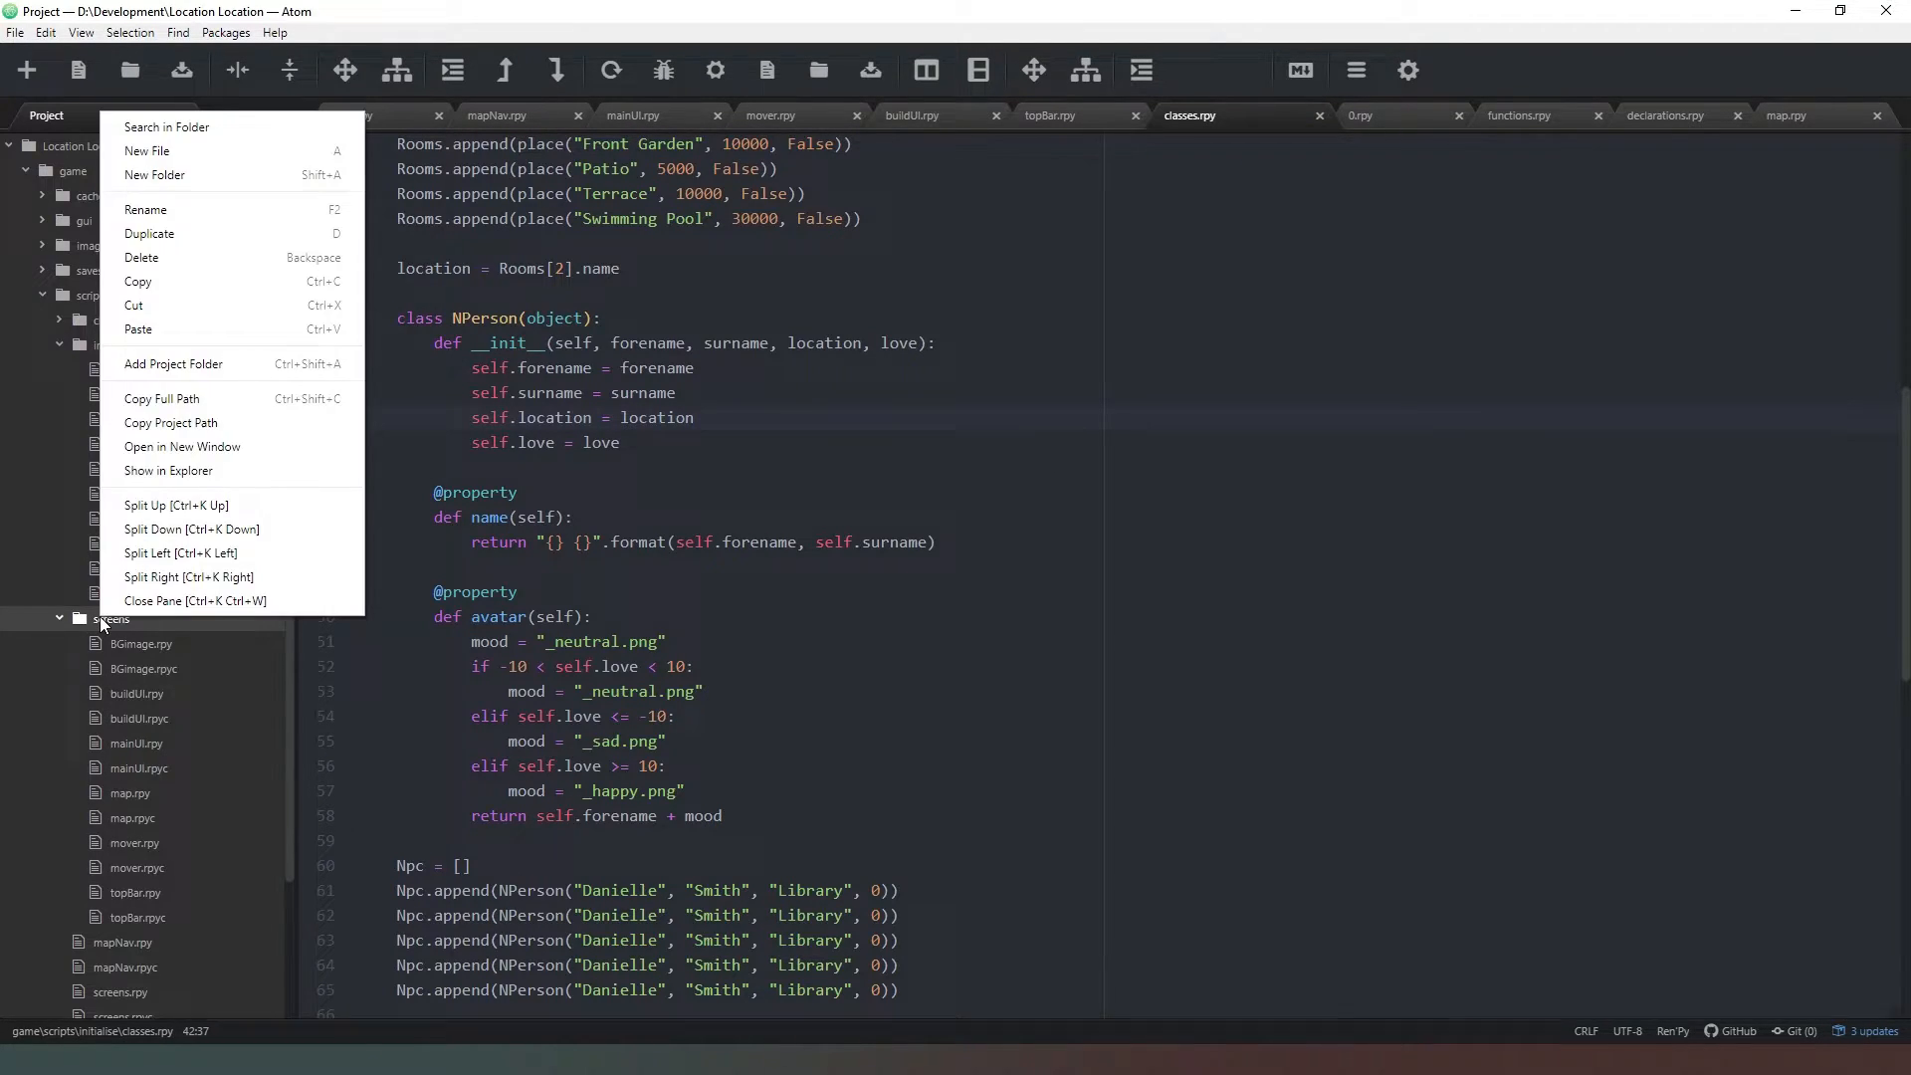
mouse_move(183, 233)
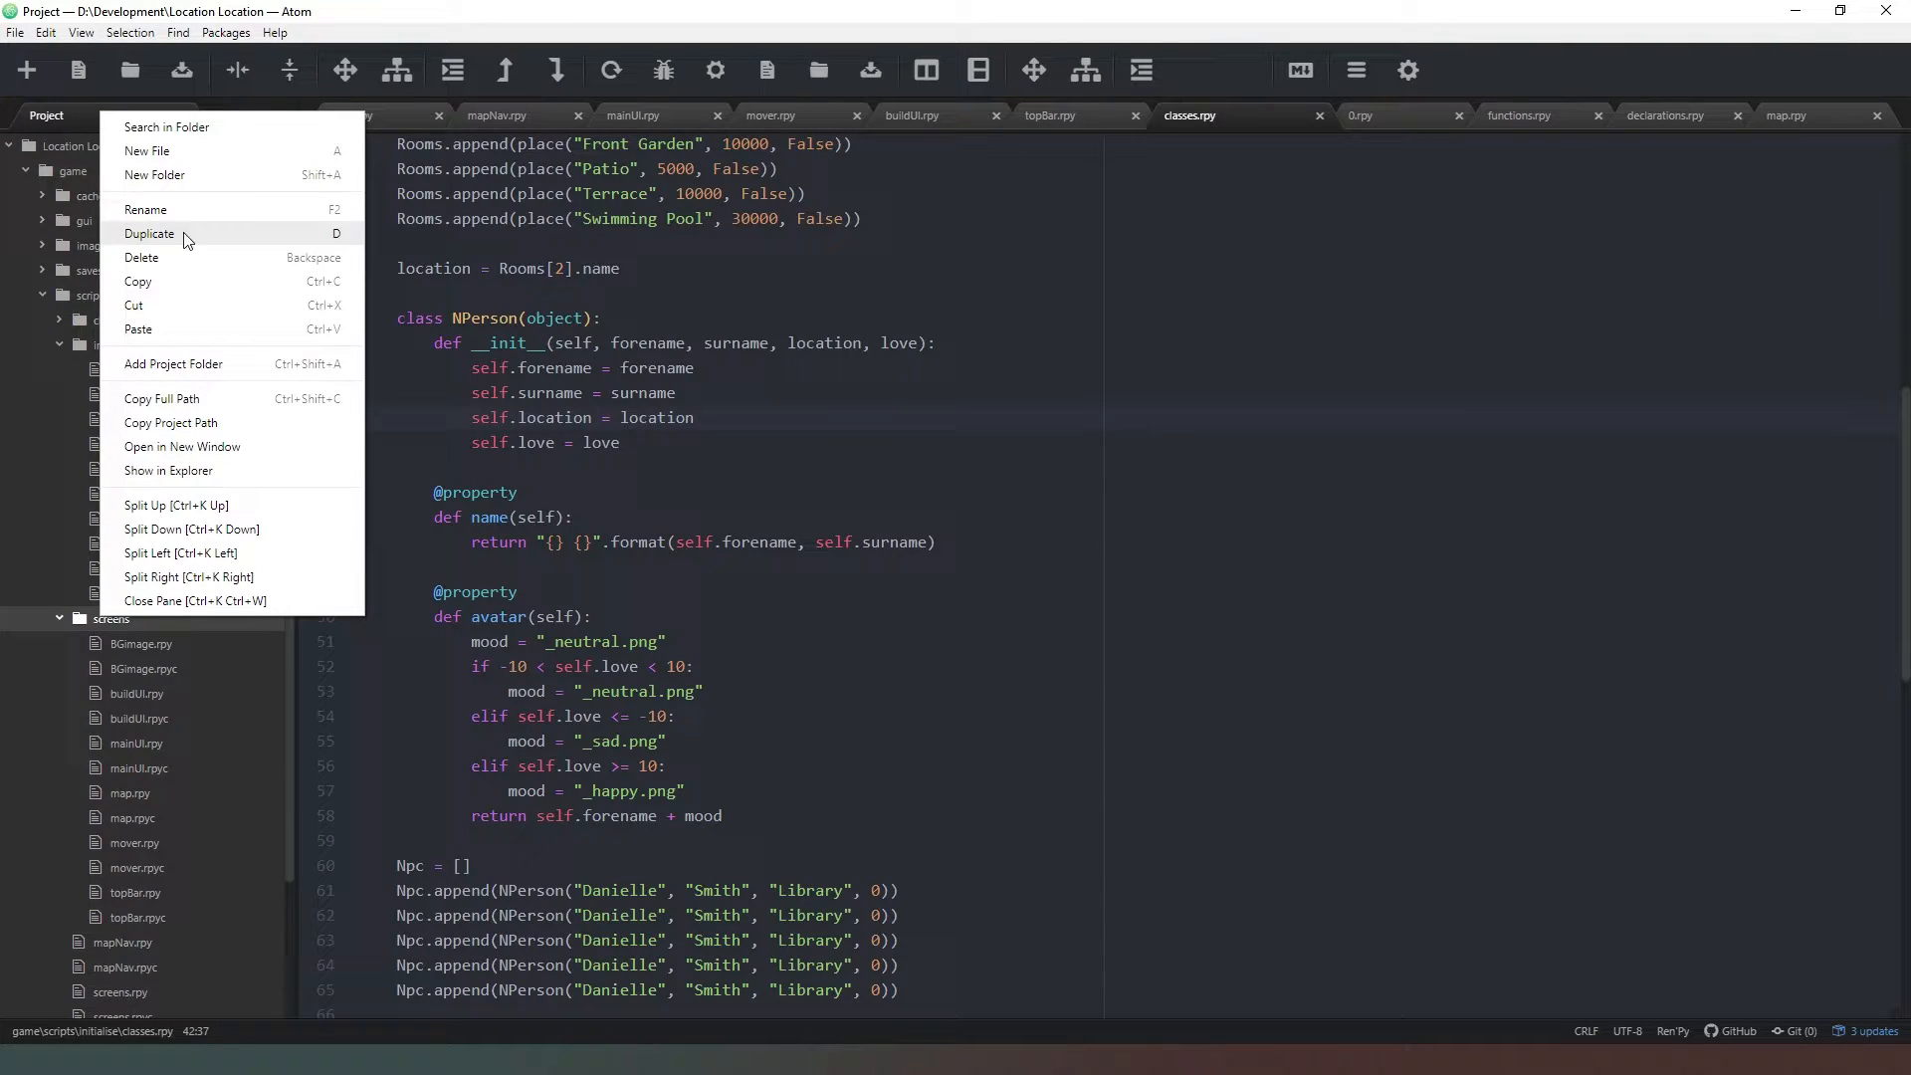
- Create a new CharacterScreen.rpy file in the screens folder
click(145, 150)
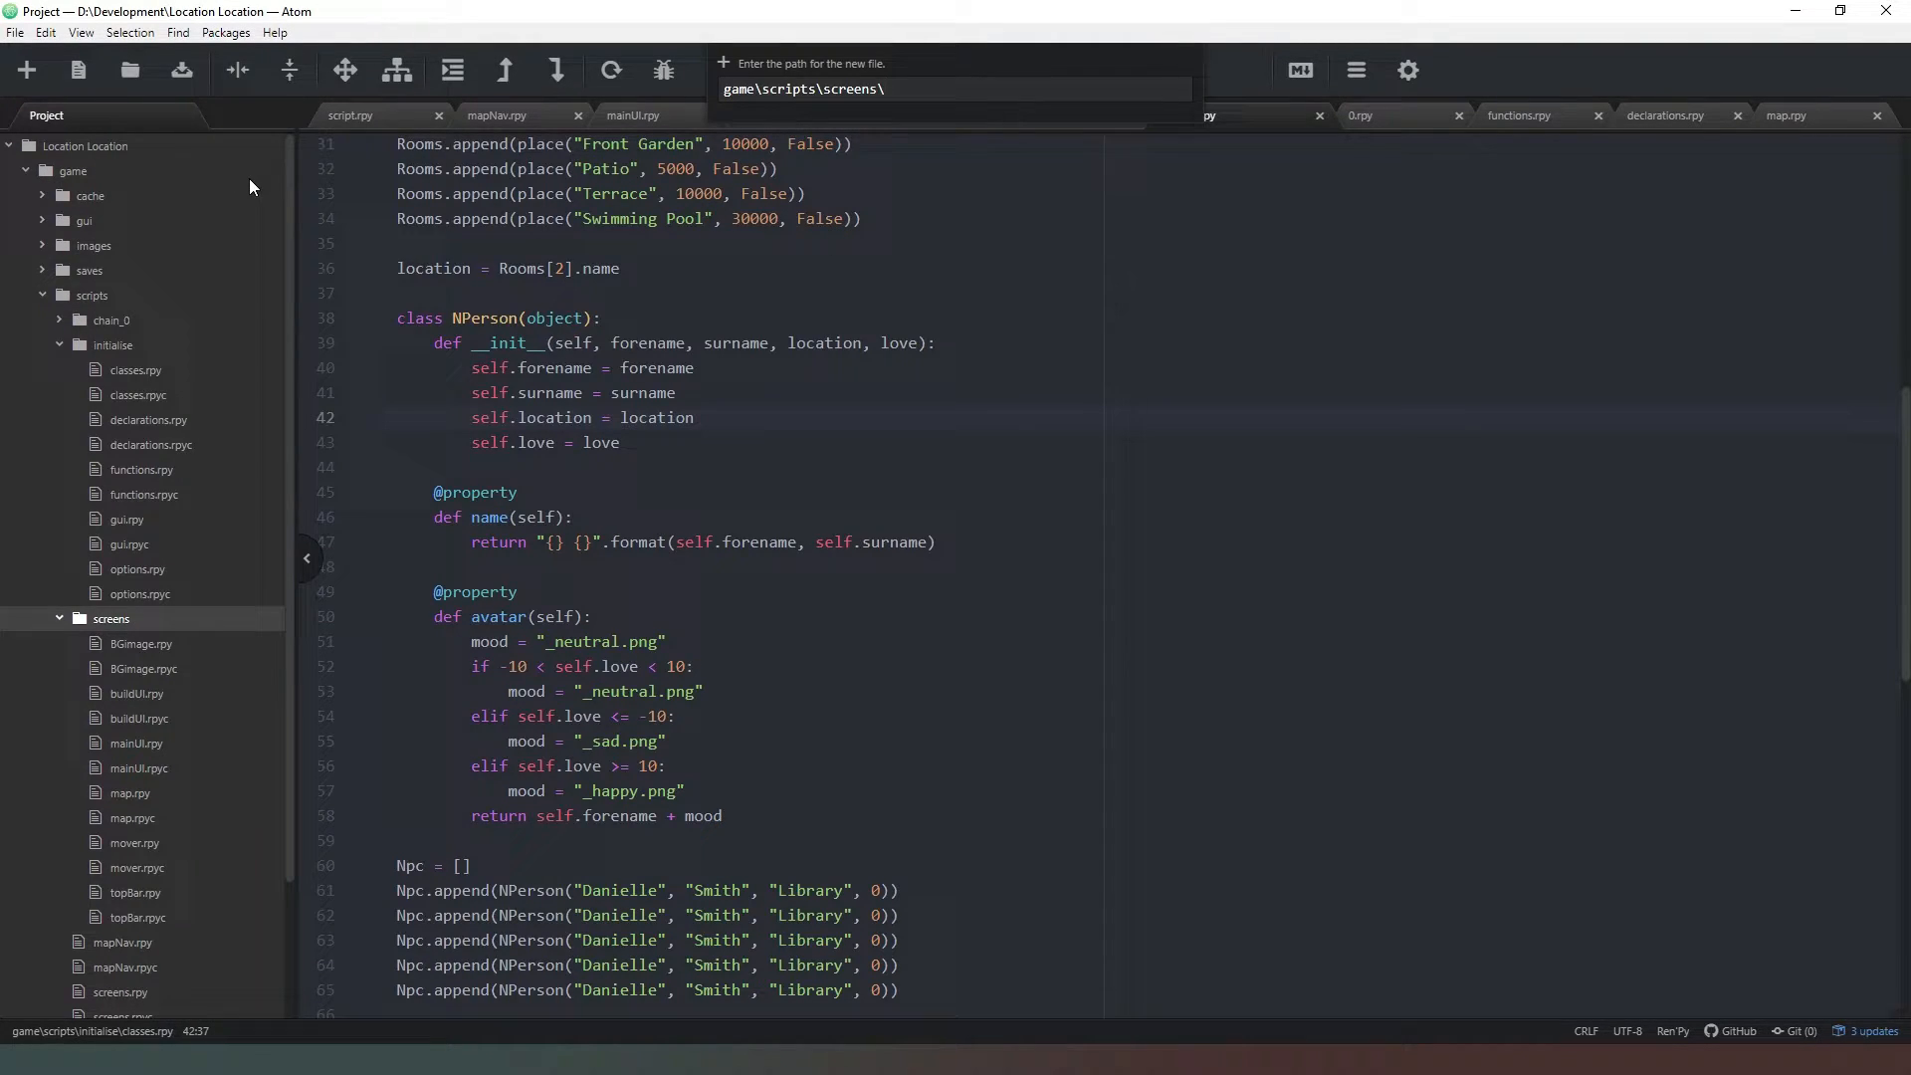
text(Characters)
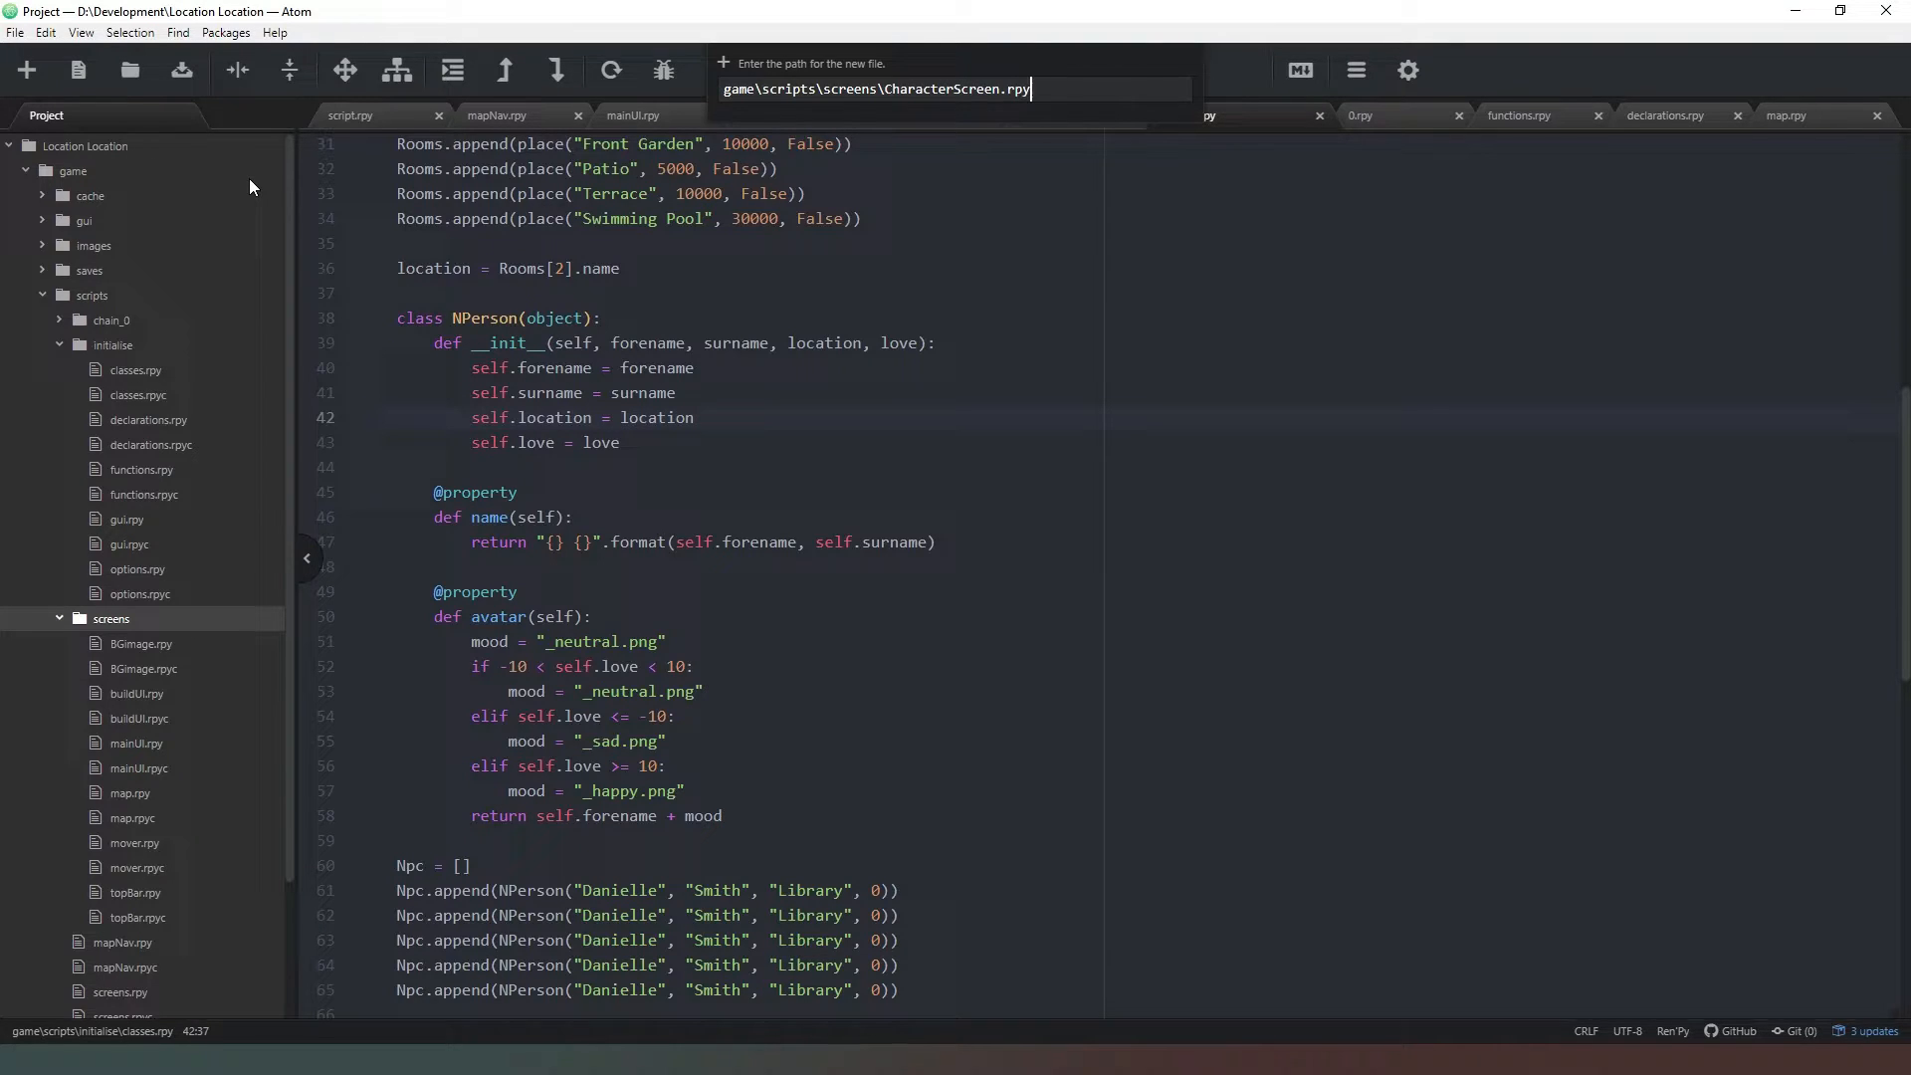
key(enter)
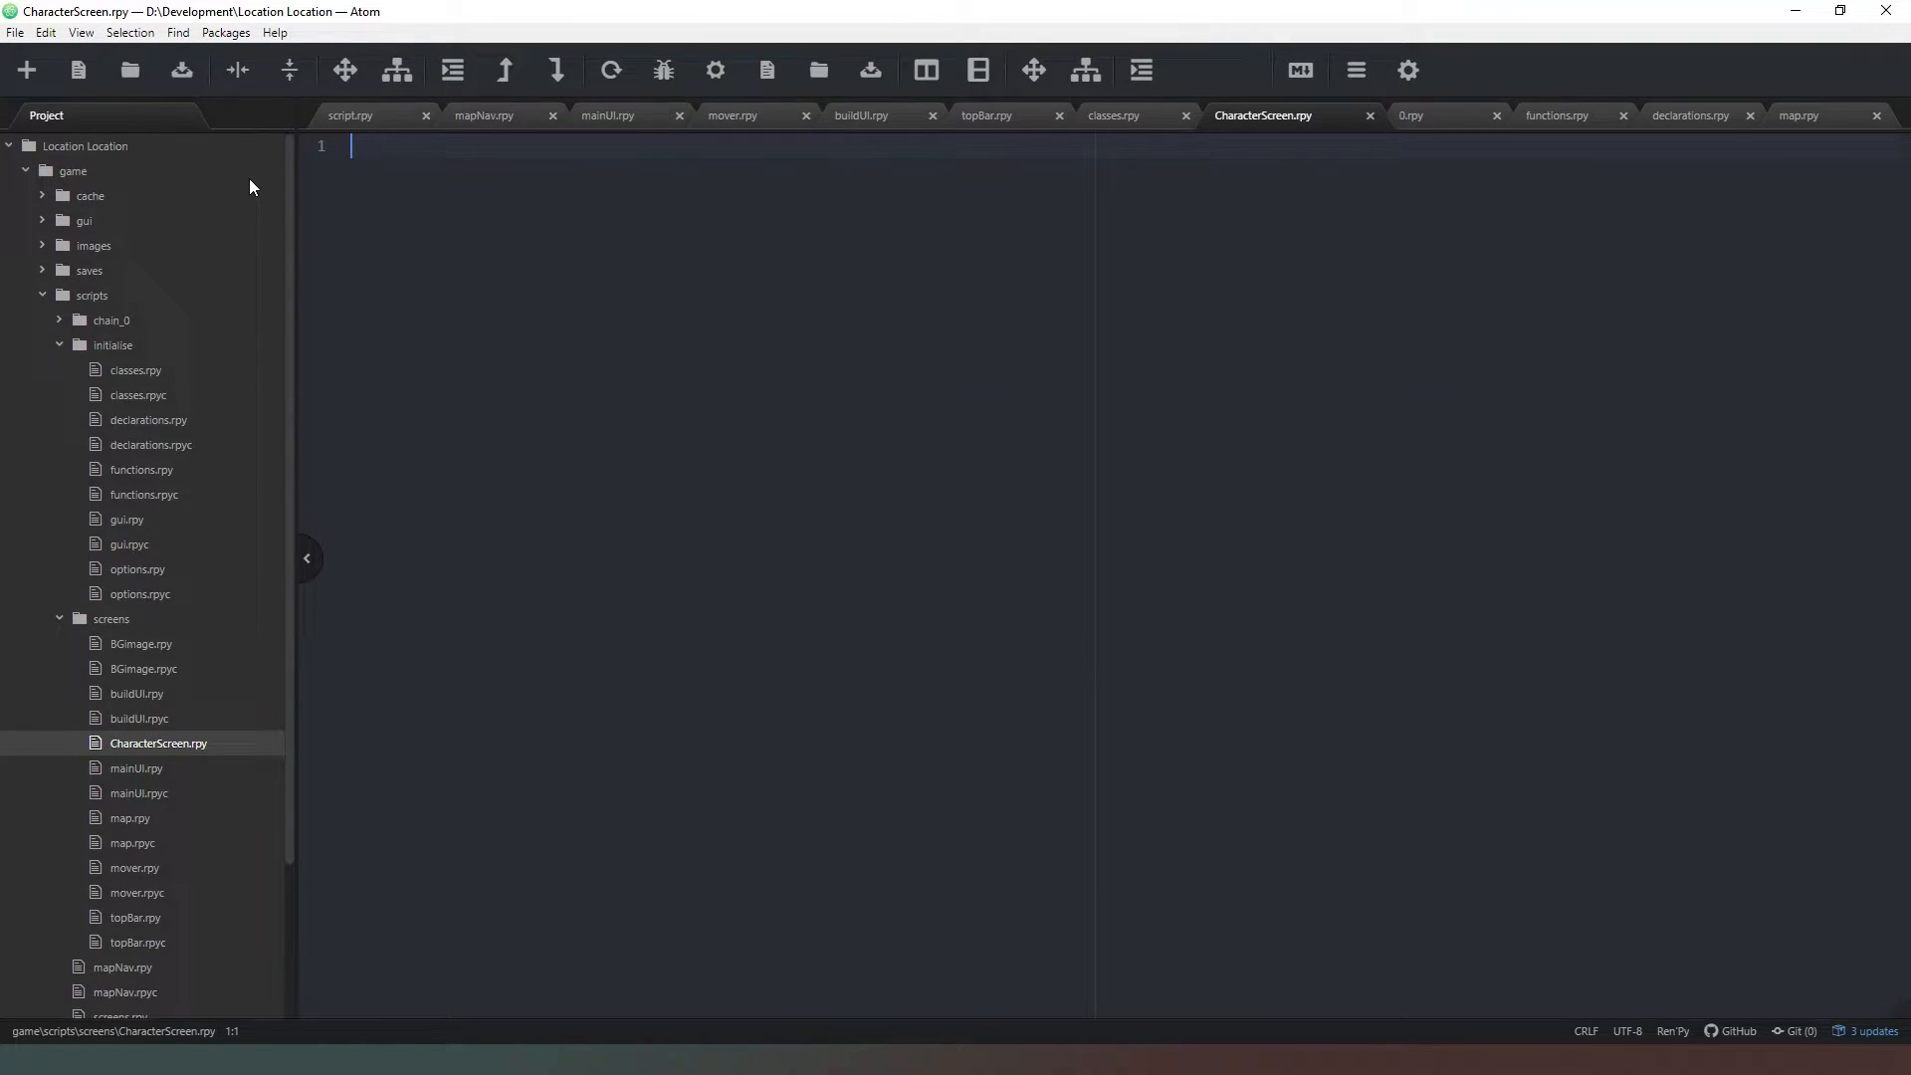
- Start the file with the declaration screen Character_Screen():
text(screen)
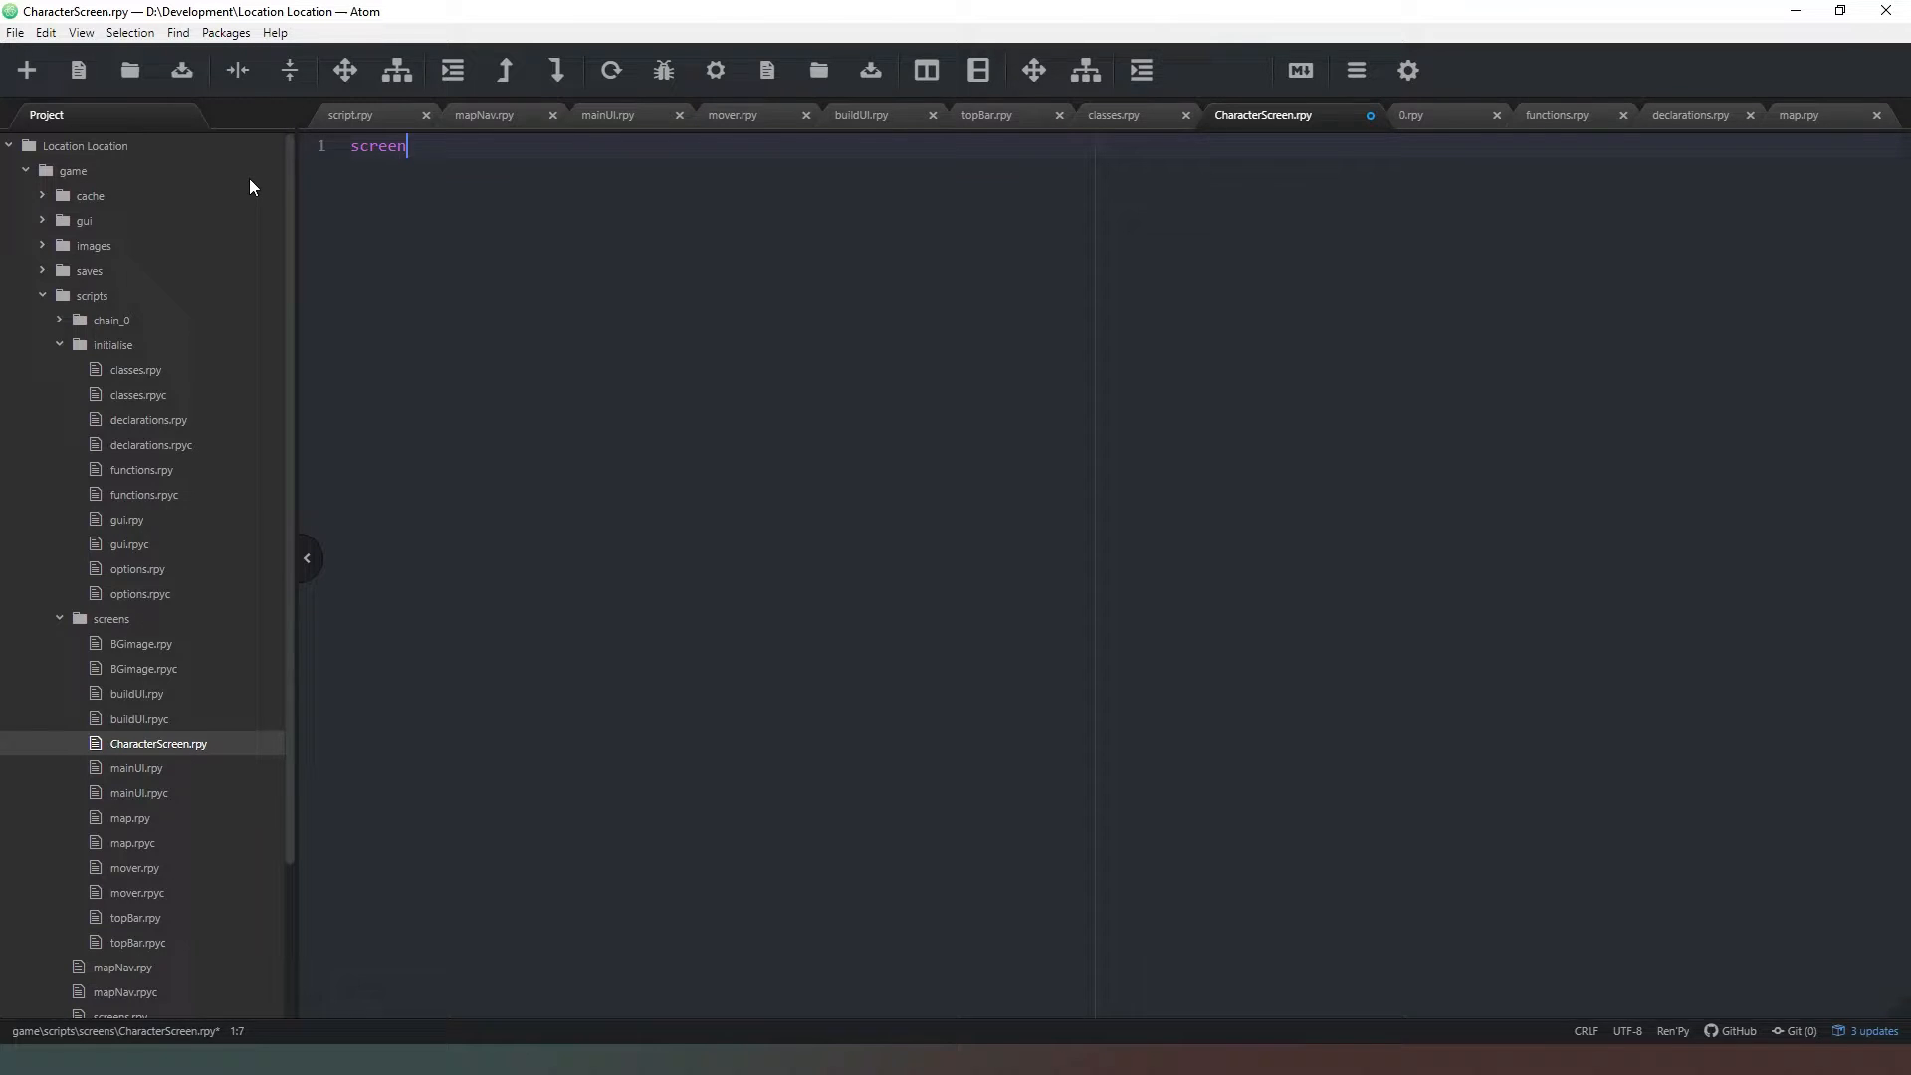
text(Character_Scr)
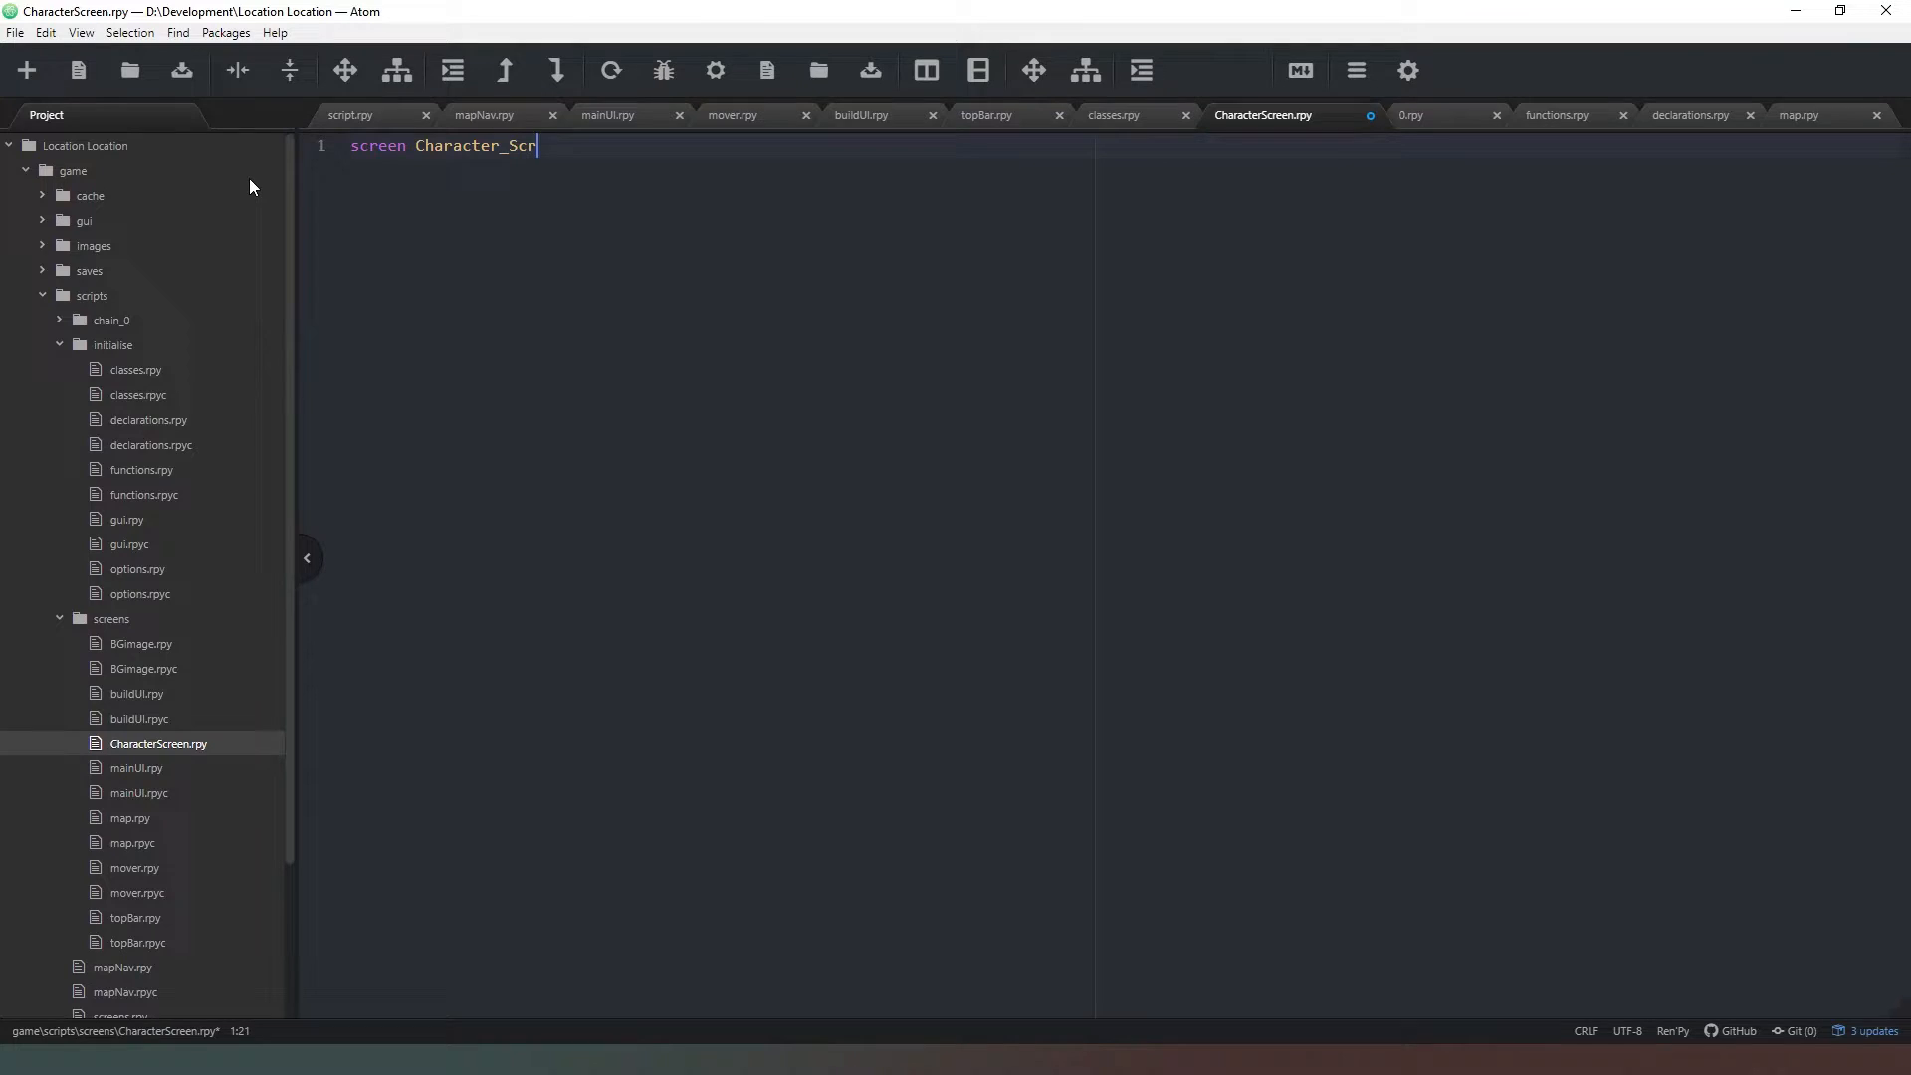
text(een())
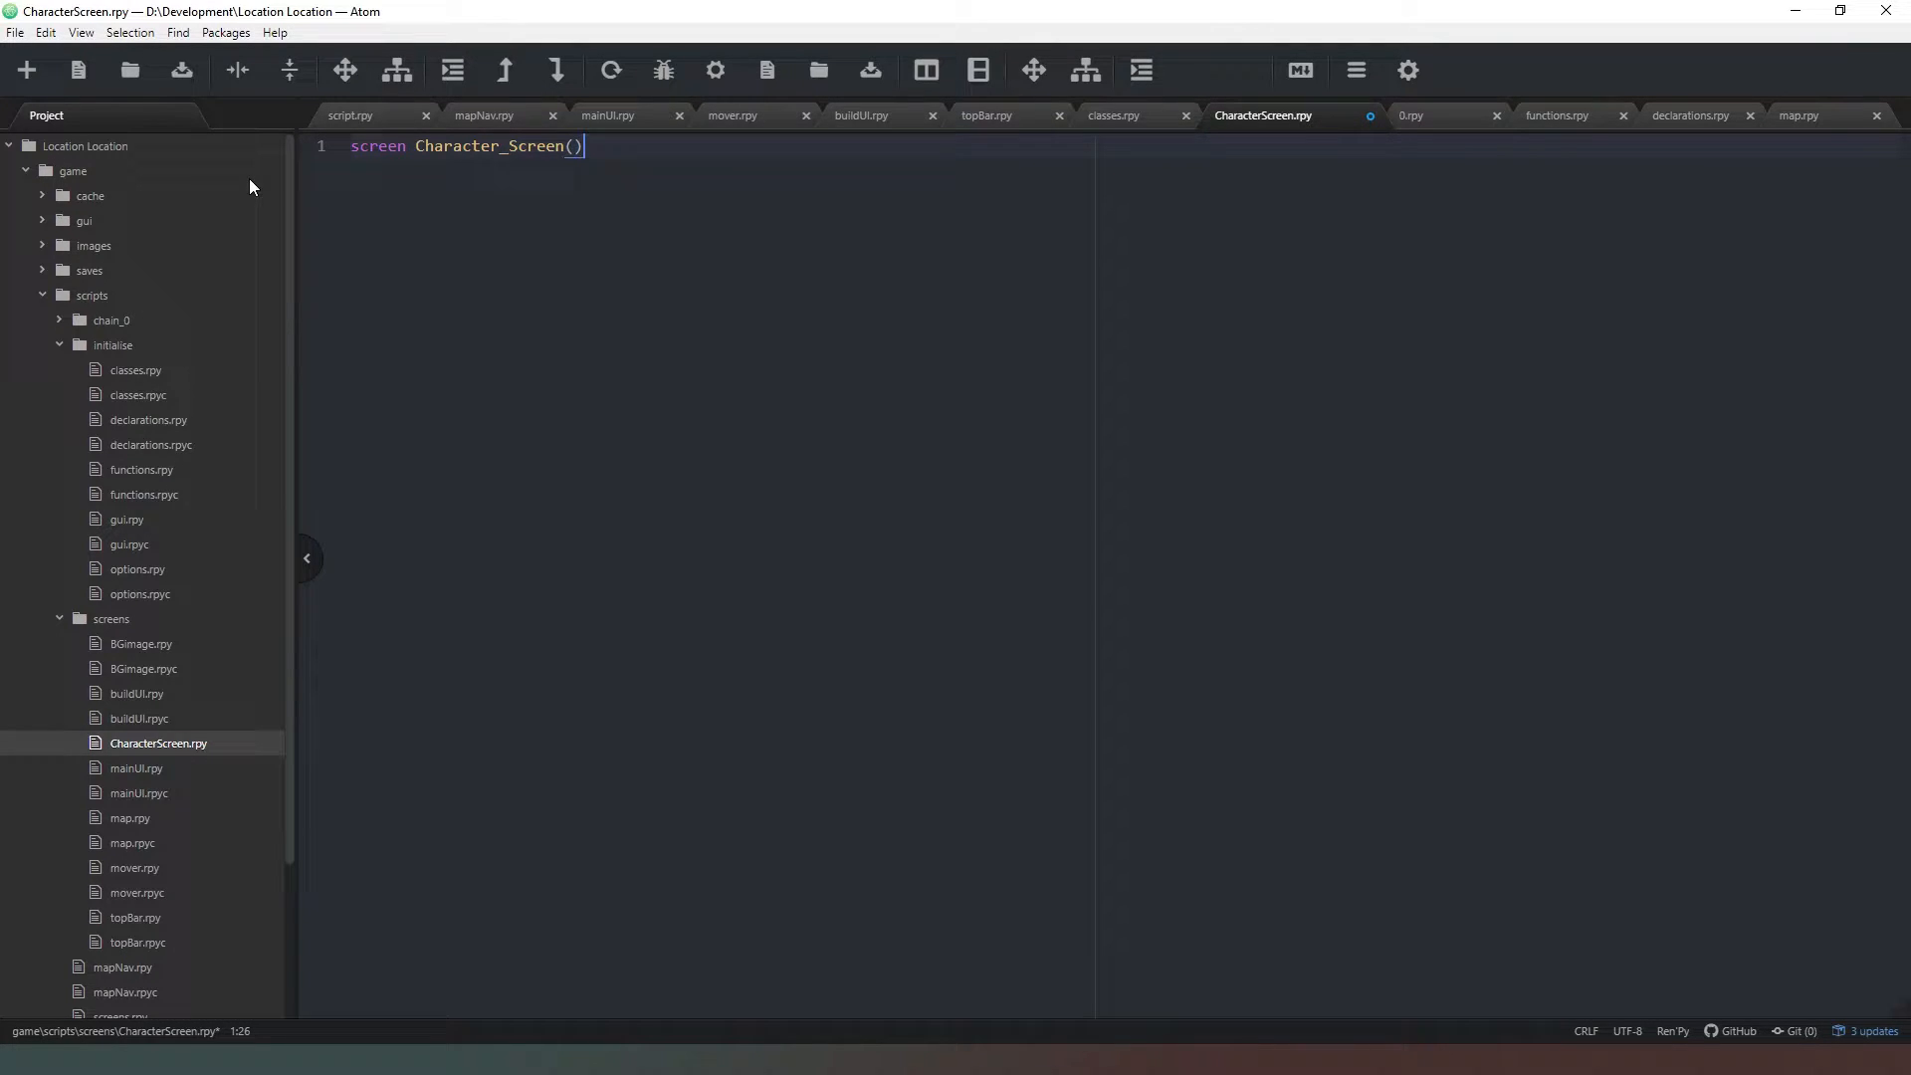
text(:)
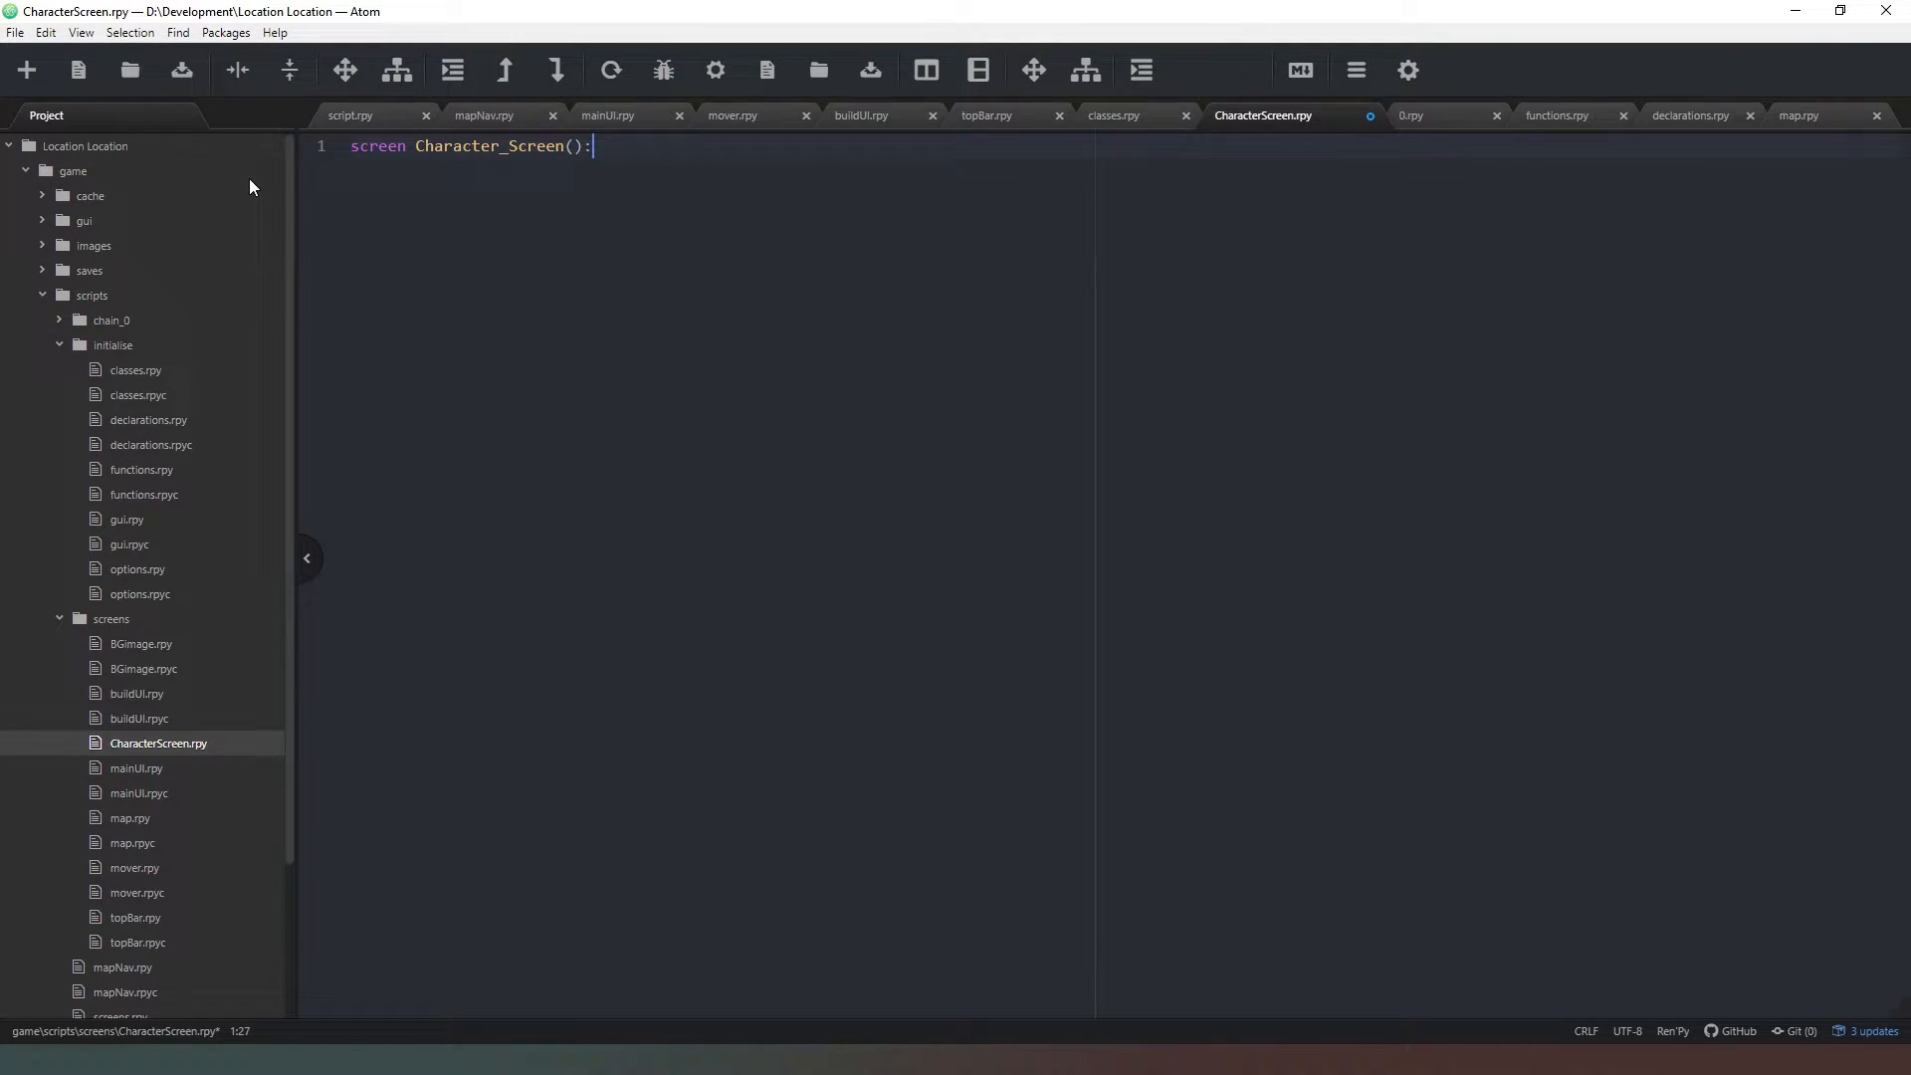
key(enter)
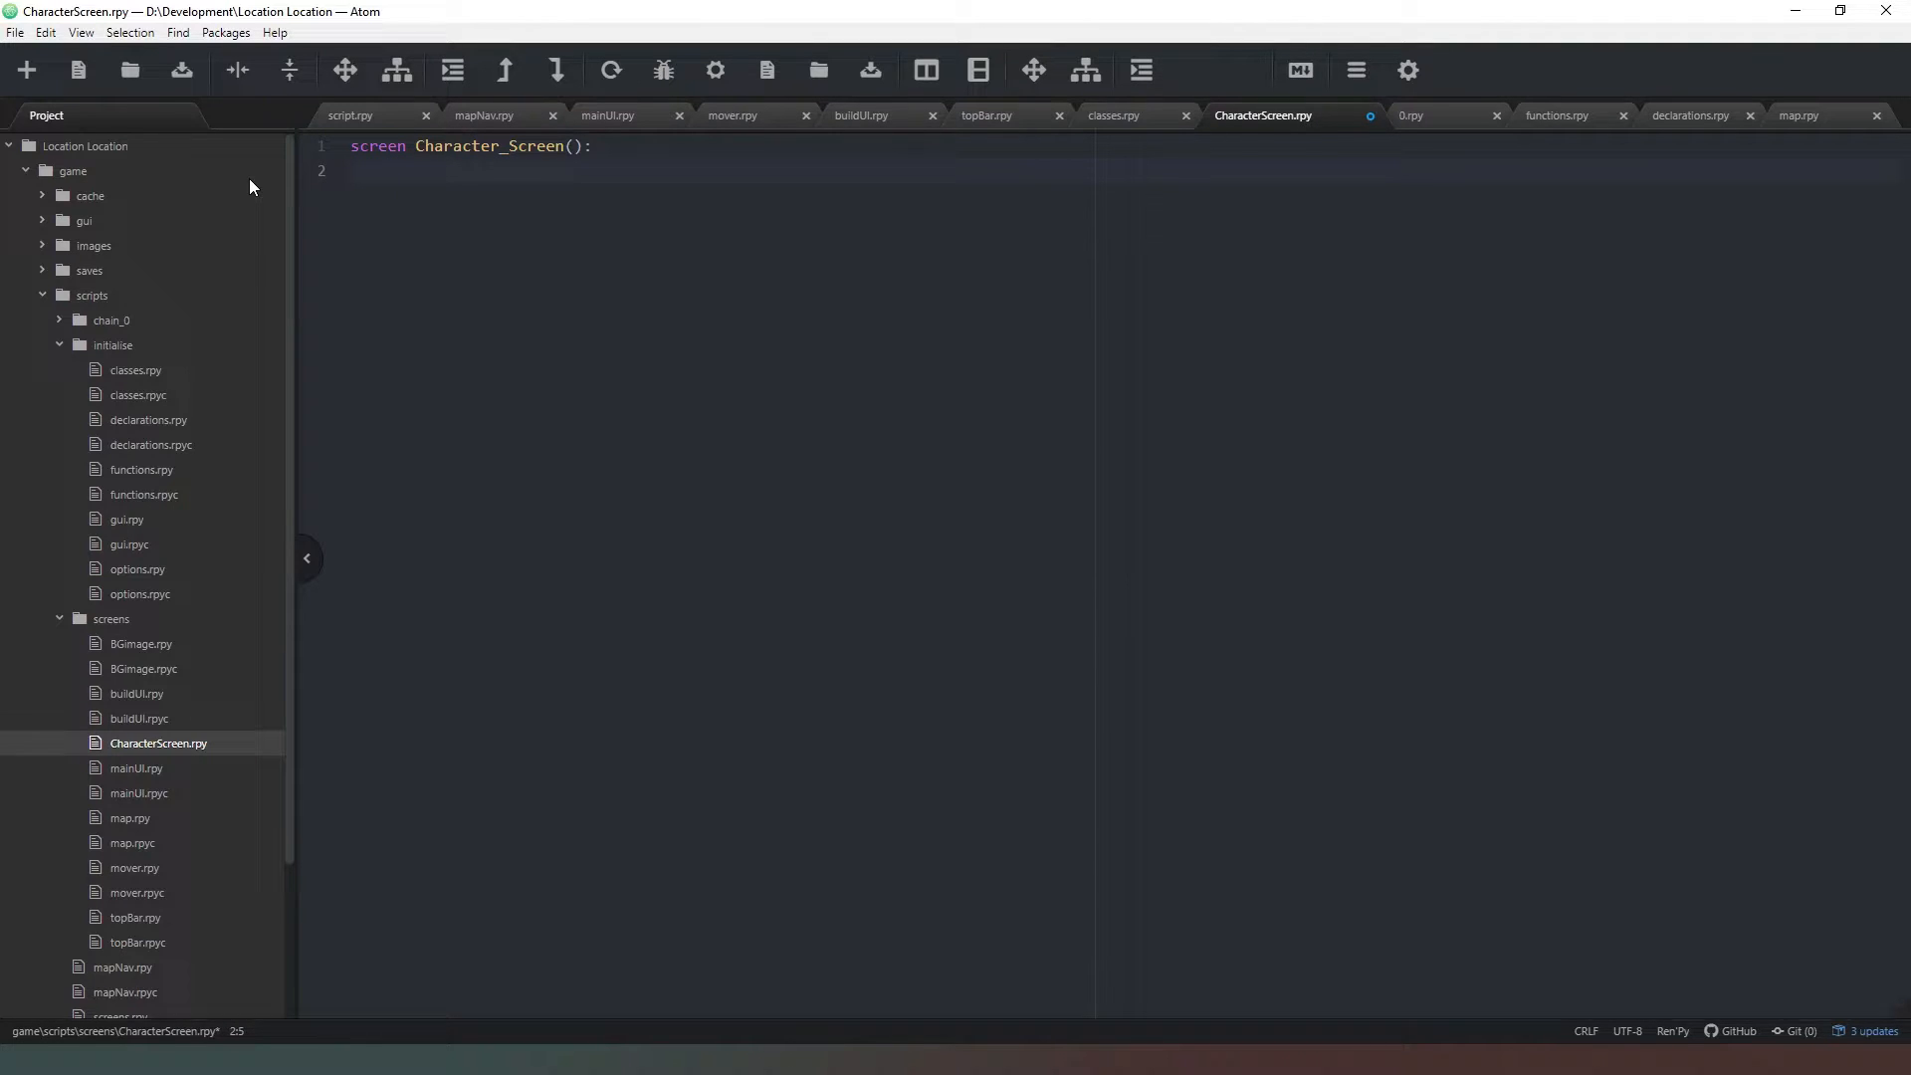
- Write $ Char_X = 200 as the screen's first line and begin a new line
text(Char)
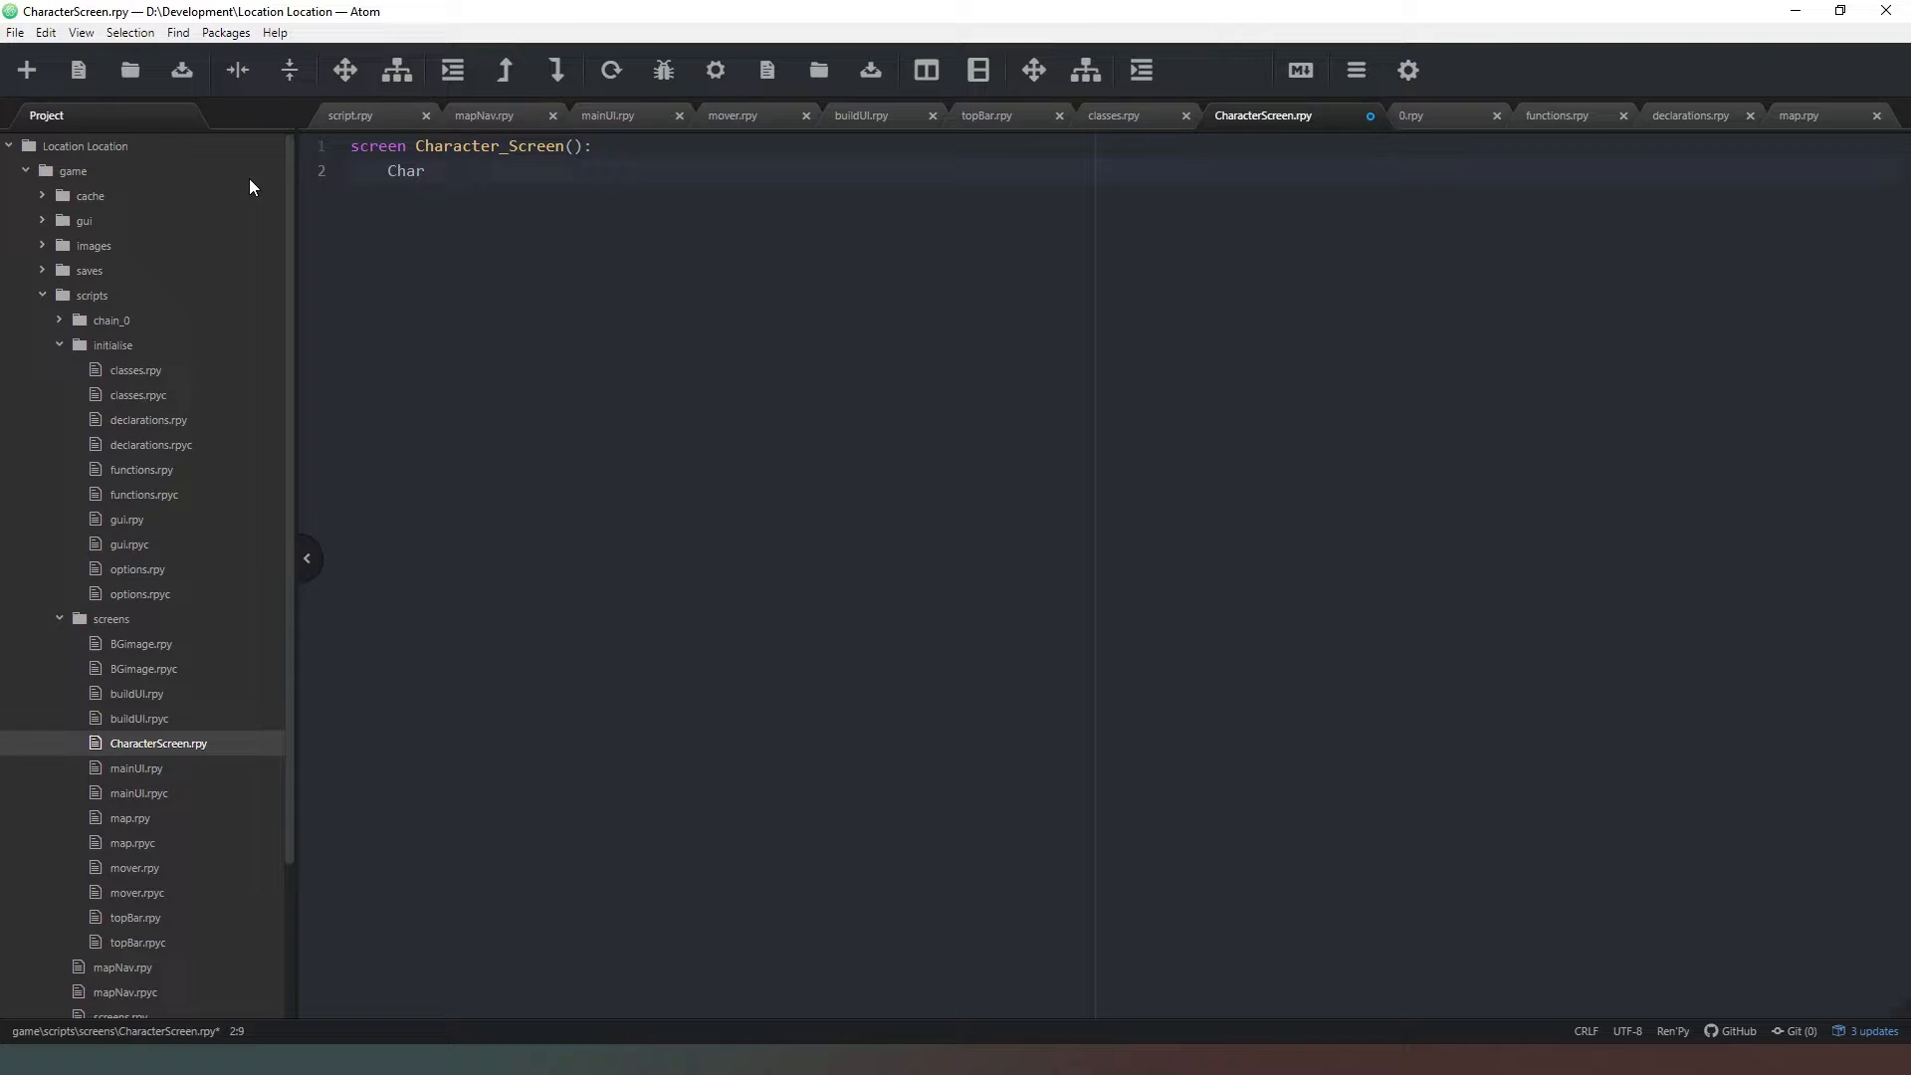
text(_X)
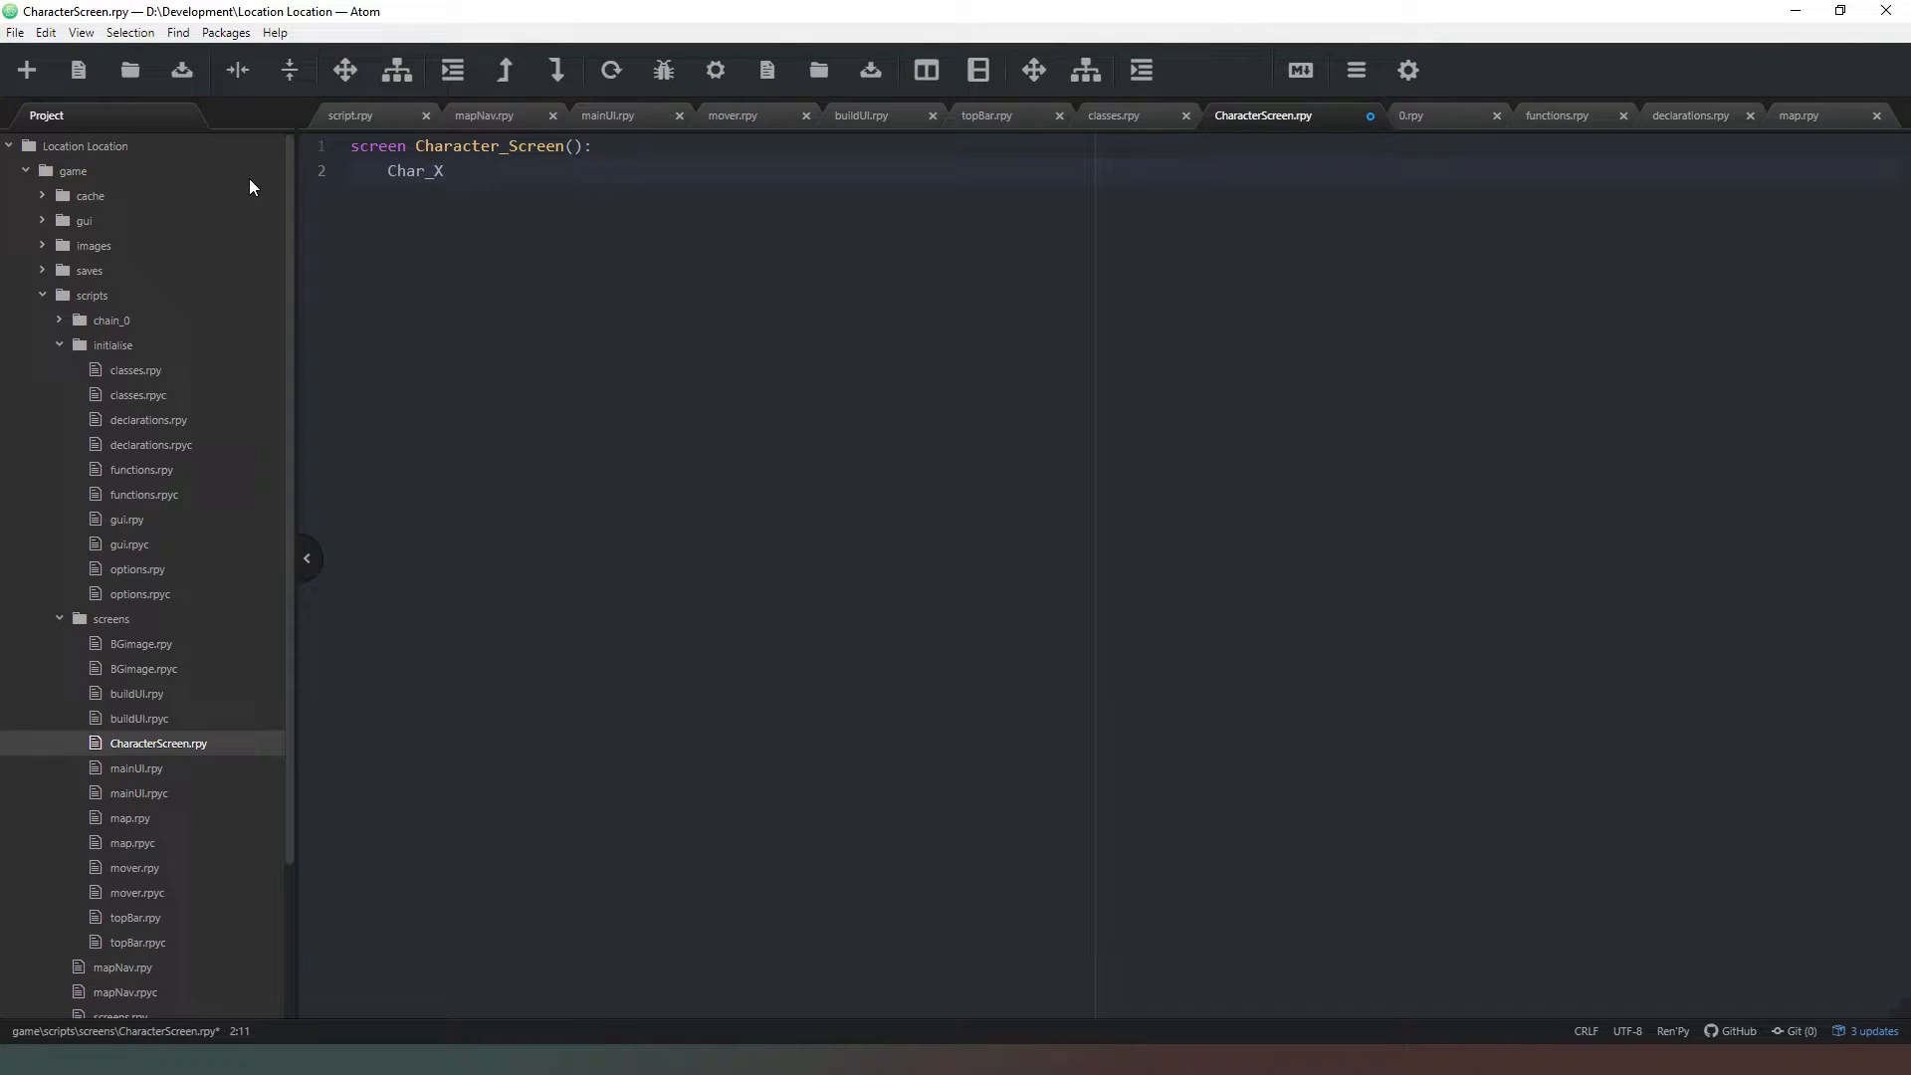
text($)
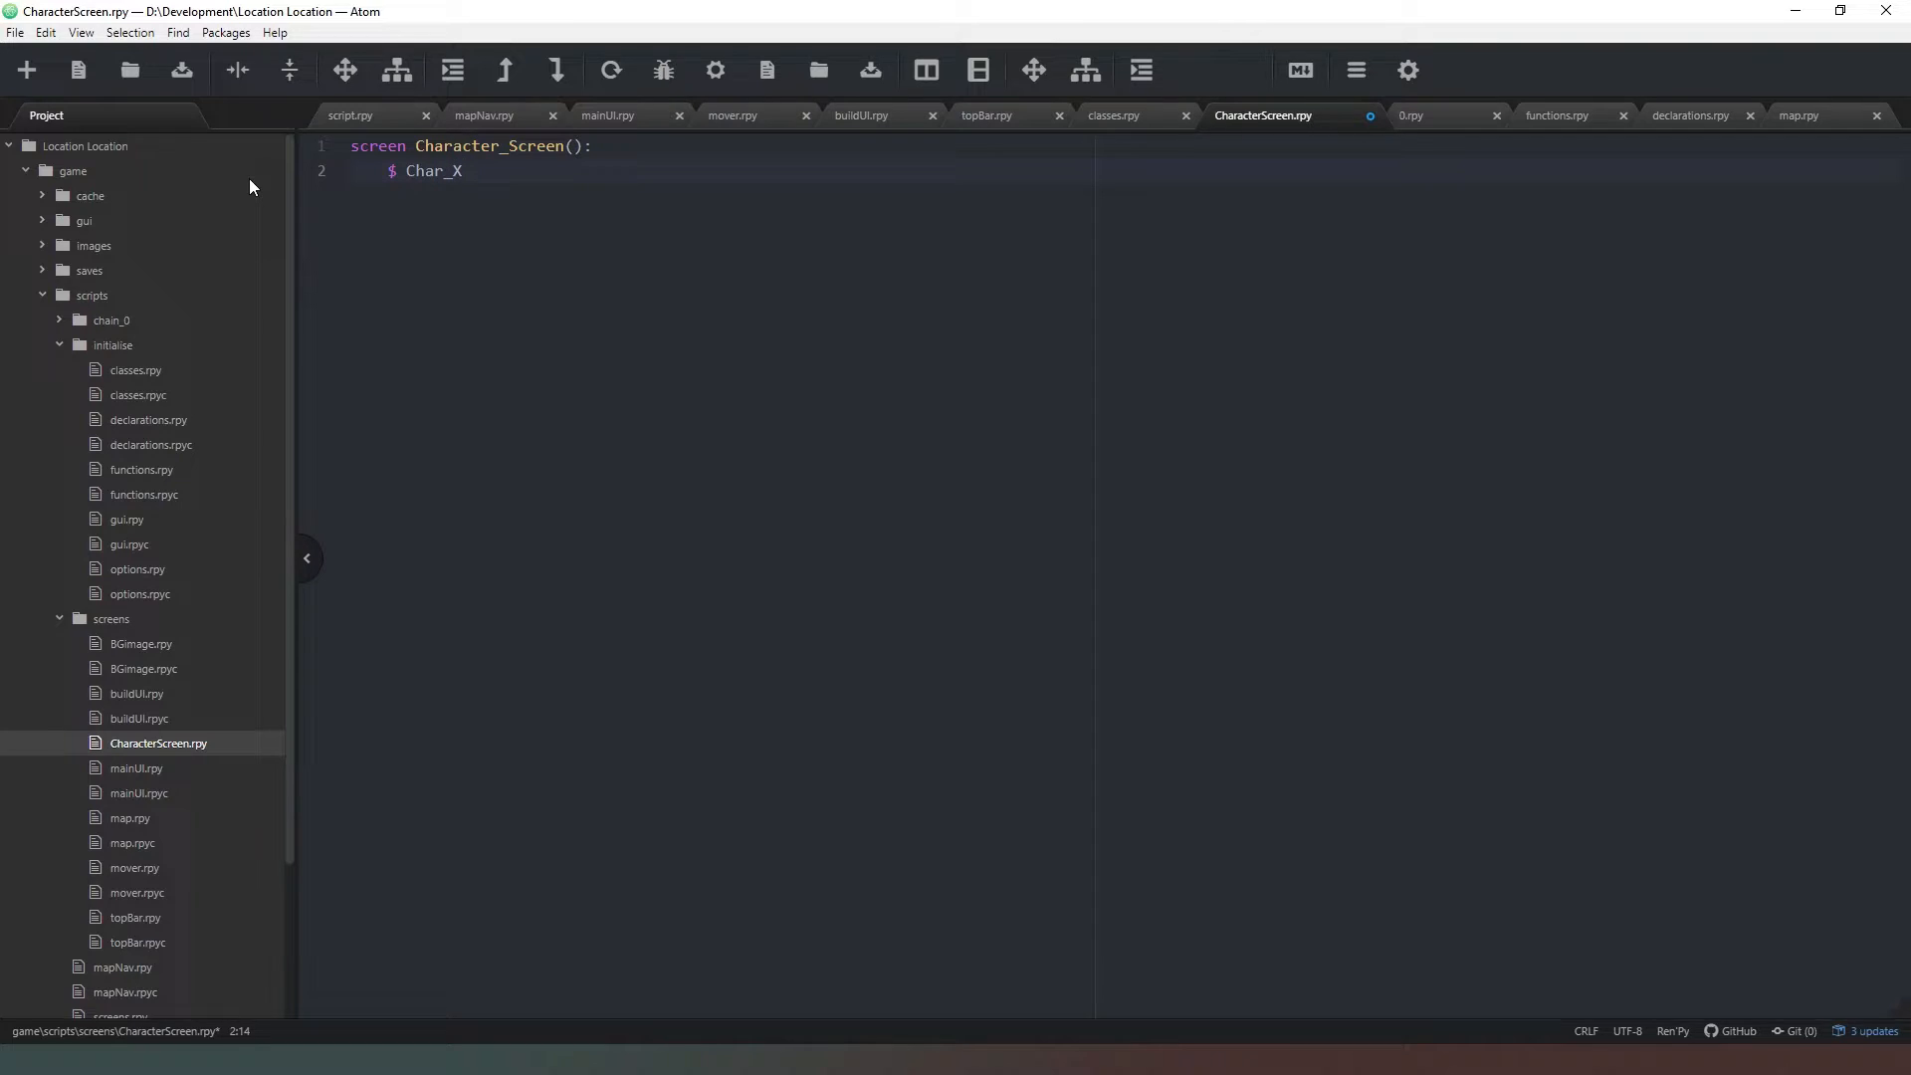
text(=)
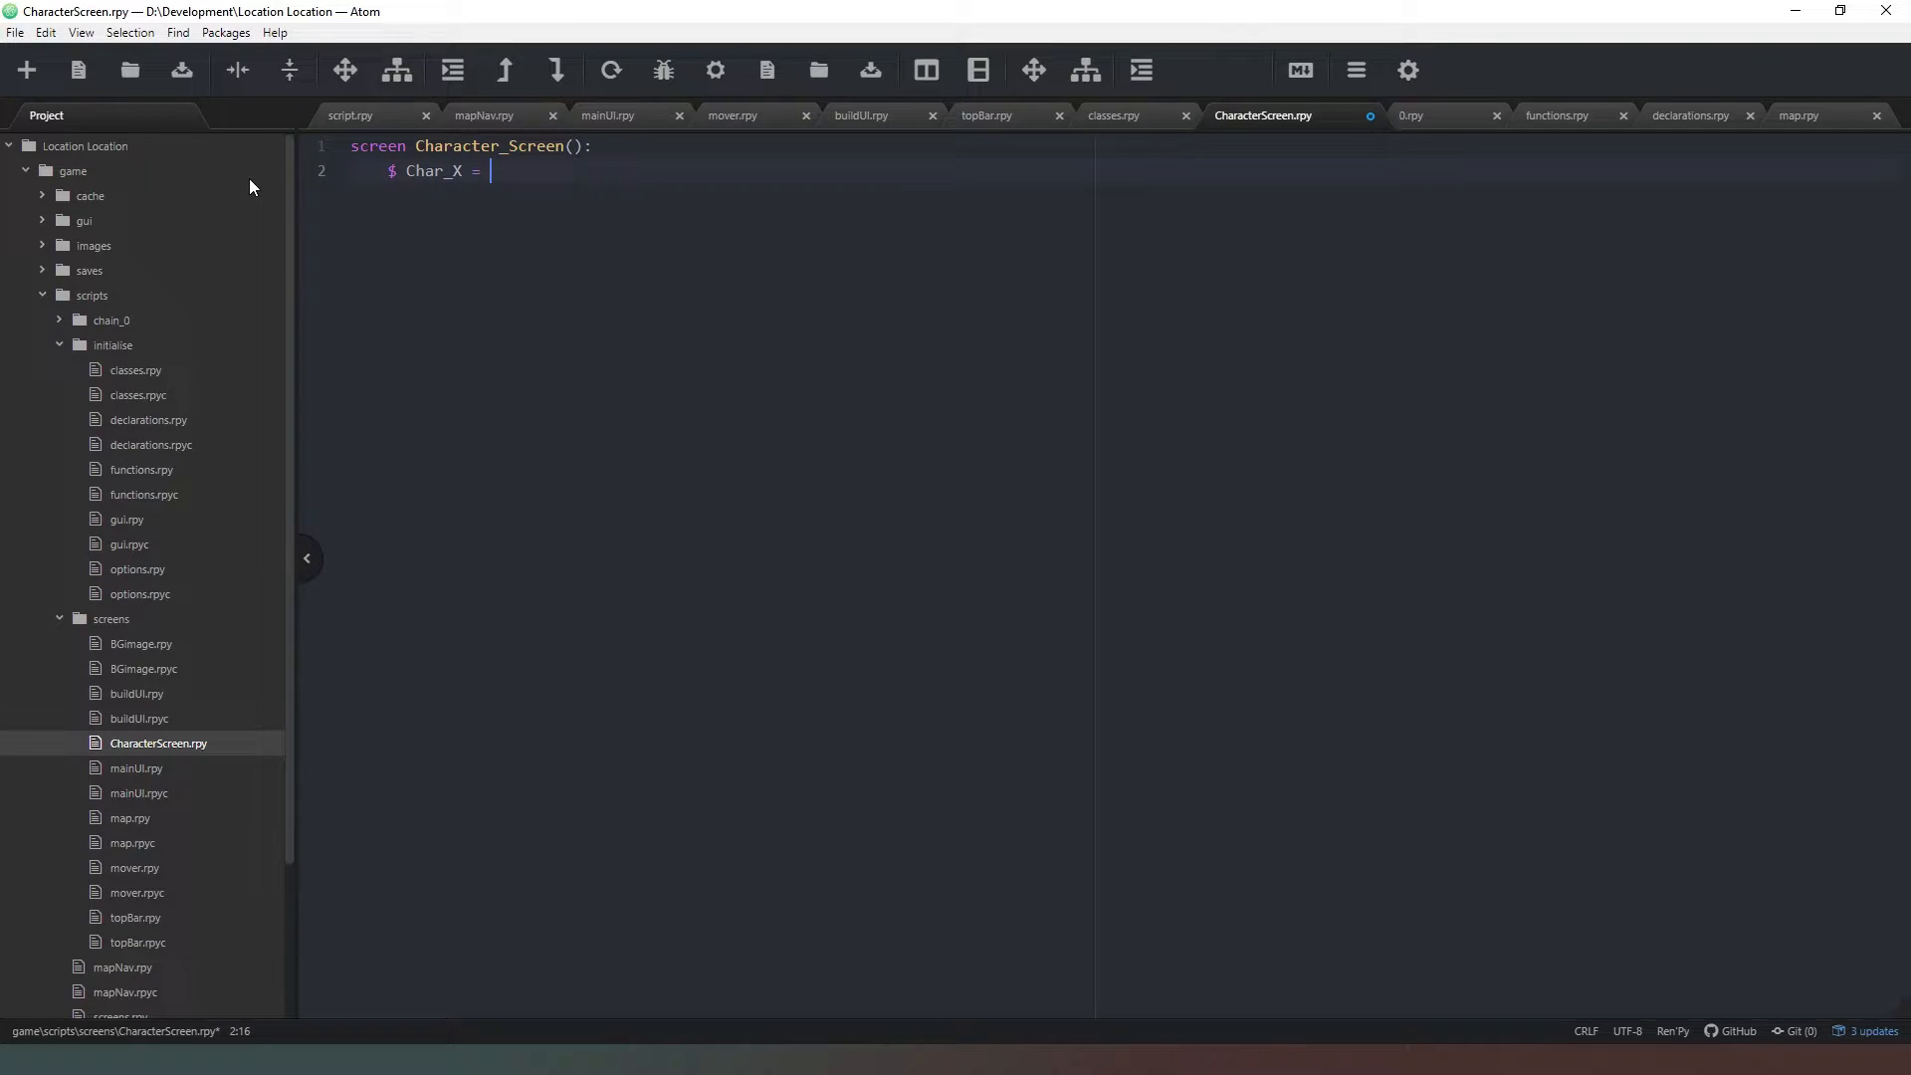
text(200)
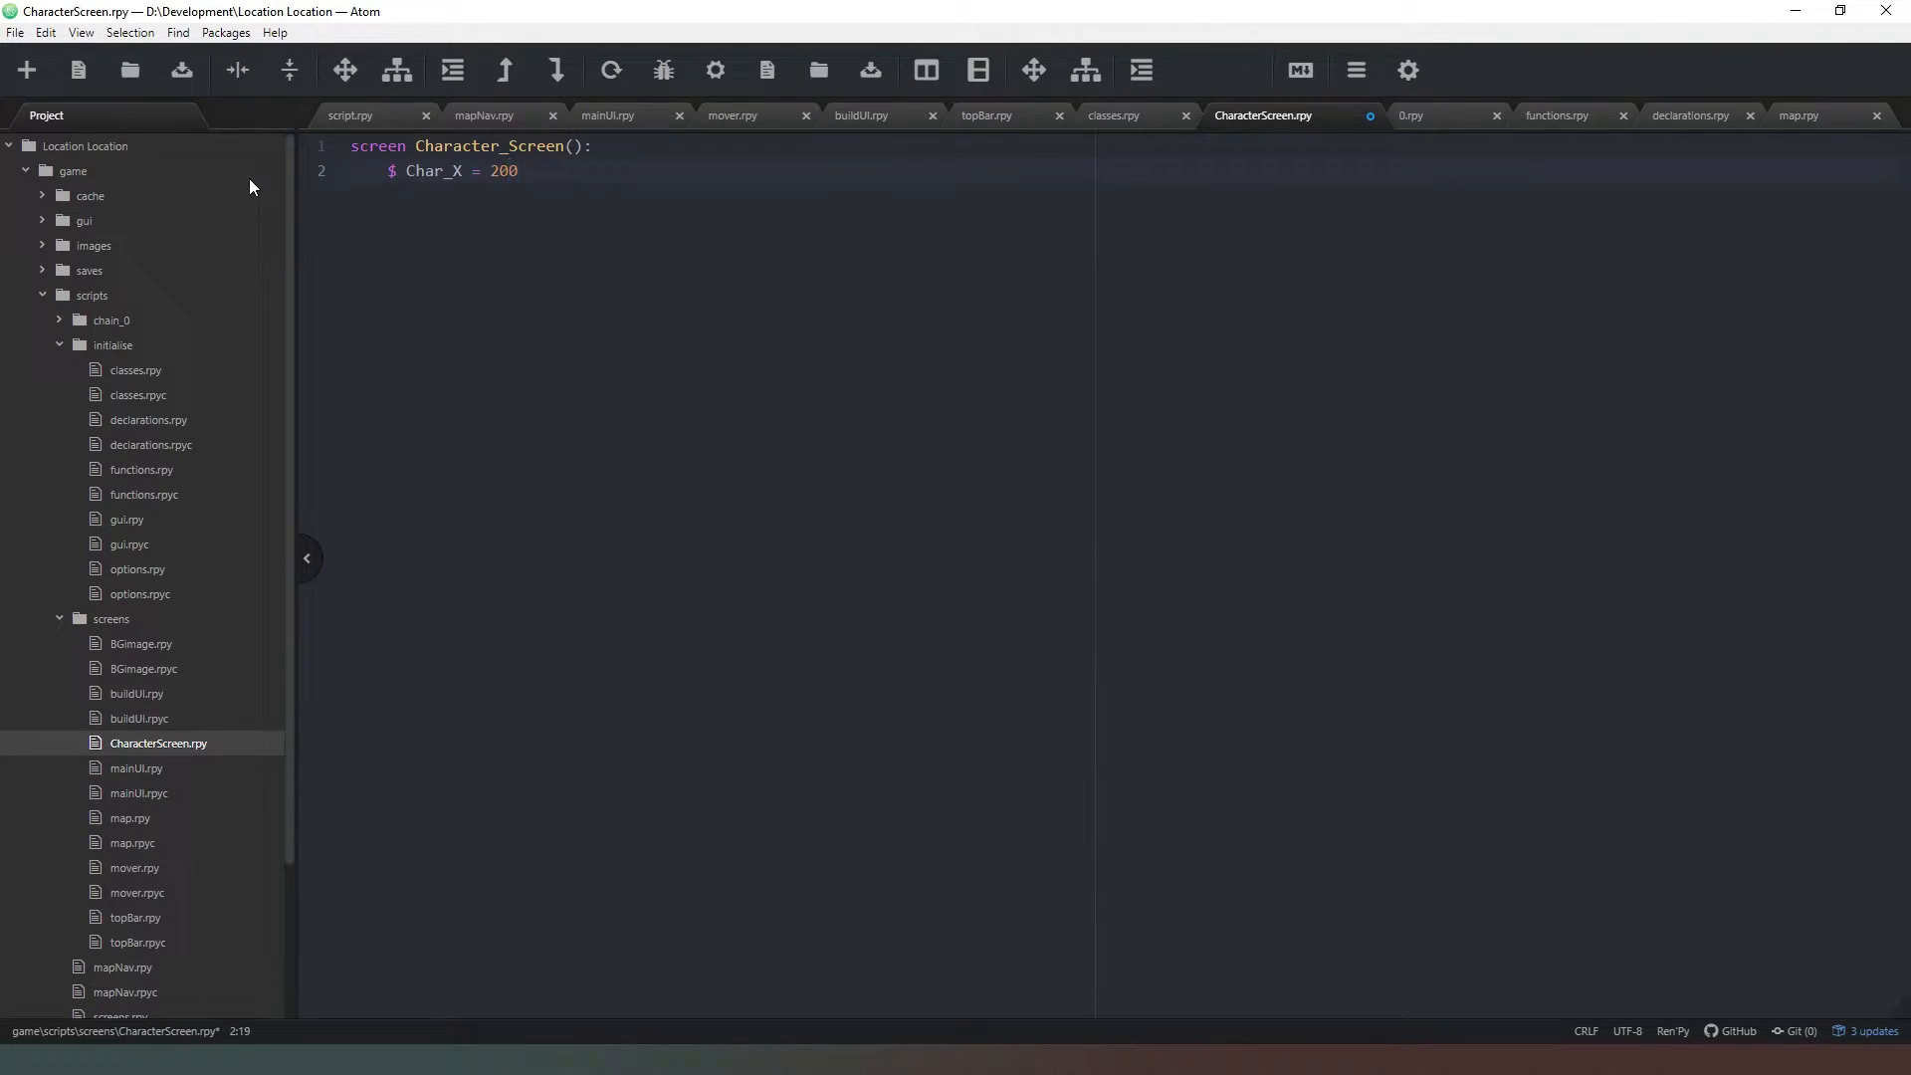
click(515, 170)
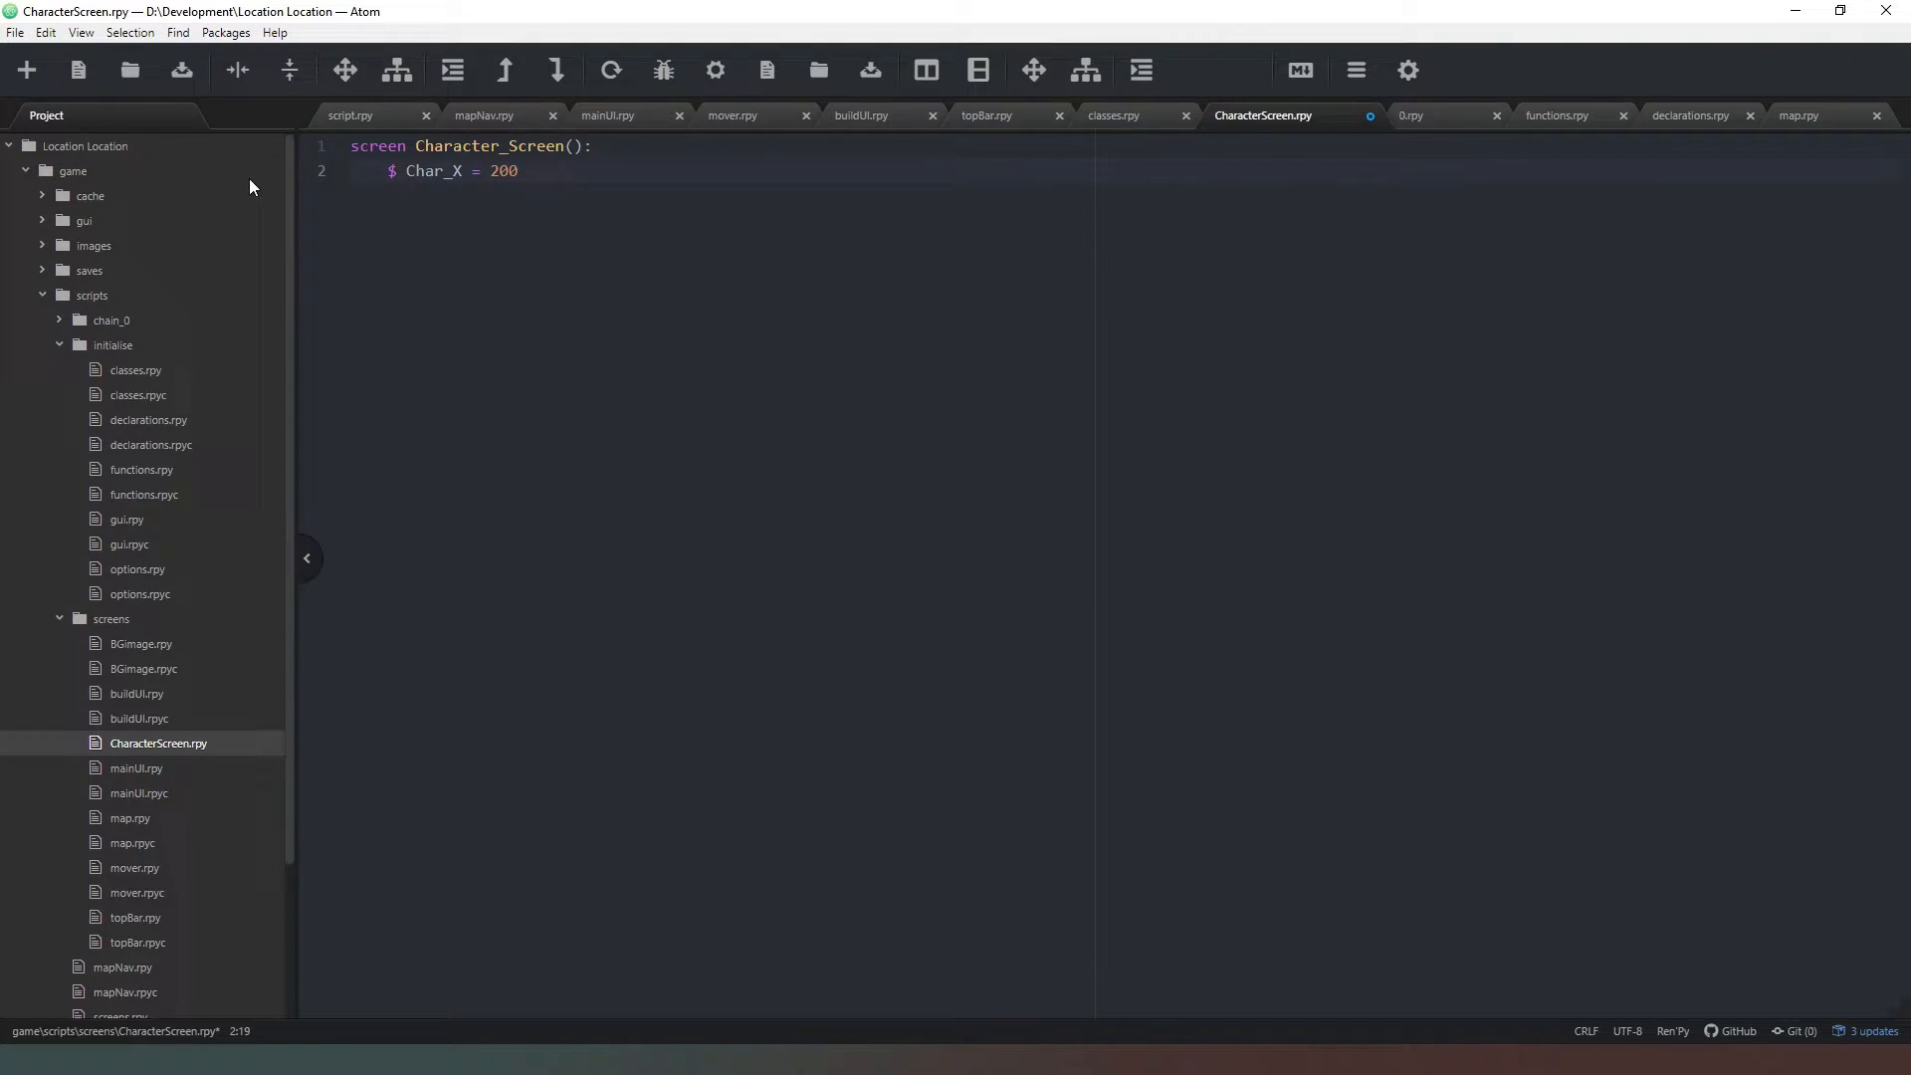
key(enter)
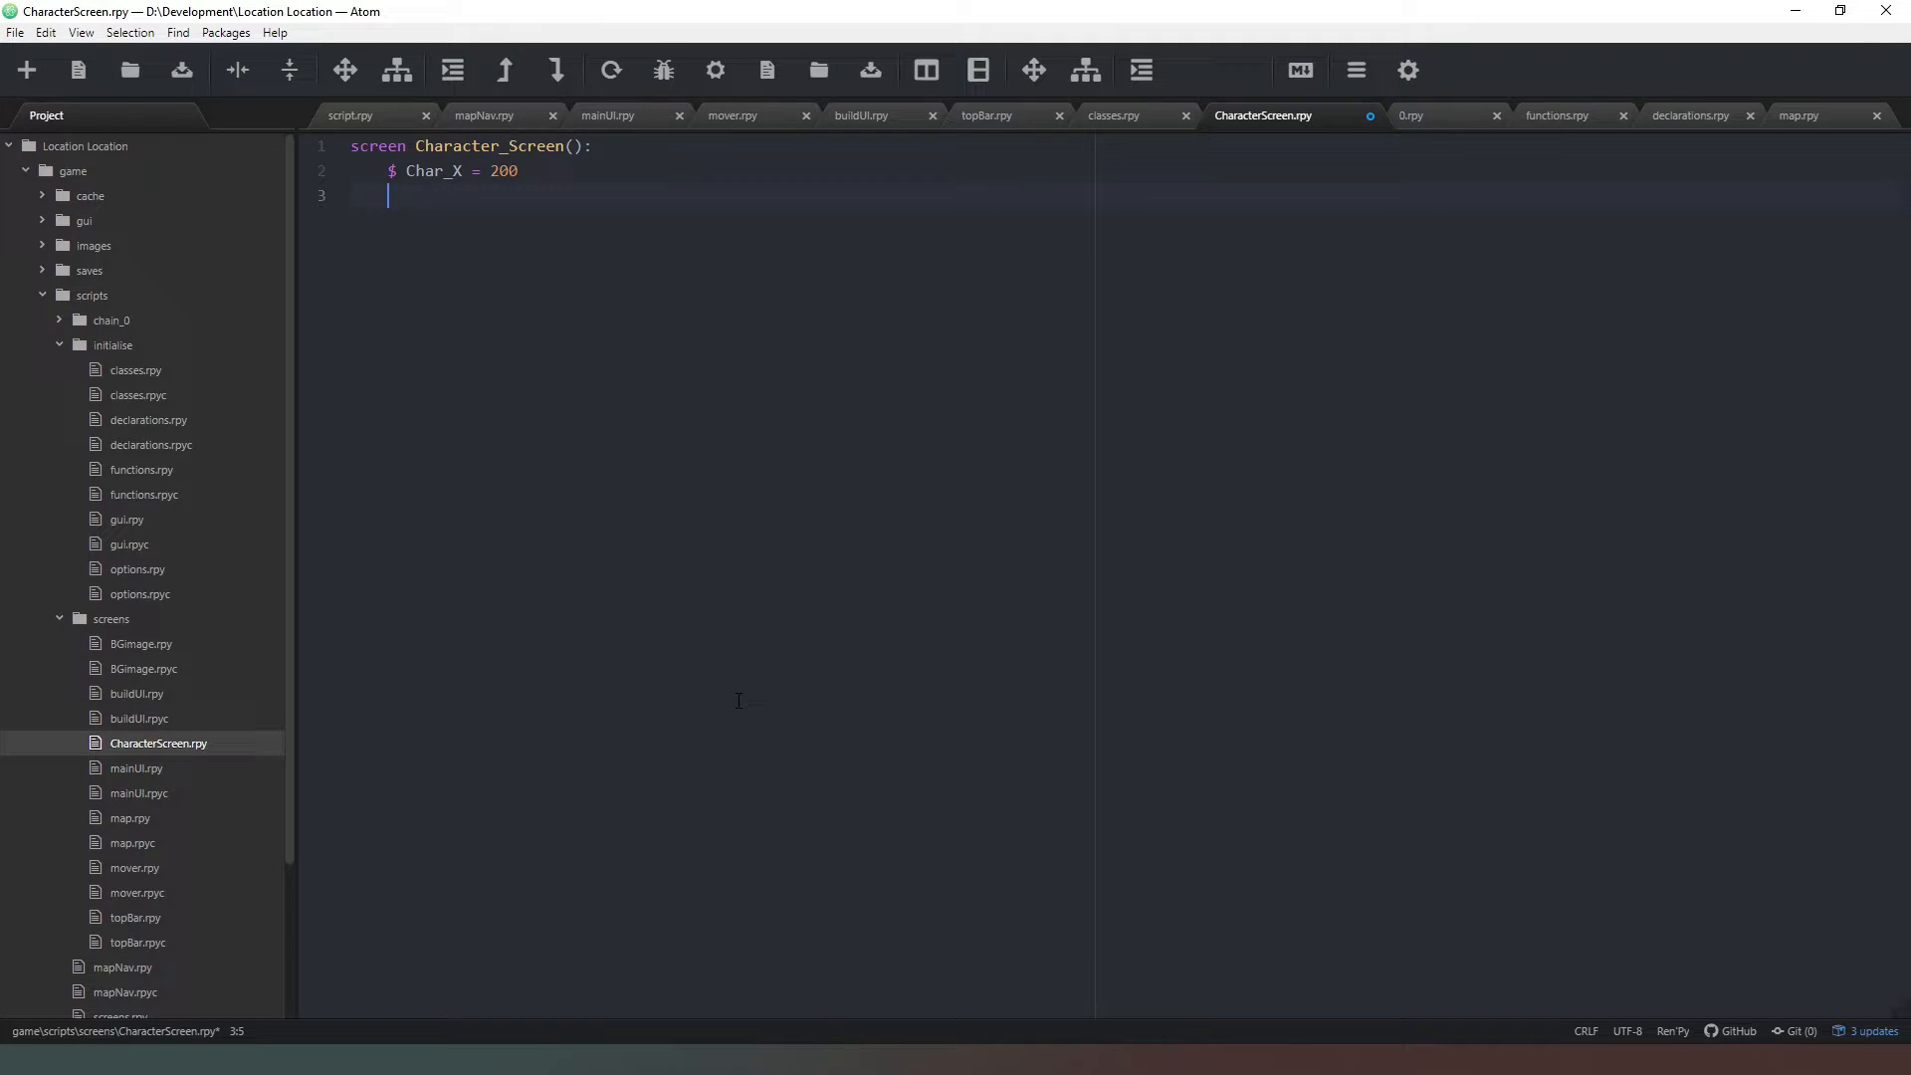
mouse_move(766, 722)
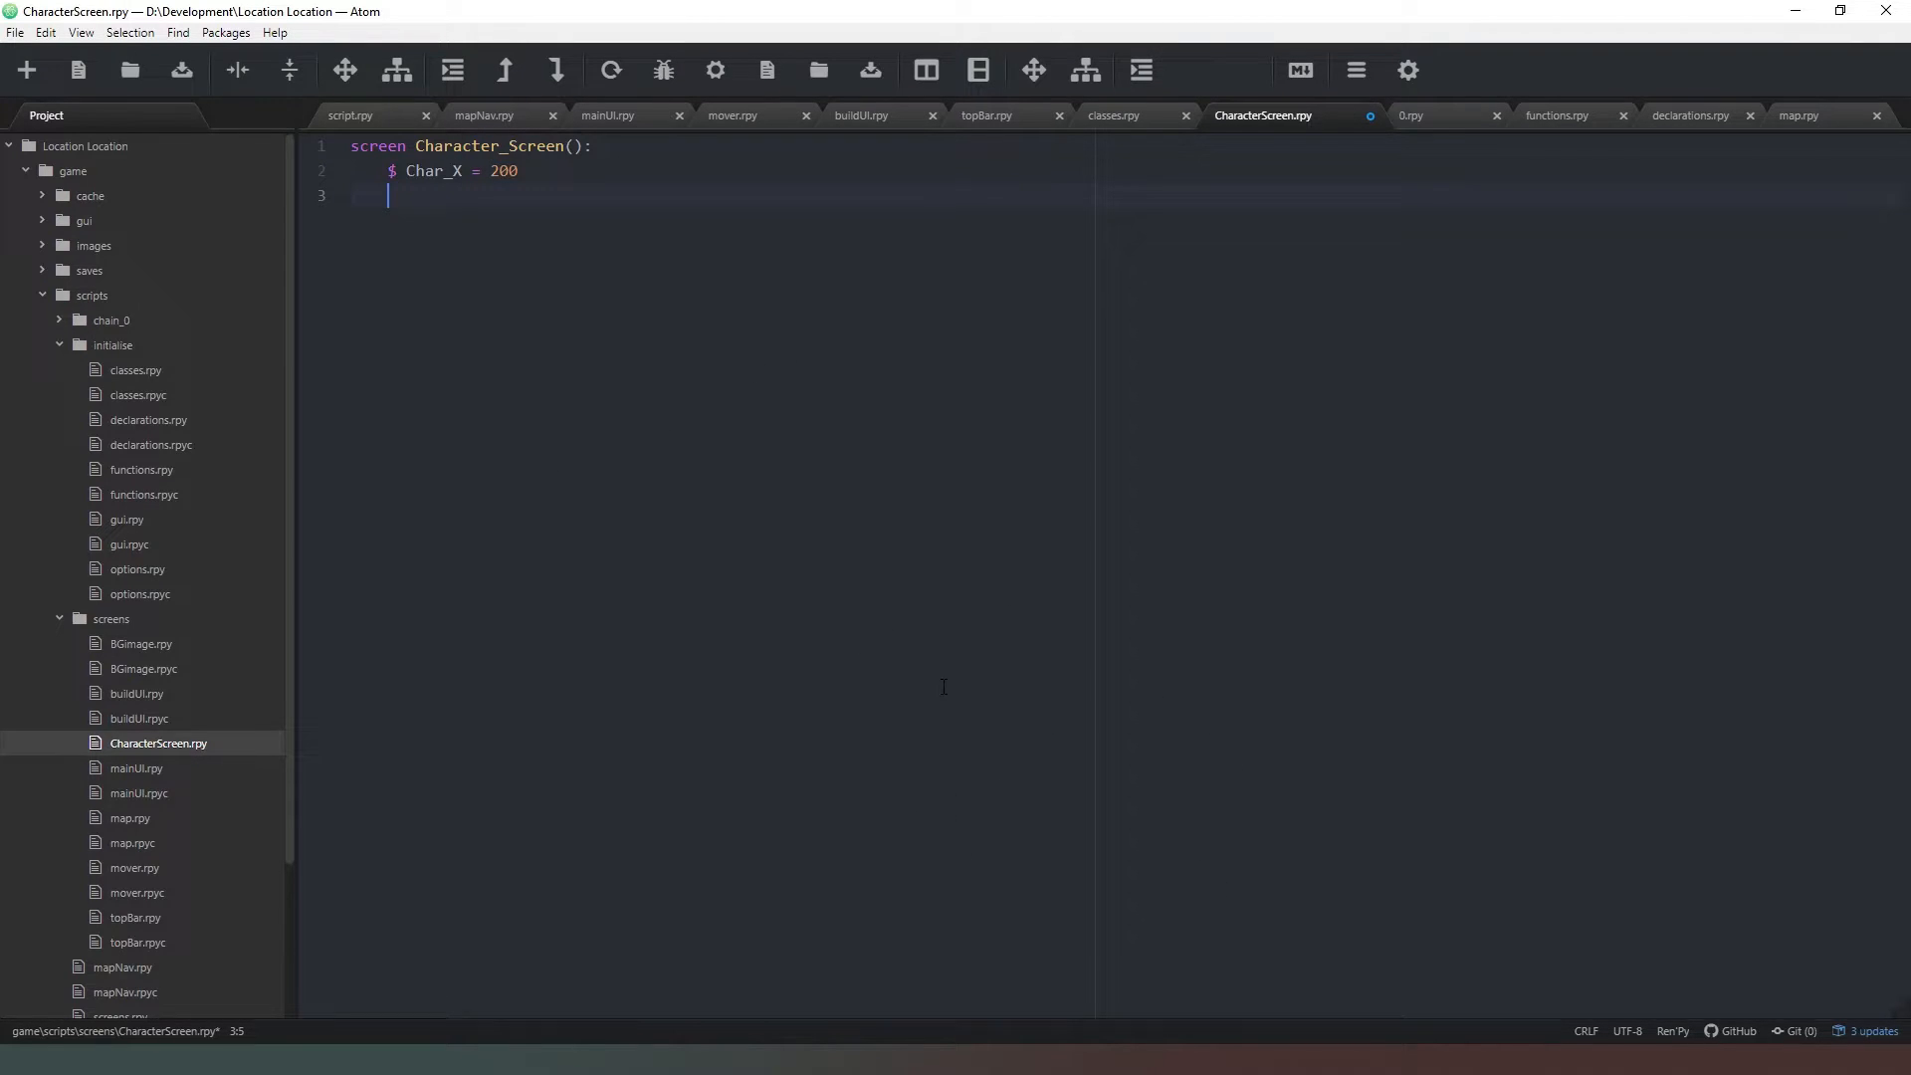
mouse_move(1511, 719)
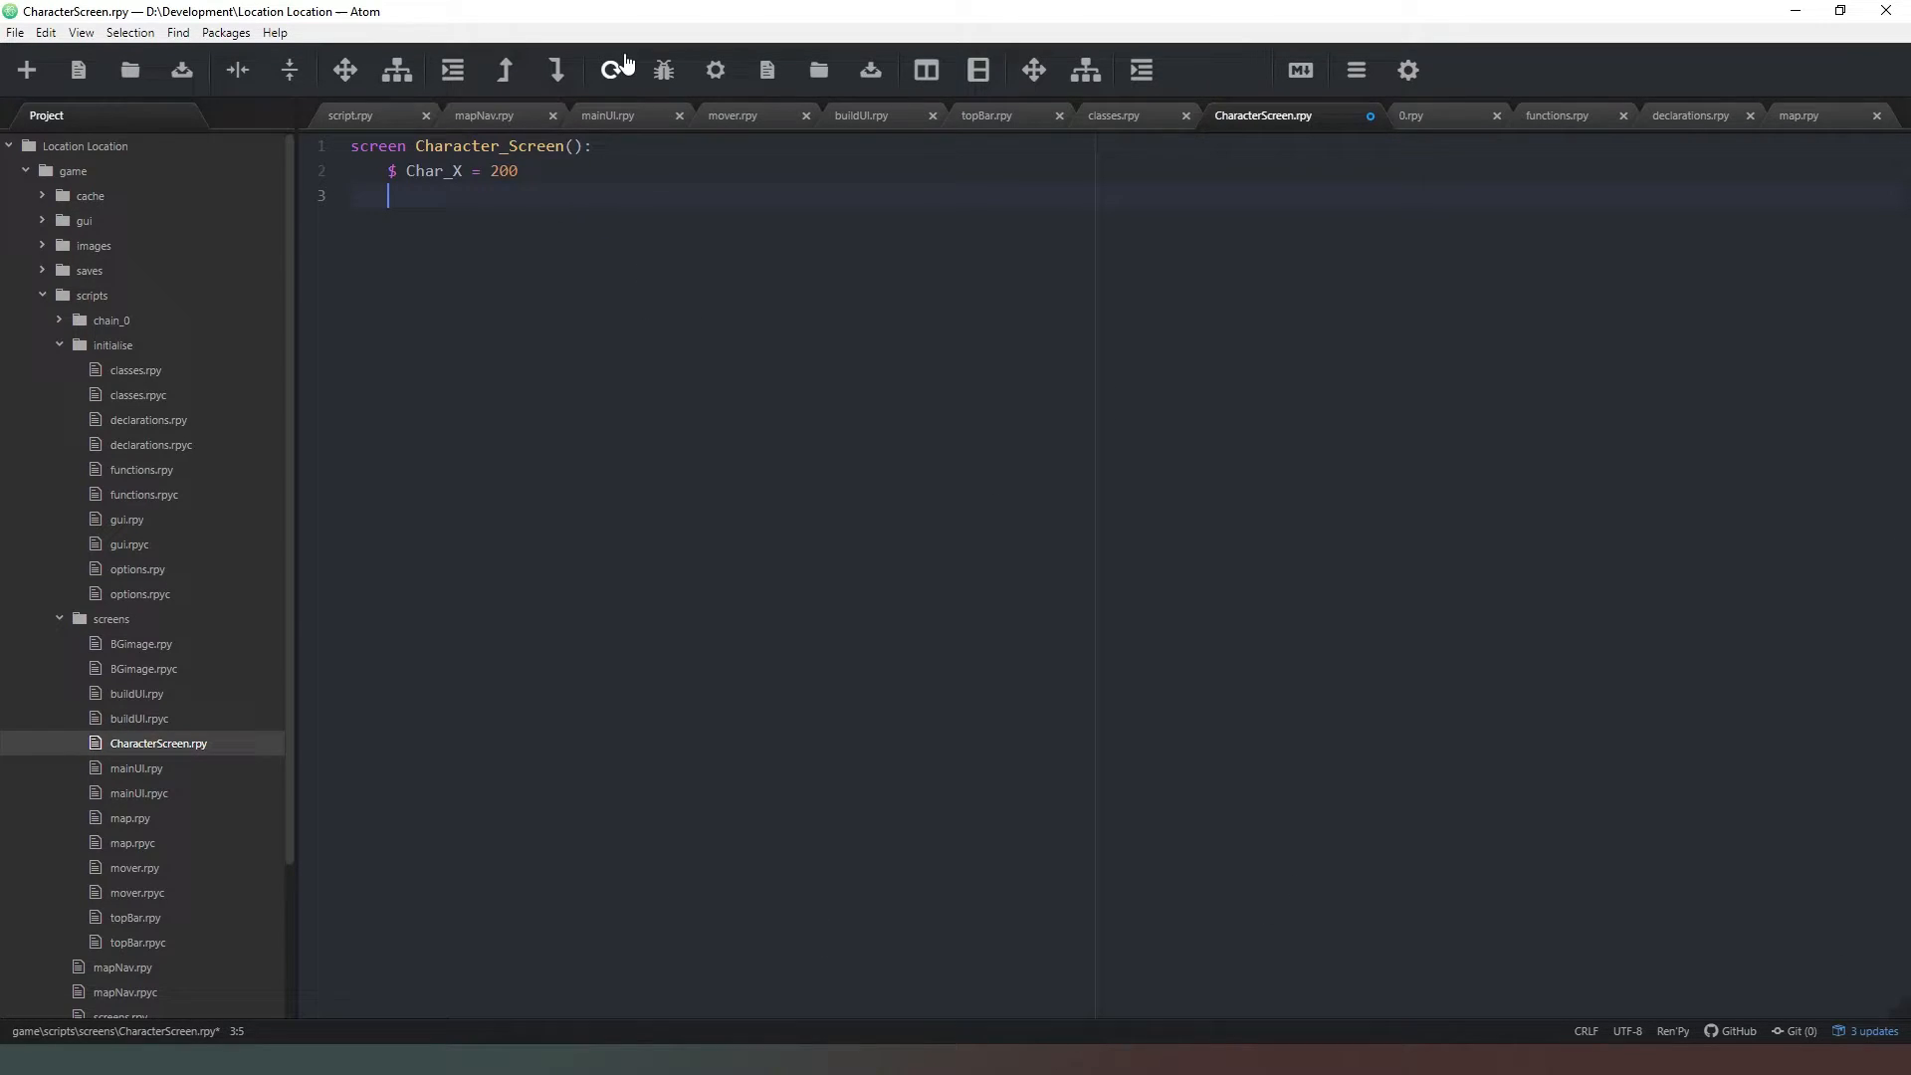
- Loop over Npc, and for NPCs whose location matches, add an imagebutton
text(for q in)
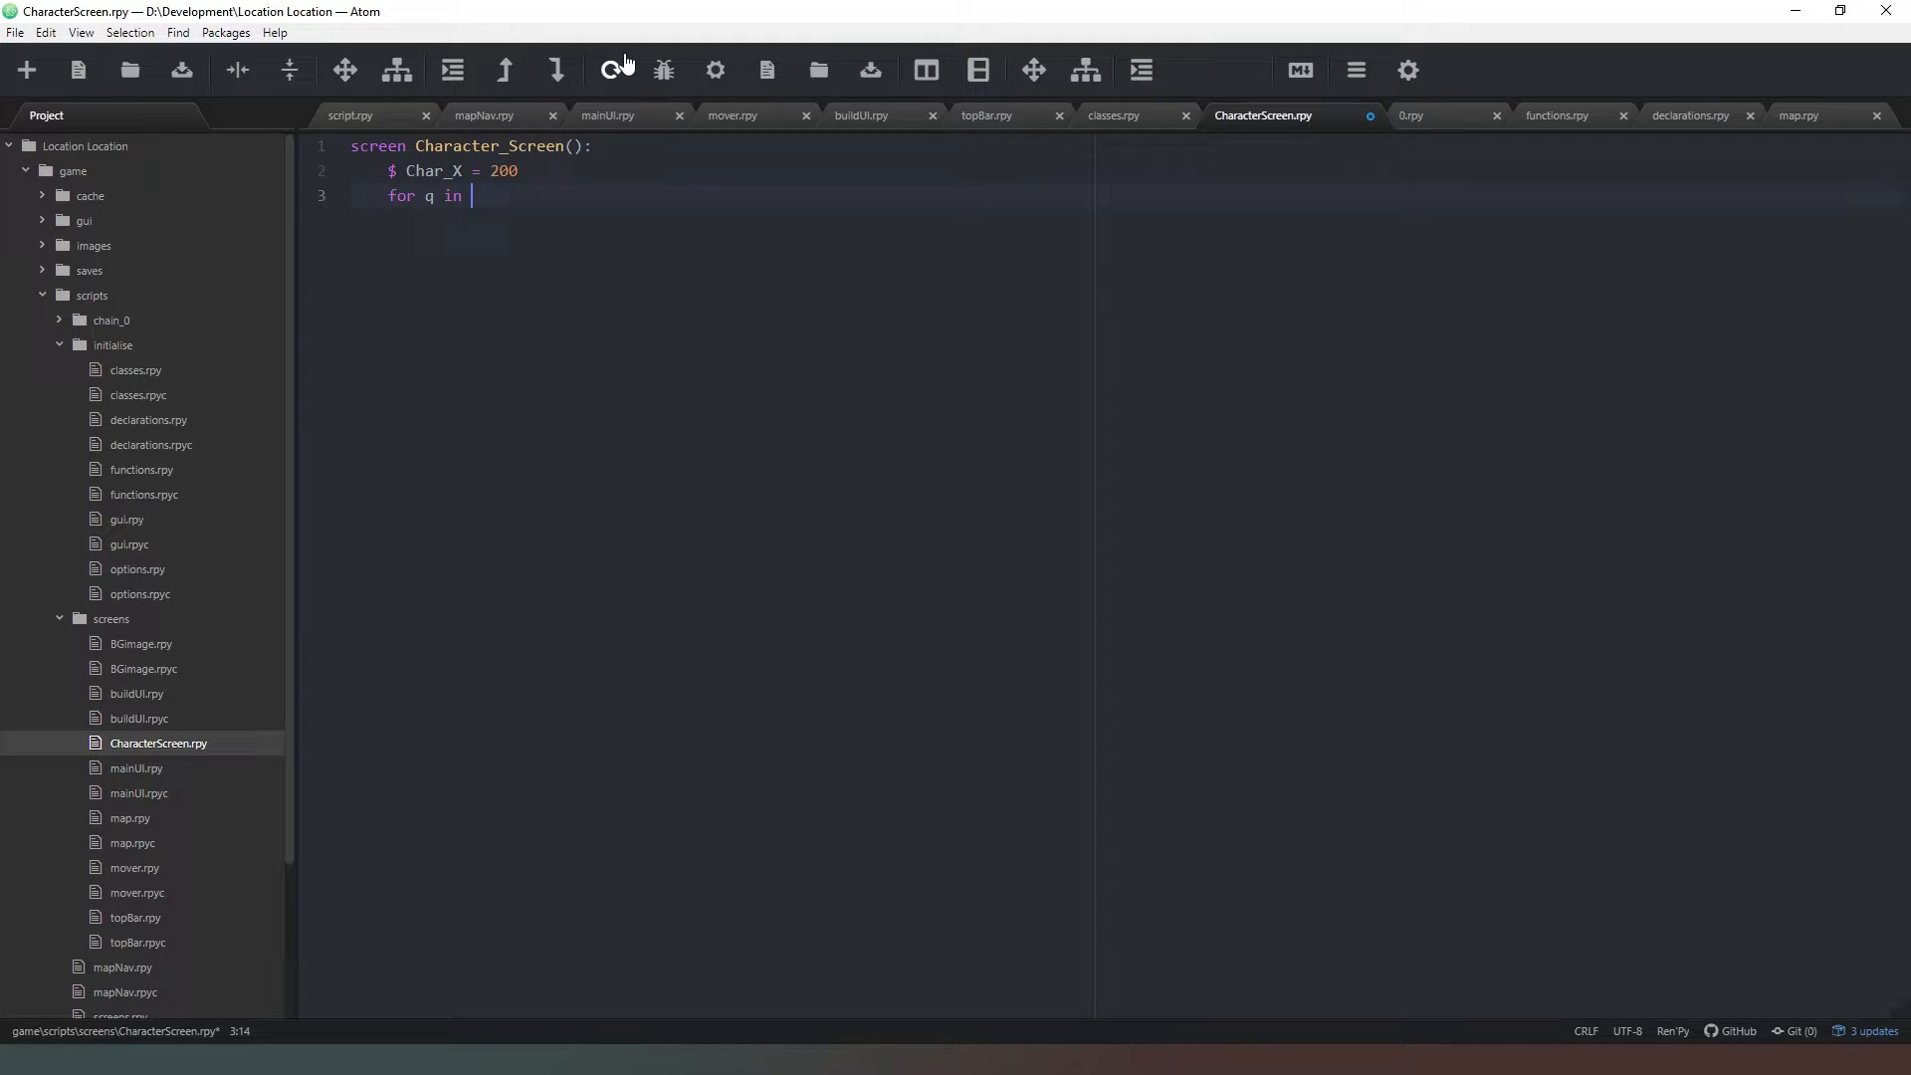
text(Npc:)
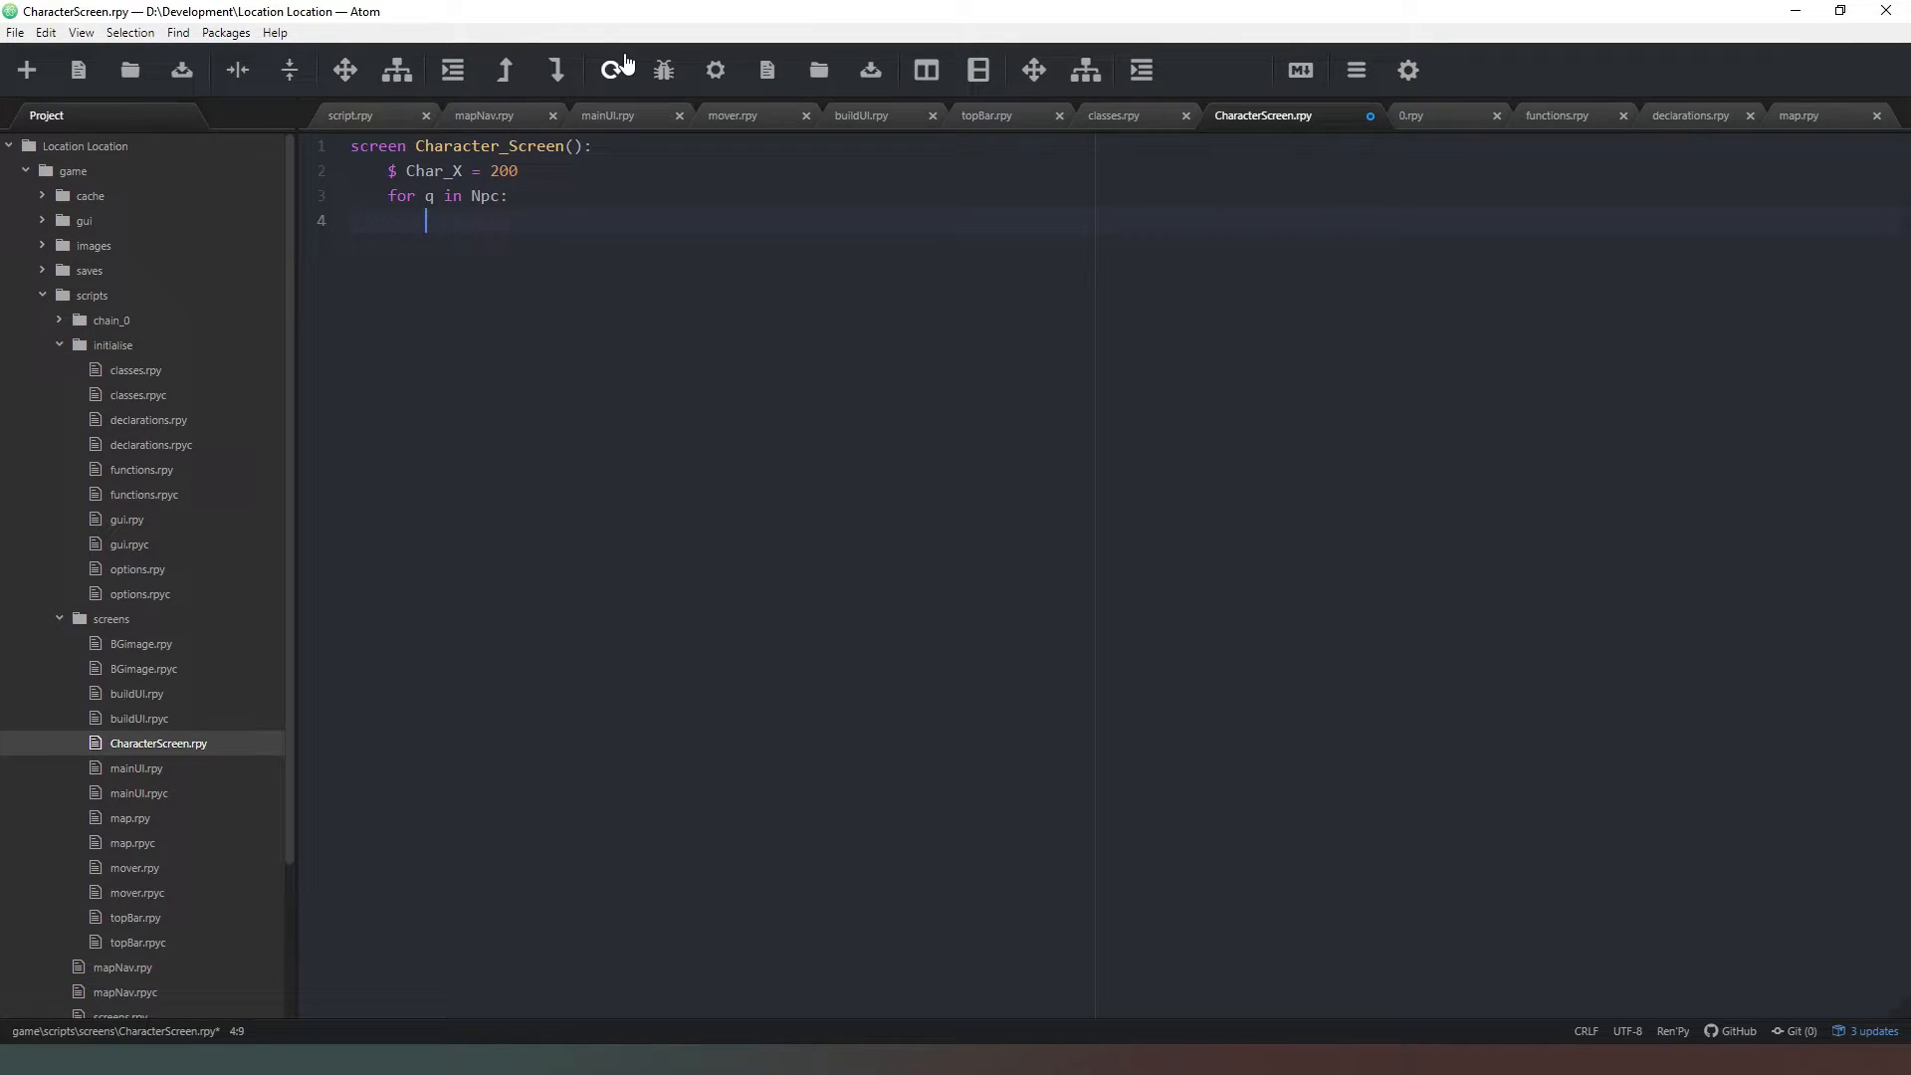
text(if)
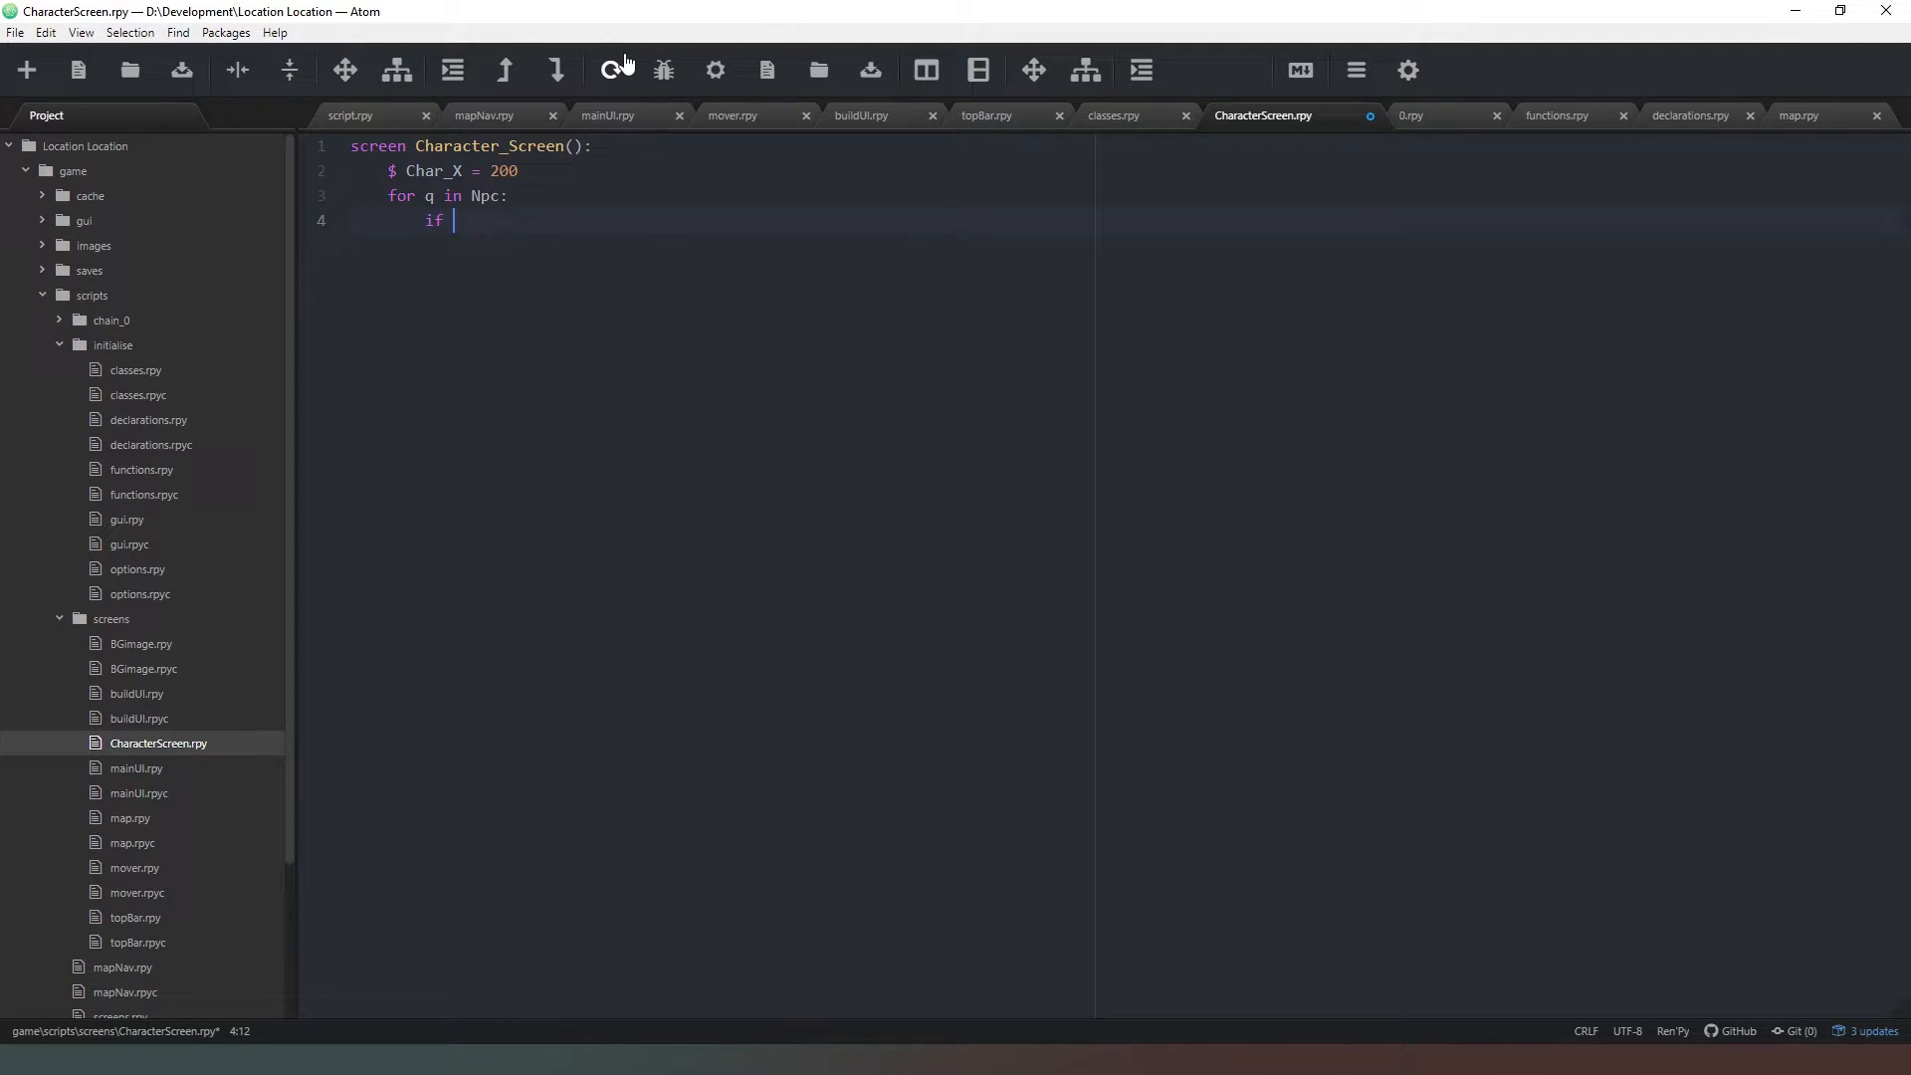
text(q.location ==)
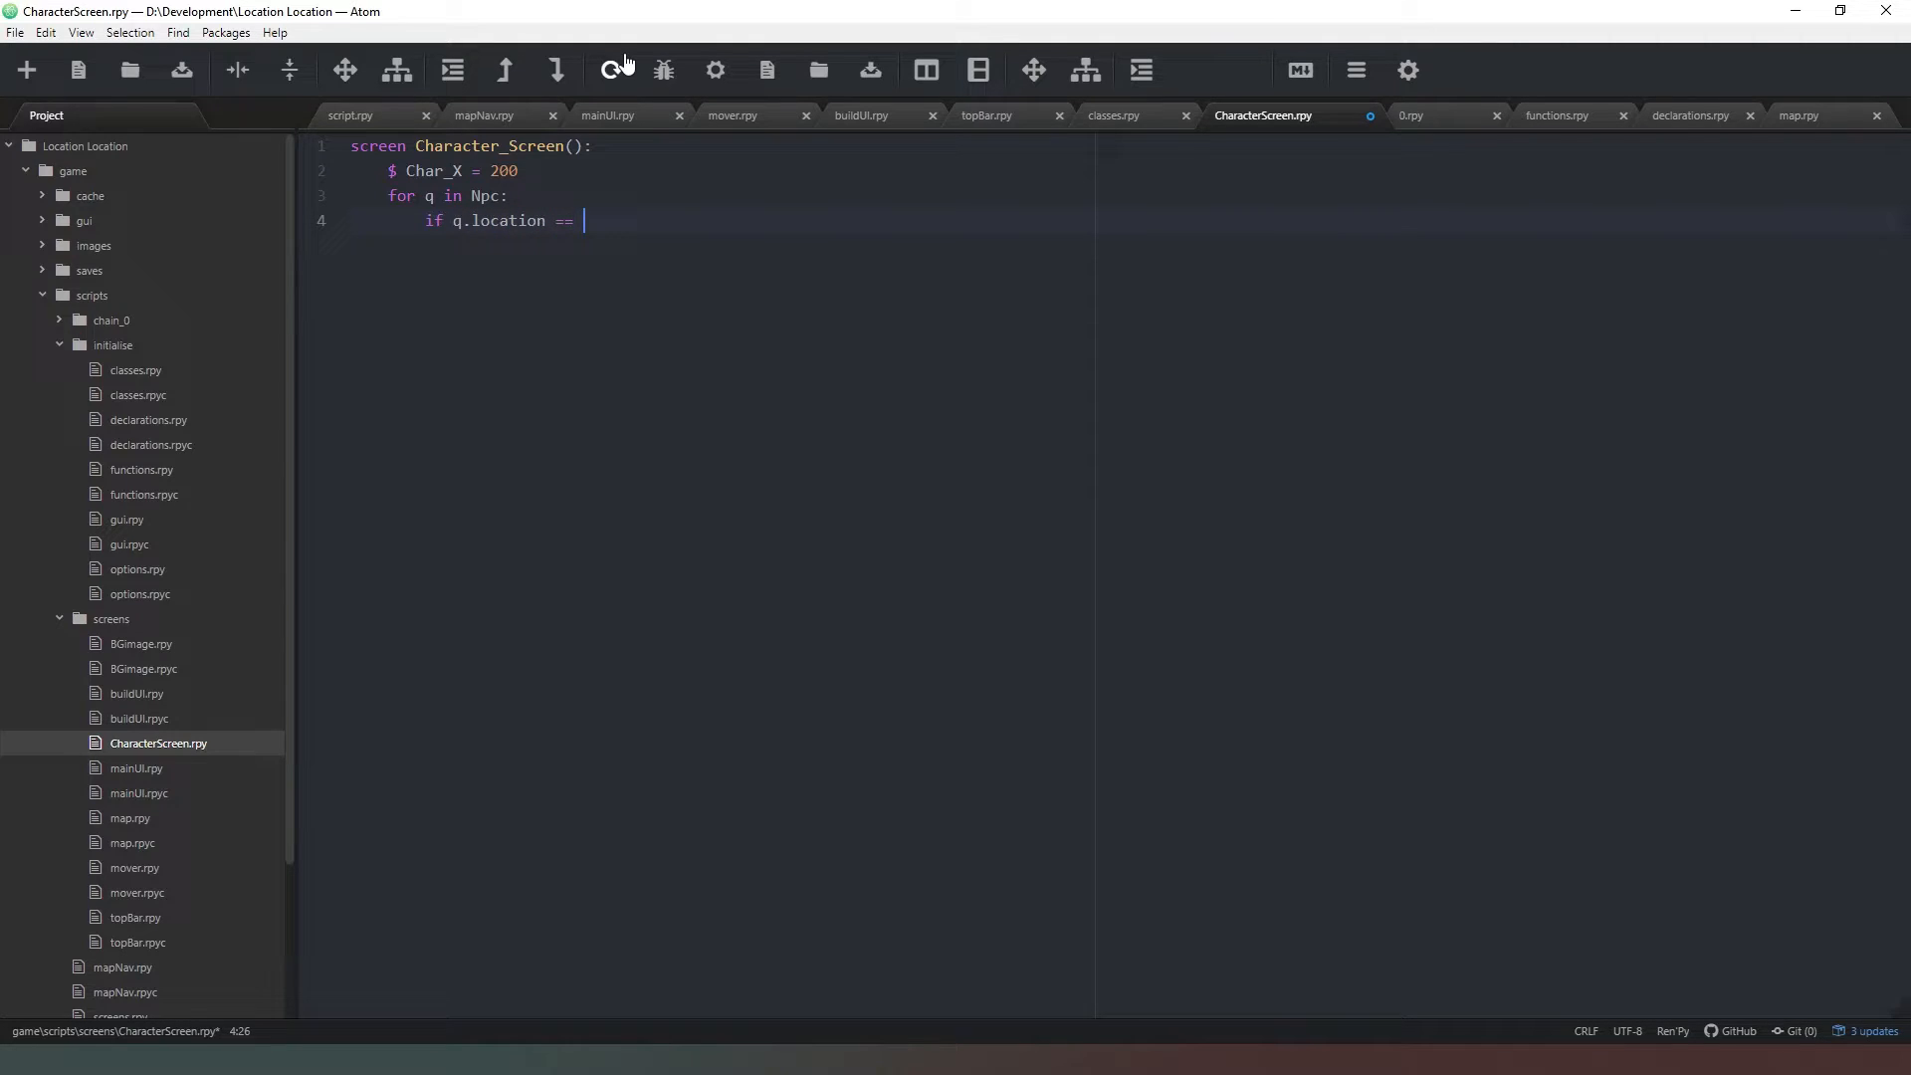
text(location:)
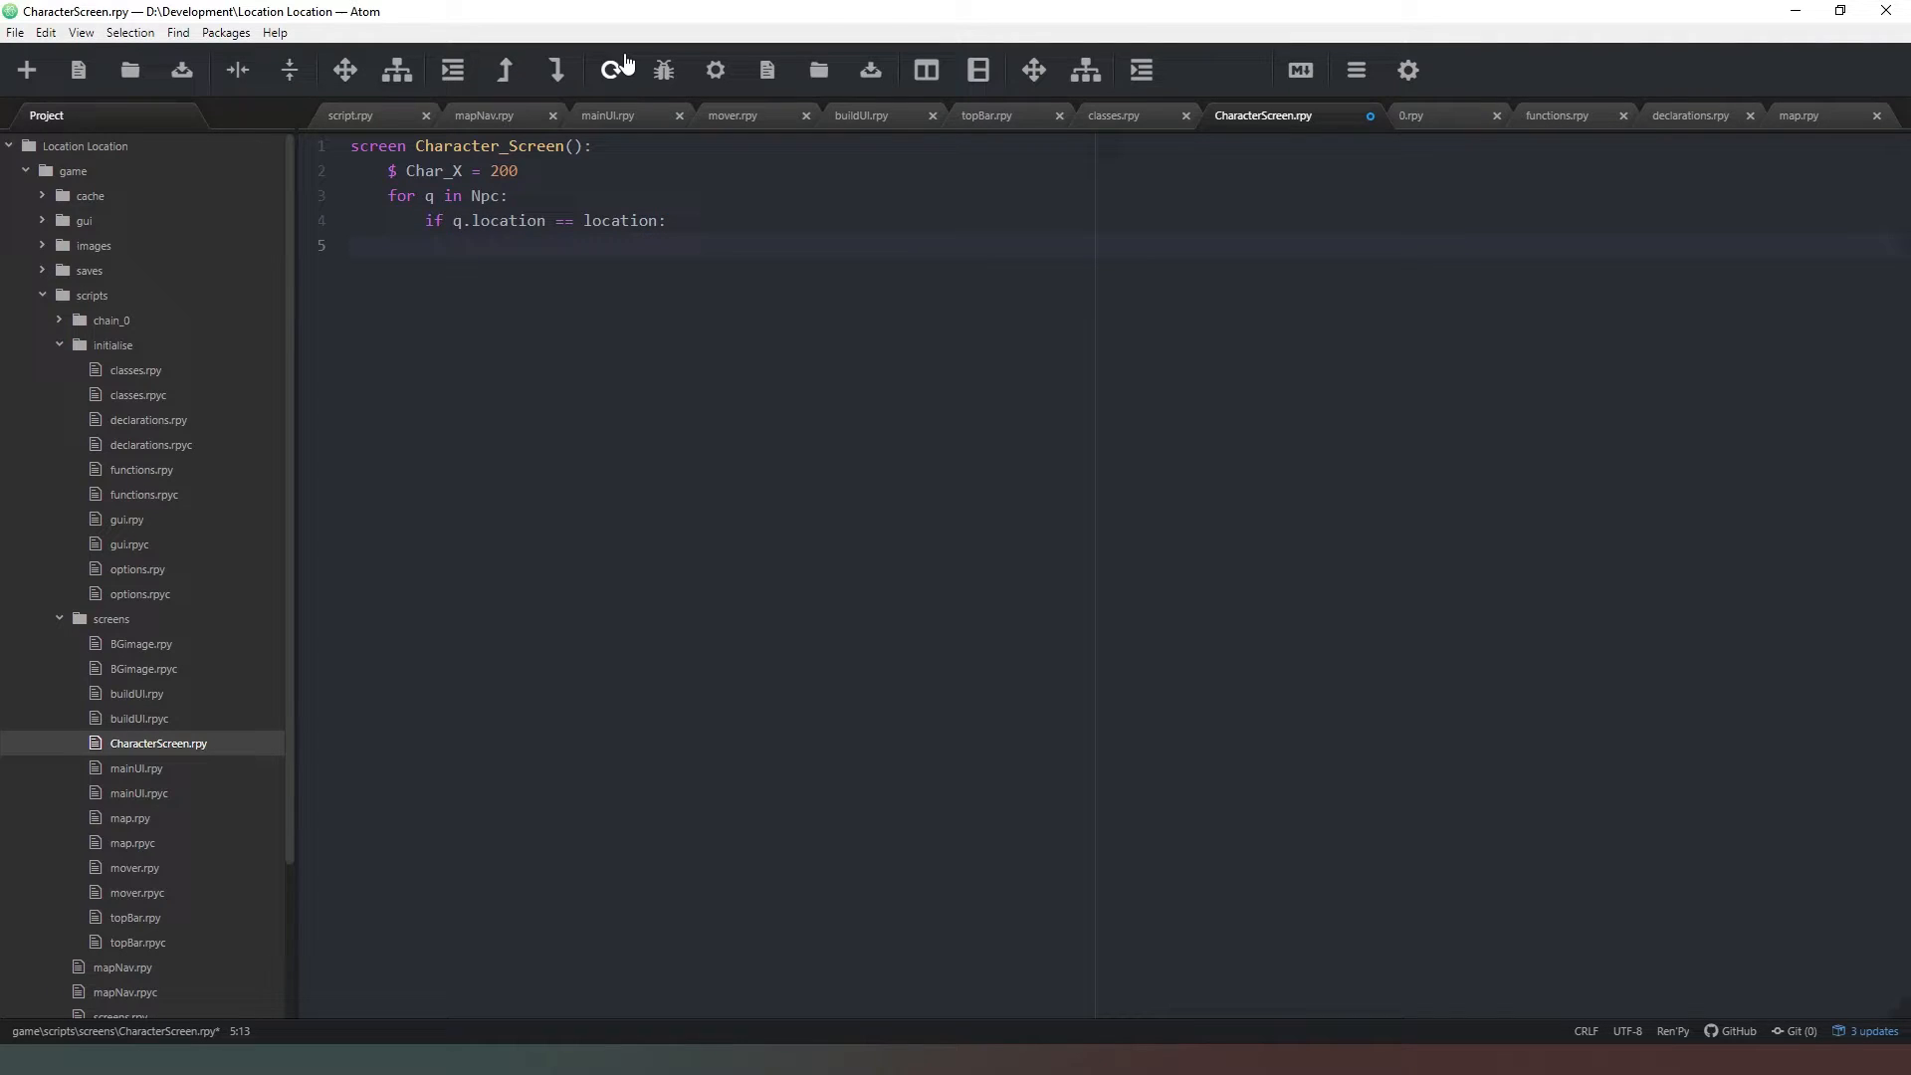
text(butto)
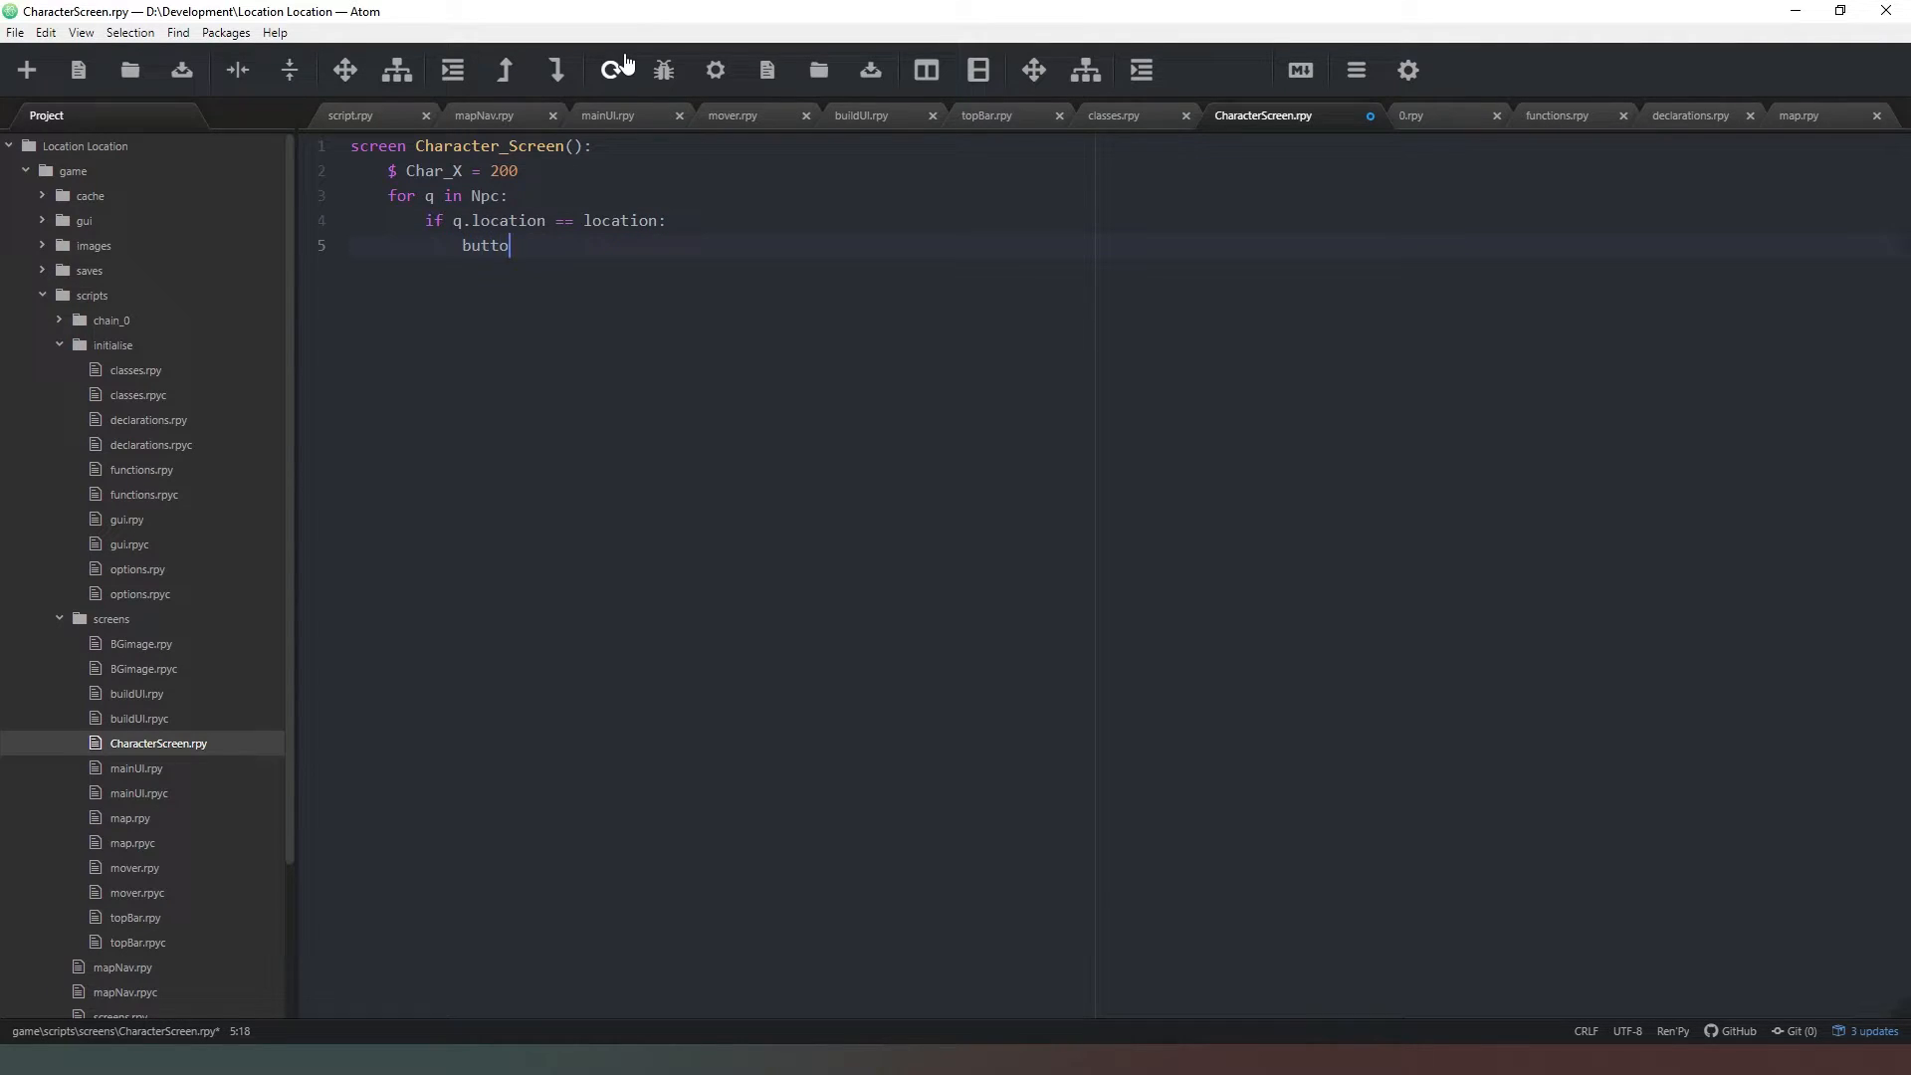
text(imagebutton:)
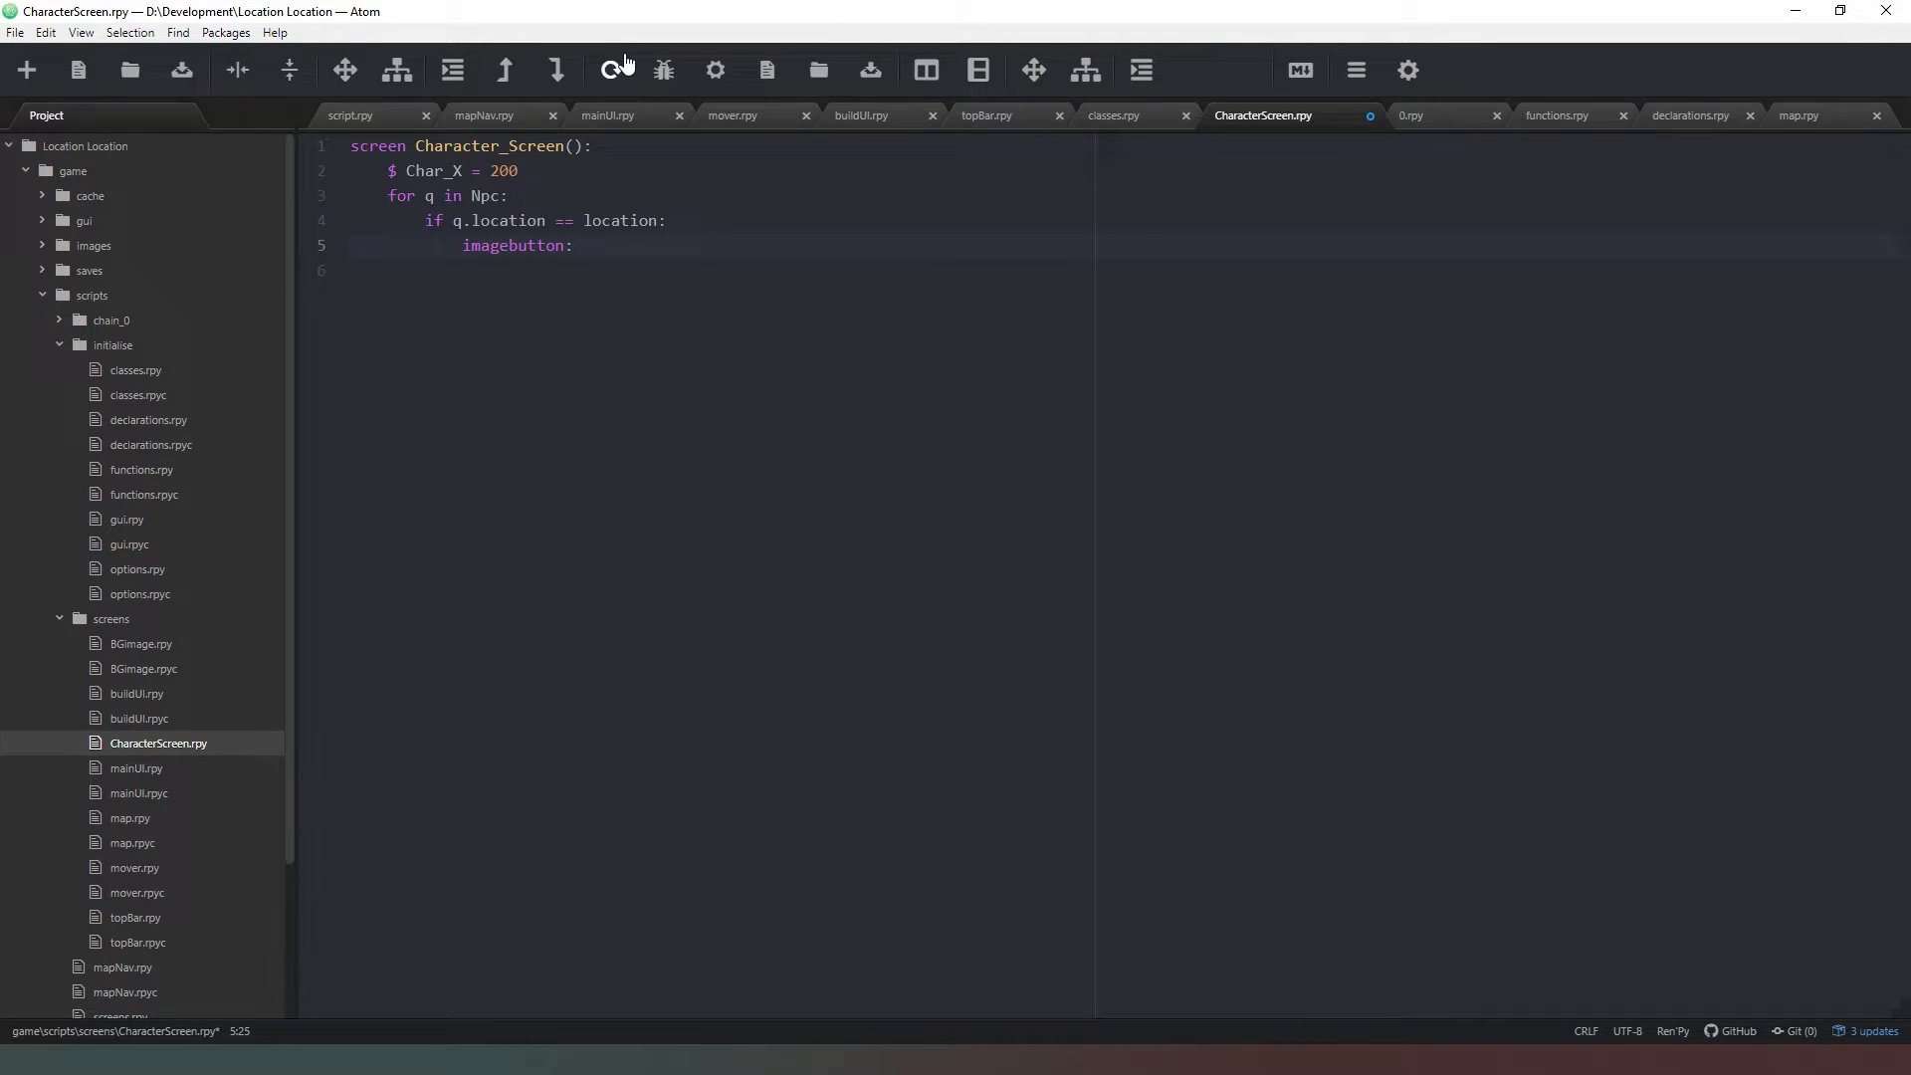
key(Enter)
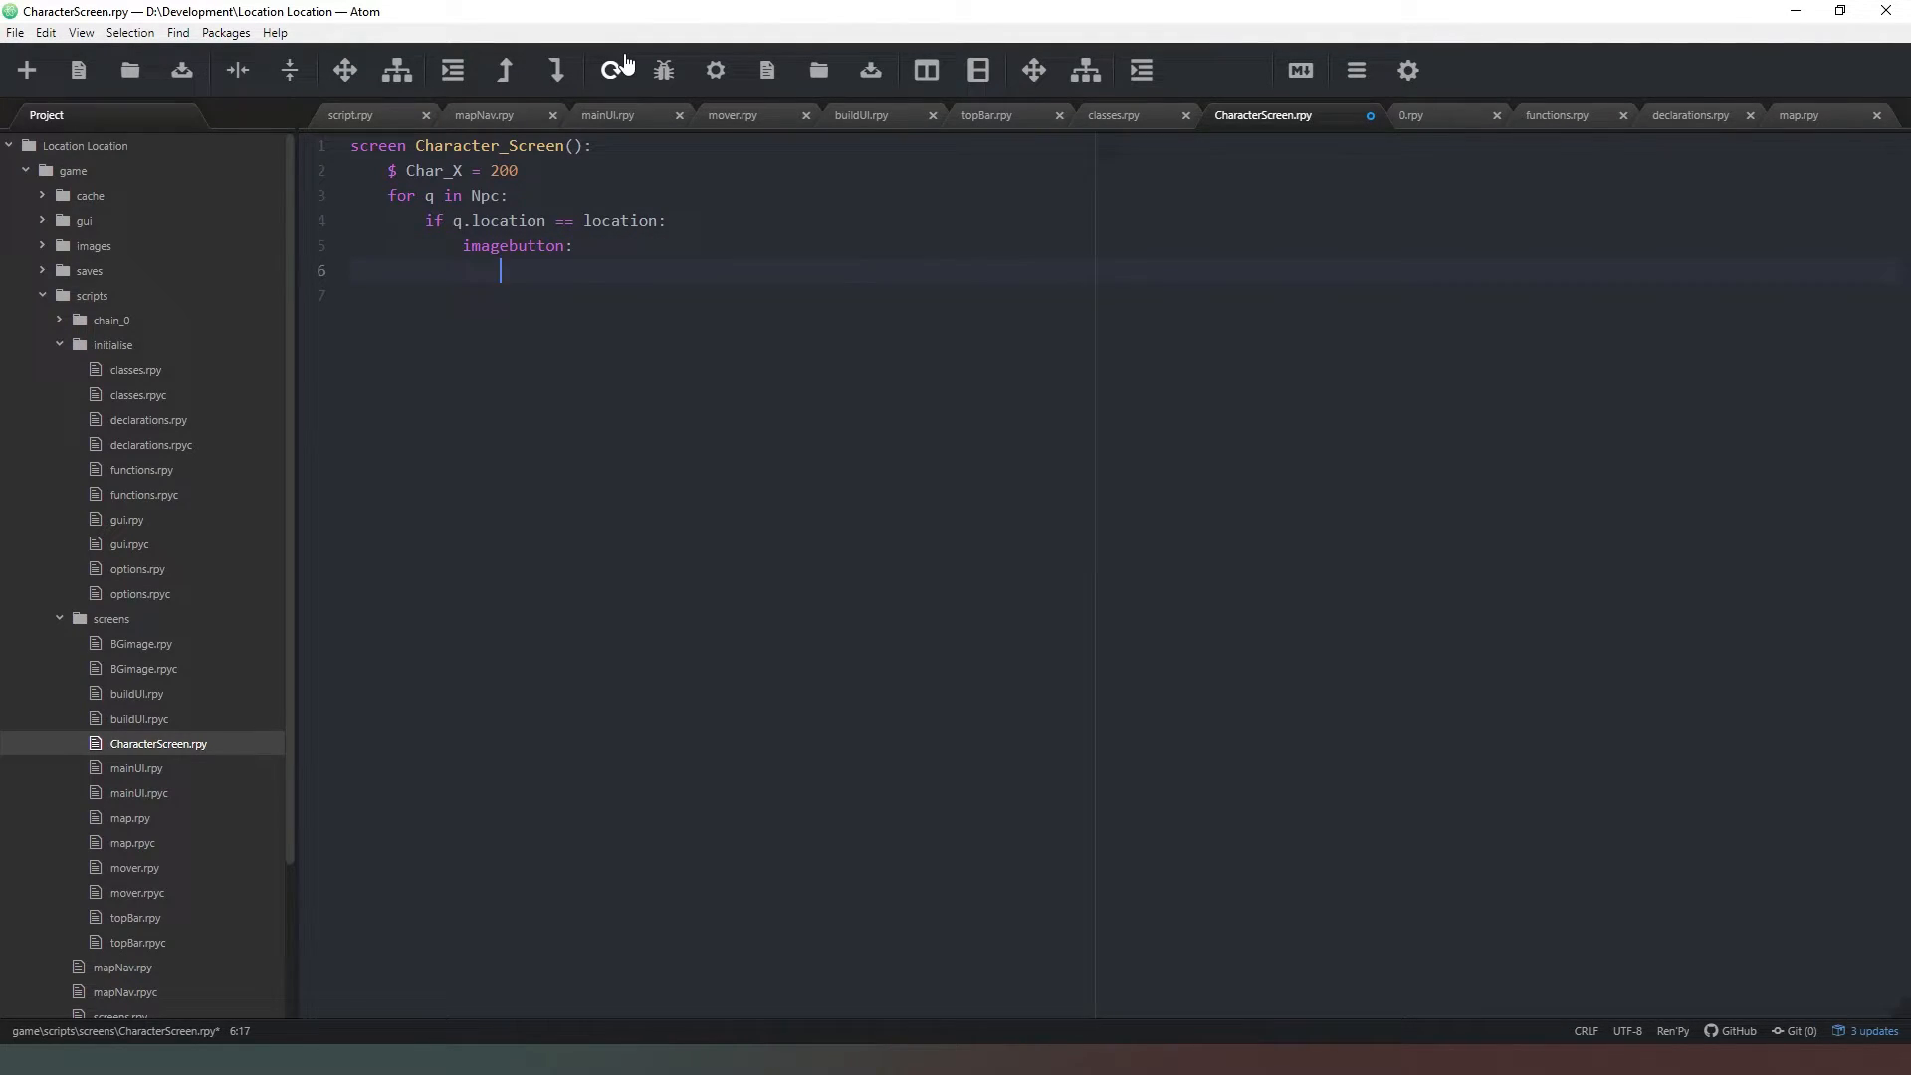
- Give the imagebutton idle and hover q.avatar, xpos Char_X and yalign
text(i)
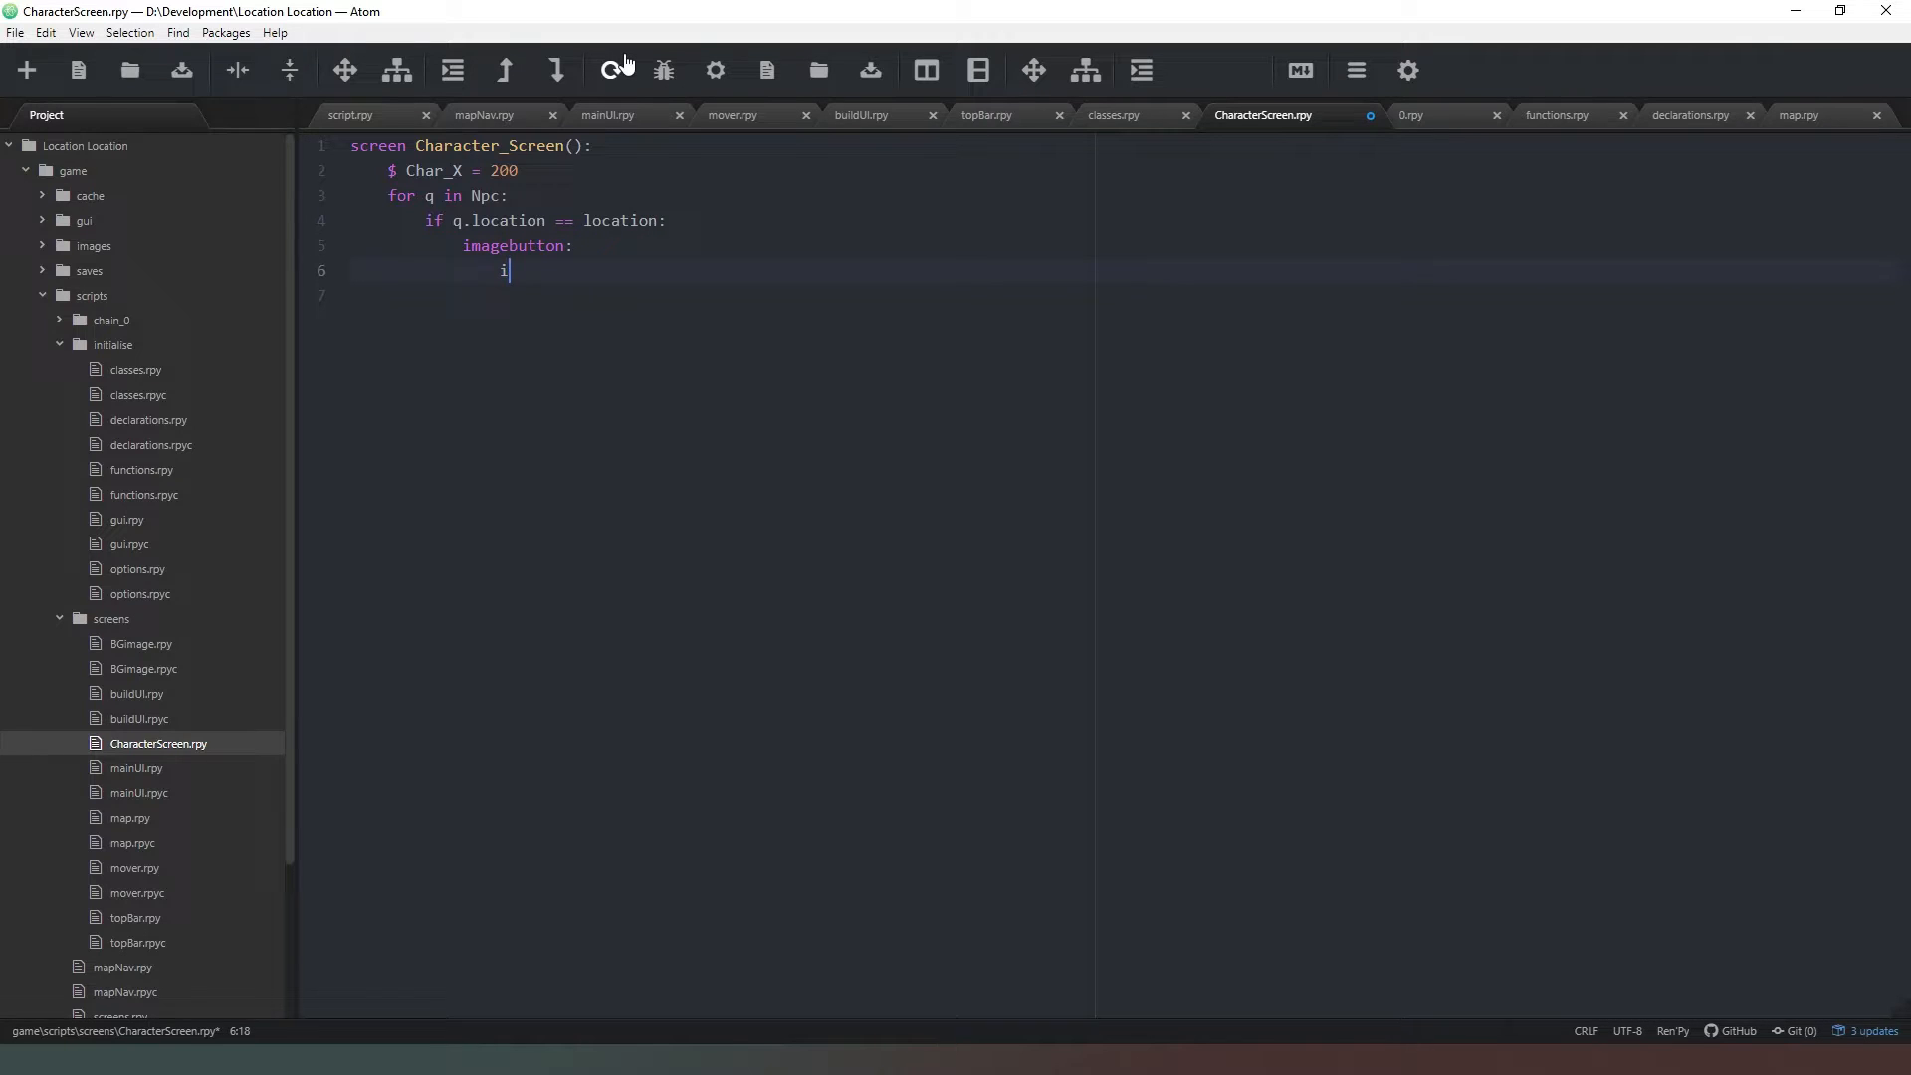
text(dle q.)
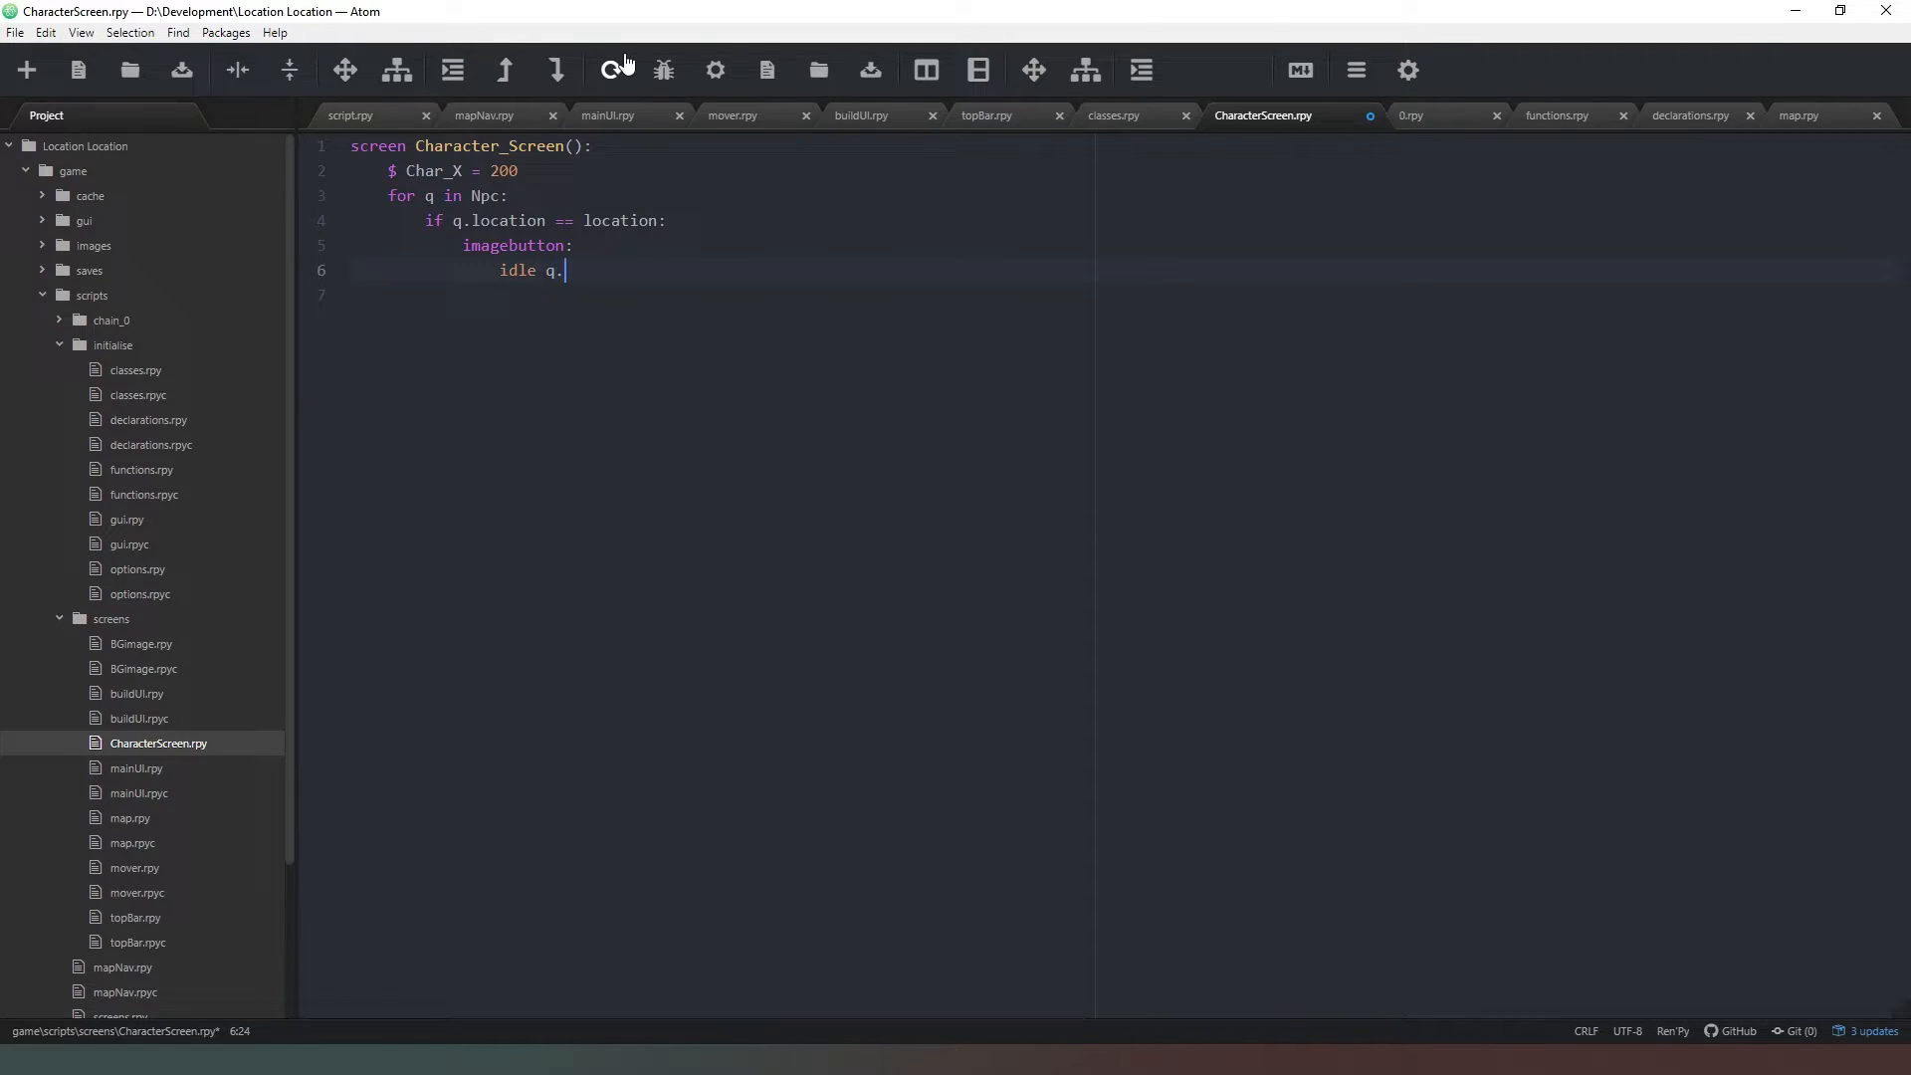
text(avatar)
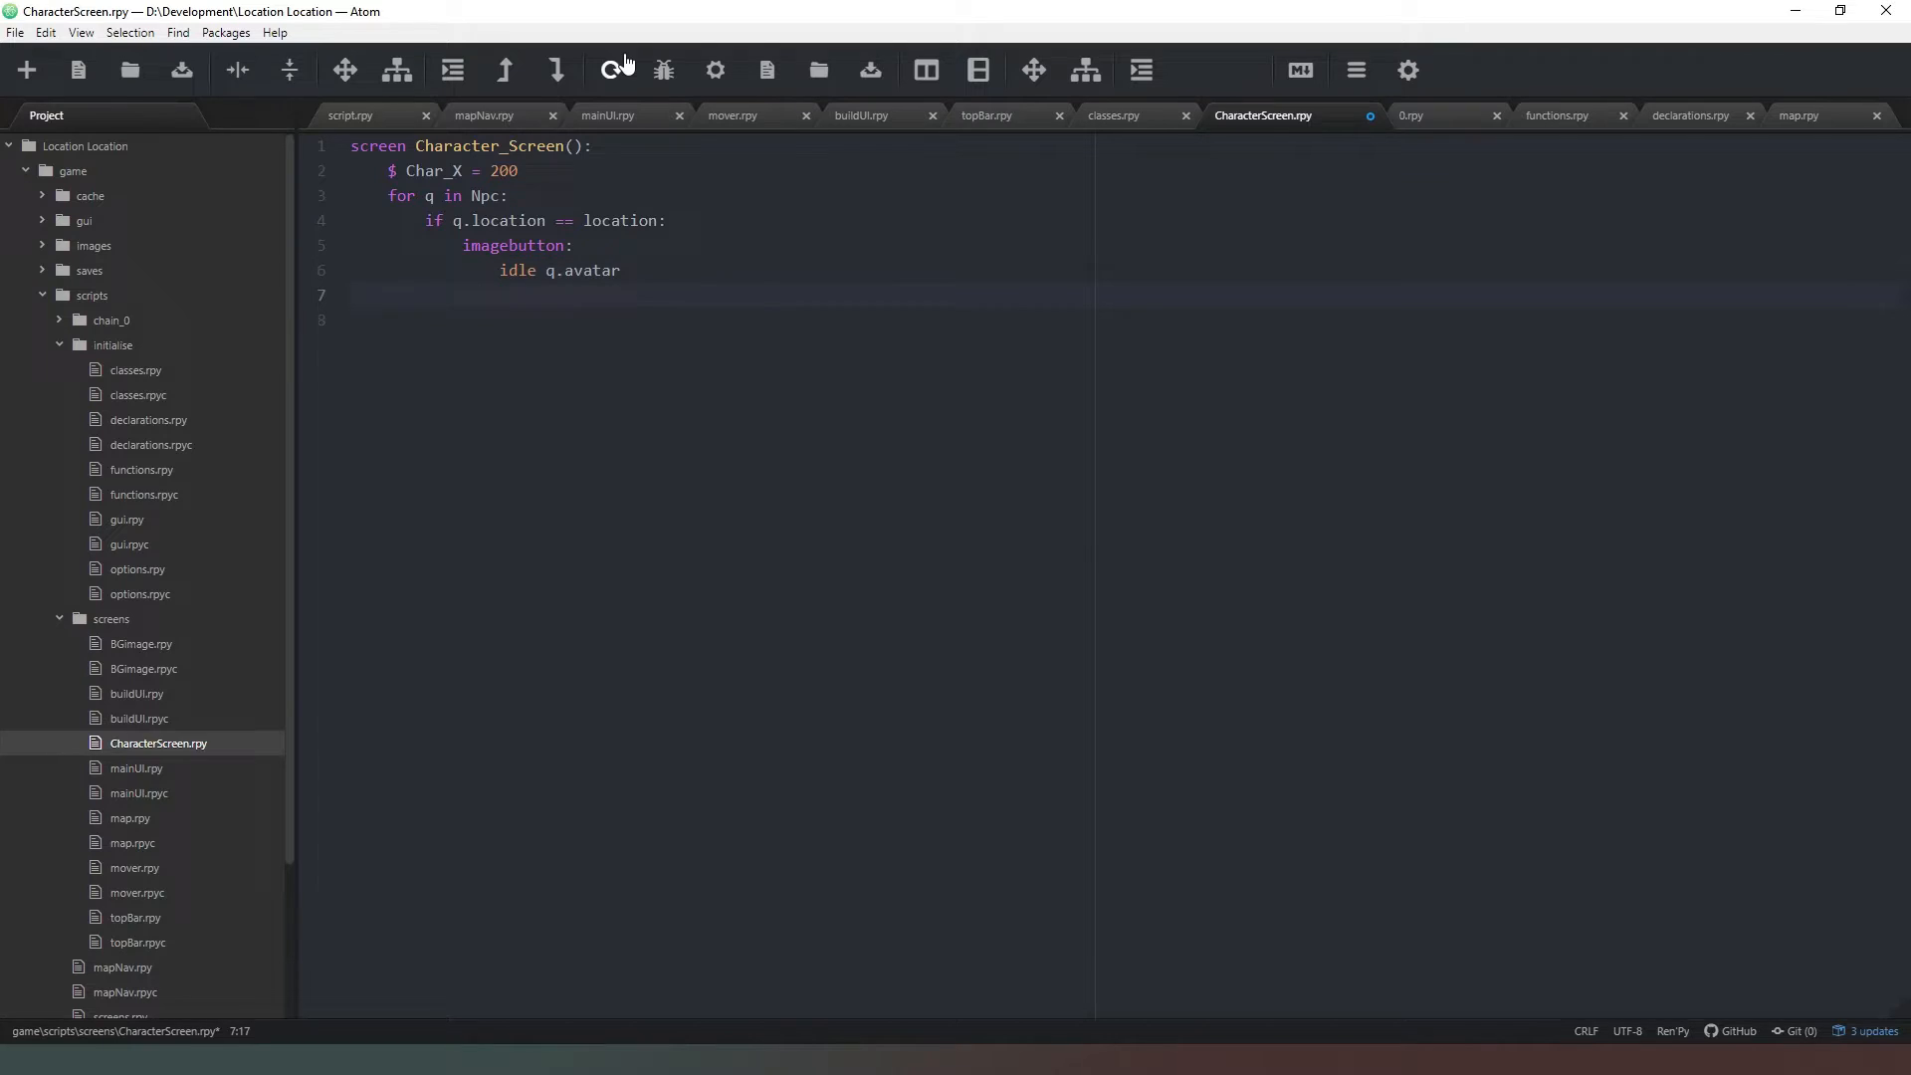
text(hover q.)
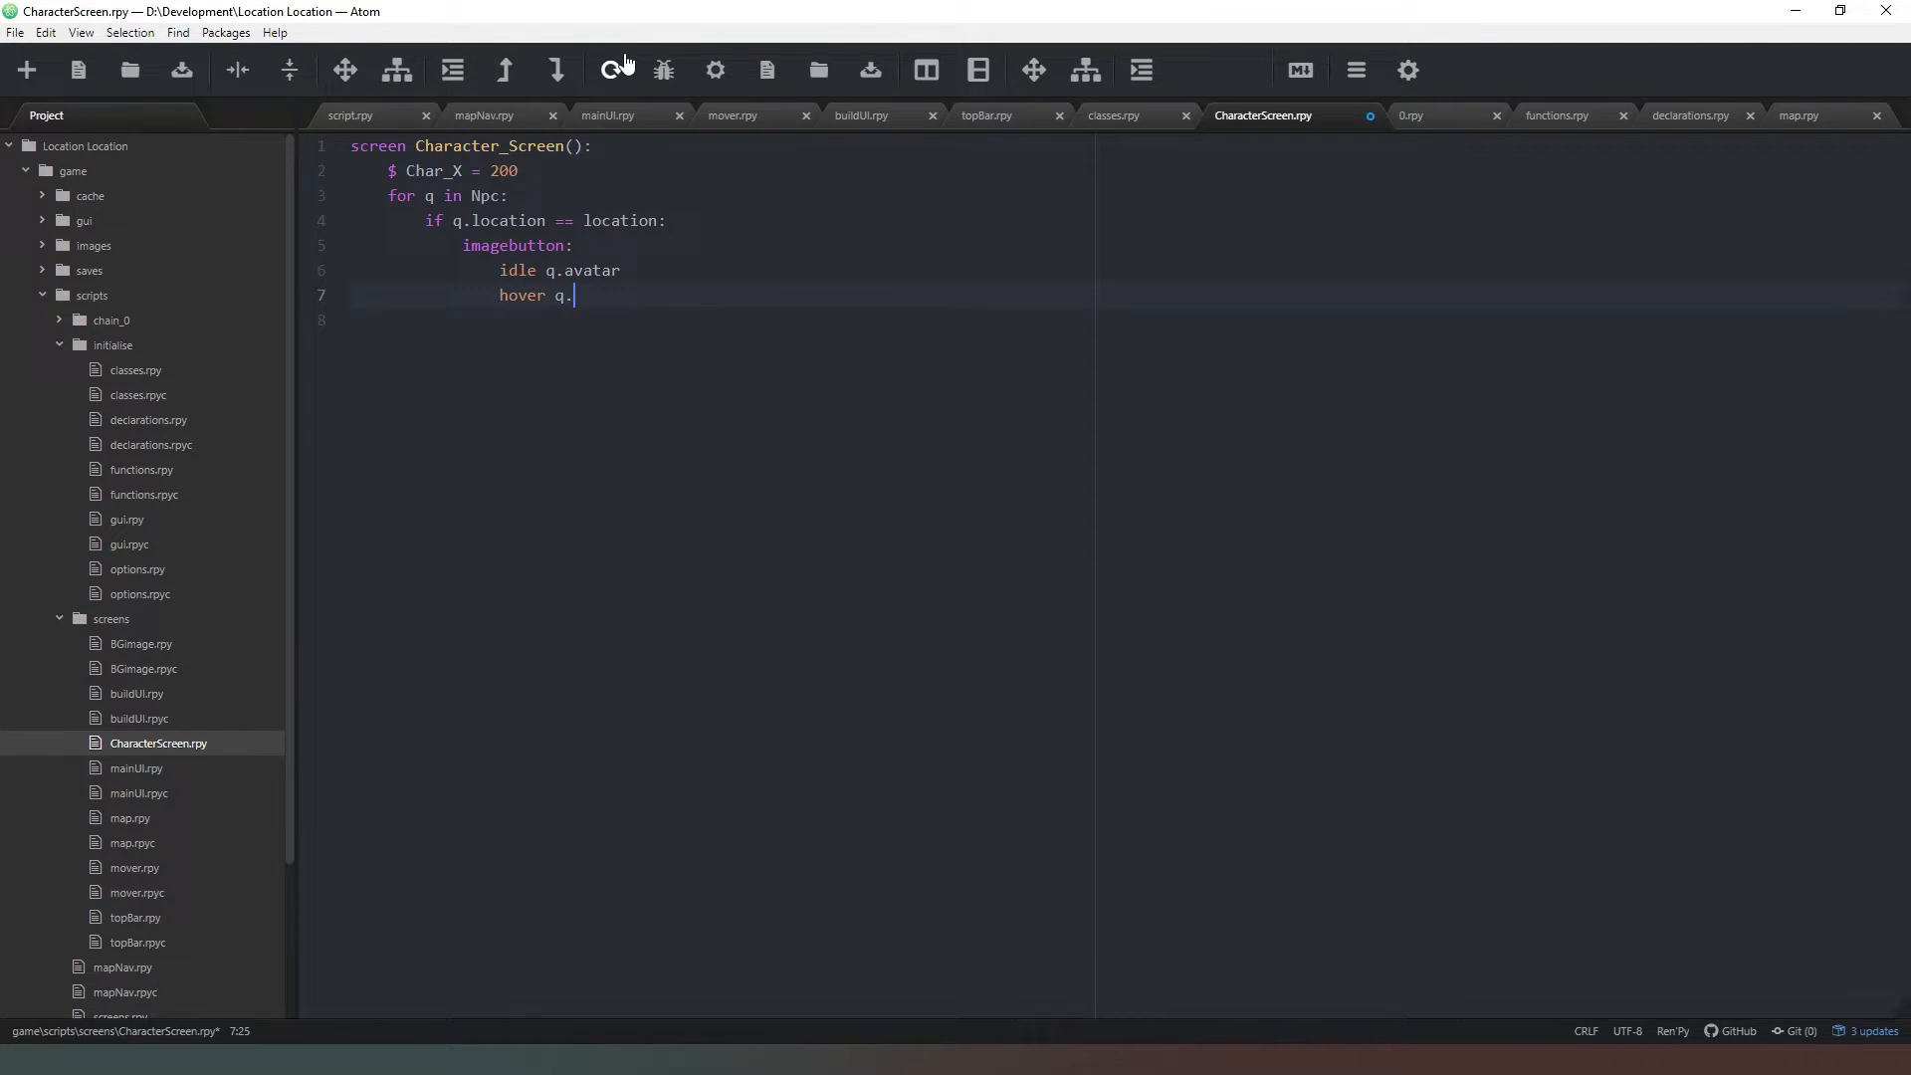
text(avatar)
text(x)
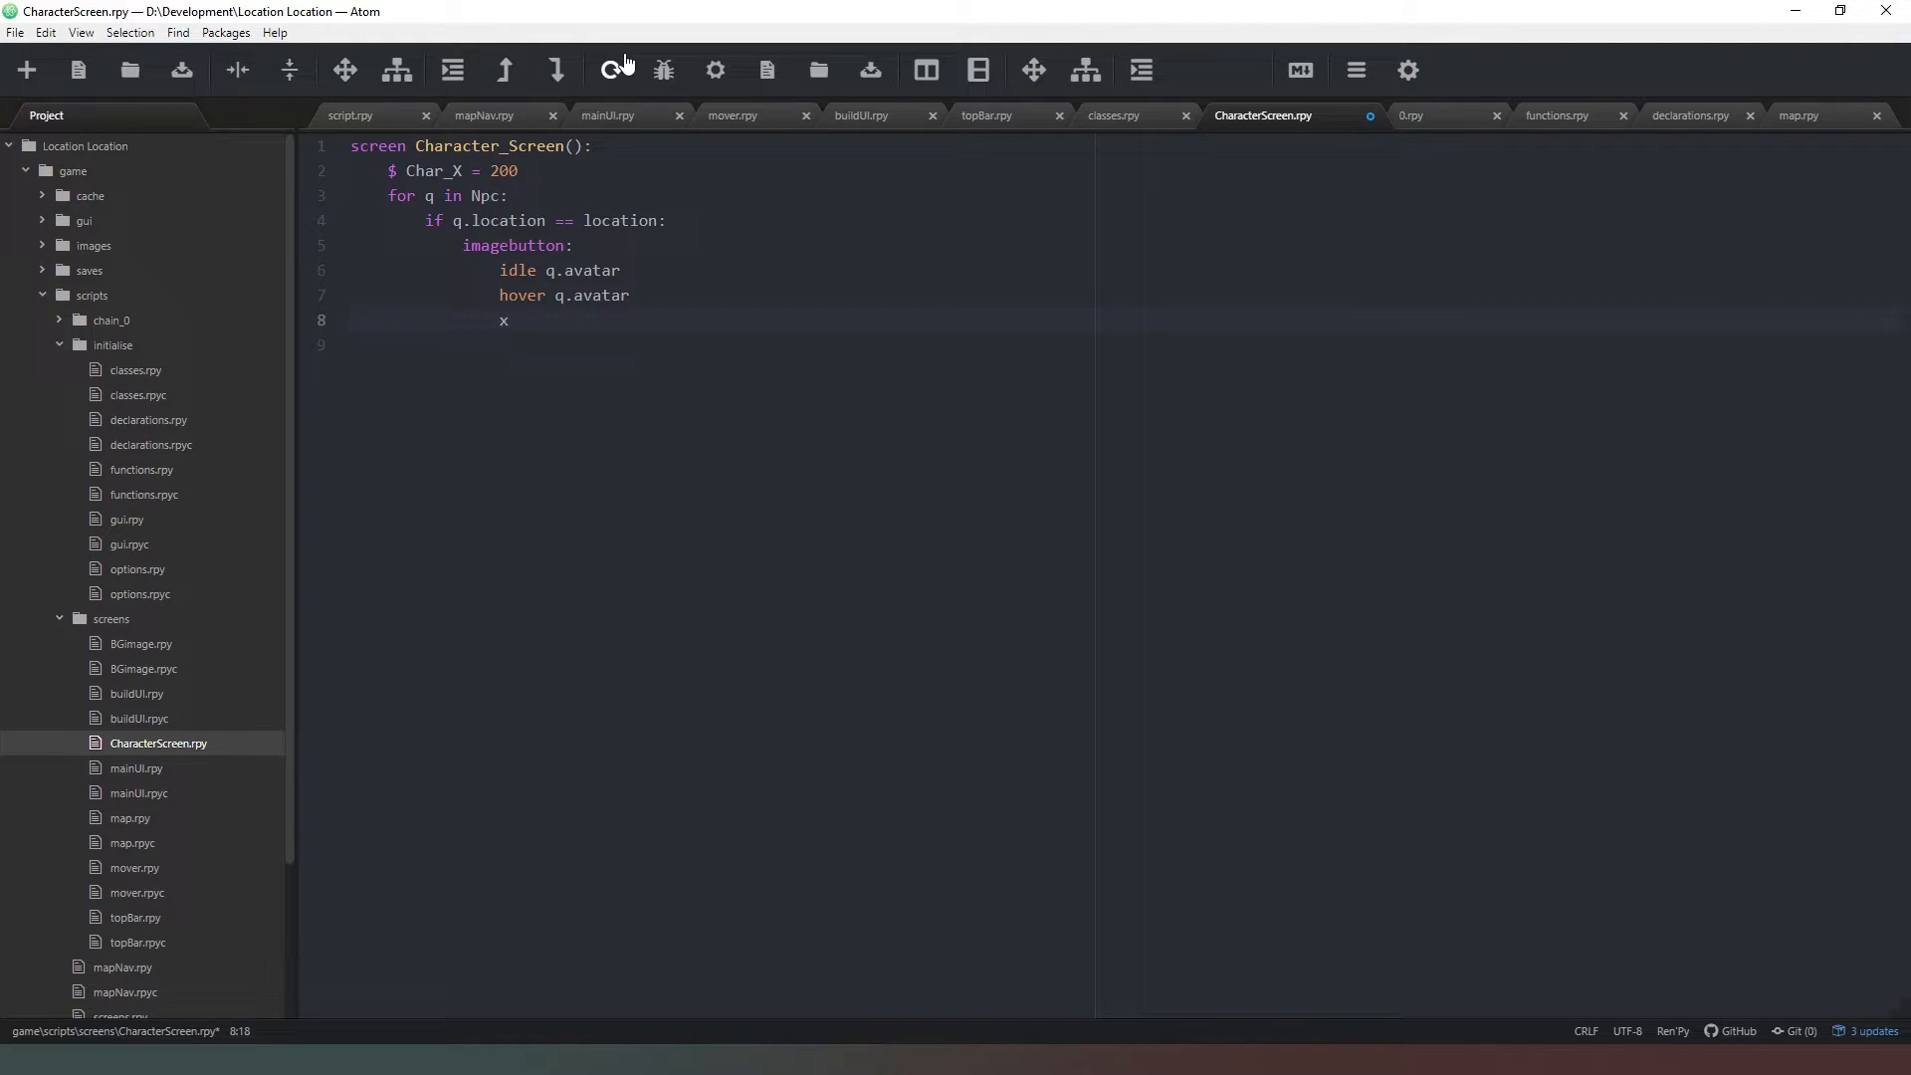
text(pos)
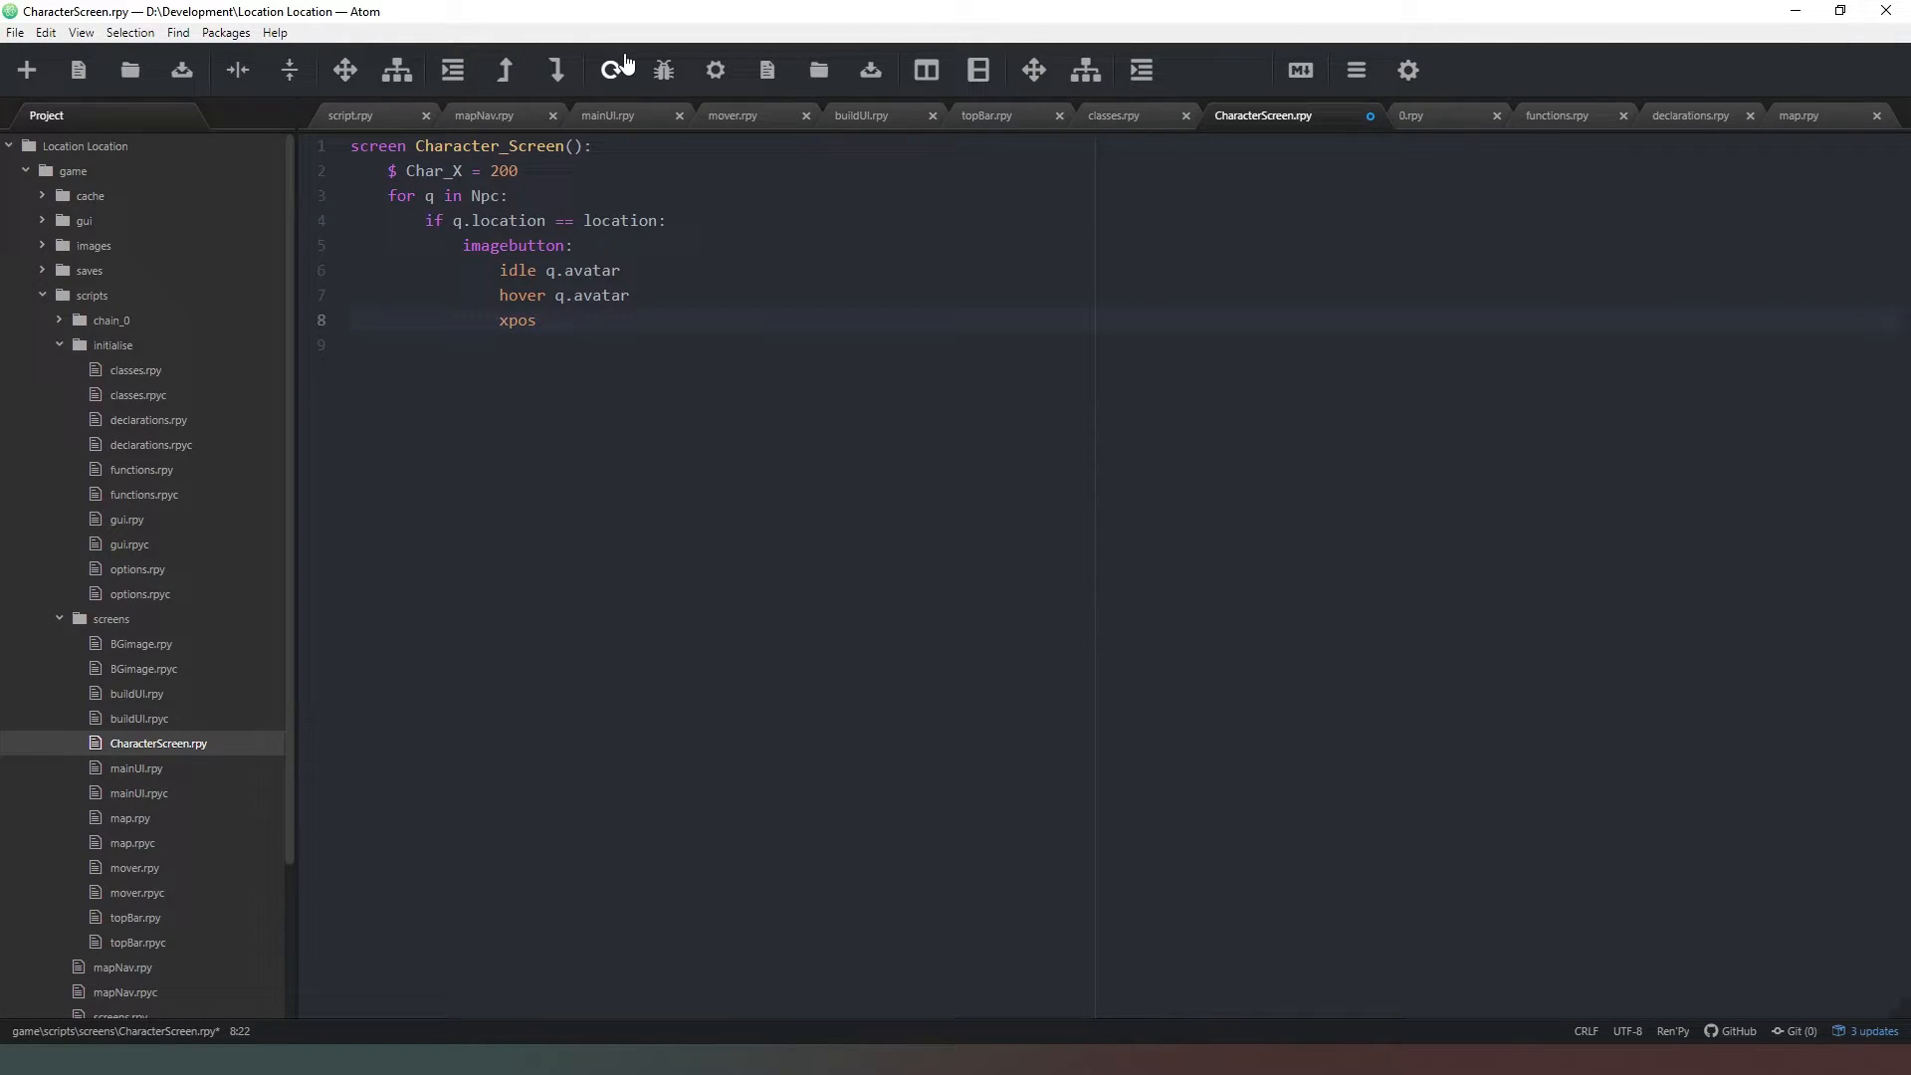
text(Char)
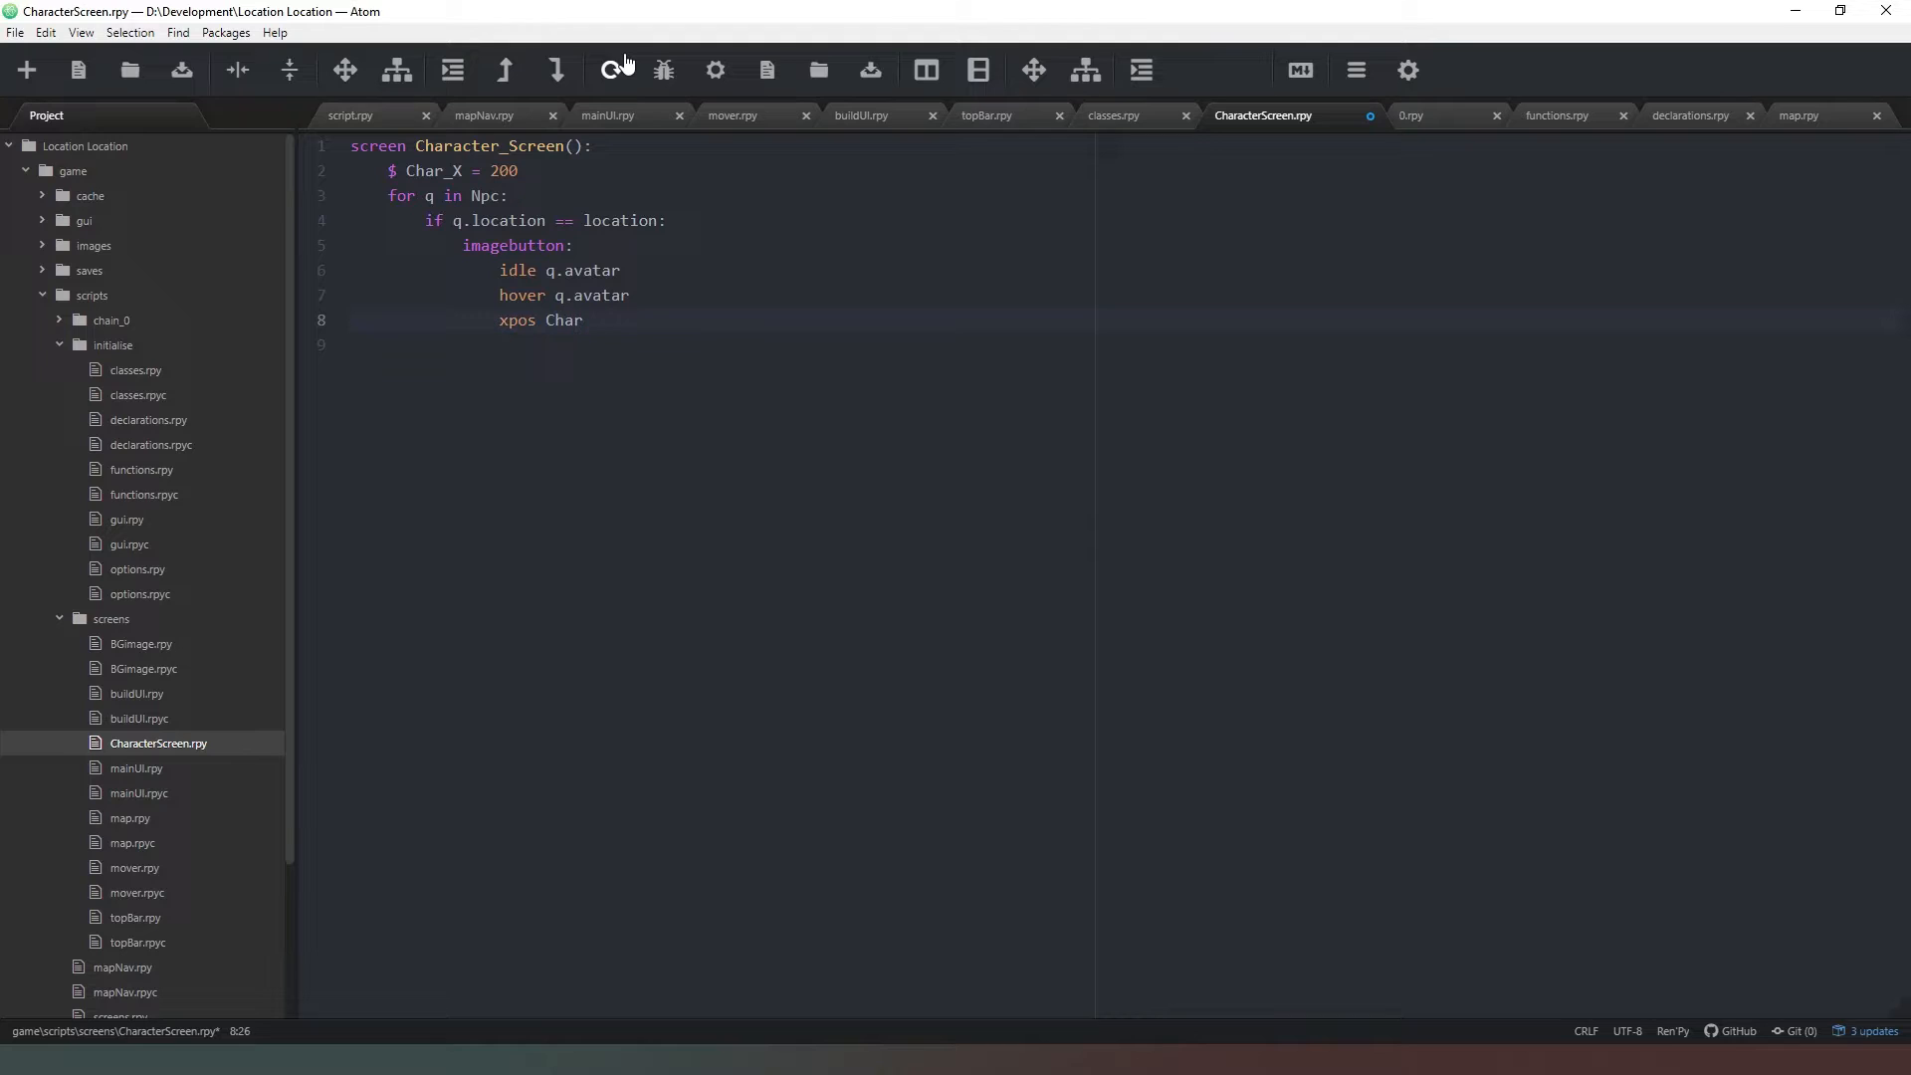
text(_X)
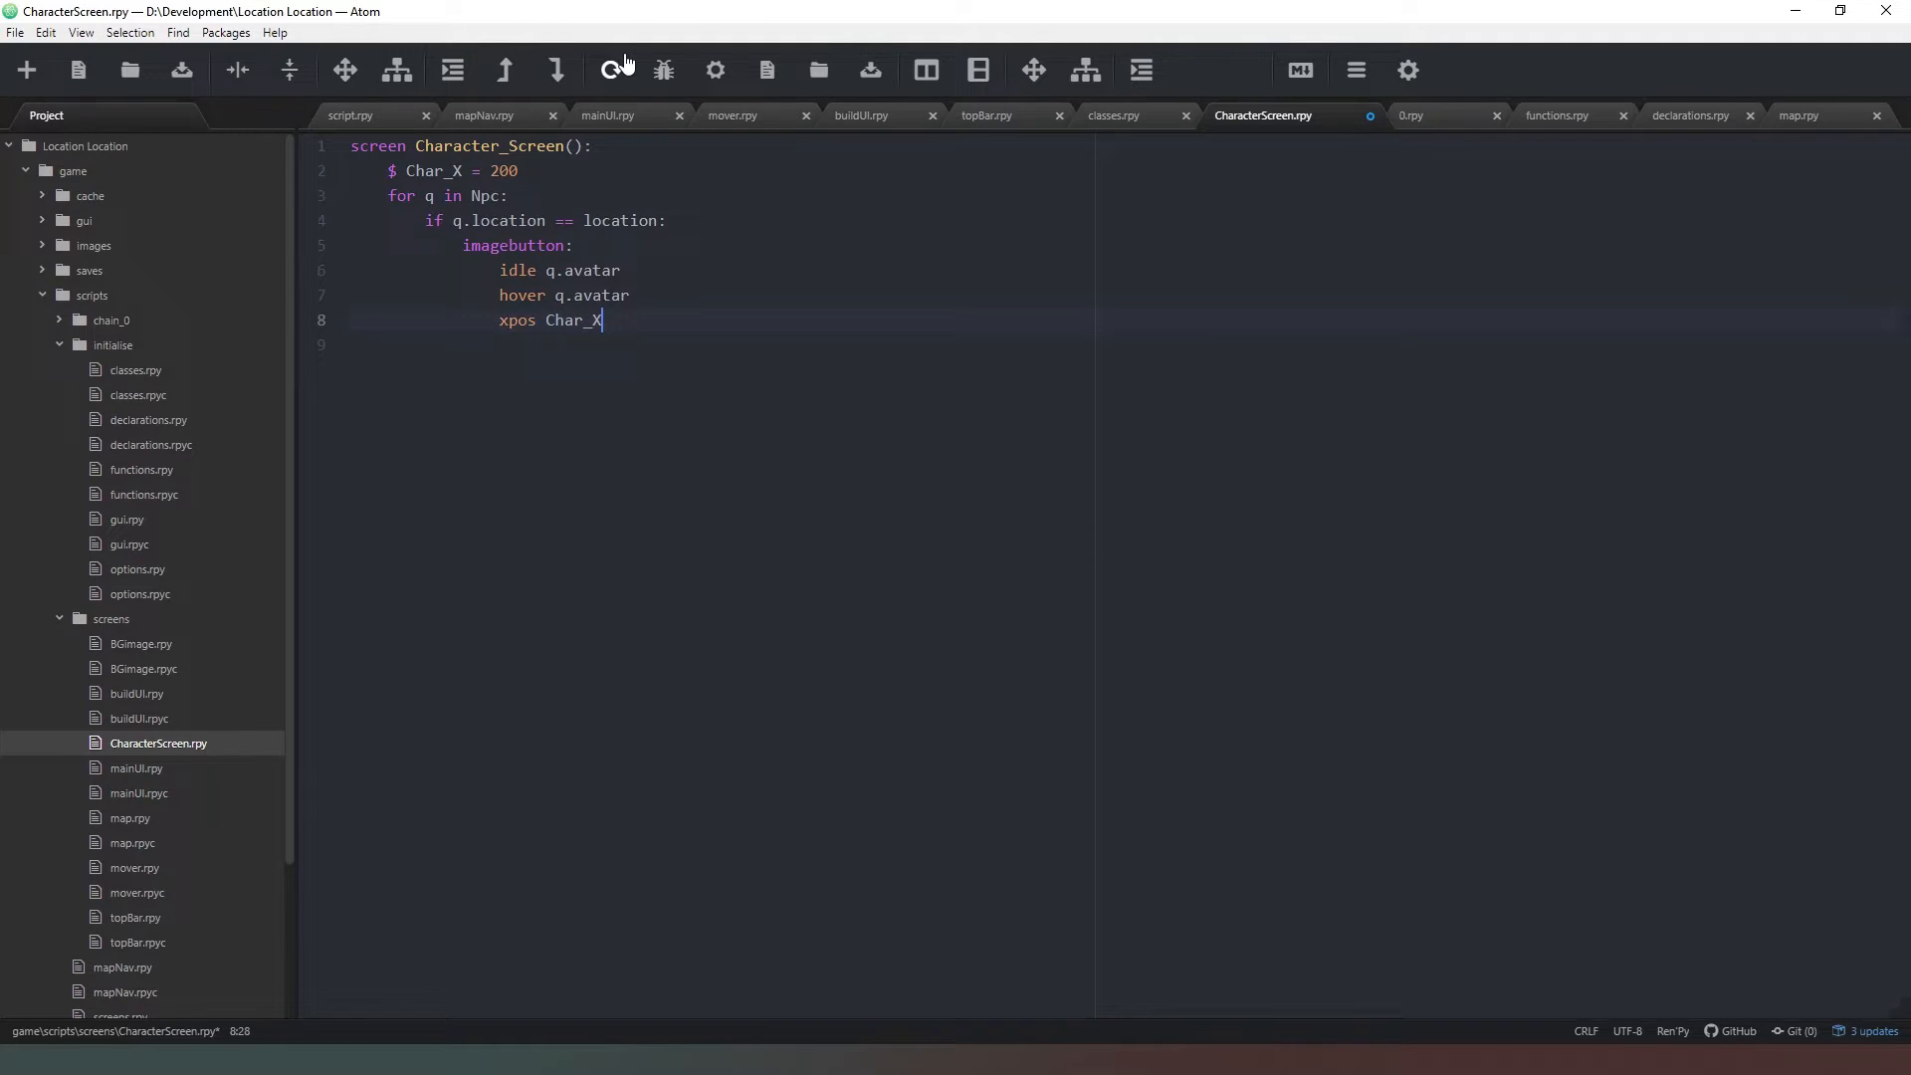
text(yalign 1.0)
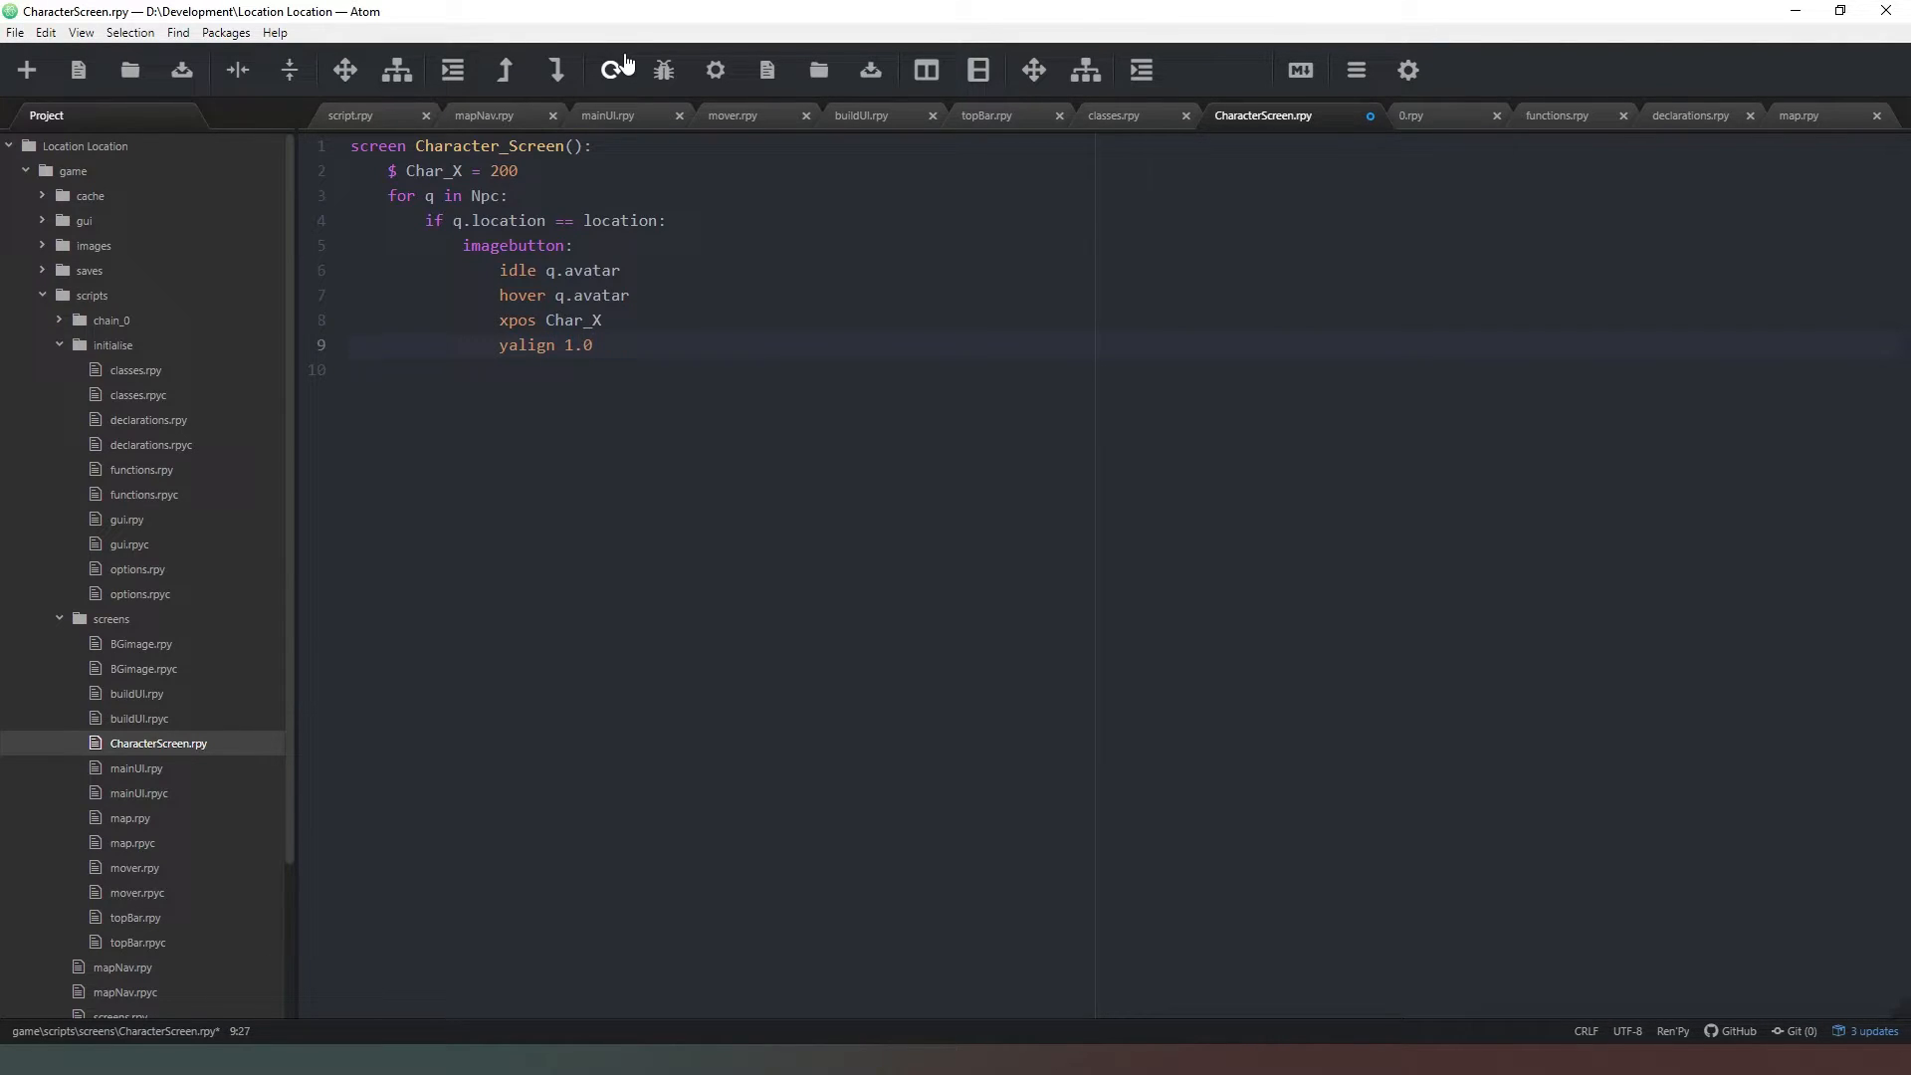
- Add focus_mask True and action NullAction() to the imagebutton
key(enter)
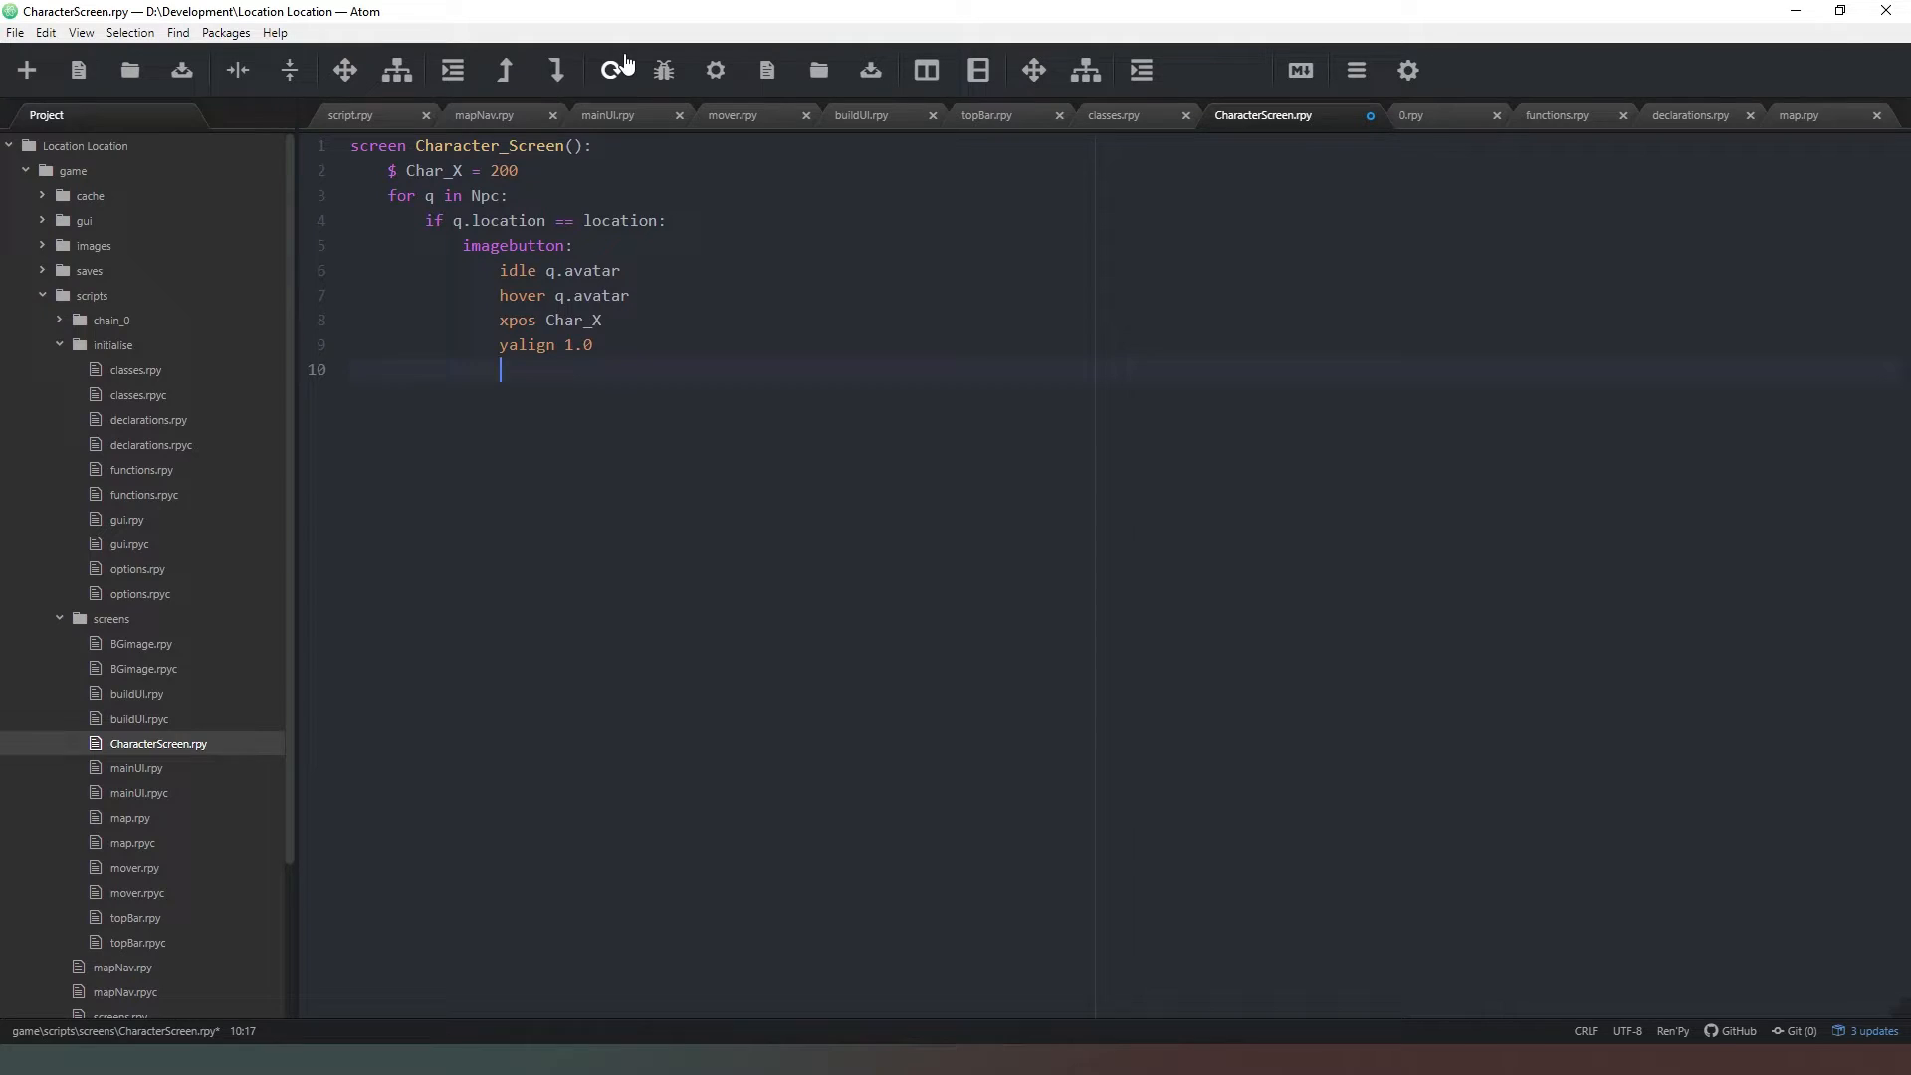
text(focus_mask)
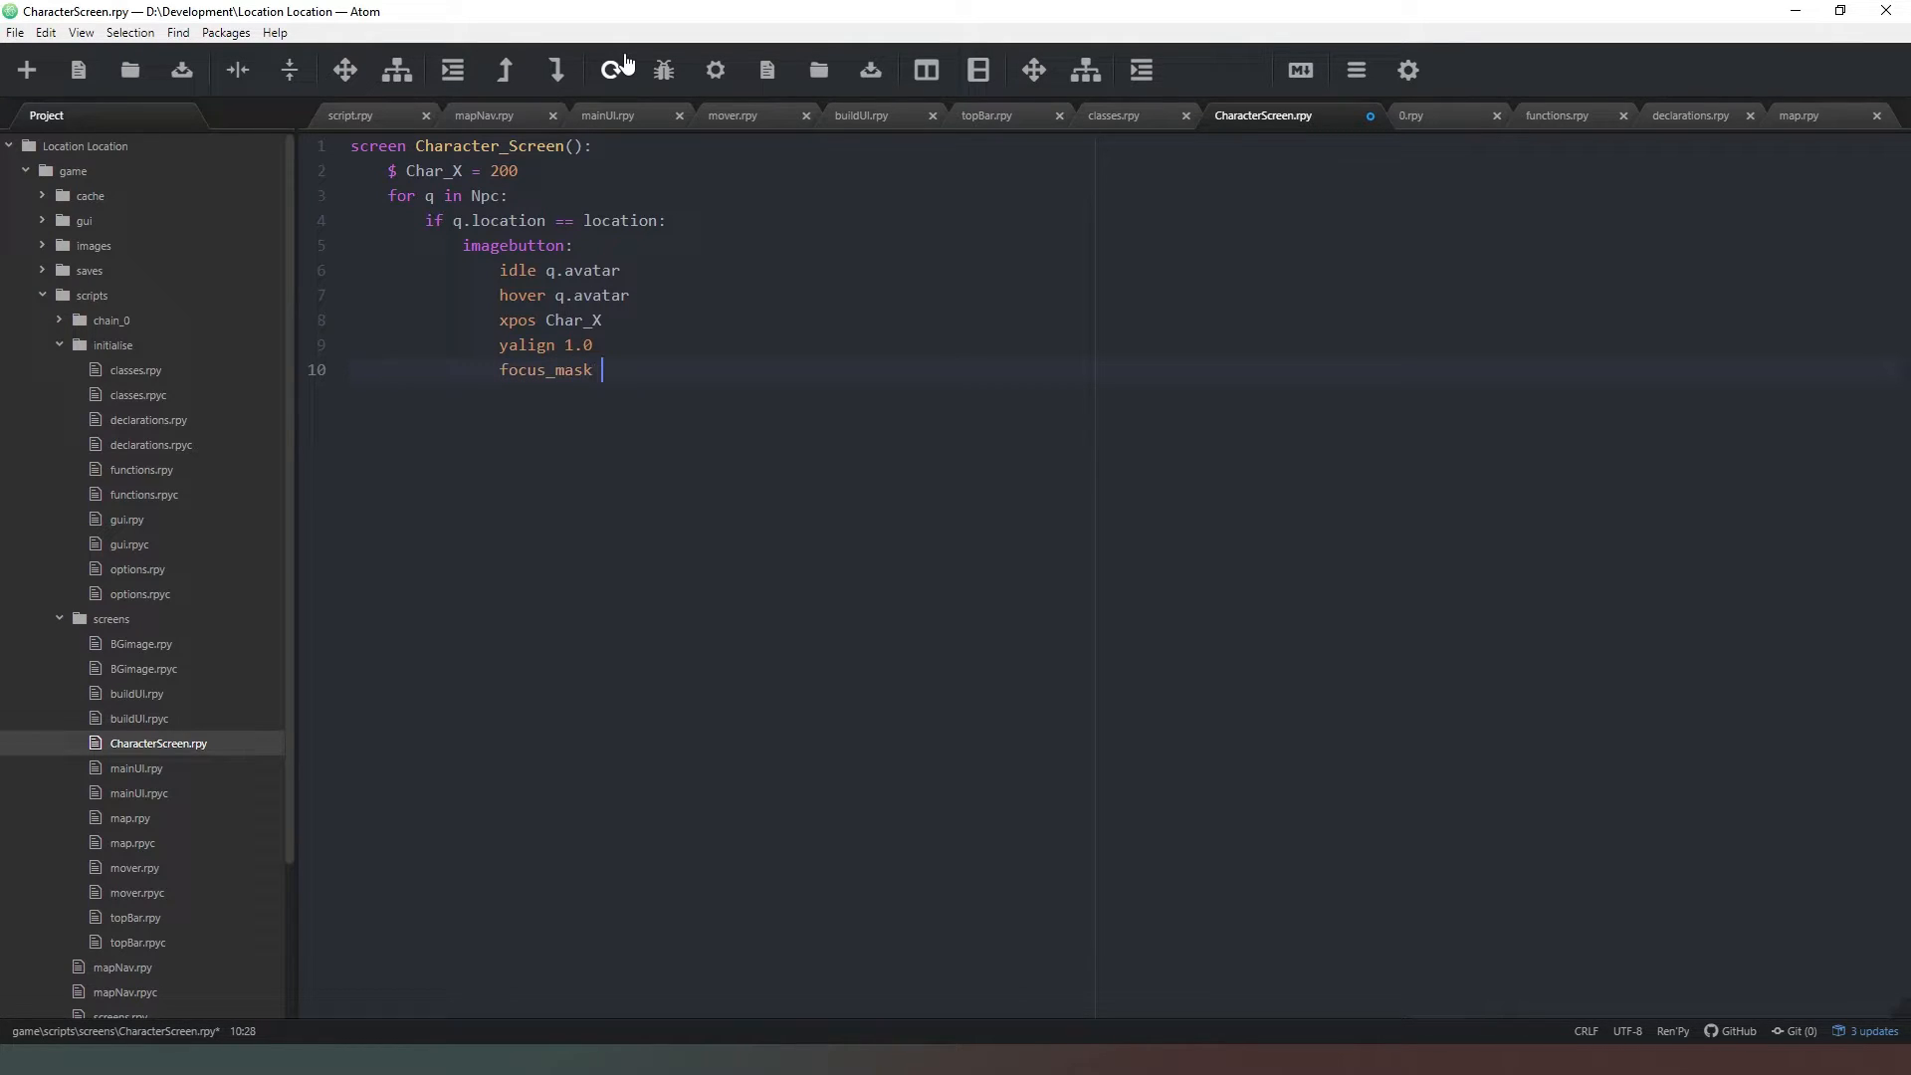
text(True)
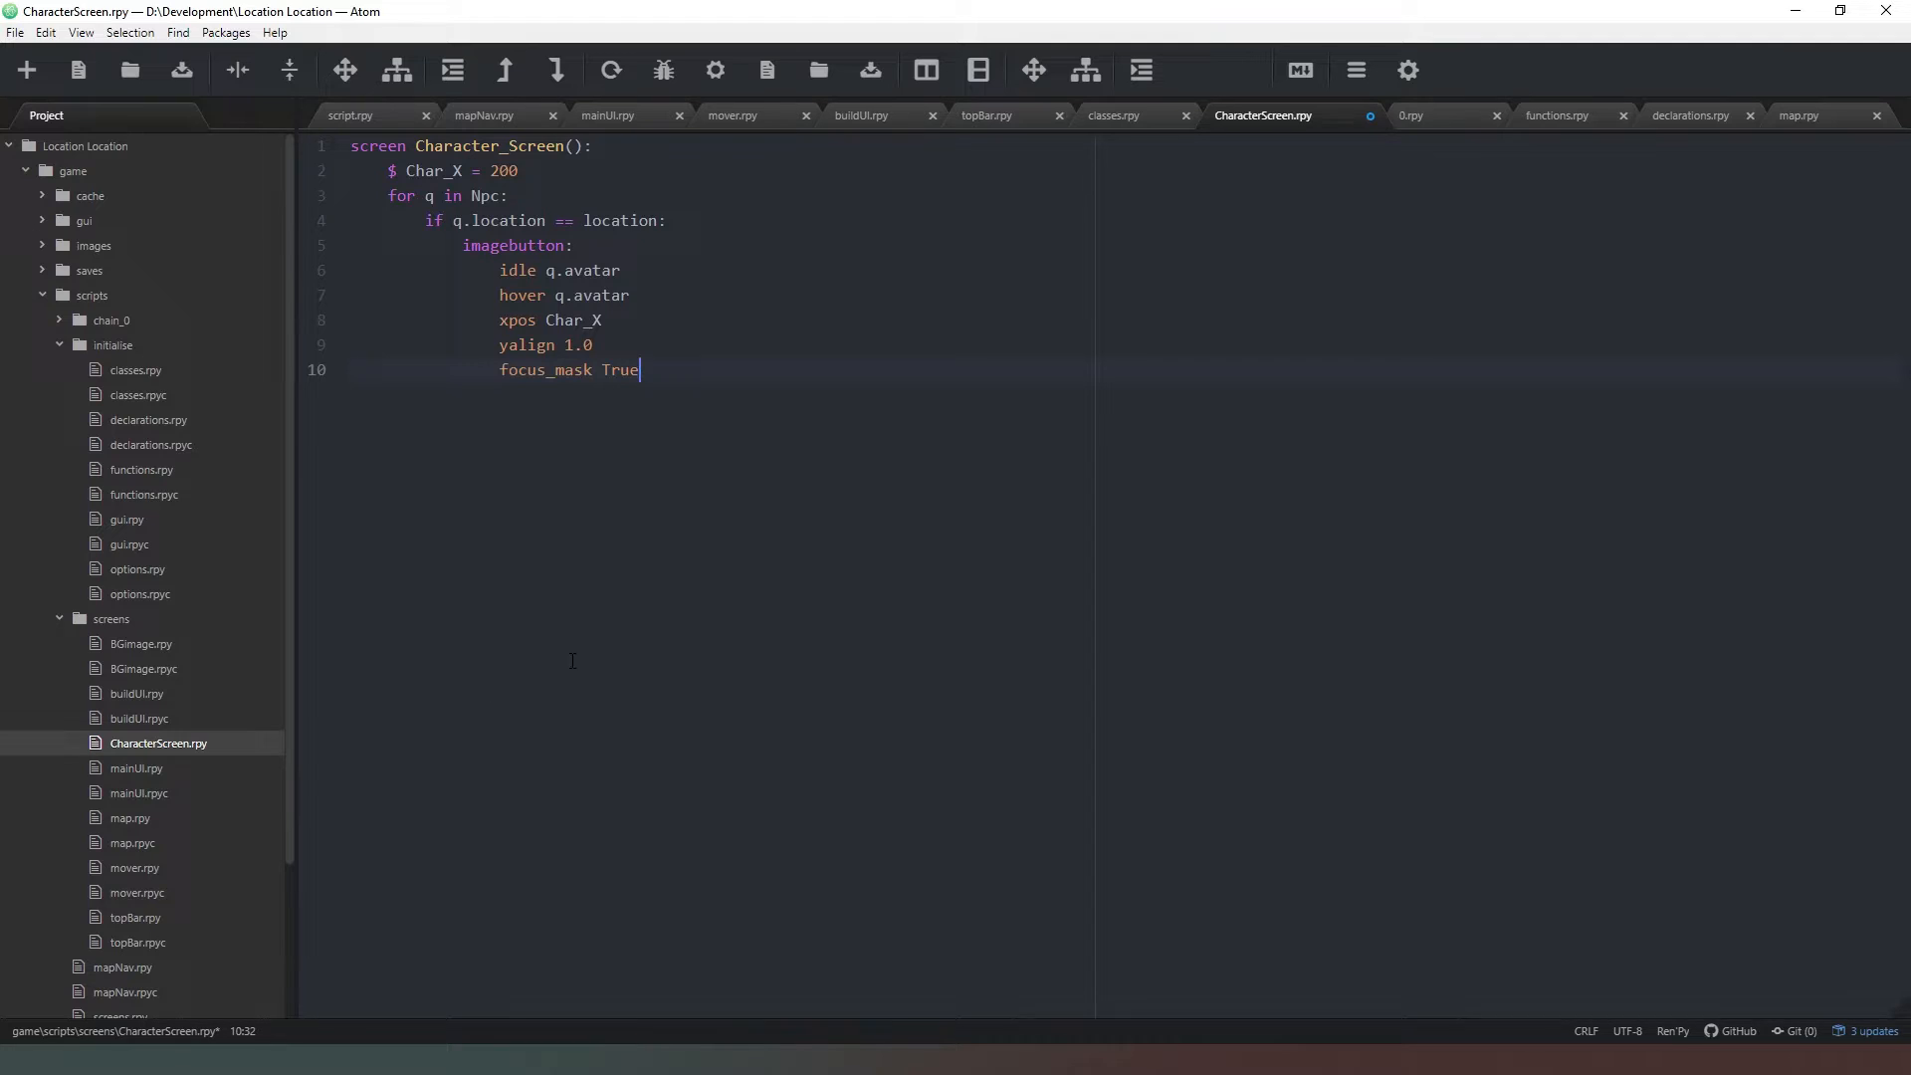
mouse_move(694, 626)
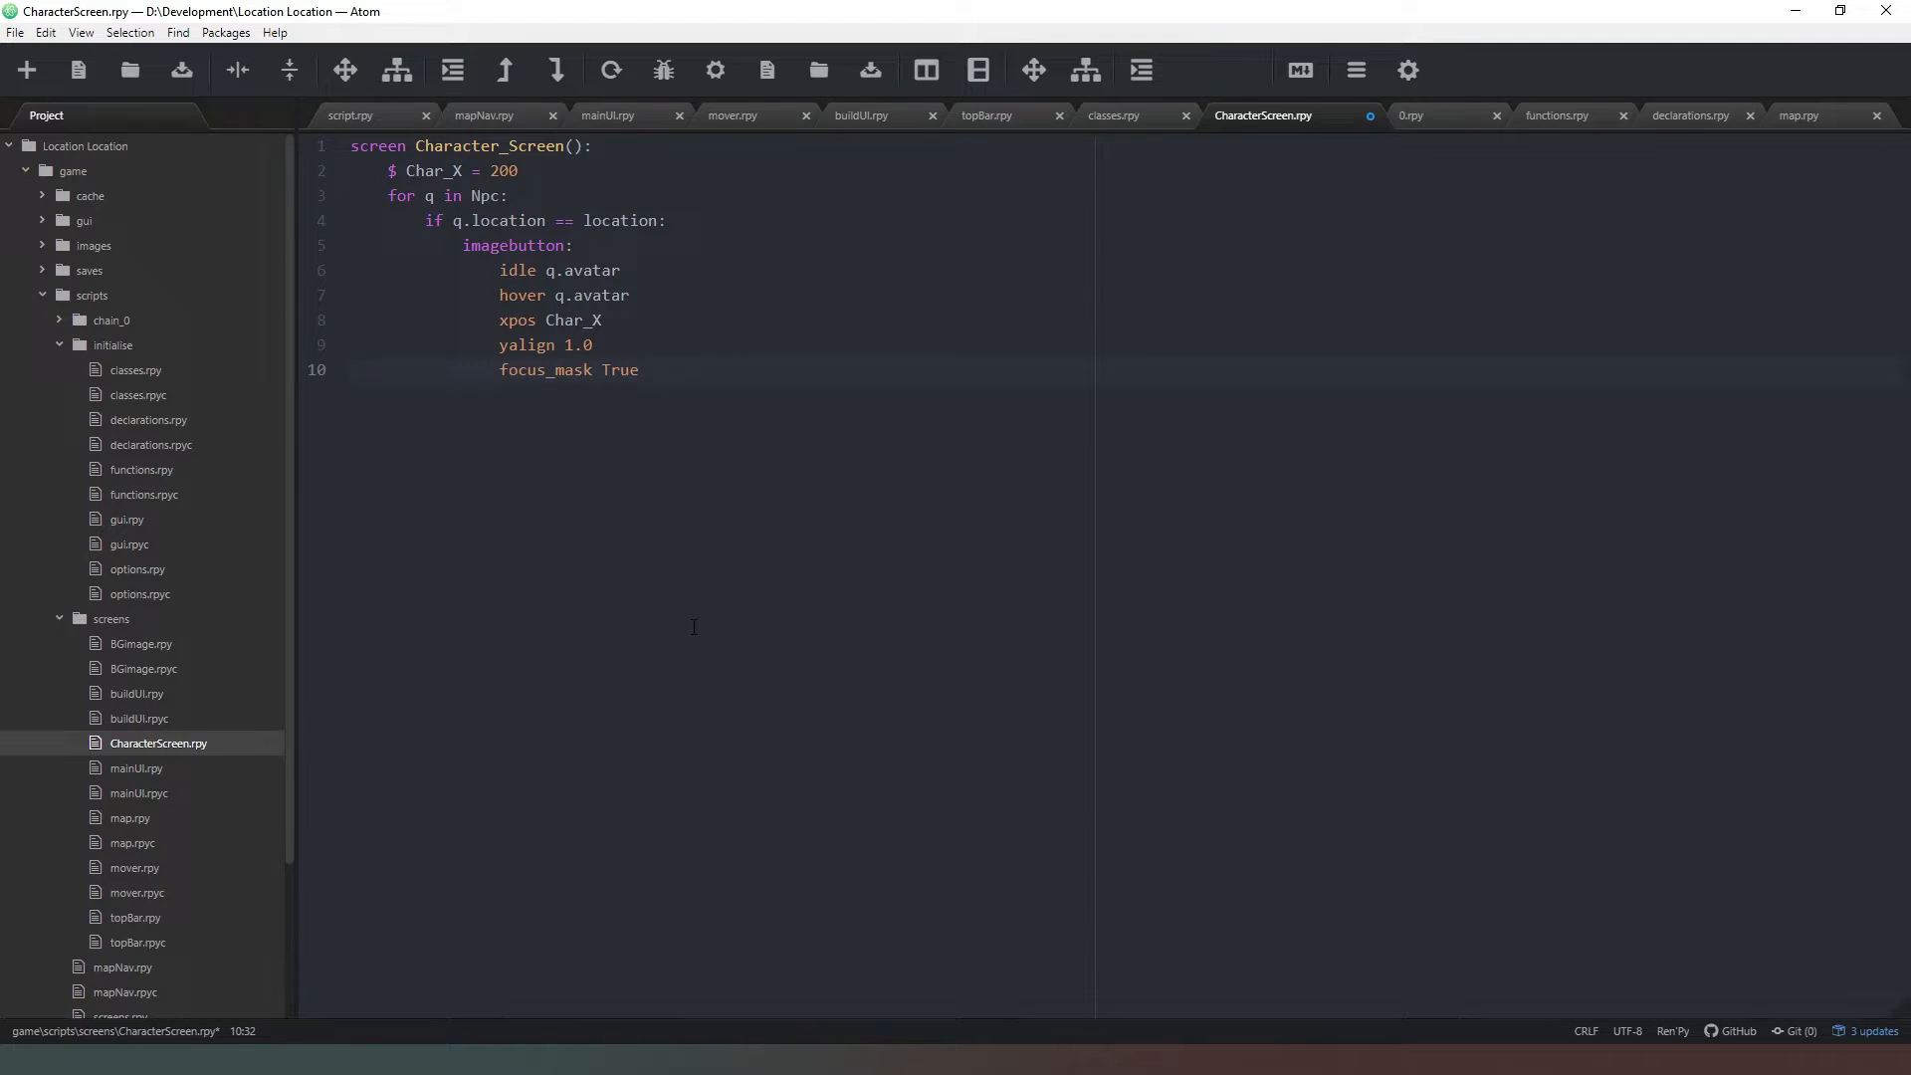
click(640, 370)
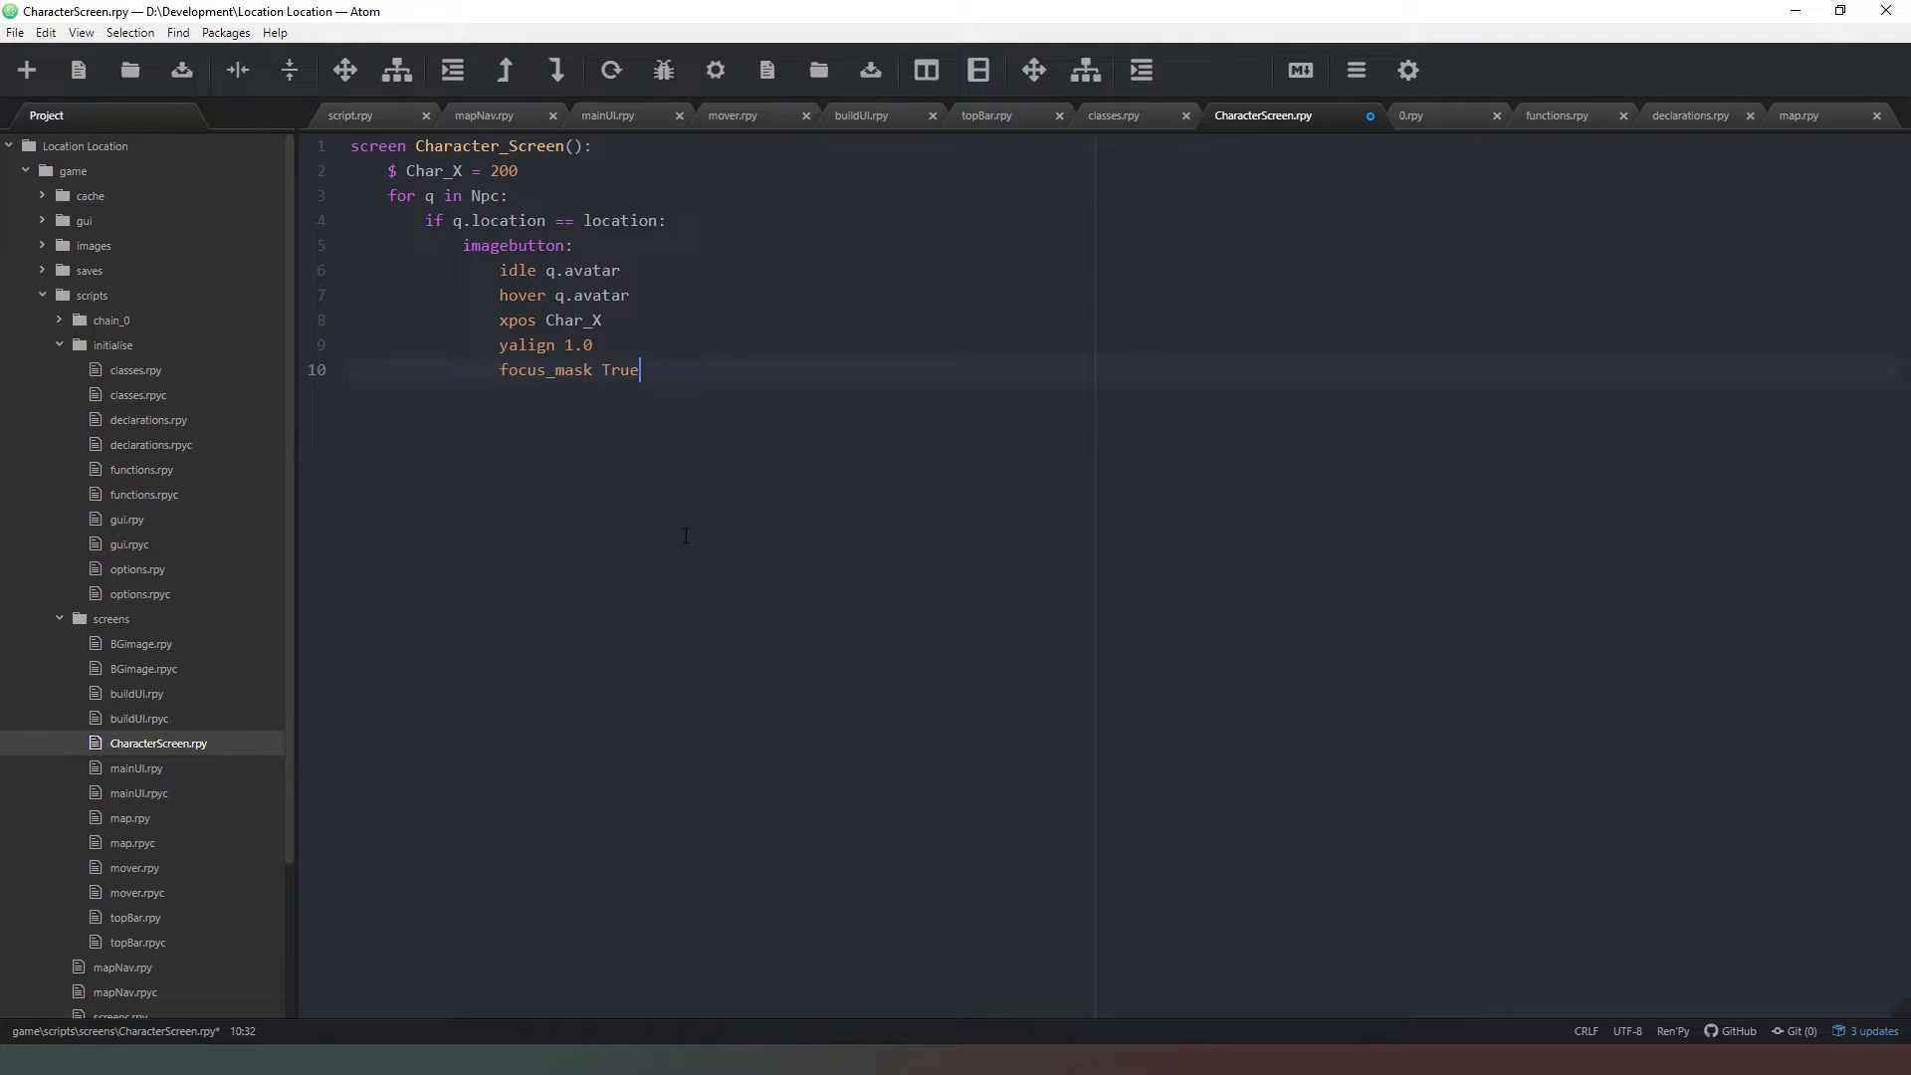
key(enter)
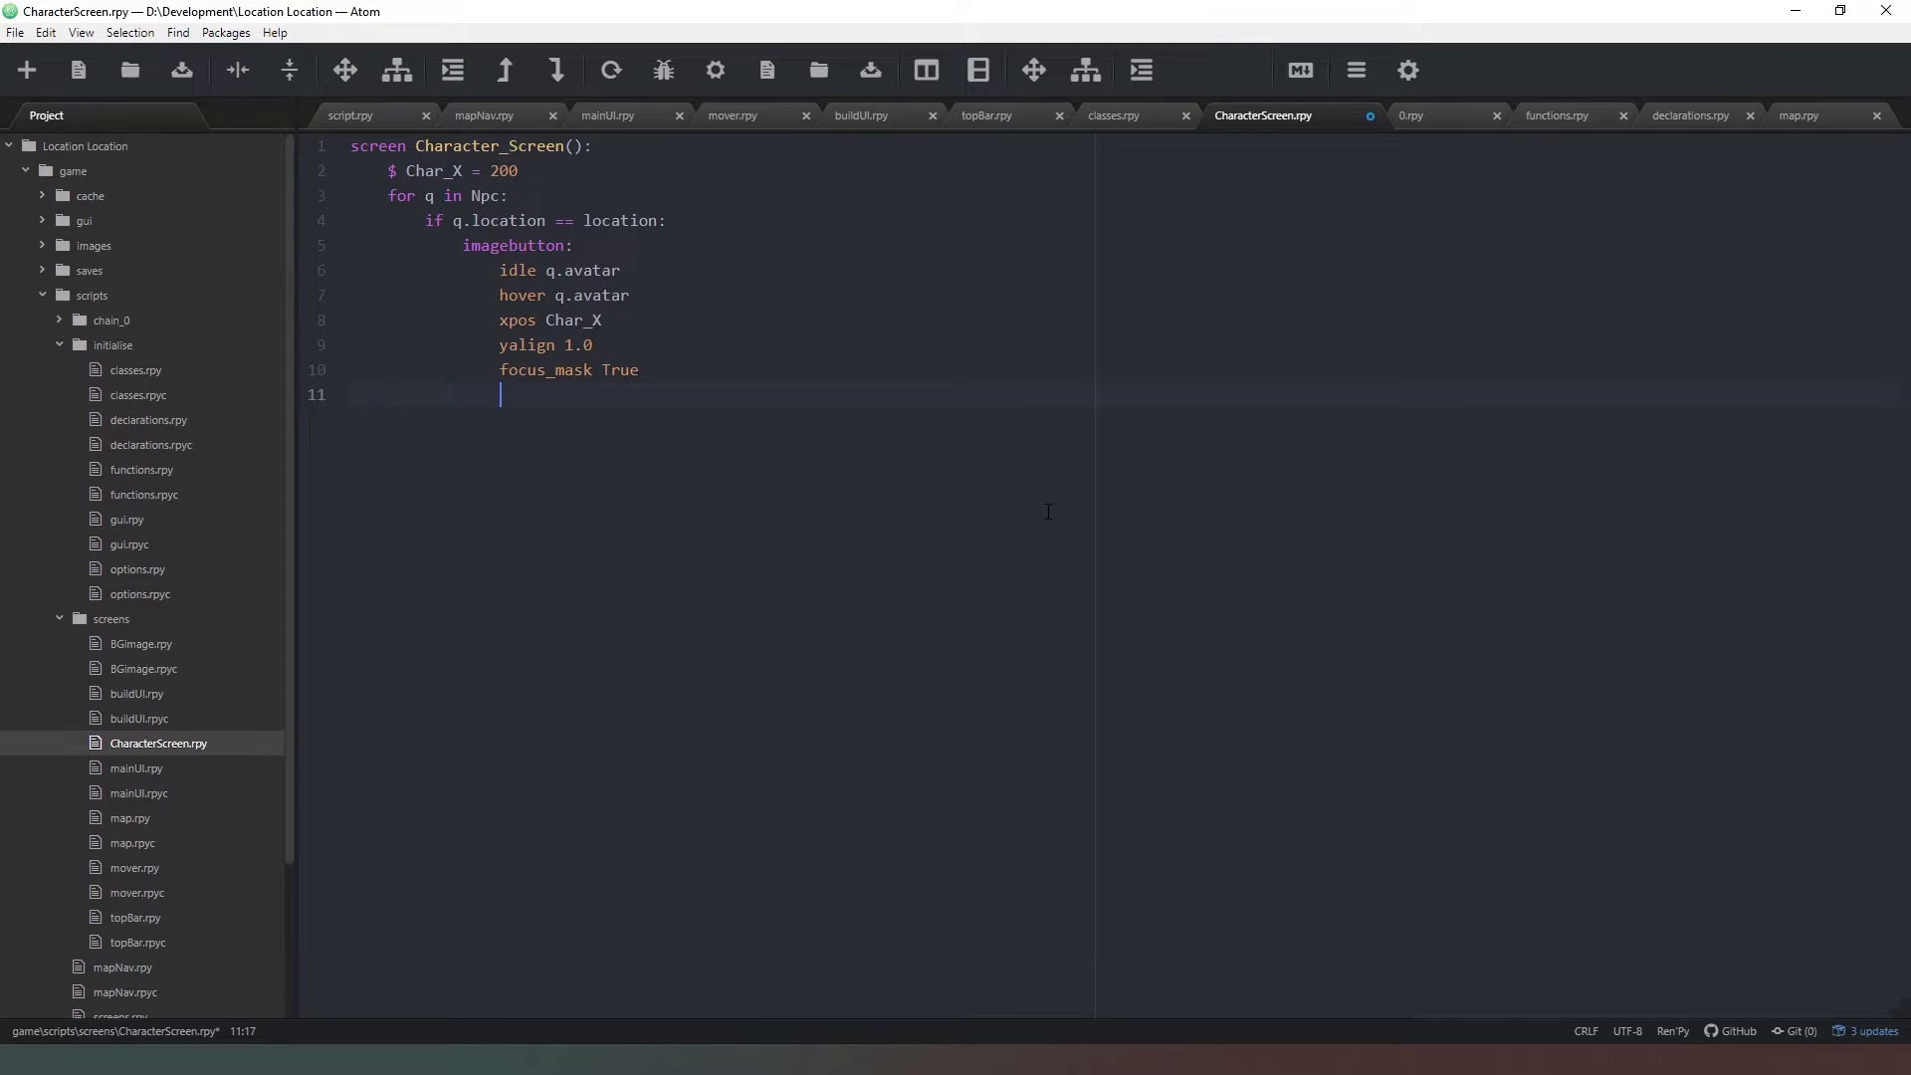
text(actio)
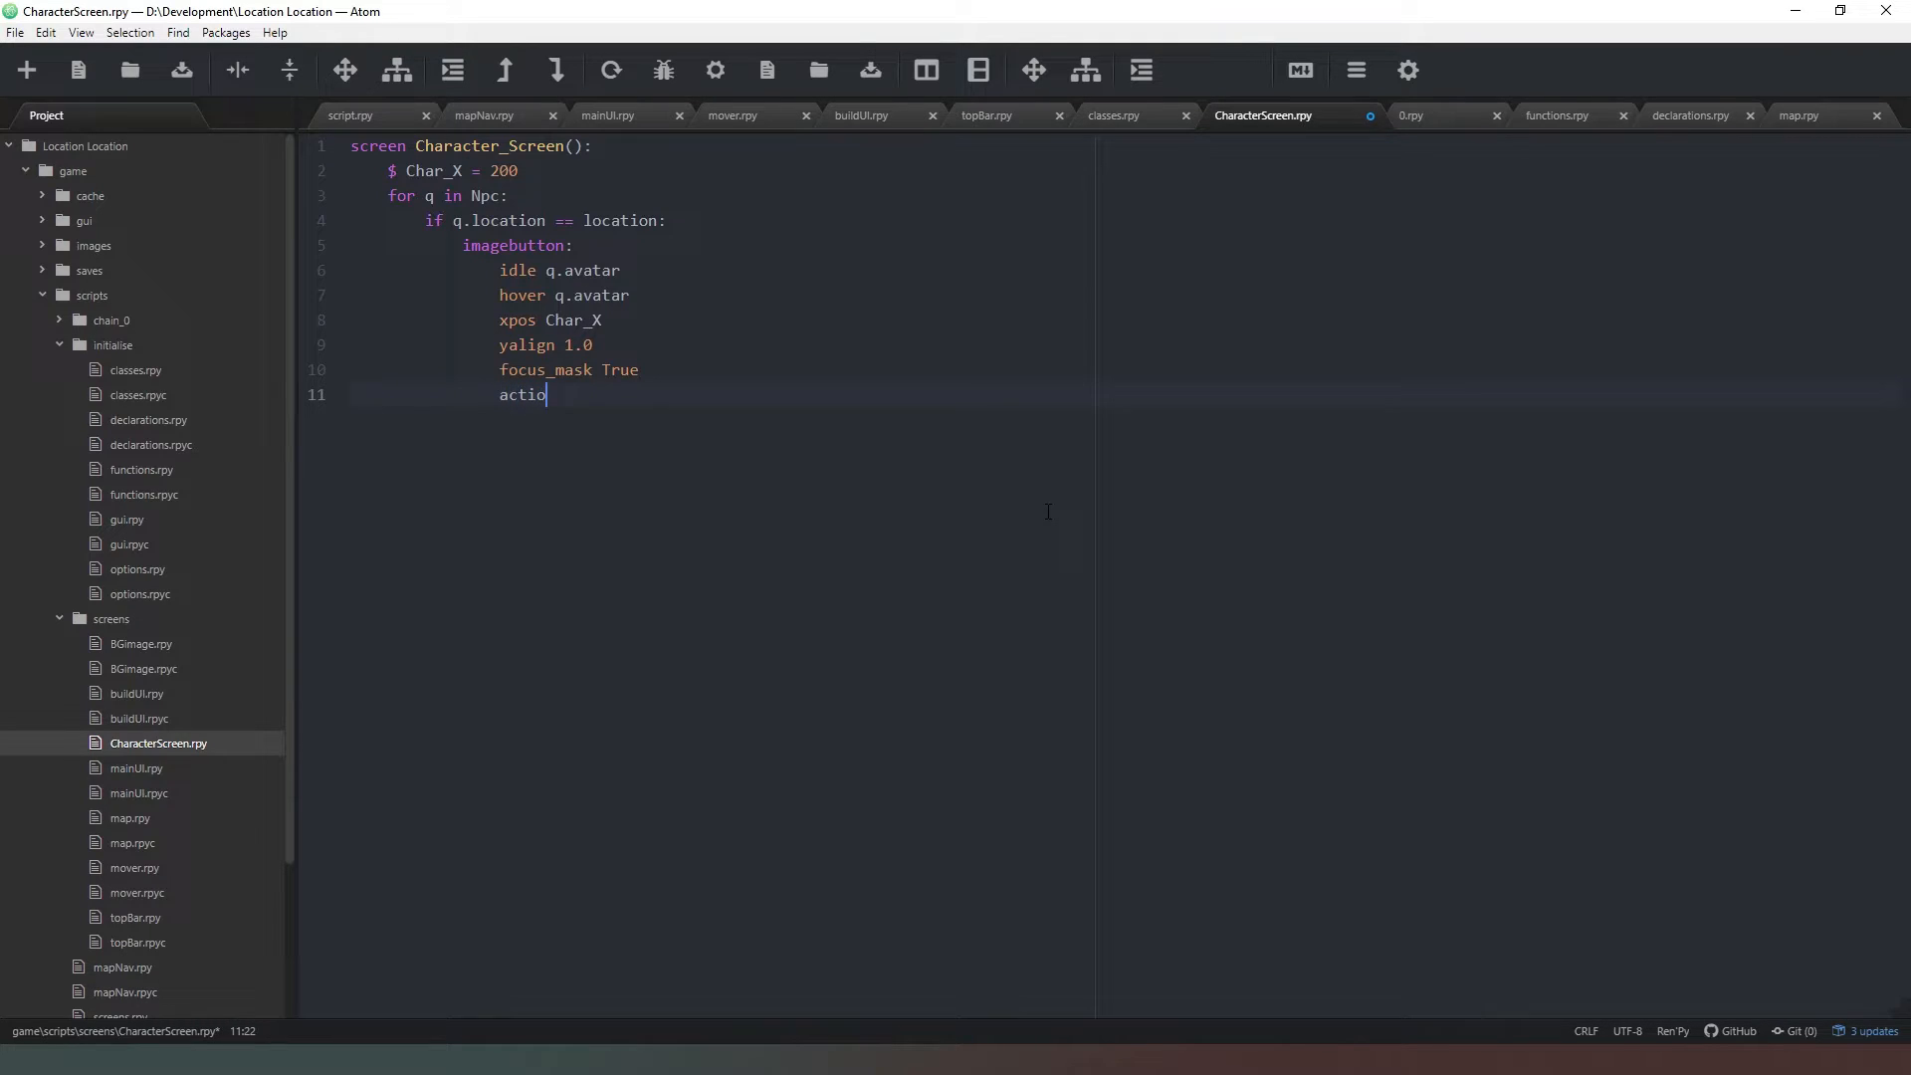
text(n)
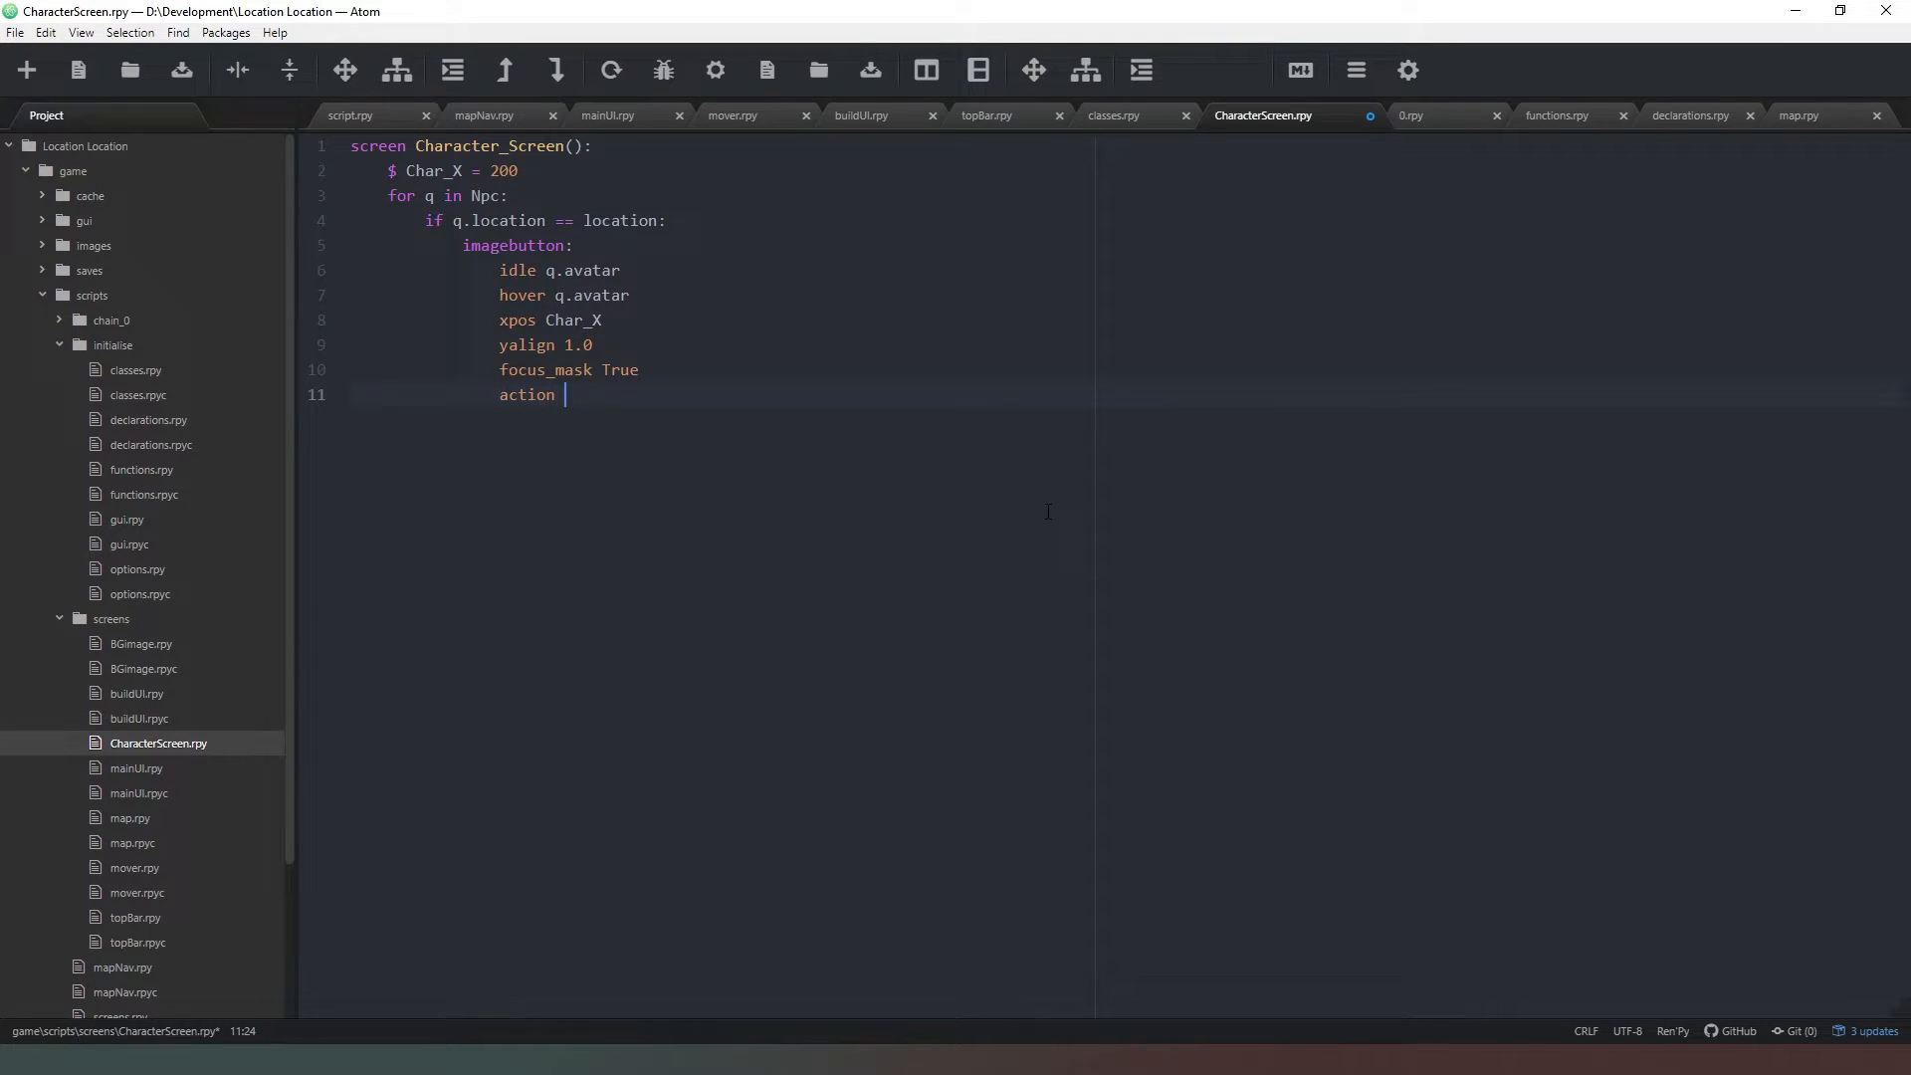
text(NullAction())
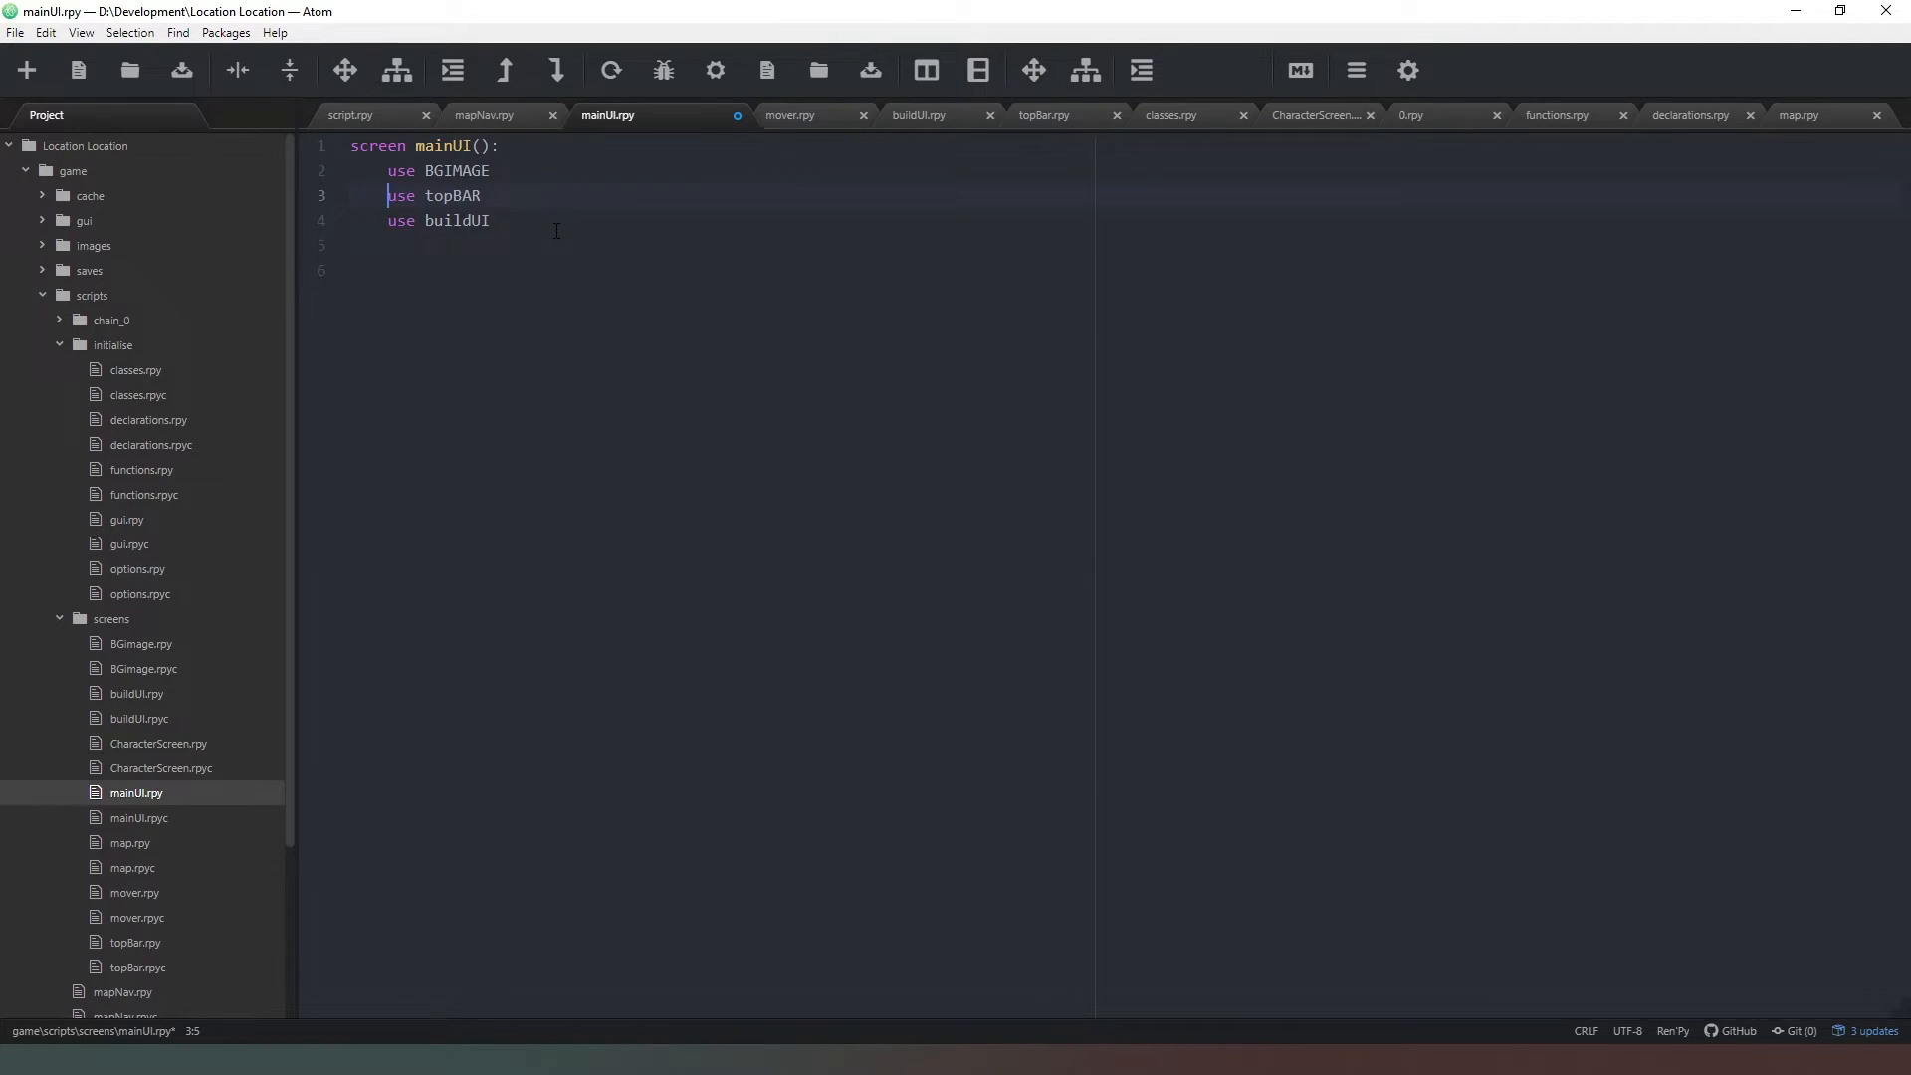
- Add 'use Character_Screen' to mainUI.rpy, save, and relaunch the game
key(Enter)
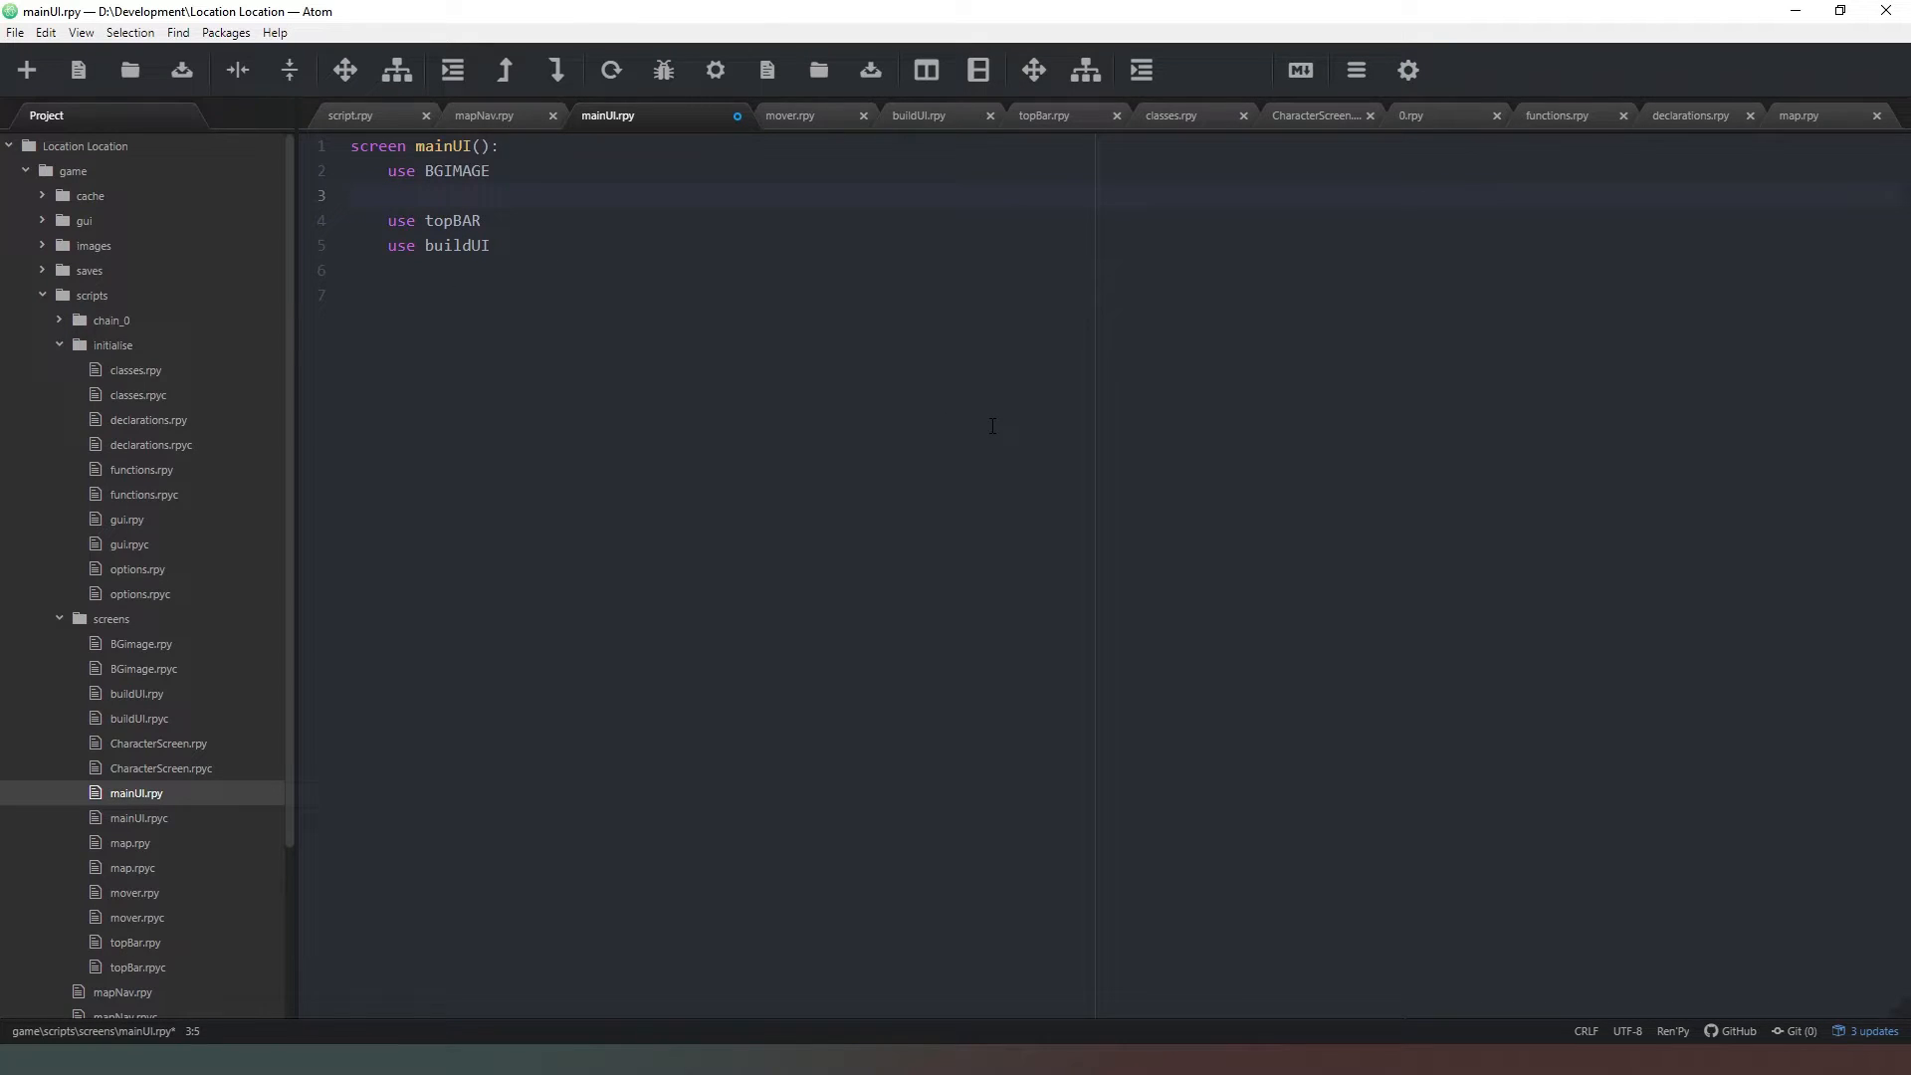
text(use Character_screen)
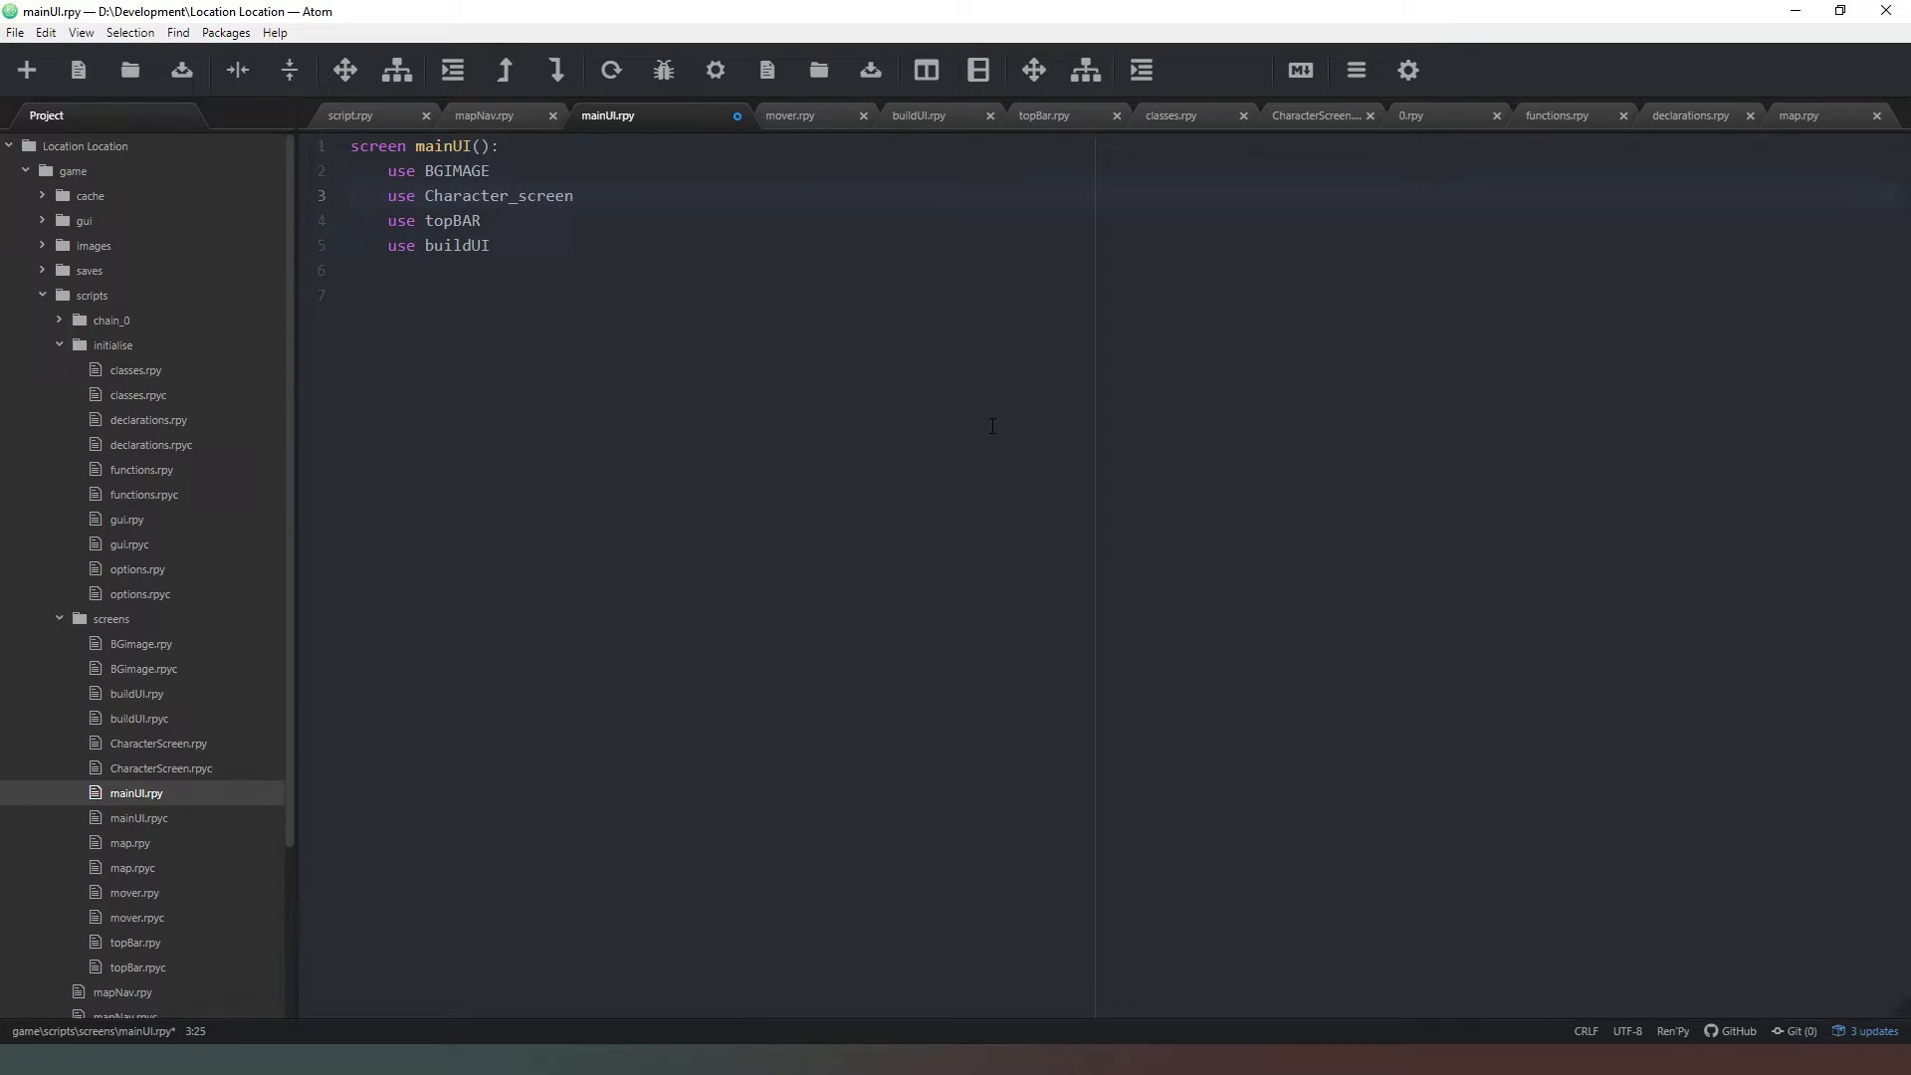
key(Backspace)
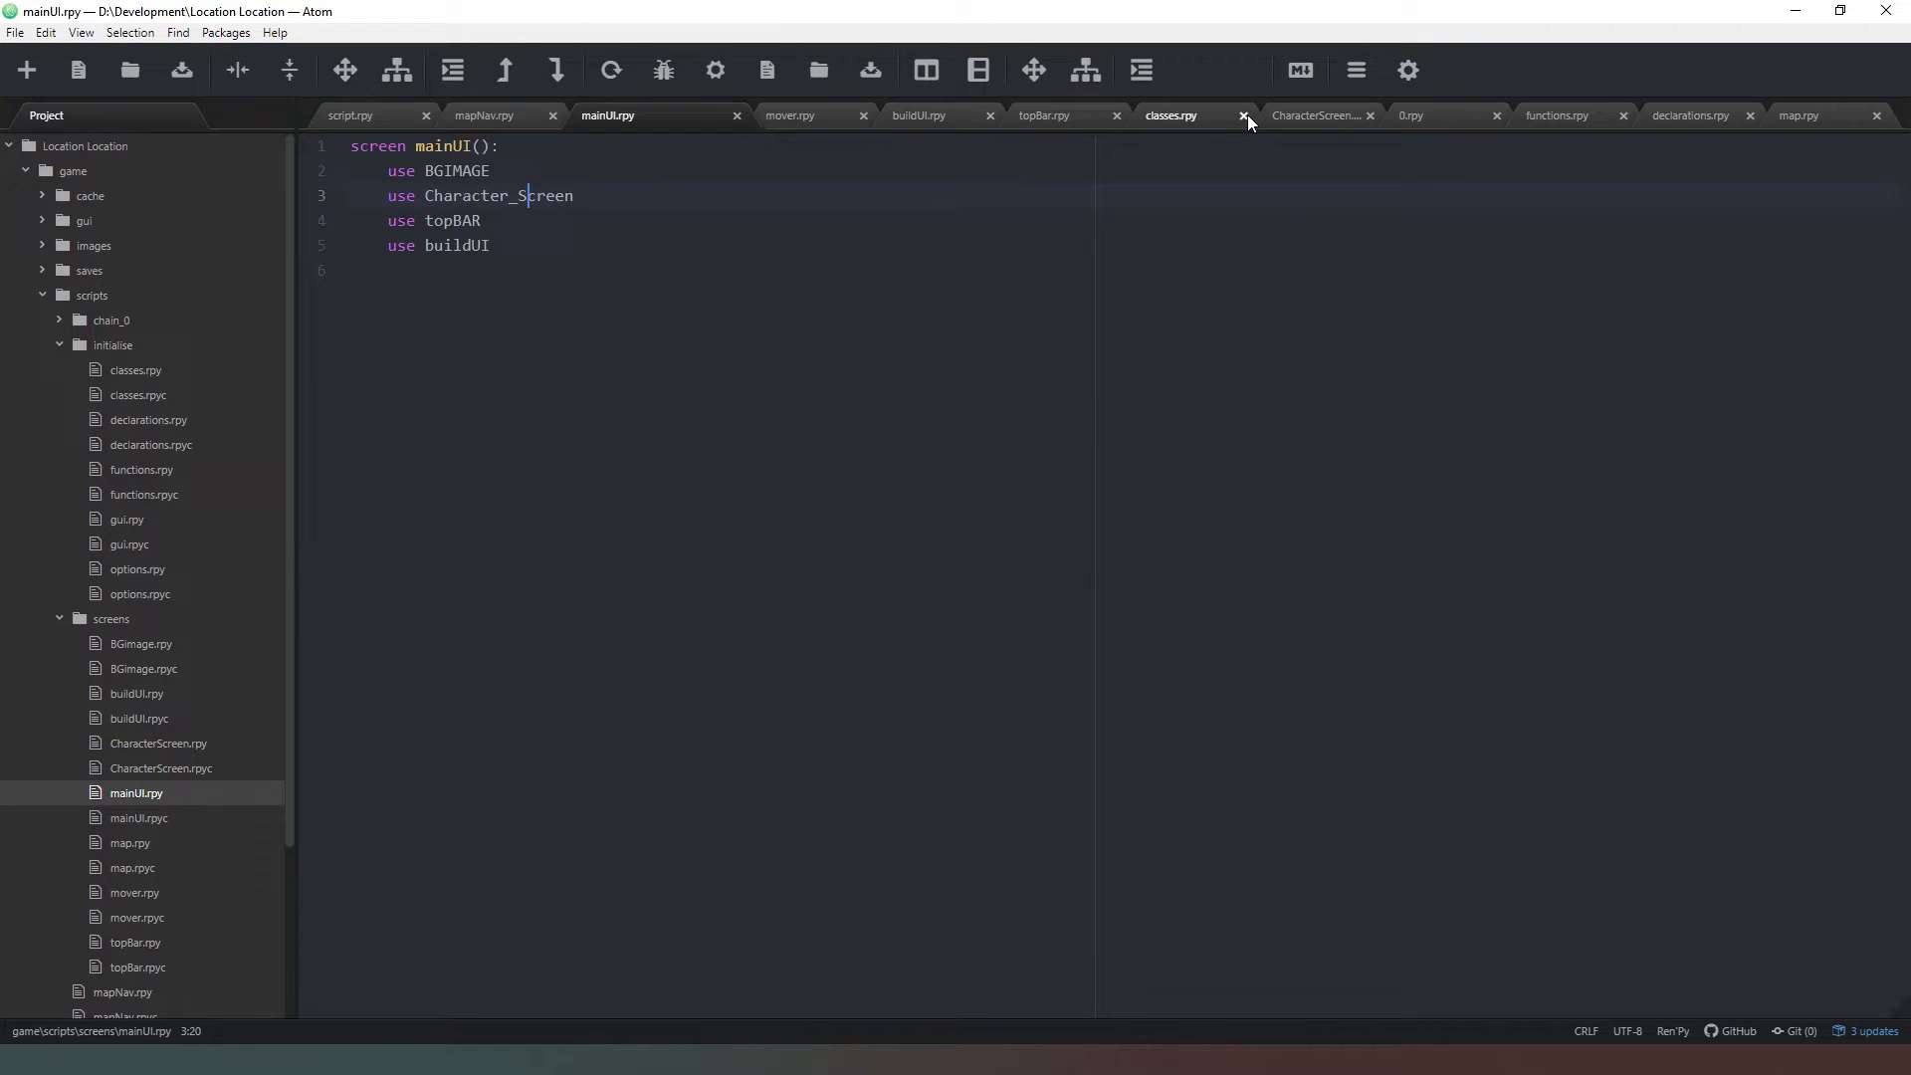
click(1310, 114)
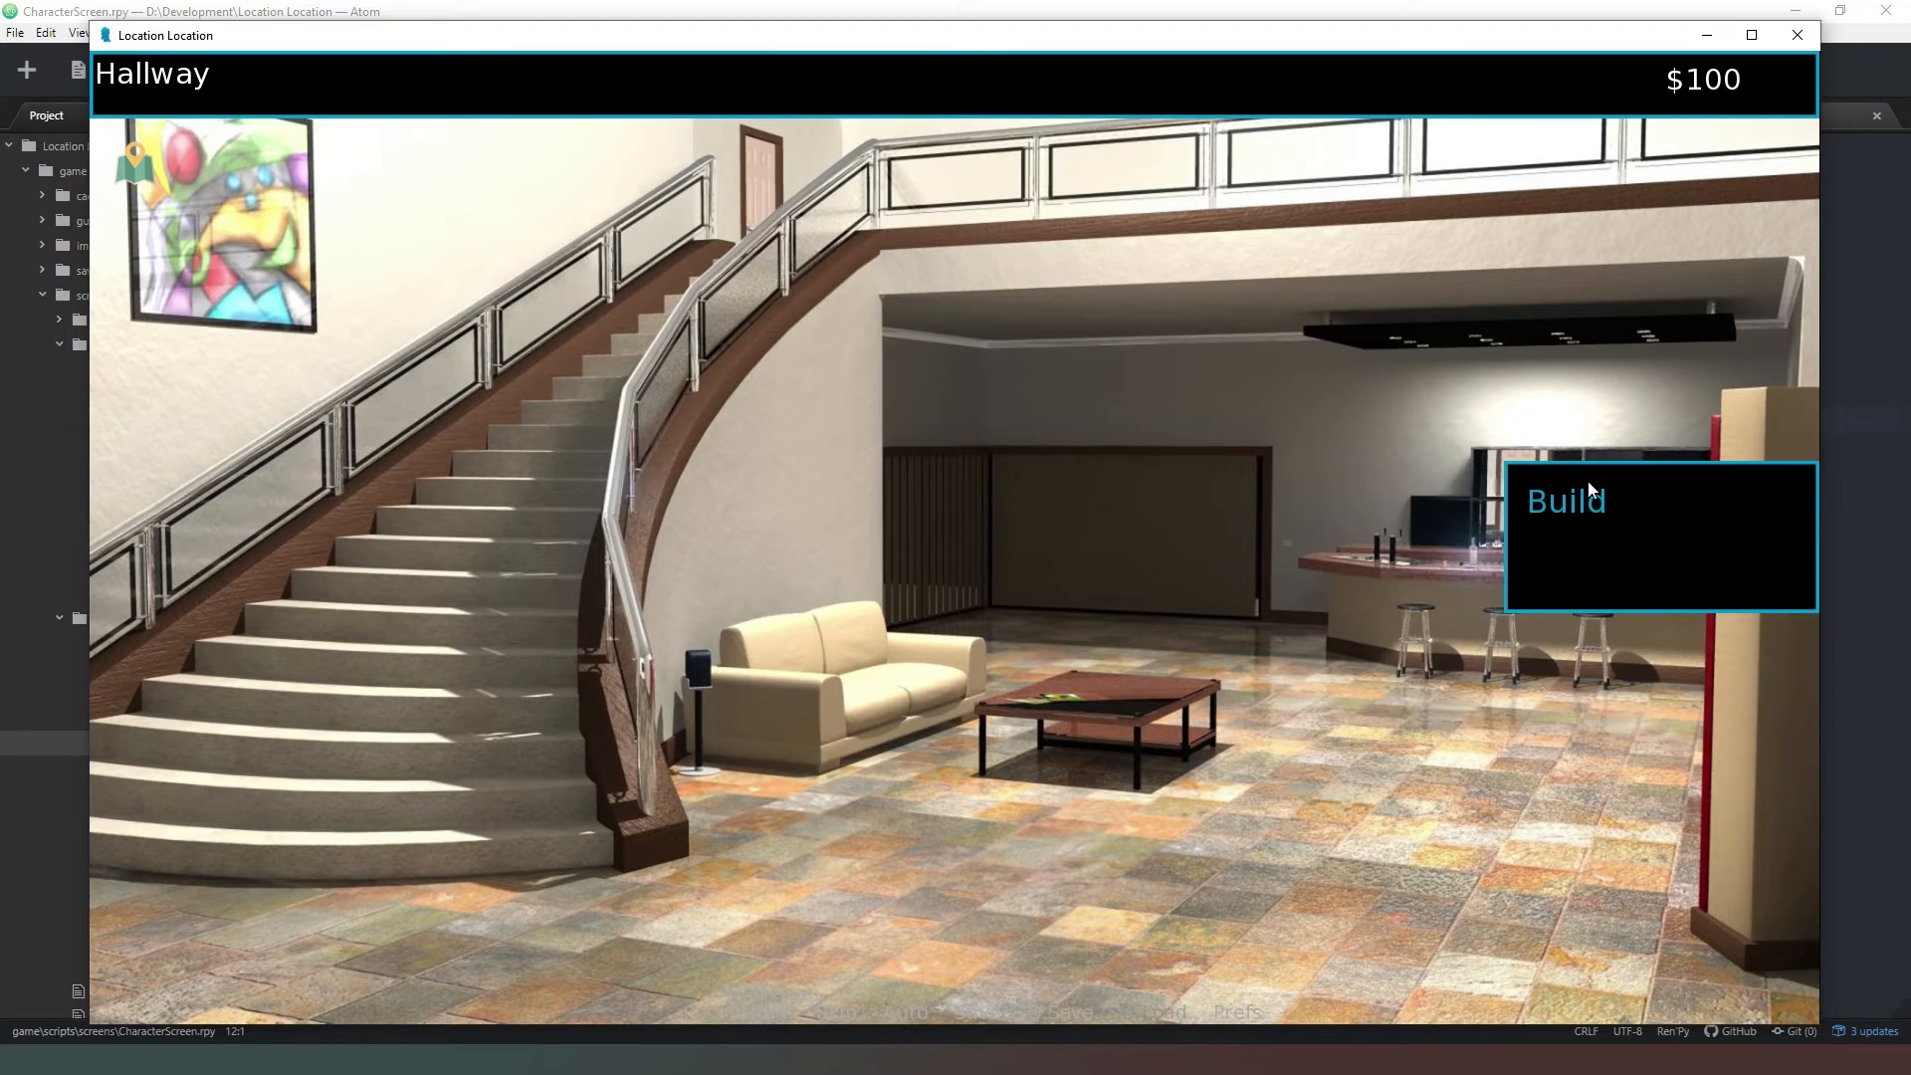
mouse_move(392, 476)
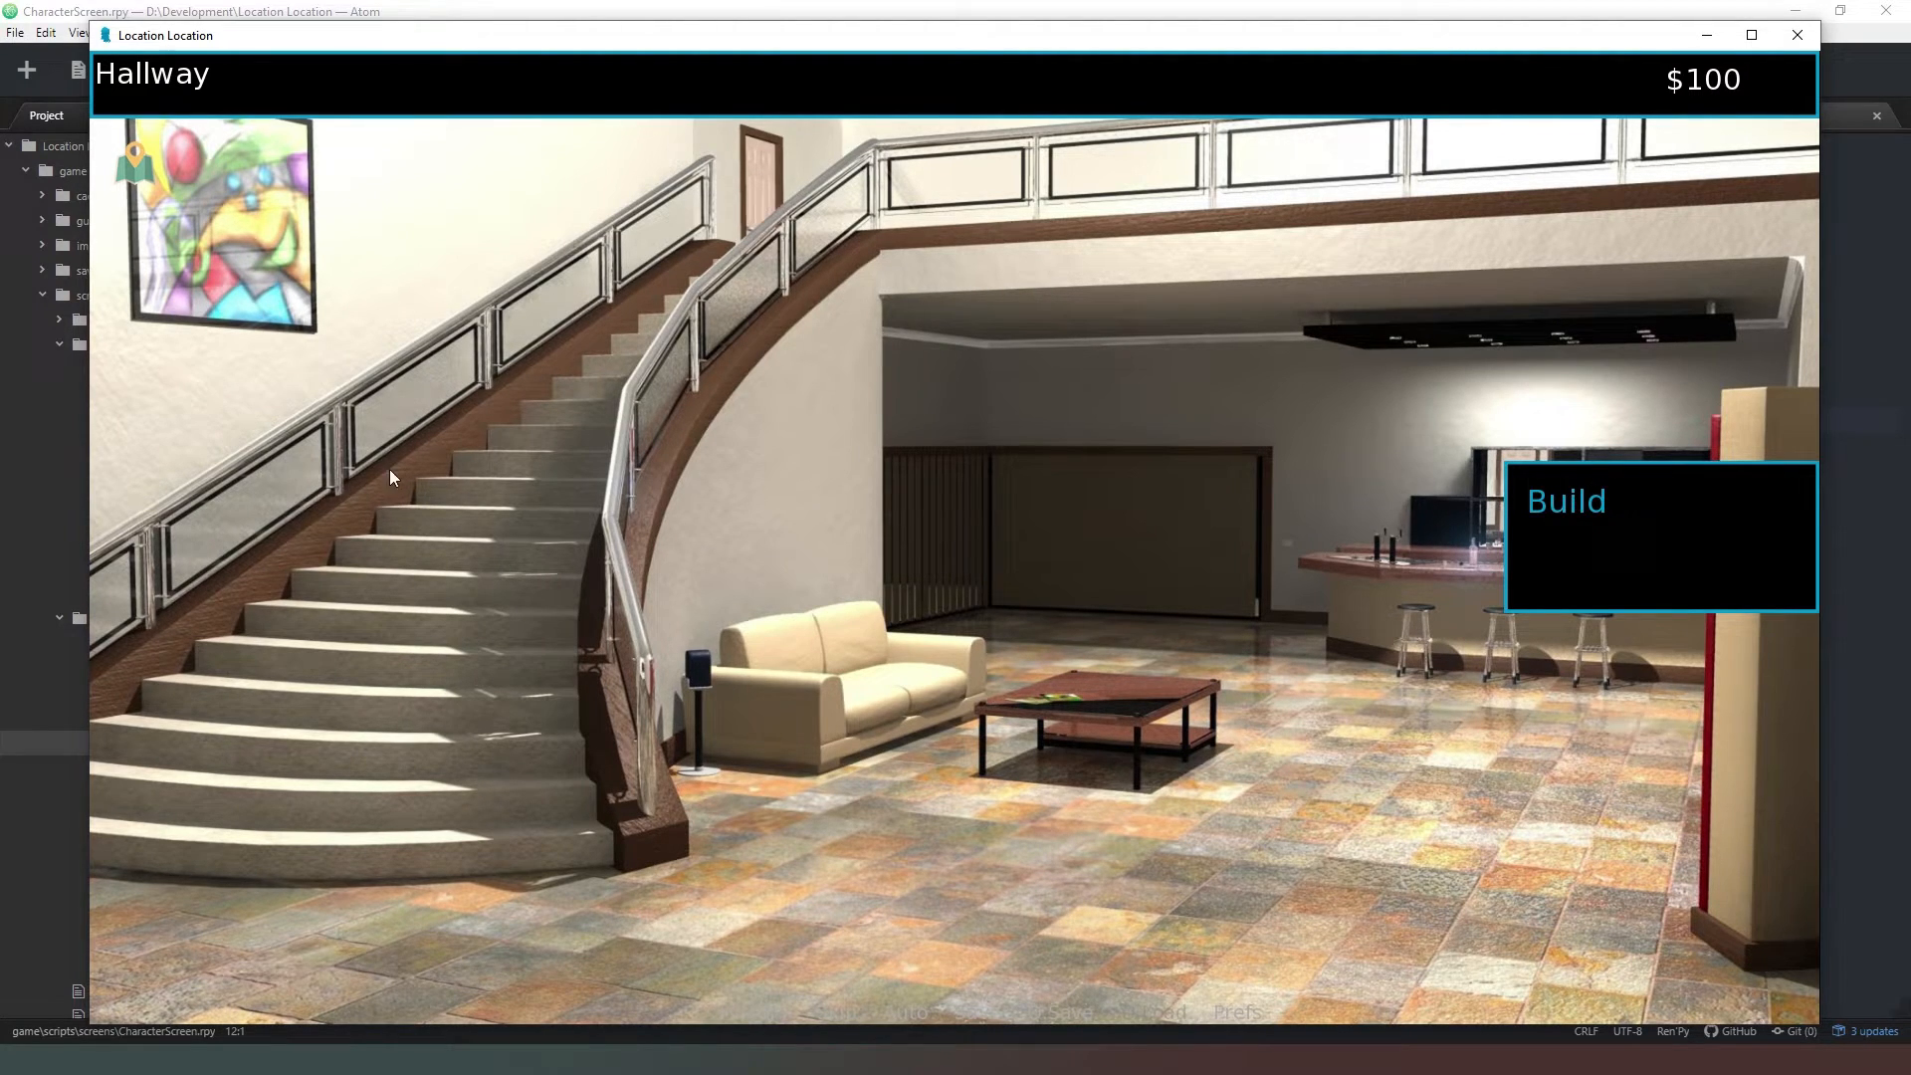
mouse_move(820, 390)
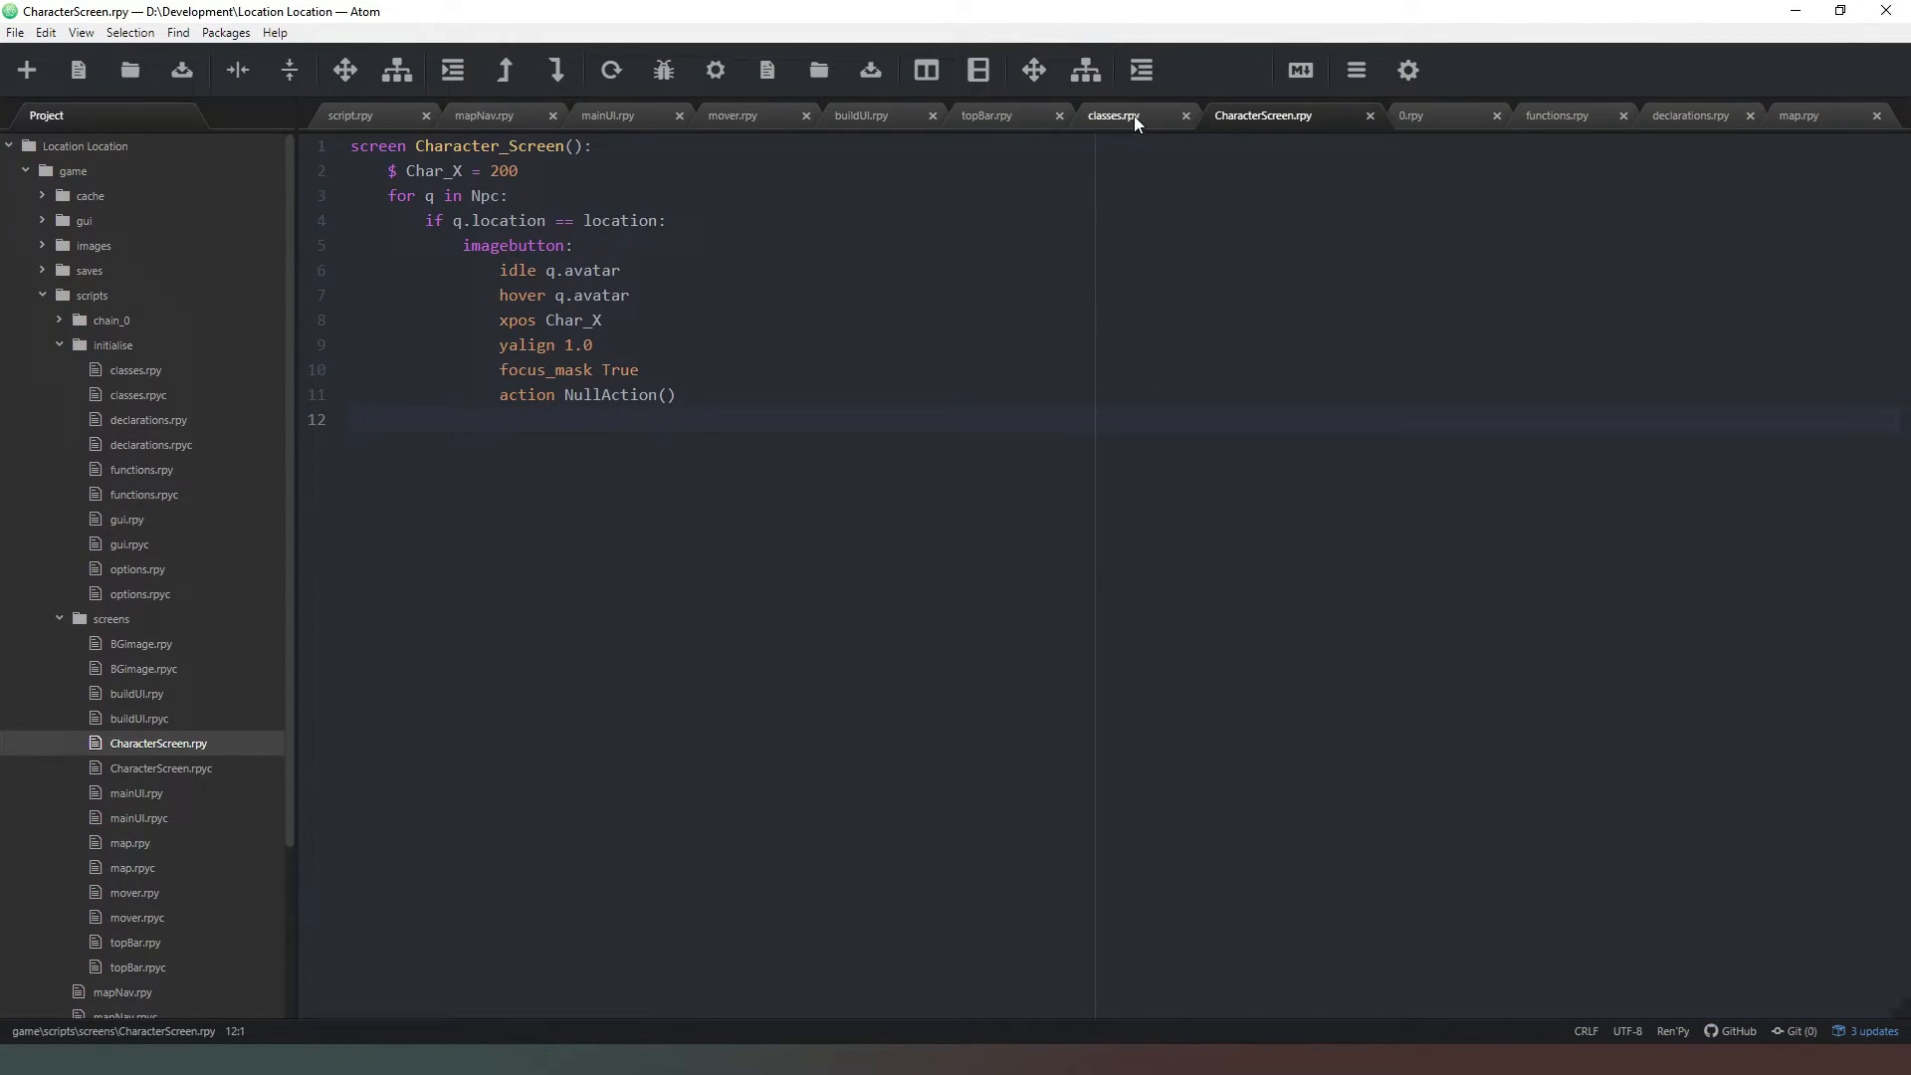
- Return to Atom's classes.rpy script showing the five Danielle Smith NPCs in the Library
click(1123, 114)
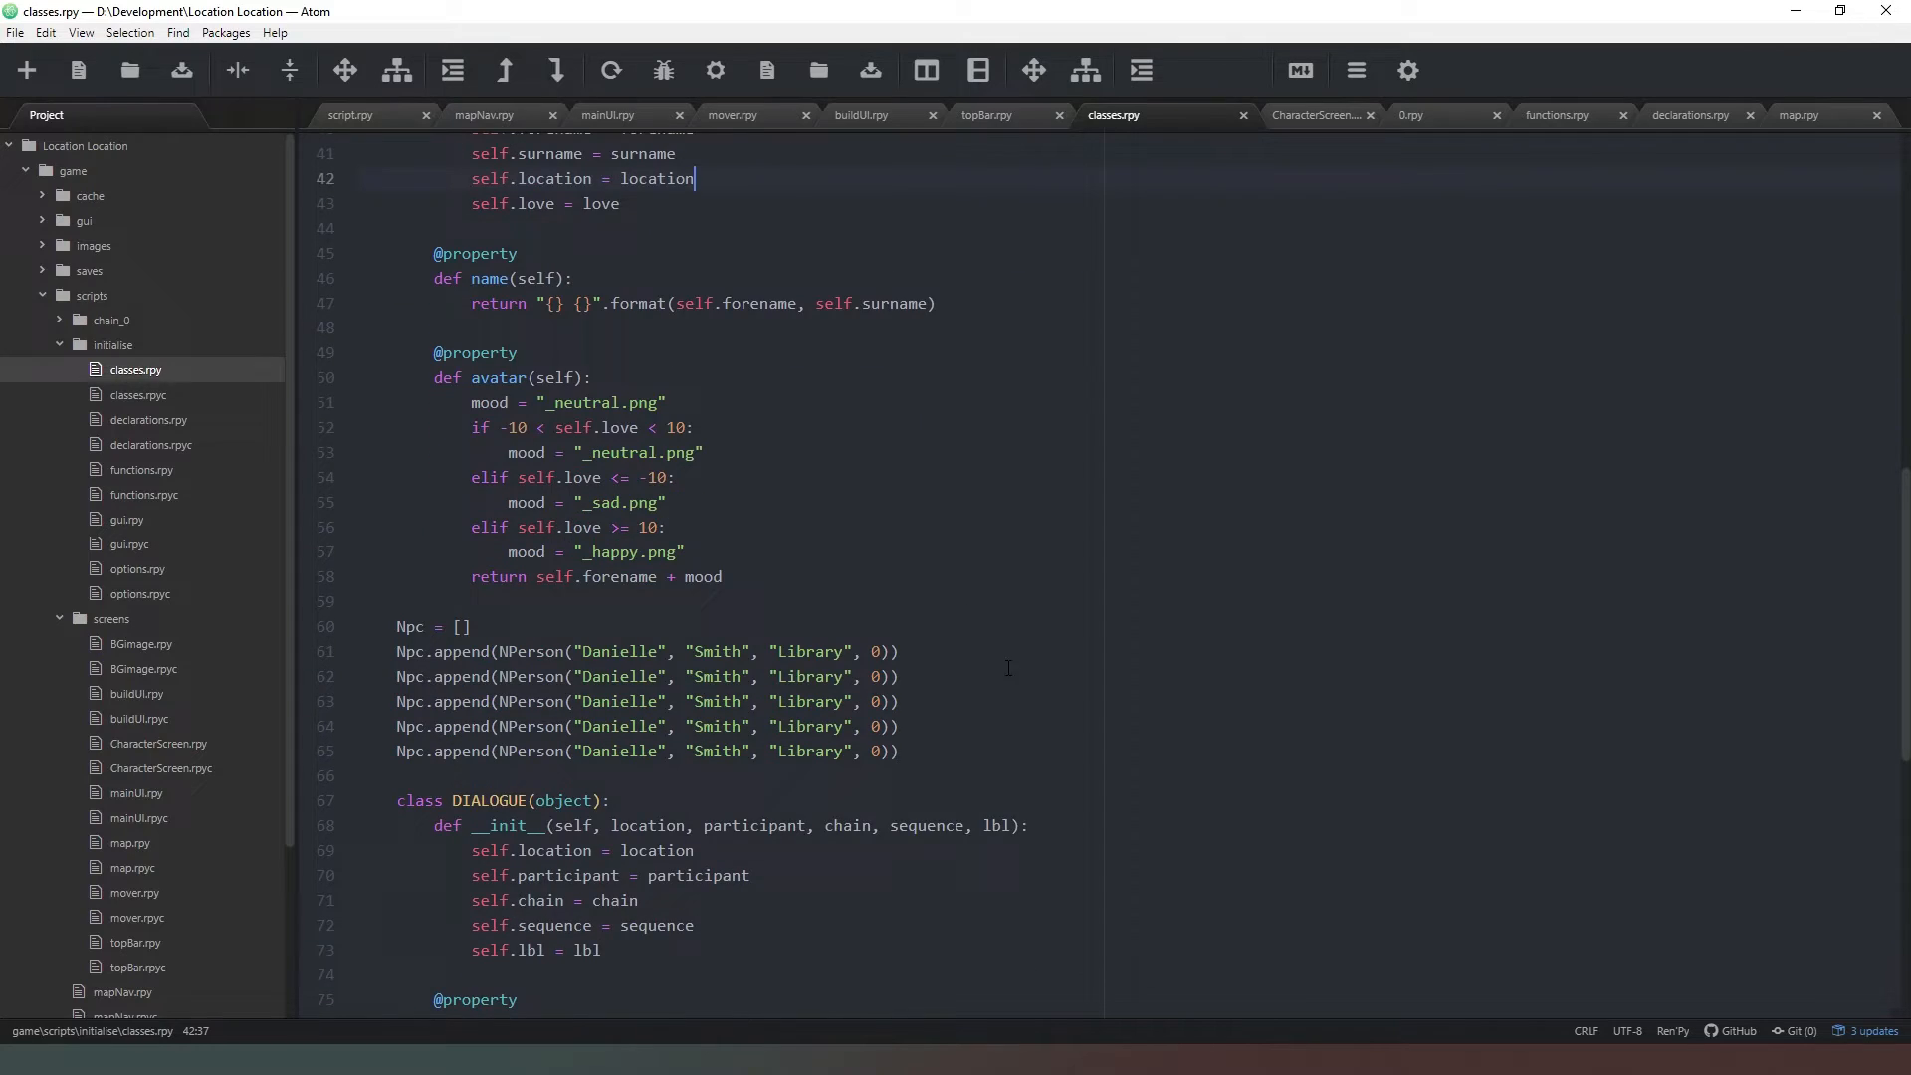
scroll(down, 3)
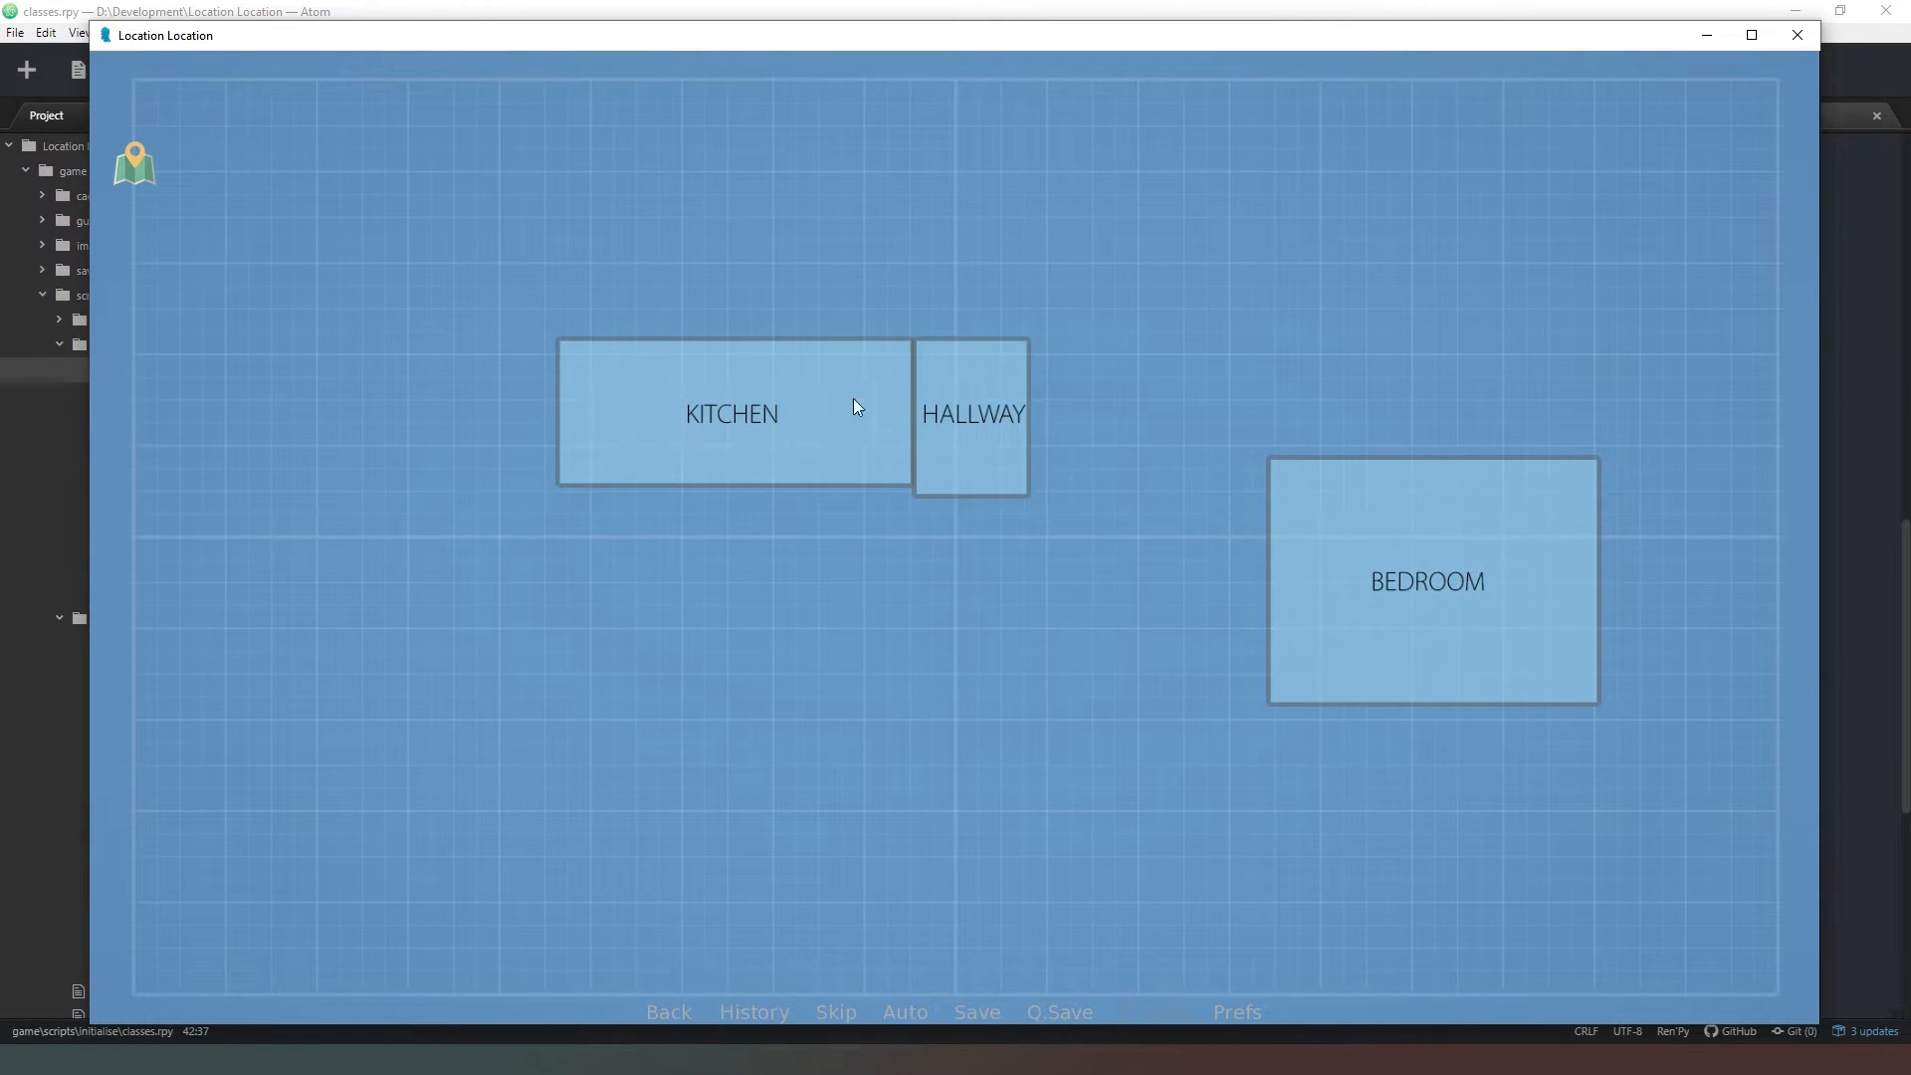
- Enter the Hallway and use Build to add a Library beside the Bedroom
click(972, 414)
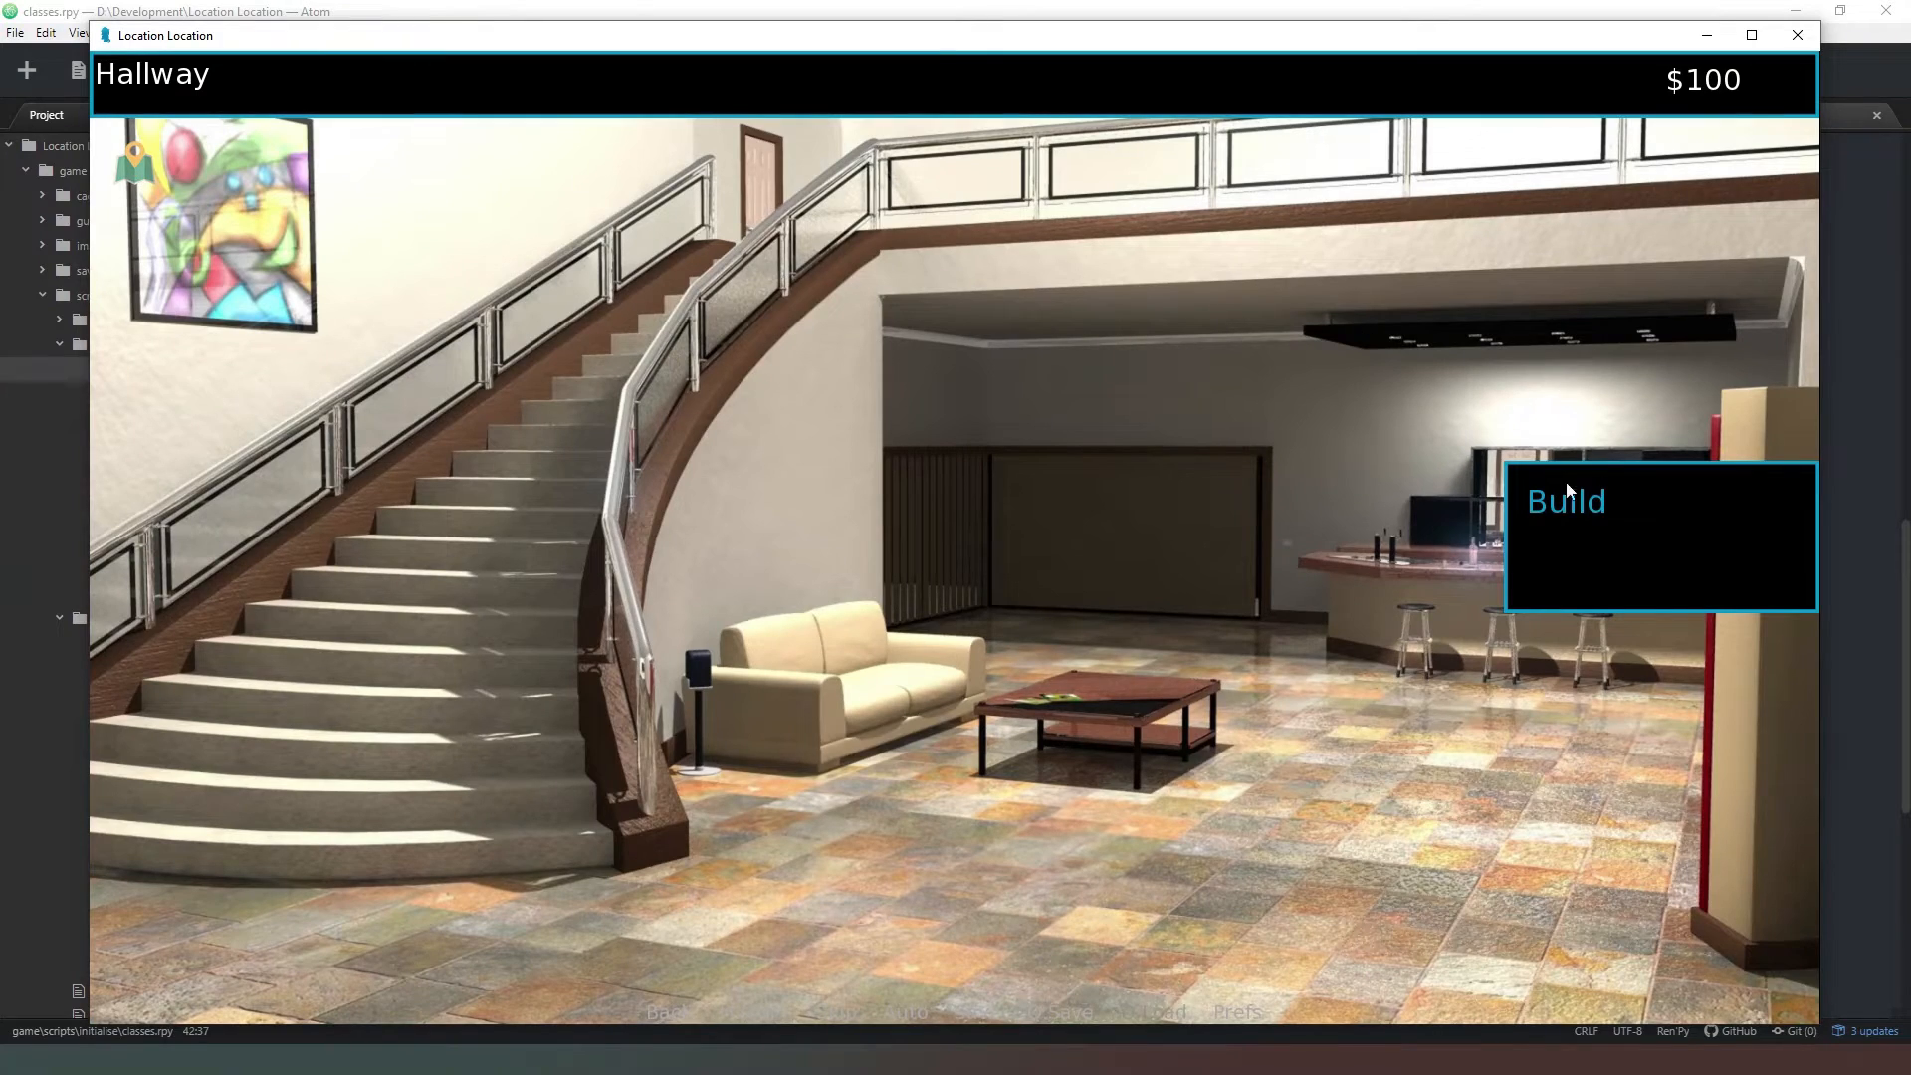
click(1565, 499)
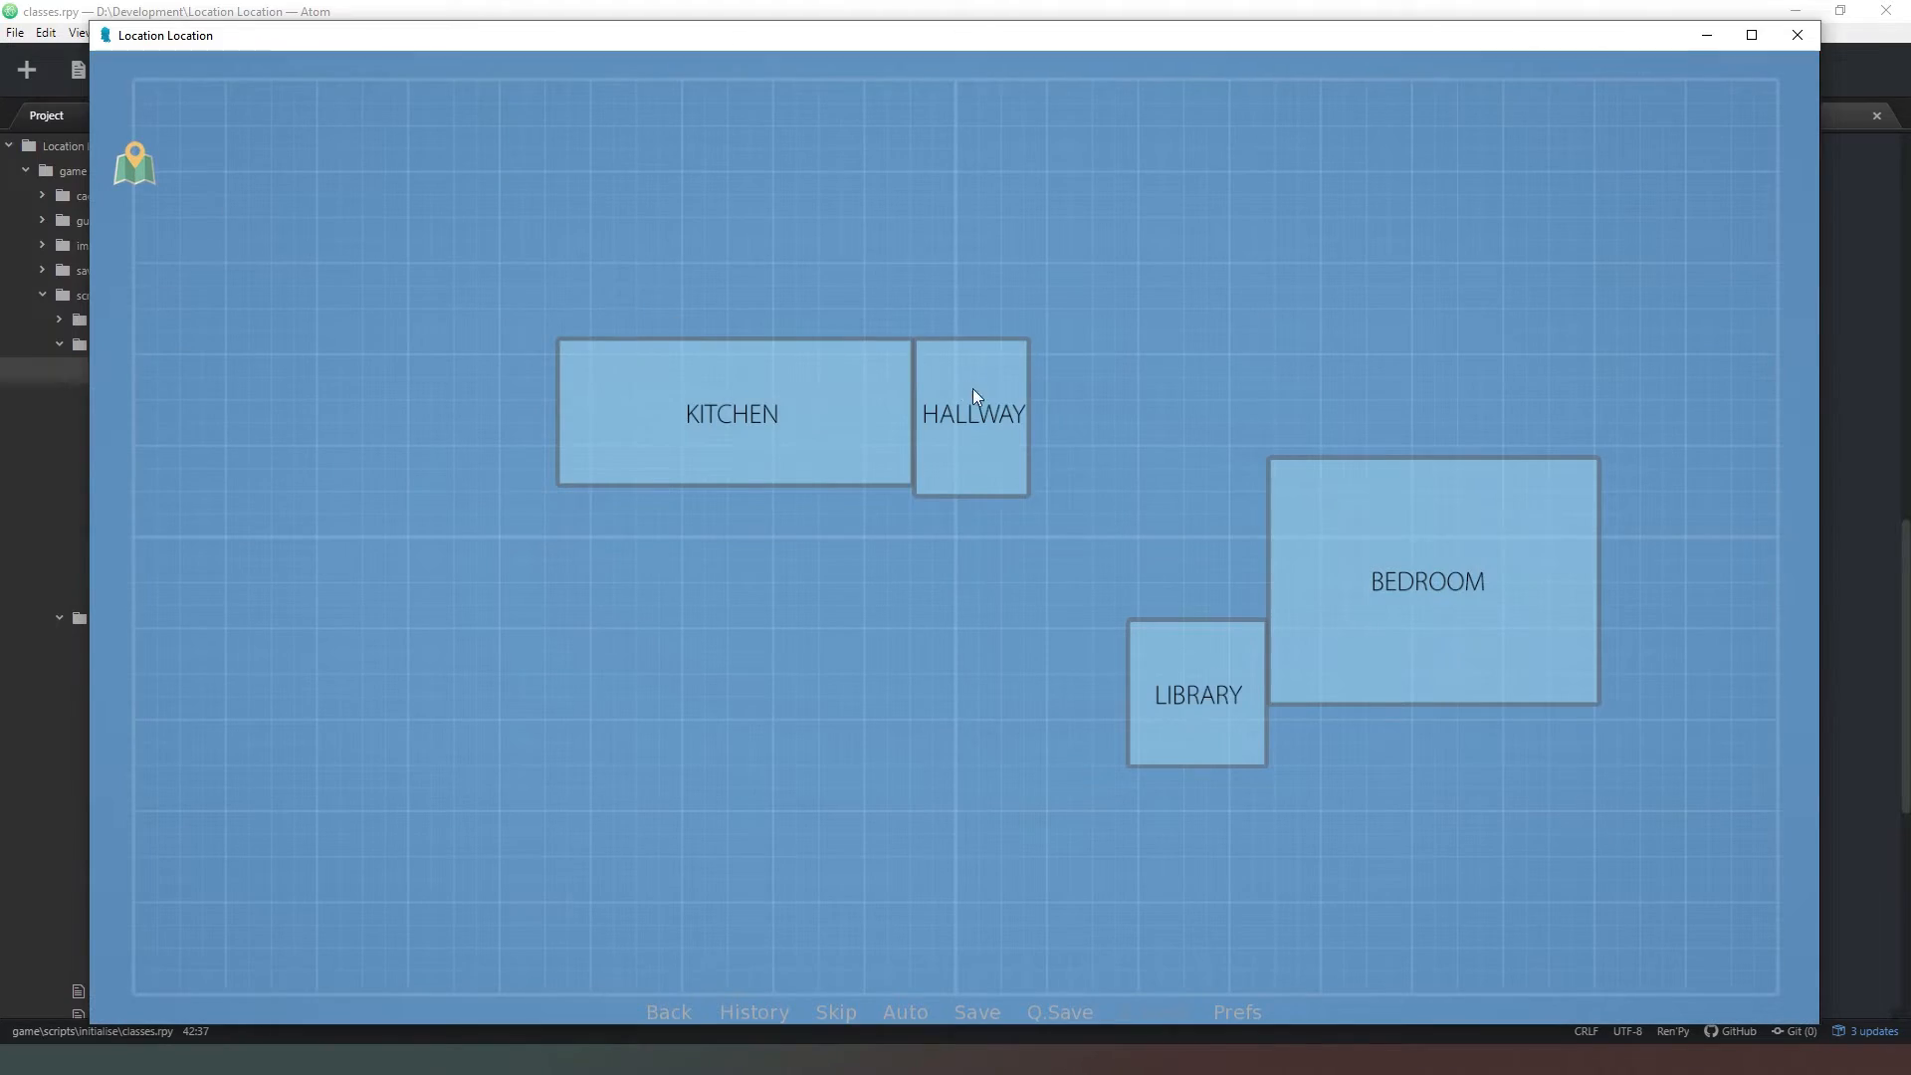
click(973, 414)
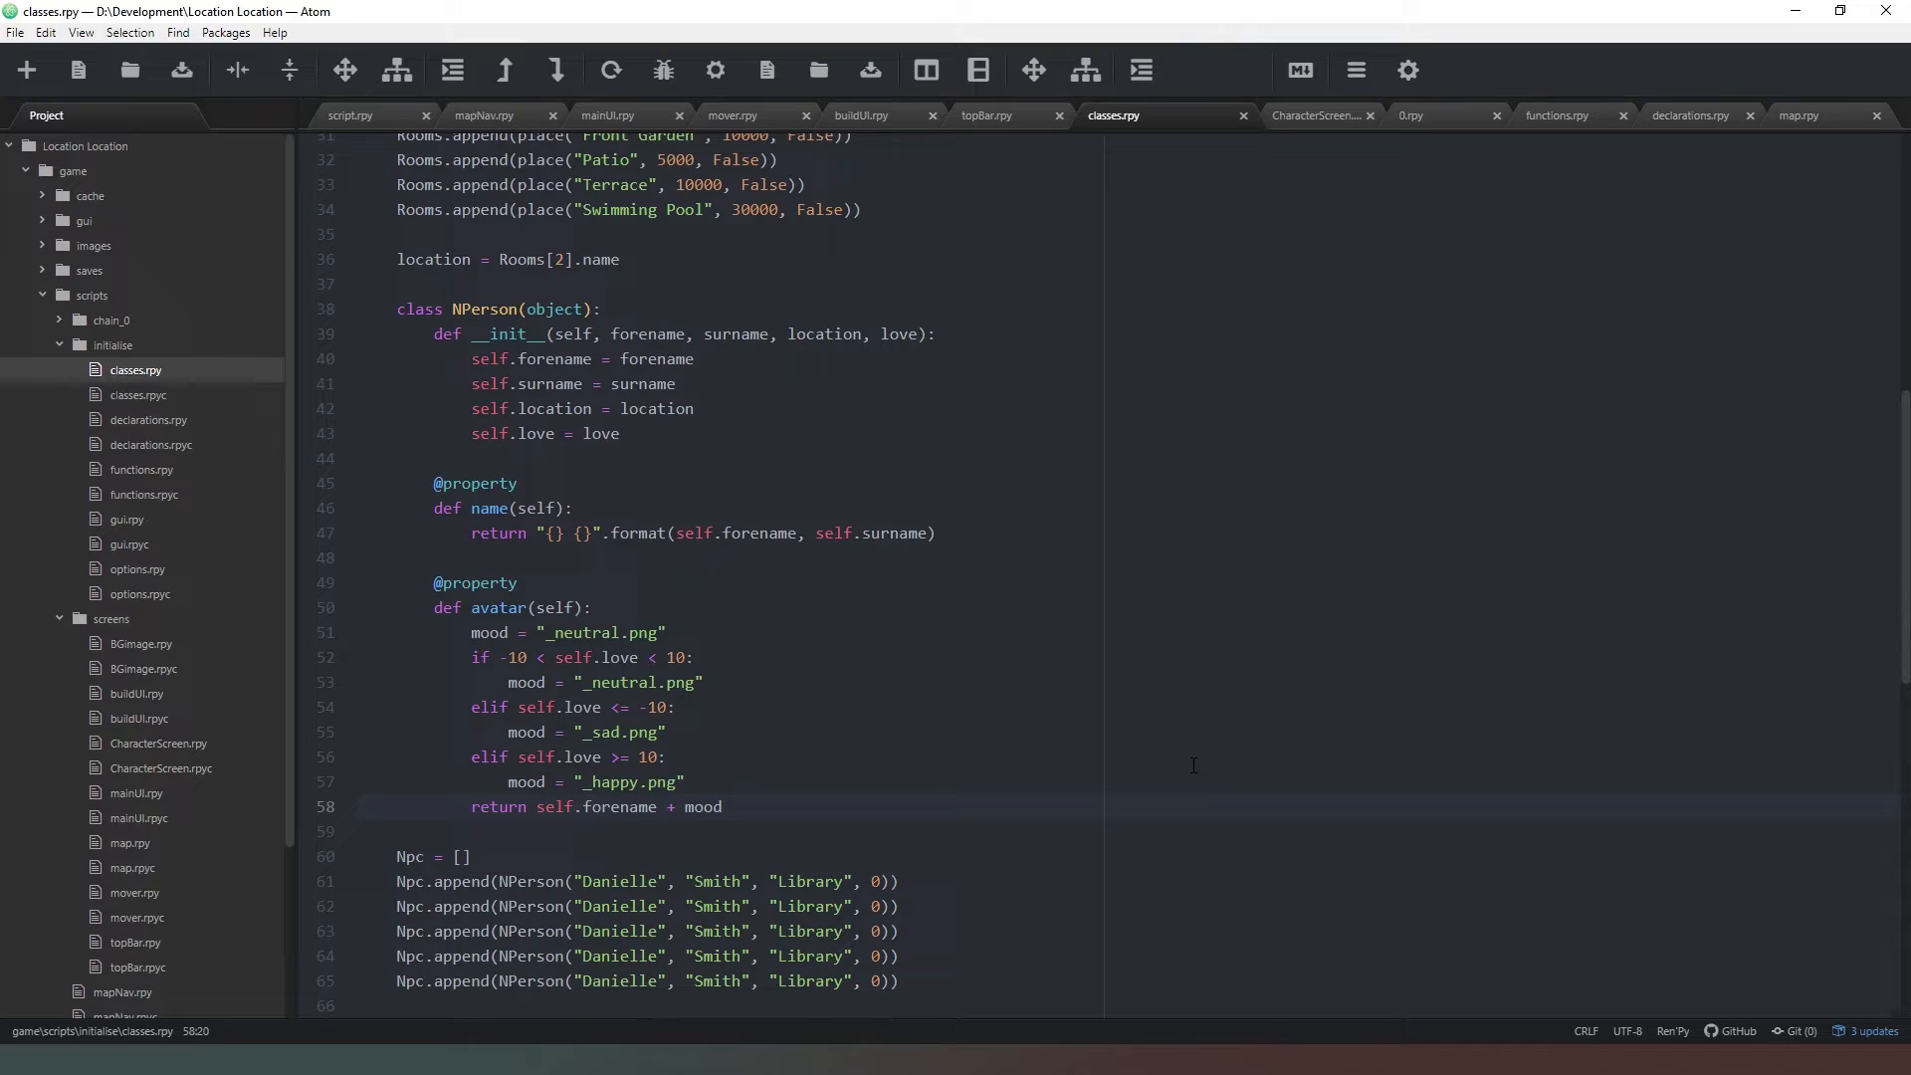
- Edit line 58 so avatar returns "ui/avatars/" + self.forename + "/" + self.forename + mood
click(537, 805)
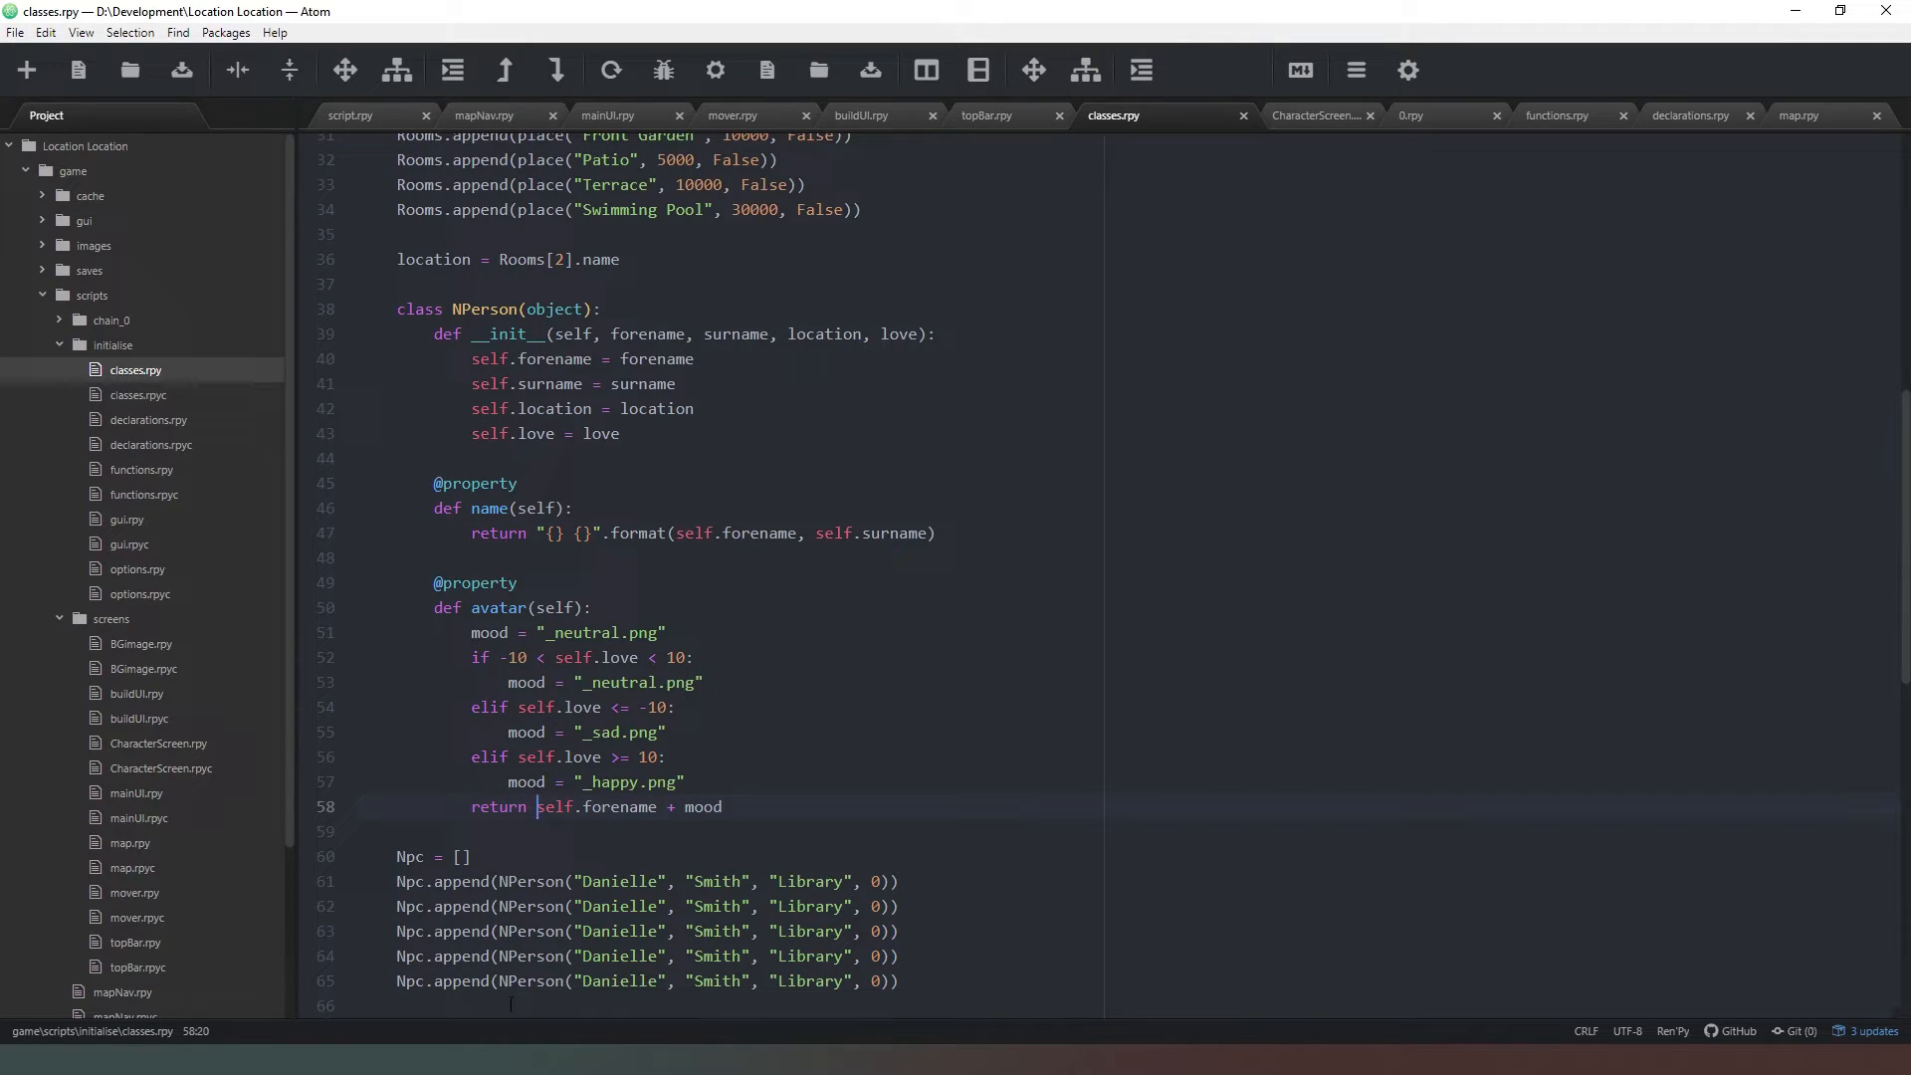
text(ui)
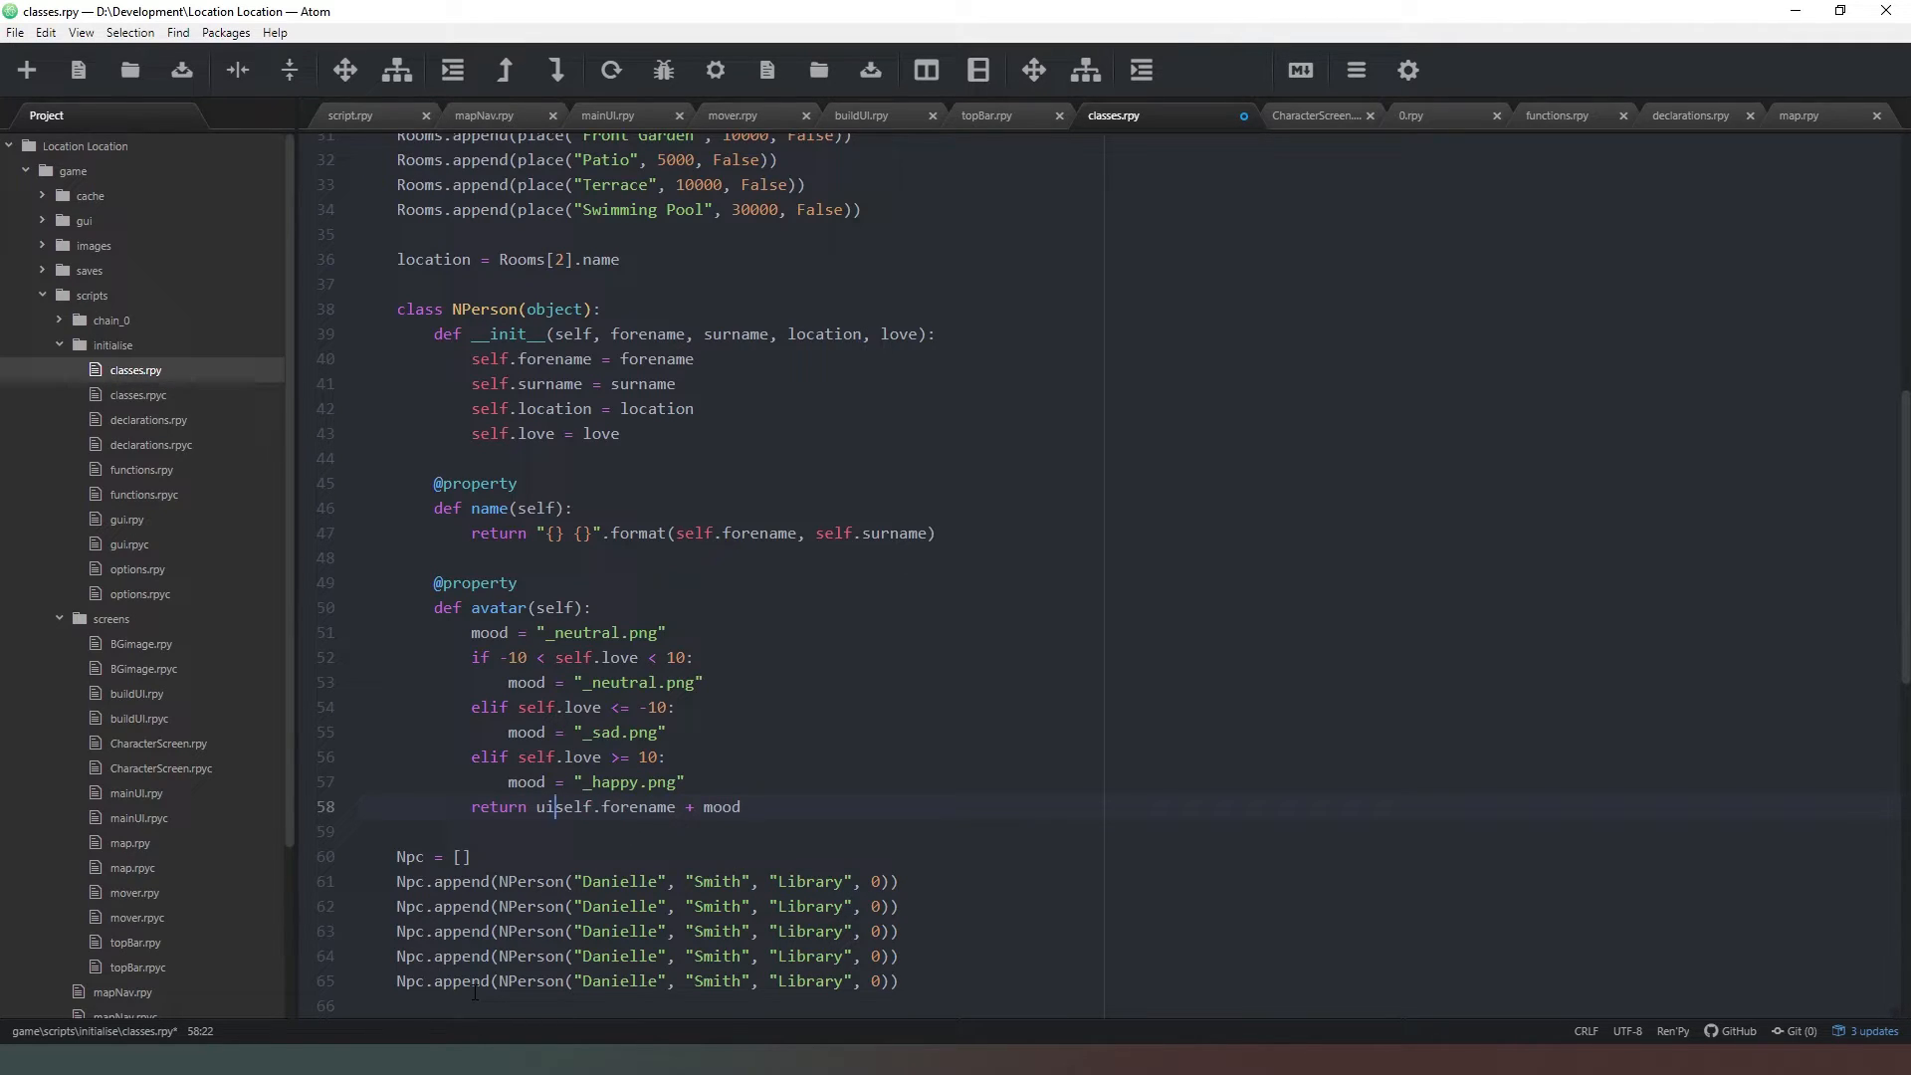
text(/avatars)
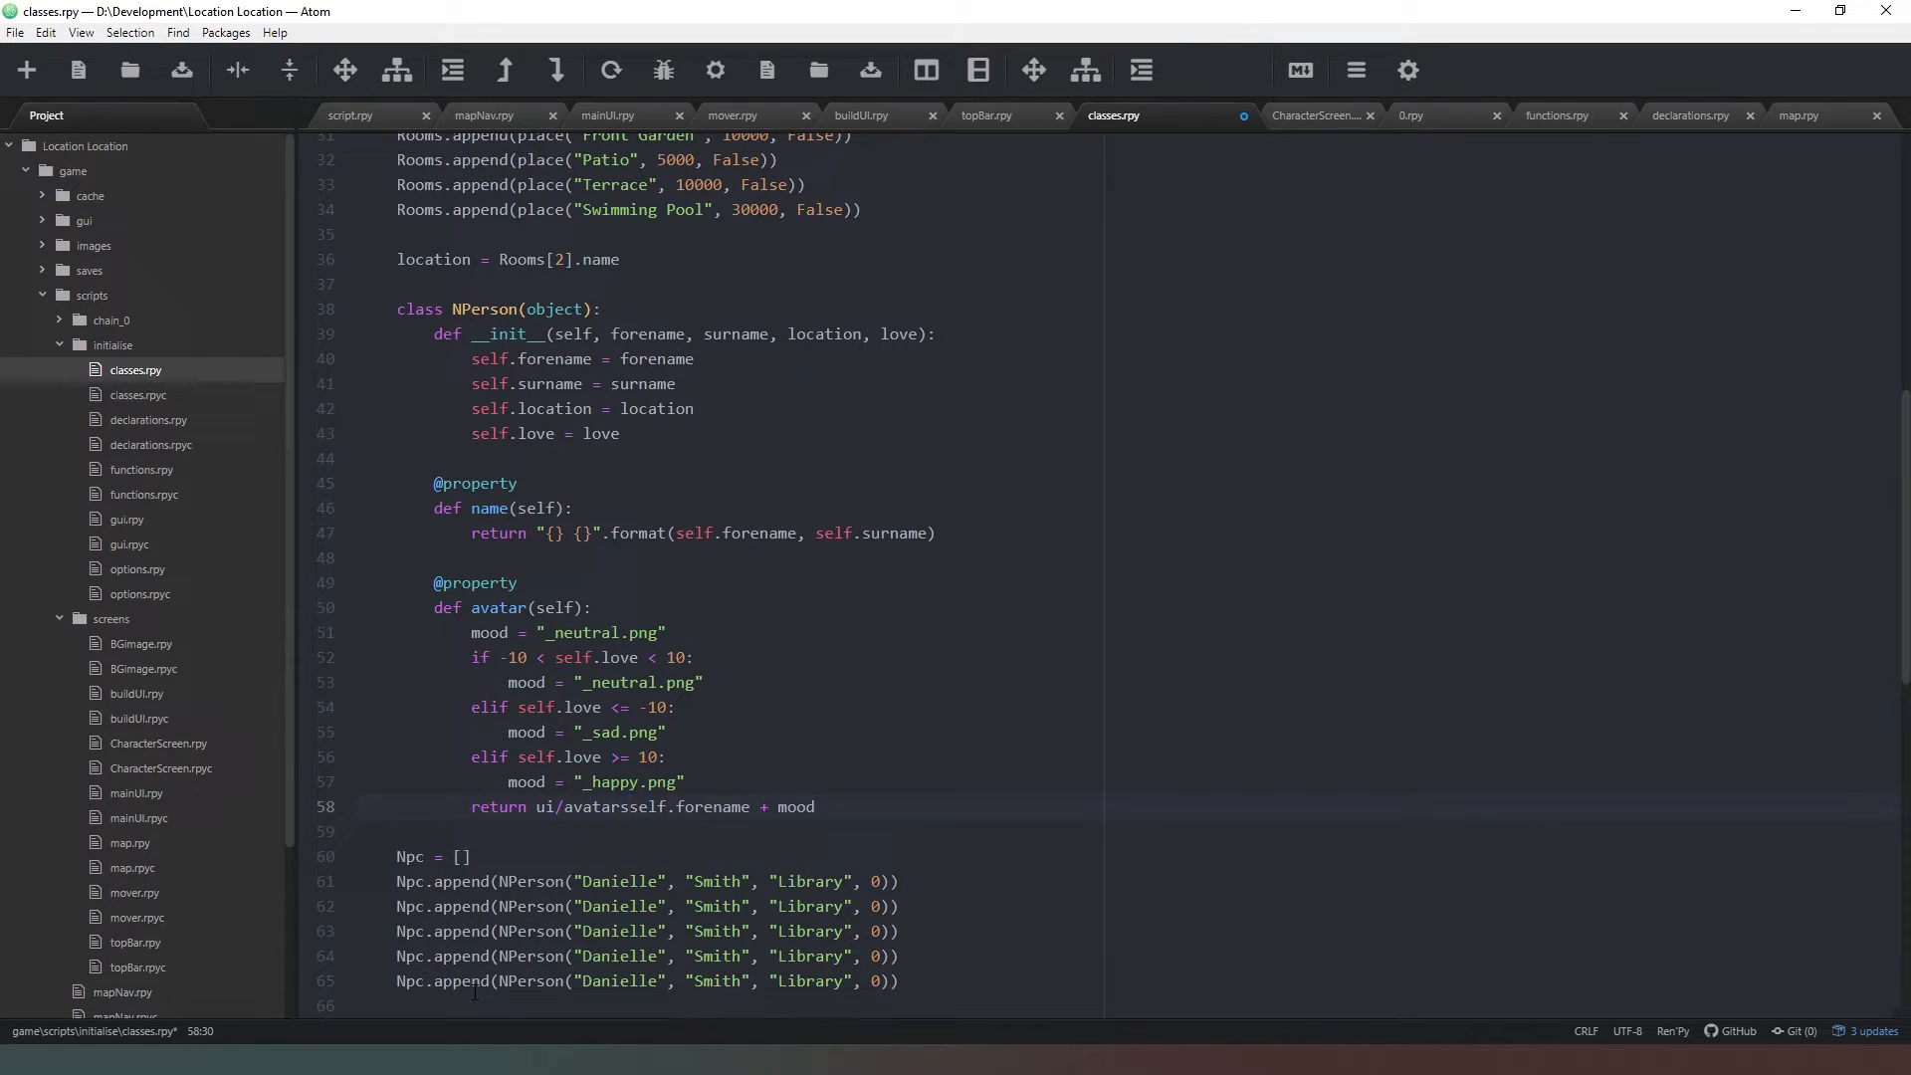
text(/")
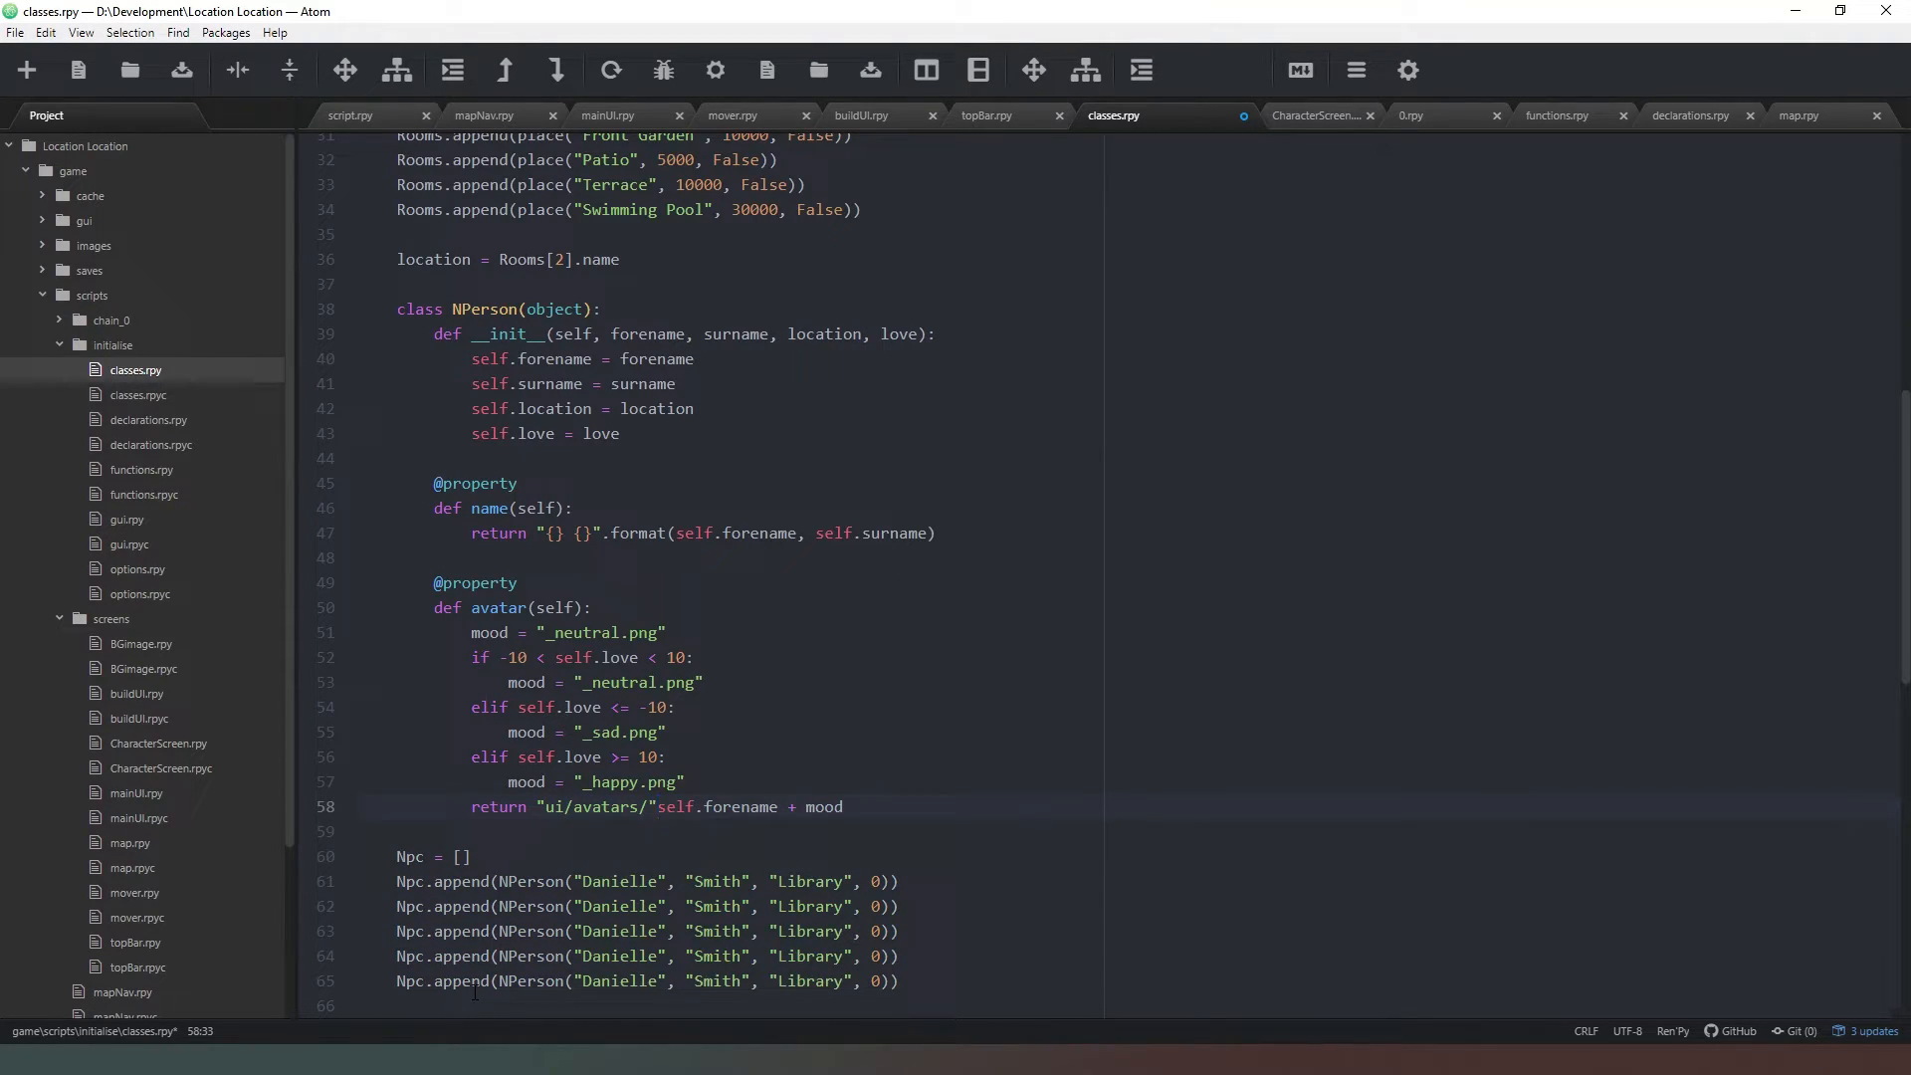
text(self.forename)
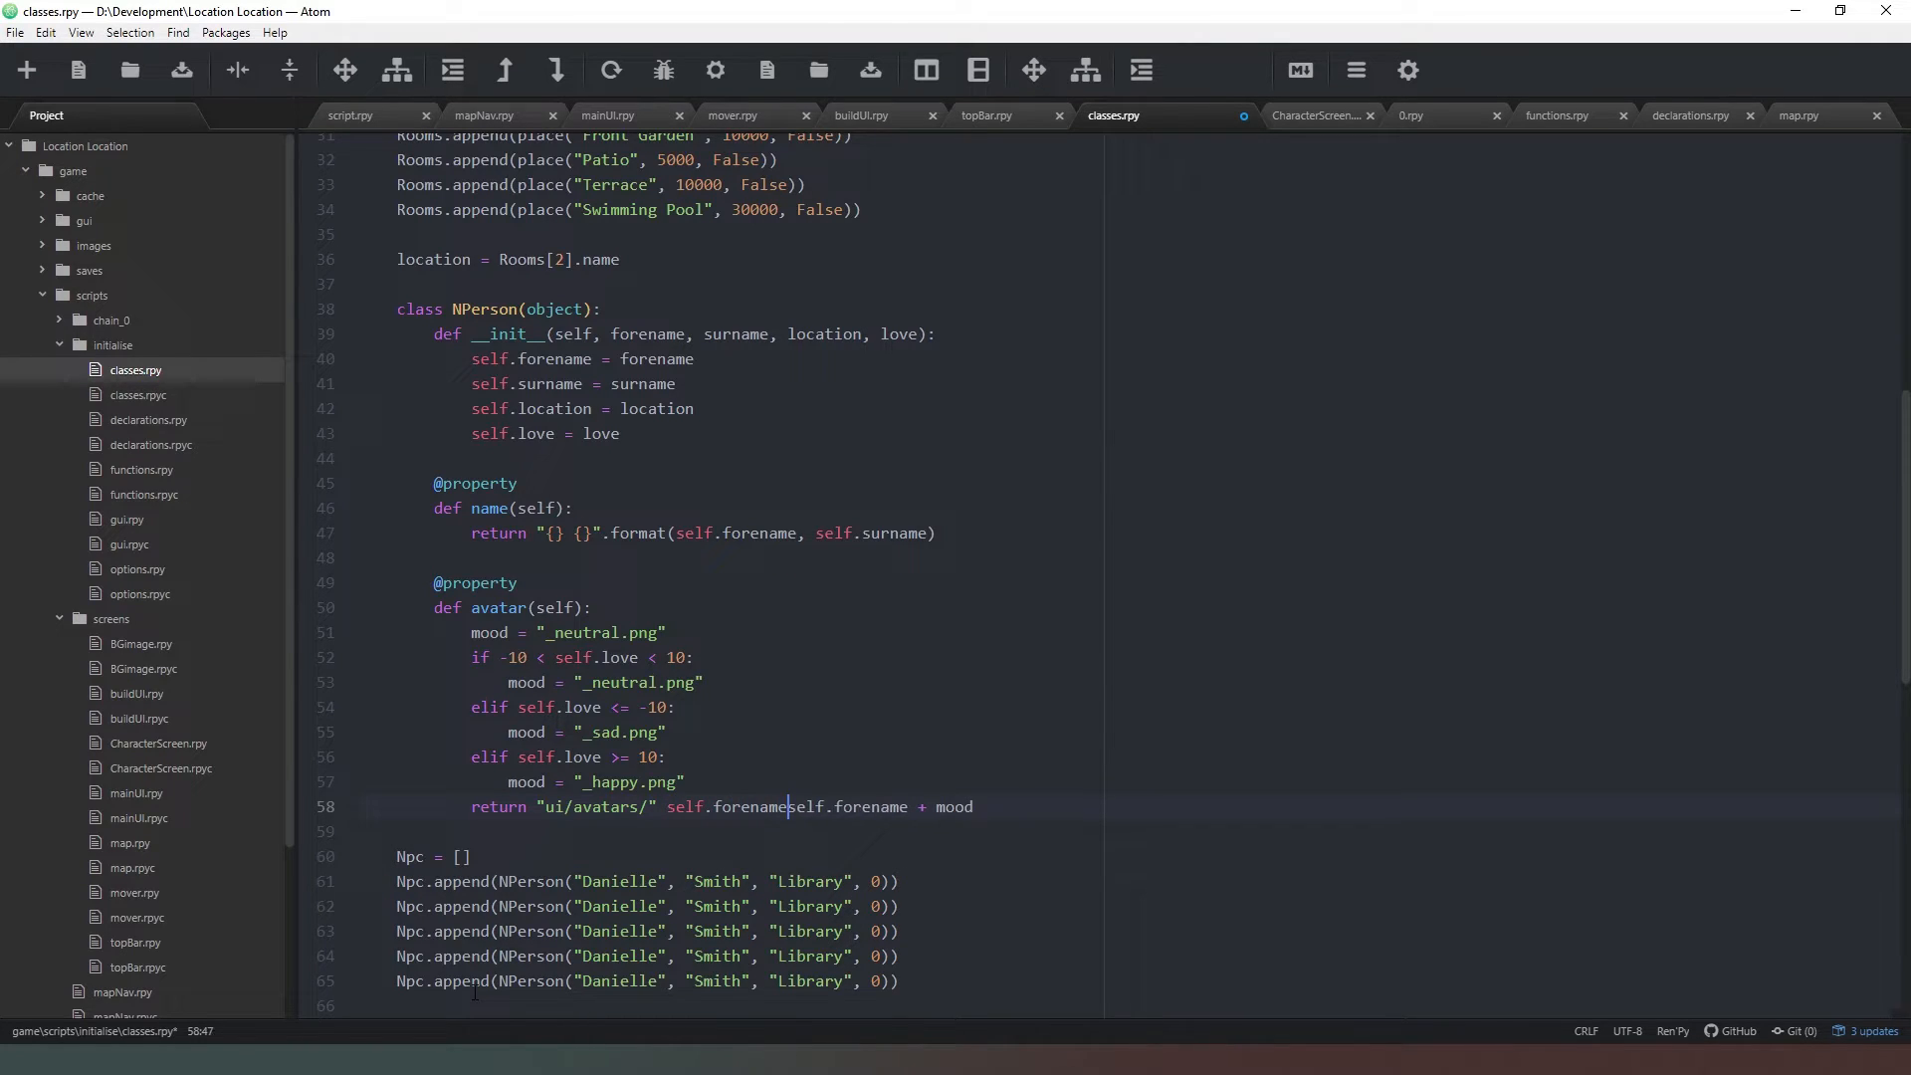
text(")
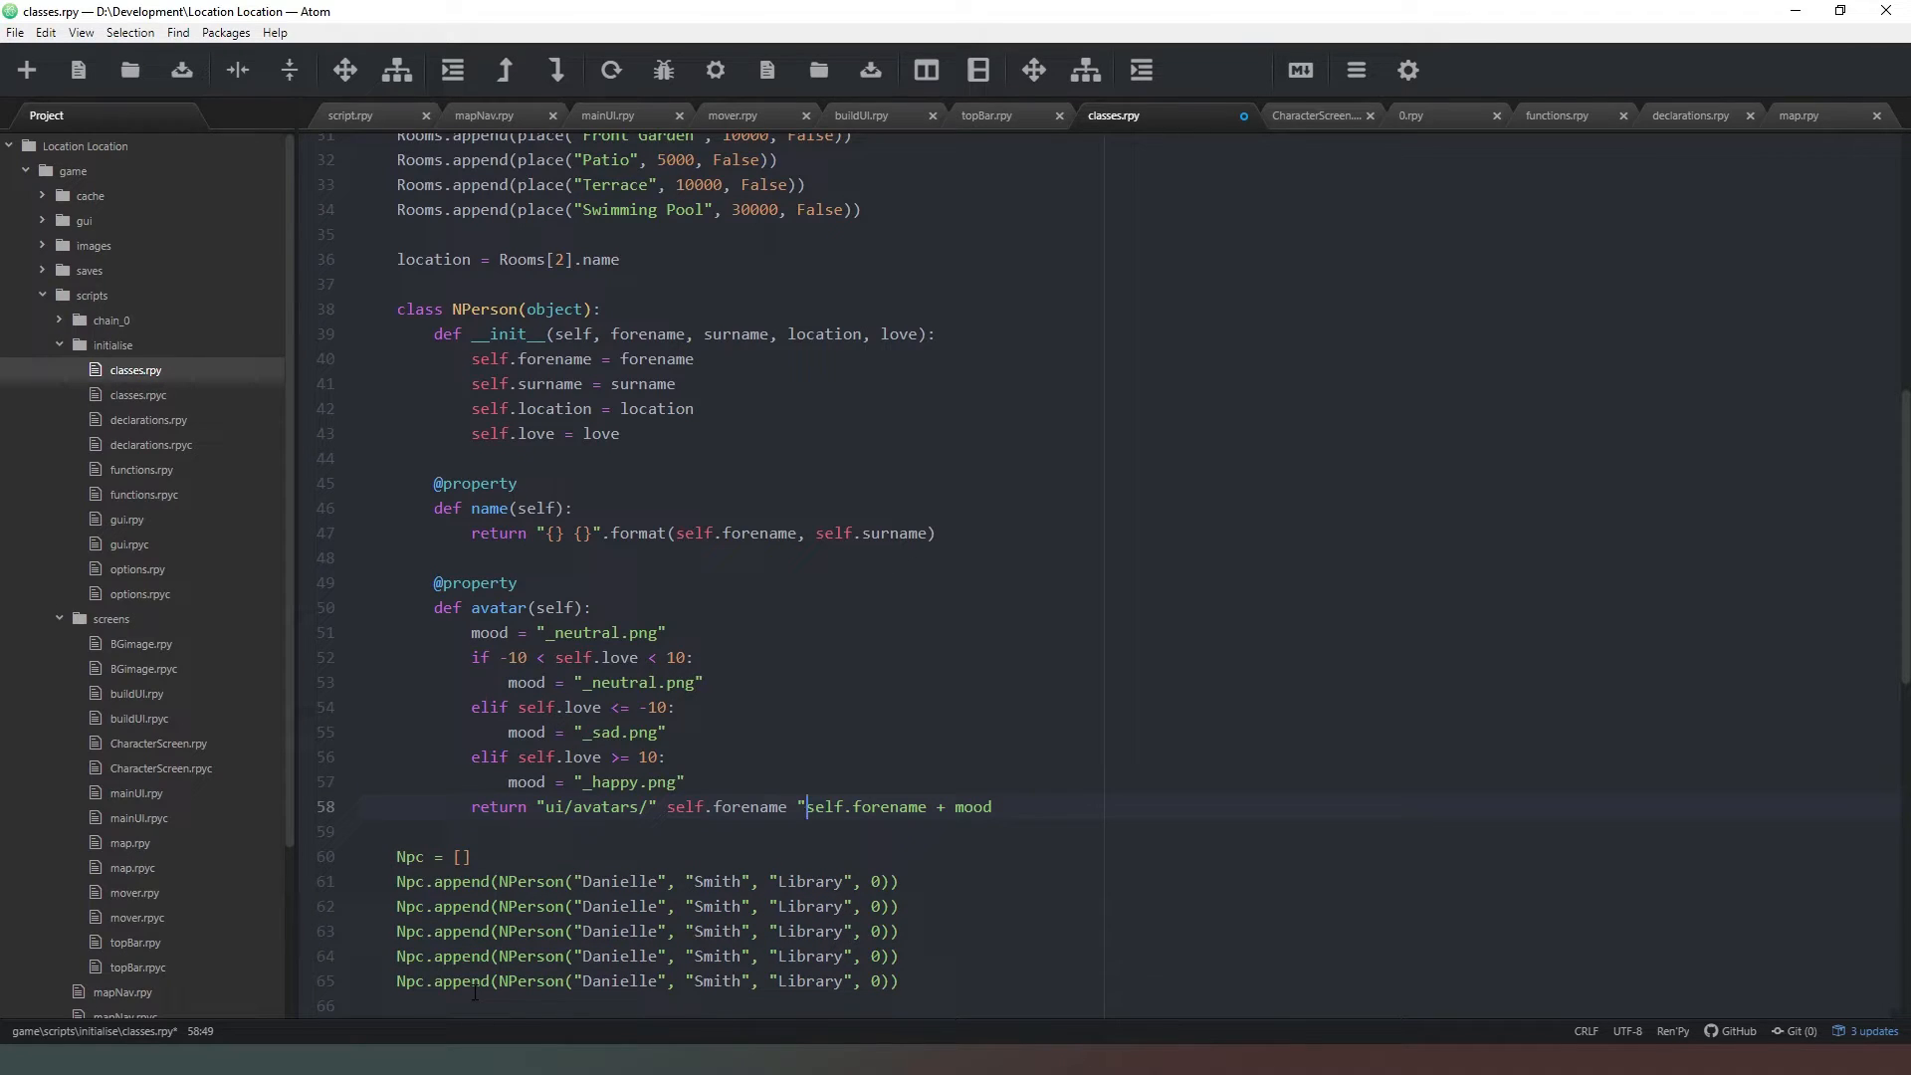
text(/)
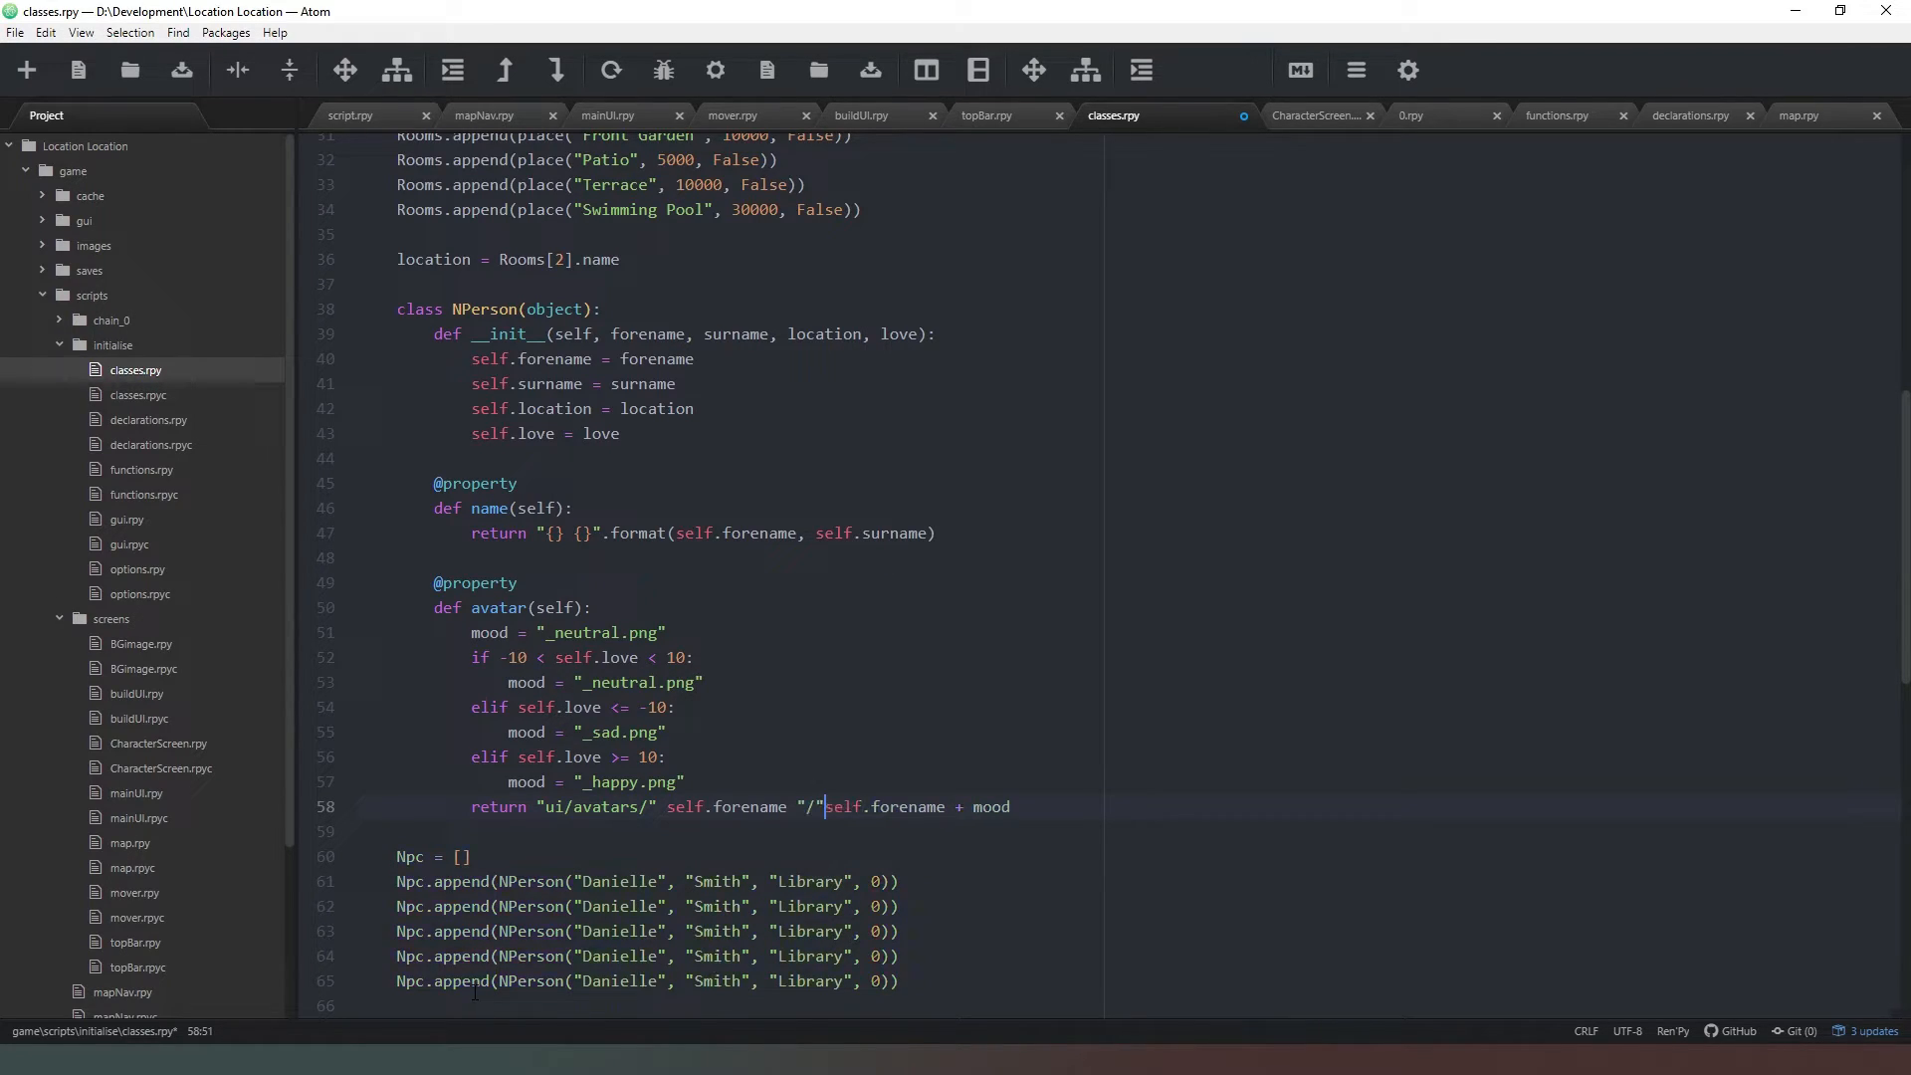
text(+)
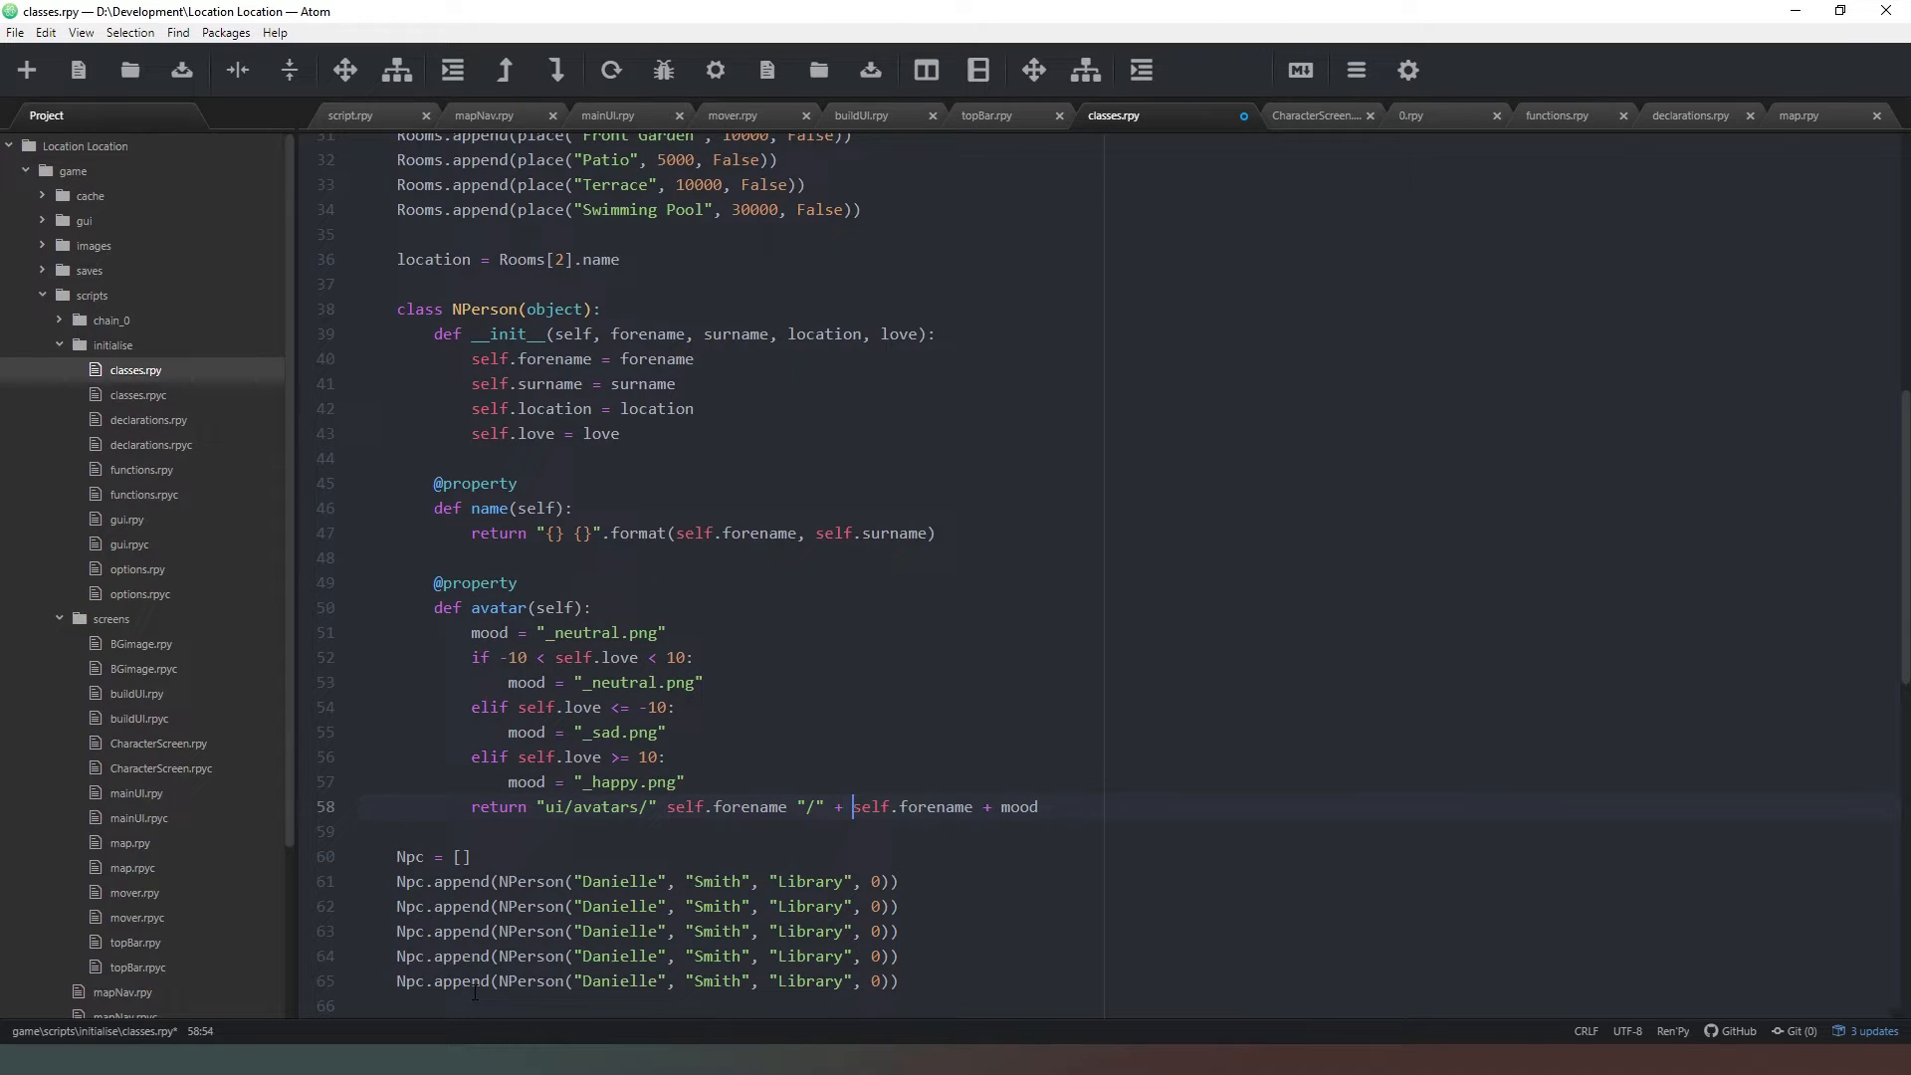
text(+)
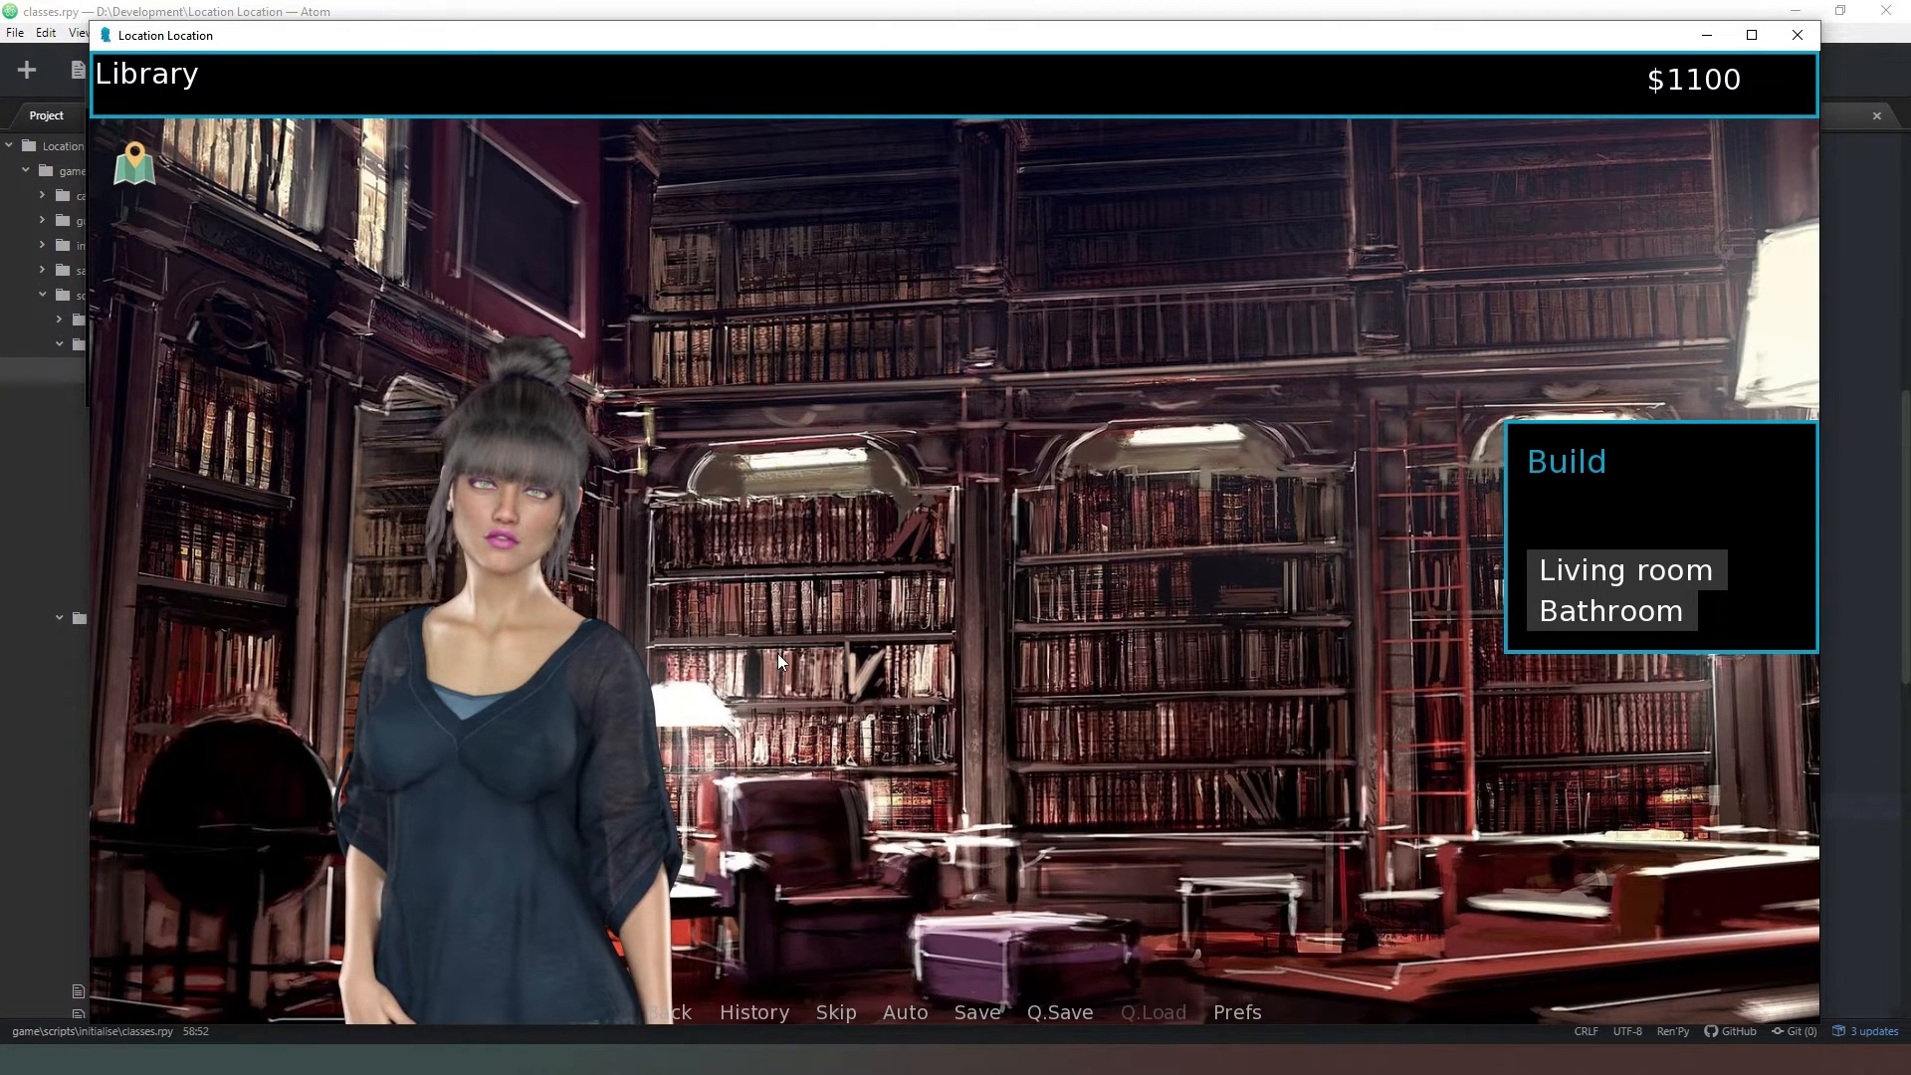
mouse_move(526, 666)
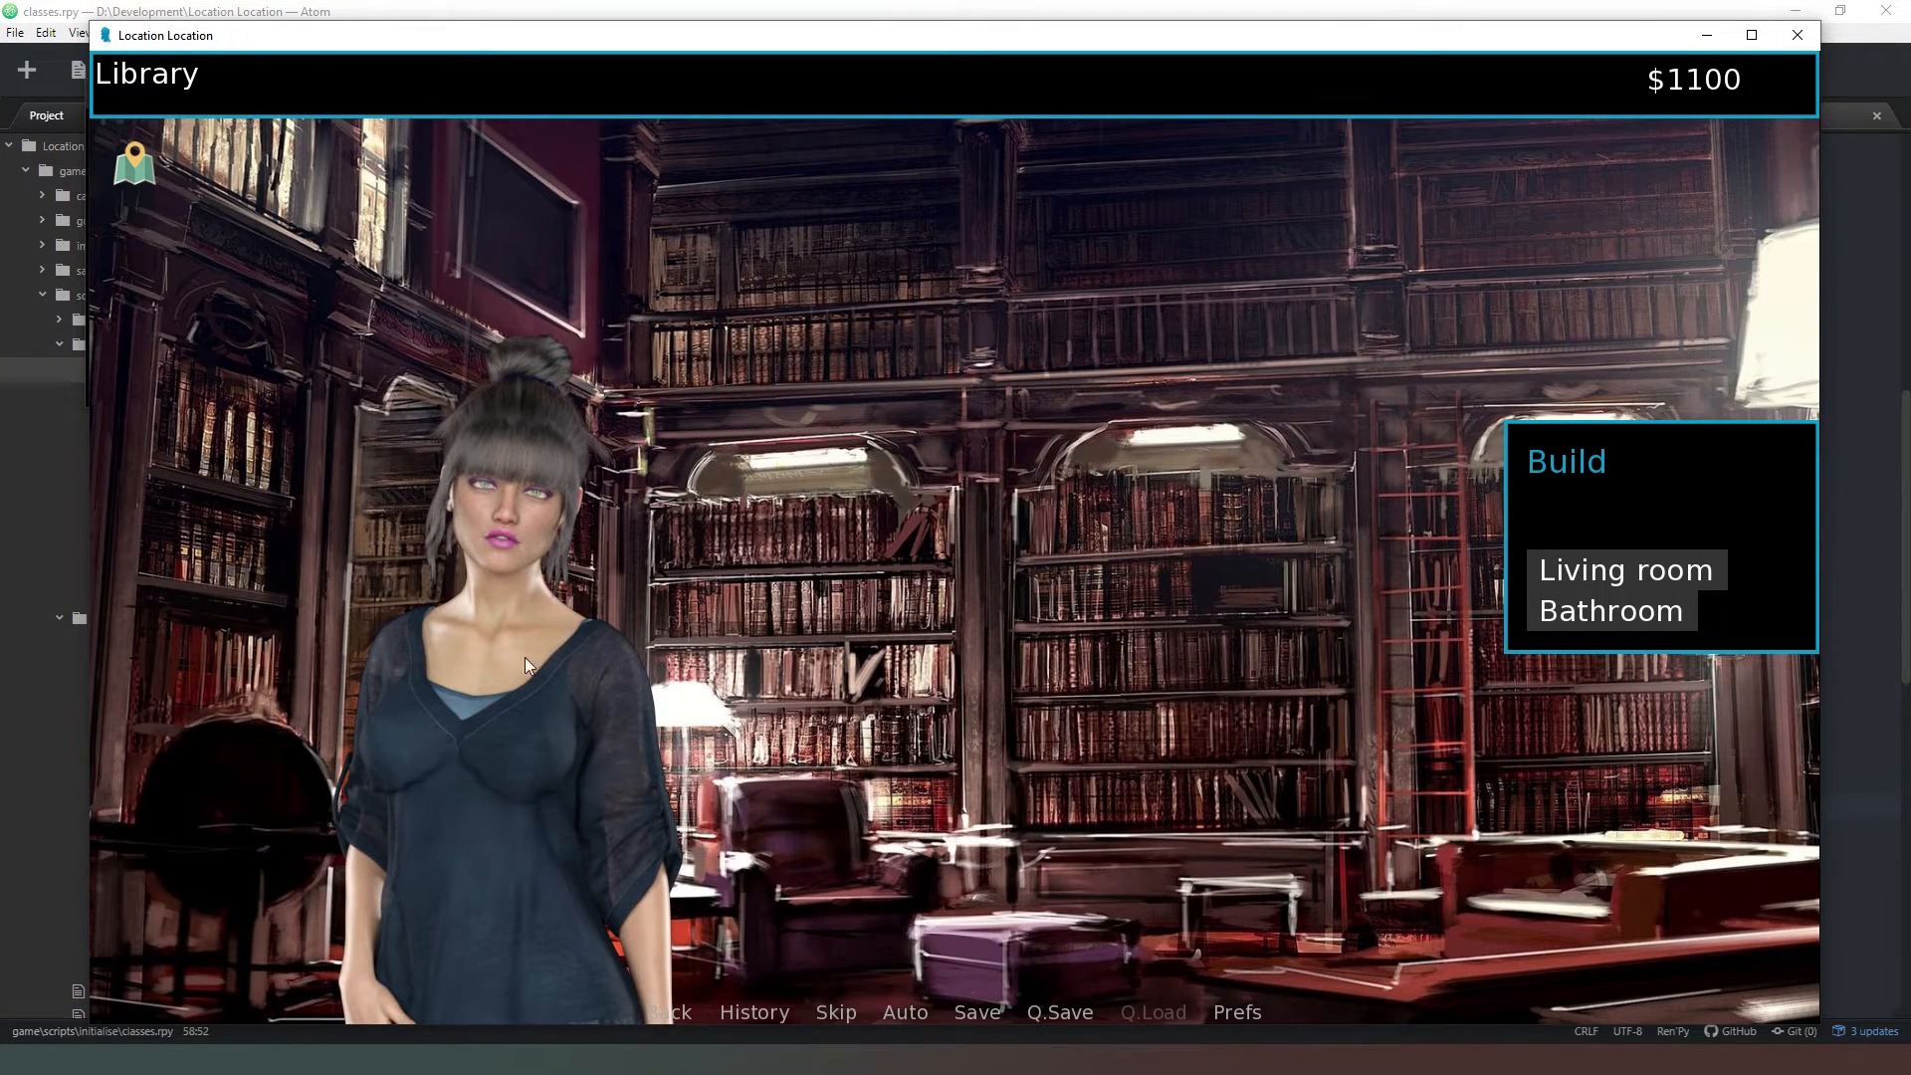
mouse_move(759, 772)
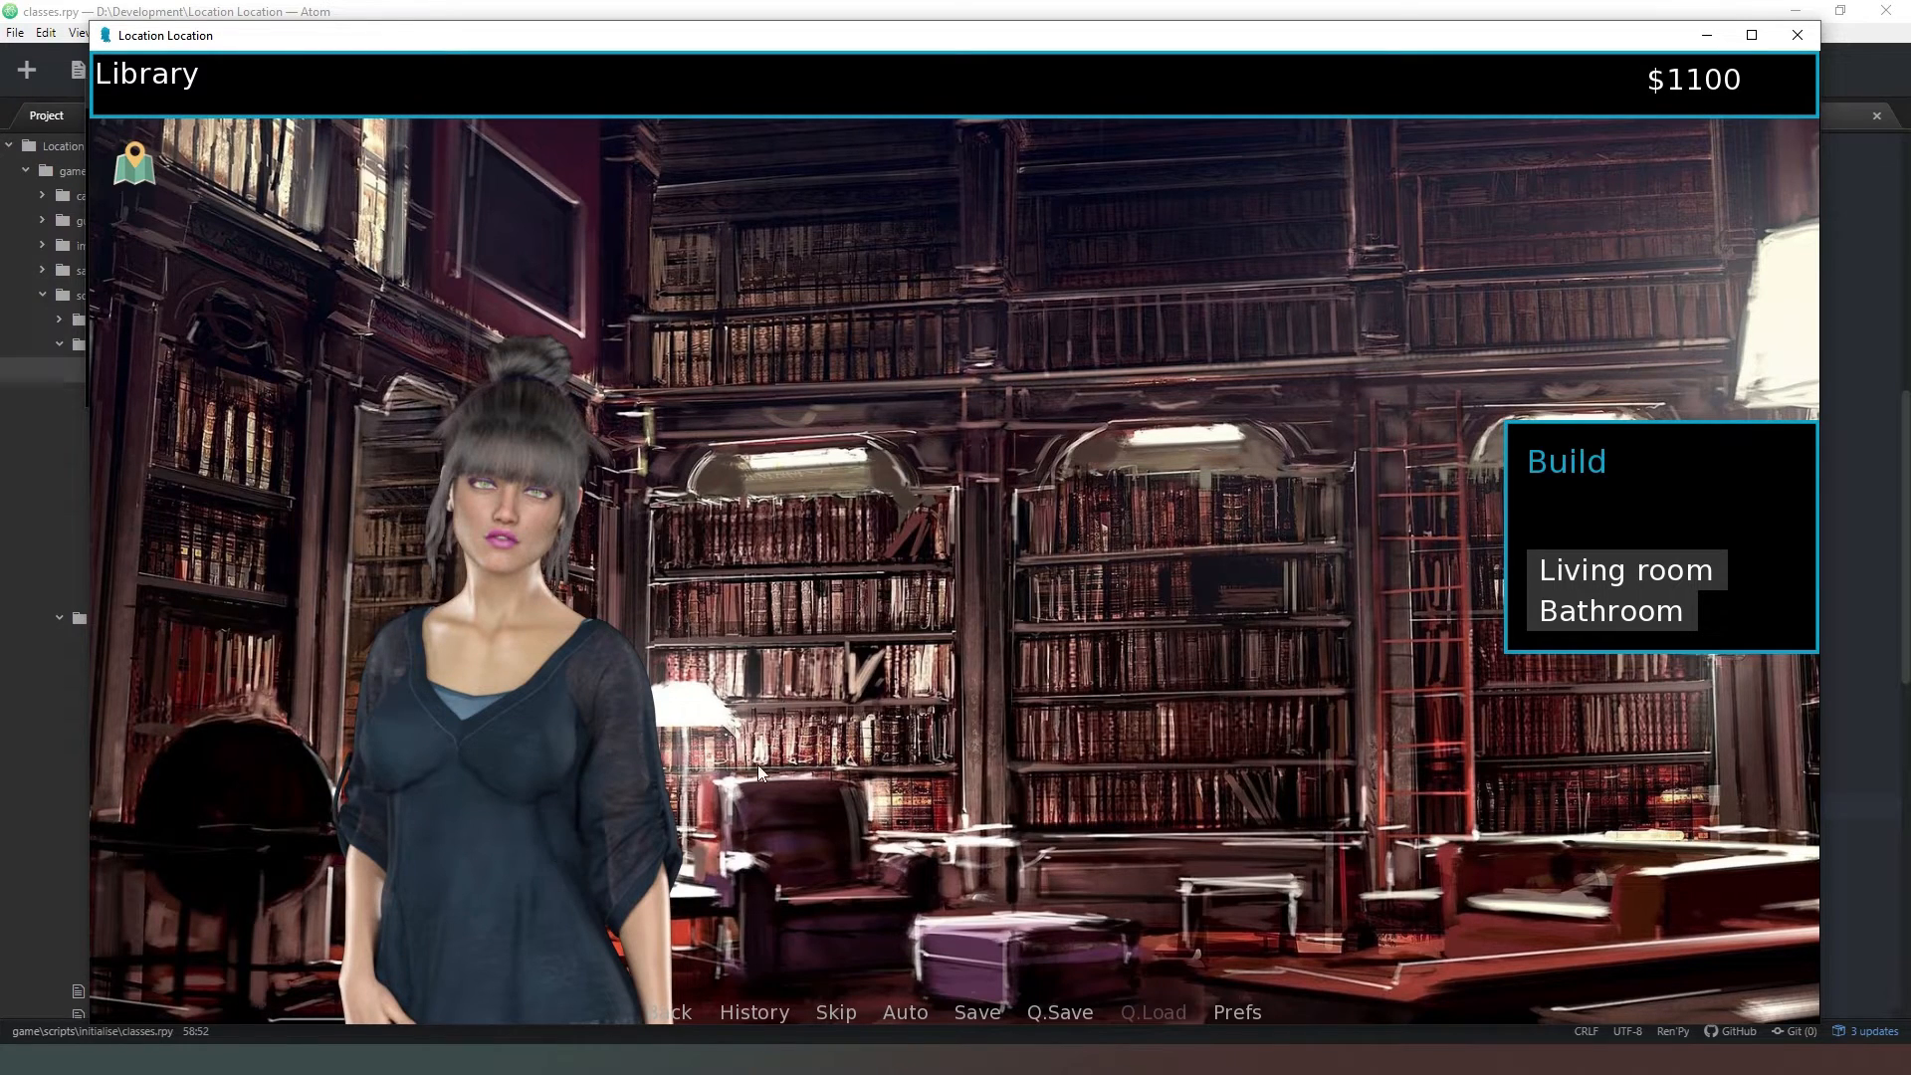
mouse_move(608, 777)
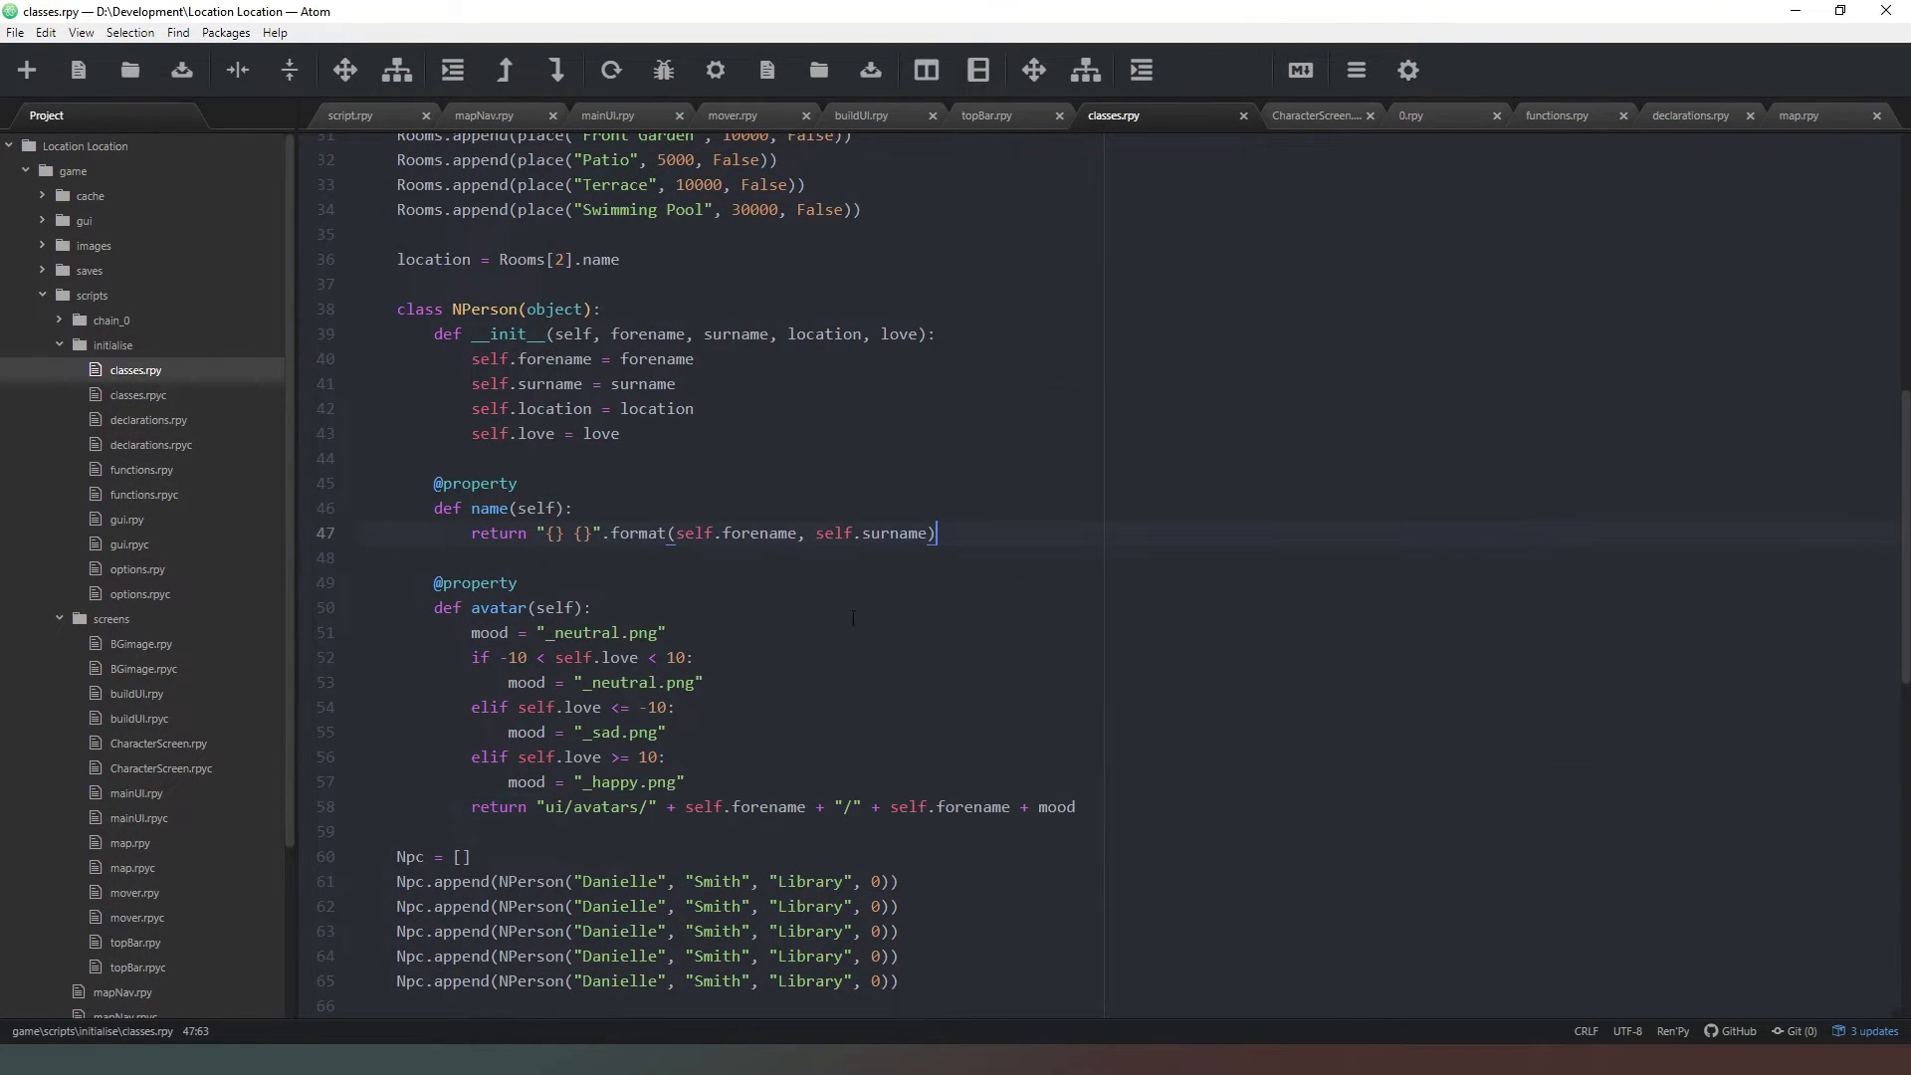
scroll(down, 3)
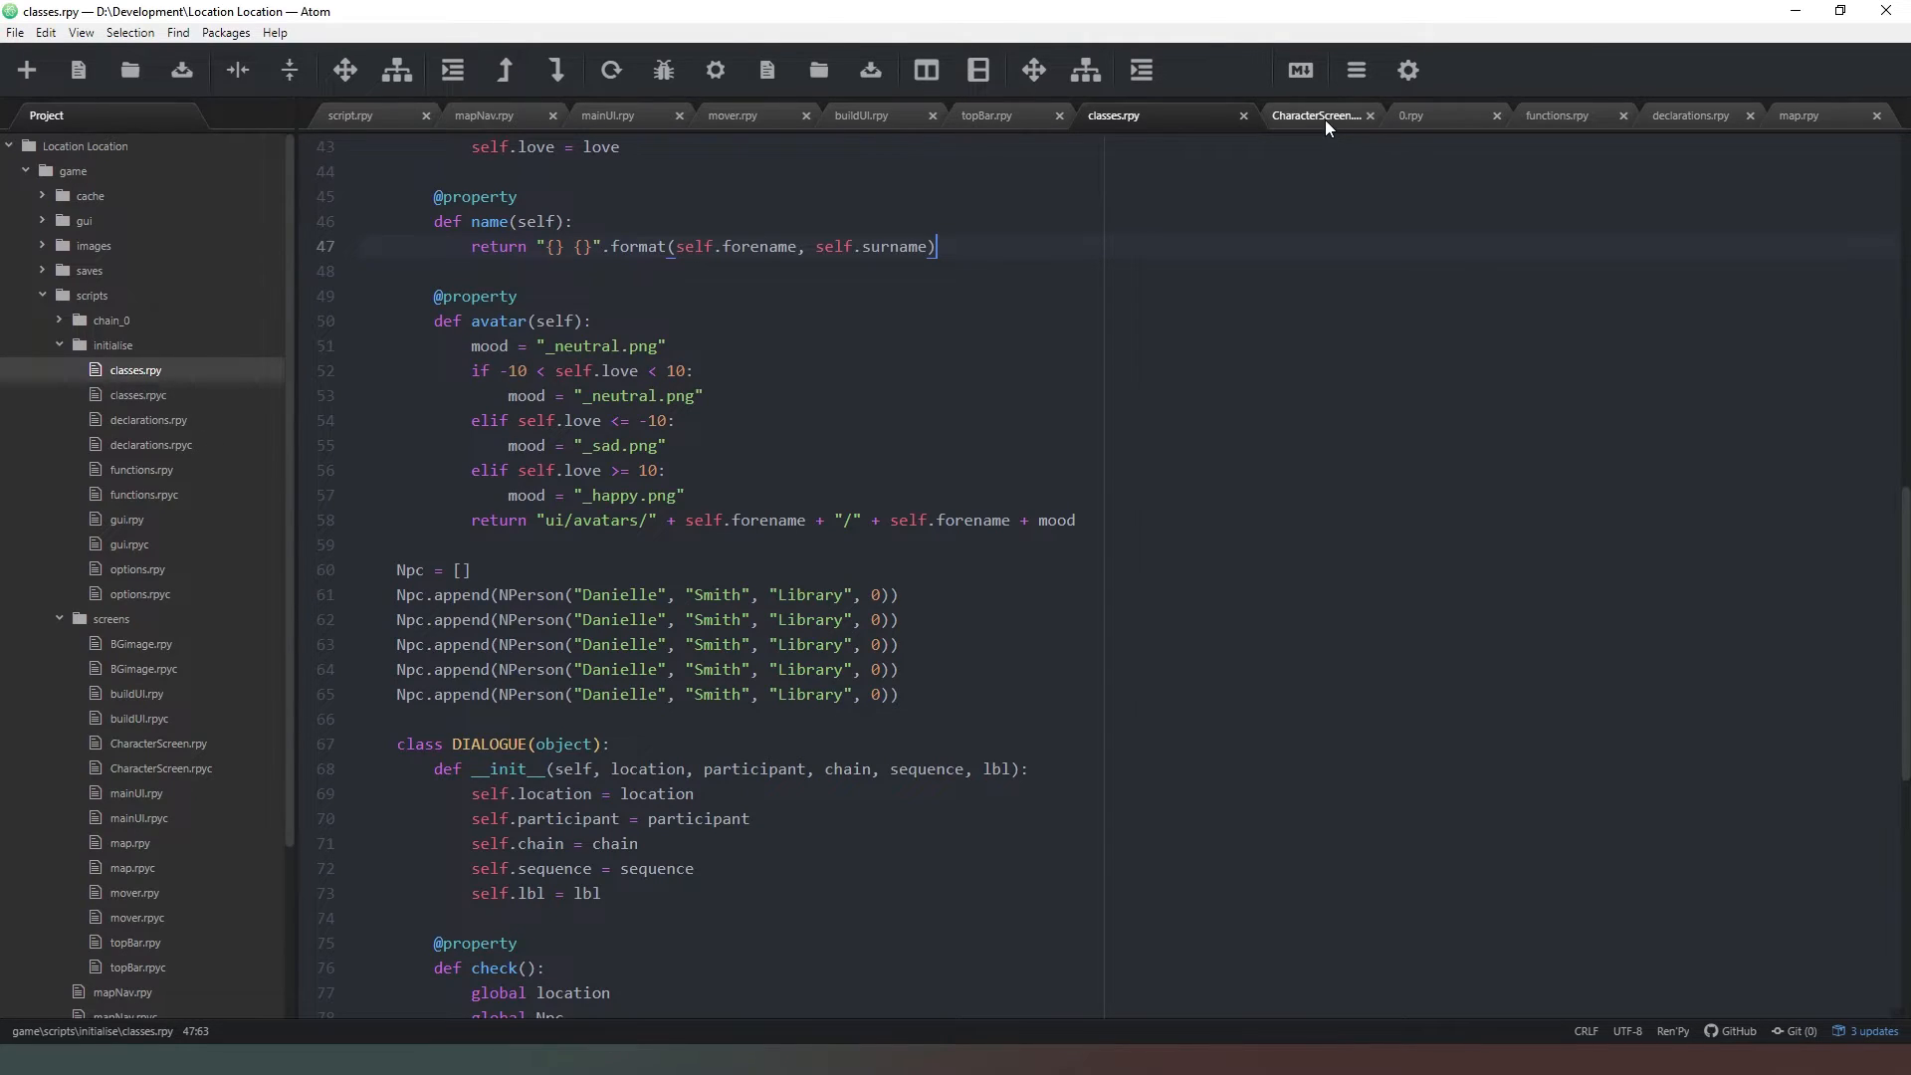
- Add a Char_X += 2 line after the imagebutton action in CharacterScreen.rpy
click(1314, 114)
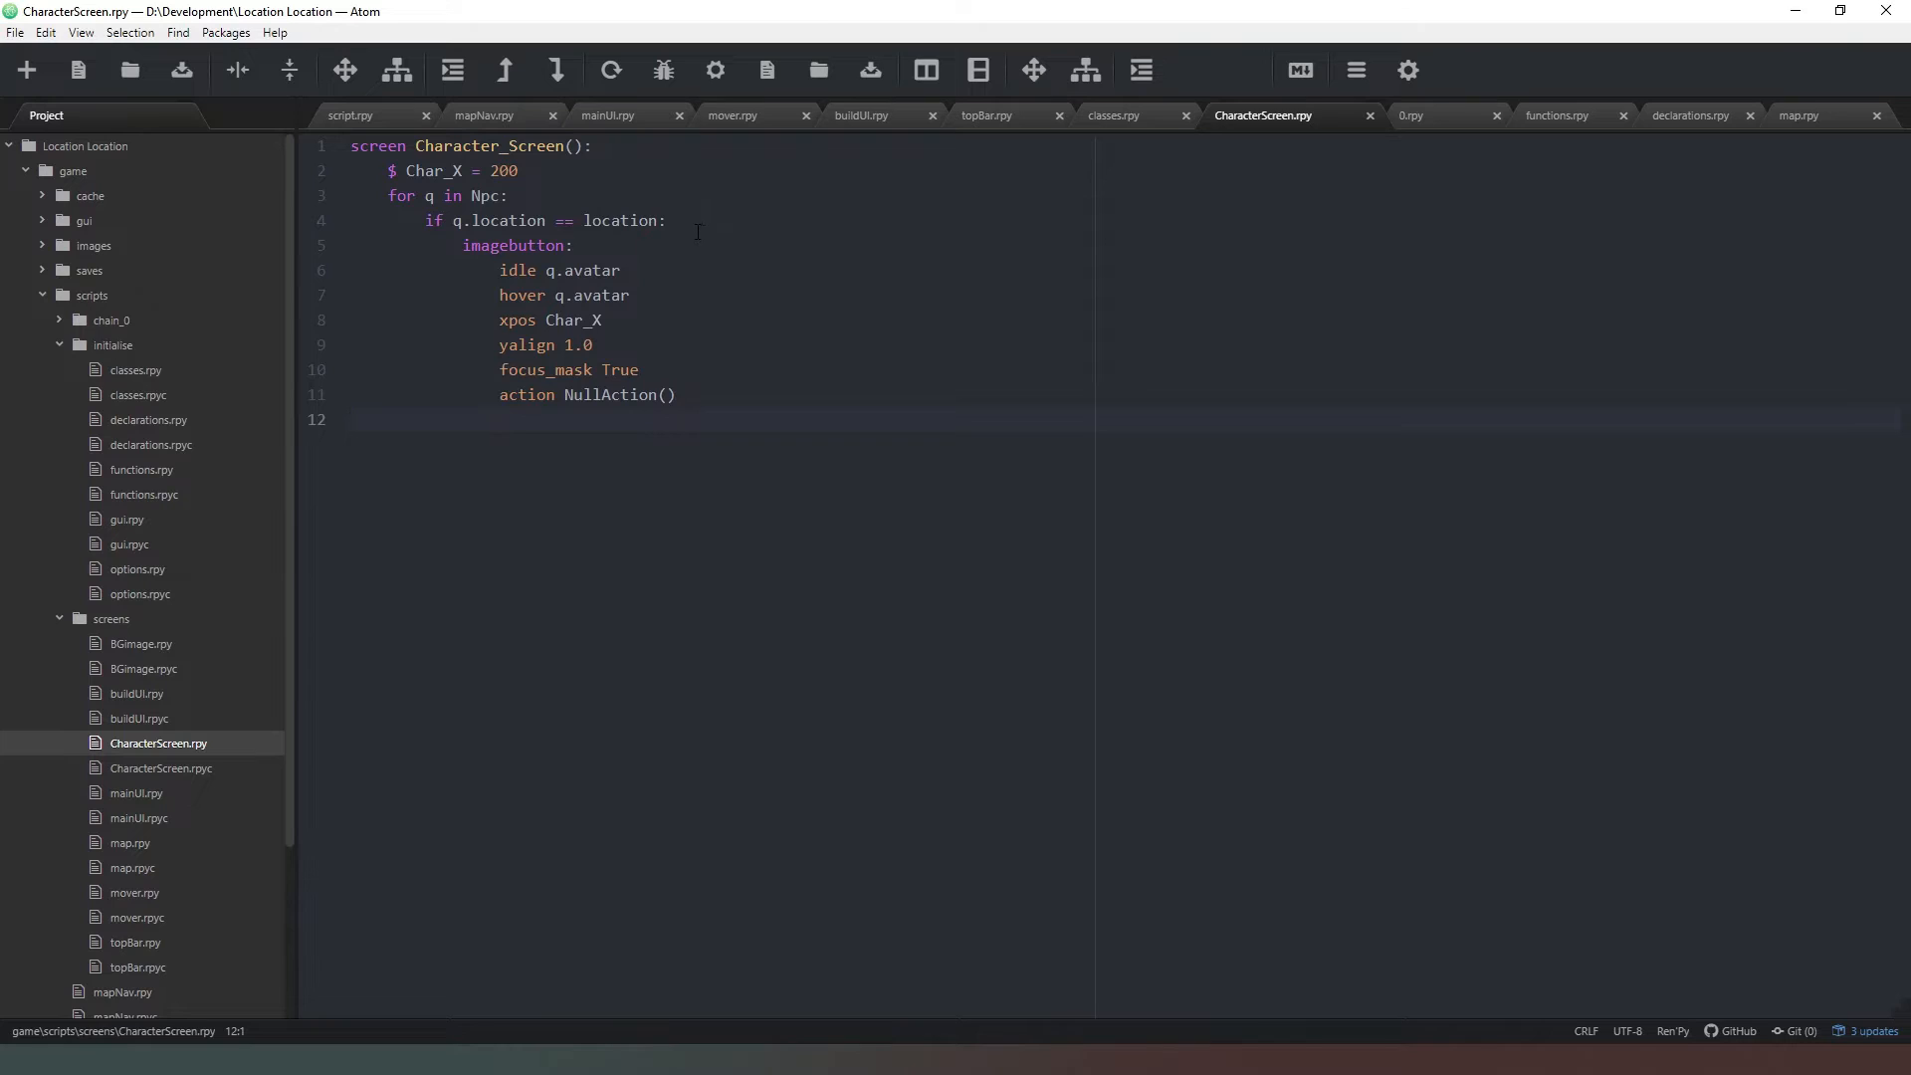
key(enter)
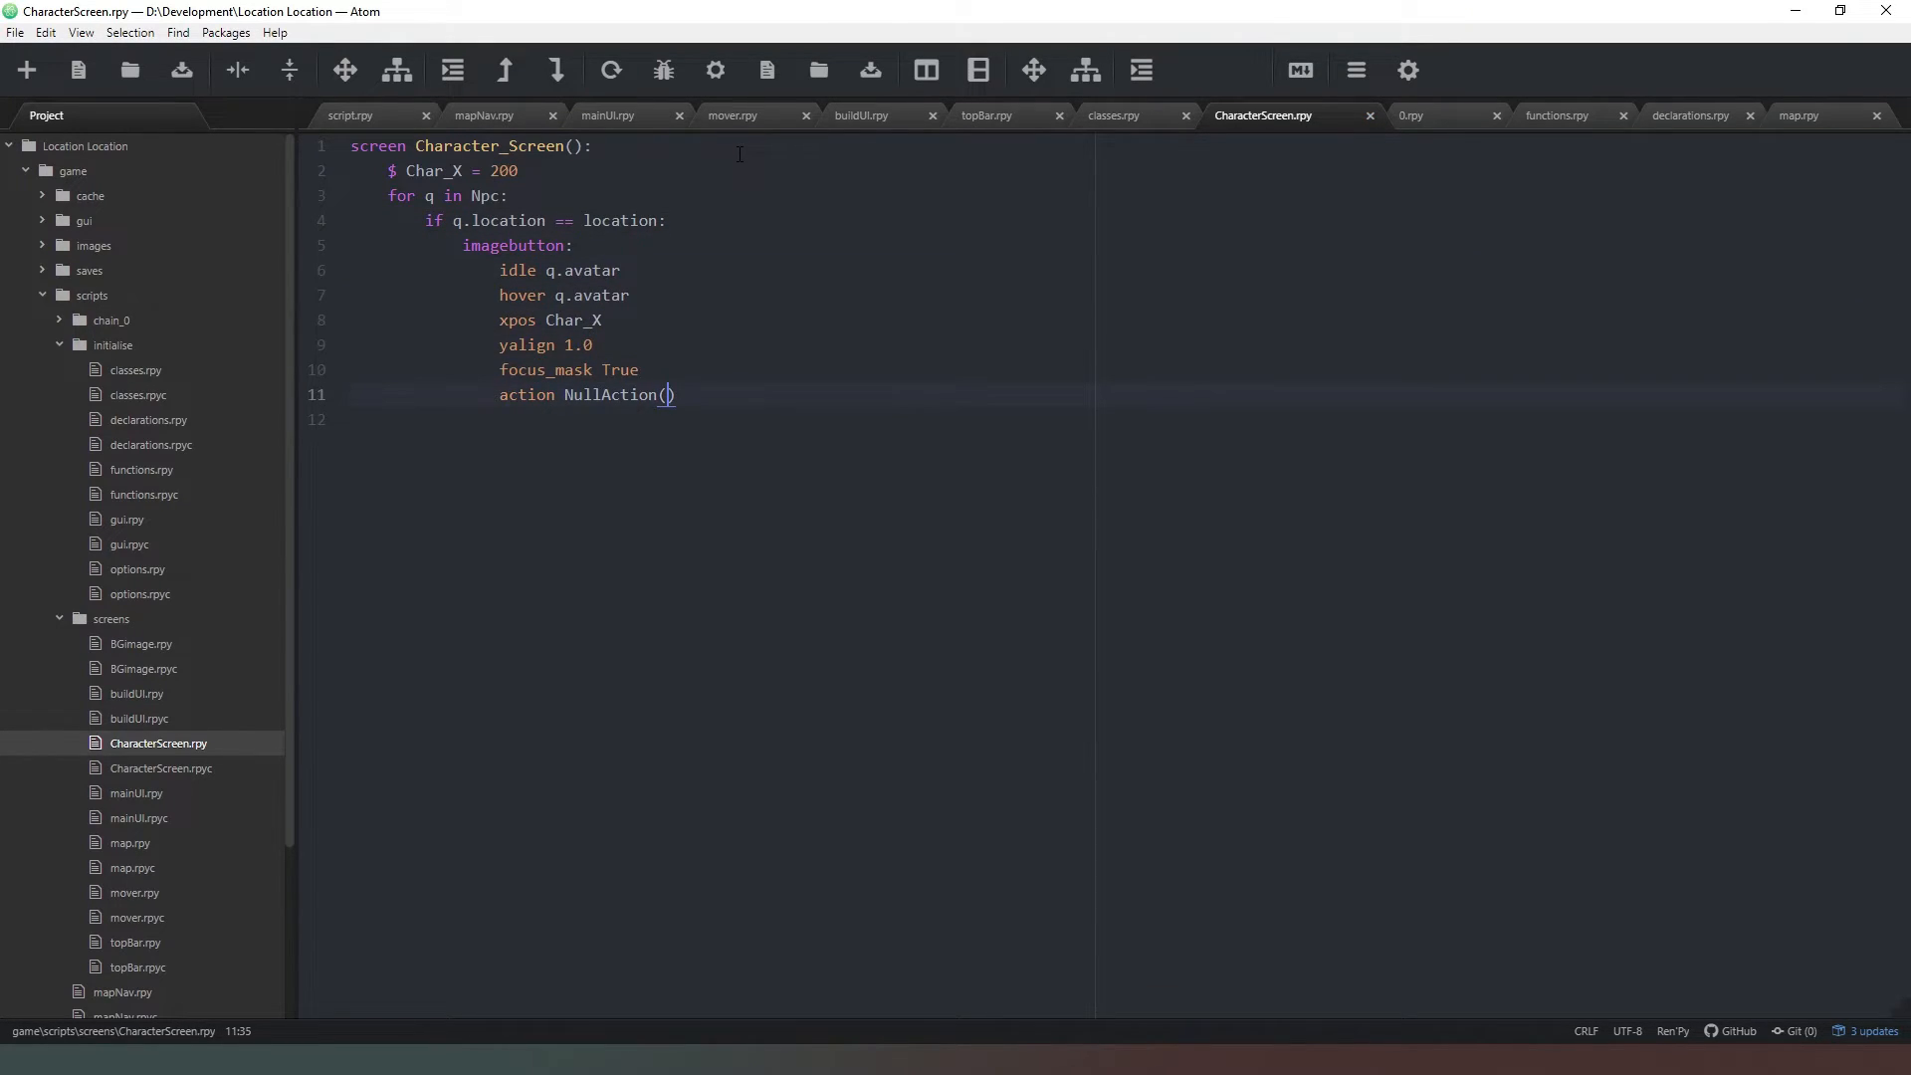
key(enter)
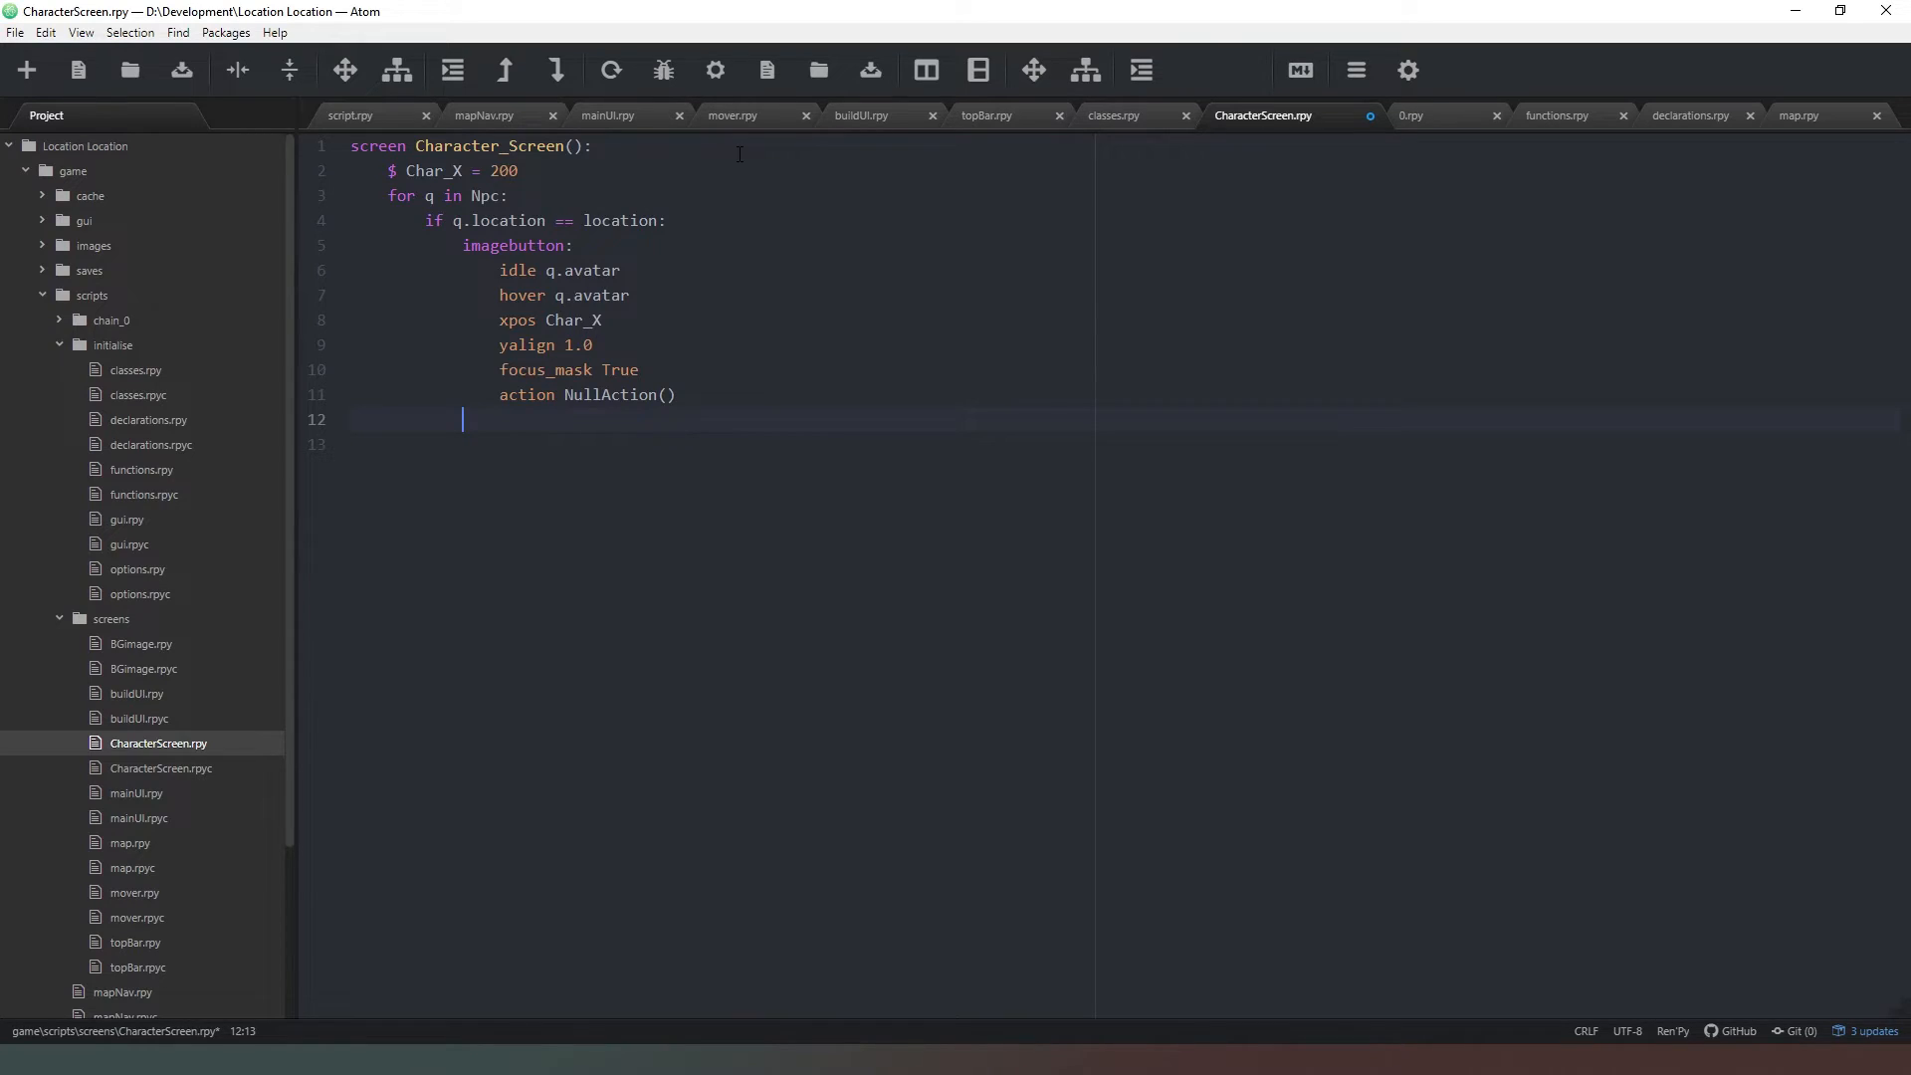
text(Char_)
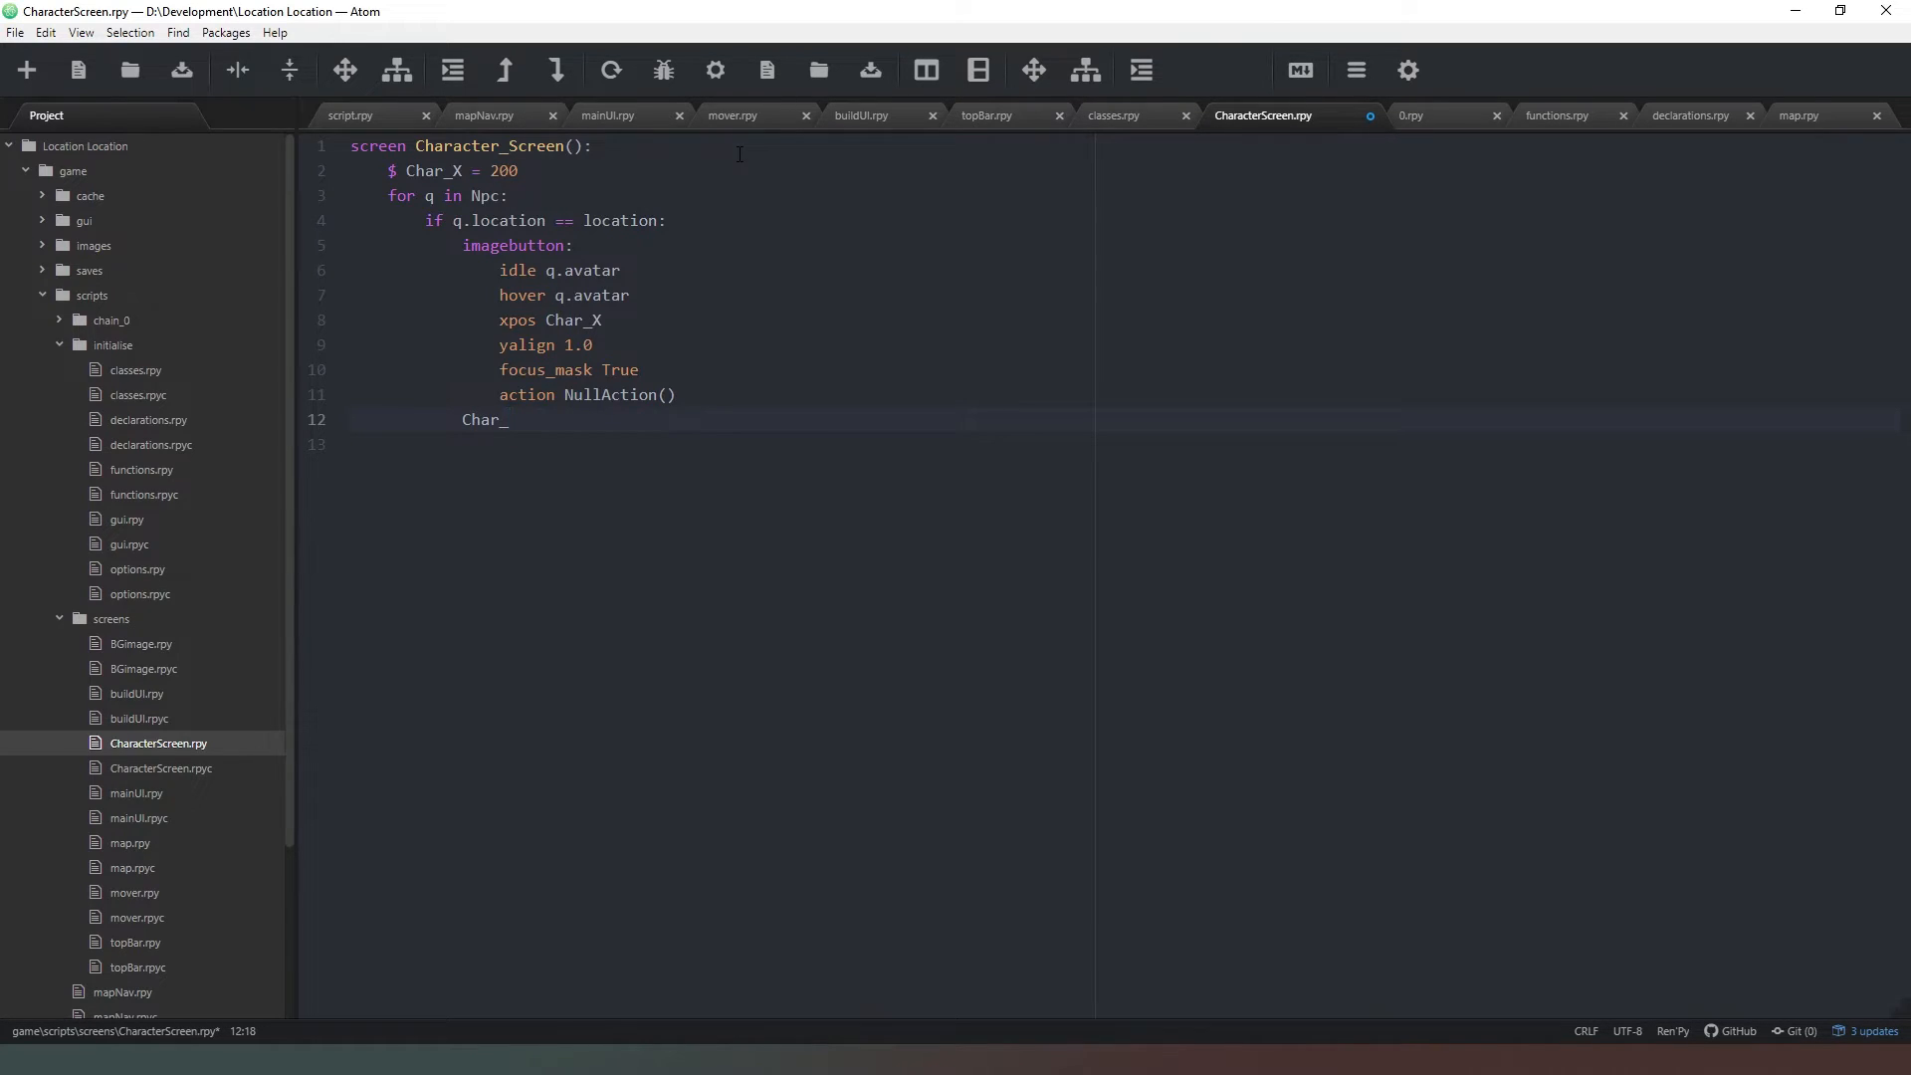
text(X +=)
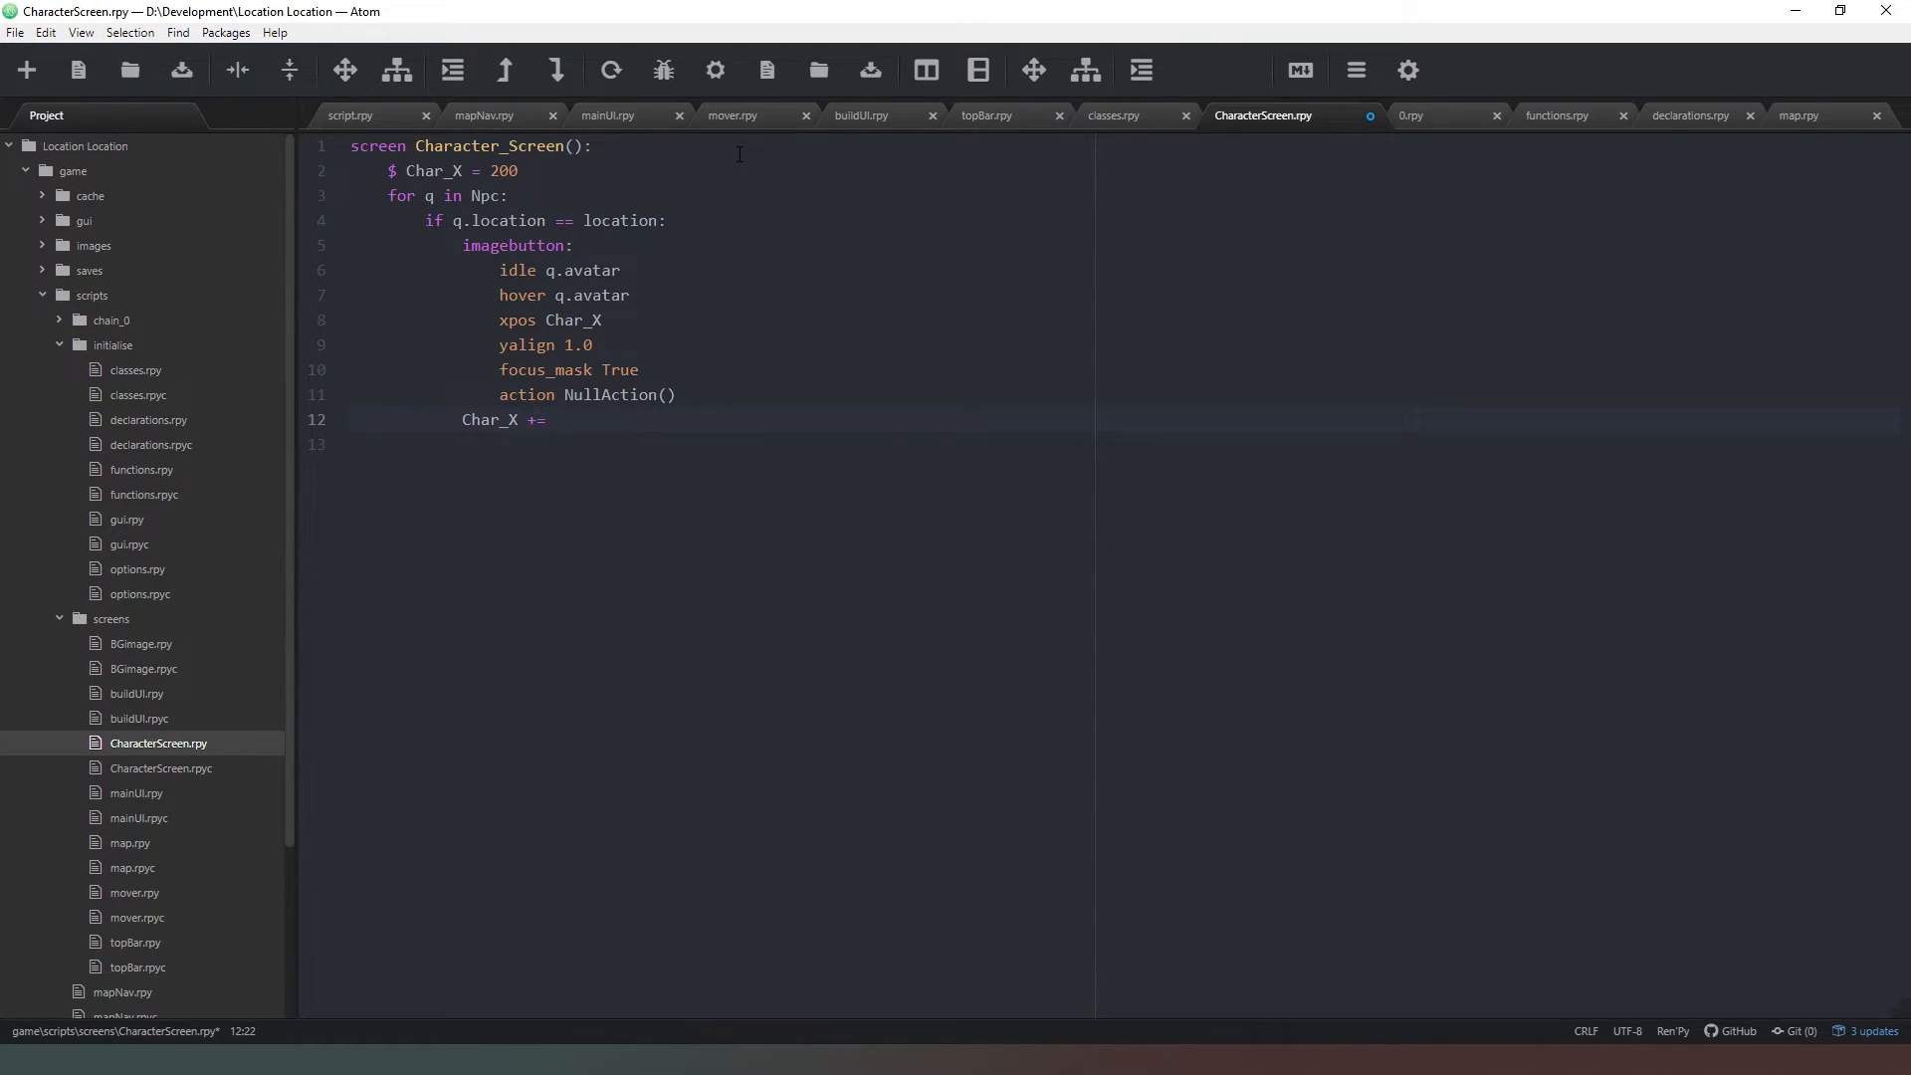
text(2)
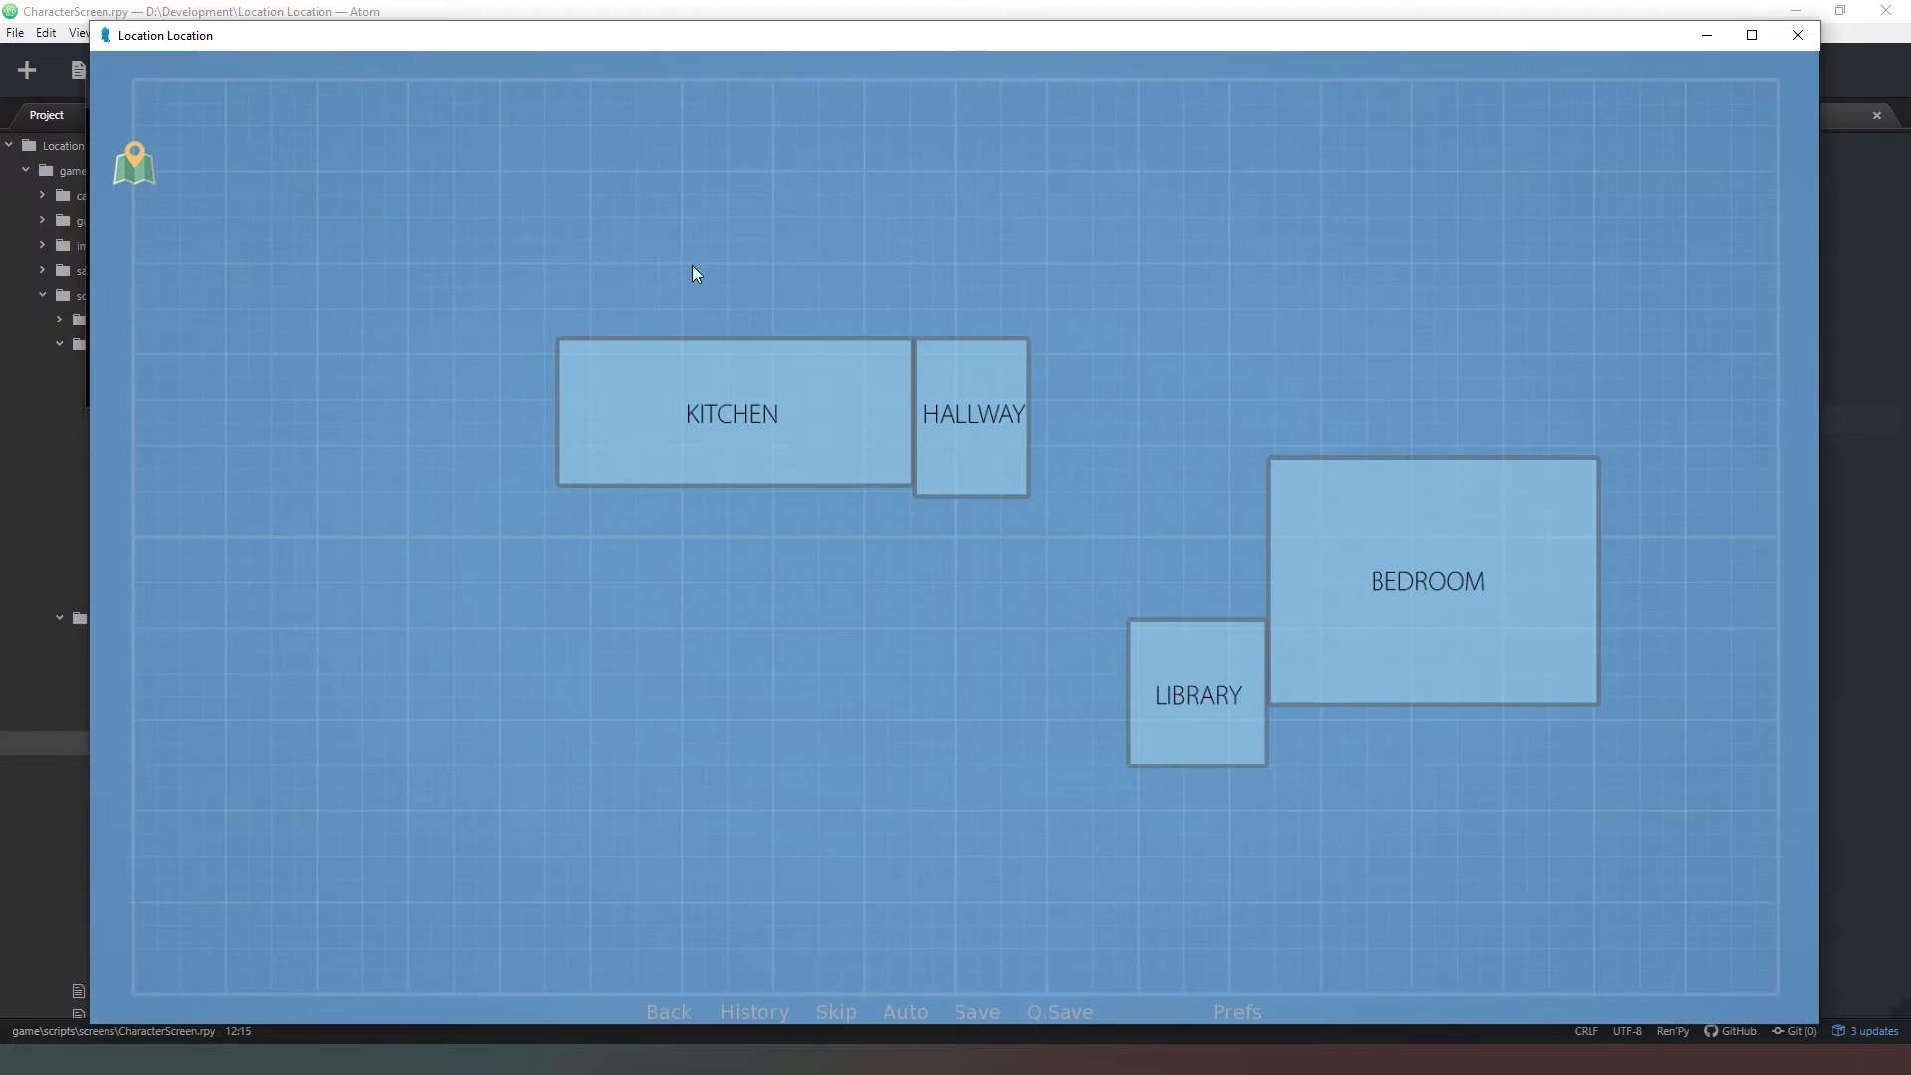
- Enter the Library from the house map to see the five avatars side by side
click(1194, 694)
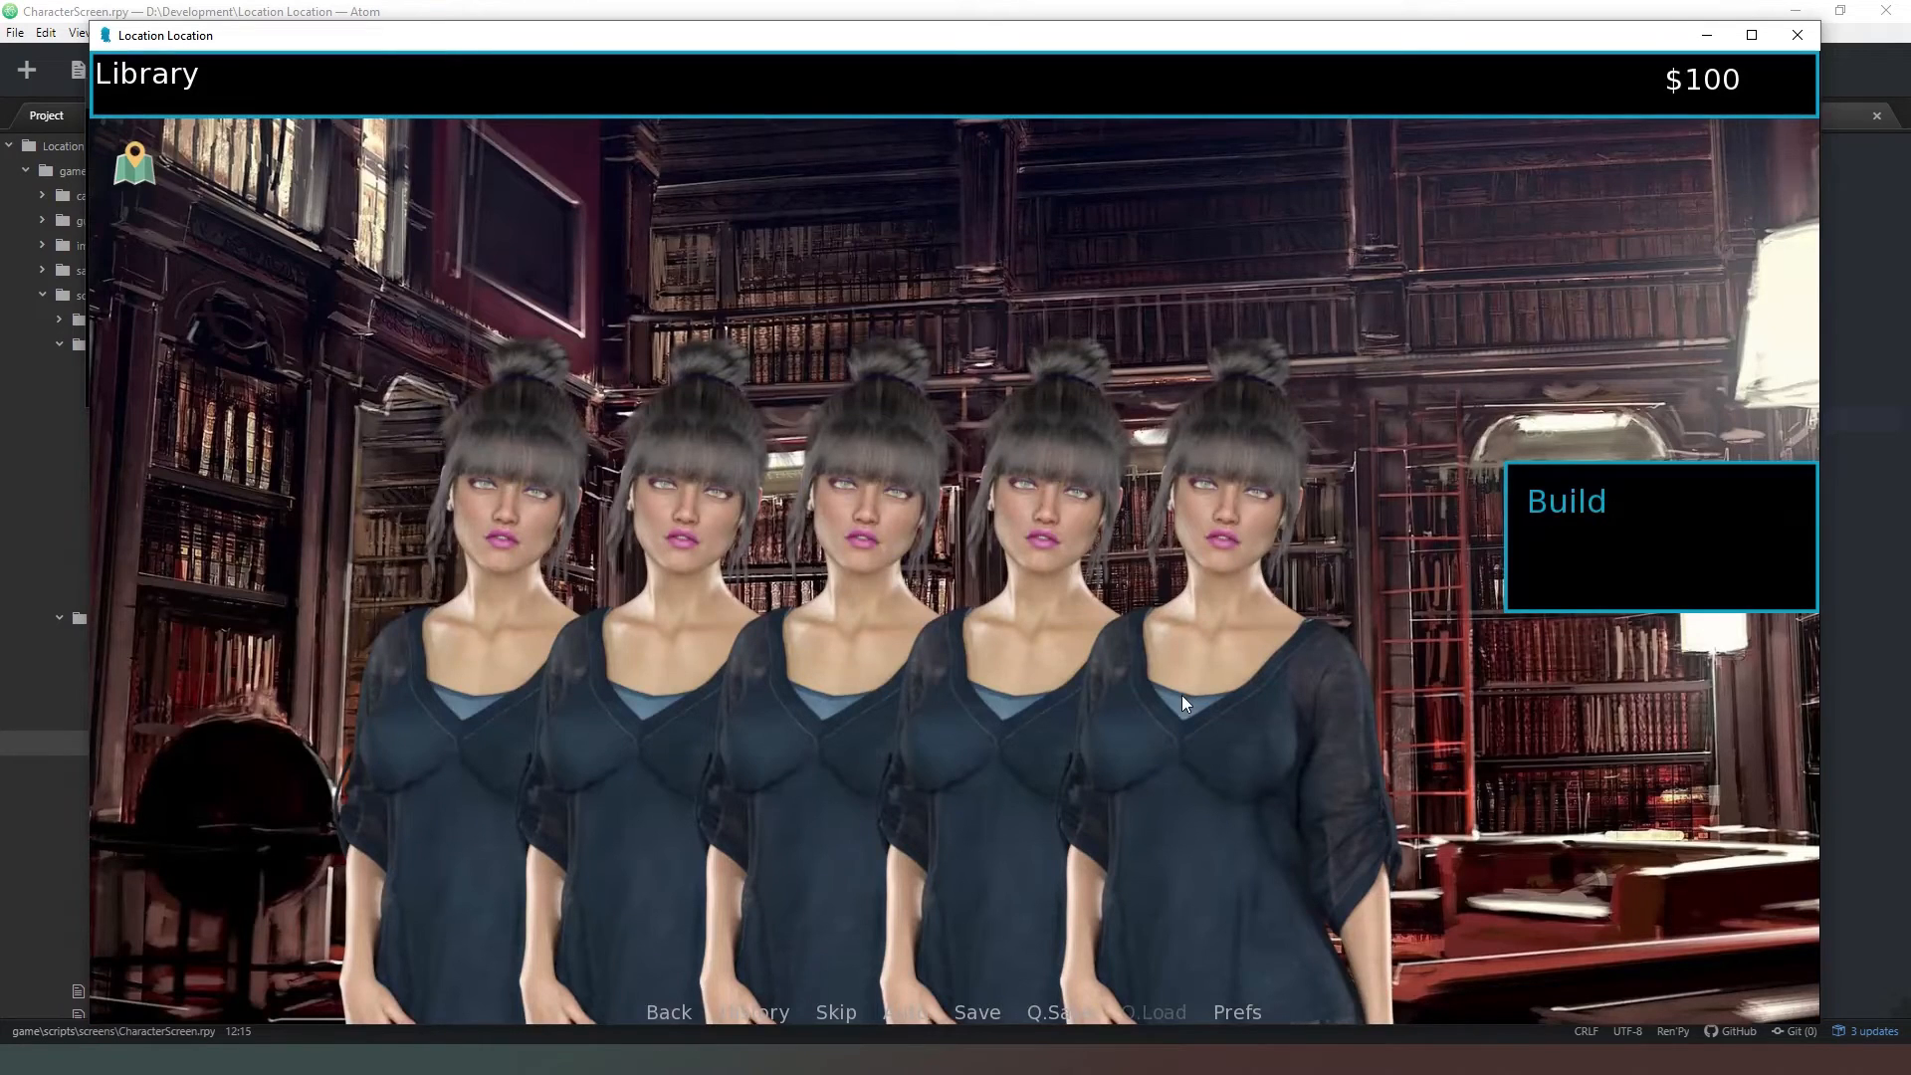
mouse_move(1636, 800)
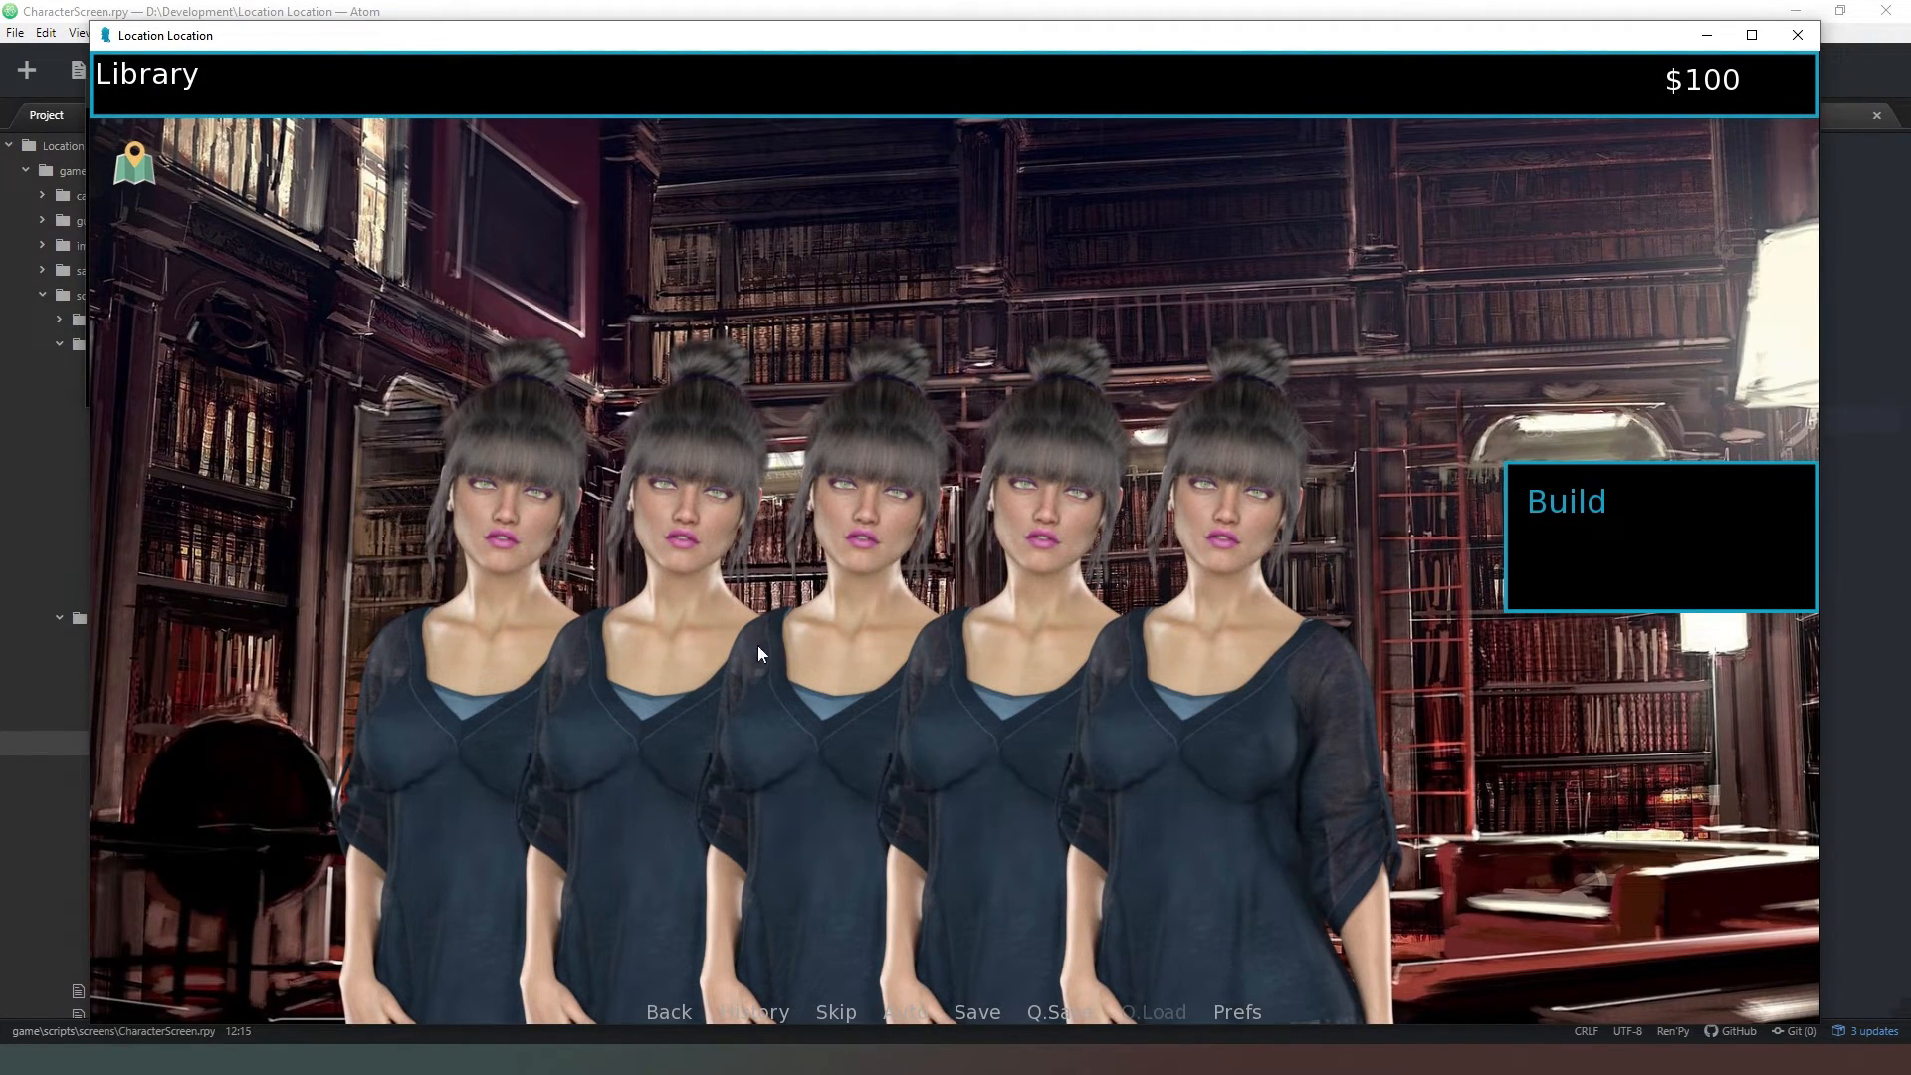
mouse_move(695, 428)
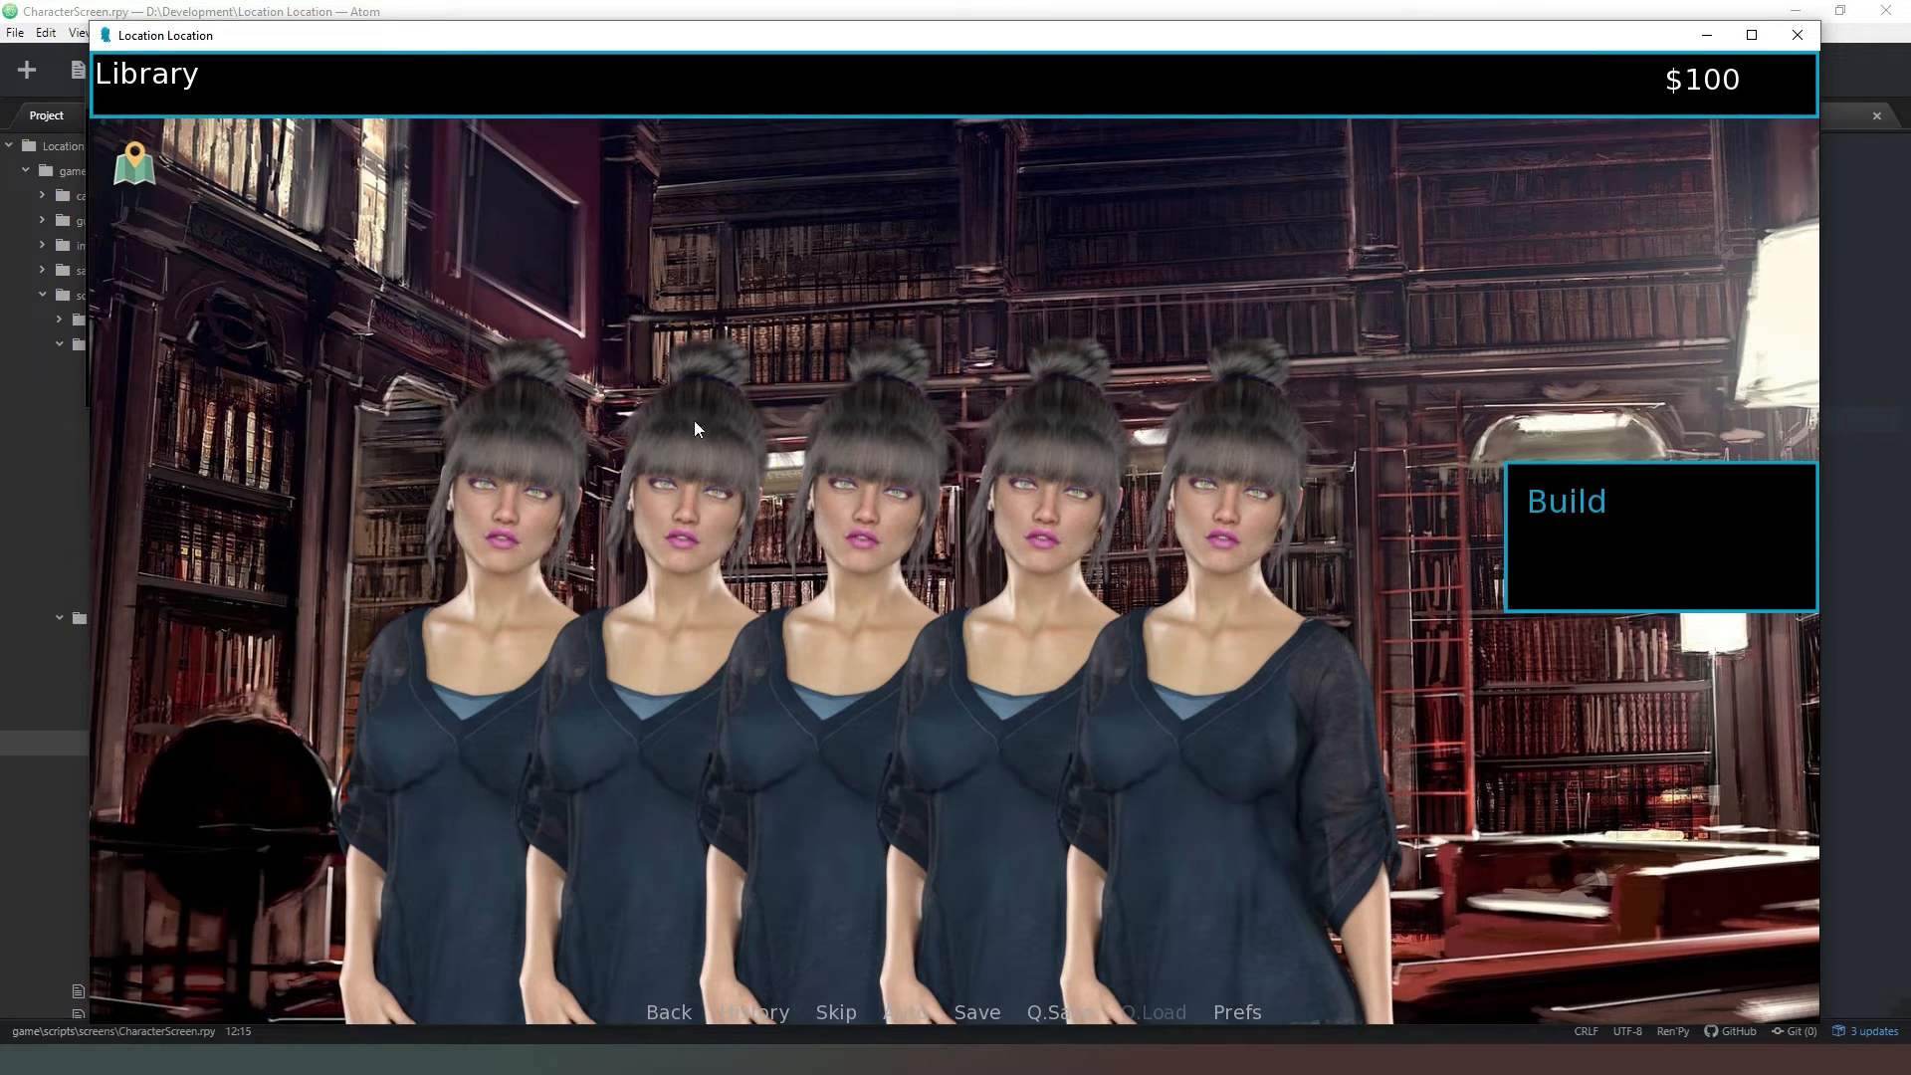
mouse_move(1195, 683)
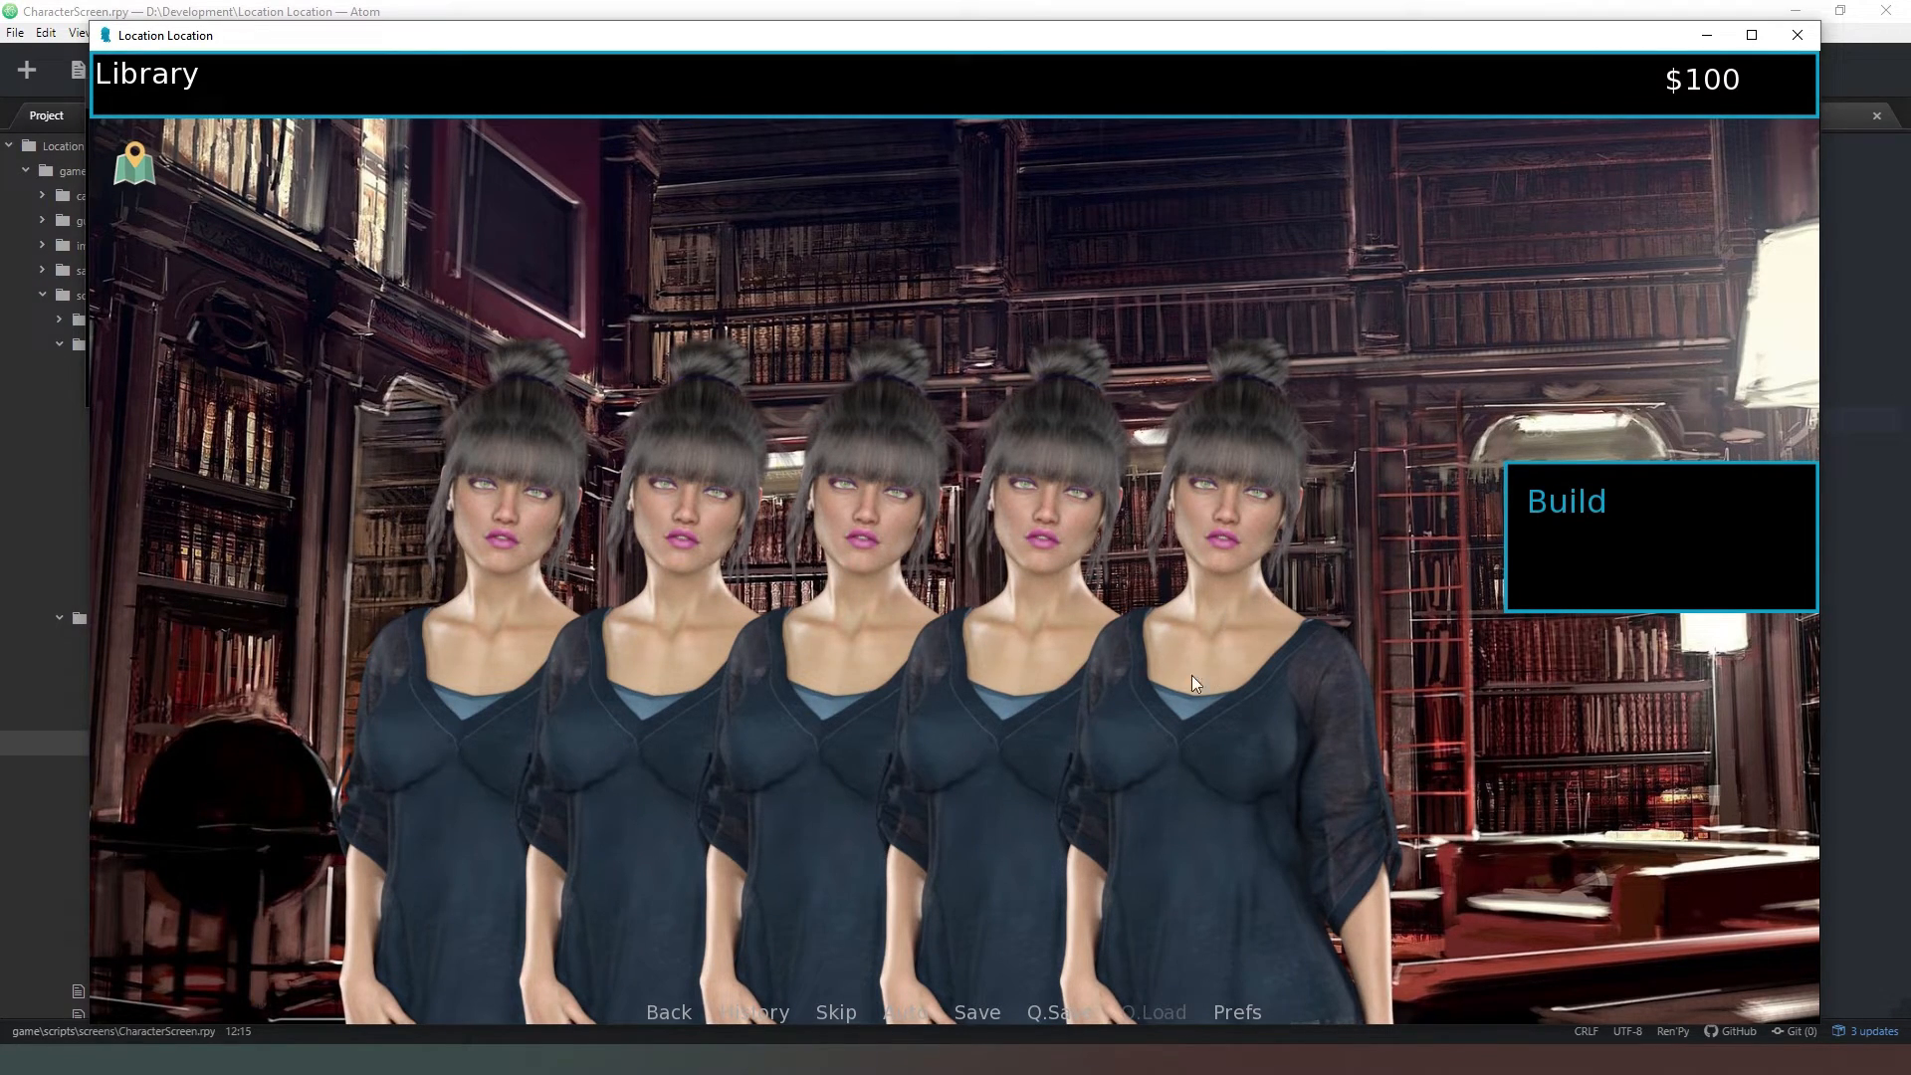
mouse_move(314, 365)
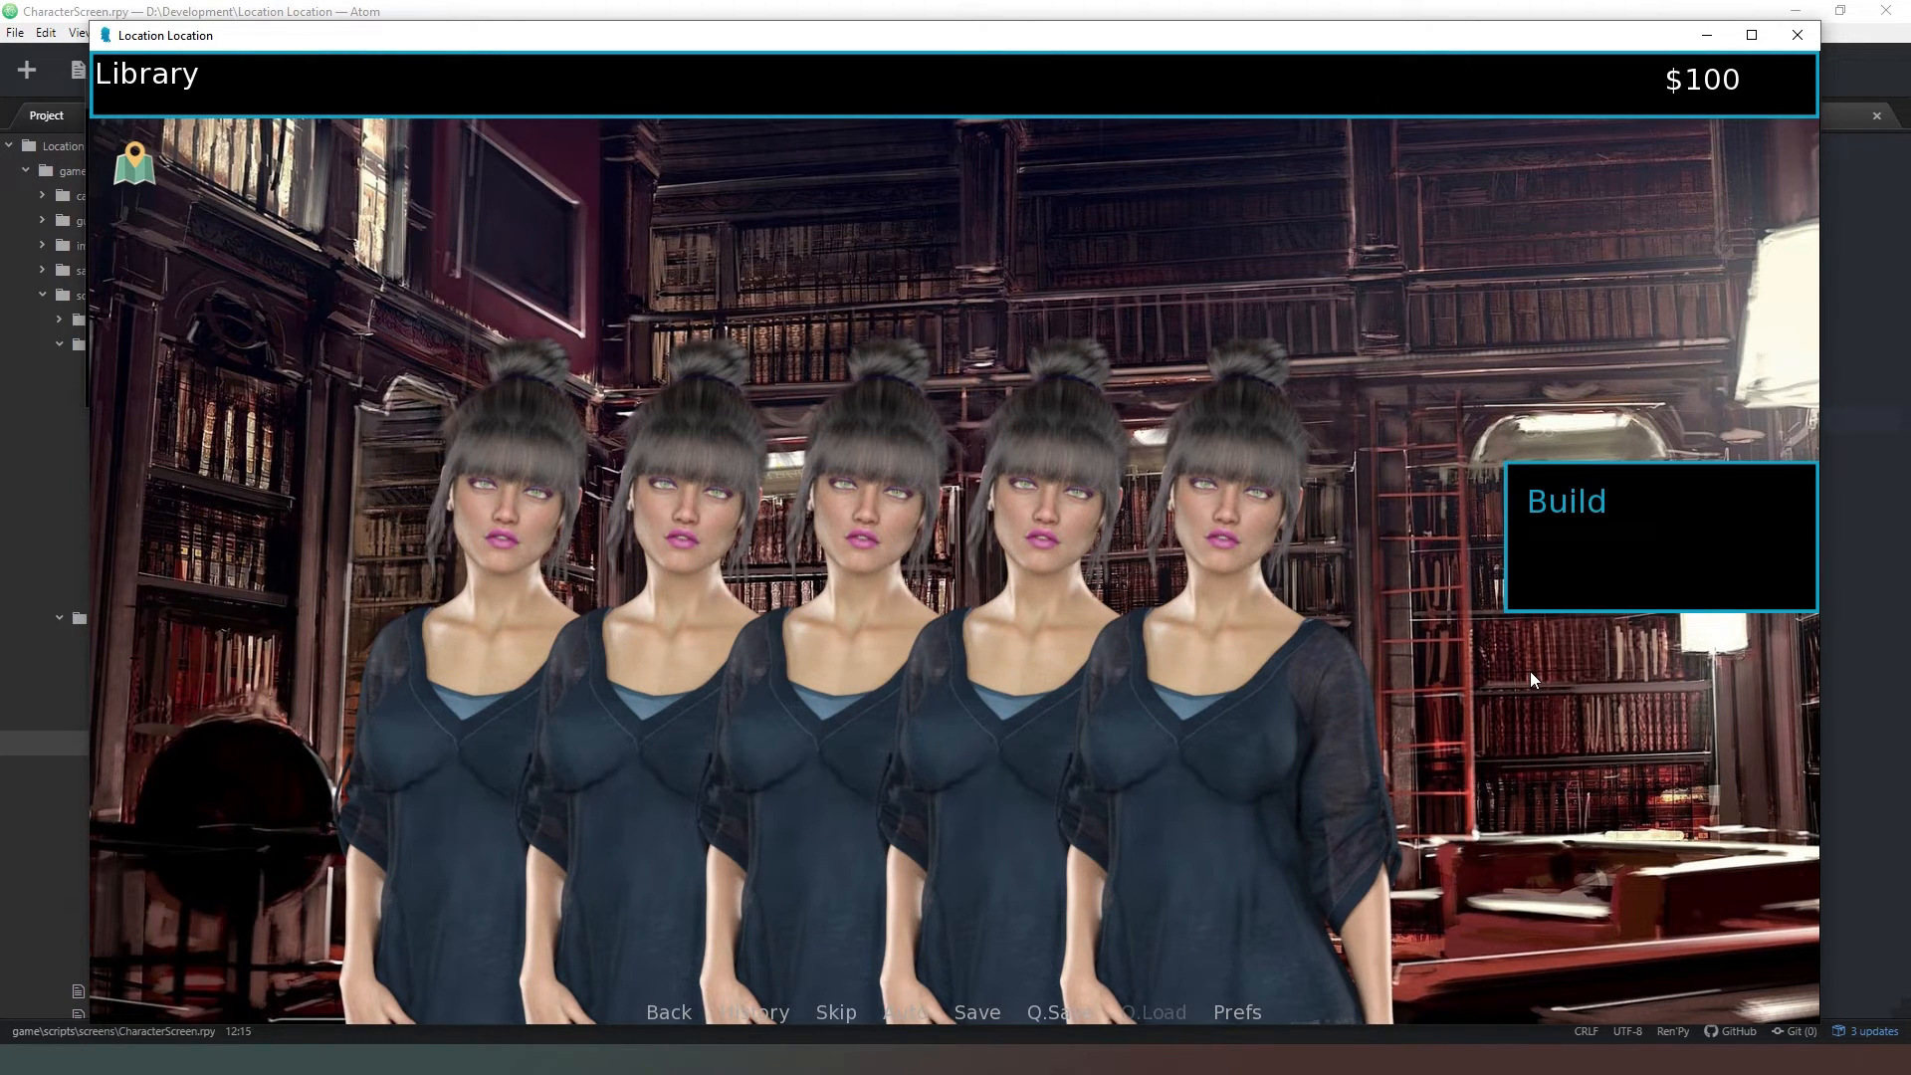
mouse_move(1226, 727)
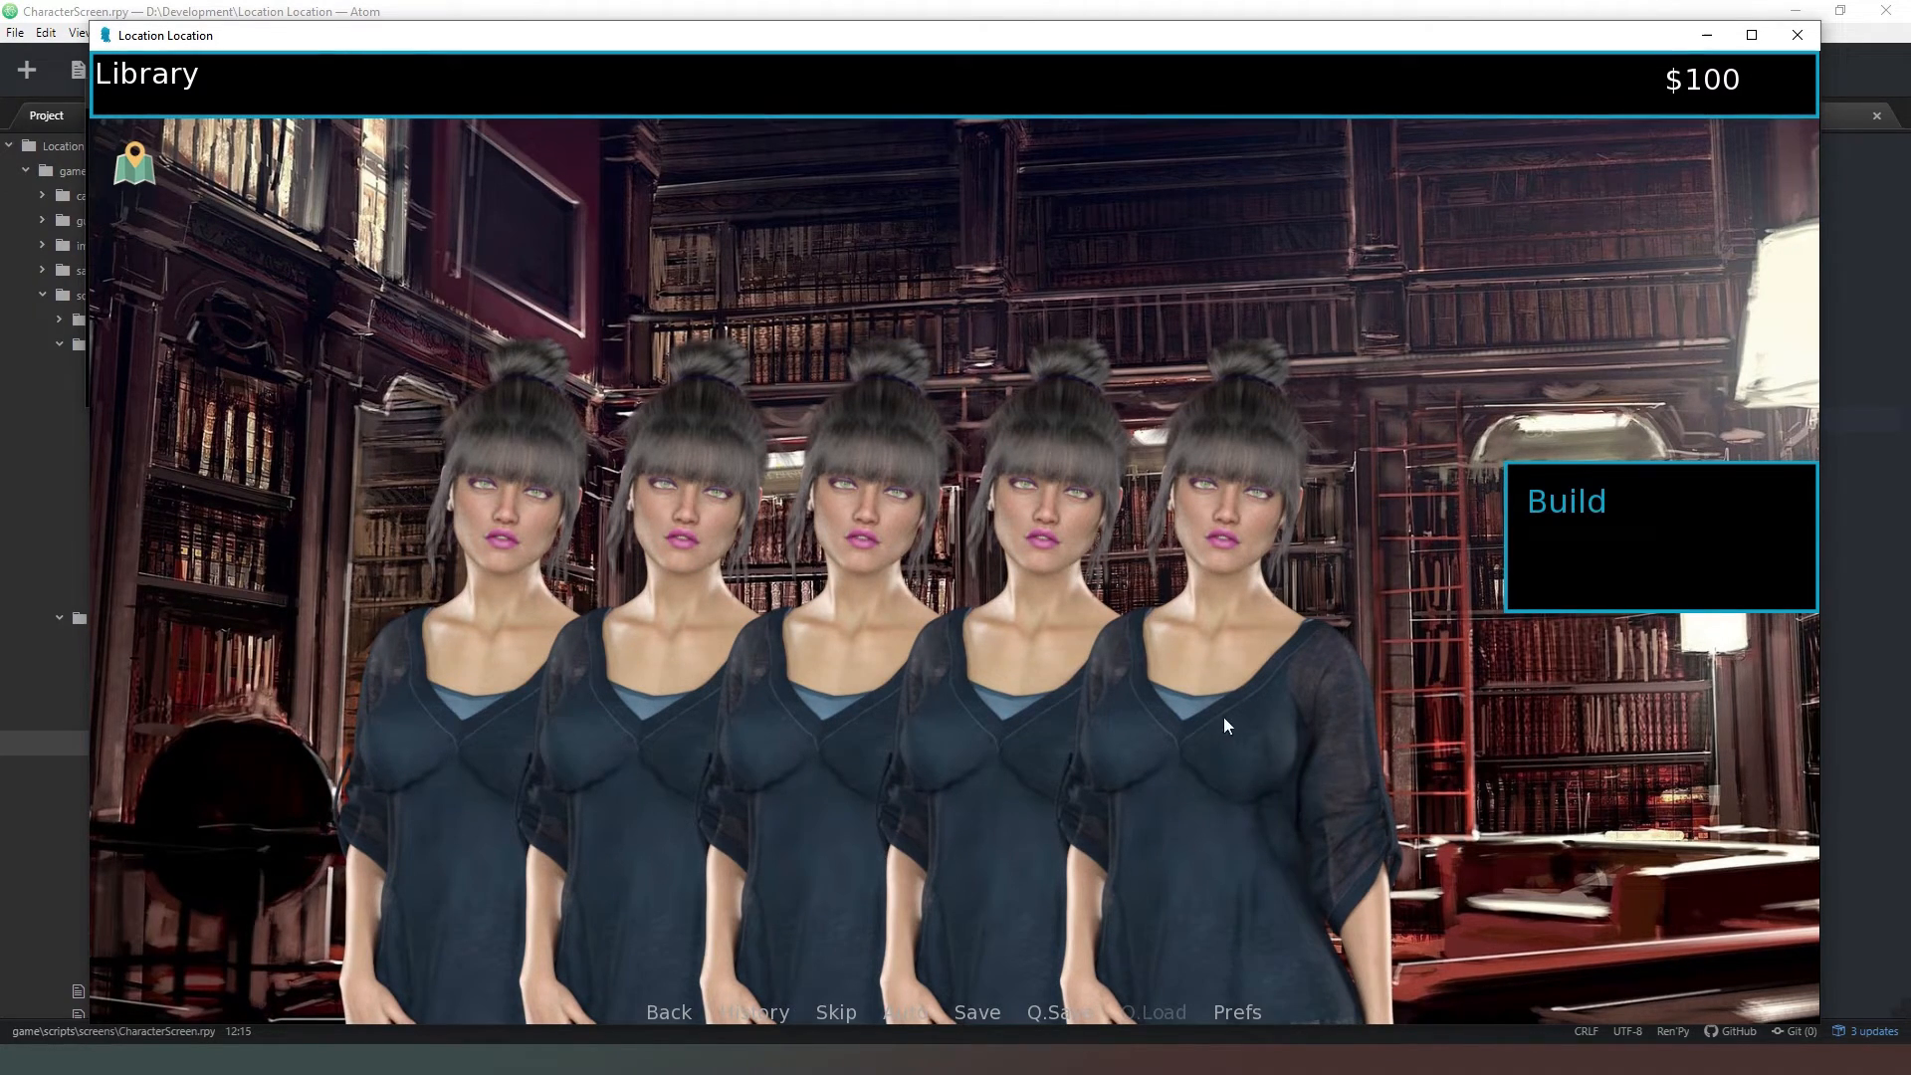
mouse_move(302, 378)
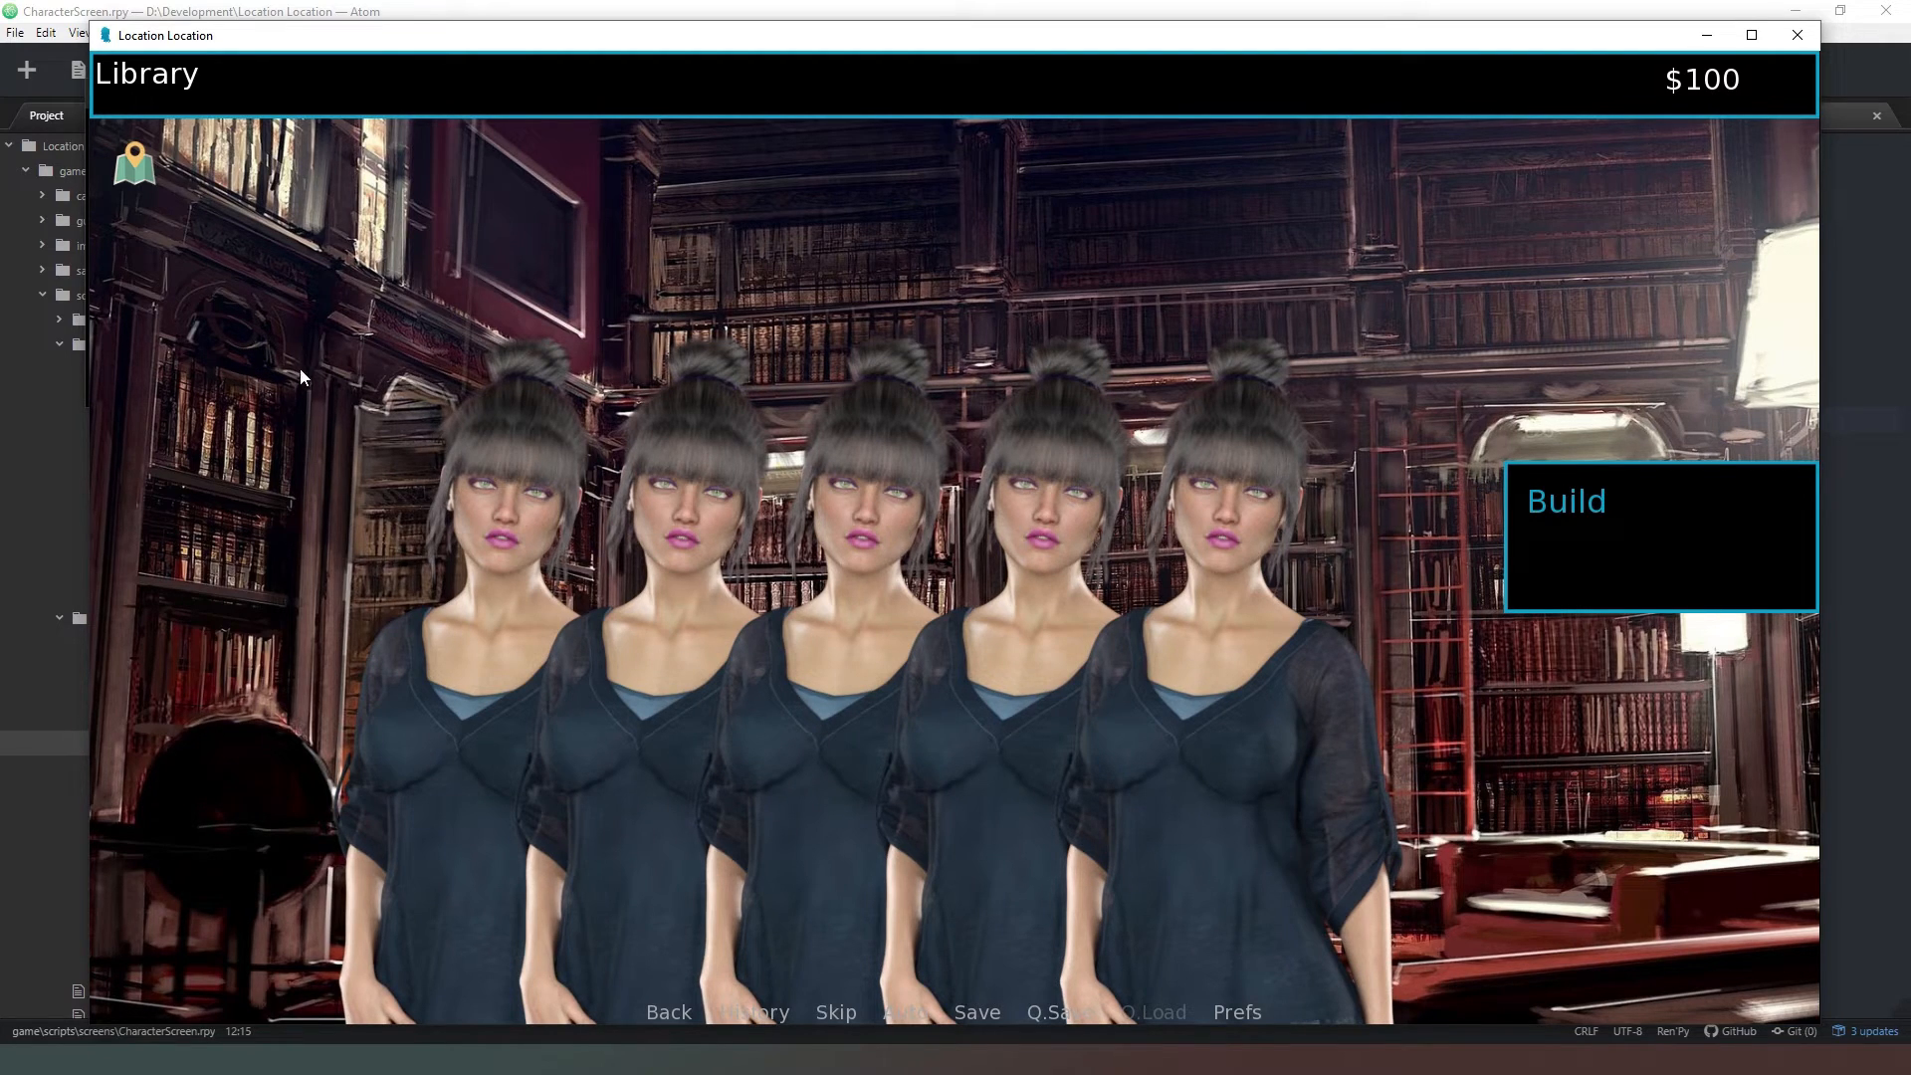
mouse_move(1326, 608)
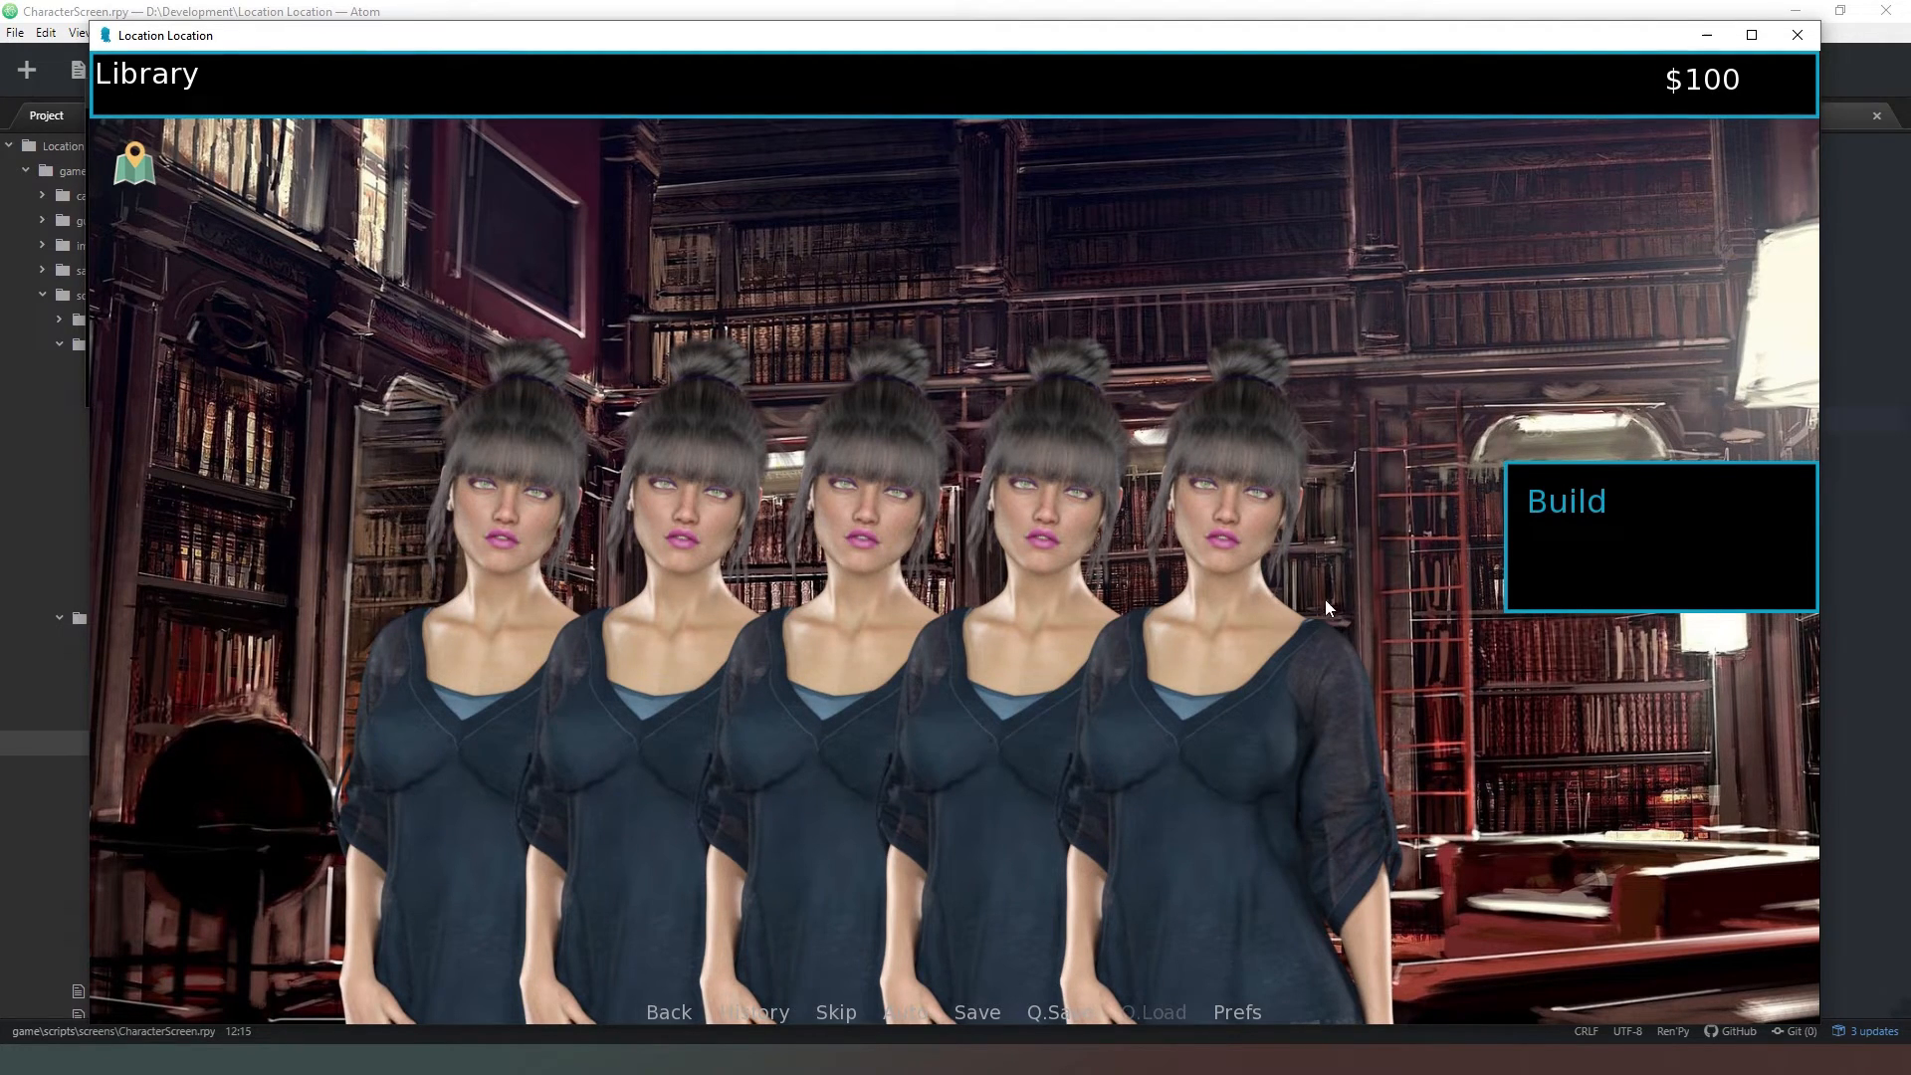
mouse_move(949, 637)
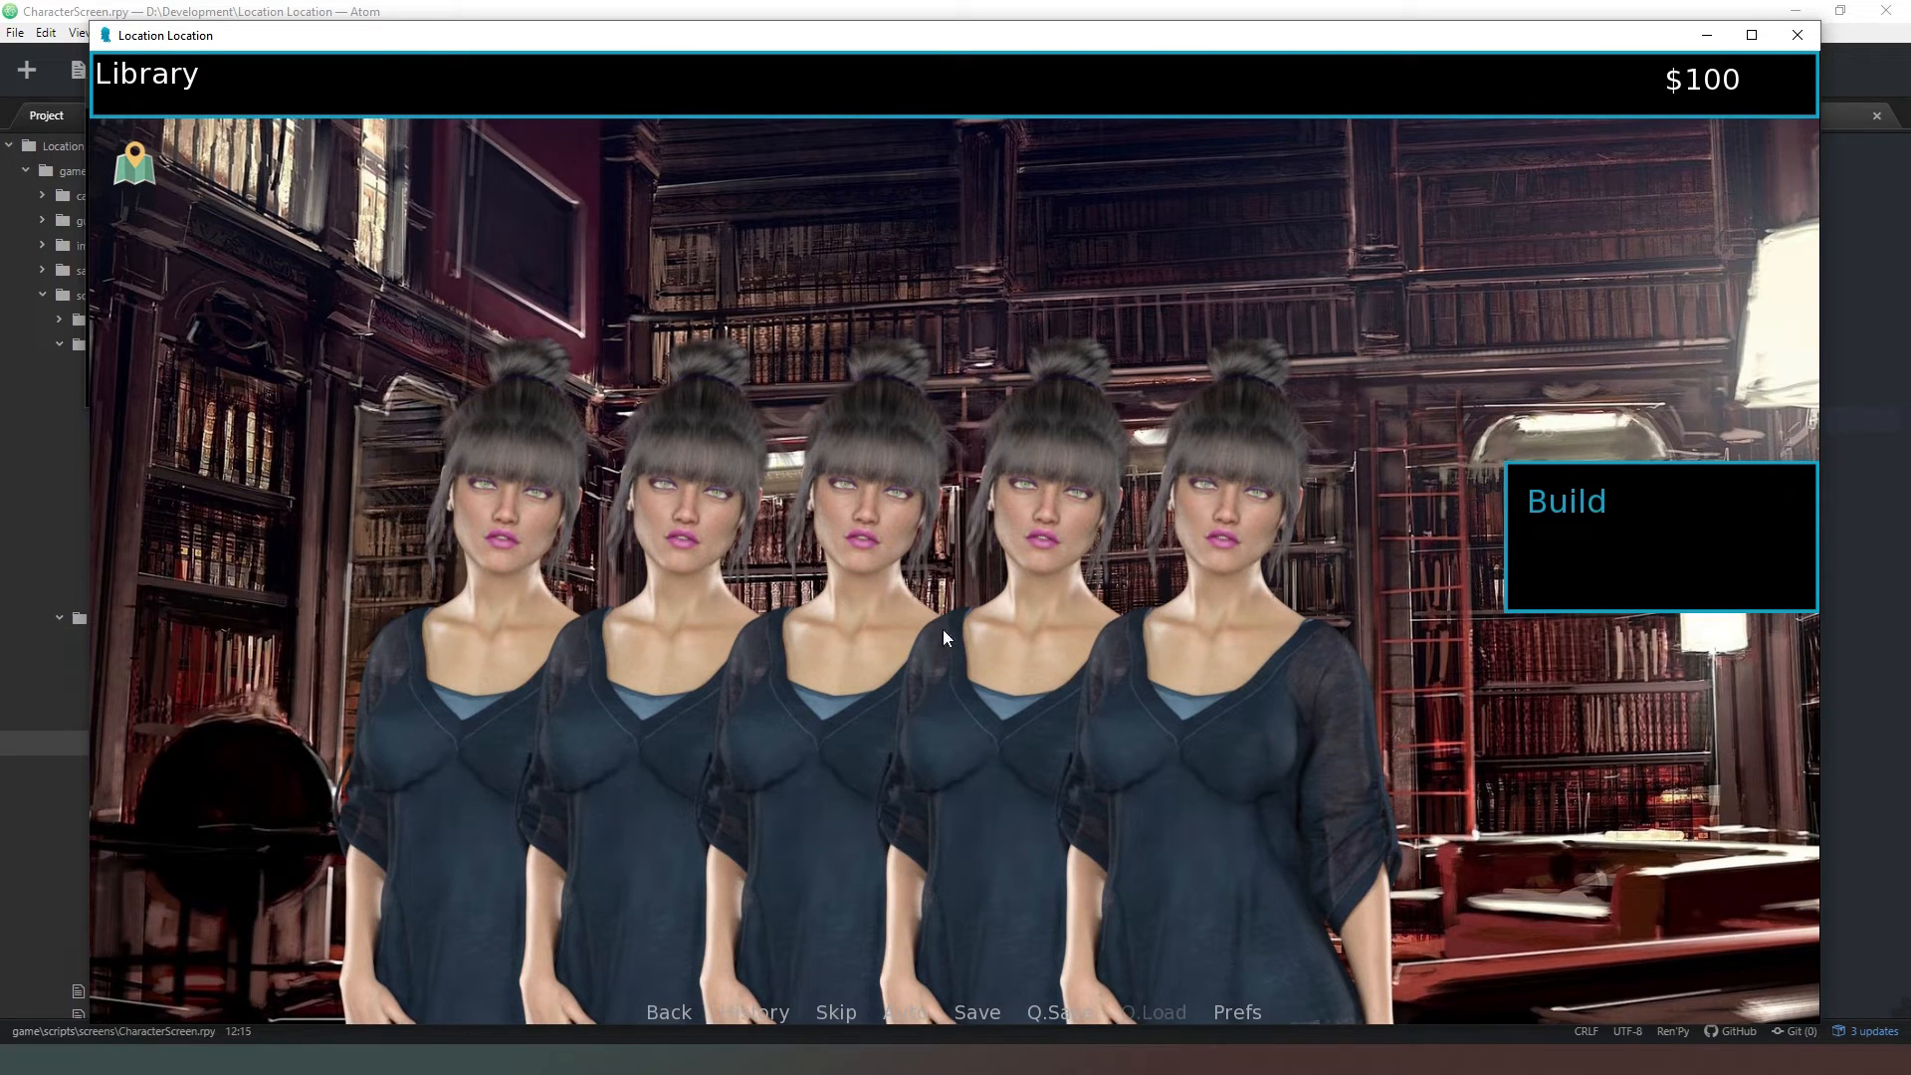
mouse_move(504, 616)
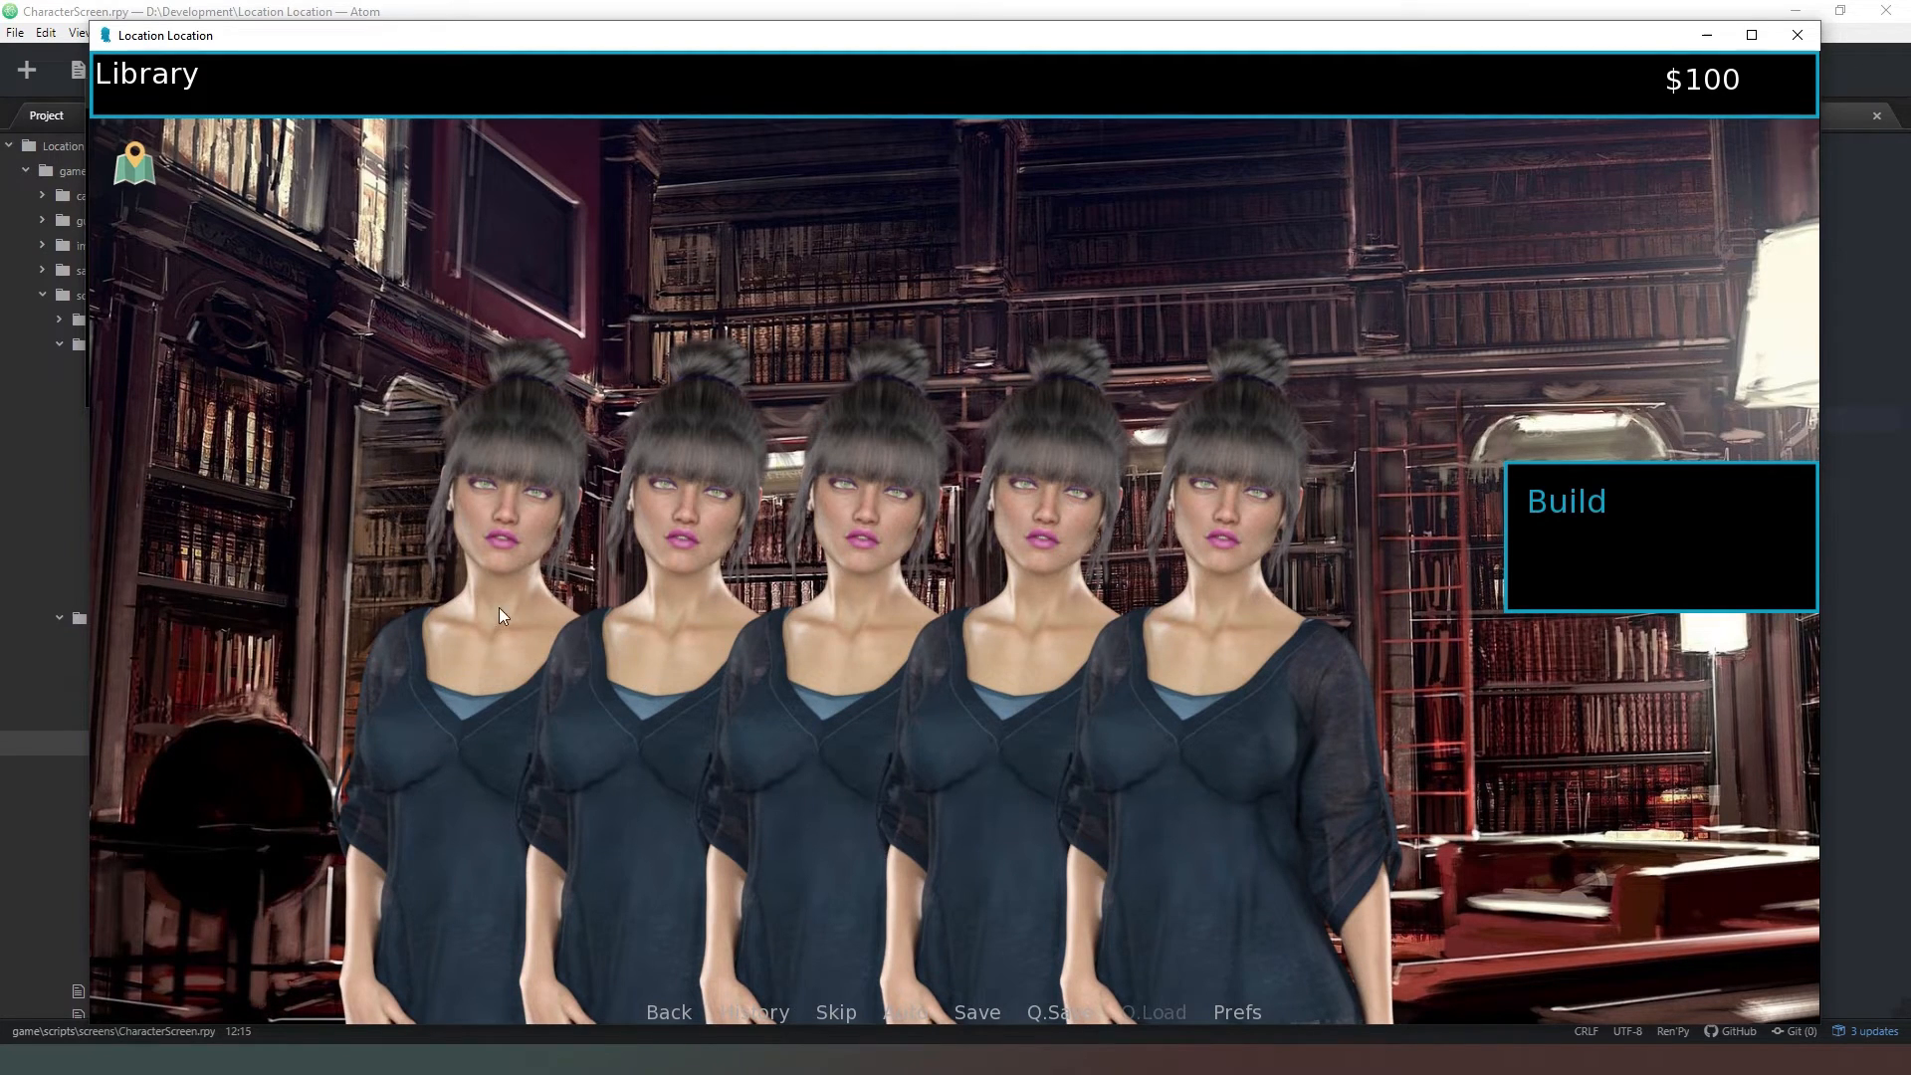
mouse_move(292, 241)
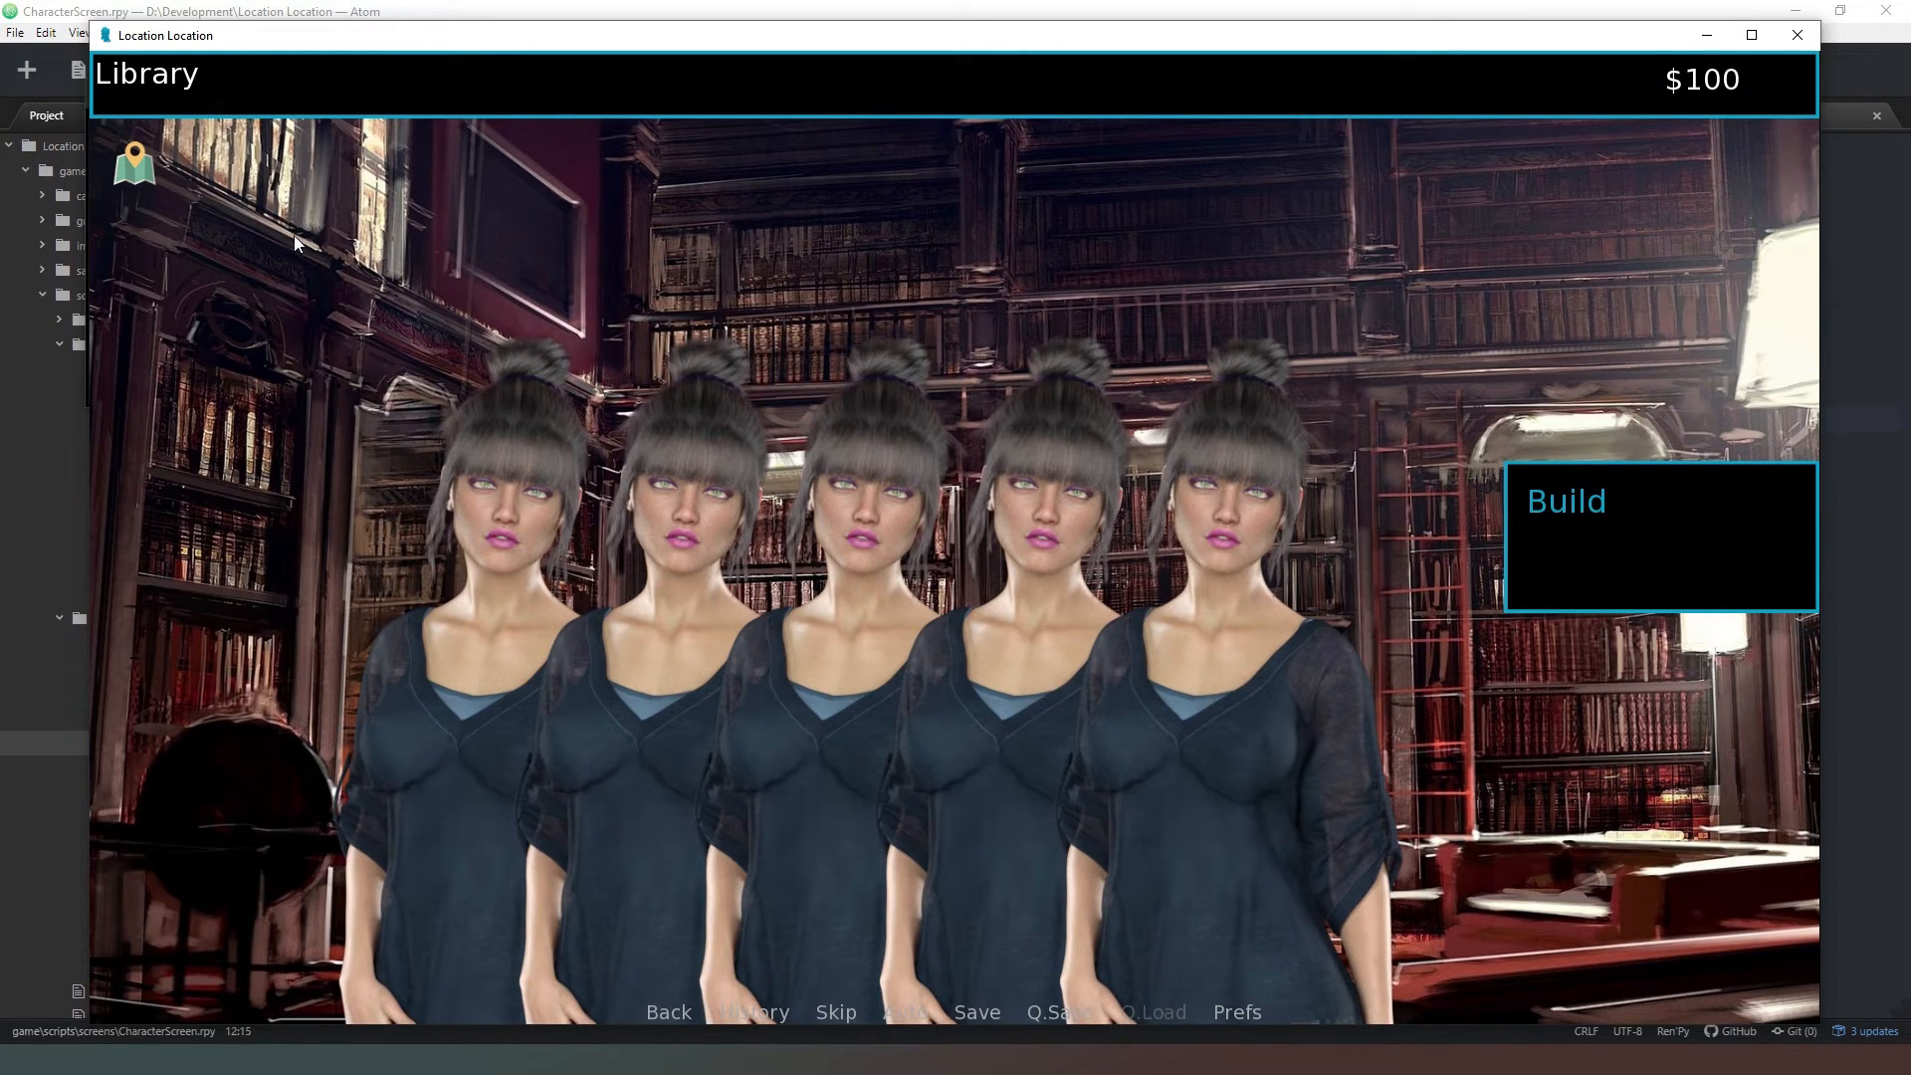
mouse_move(685, 520)
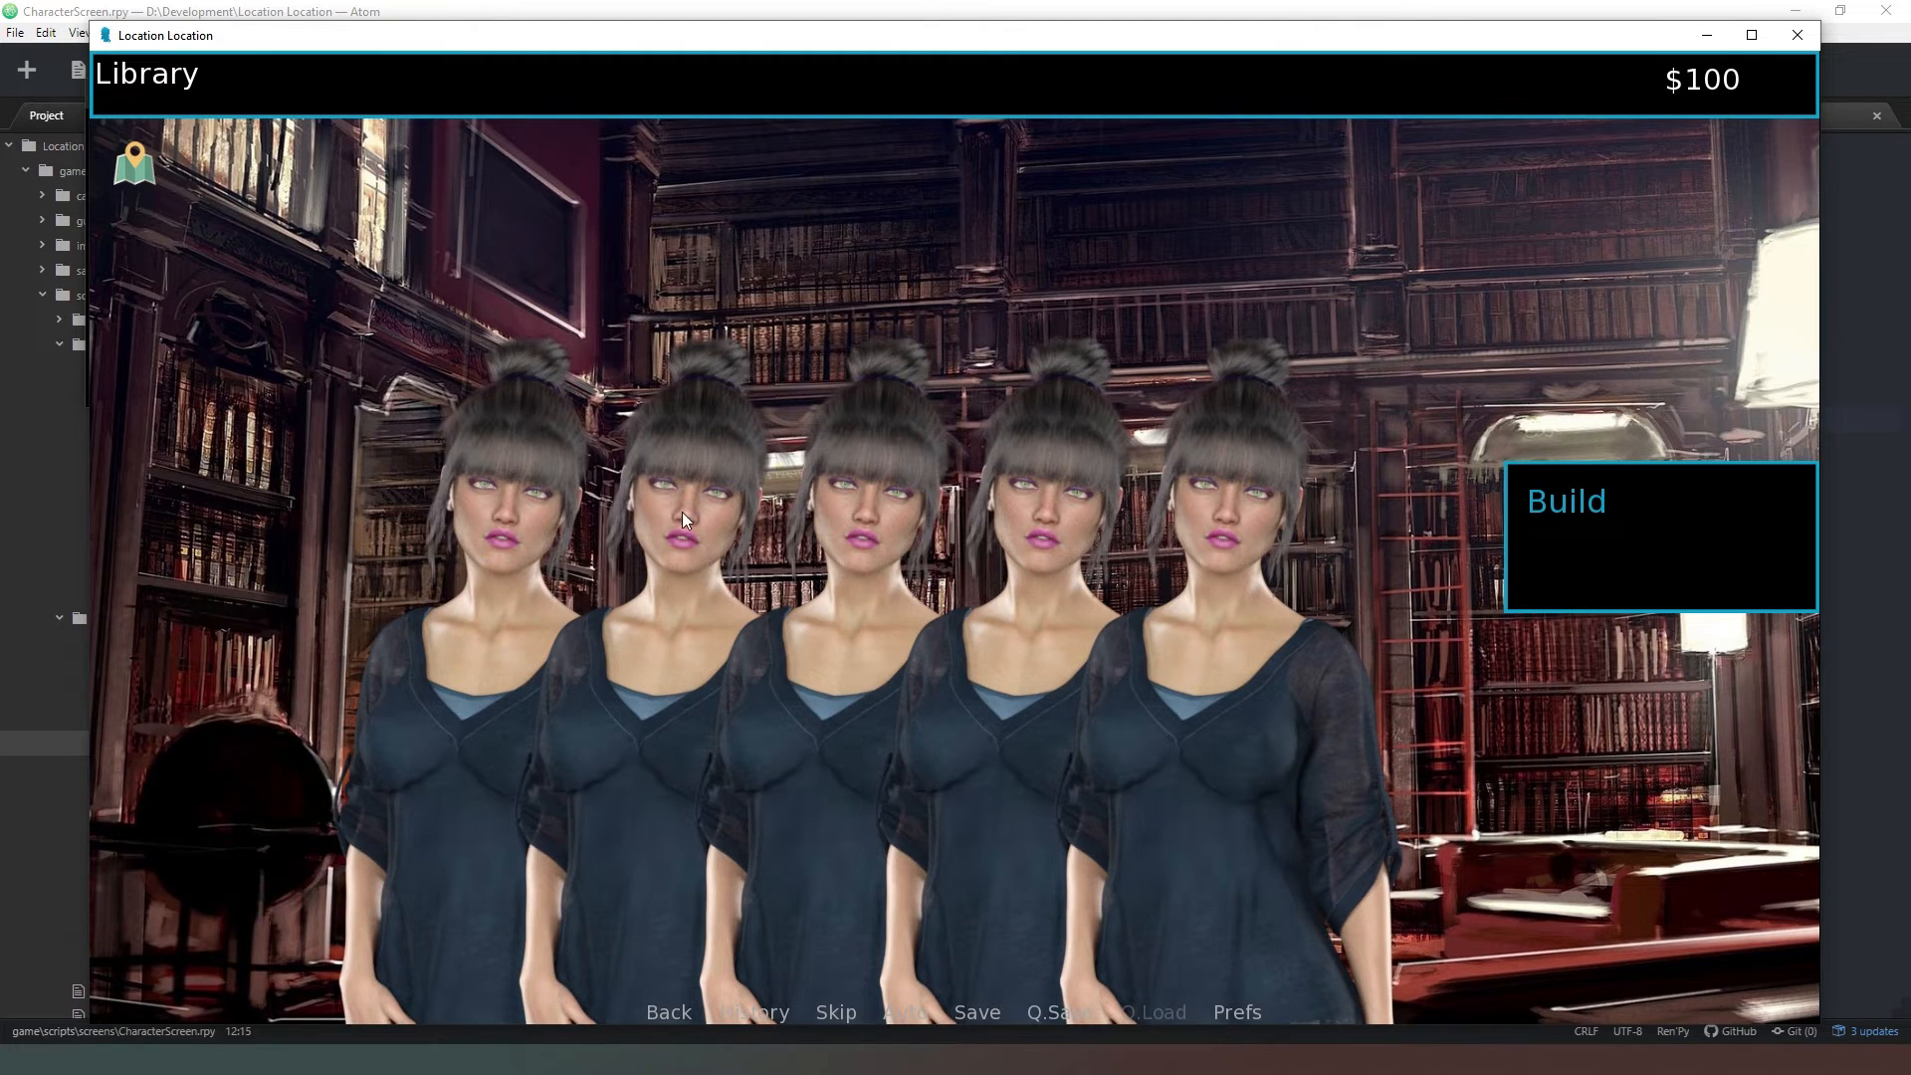
mouse_move(1432, 566)
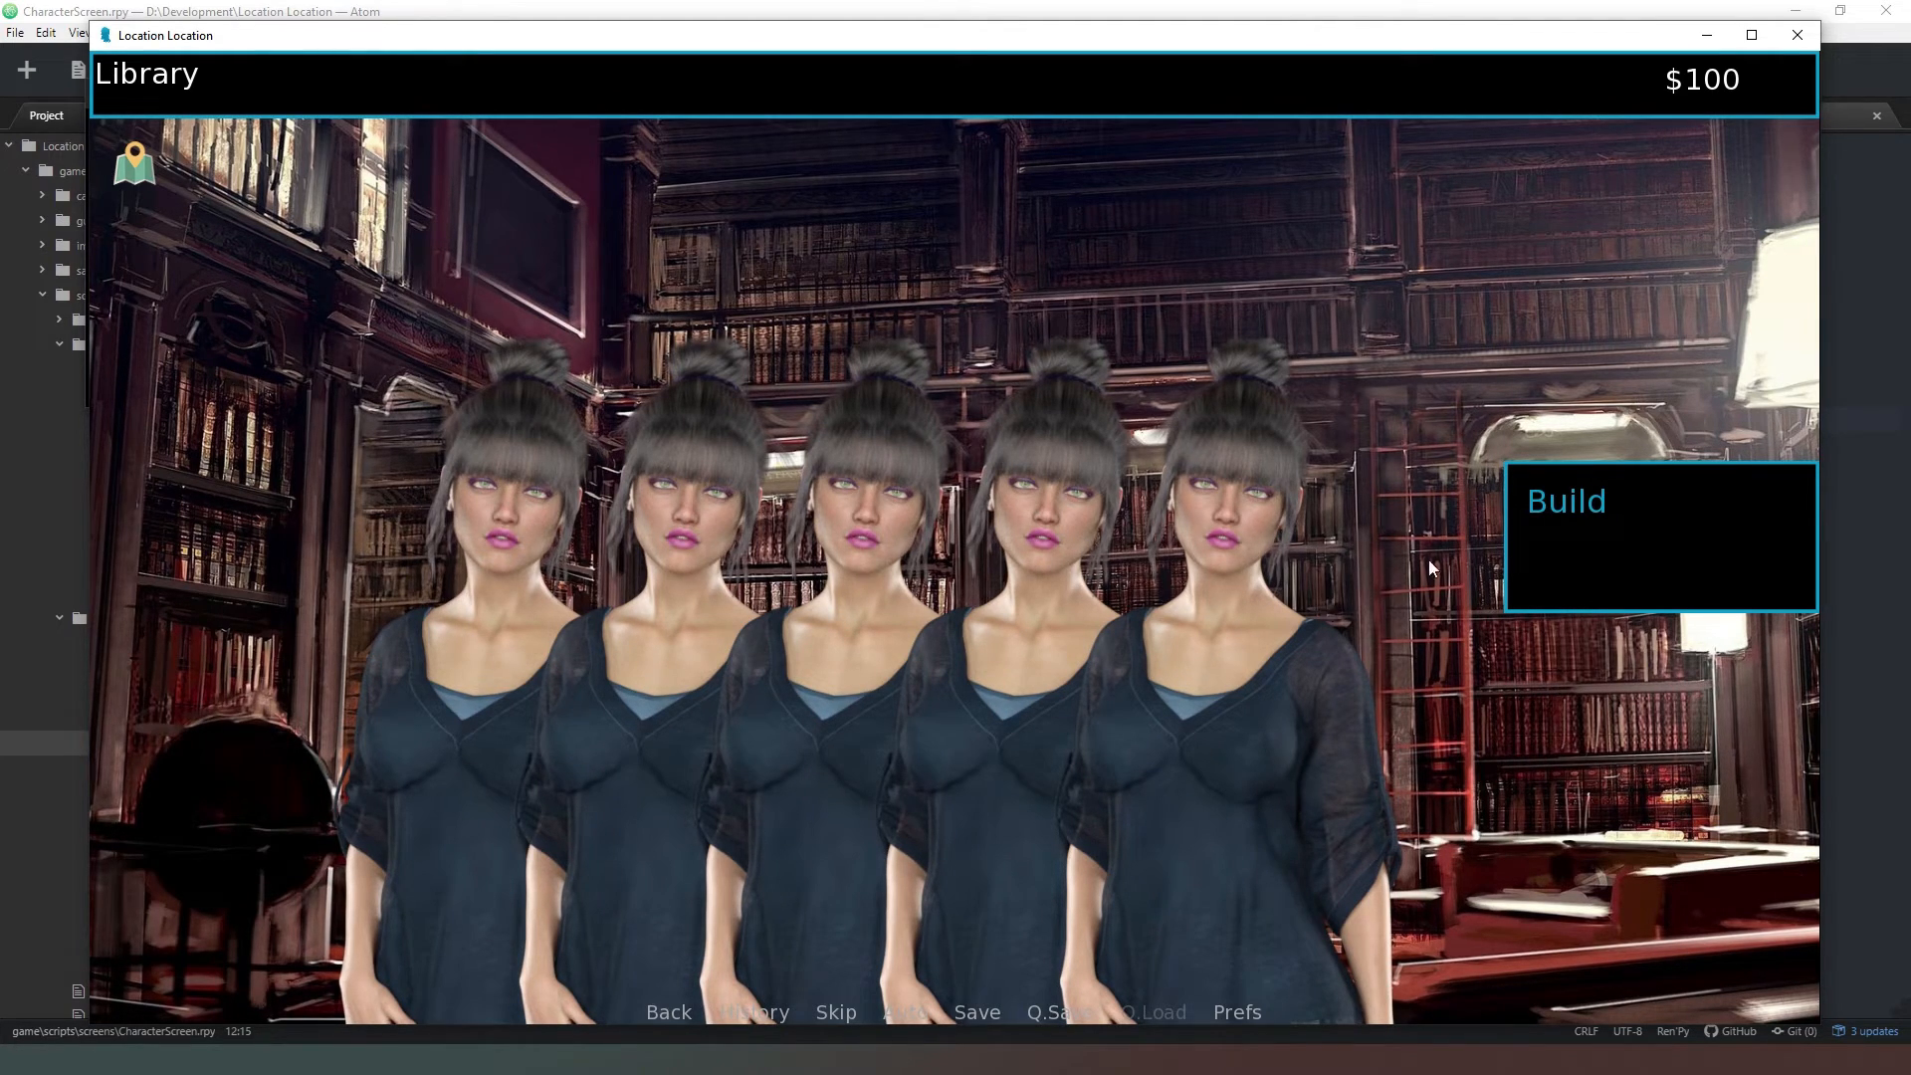
mouse_move(729, 309)
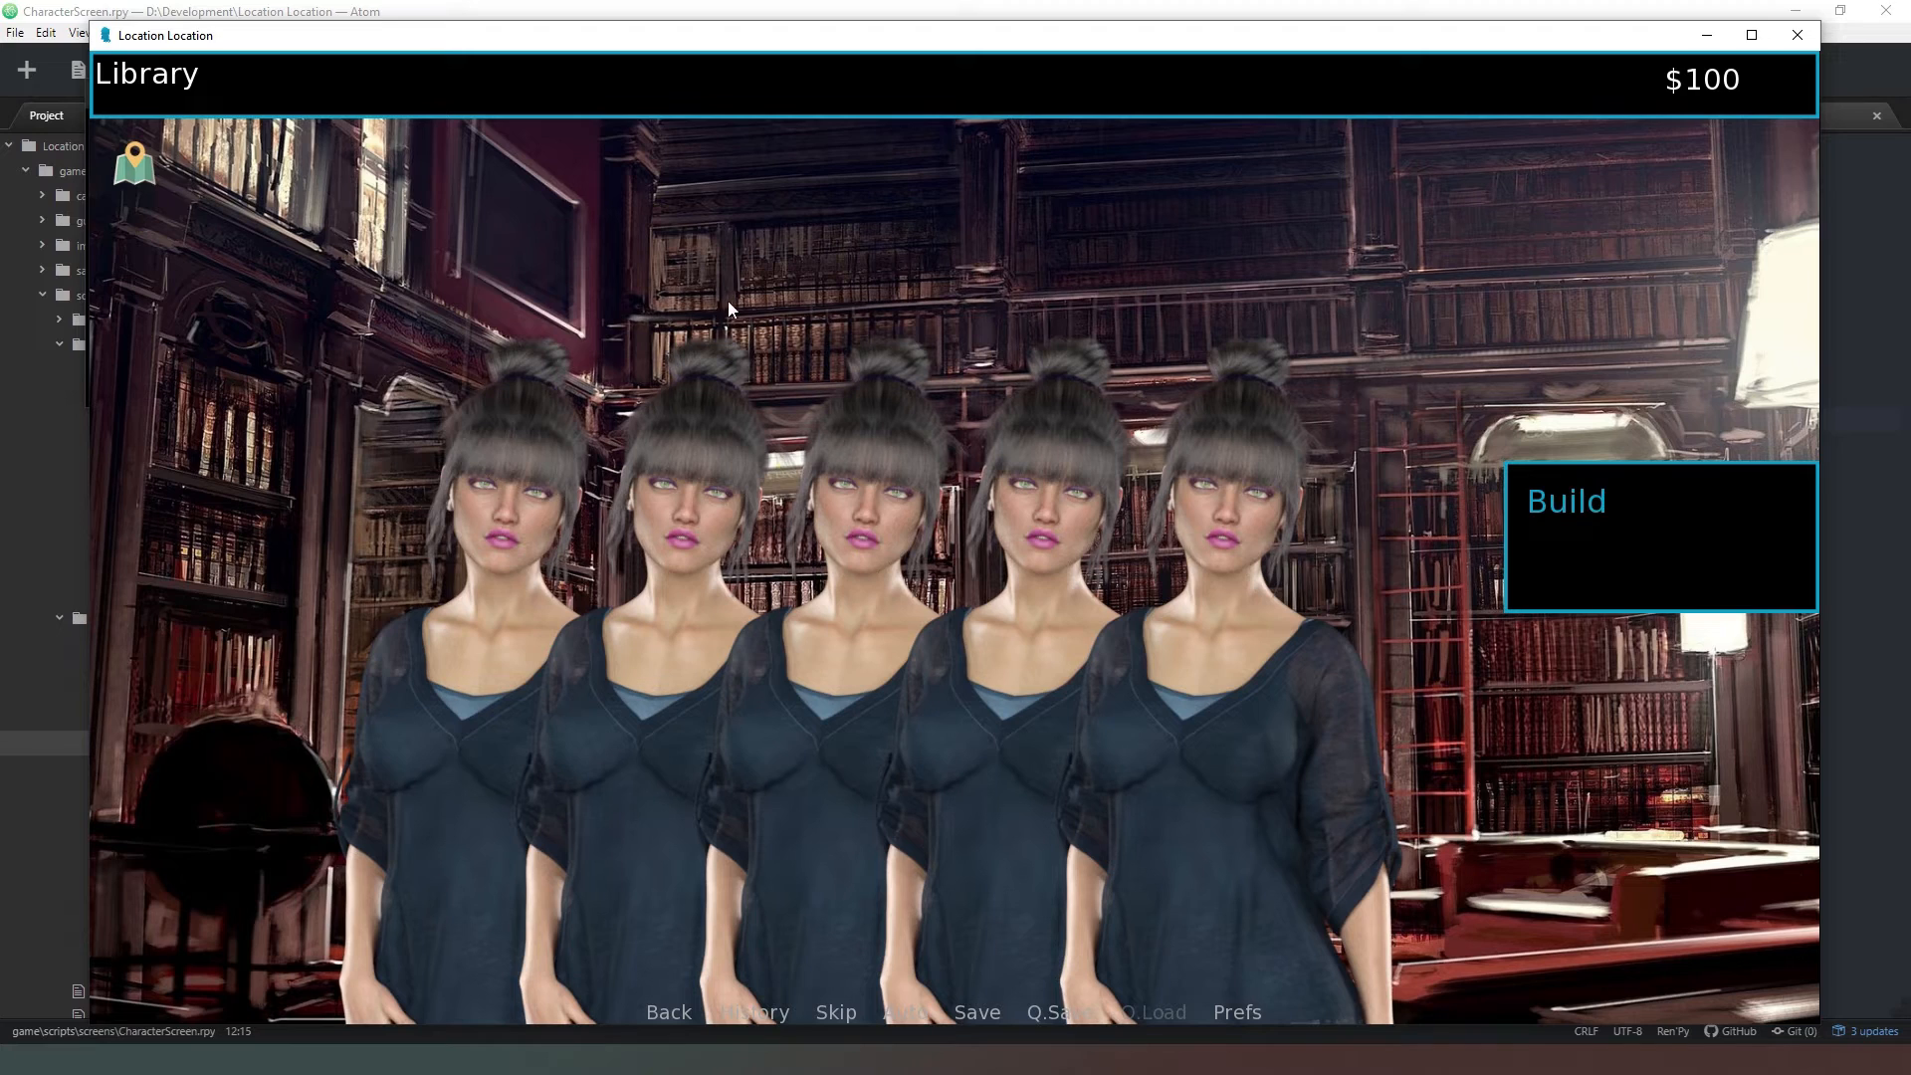
mouse_move(889, 428)
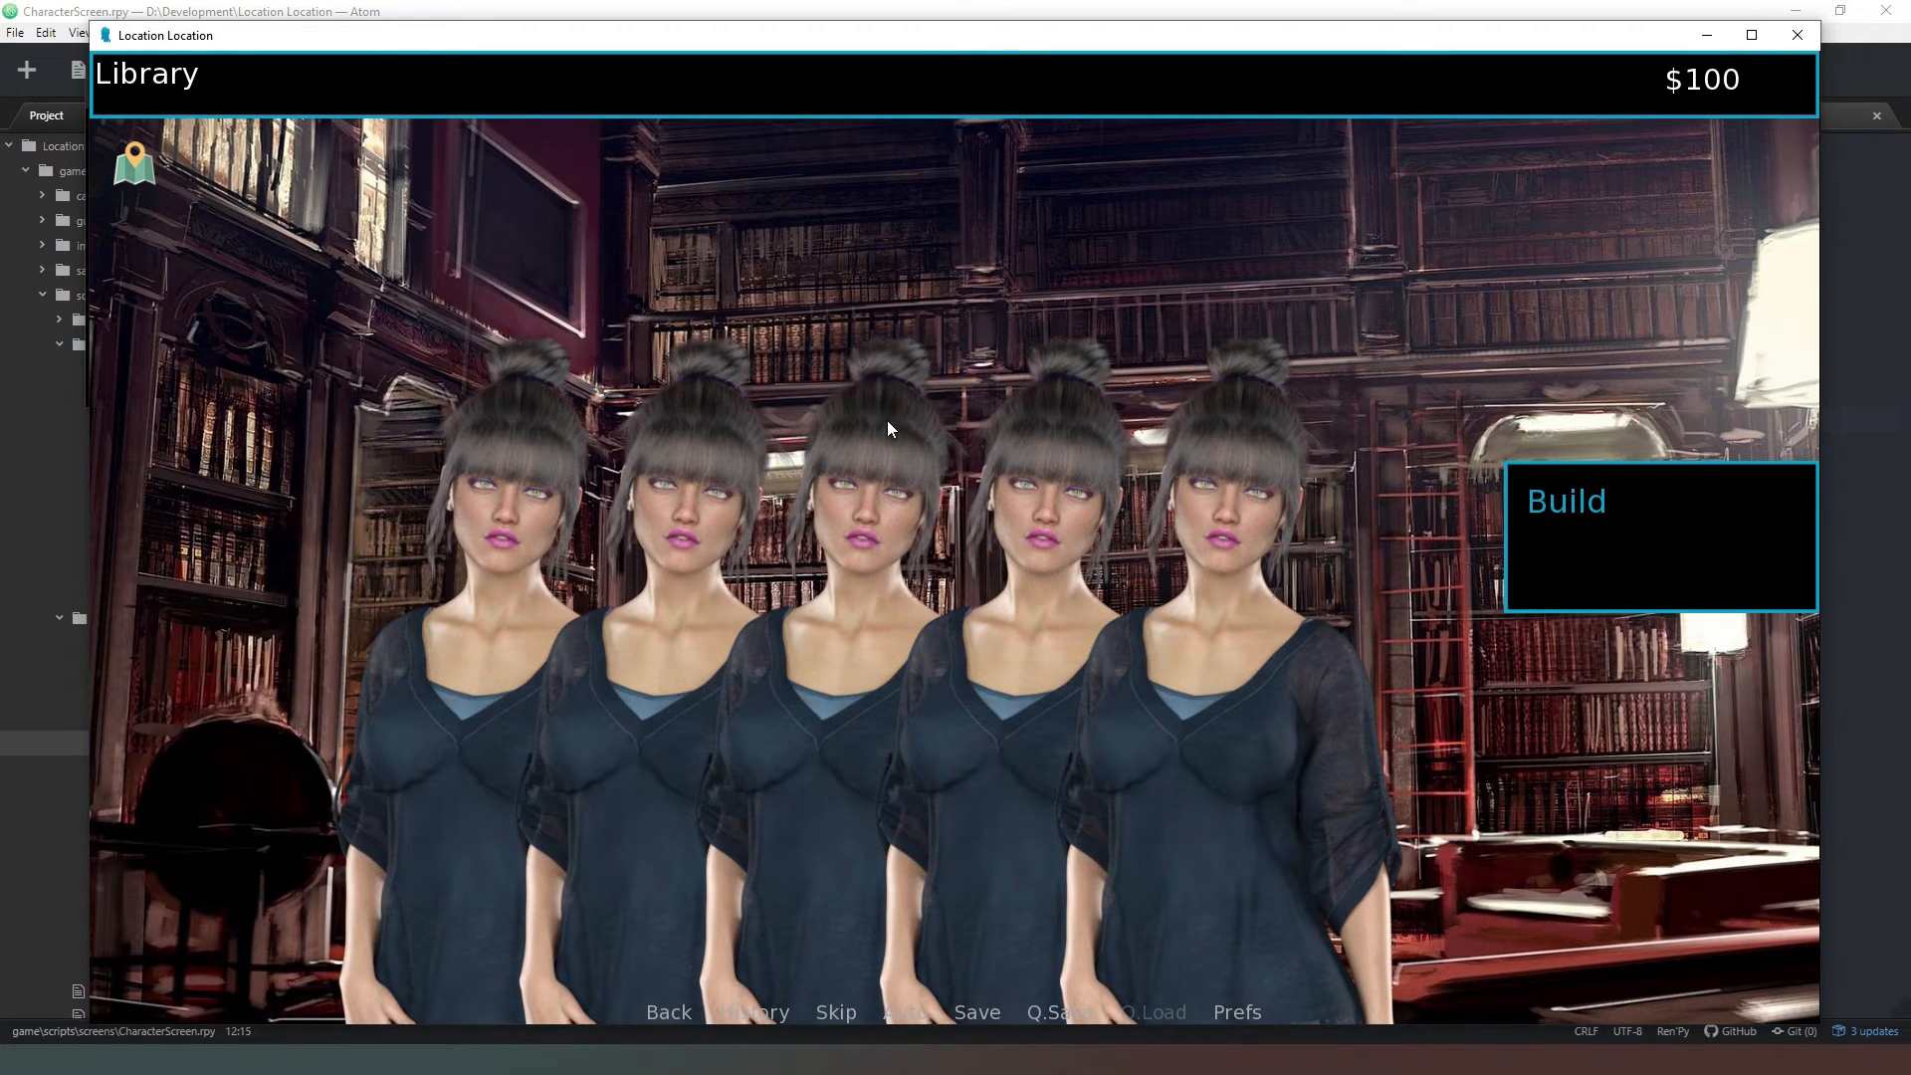
mouse_move(1261, 305)
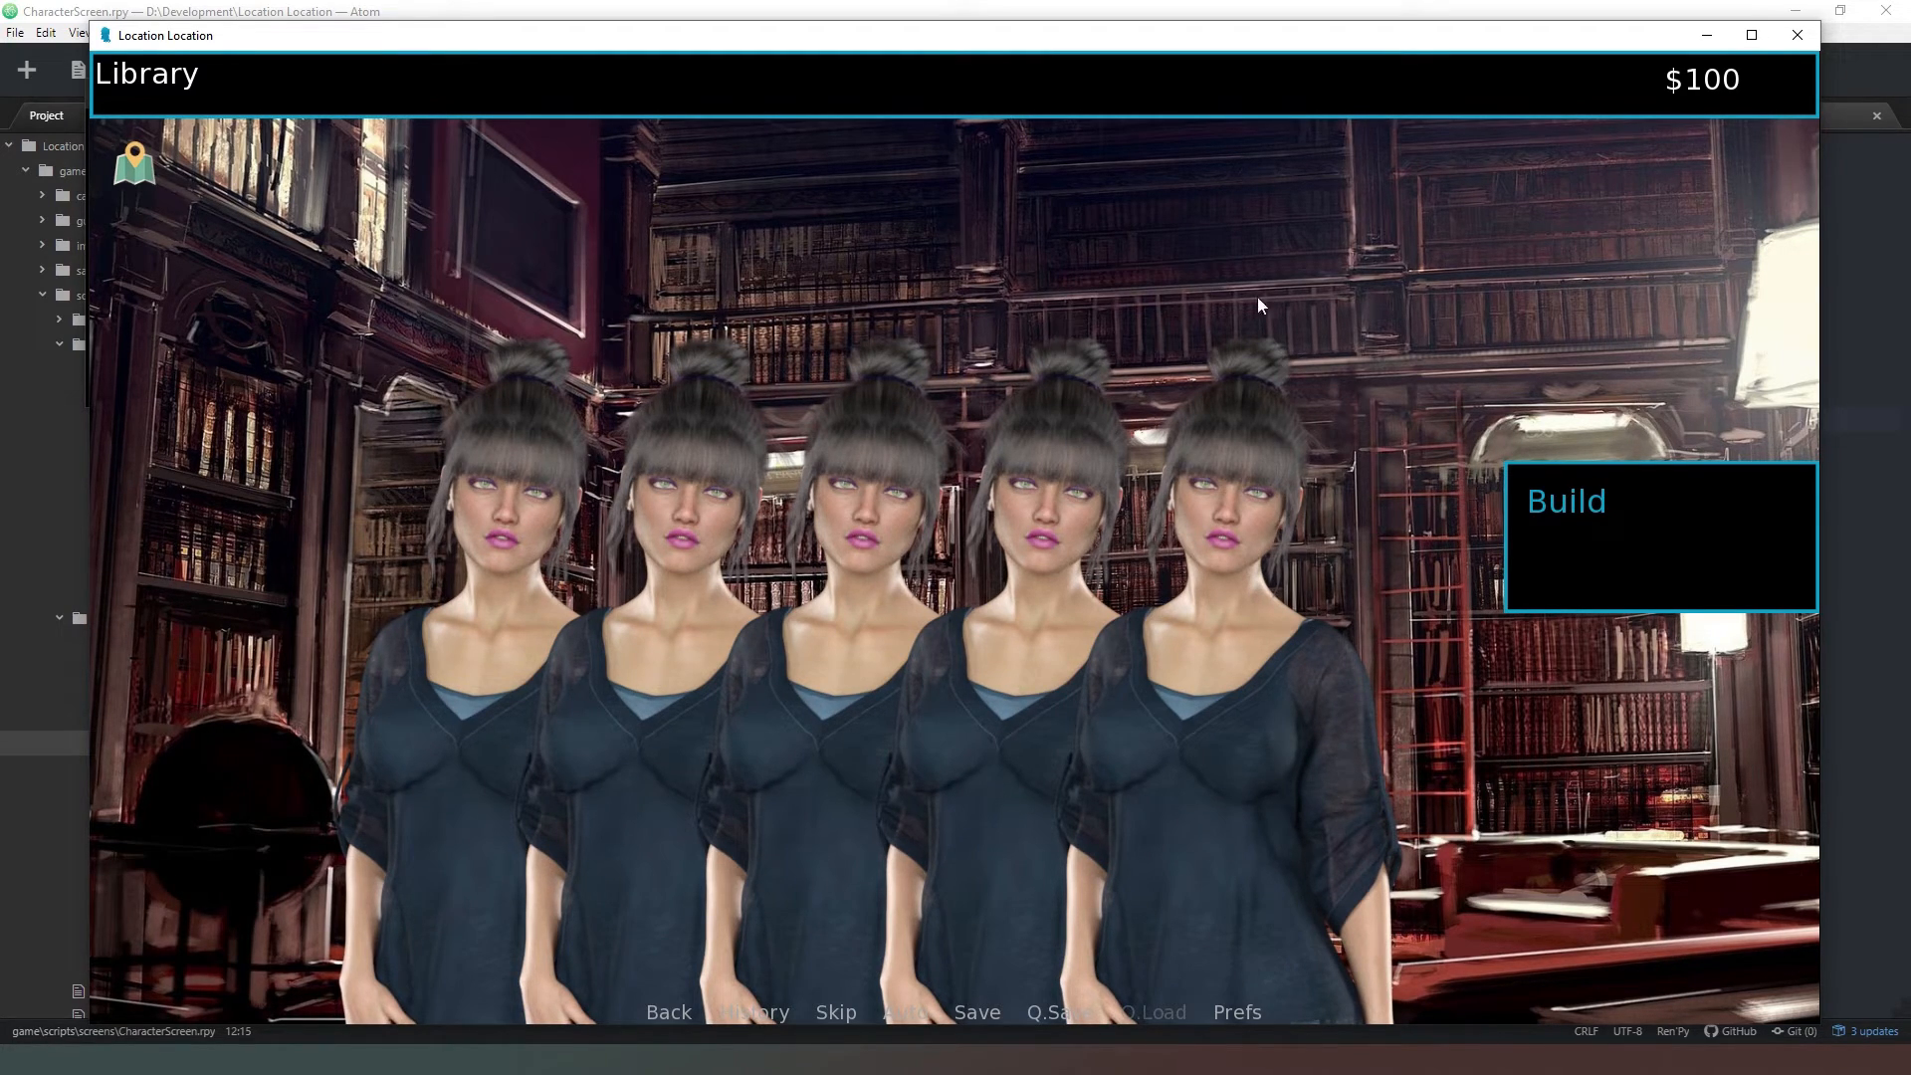
mouse_move(1235, 831)
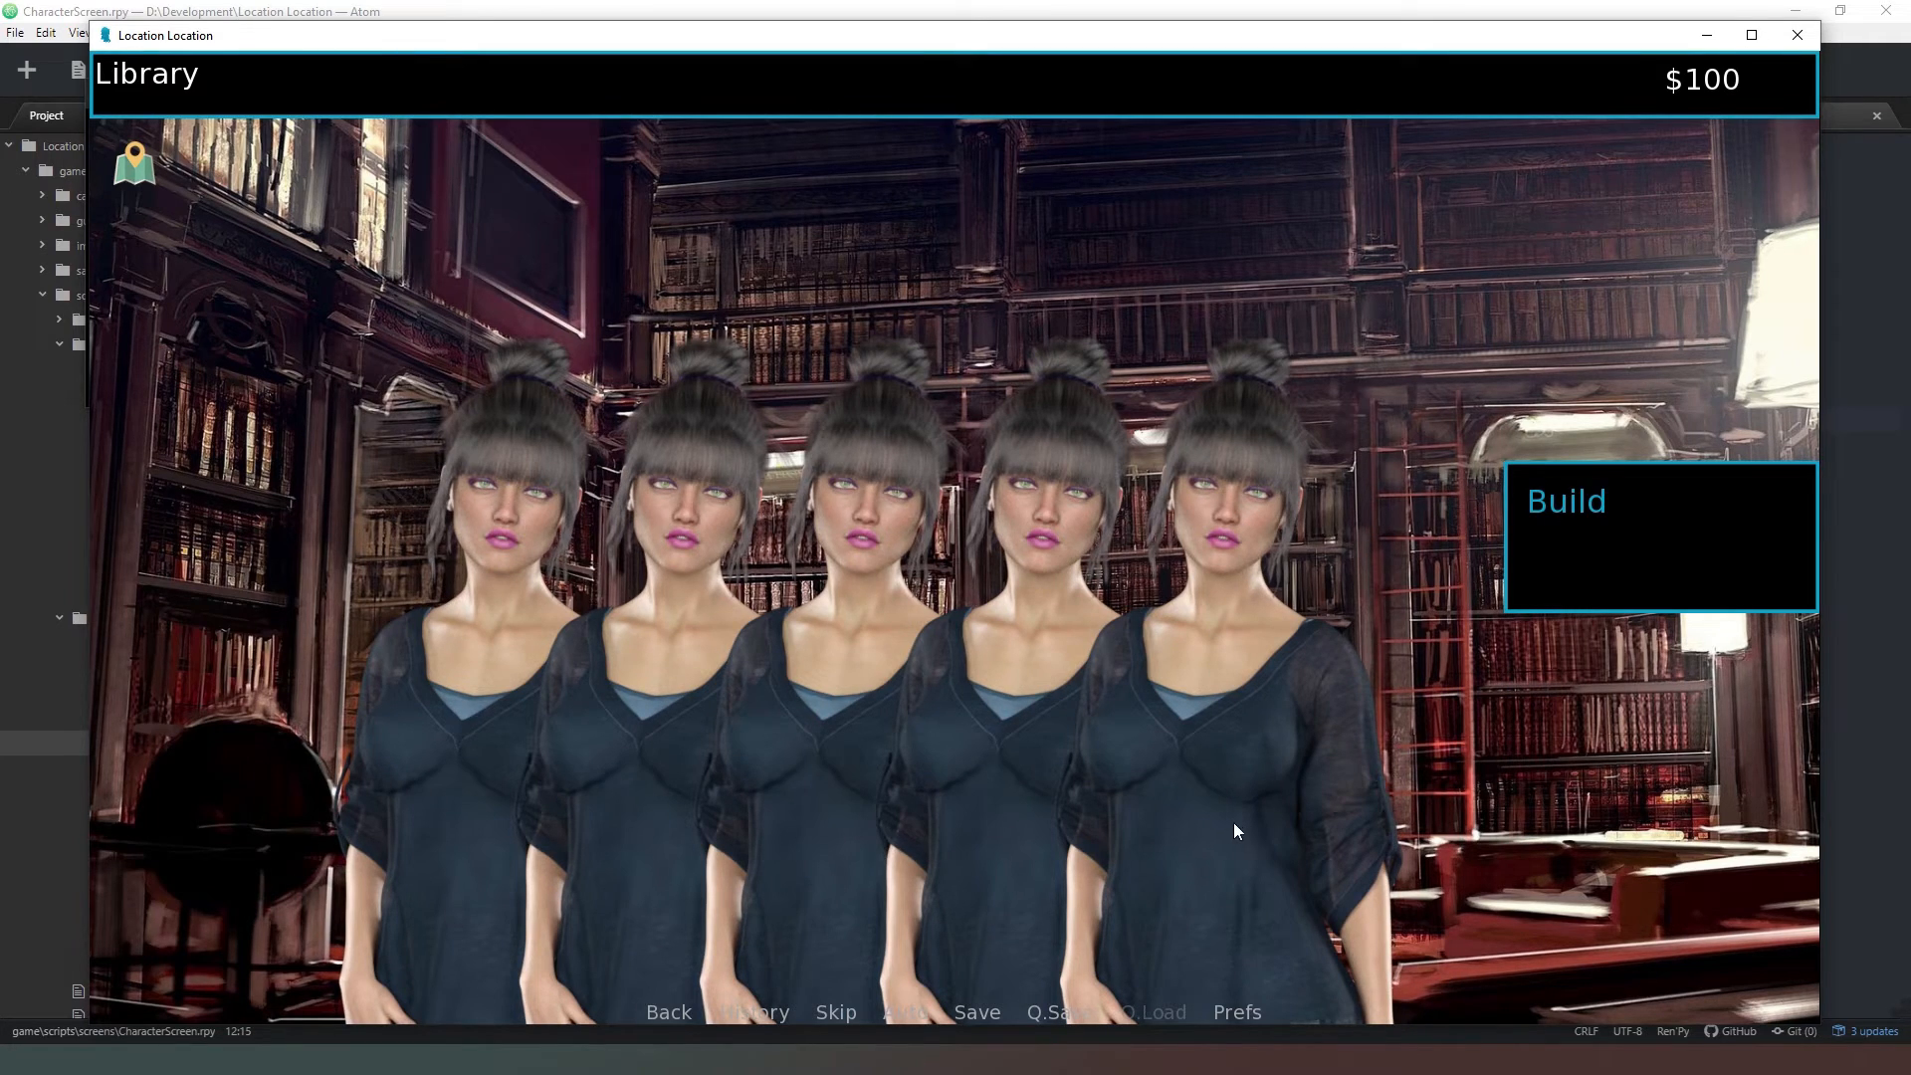
mouse_move(1304, 93)
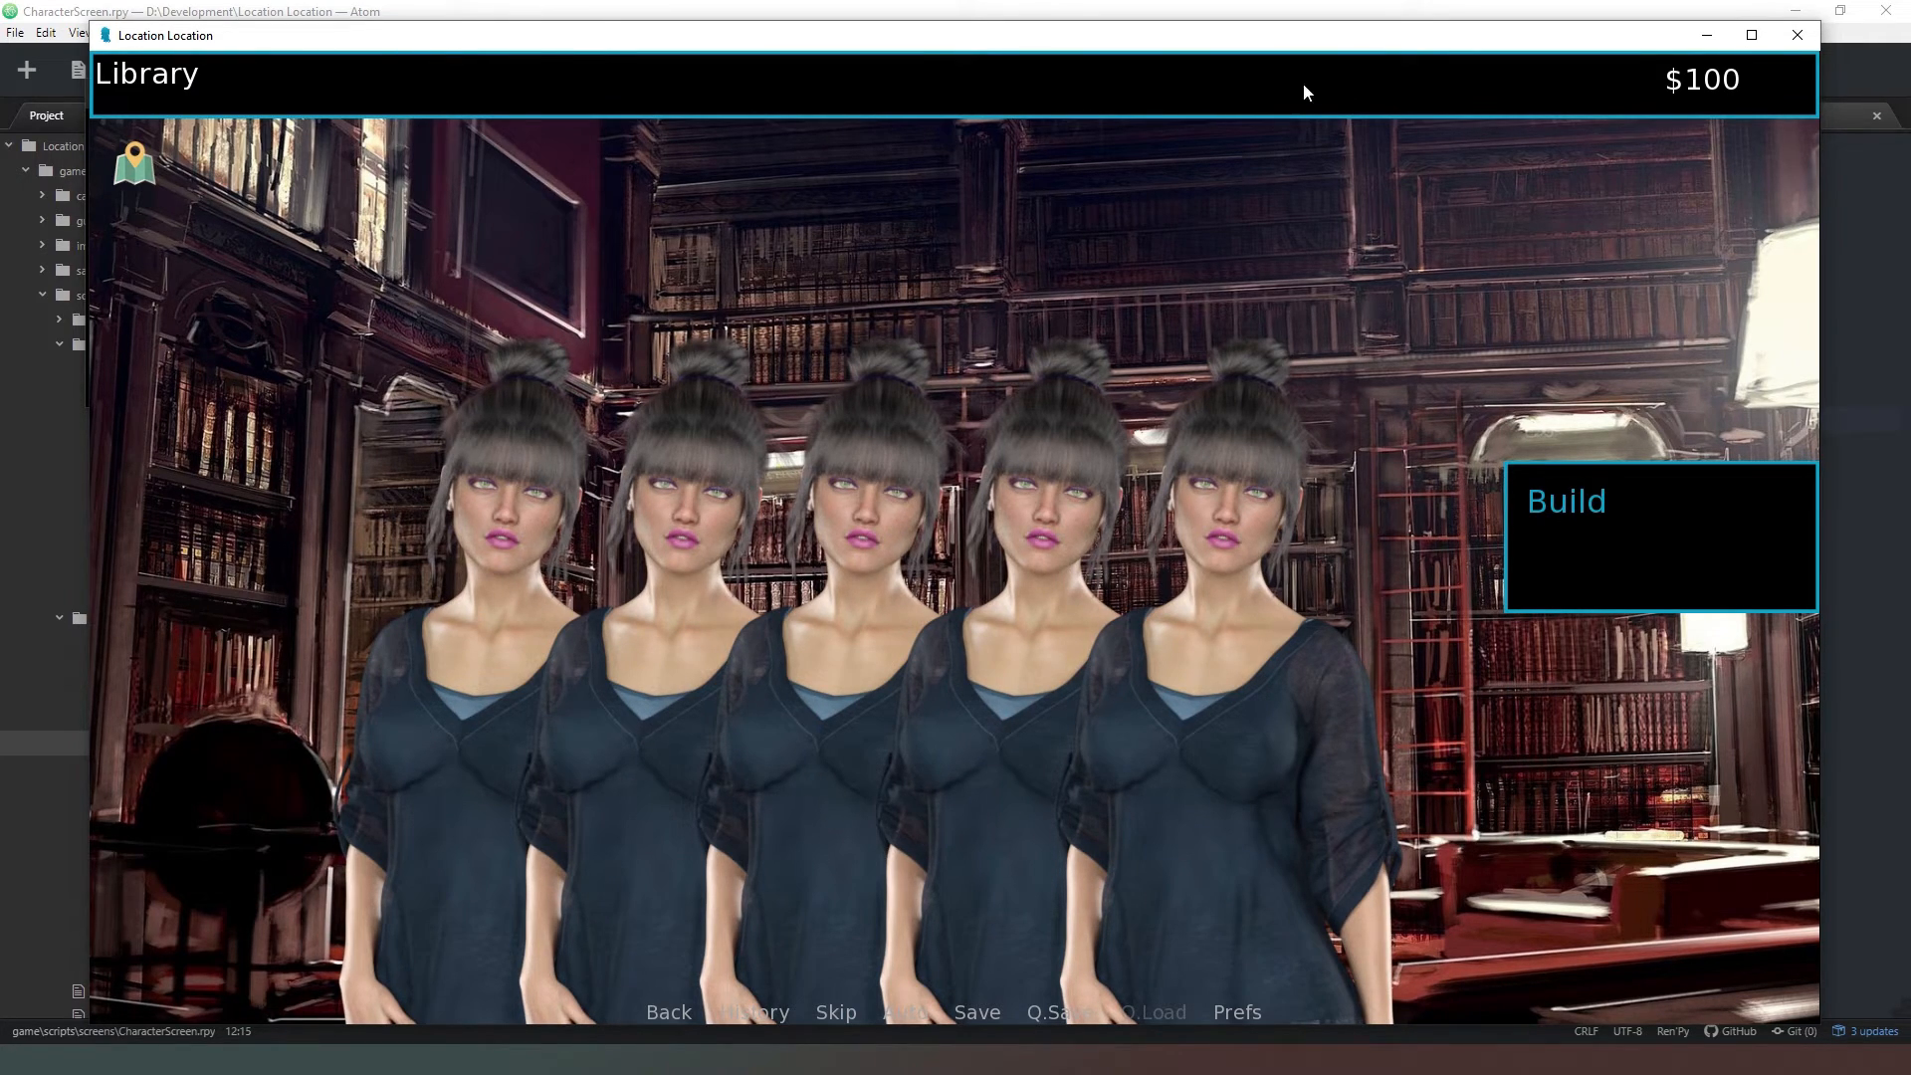
mouse_move(504, 685)
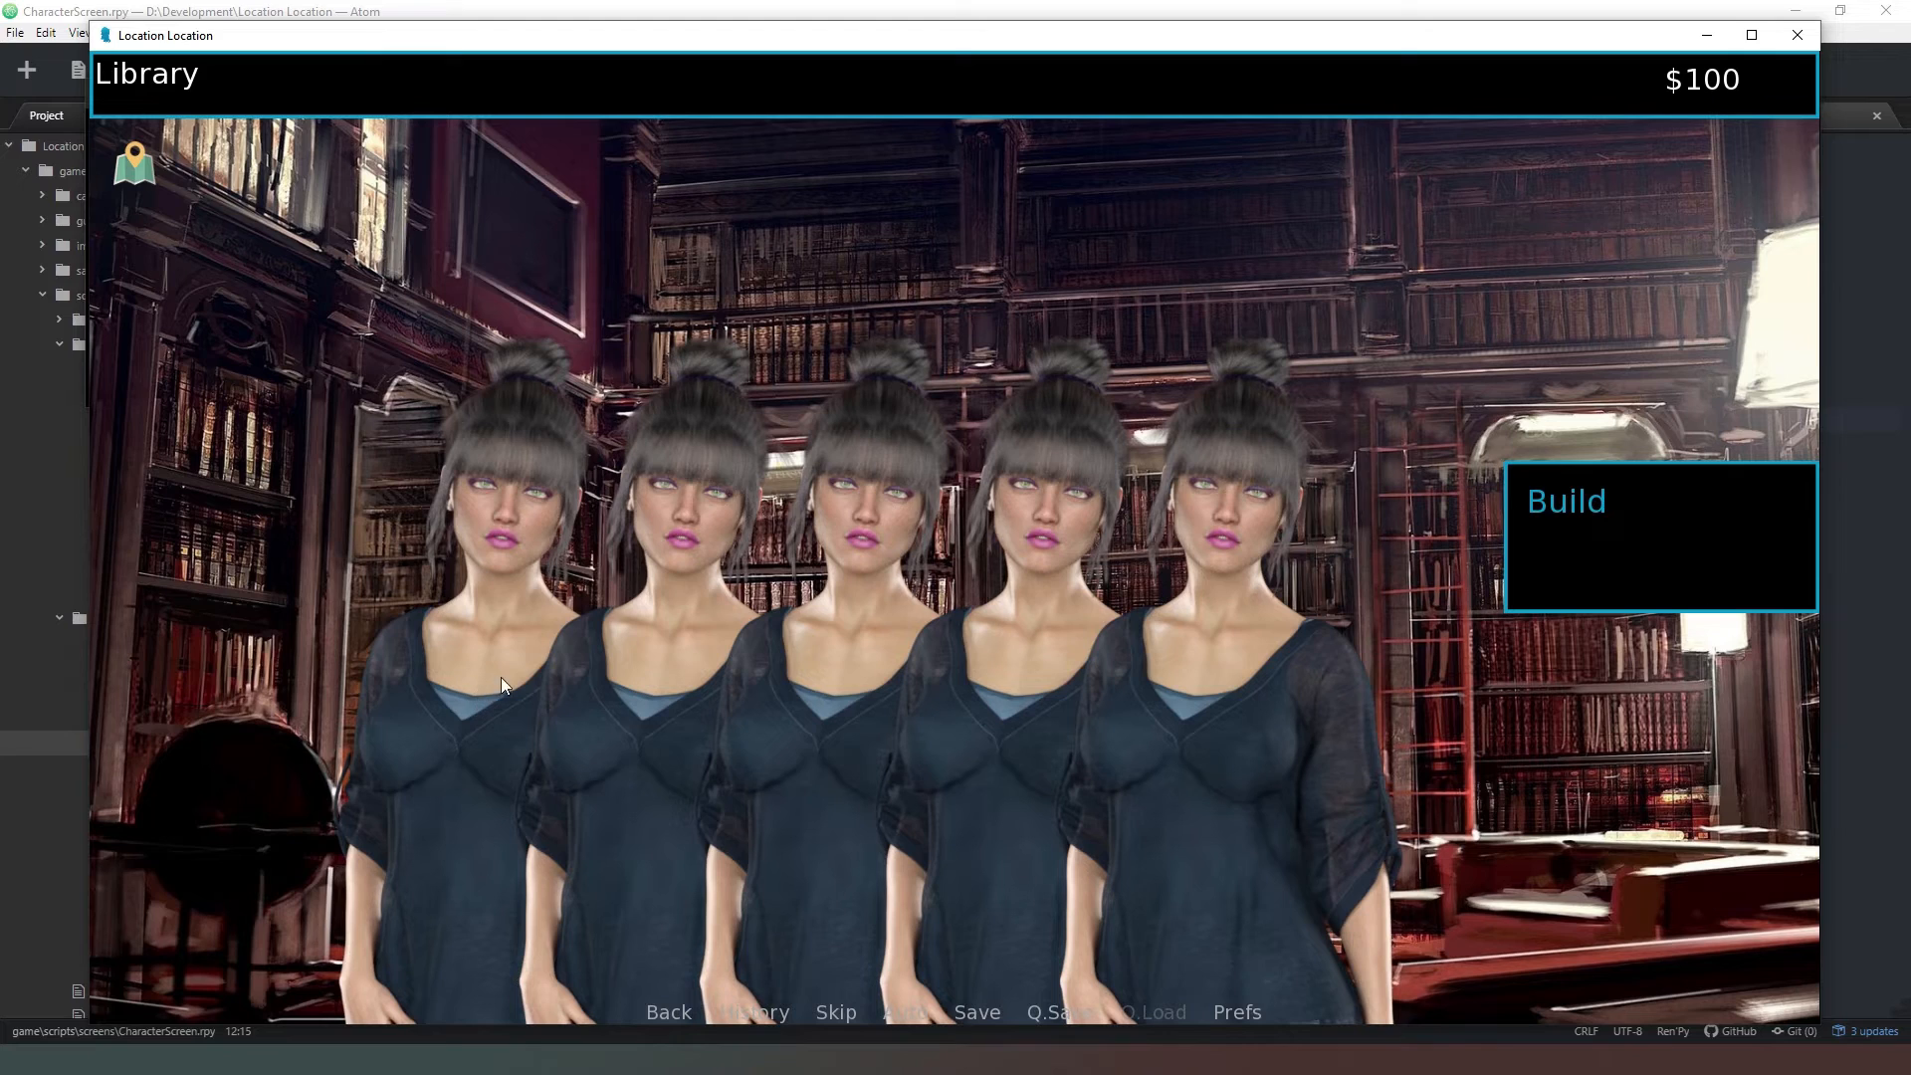
mouse_move(846, 625)
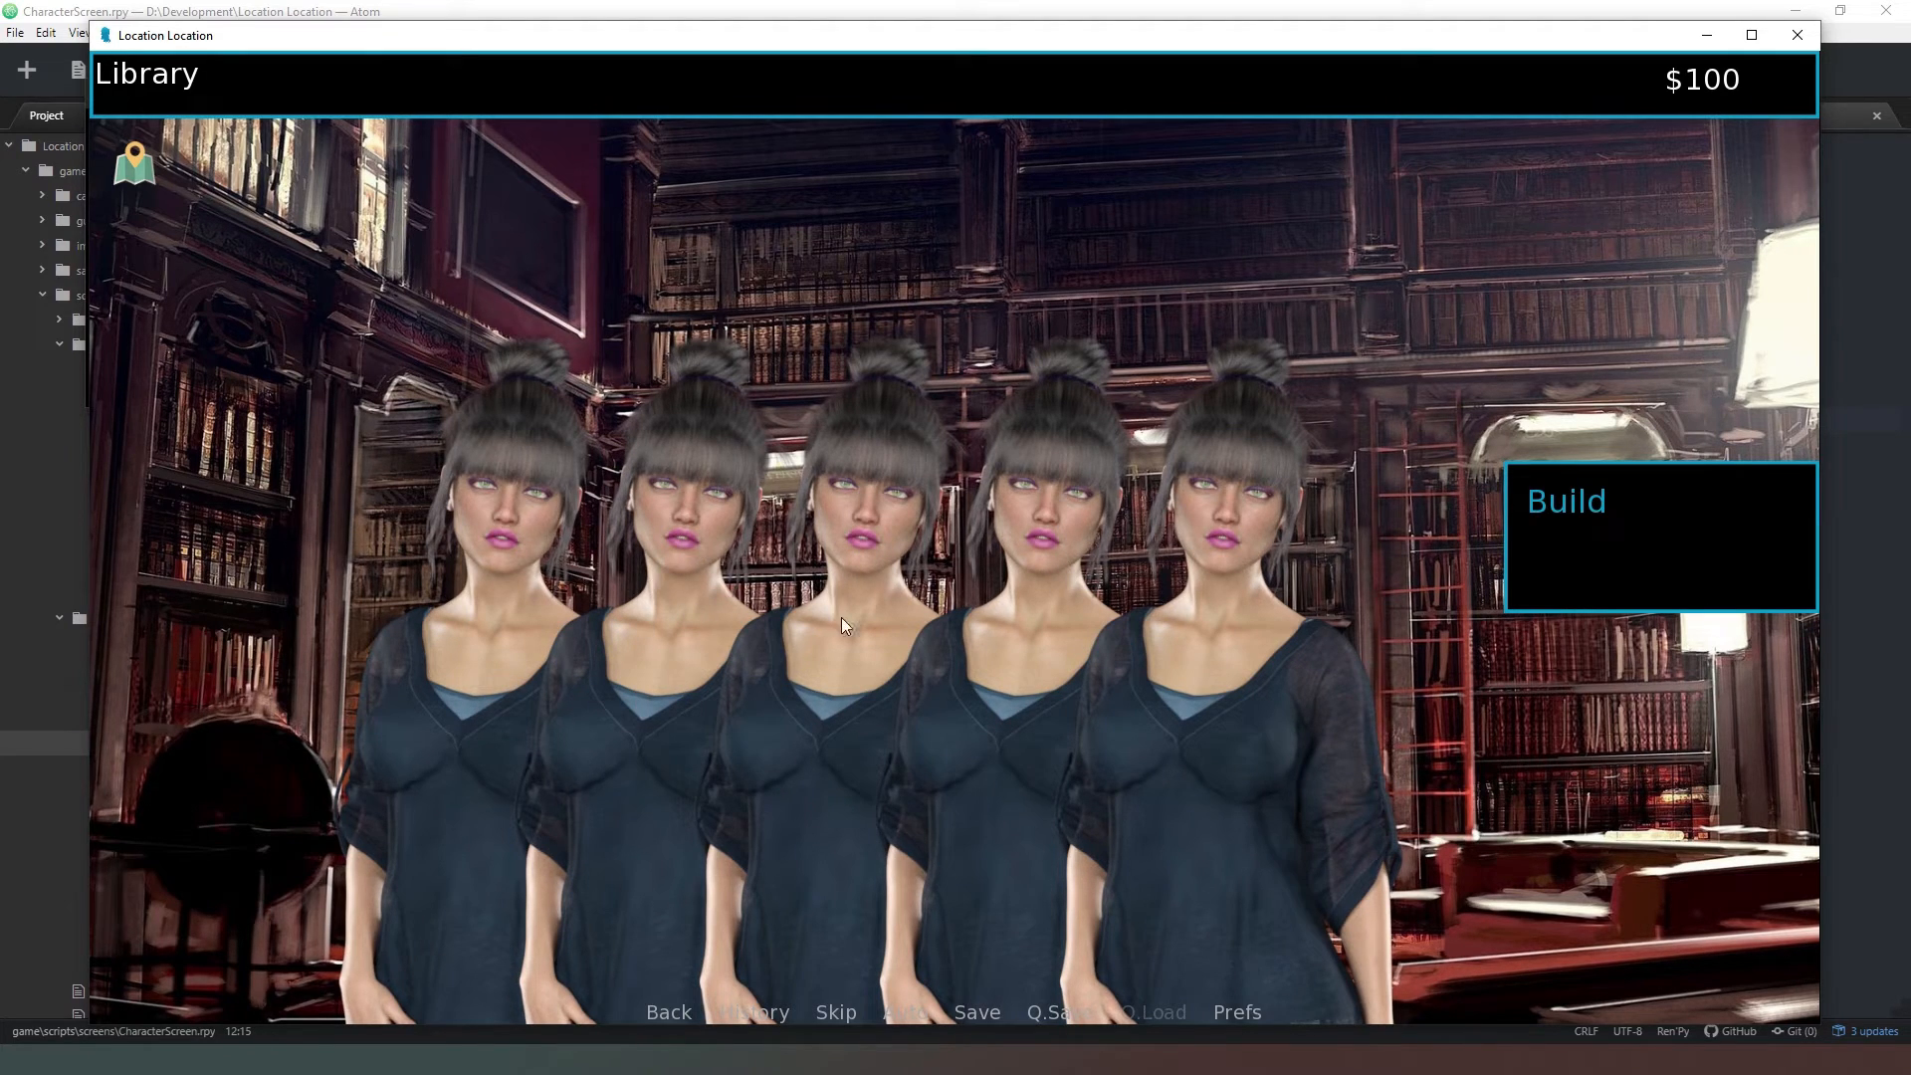
mouse_move(1332, 744)
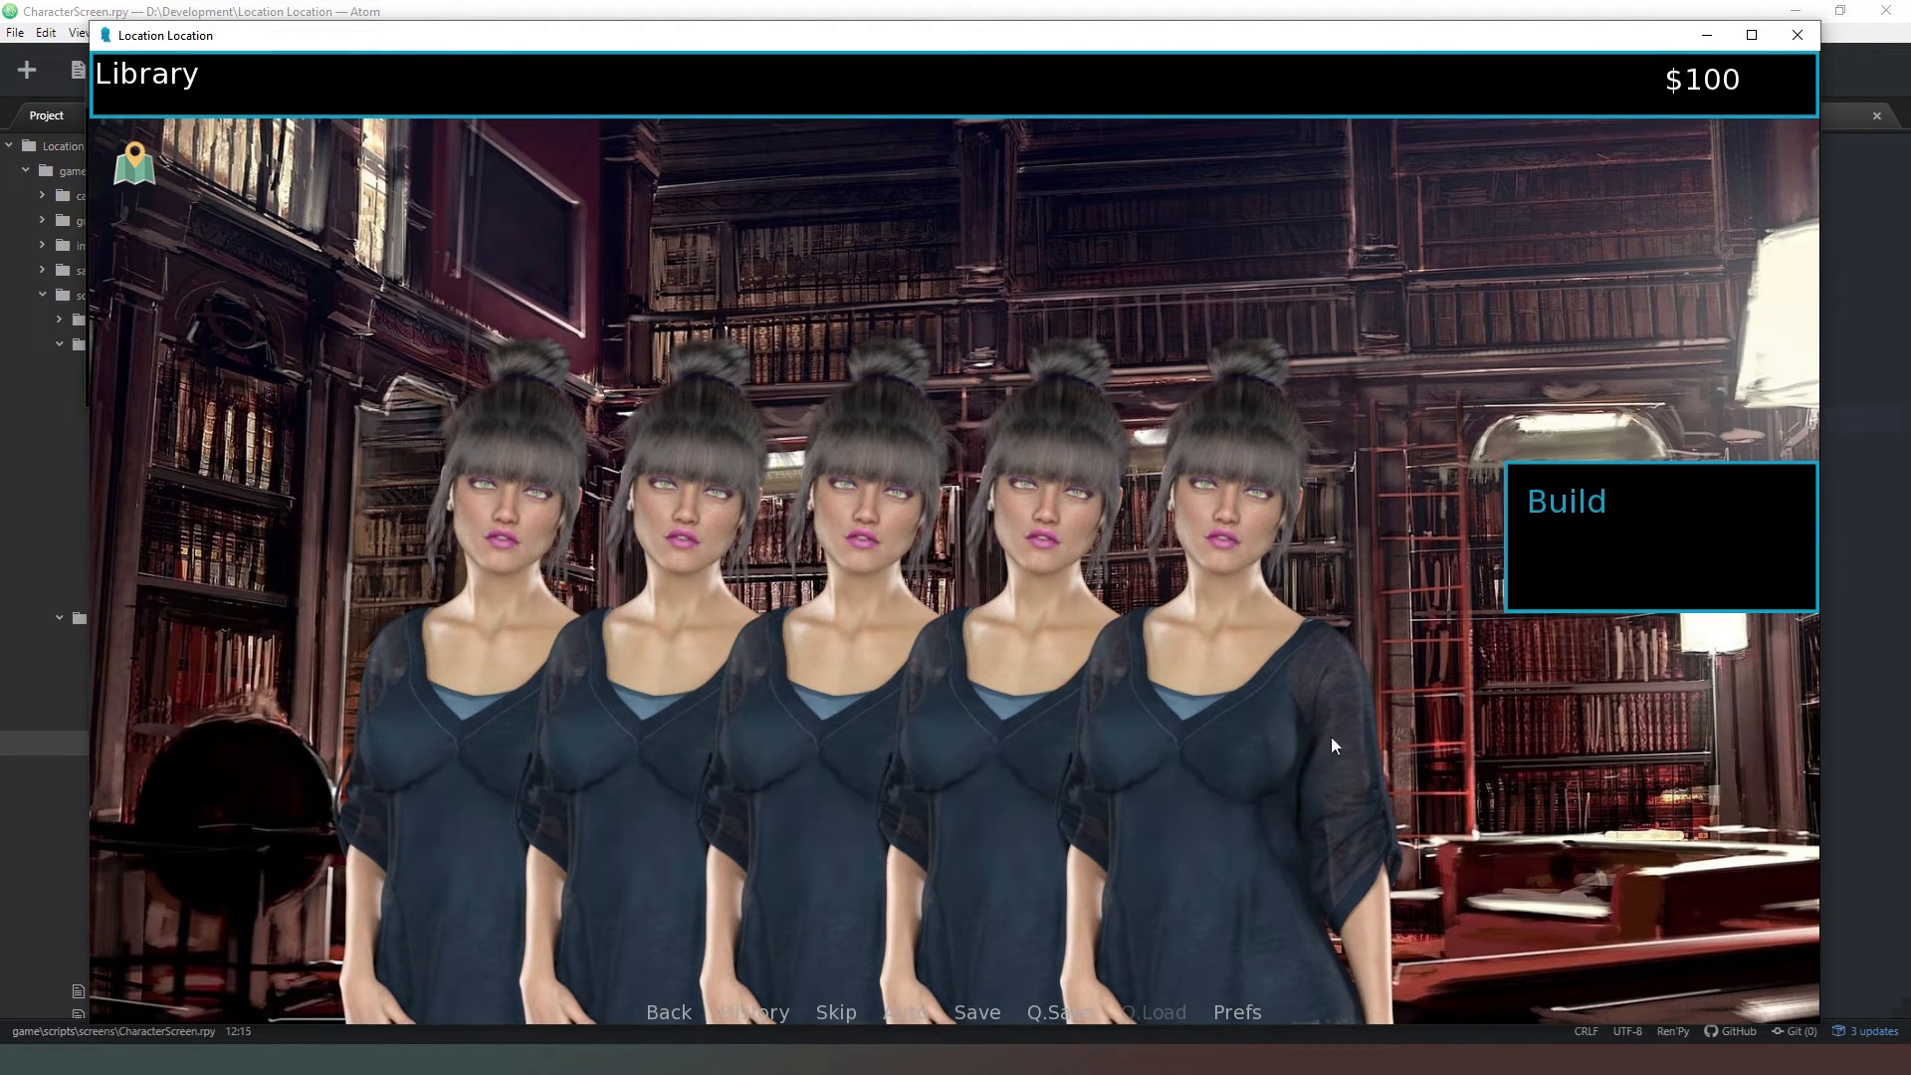
mouse_move(408, 663)
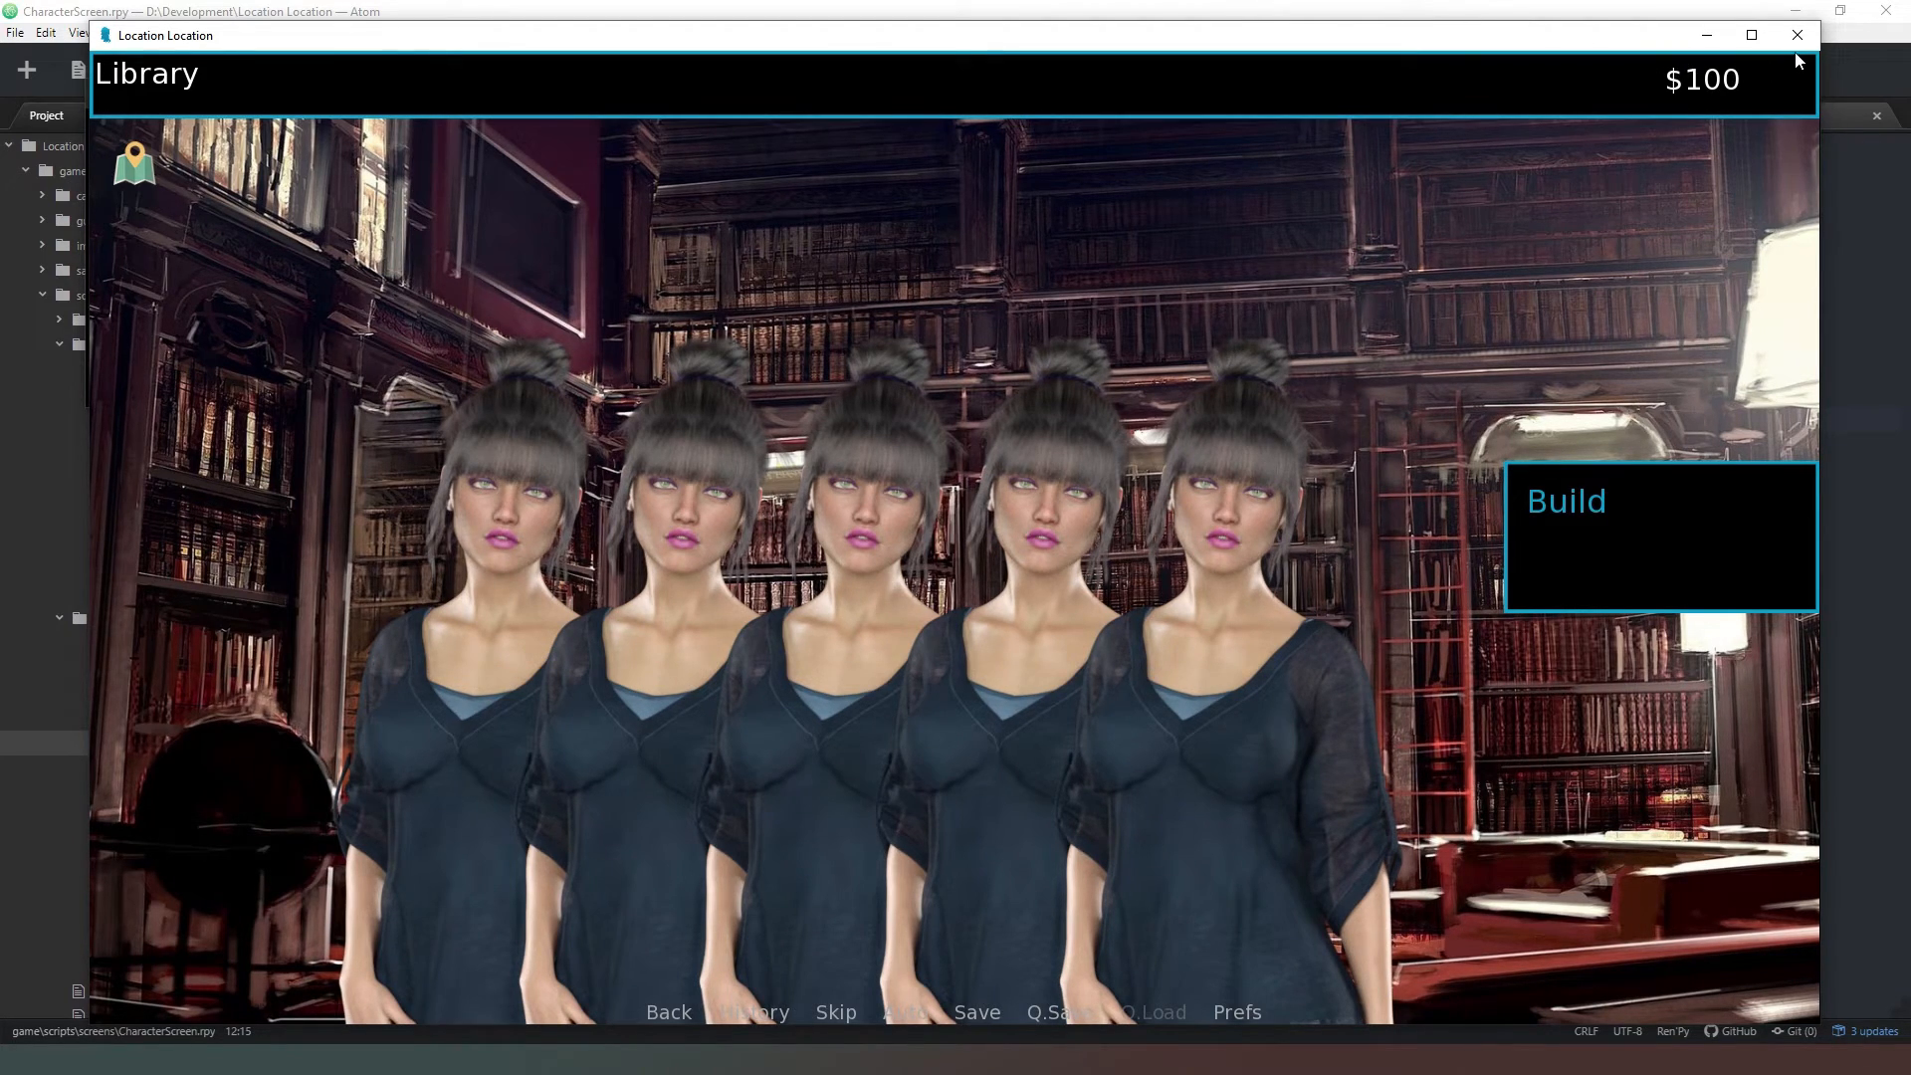
mouse_move(1246, 229)
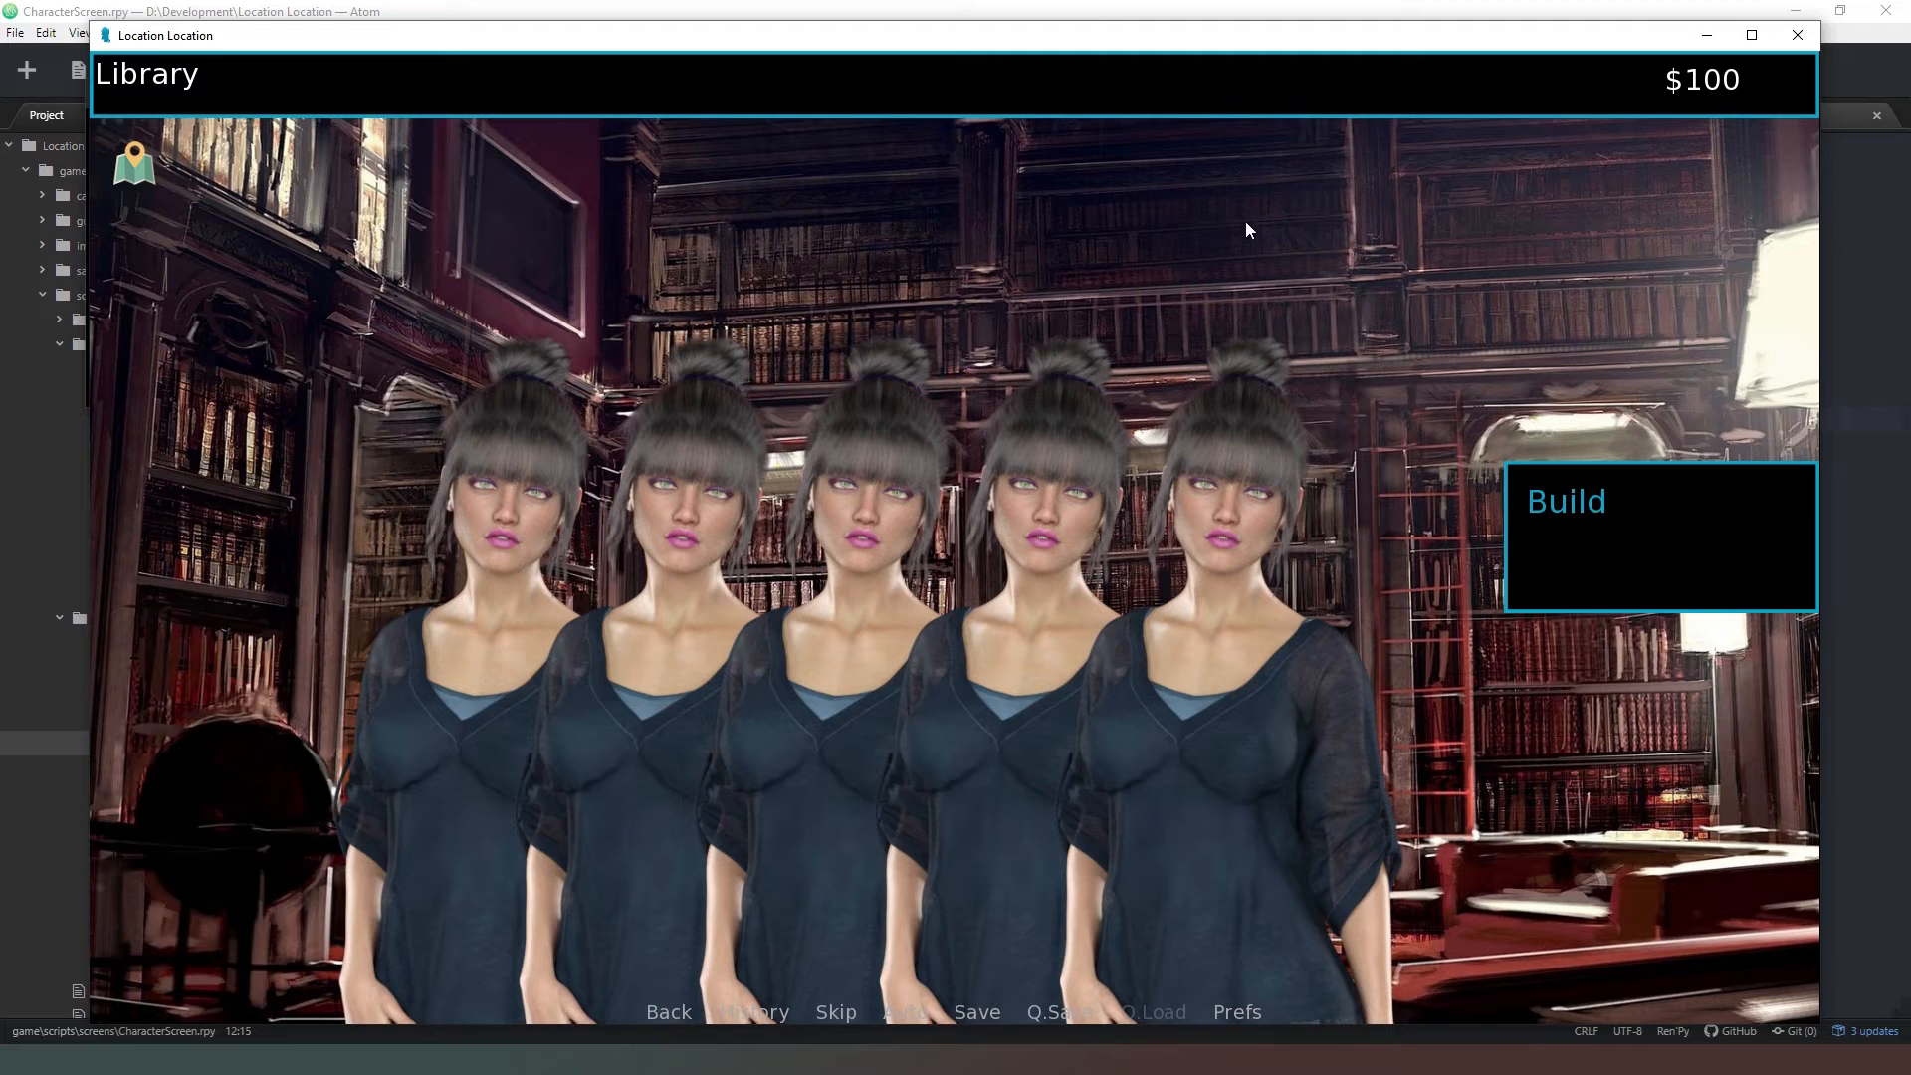
mouse_move(1059, 391)
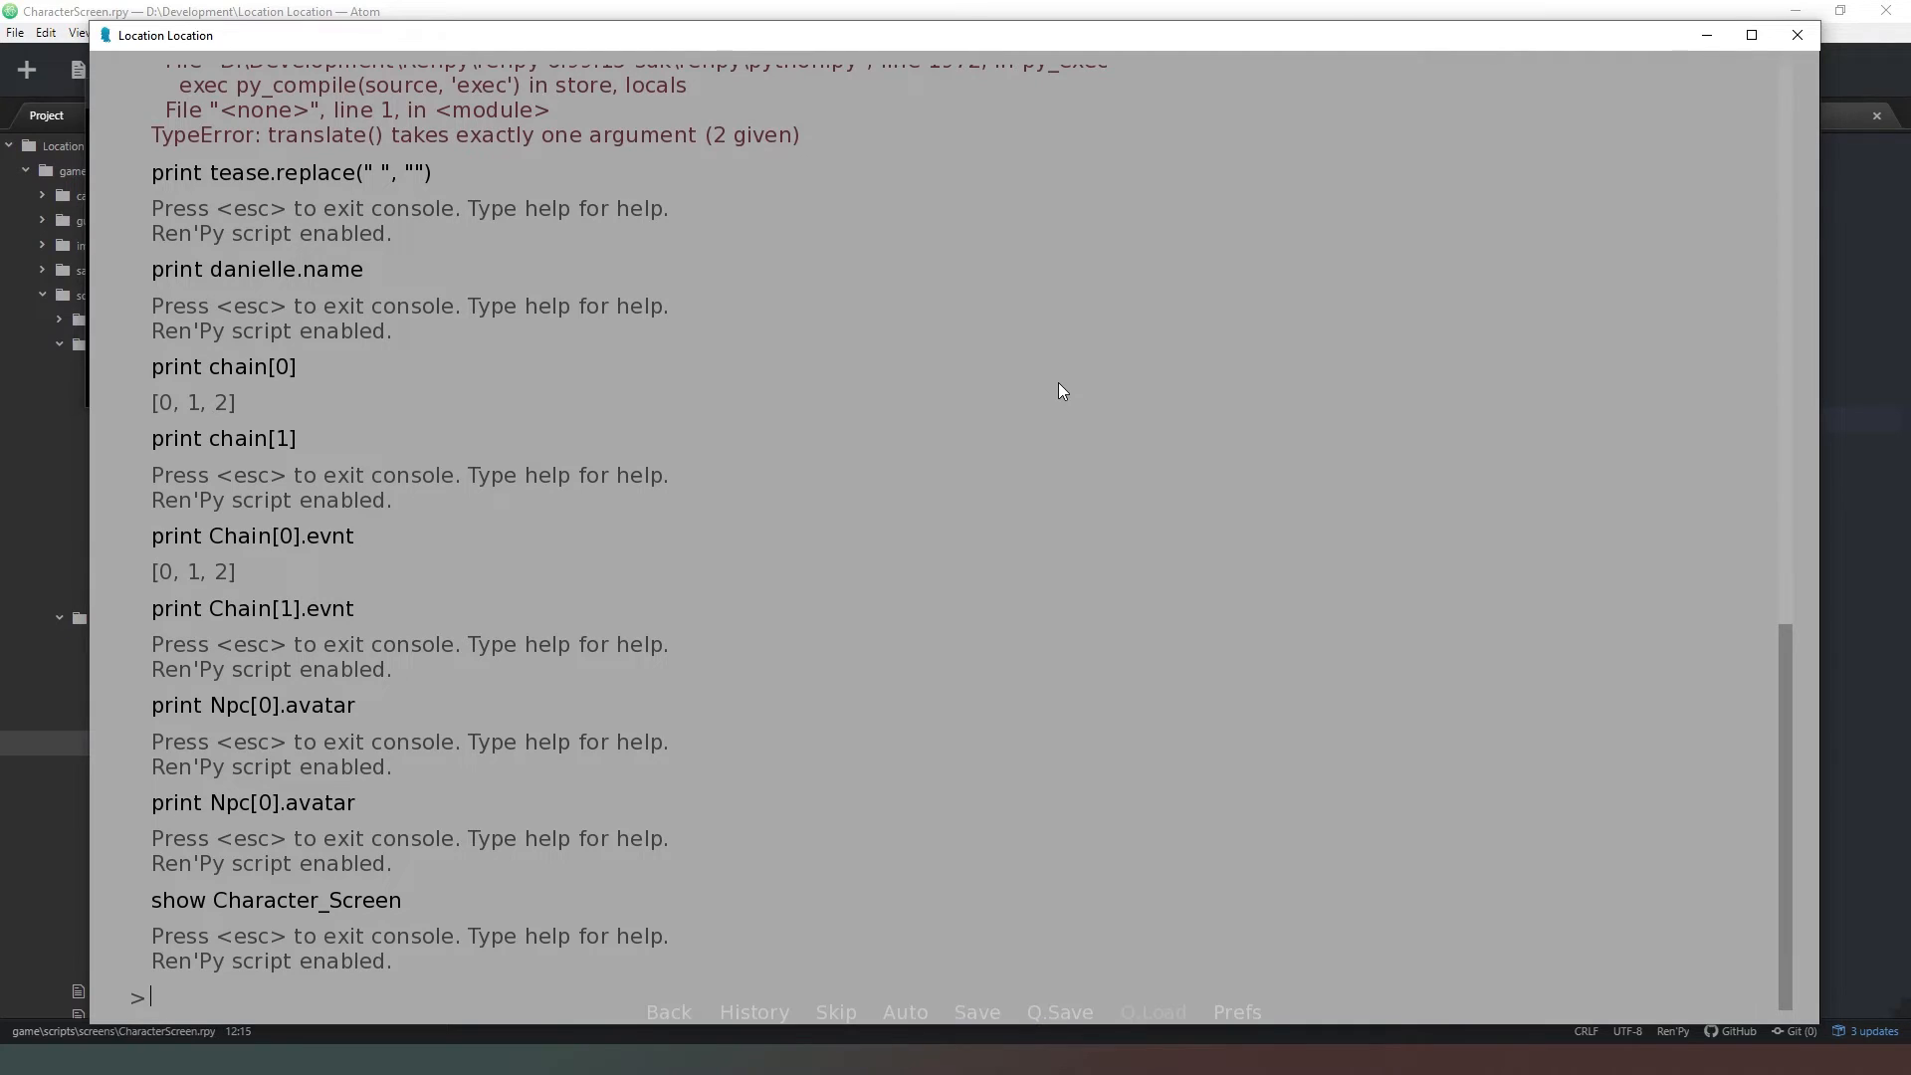
- Set Npc[2].love = -15 in the Ren'Py console so the third avatar frowns
text(Npc)
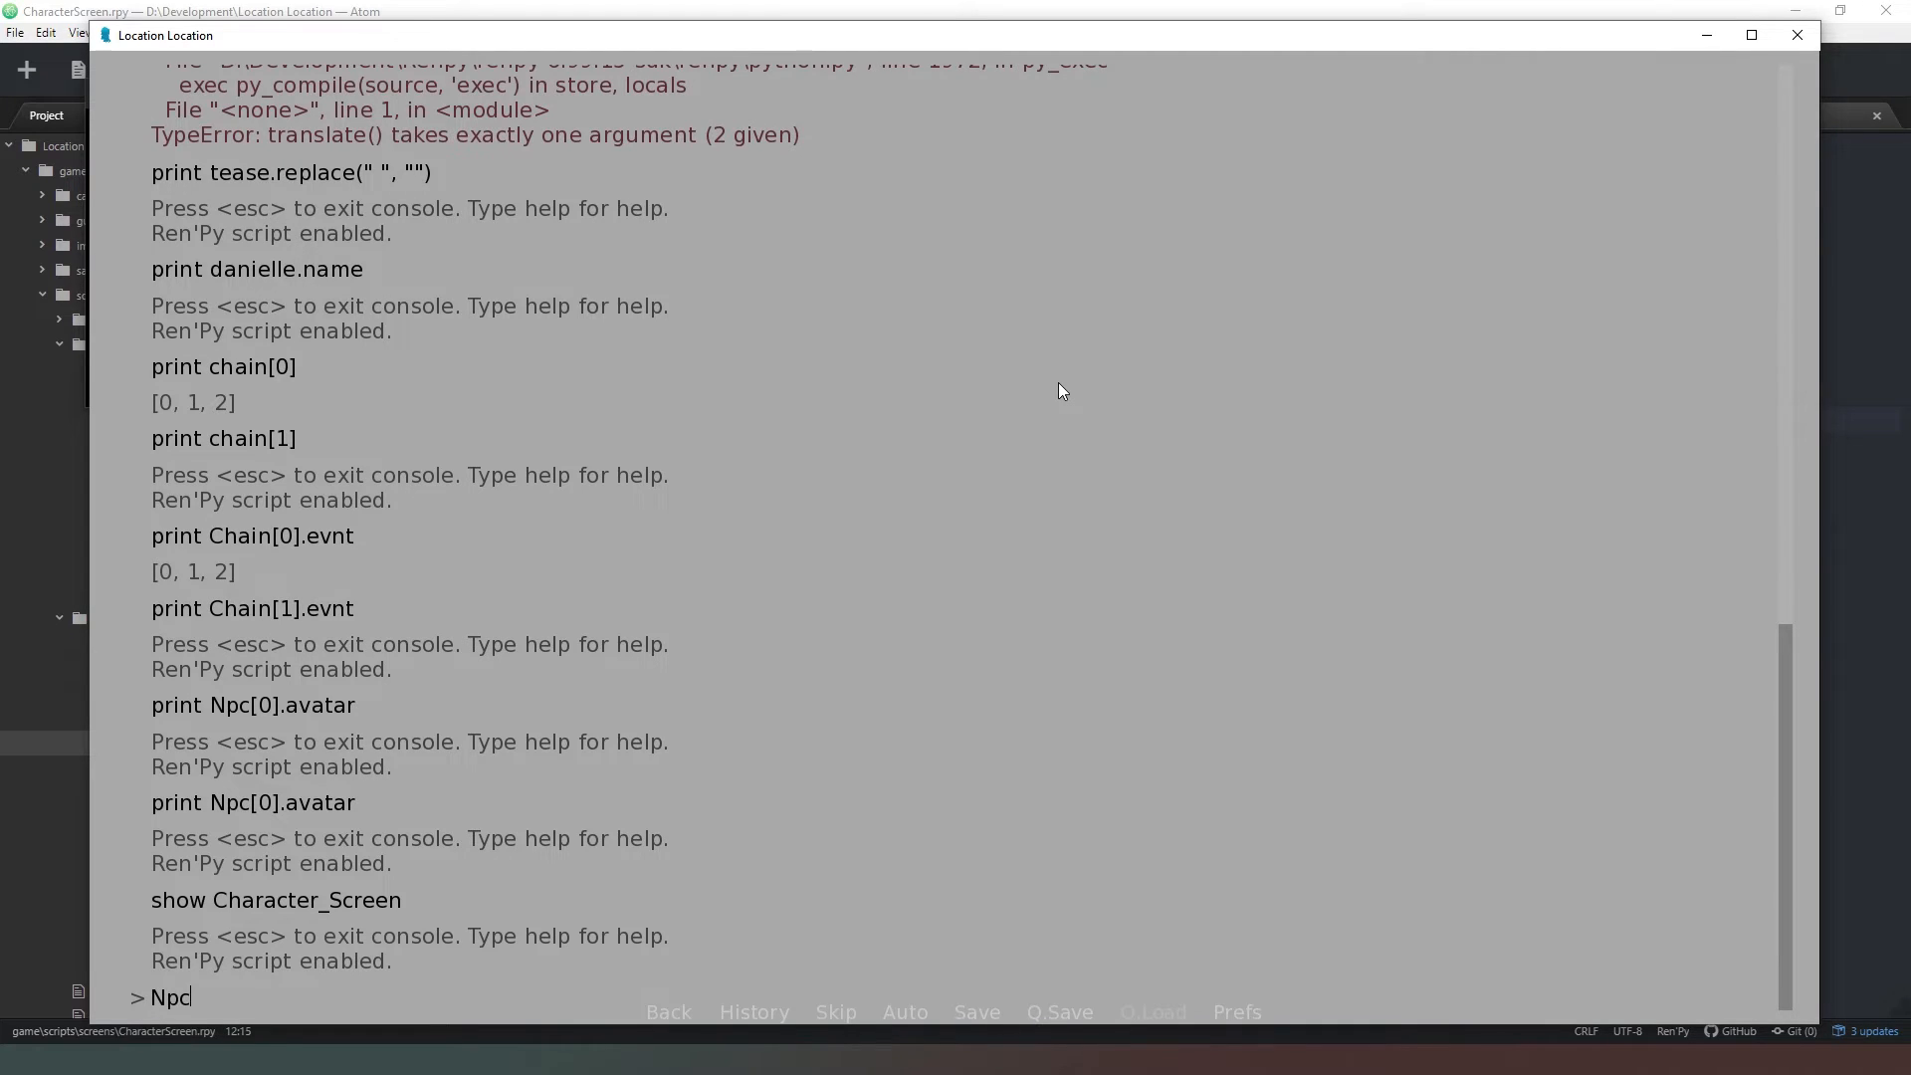
text(=2)
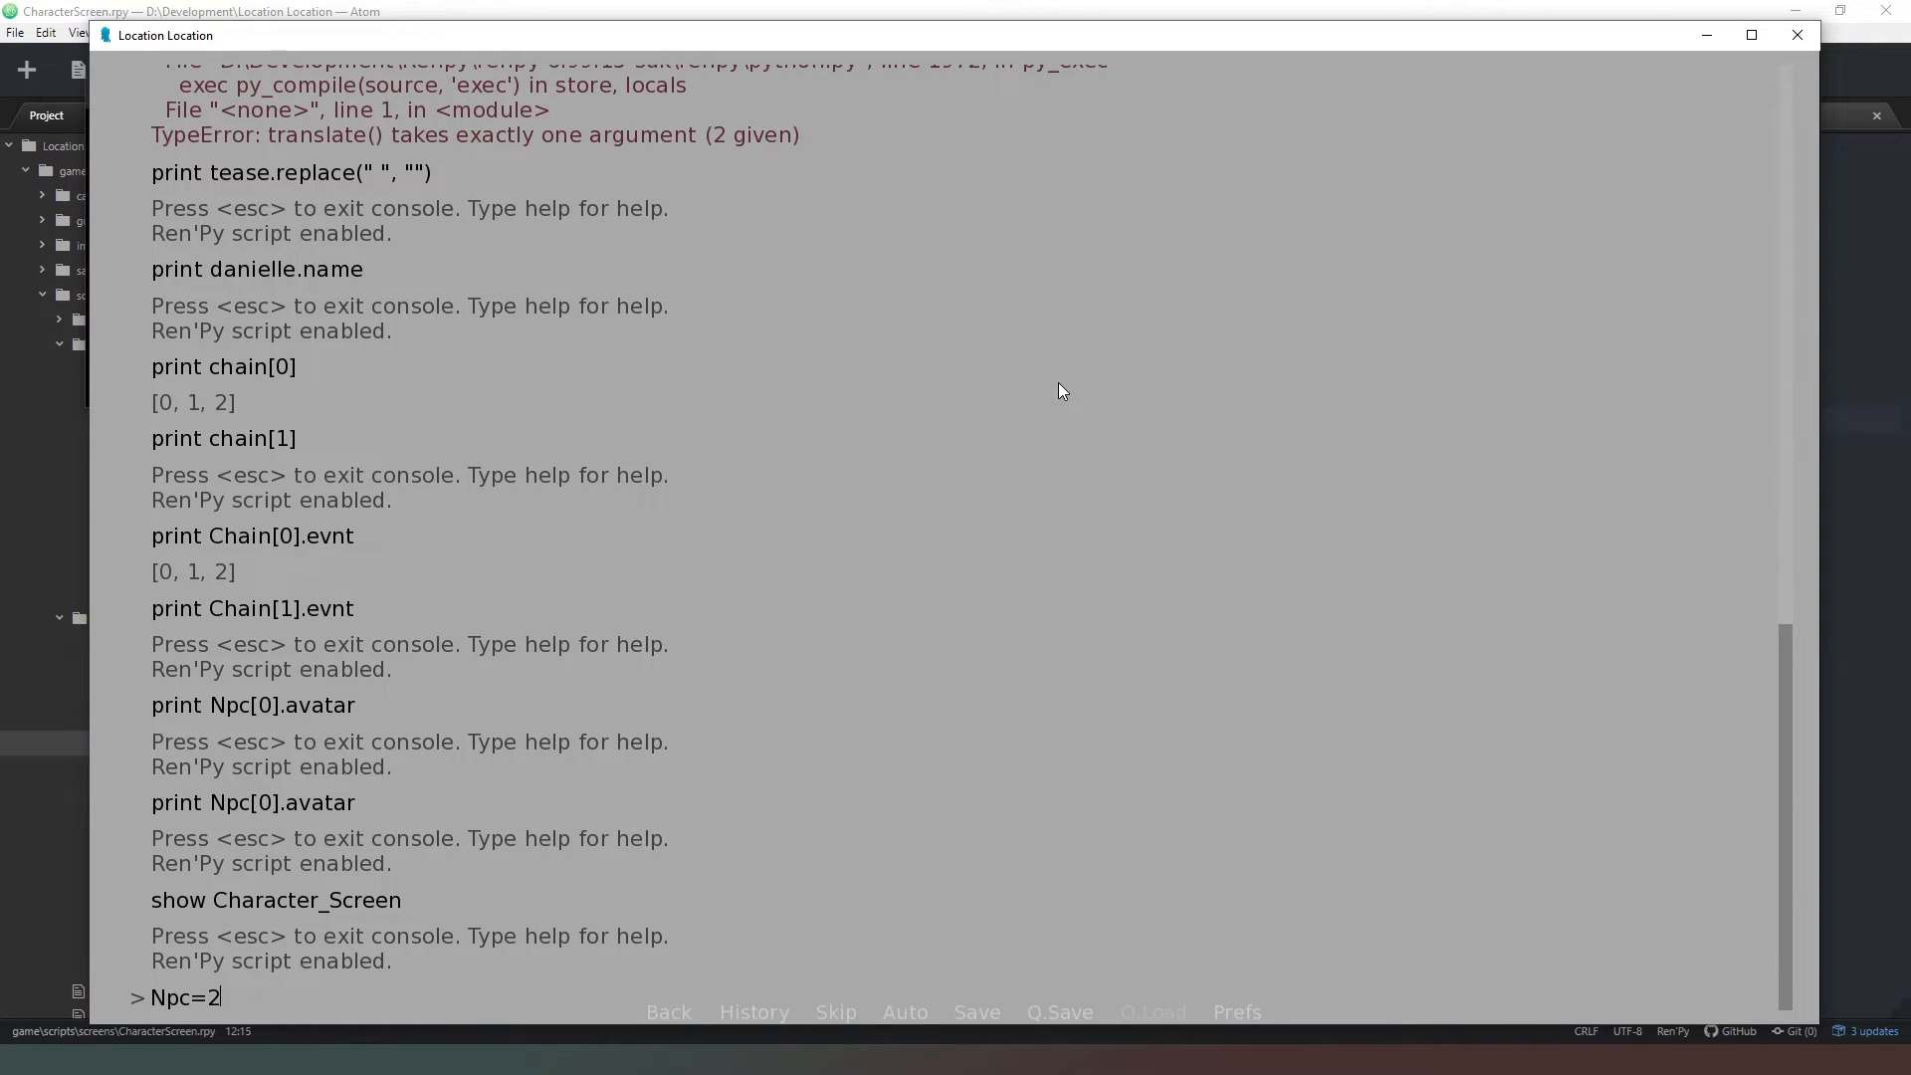
text([)
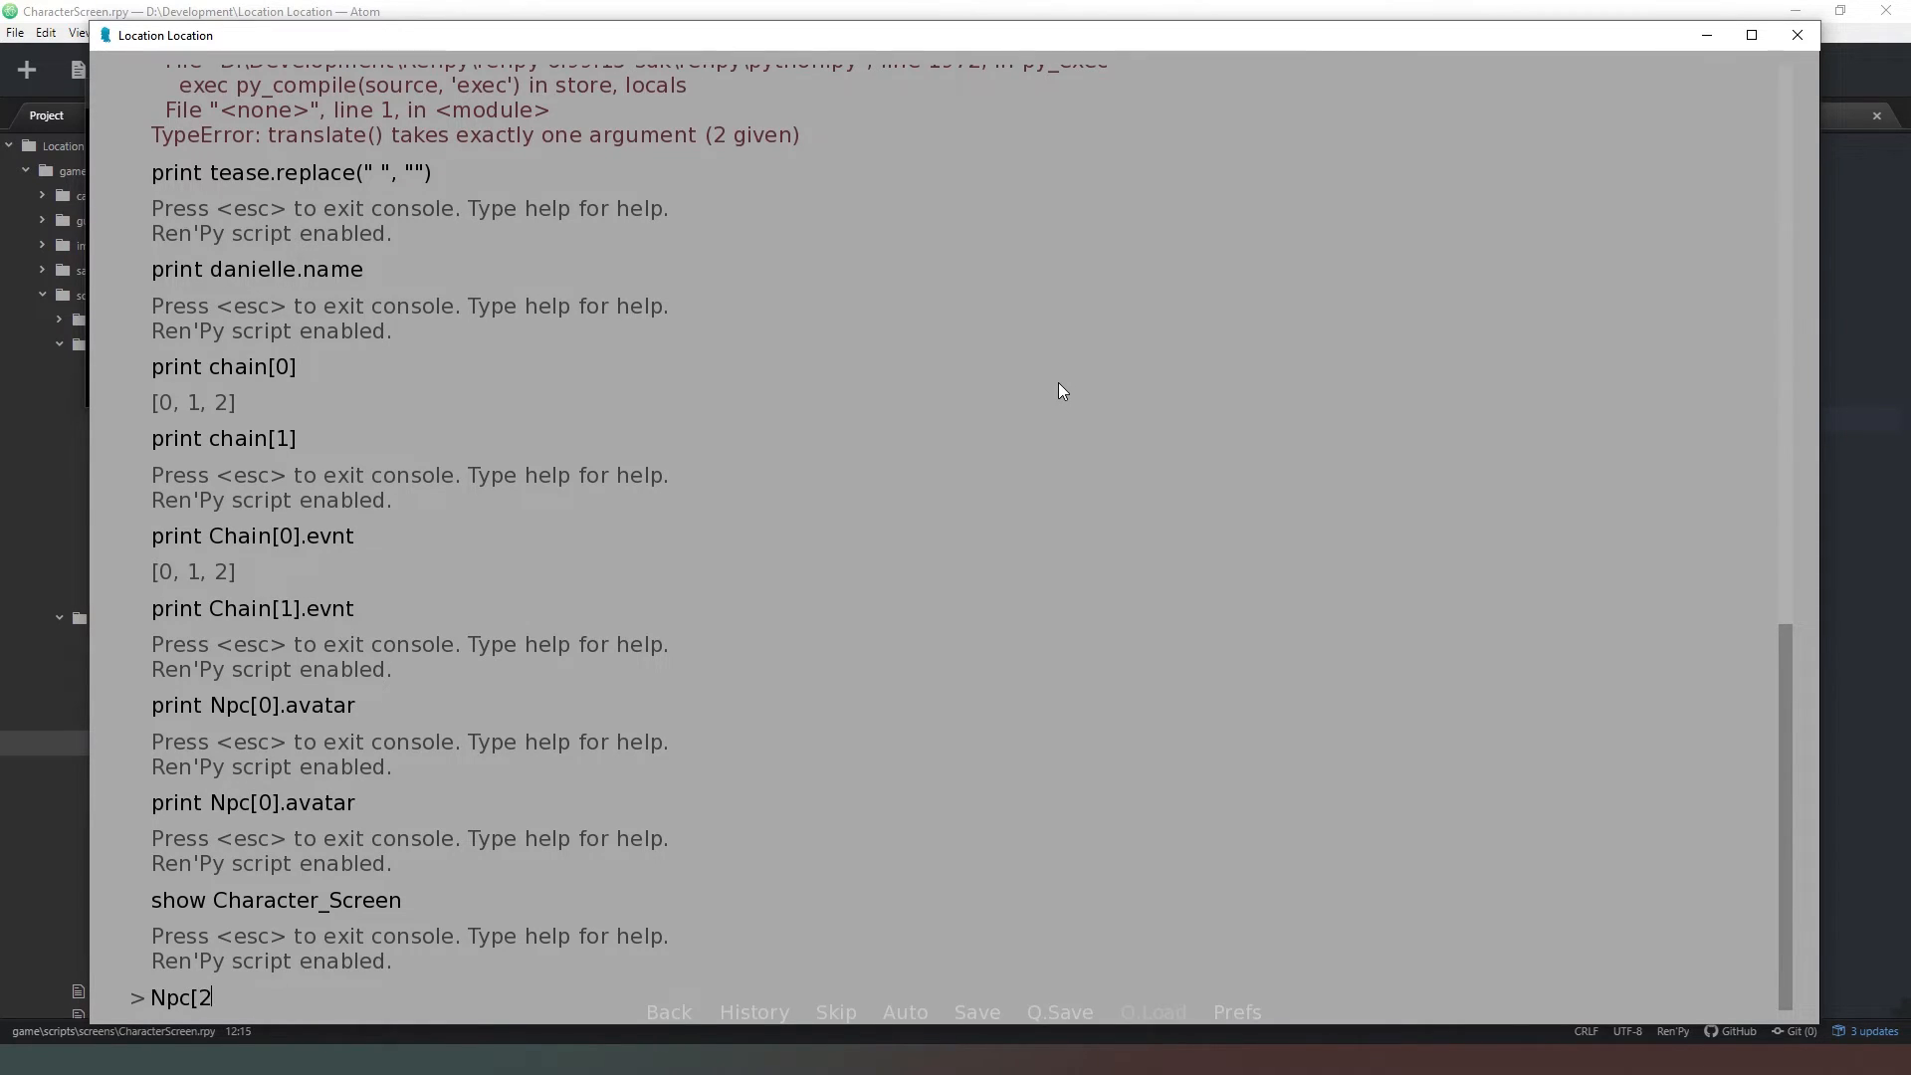
text(].)
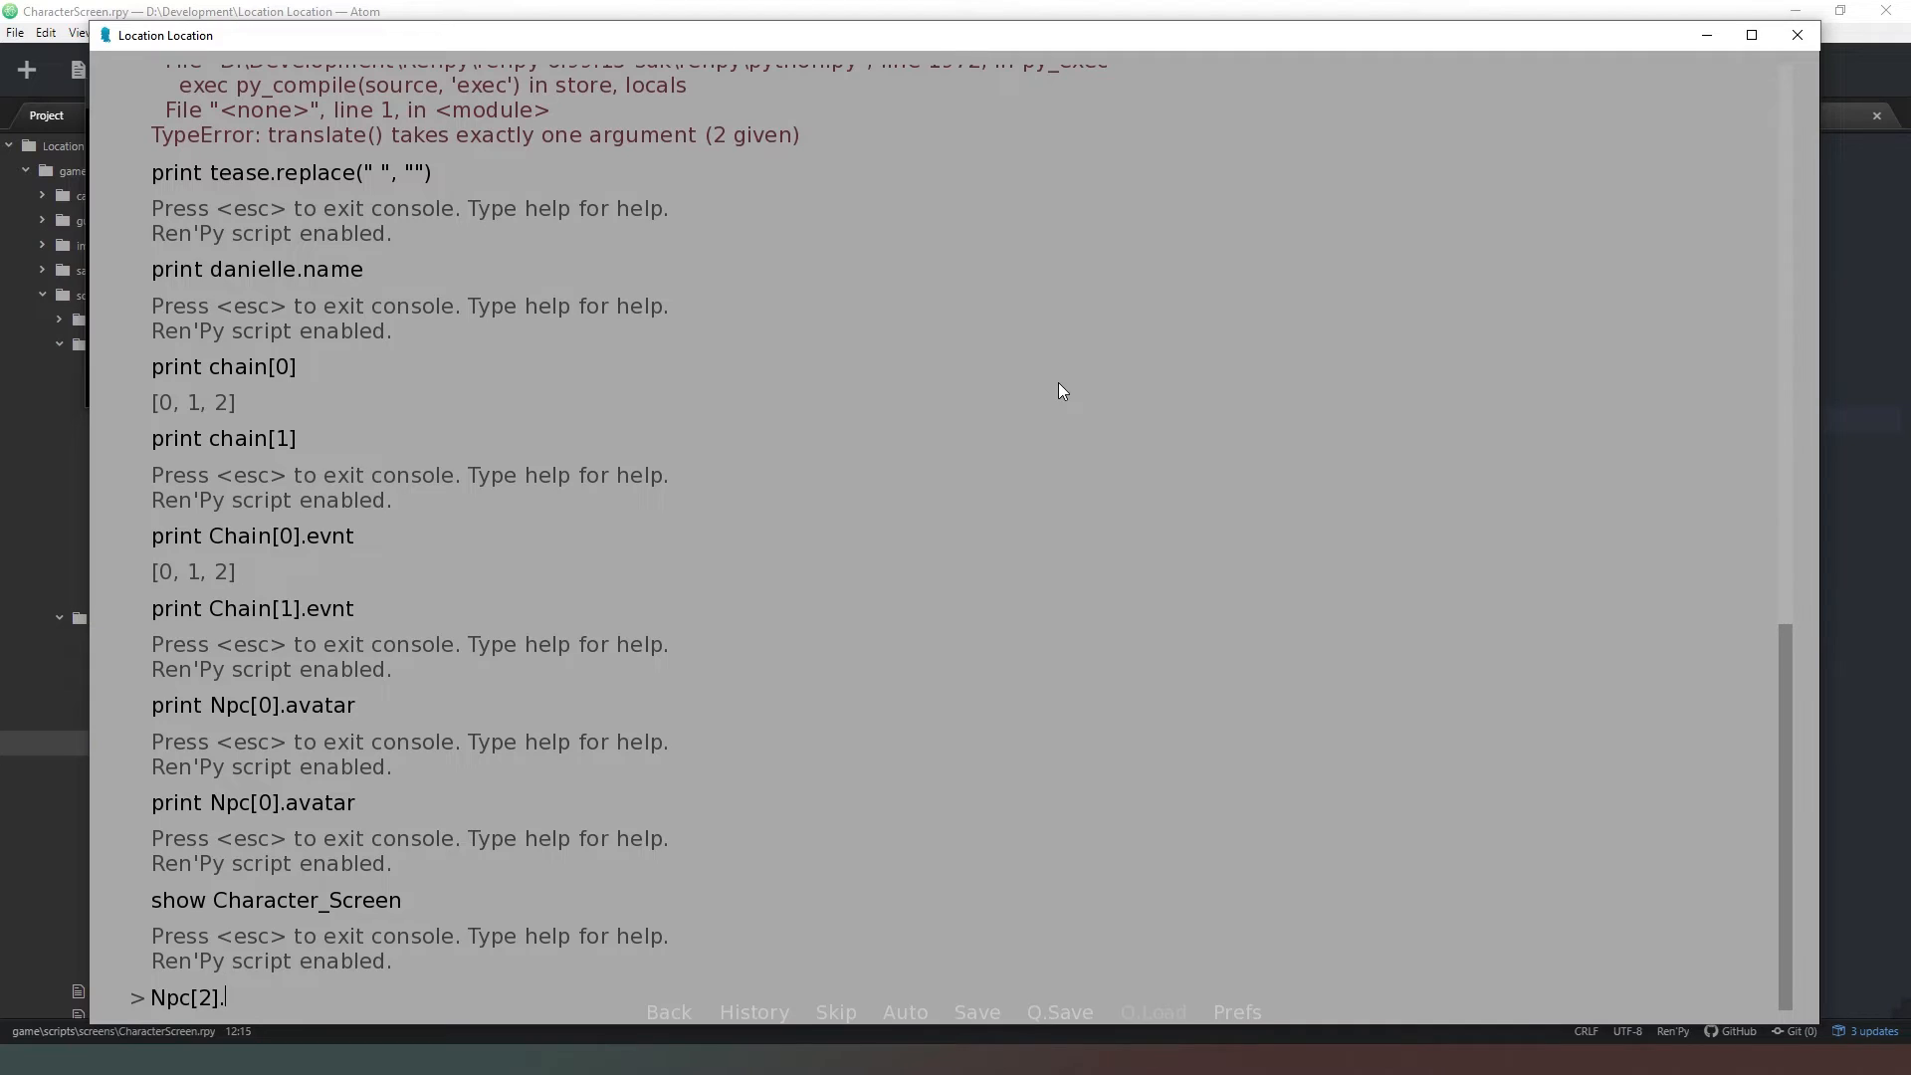
text(love)
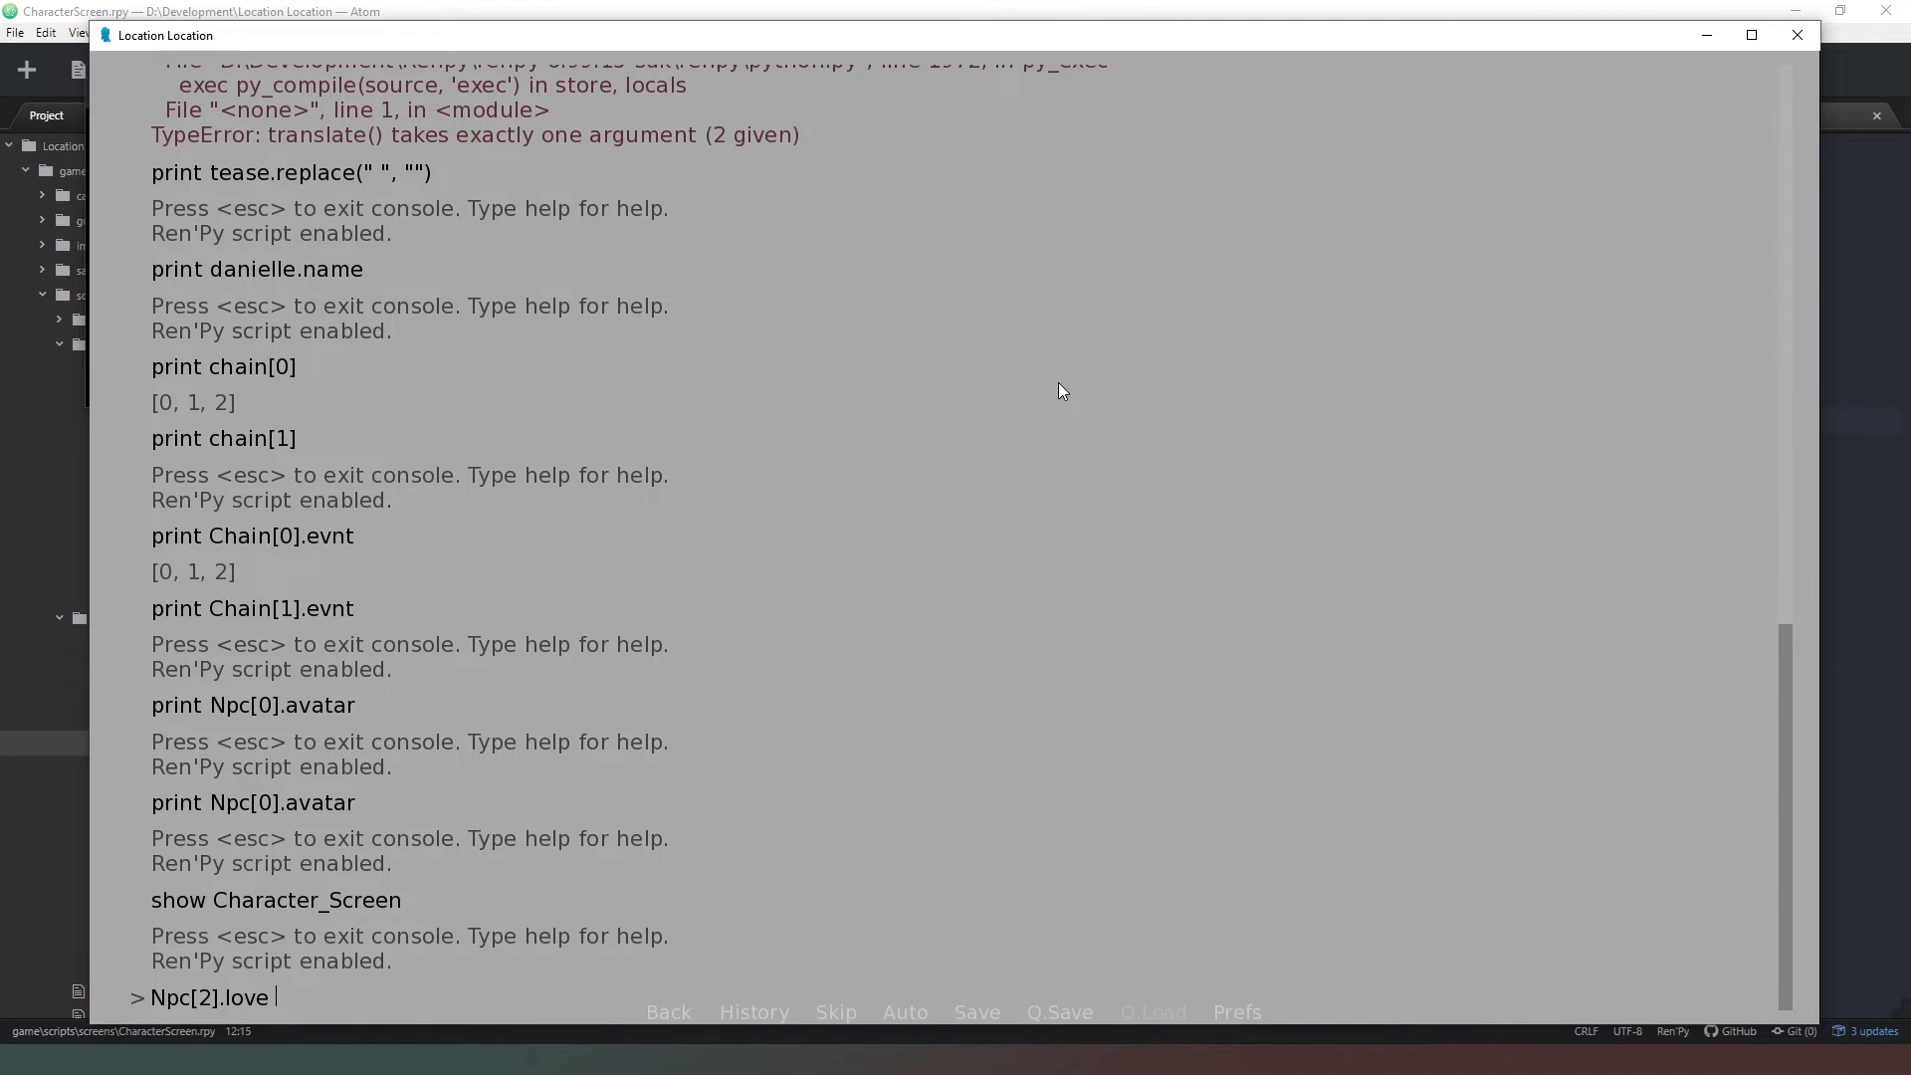
text(= -15)
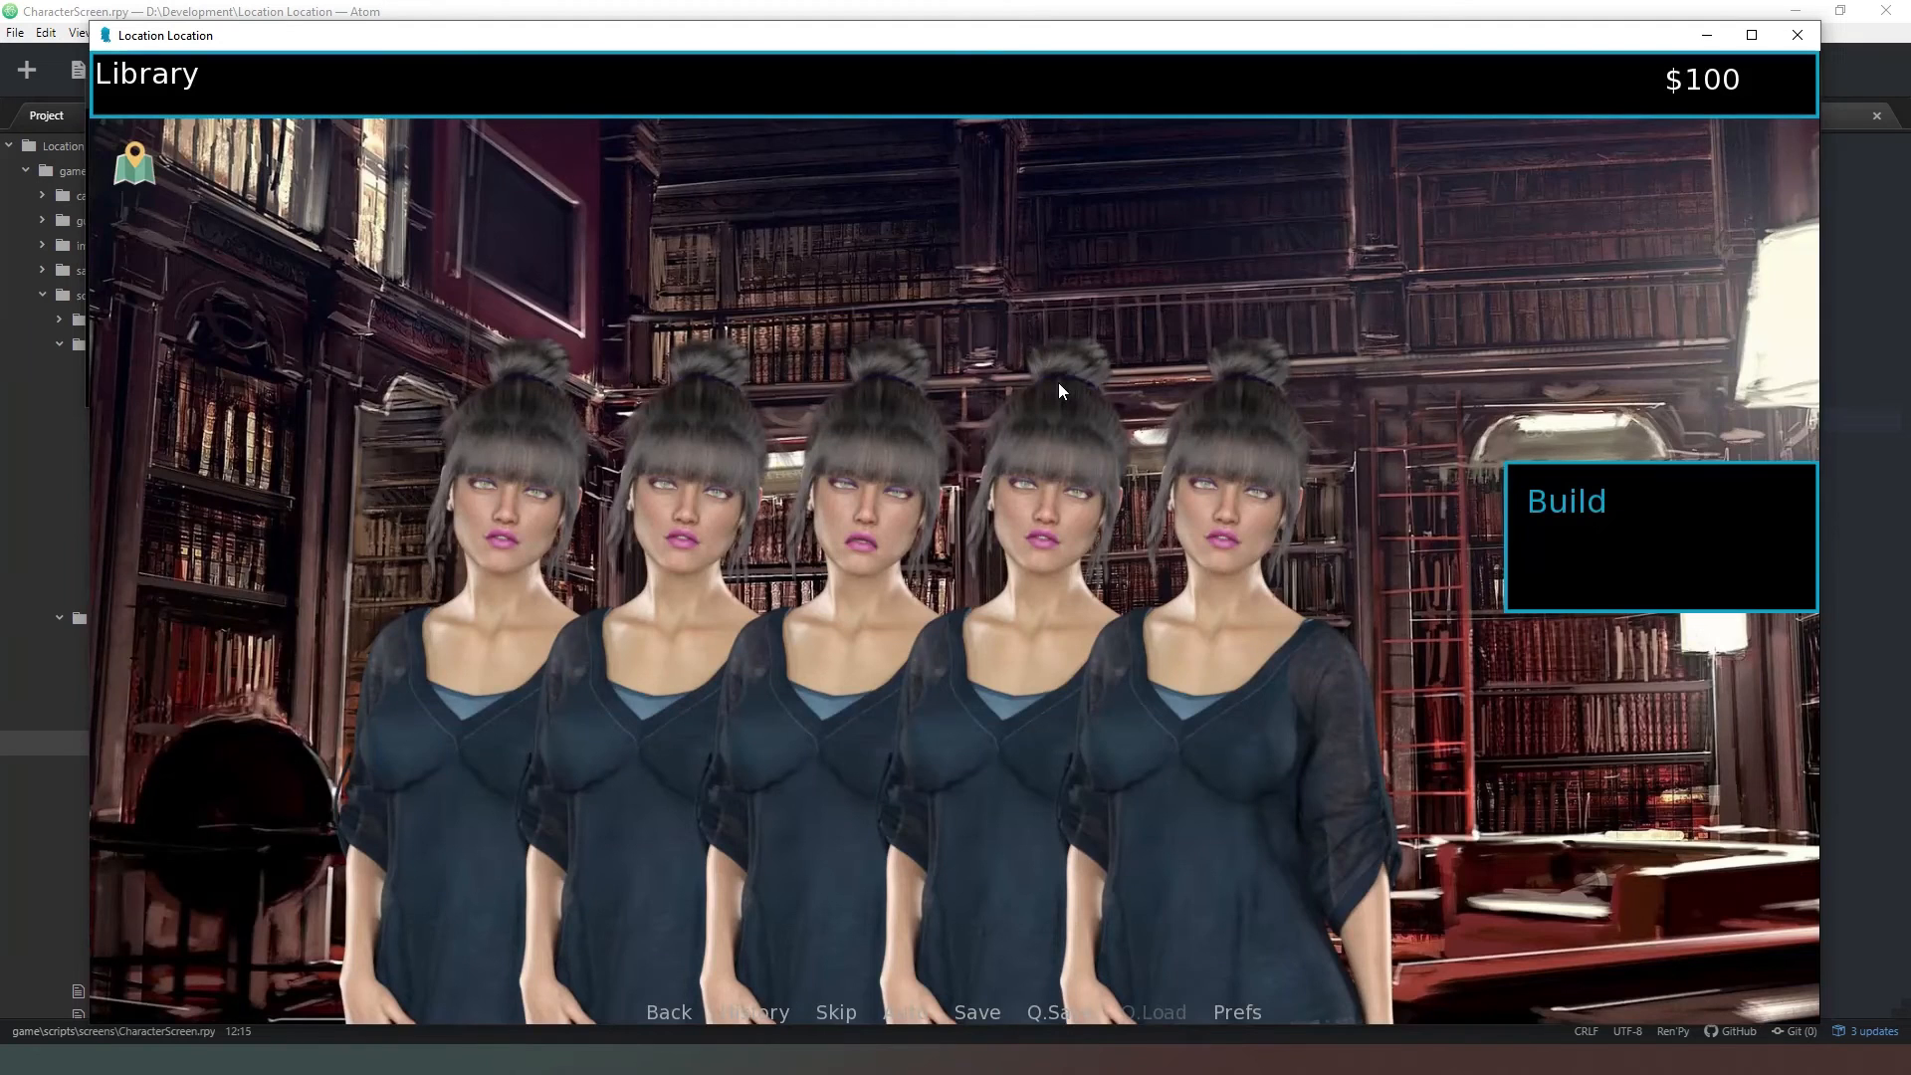
mouse_move(905, 469)
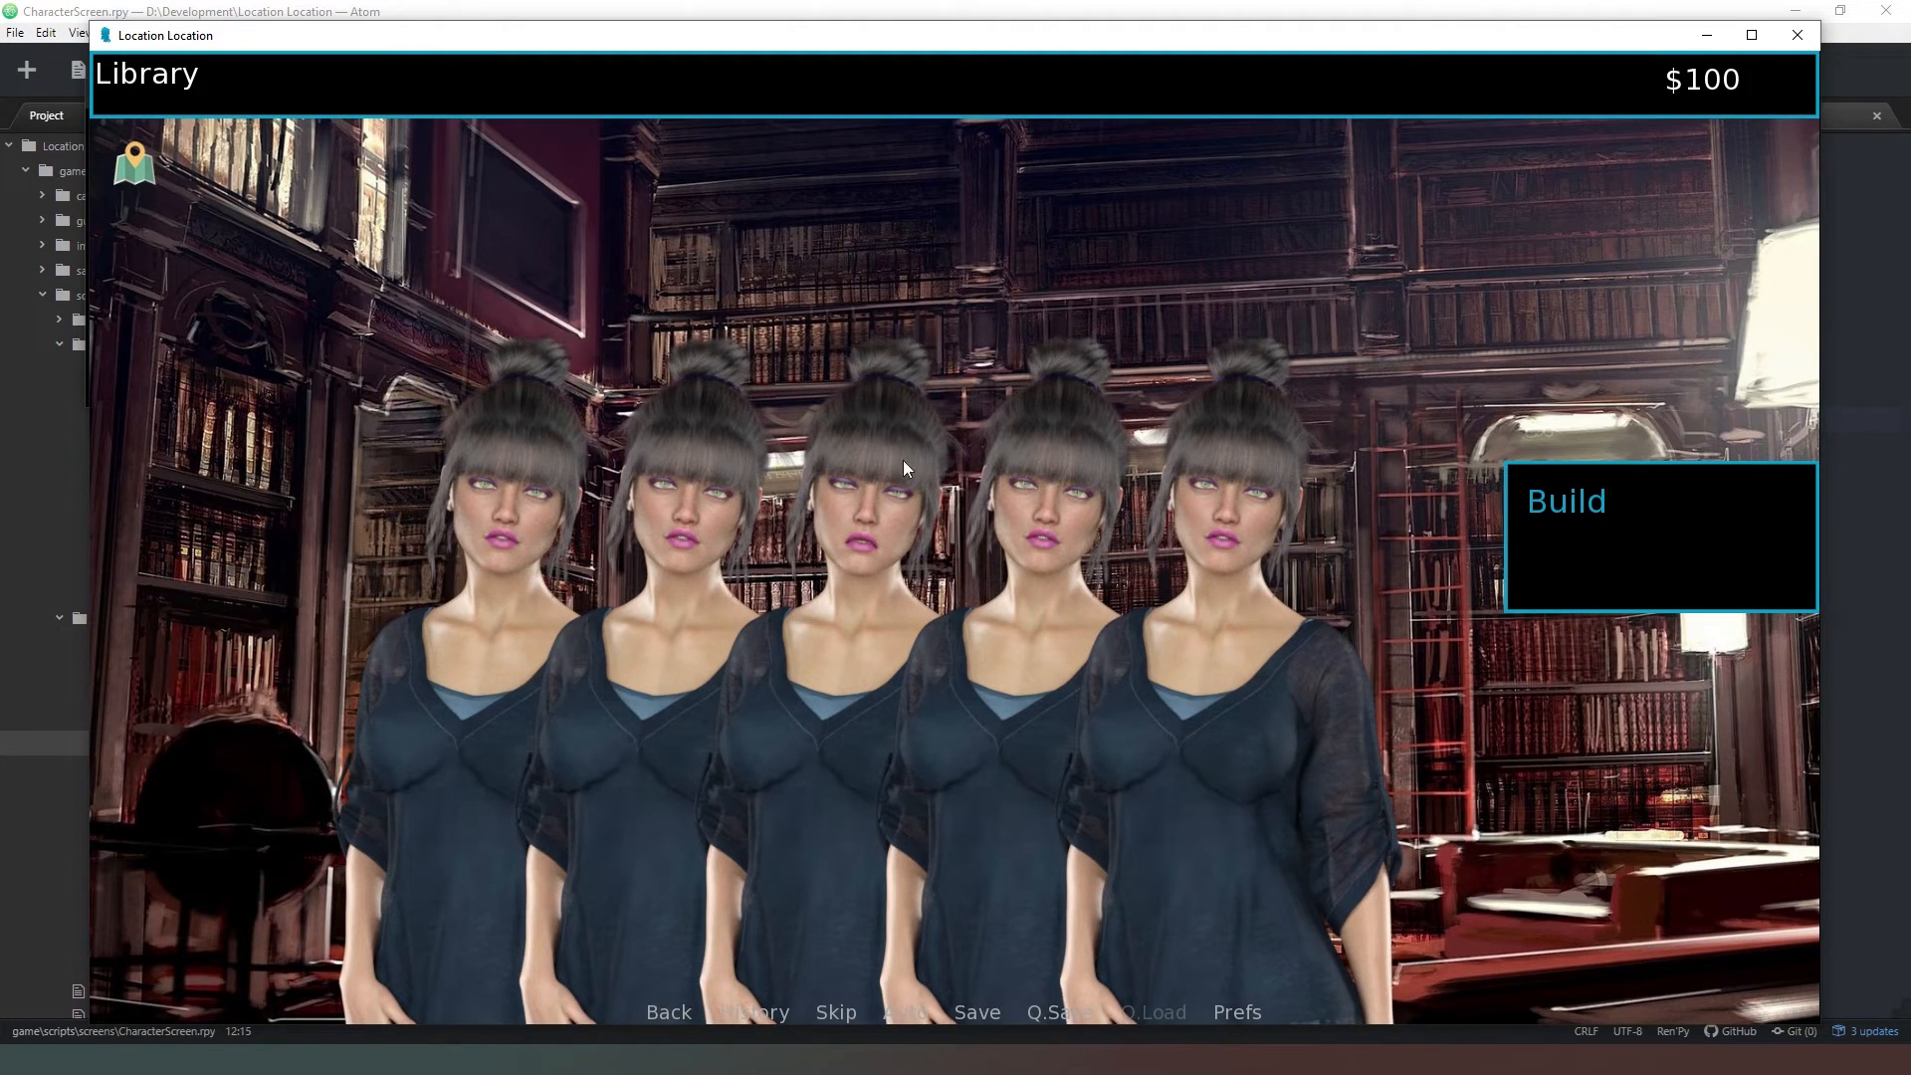
mouse_move(1334, 500)
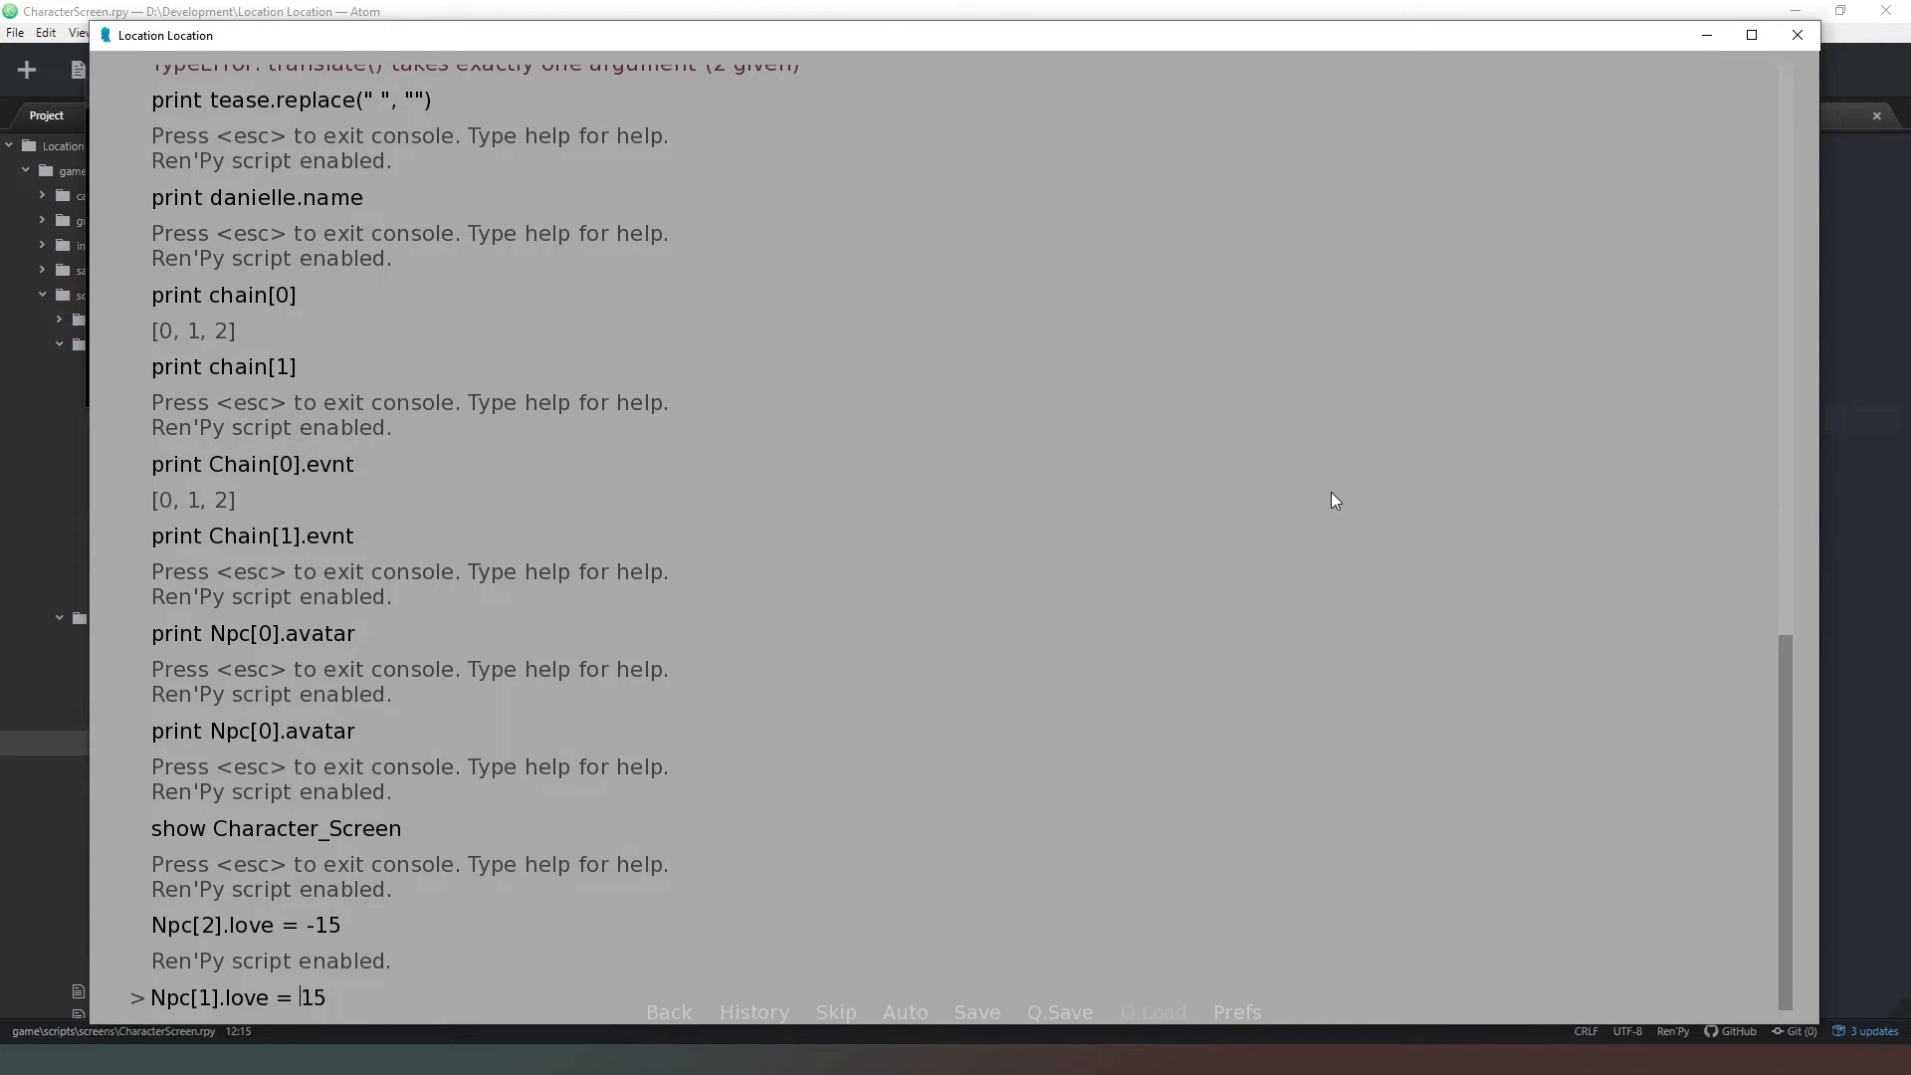
key(enter)
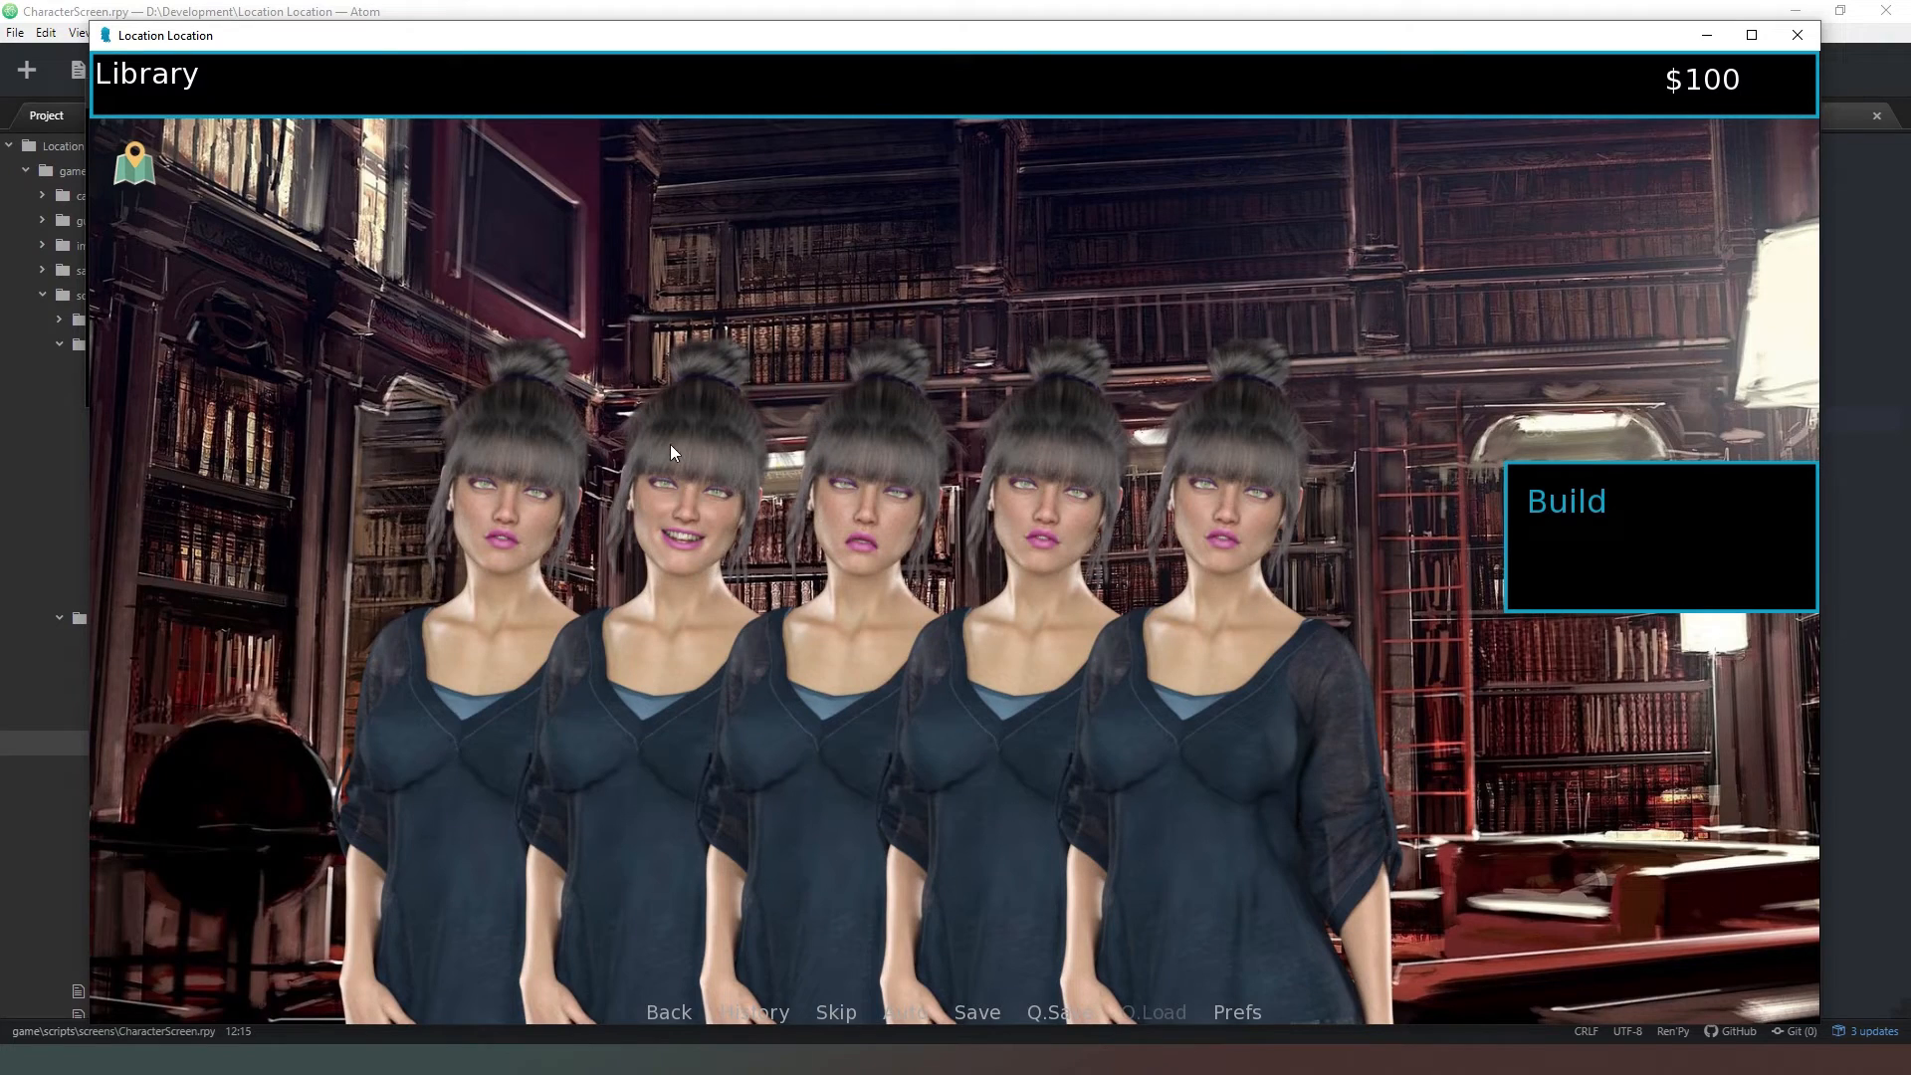
mouse_move(679, 563)
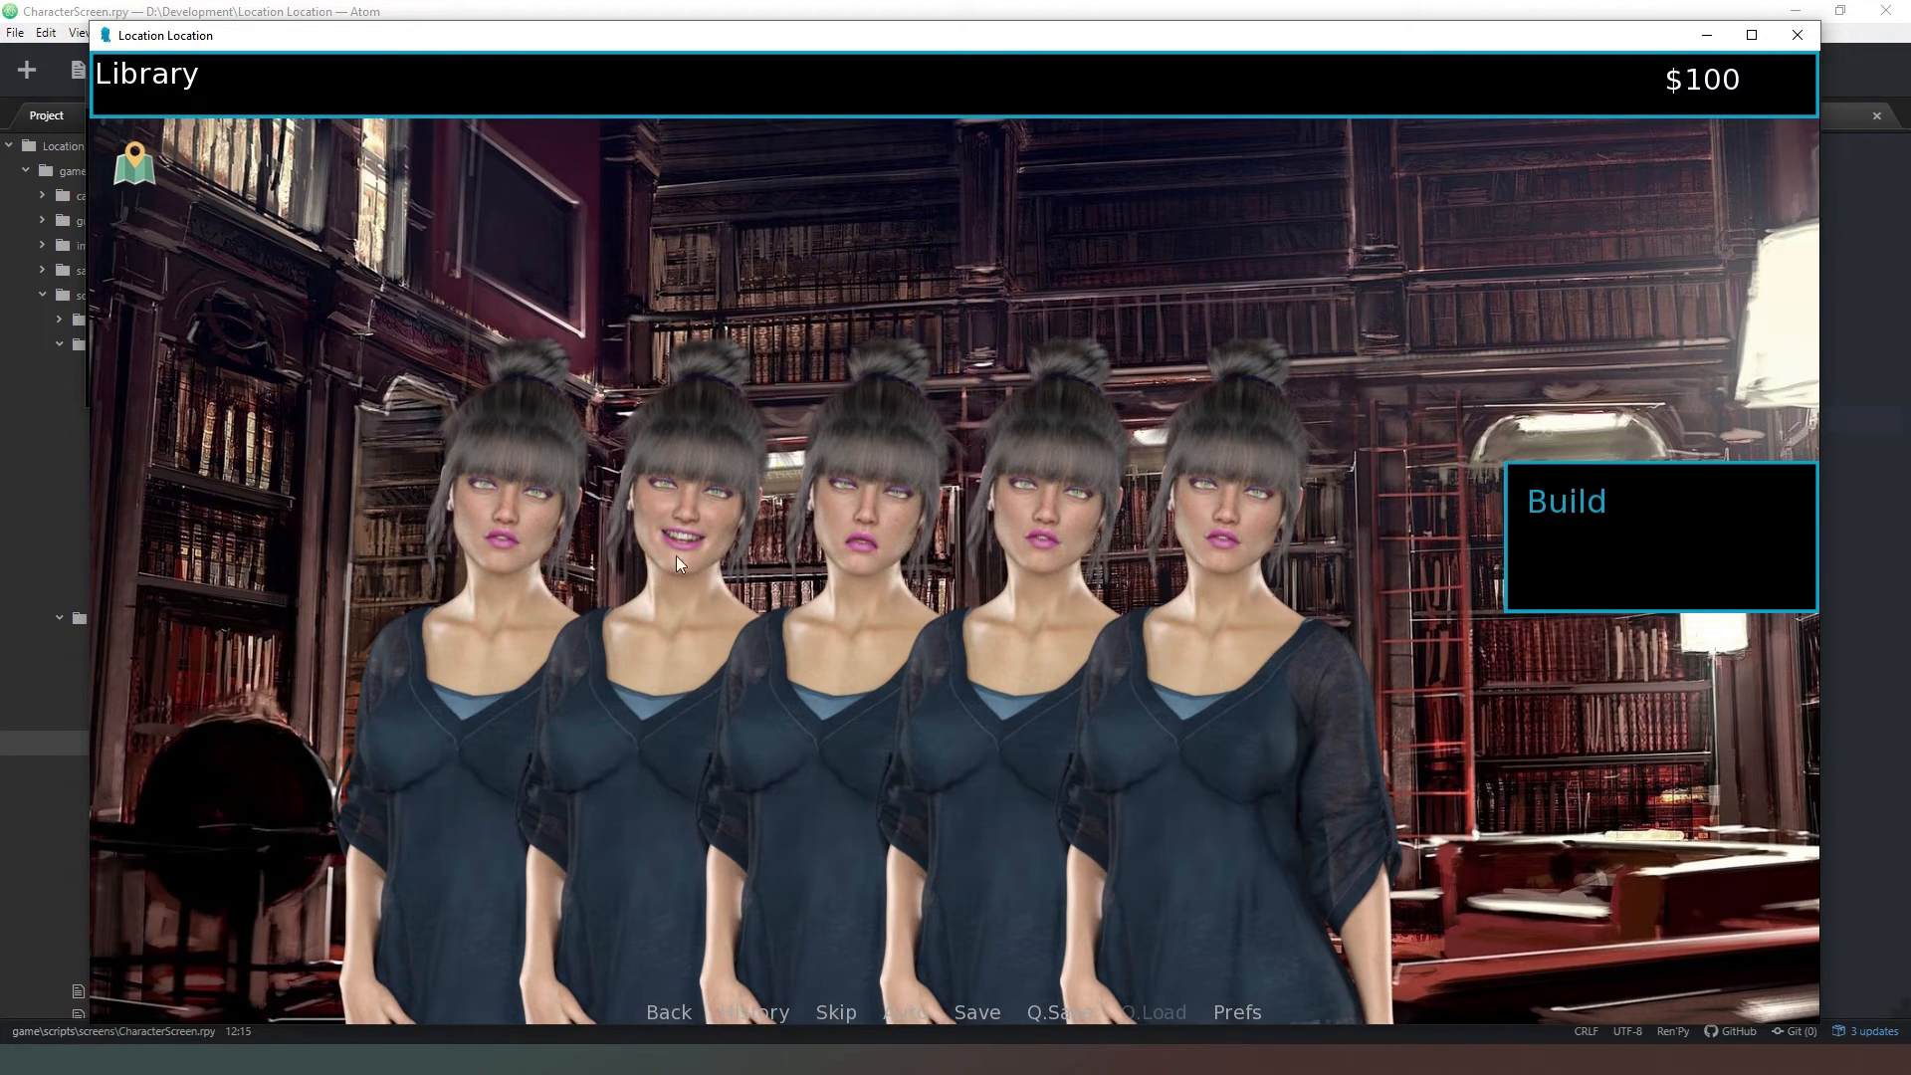
mouse_move(729, 625)
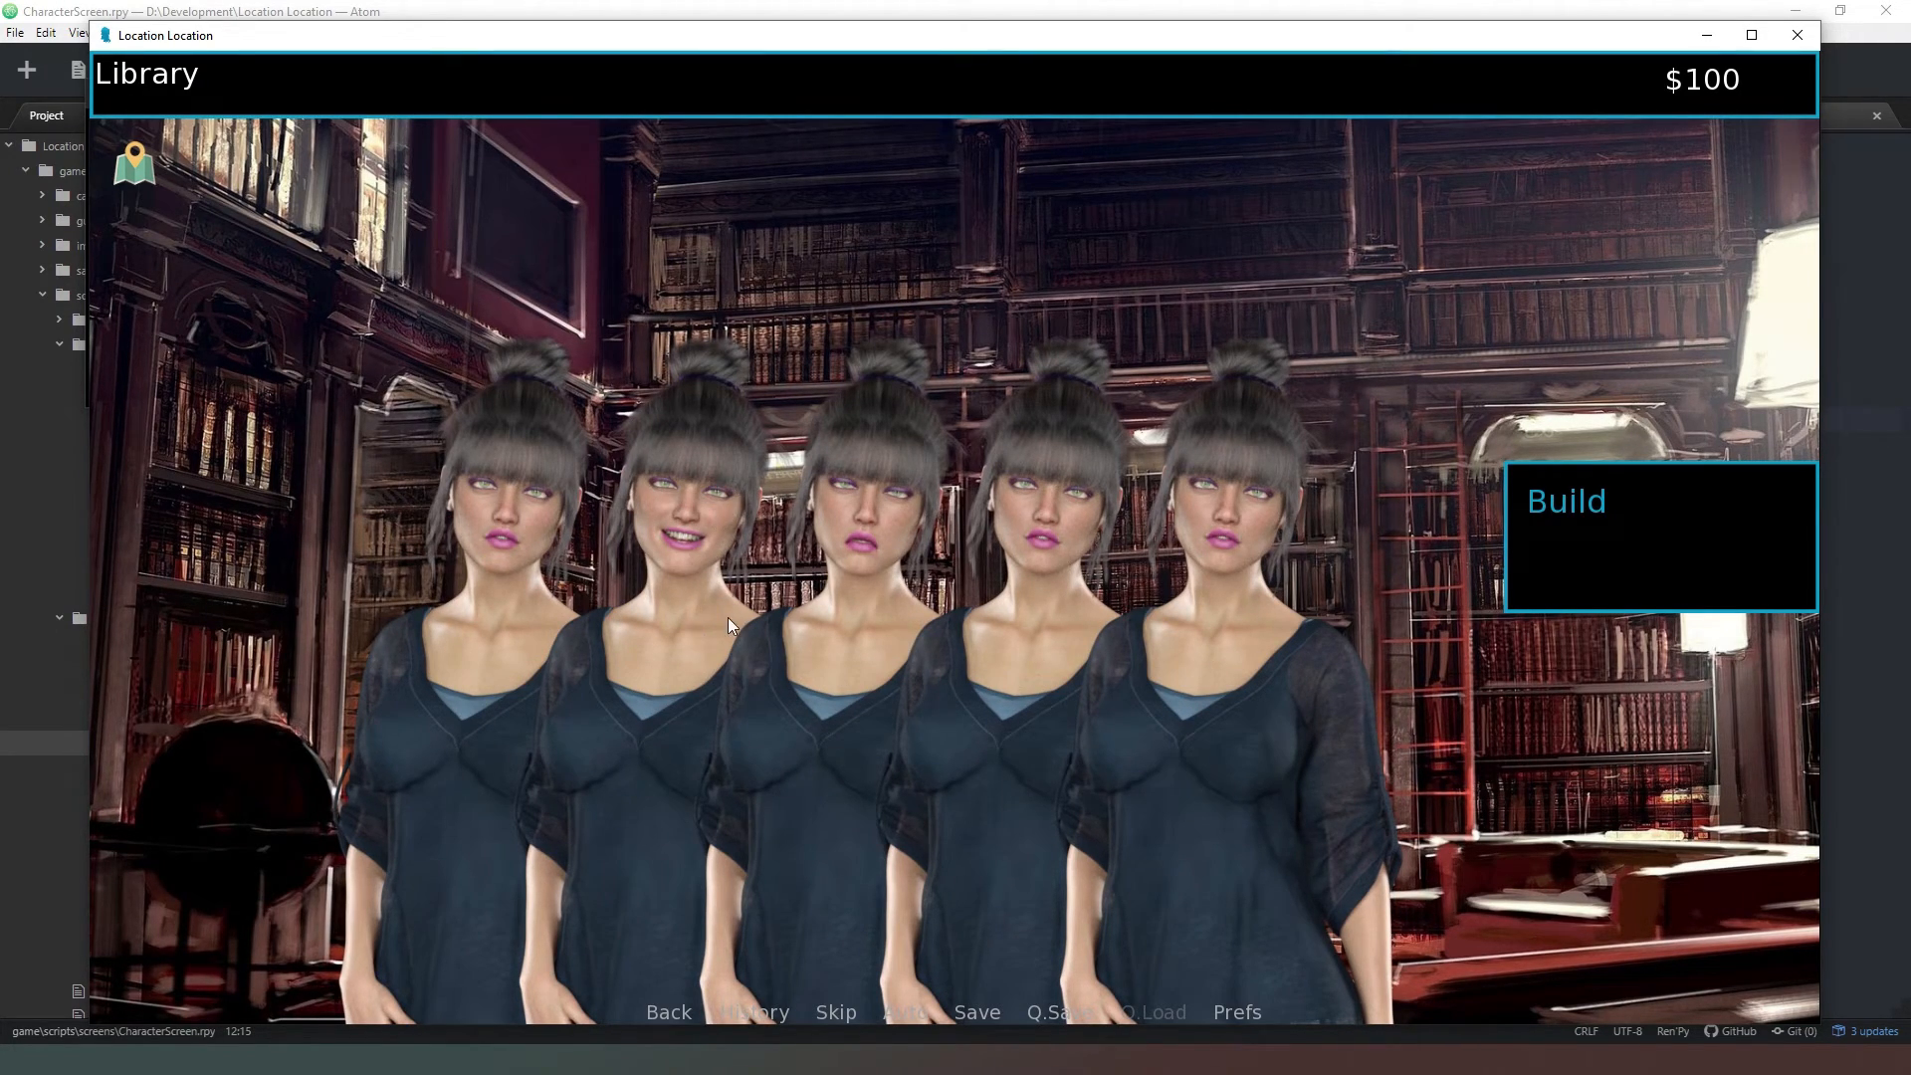
mouse_move(711, 619)
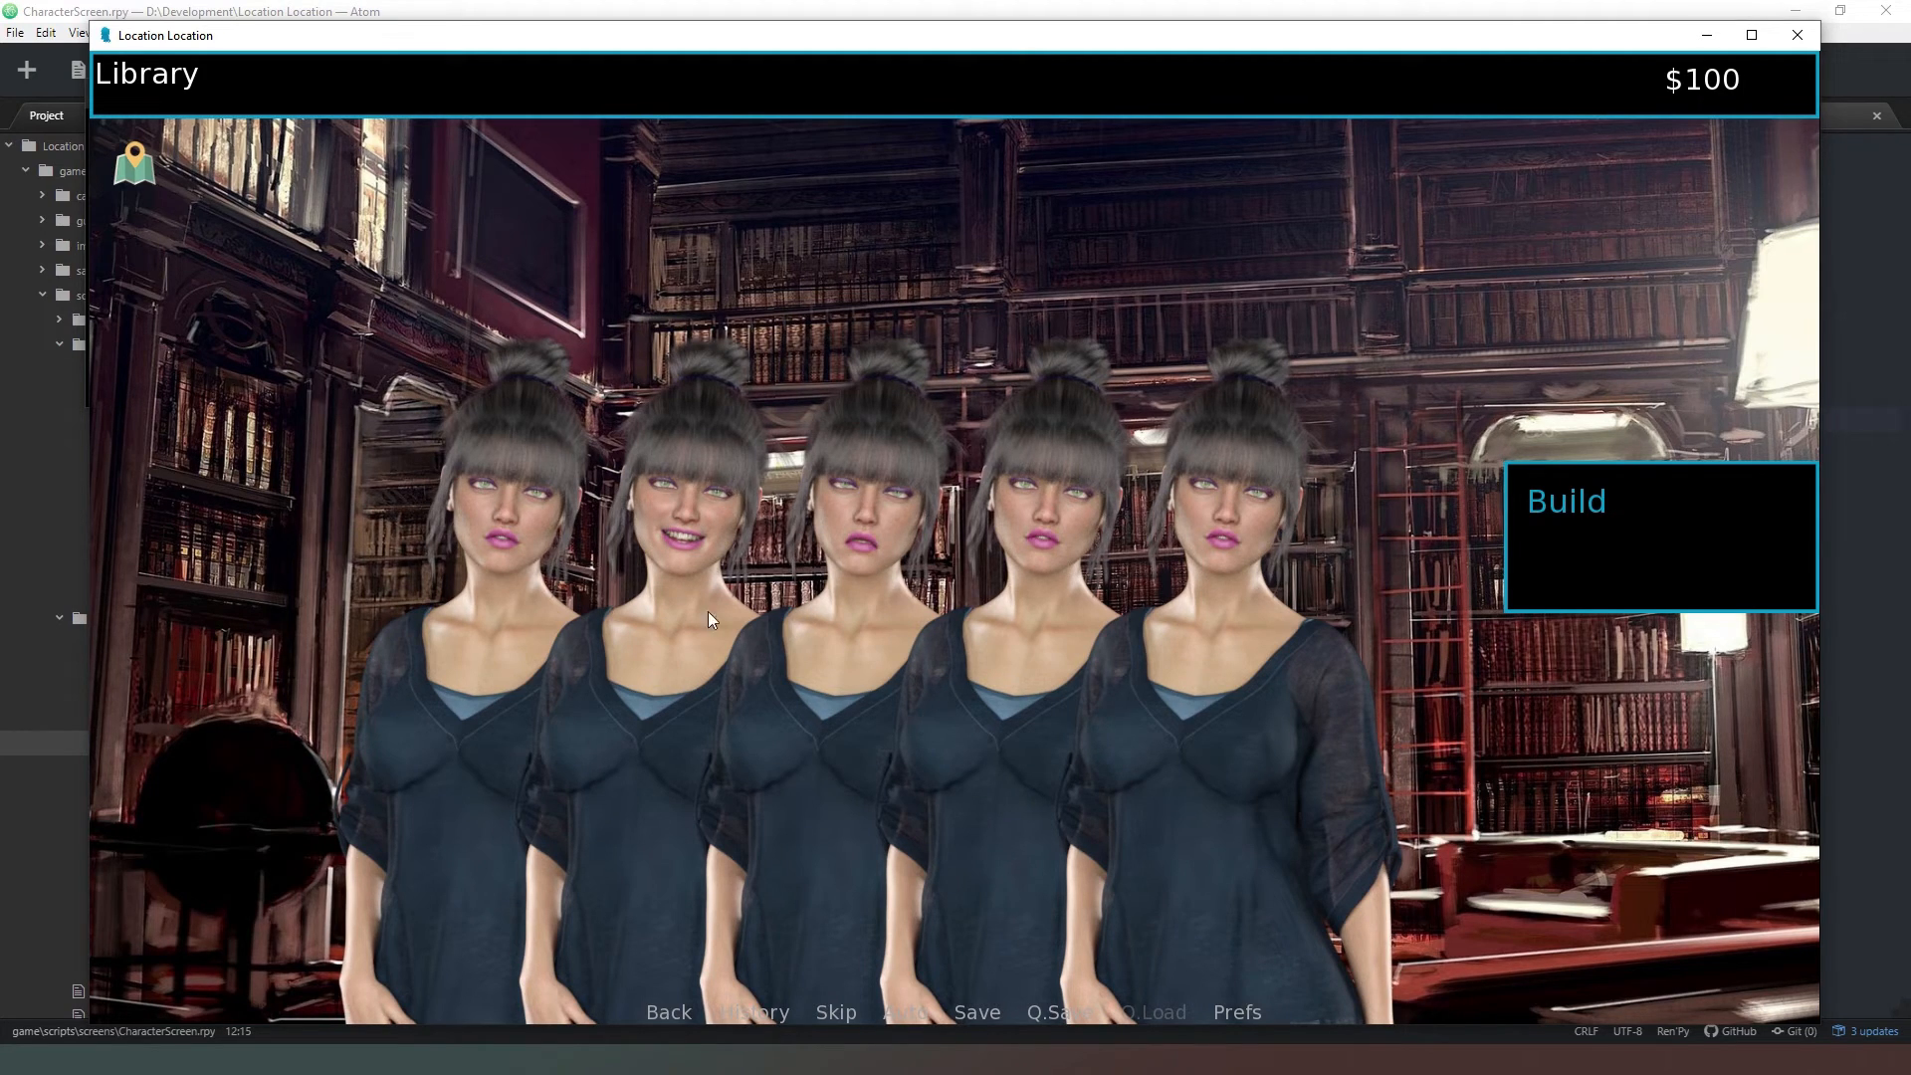
mouse_move(908, 549)
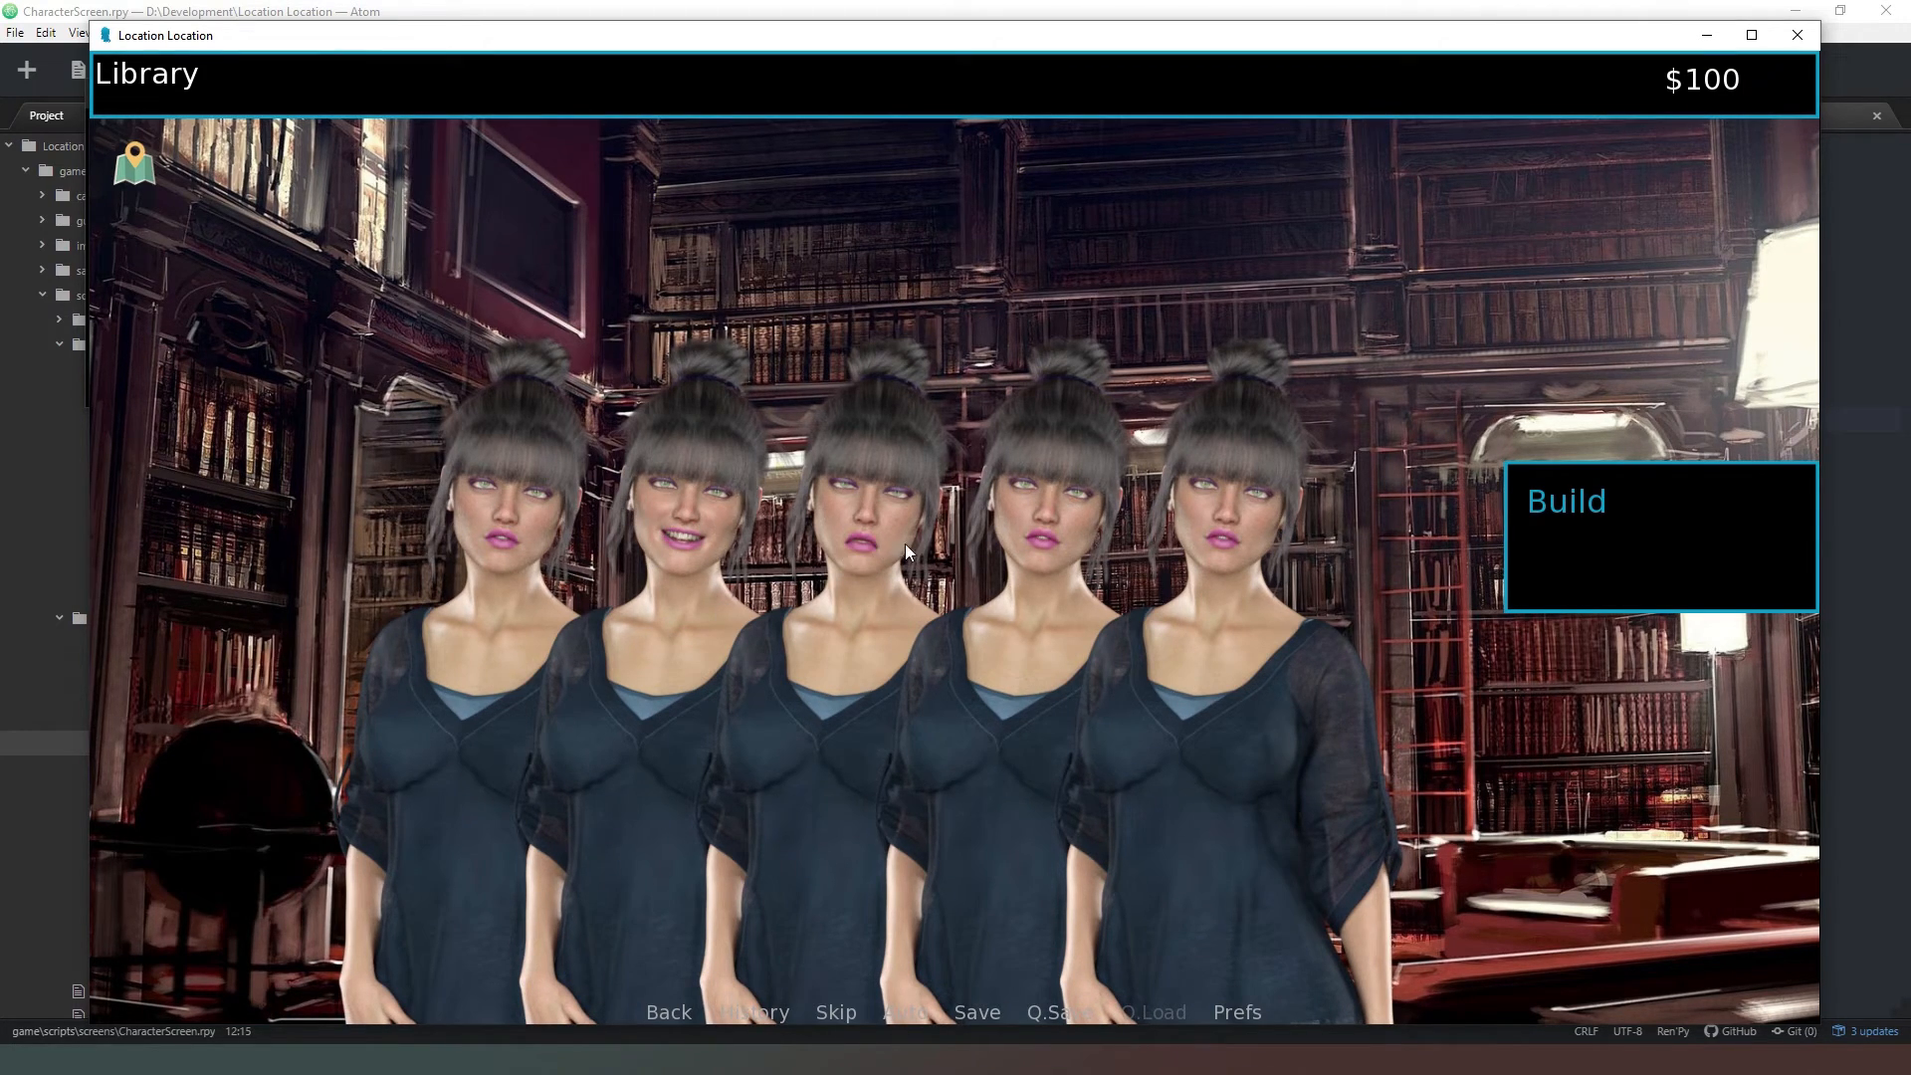
mouse_move(896, 542)
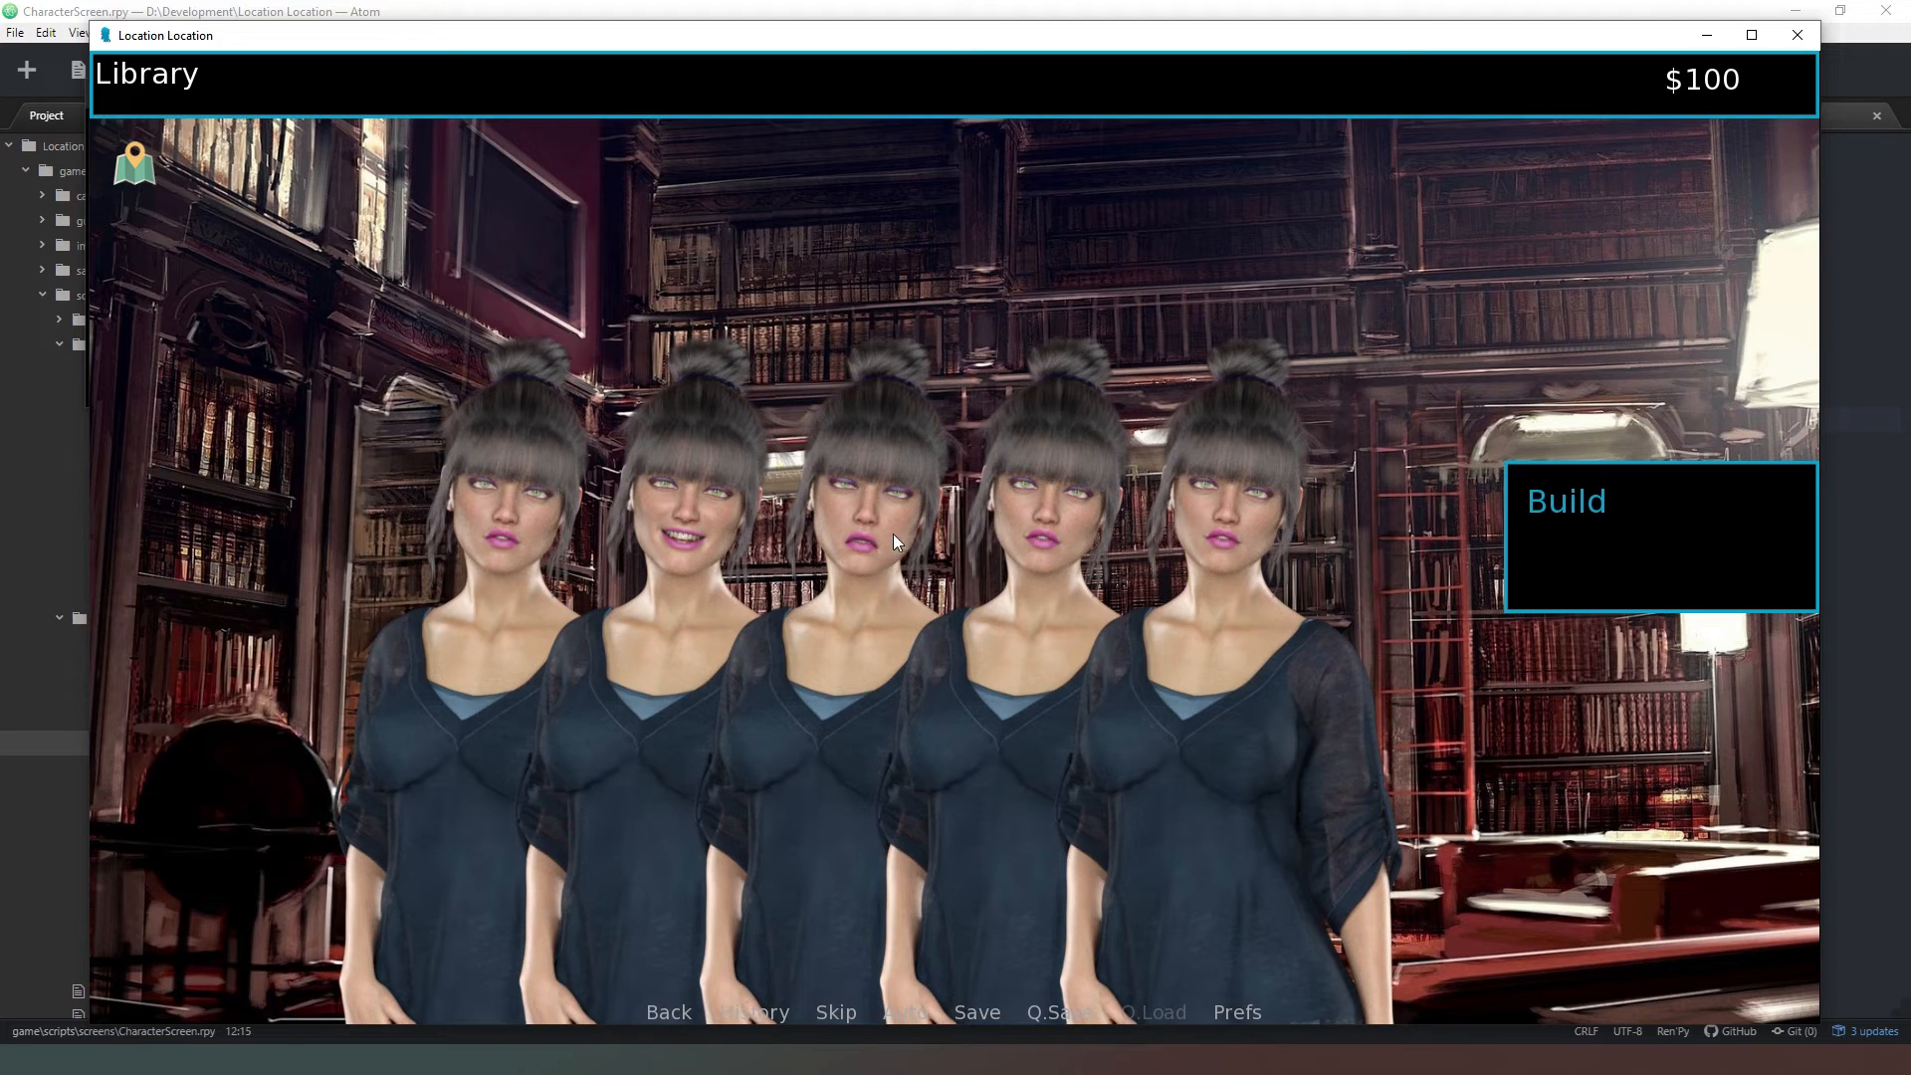
mouse_move(1363, 588)
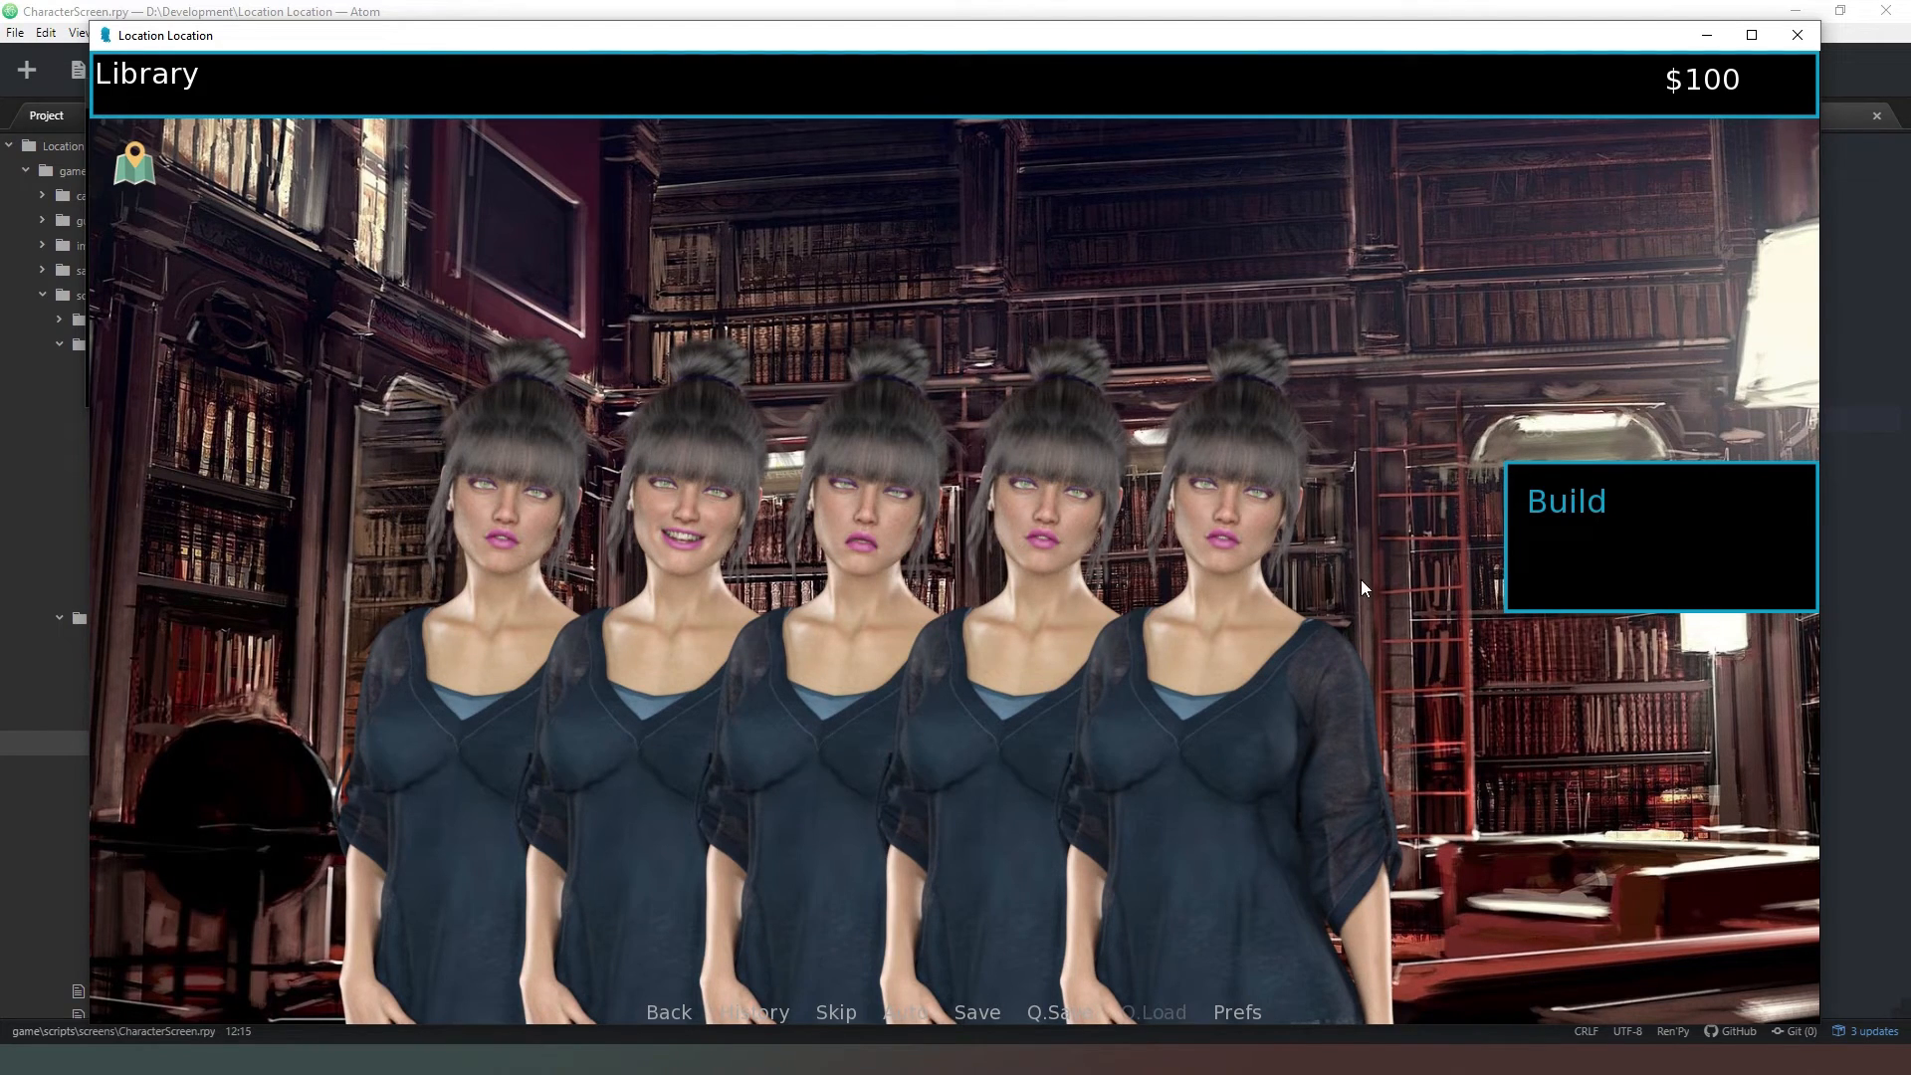
mouse_move(542, 463)
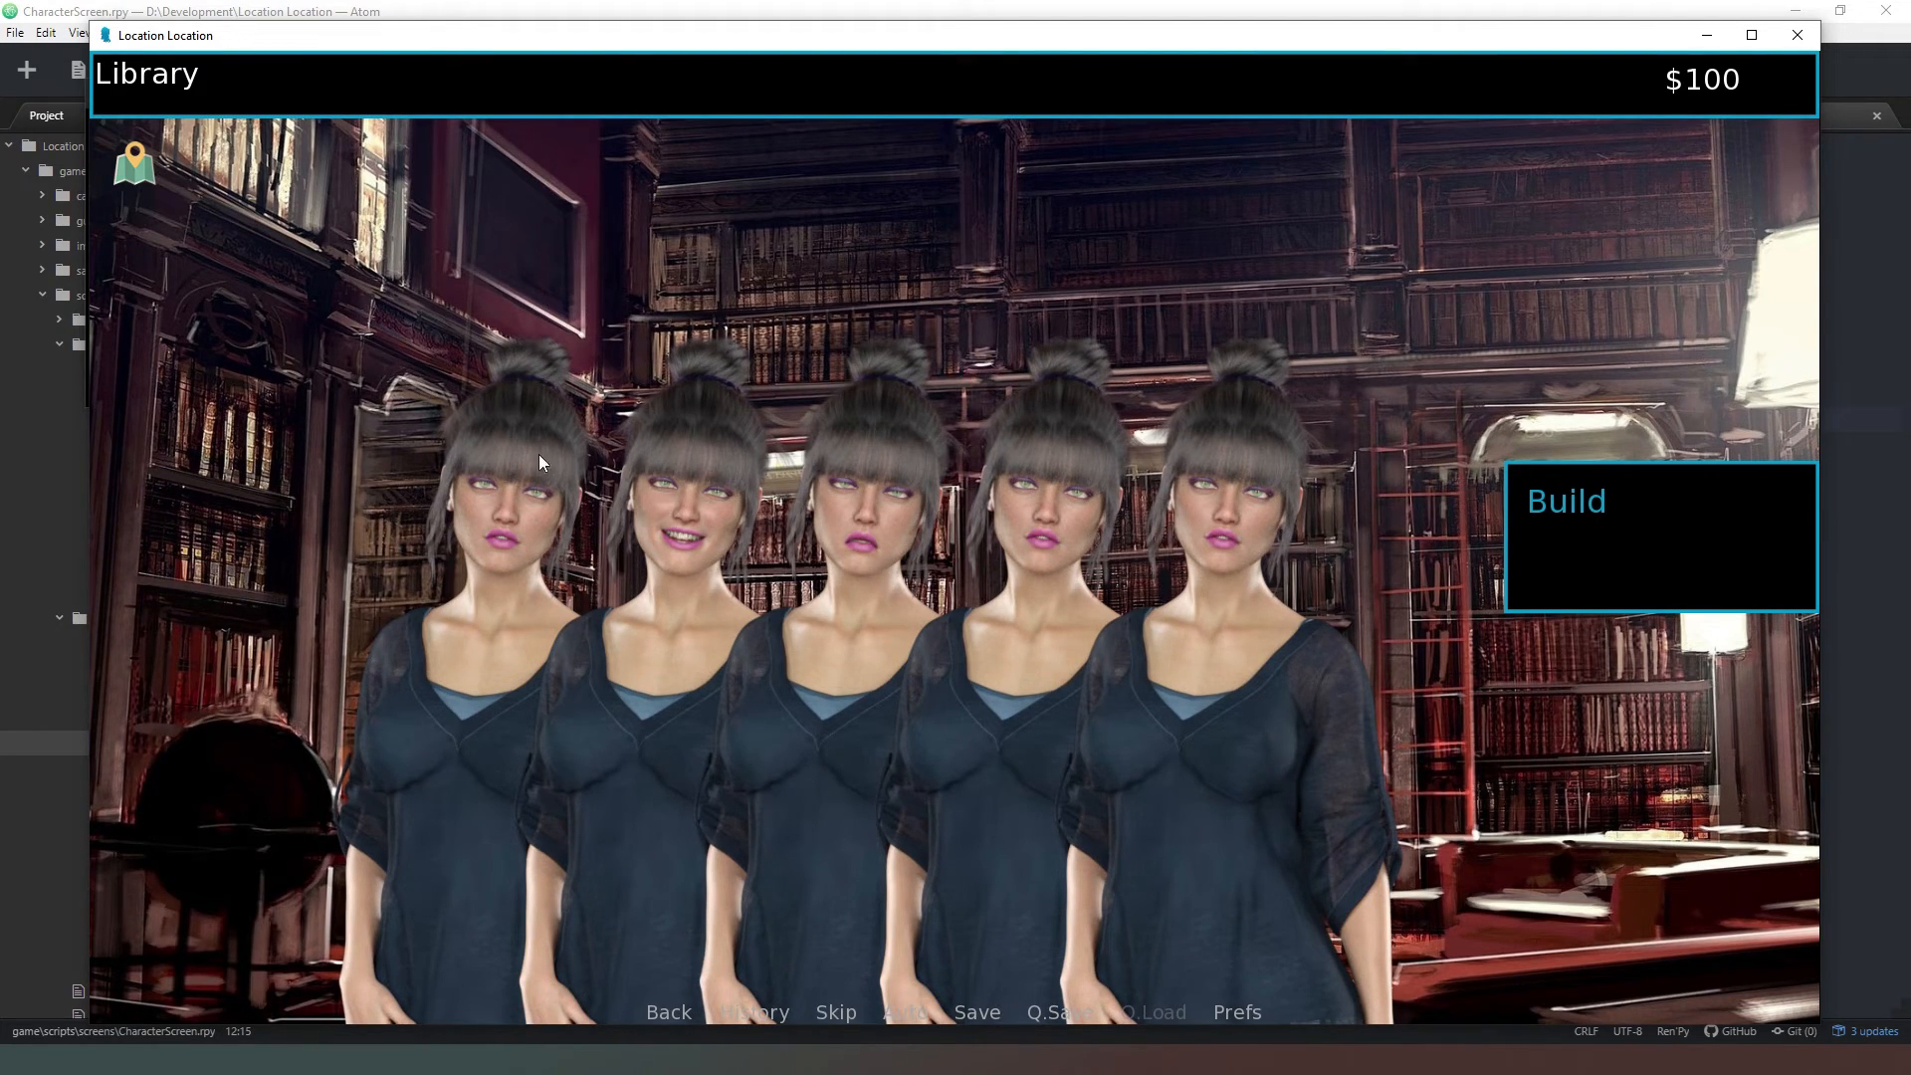
mouse_move(1091, 526)
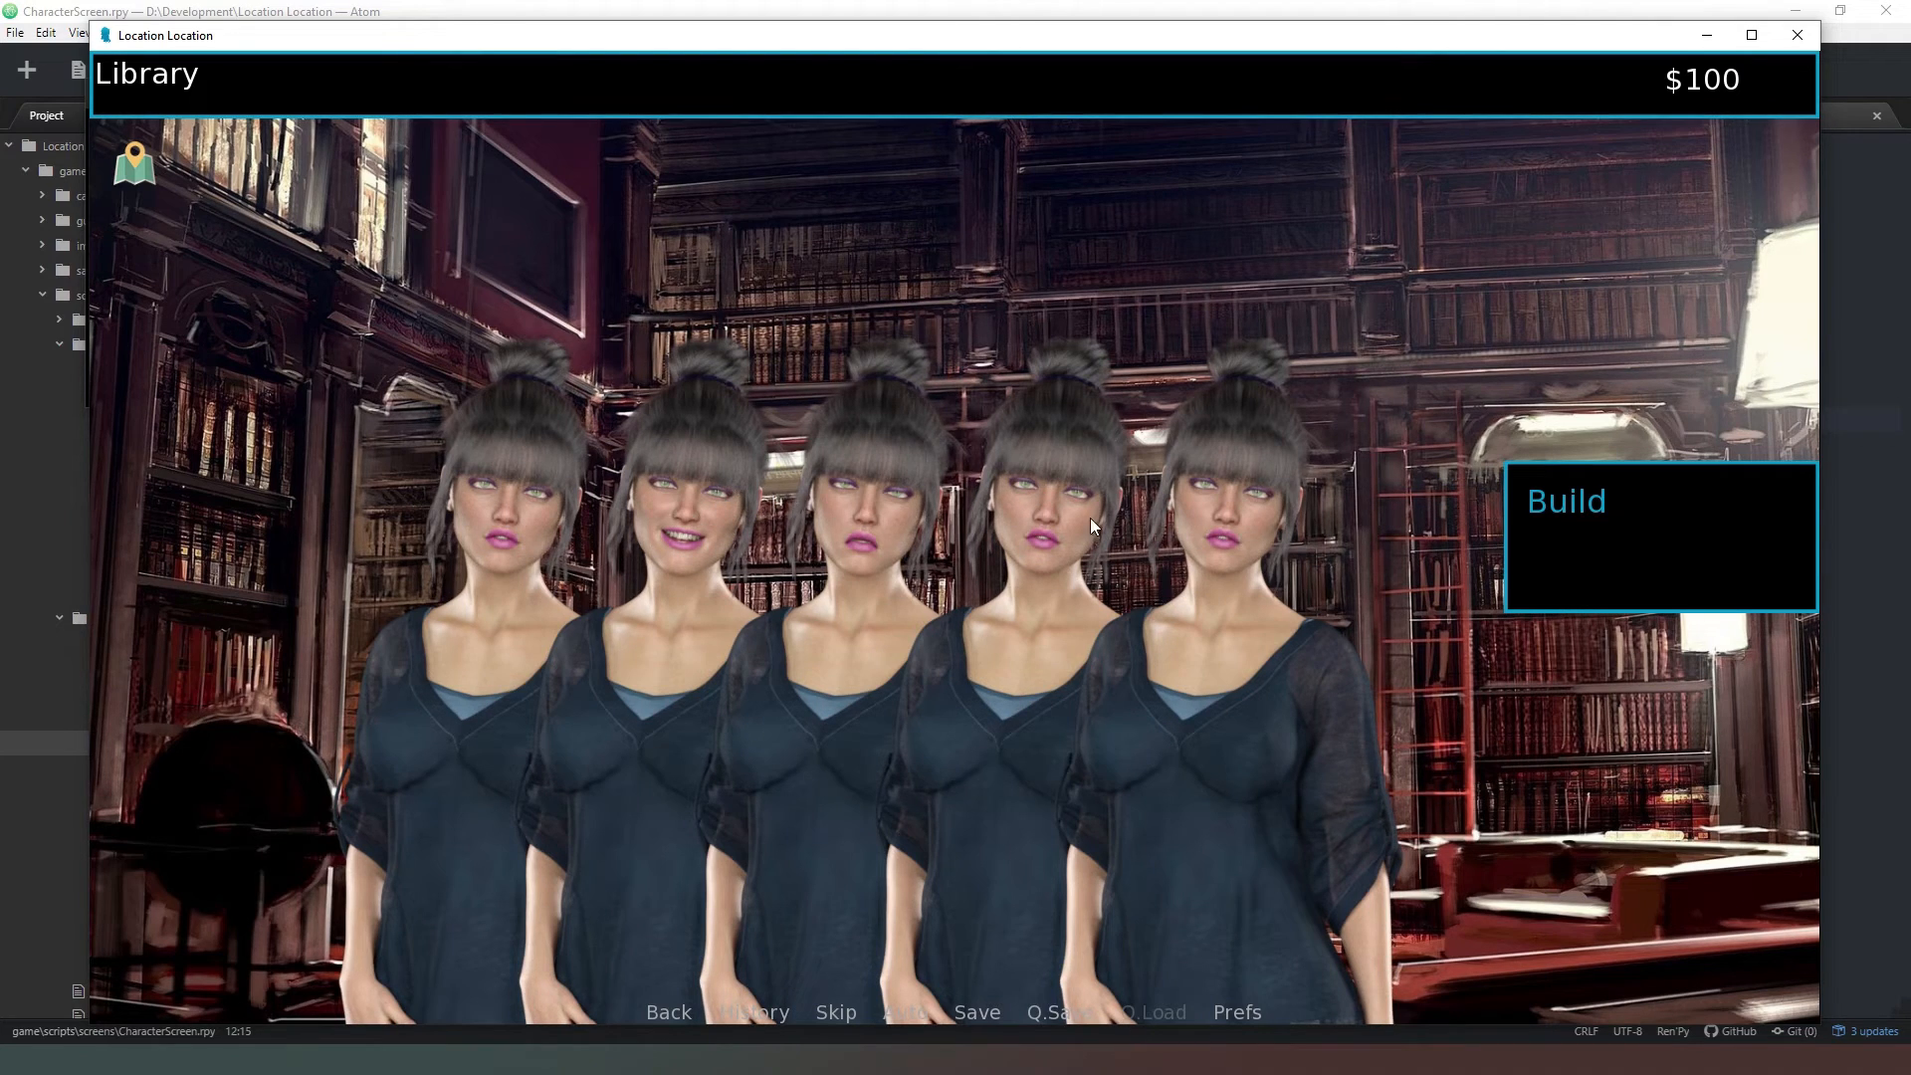
mouse_move(1033, 536)
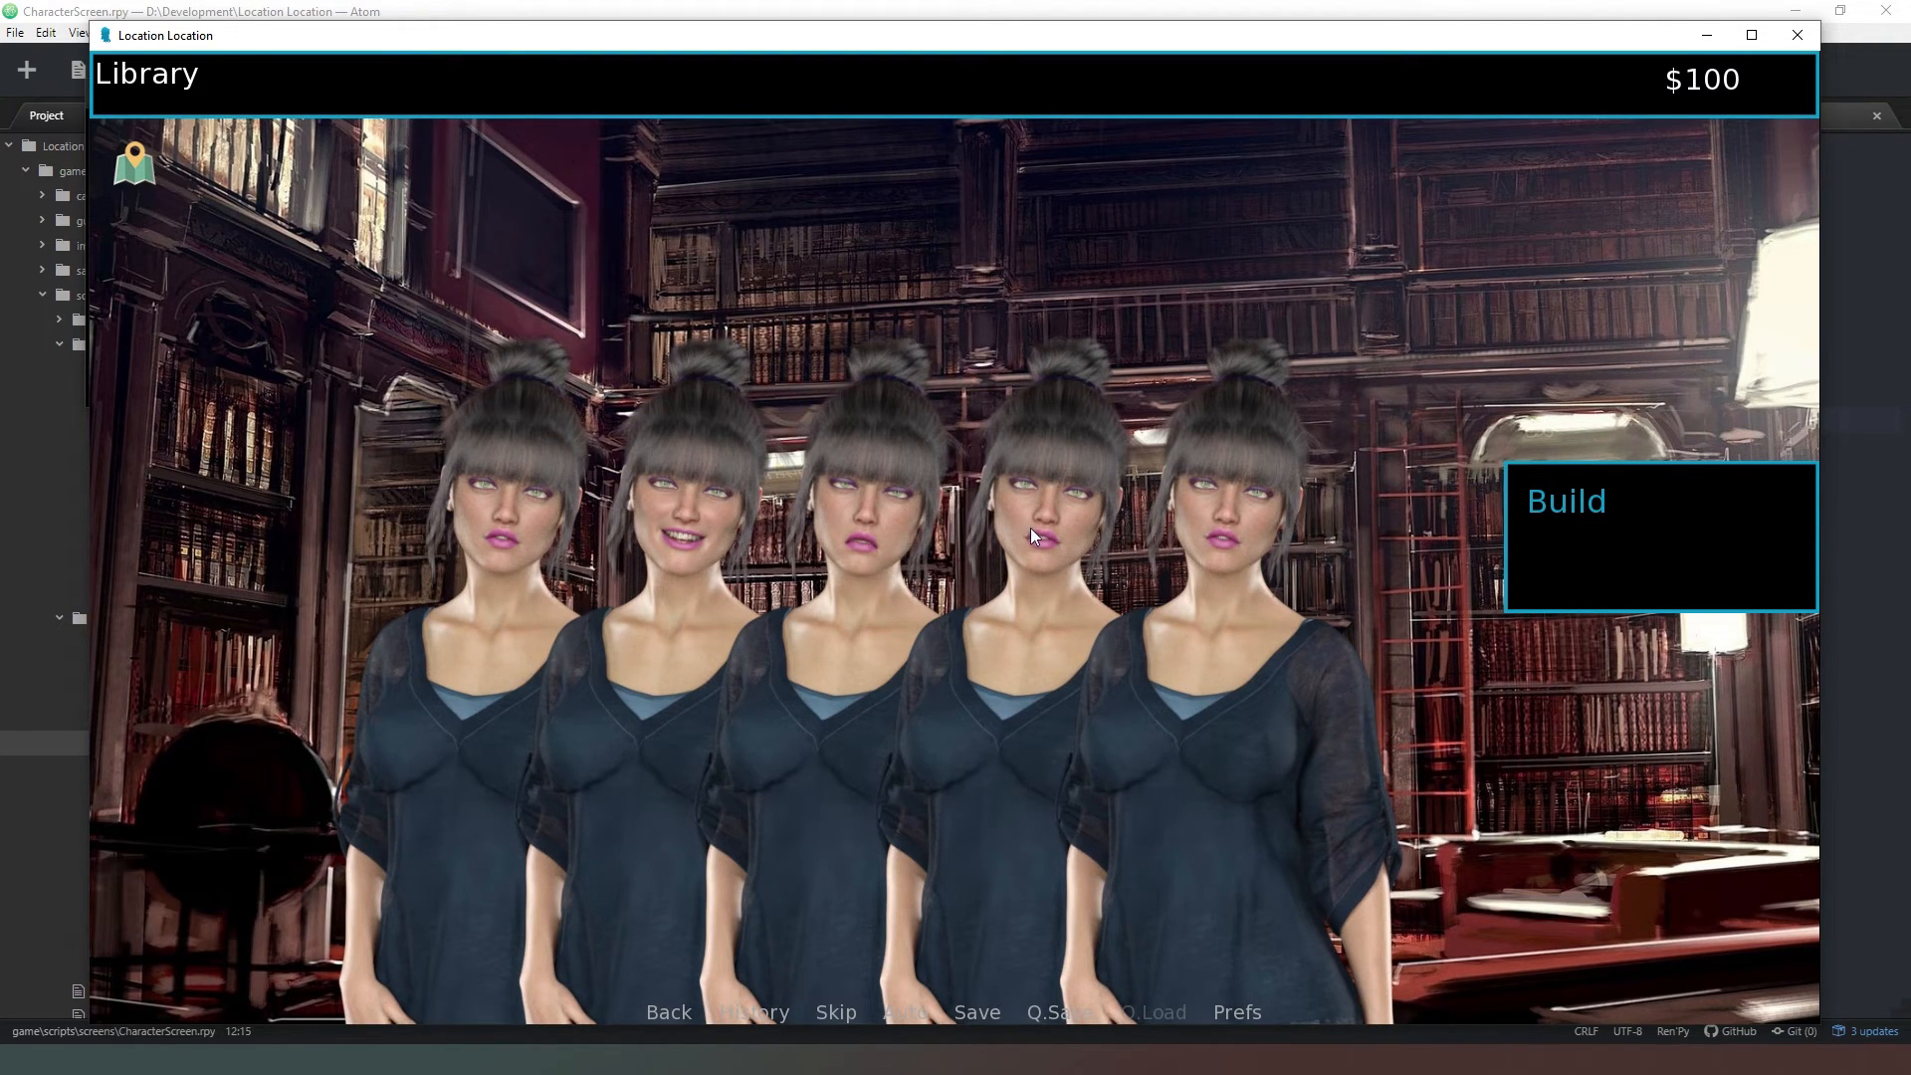
mouse_move(968, 267)
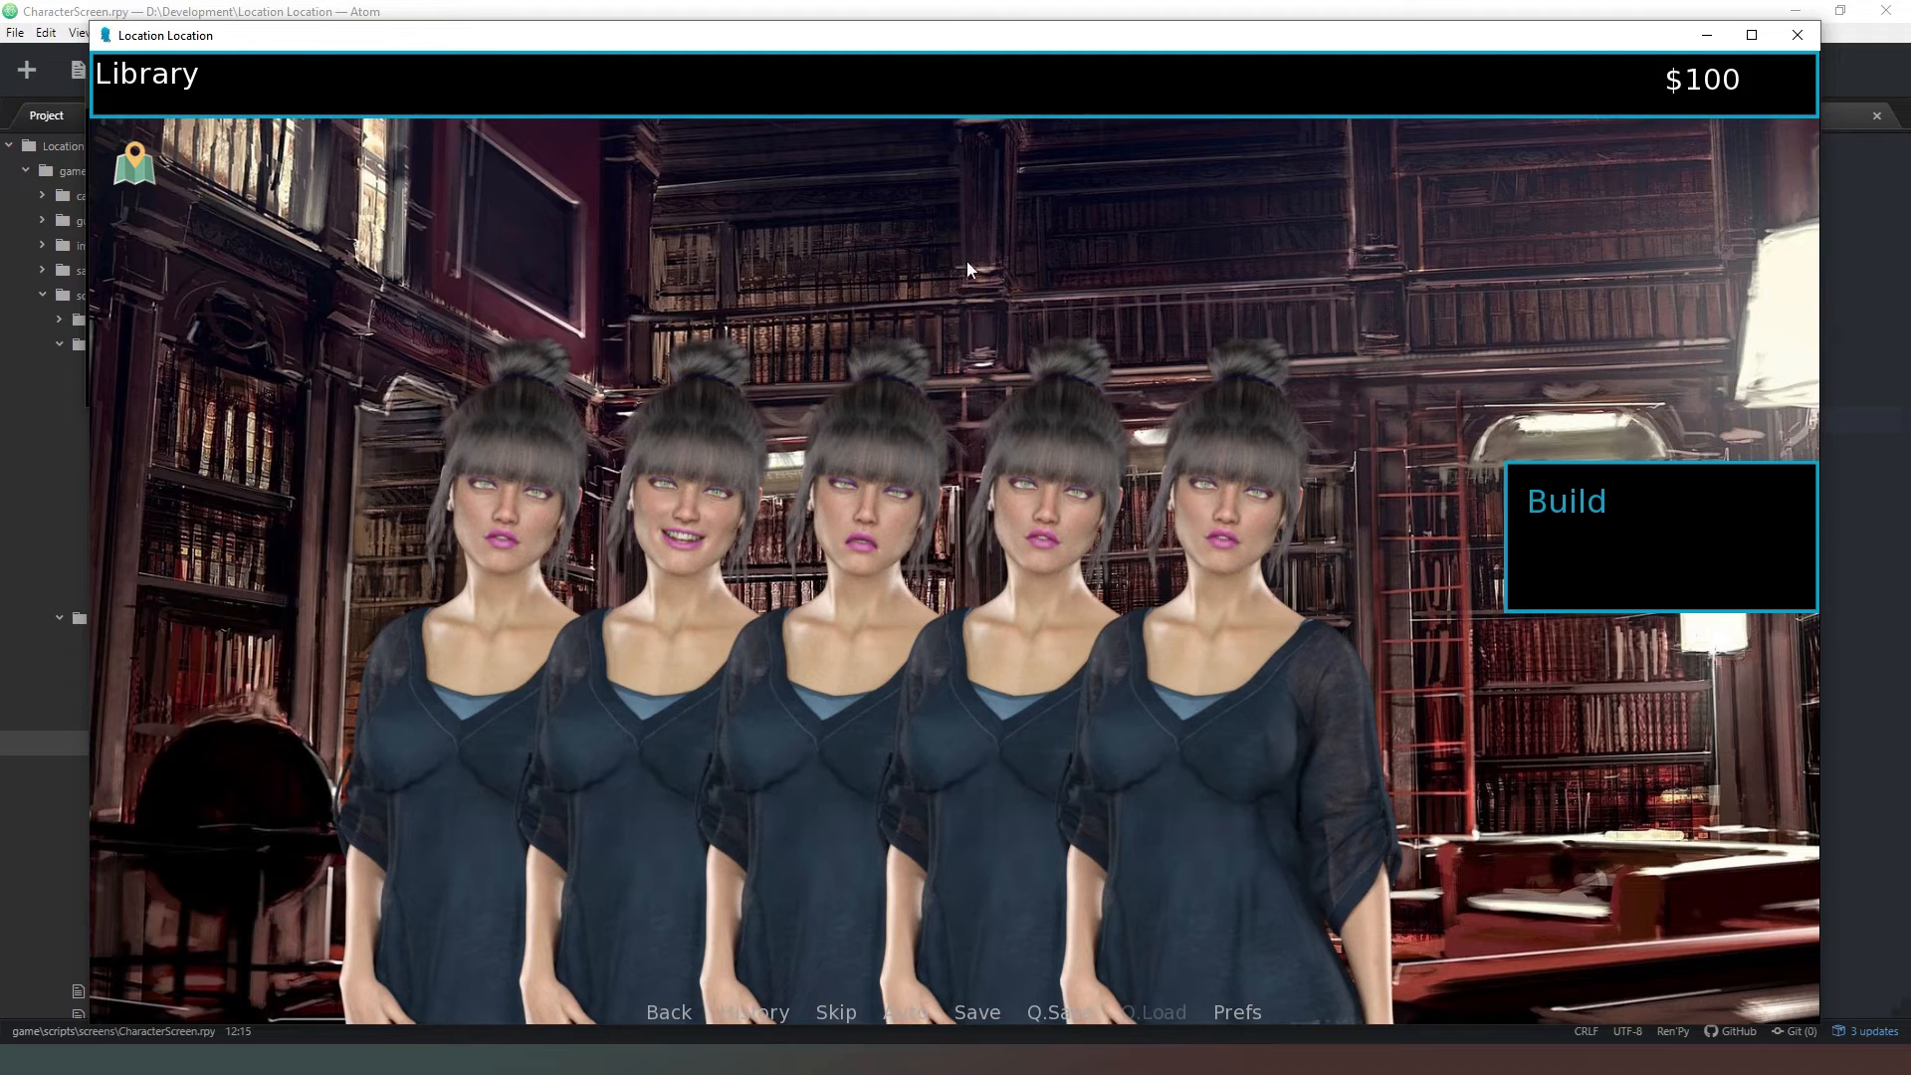
mouse_move(800, 256)
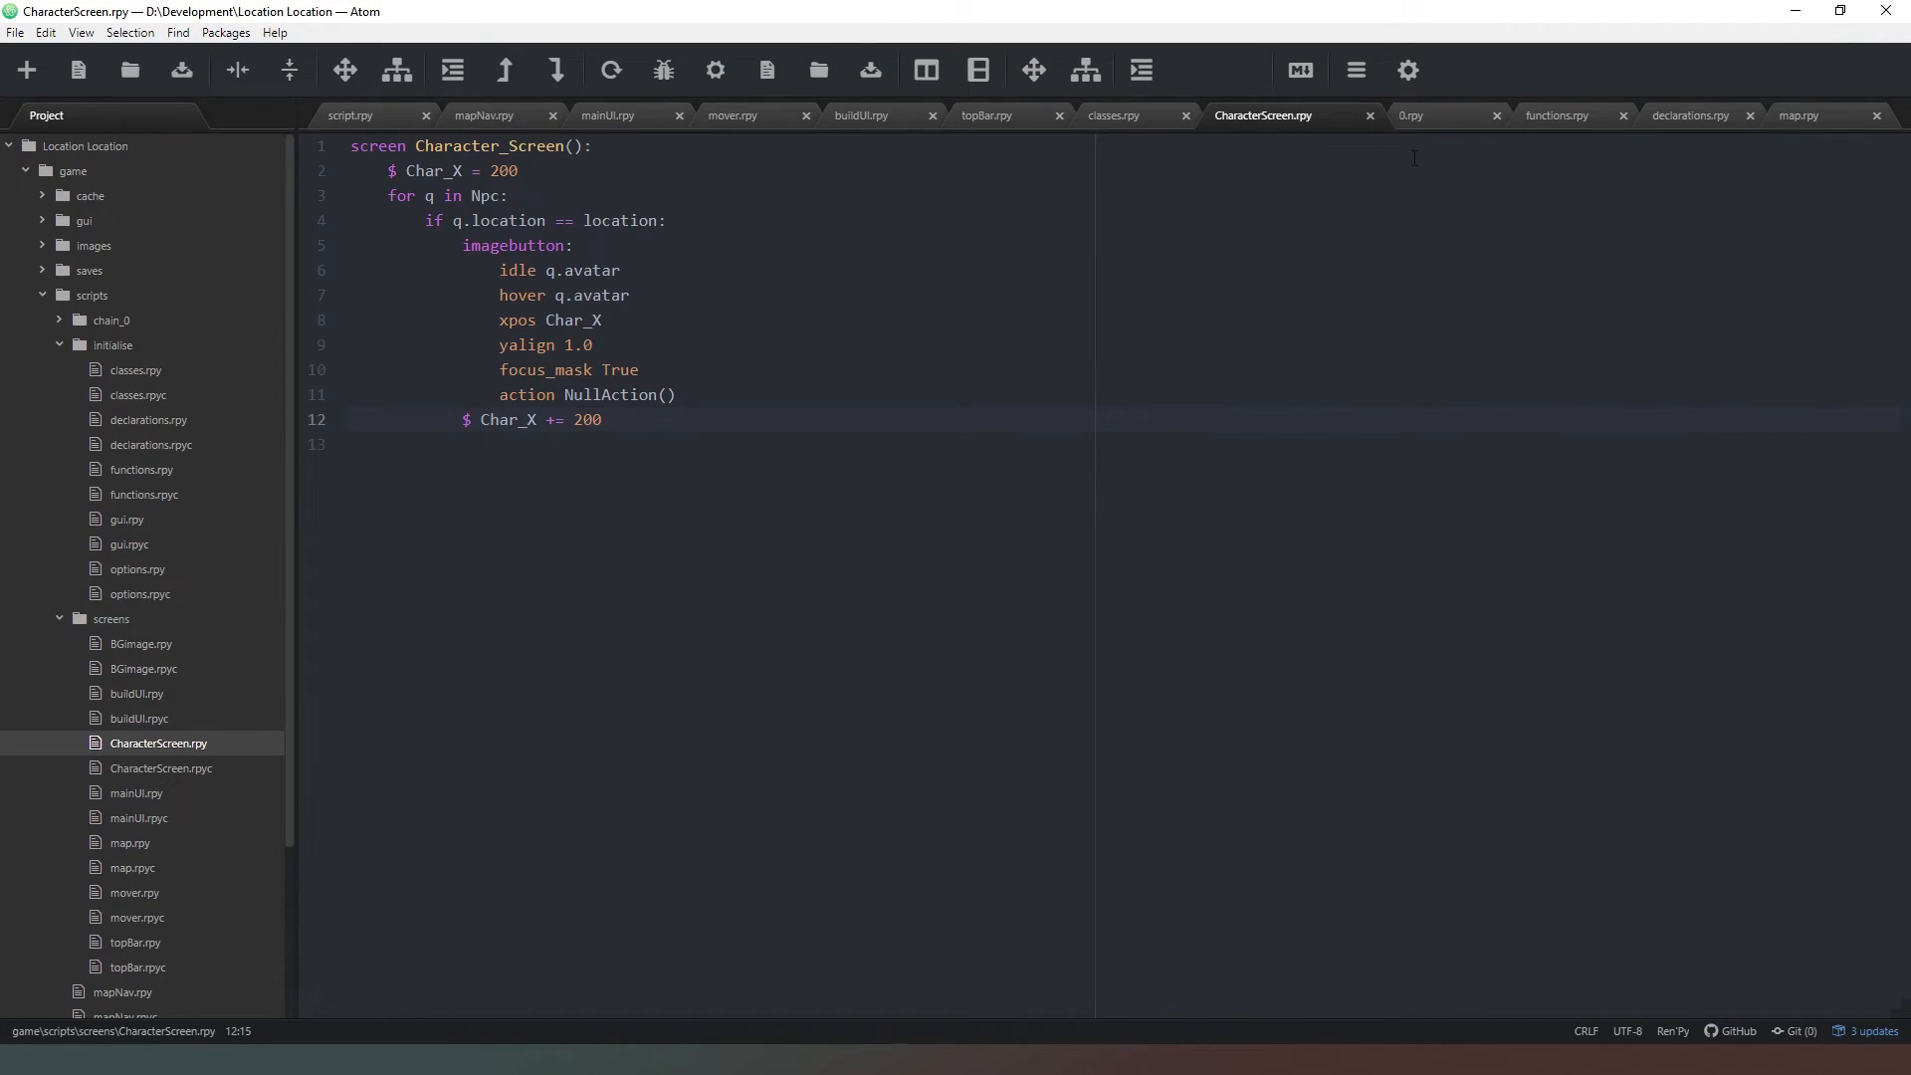
- Switch to the classes.rpy script in Atom to view the class definitions
click(1113, 114)
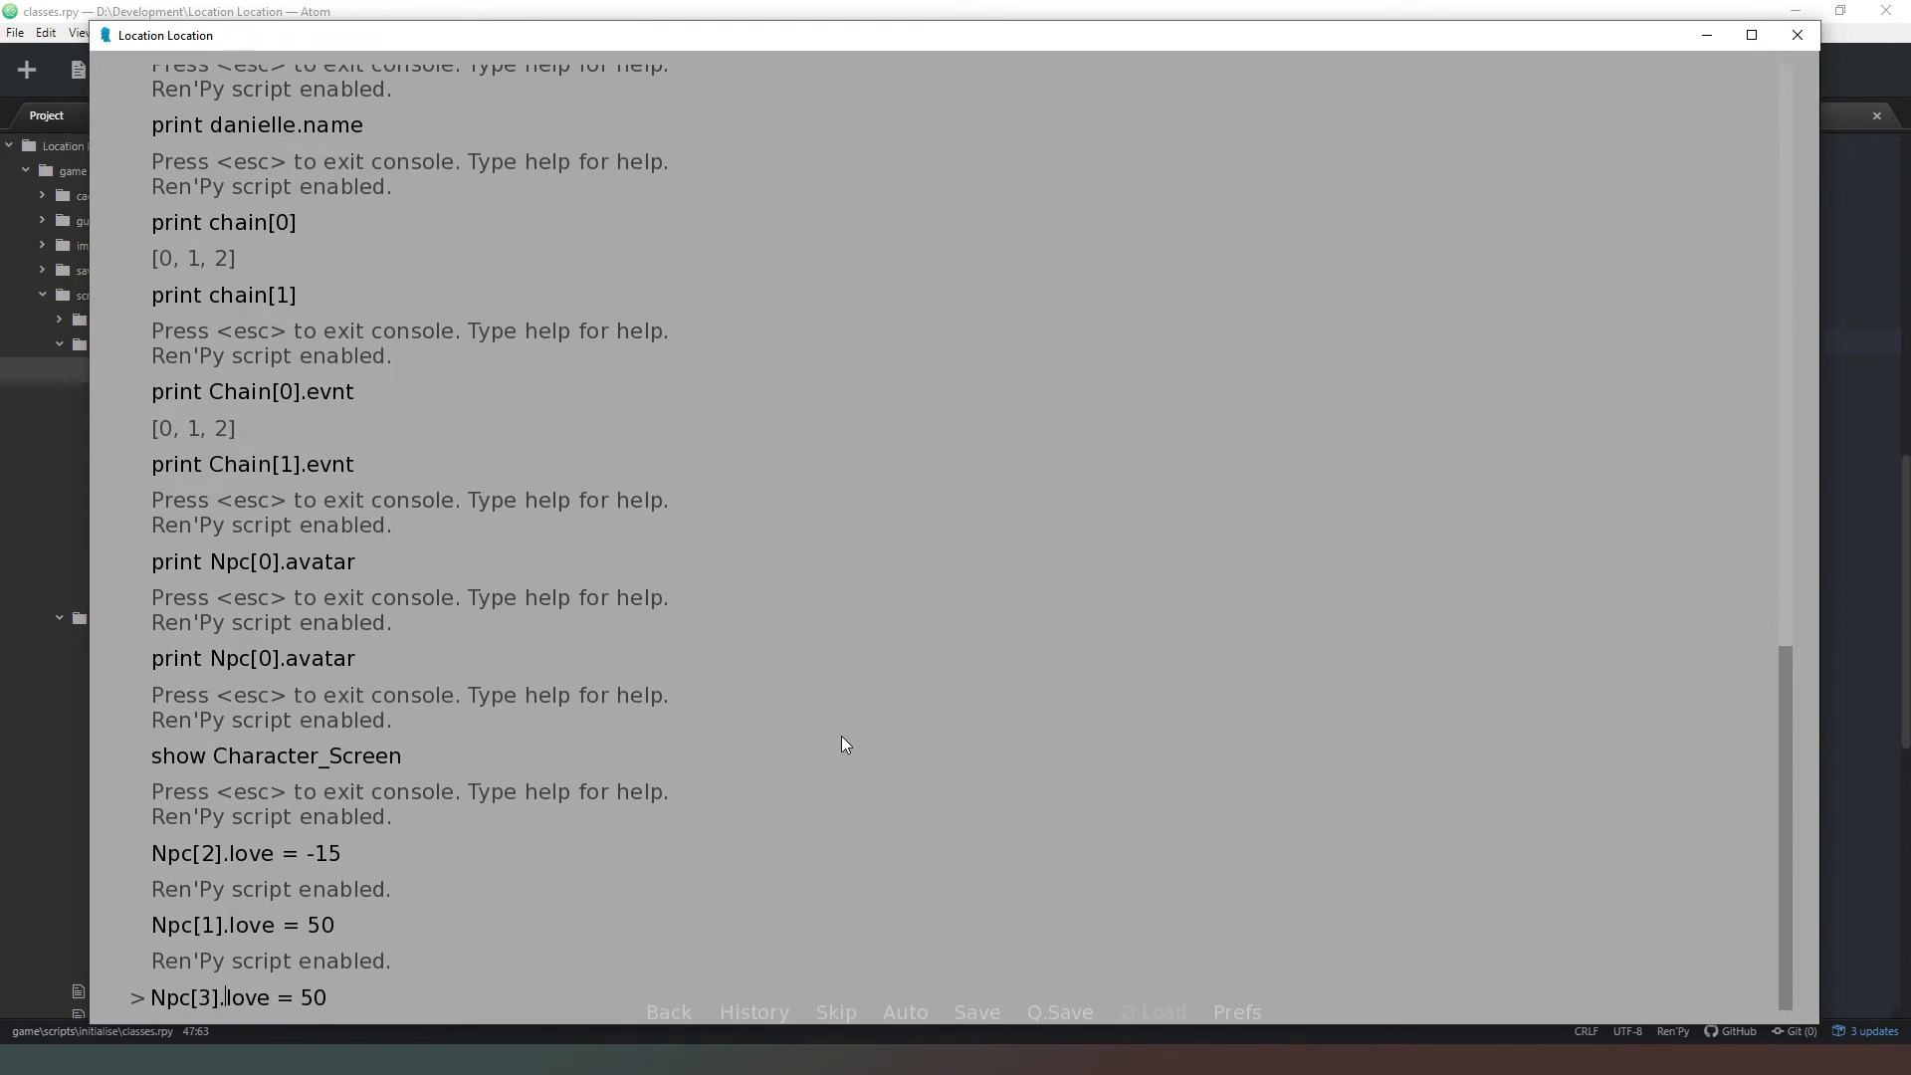
- Enter Npc[3].location = 5 in the console to move the fourth NPC out
text(local)
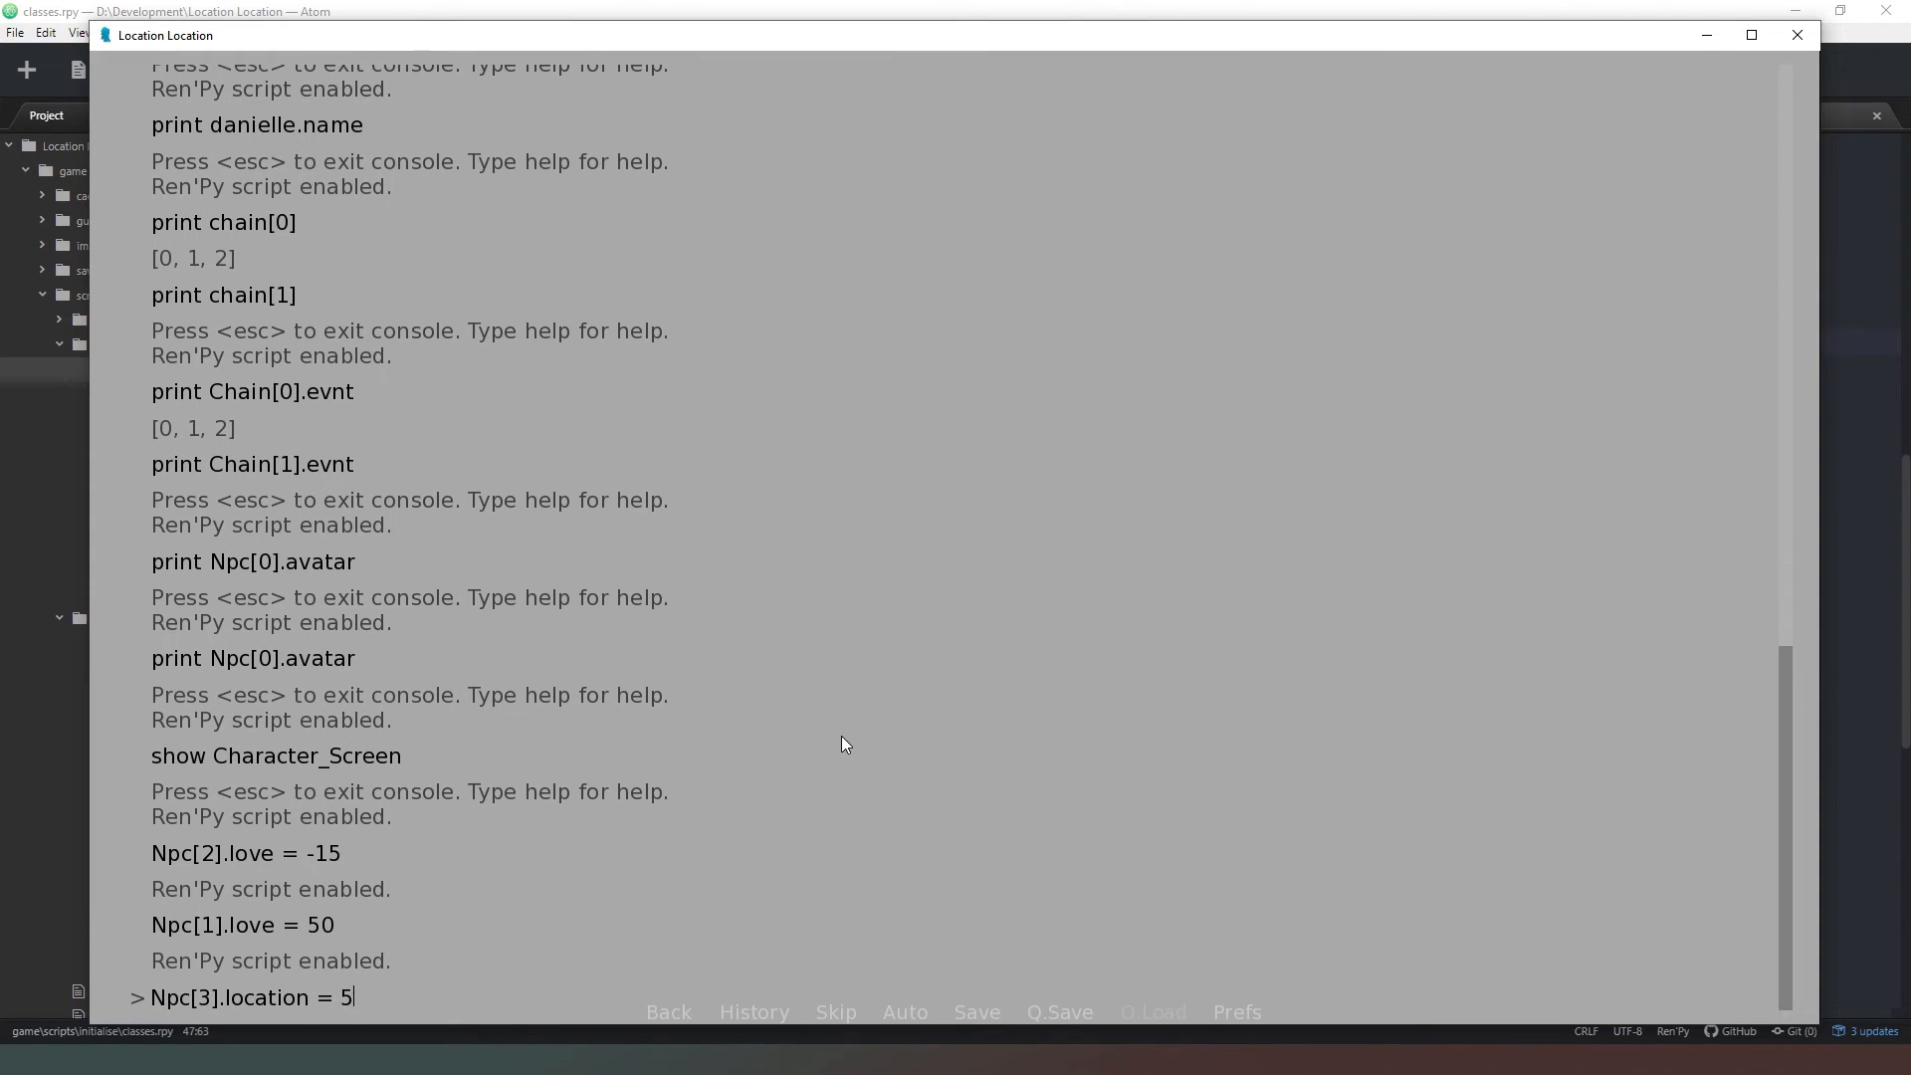
text("Living)
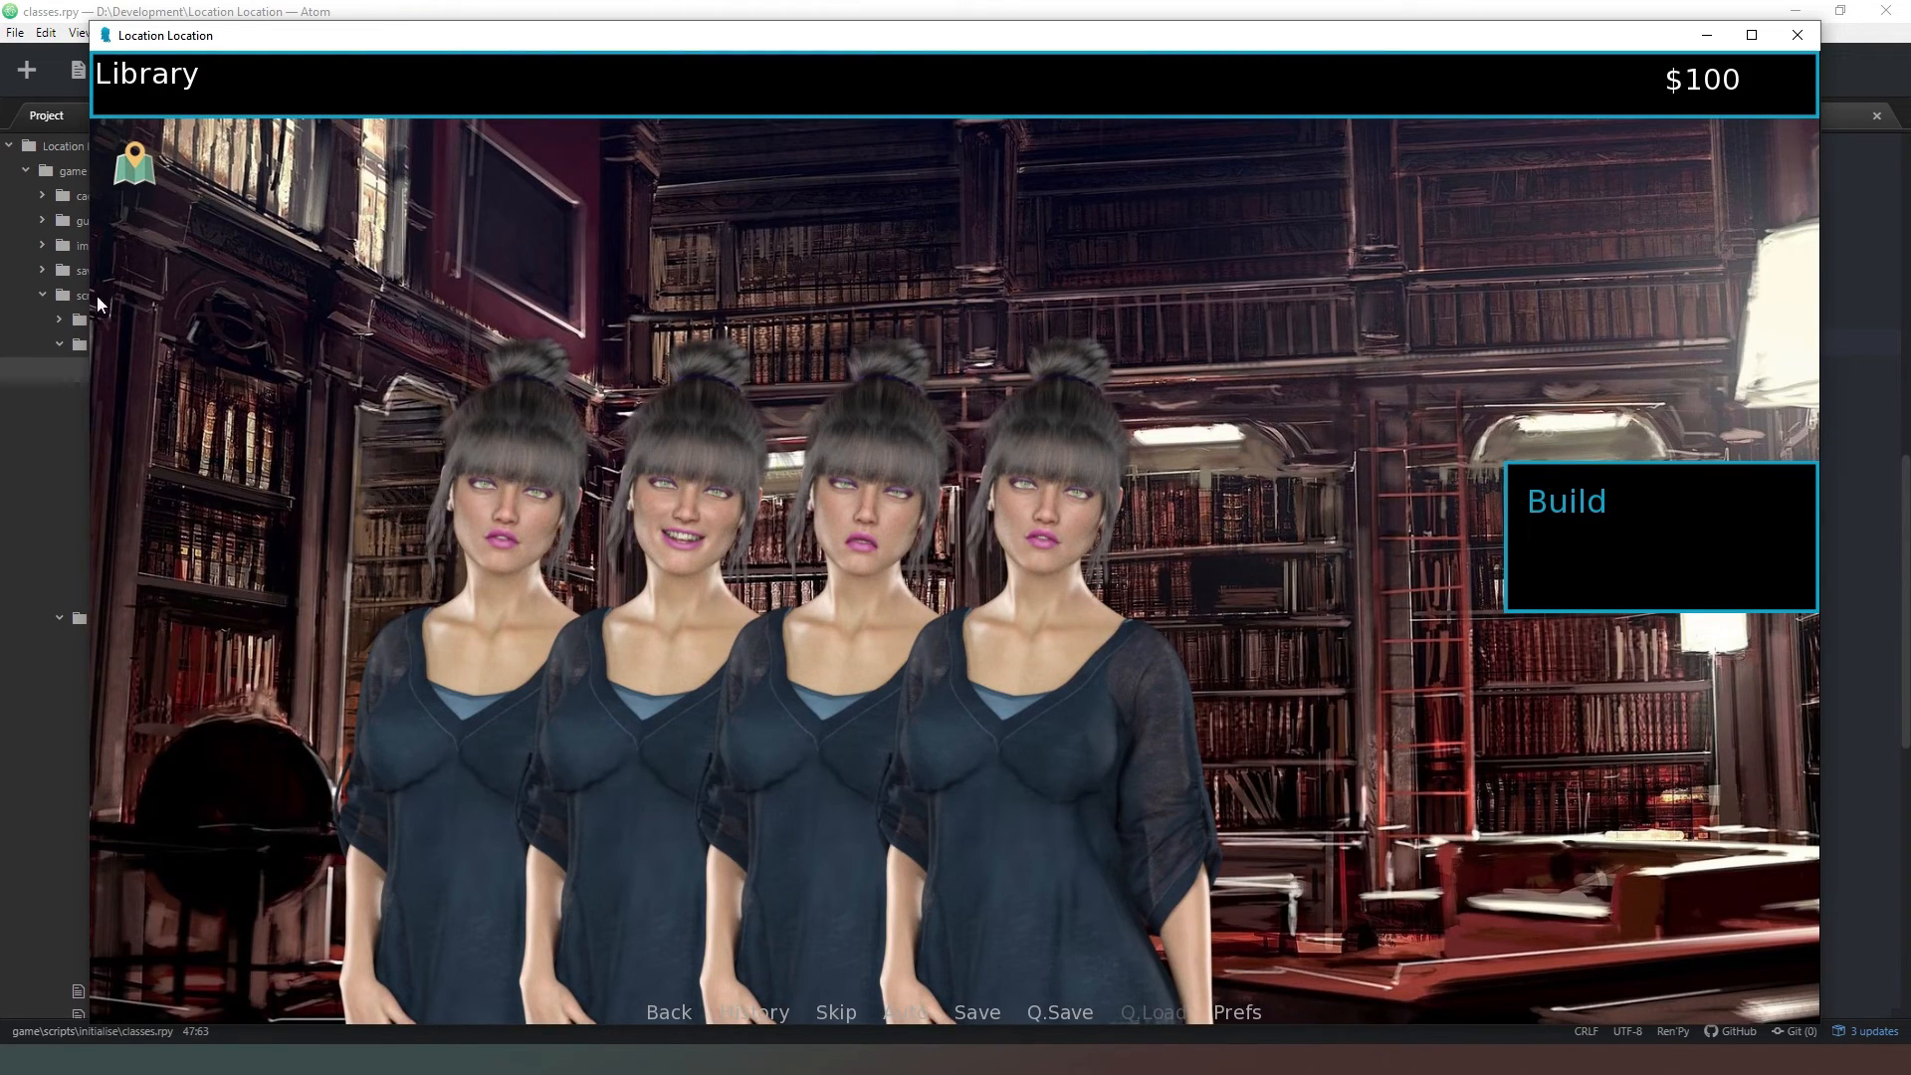
- Build the Living room for $1000 and enter it from the floor plan
click(135, 164)
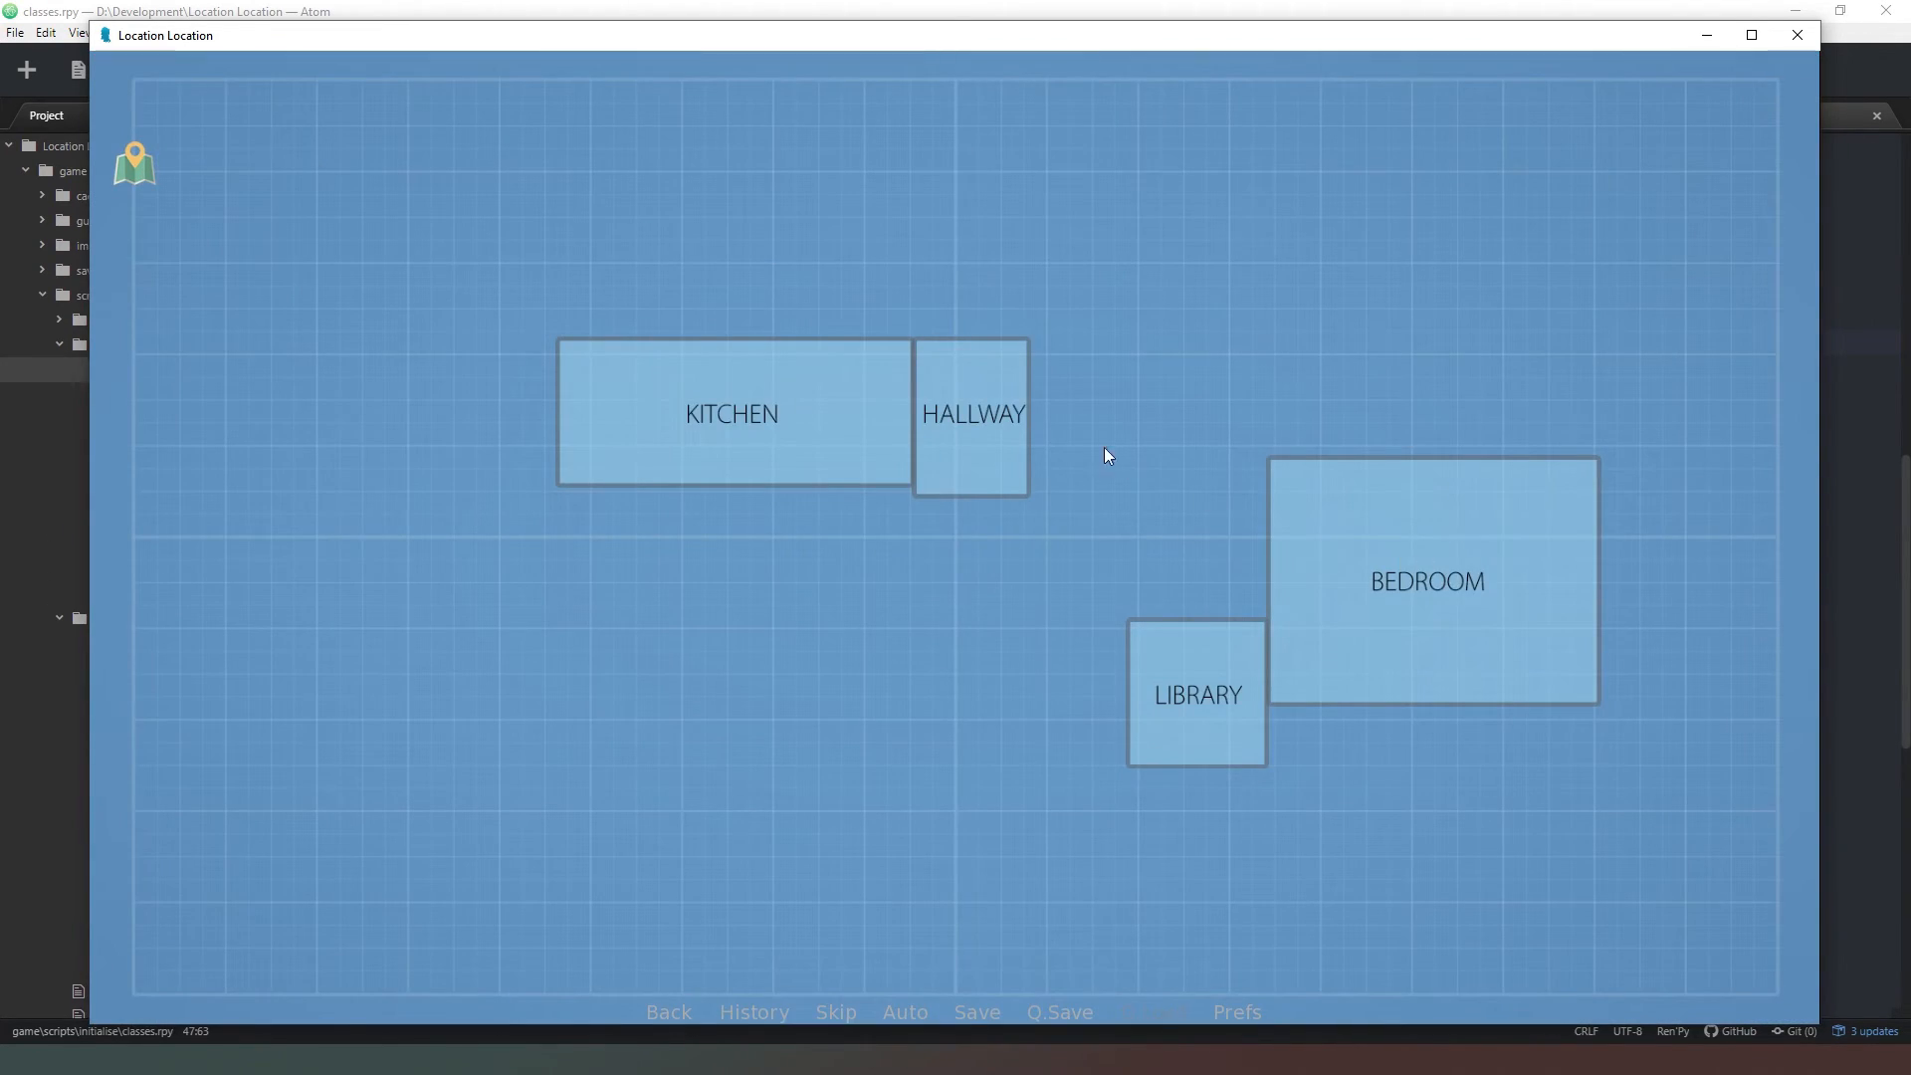
click(1195, 695)
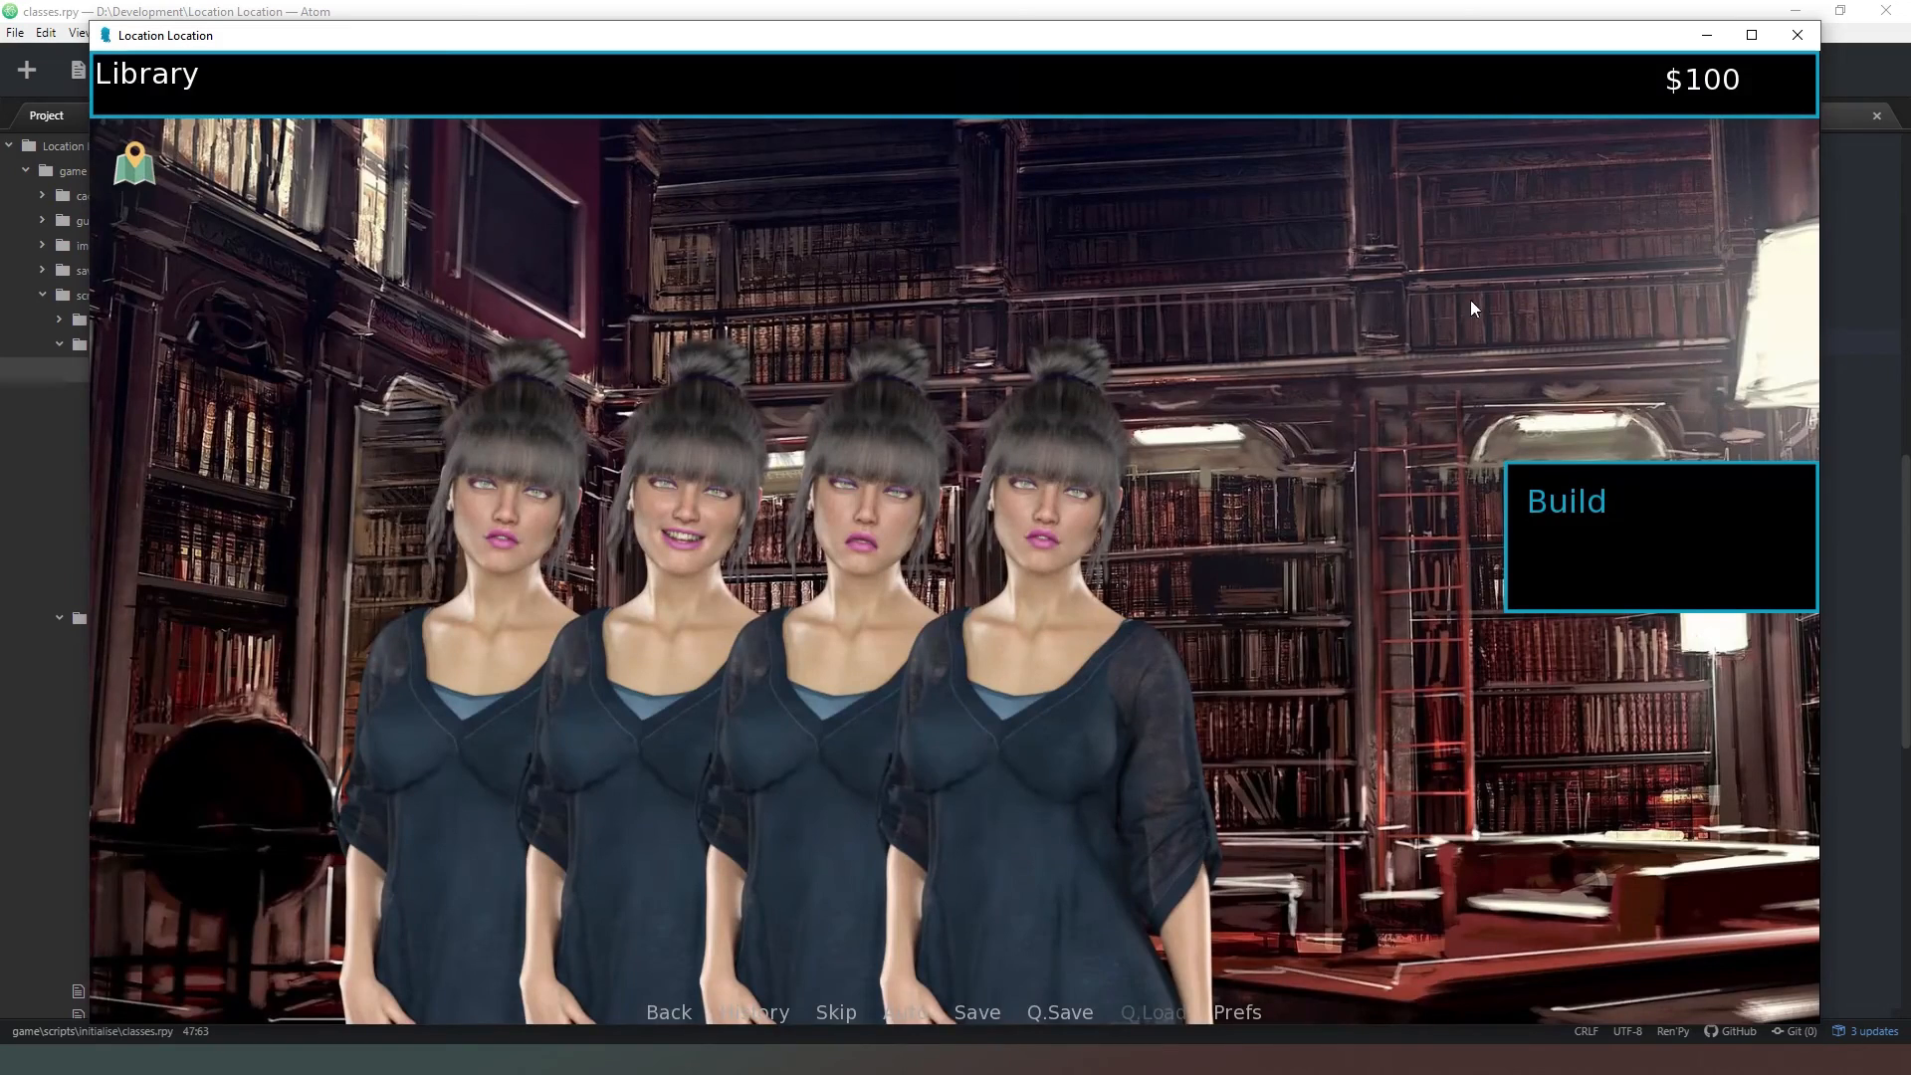
click(1566, 501)
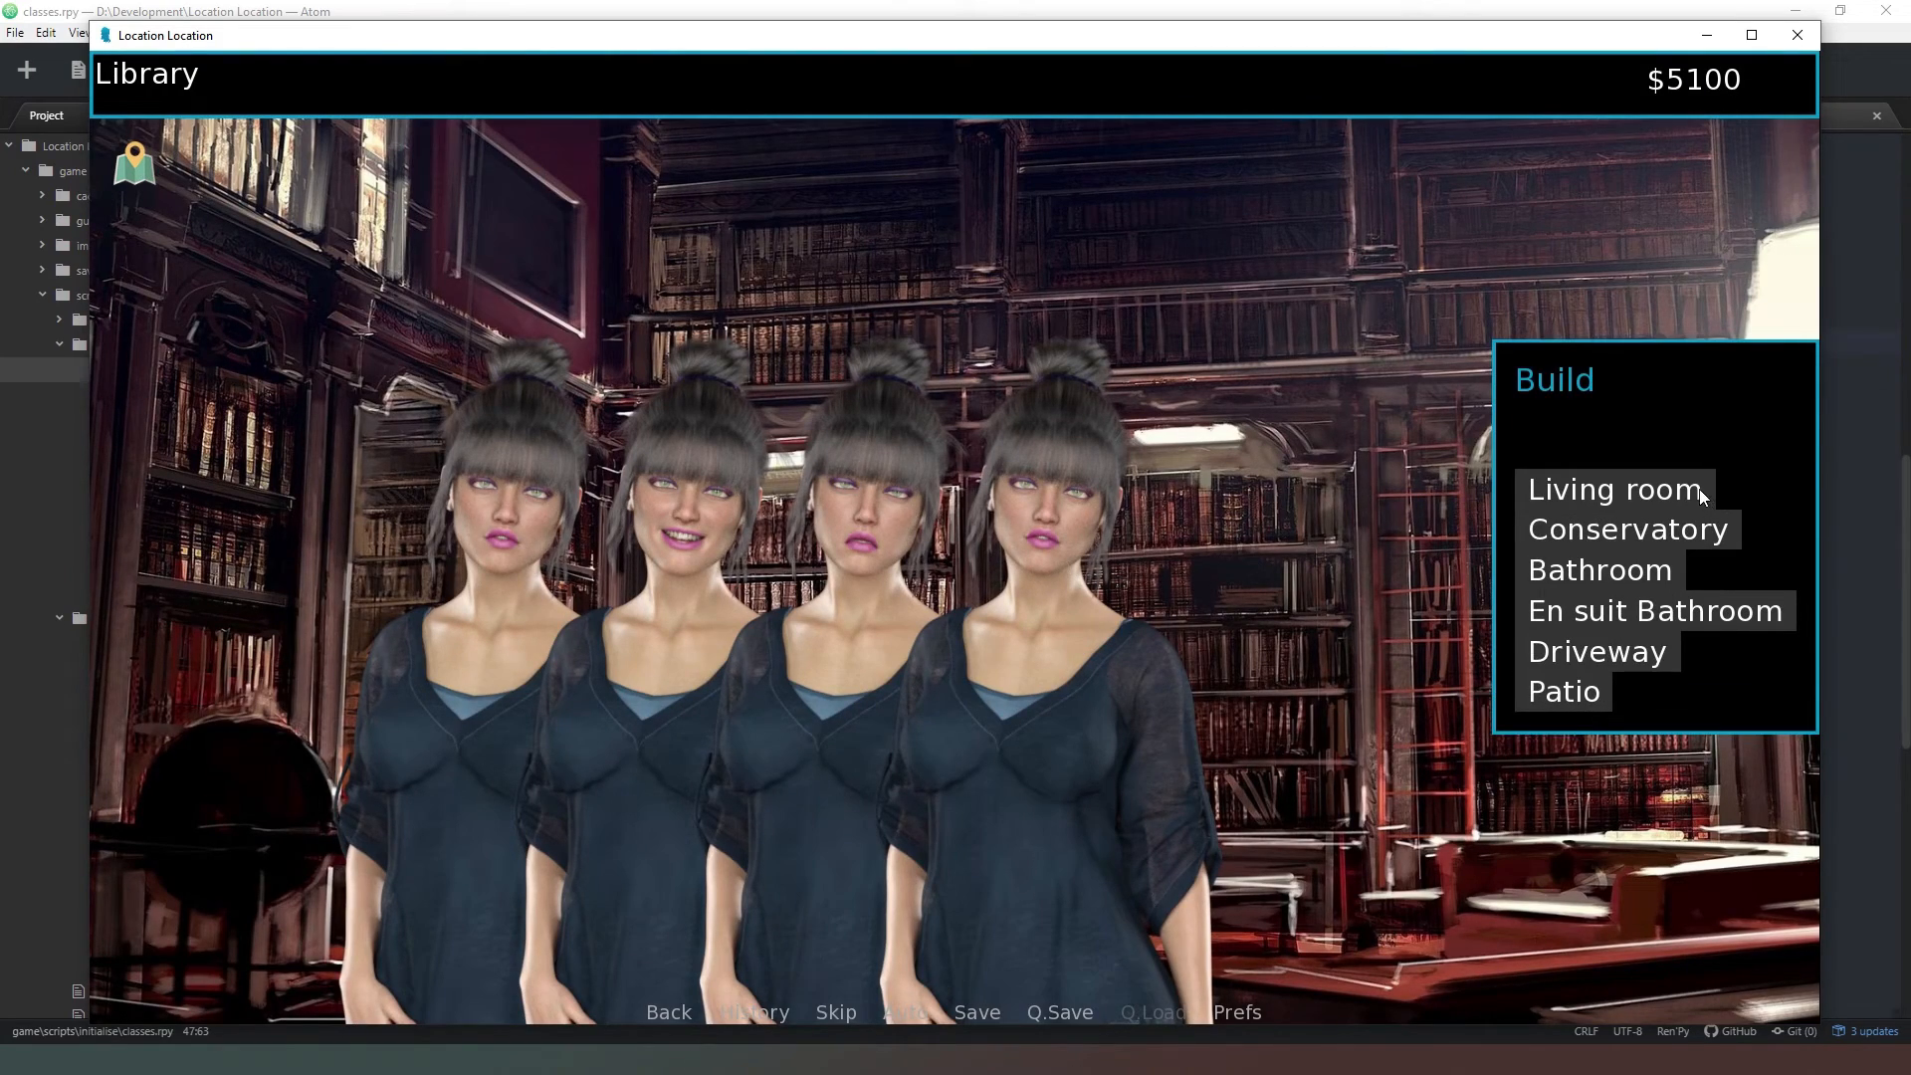
click(1612, 489)
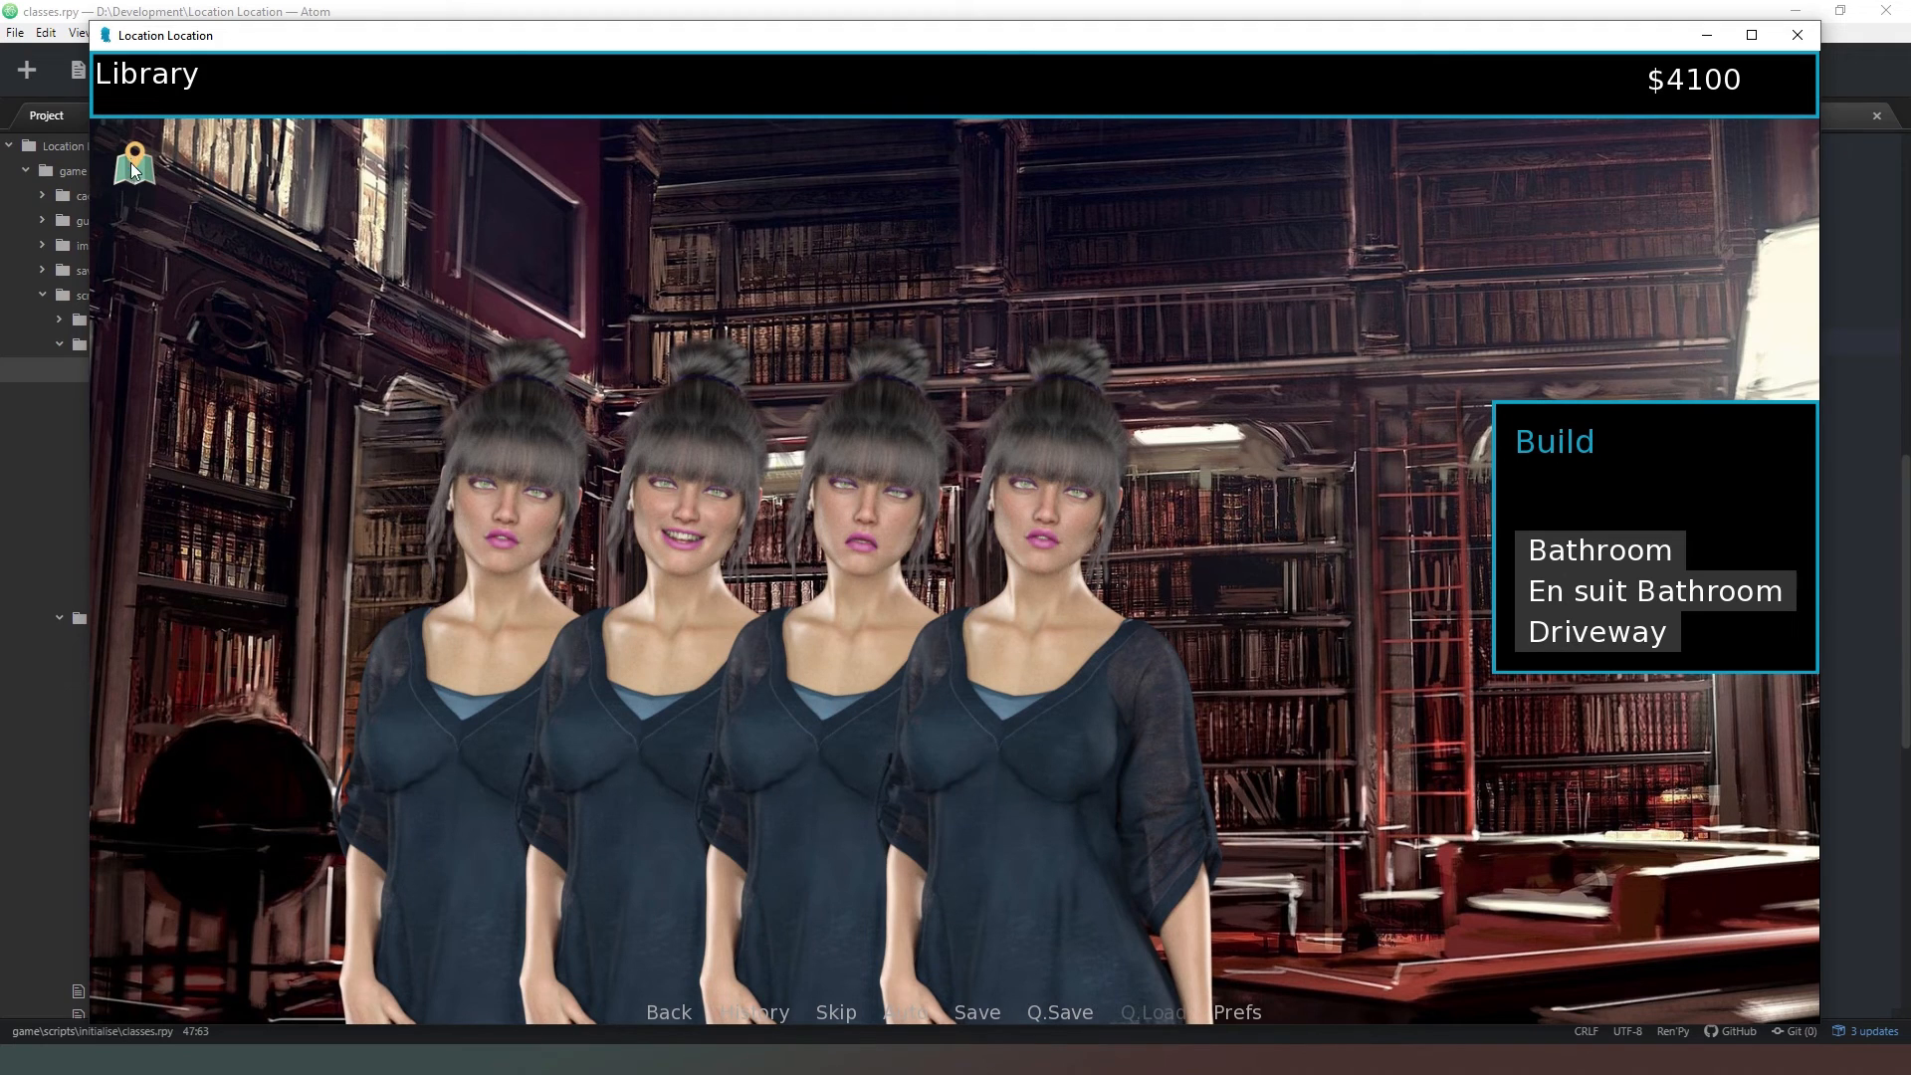
click(135, 164)
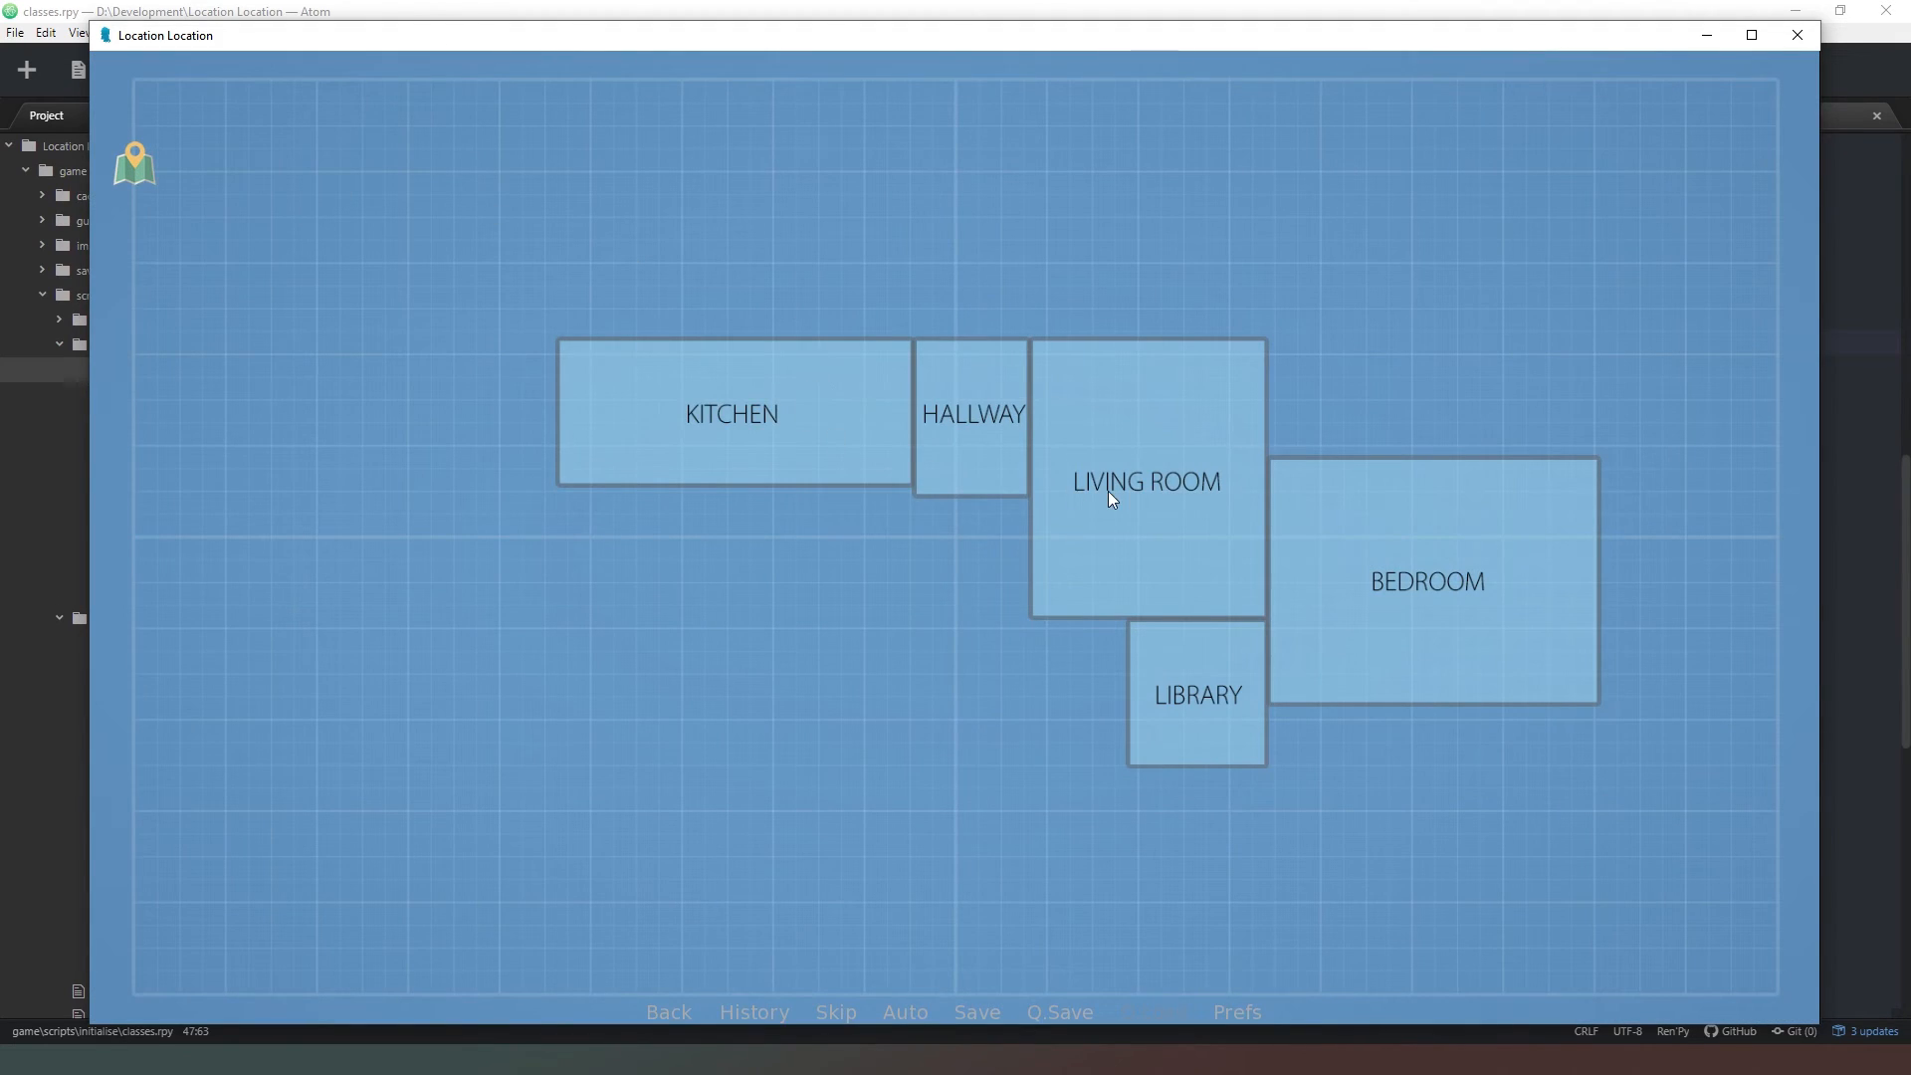
click(1145, 480)
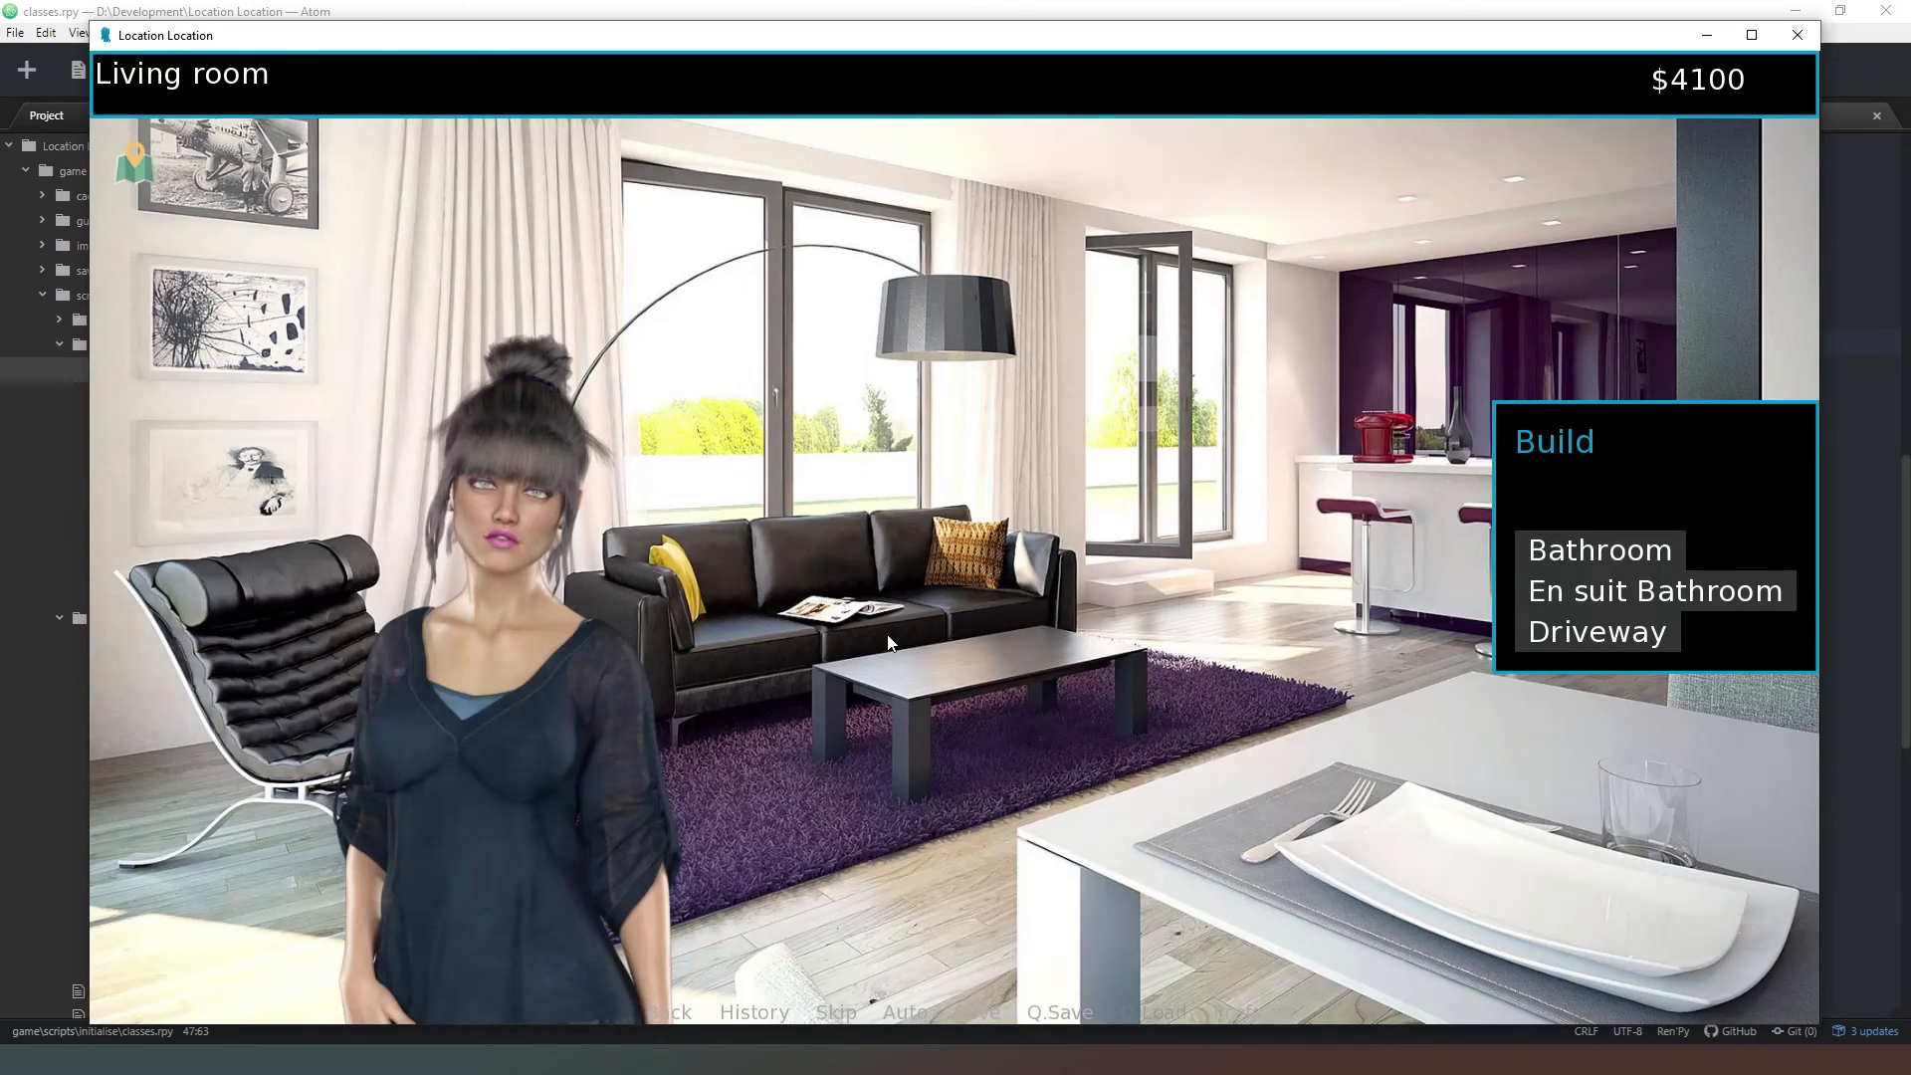
mouse_move(933, 701)
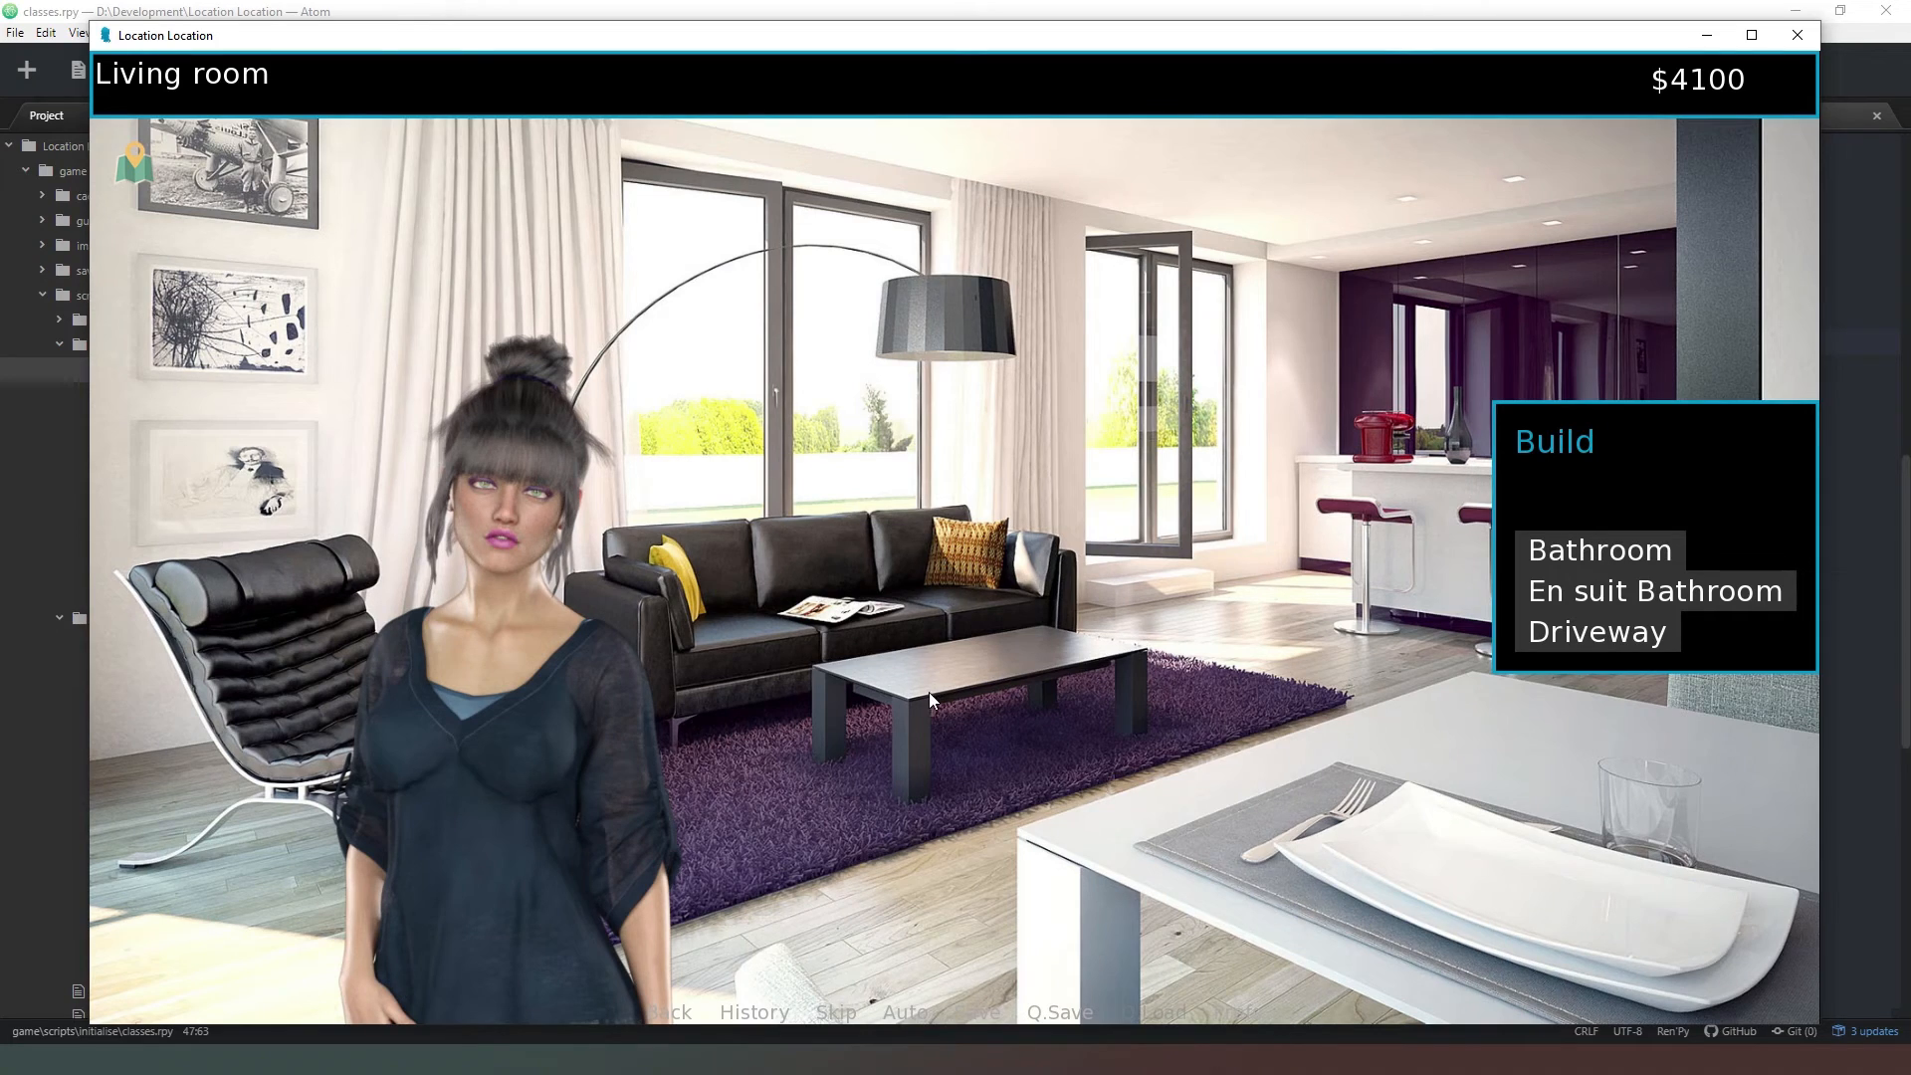
mouse_move(527, 629)
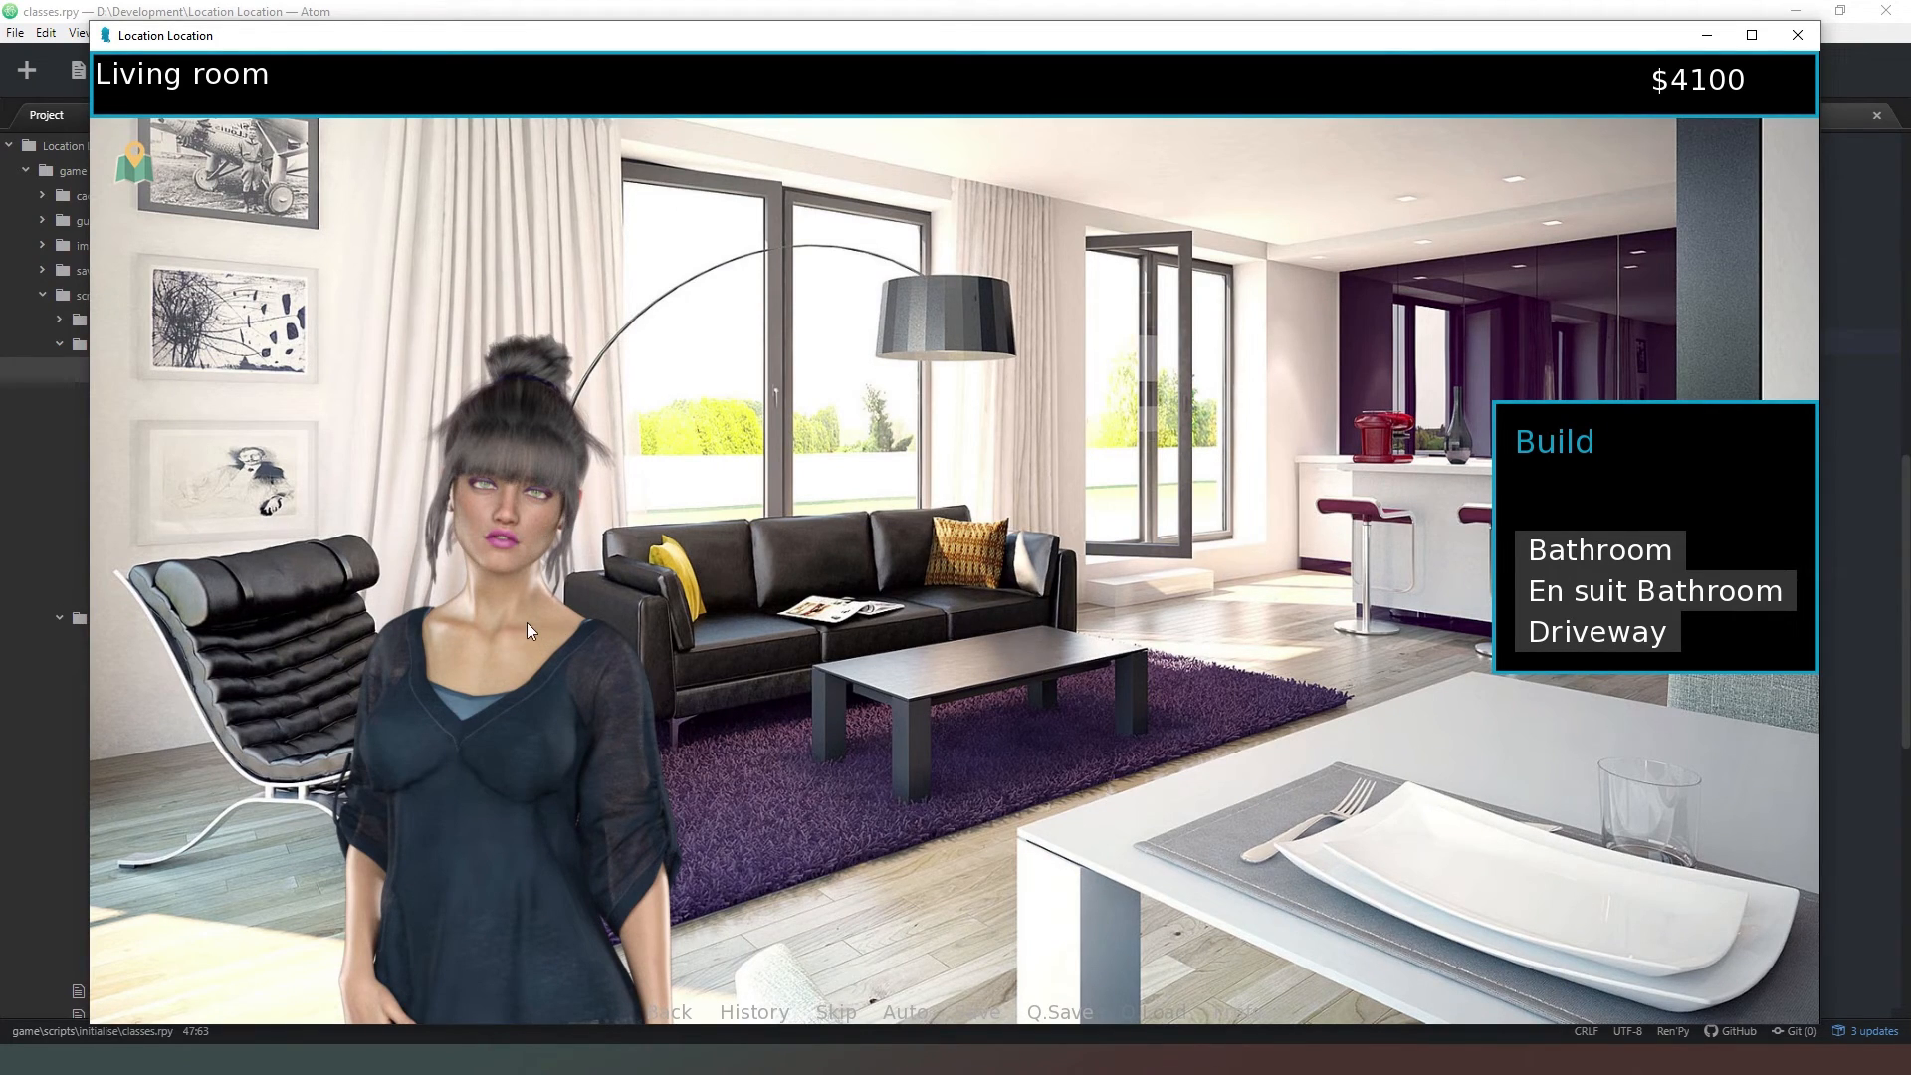
mouse_move(950, 581)
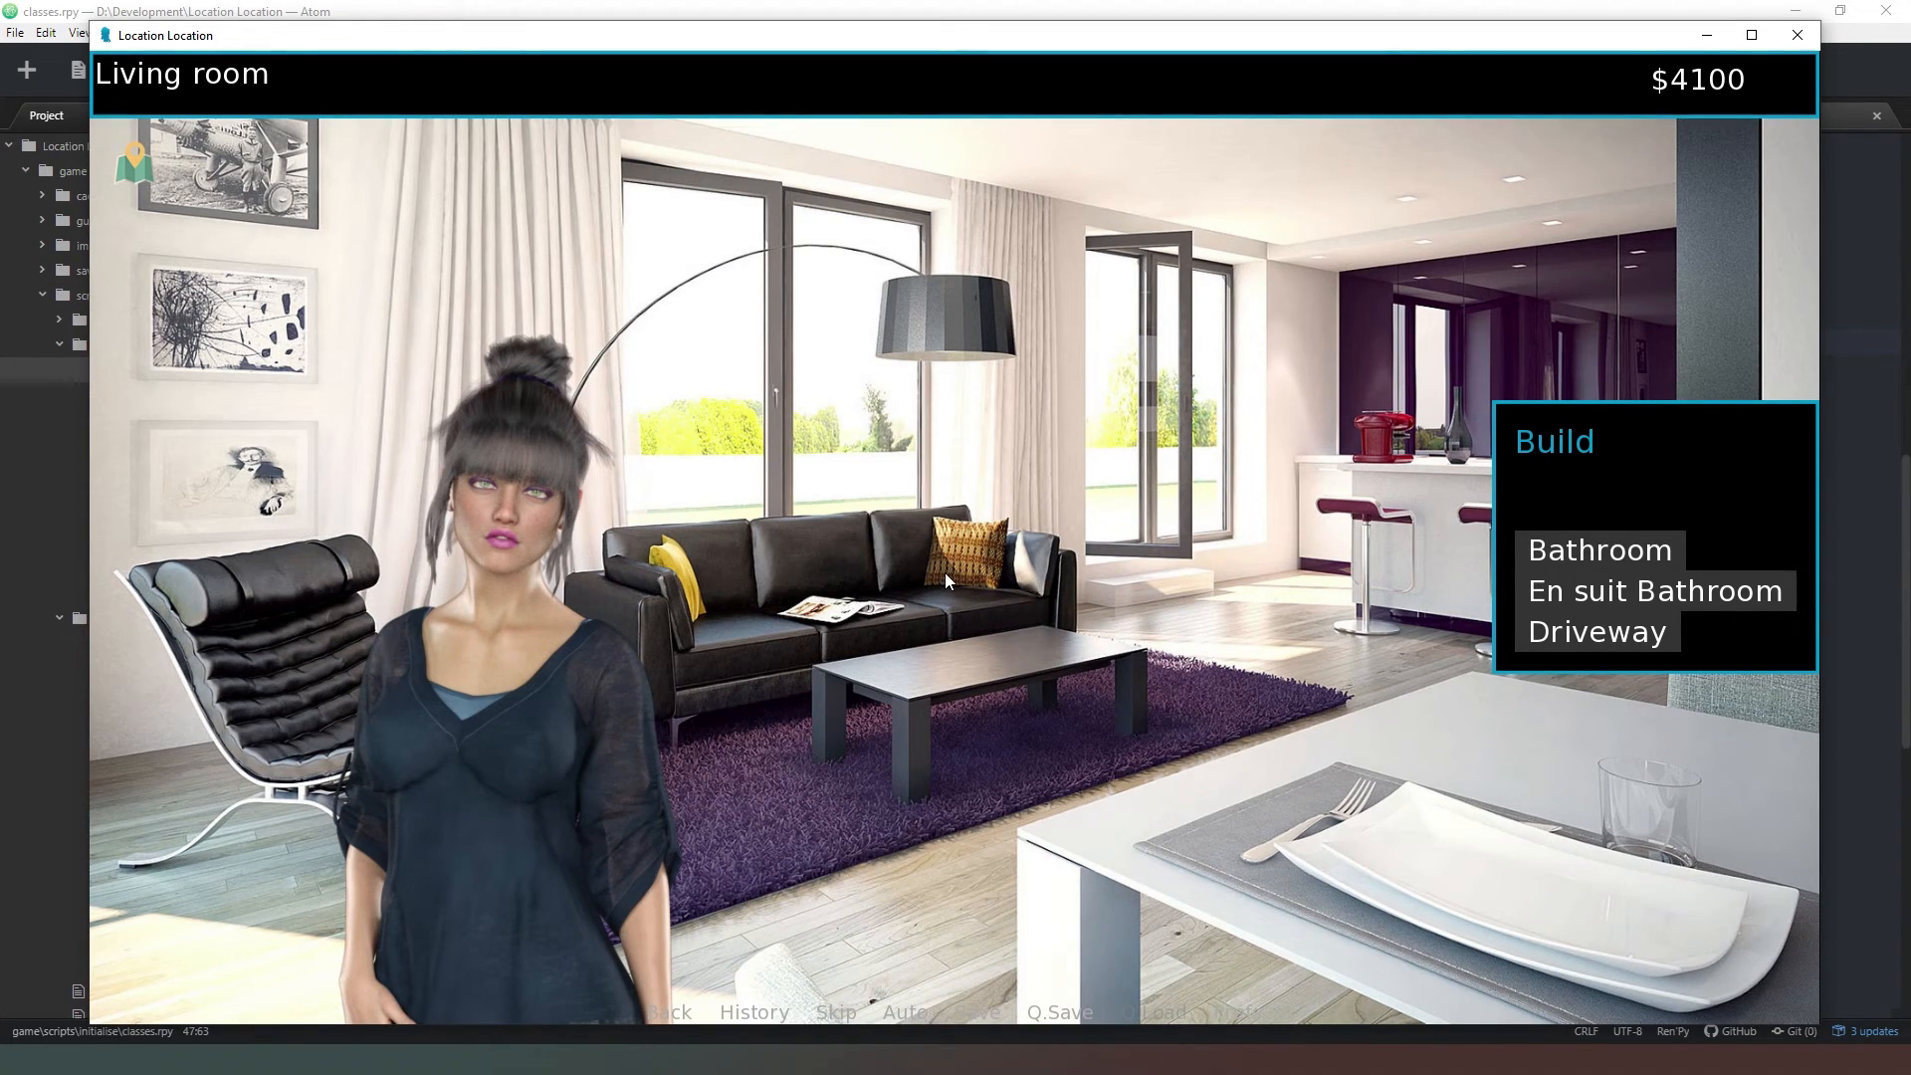
mouse_move(1009, 583)
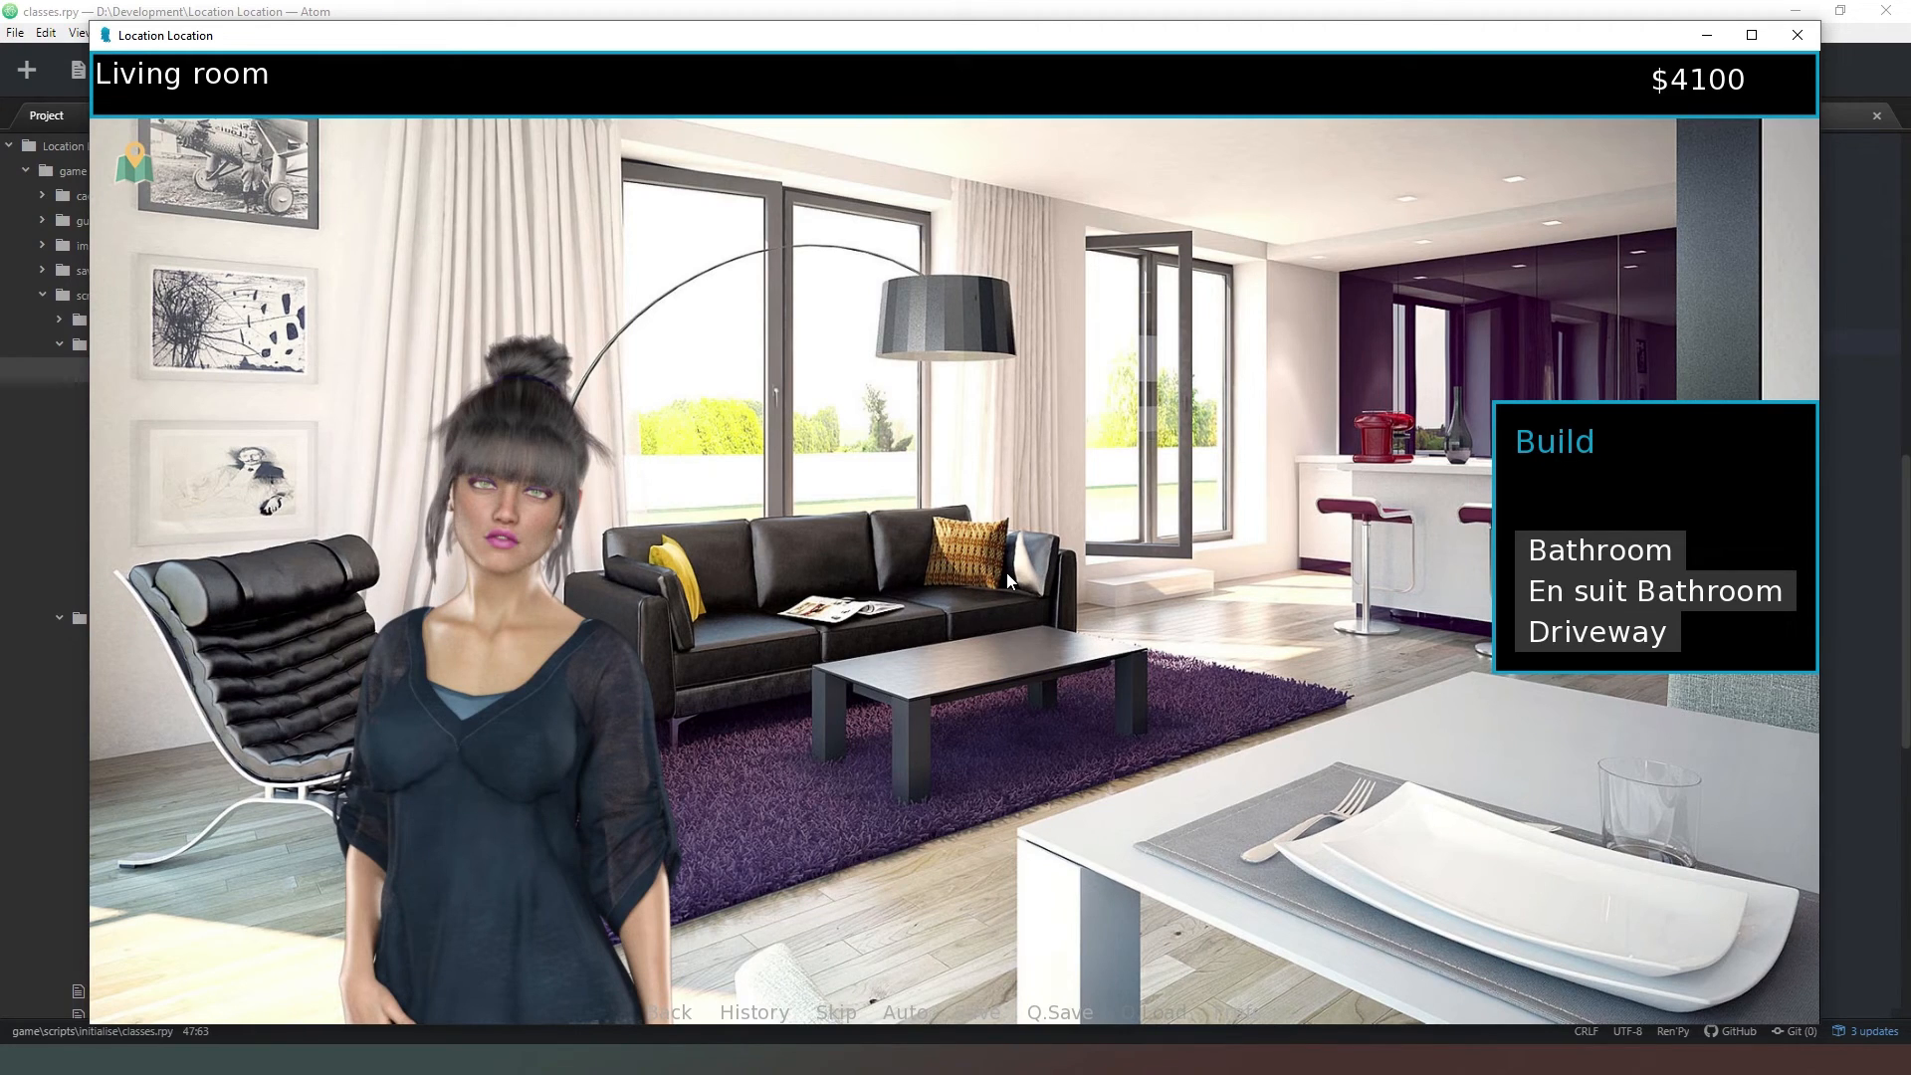
mouse_move(1060, 561)
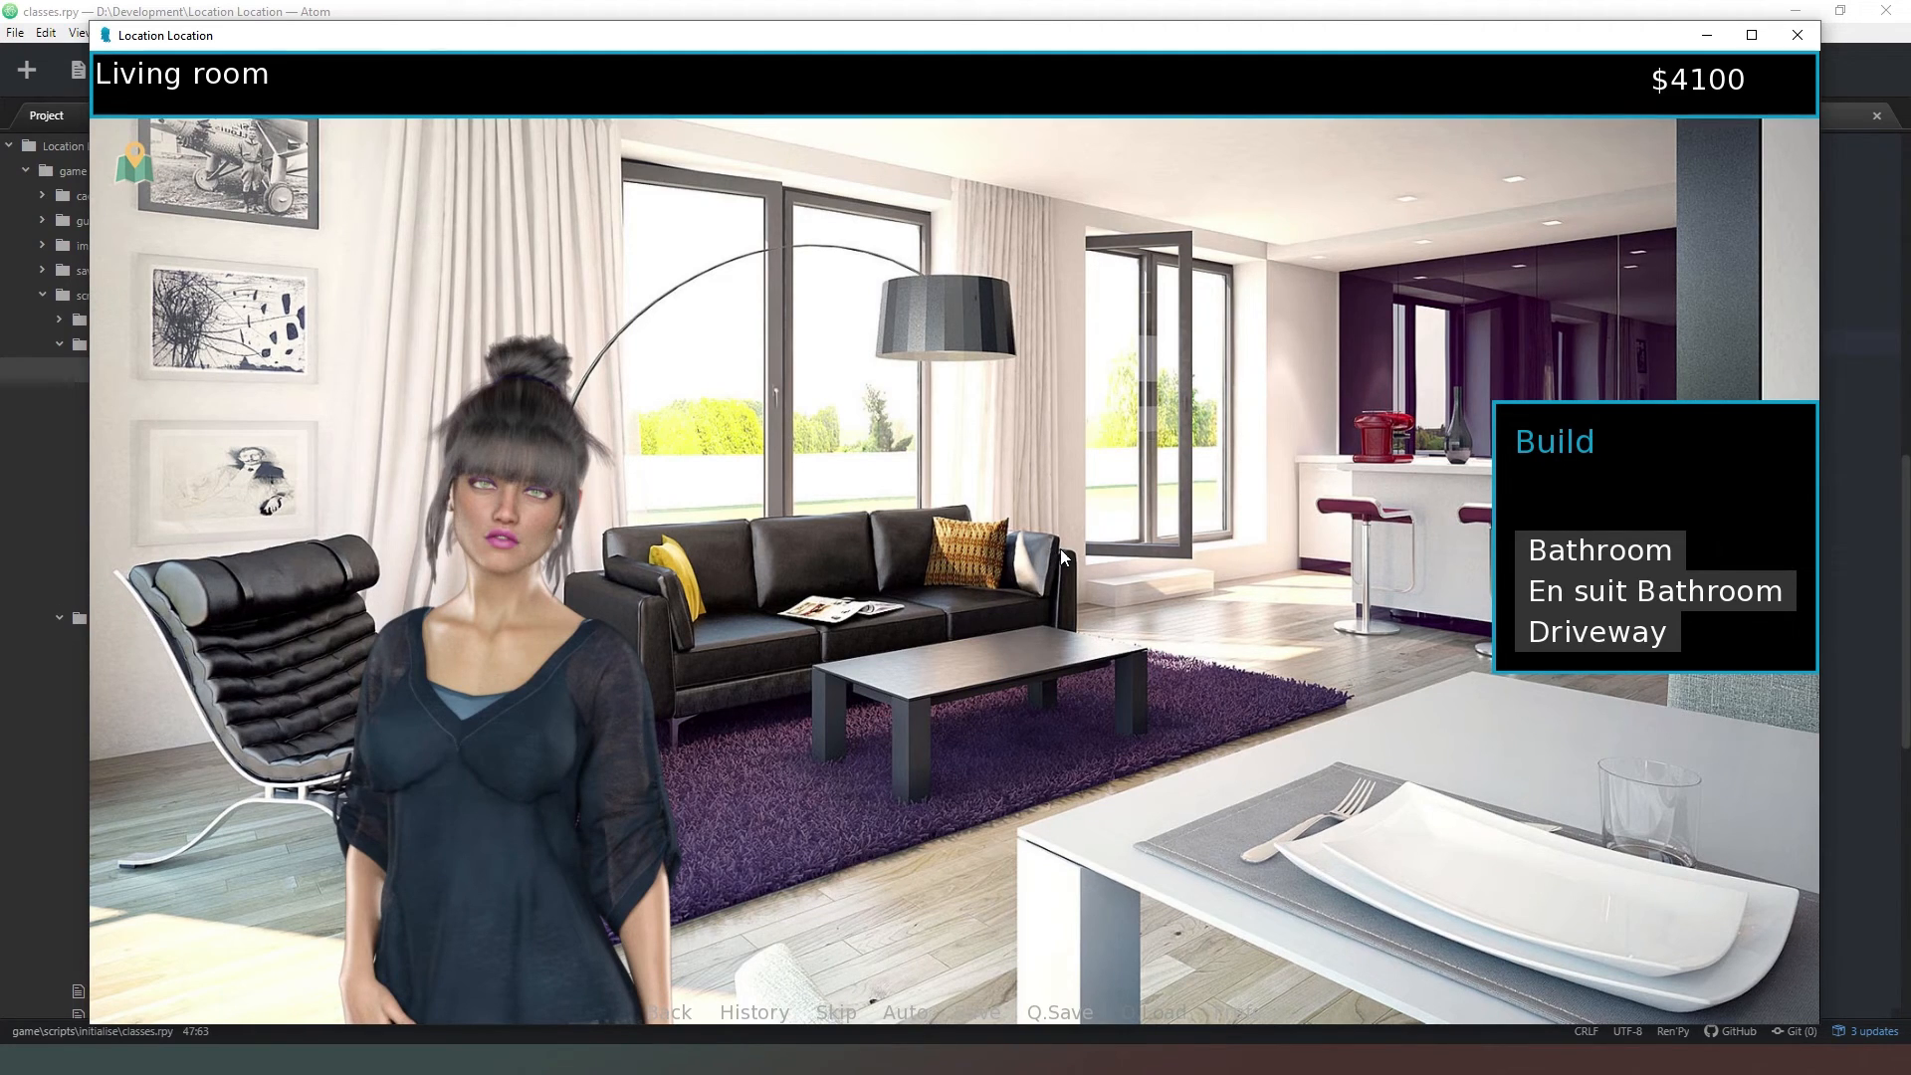
mouse_move(1103, 597)
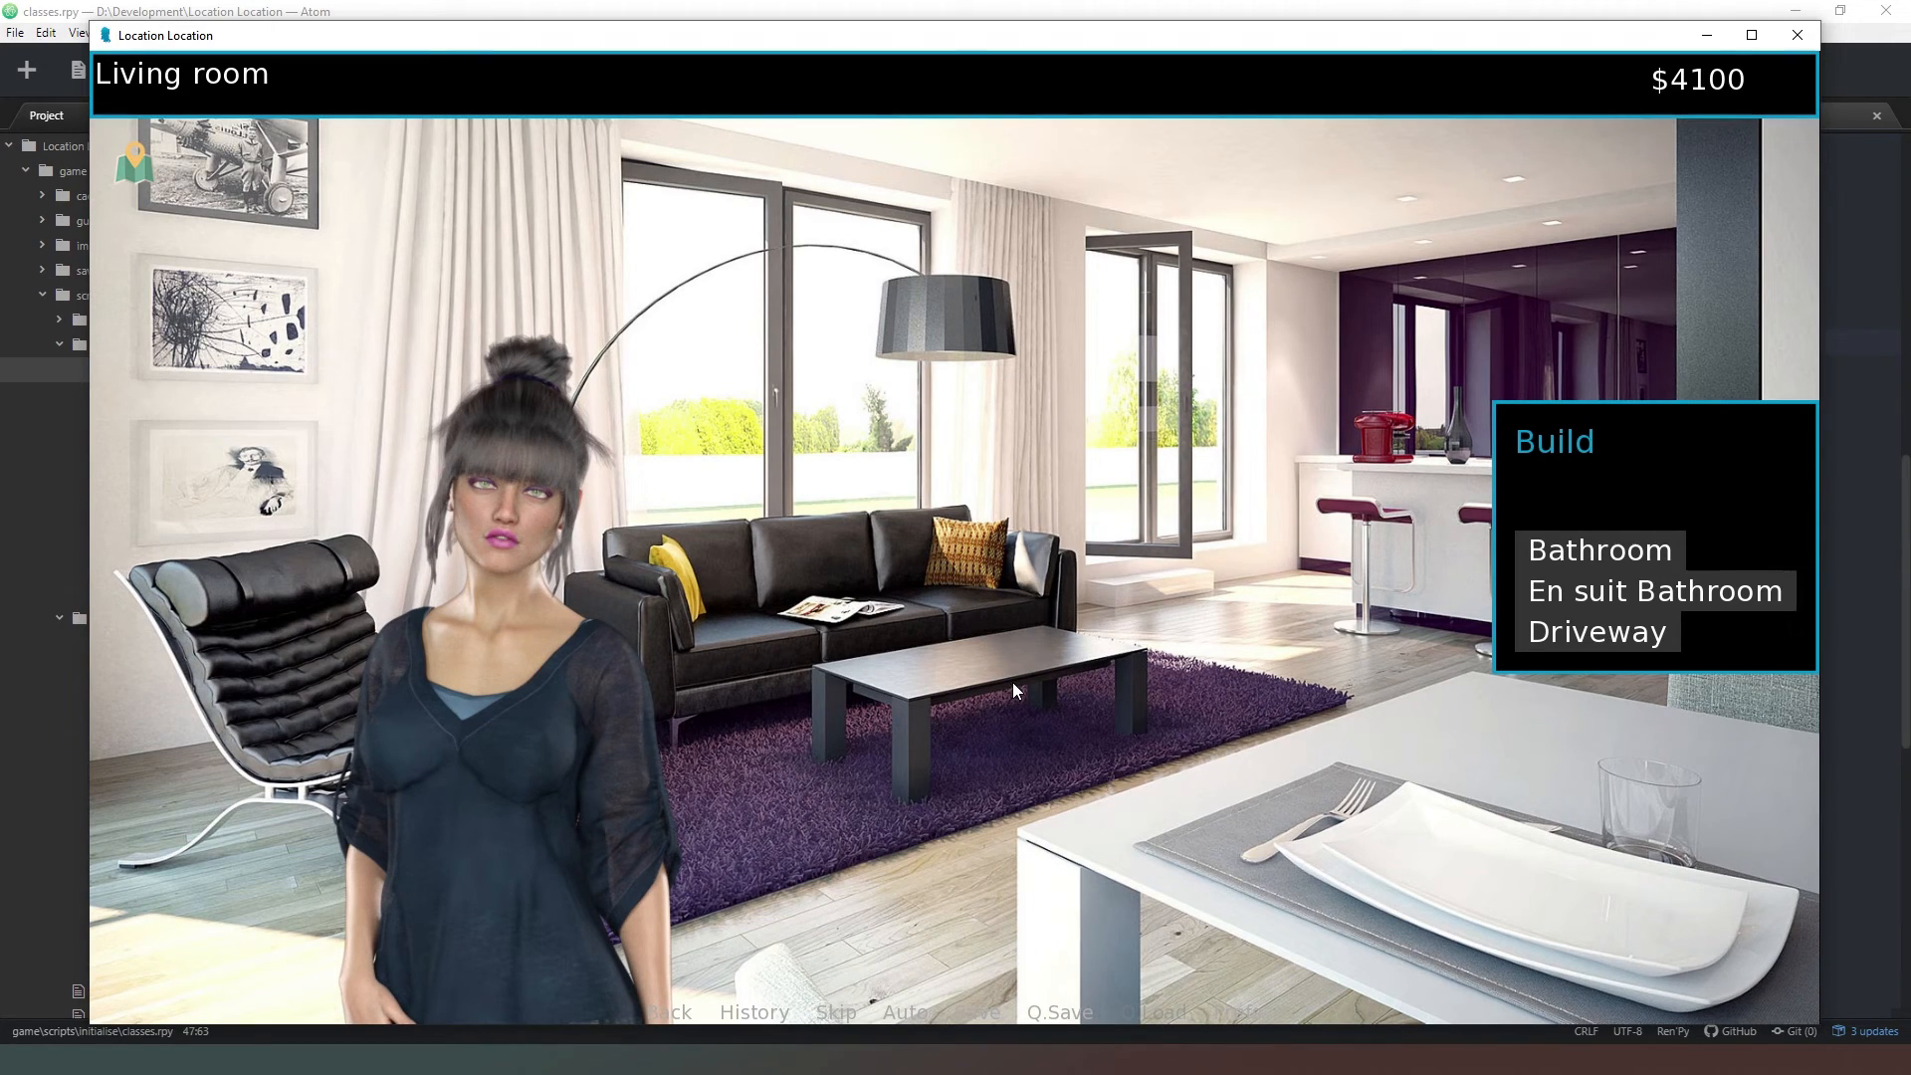
mouse_move(1128, 634)
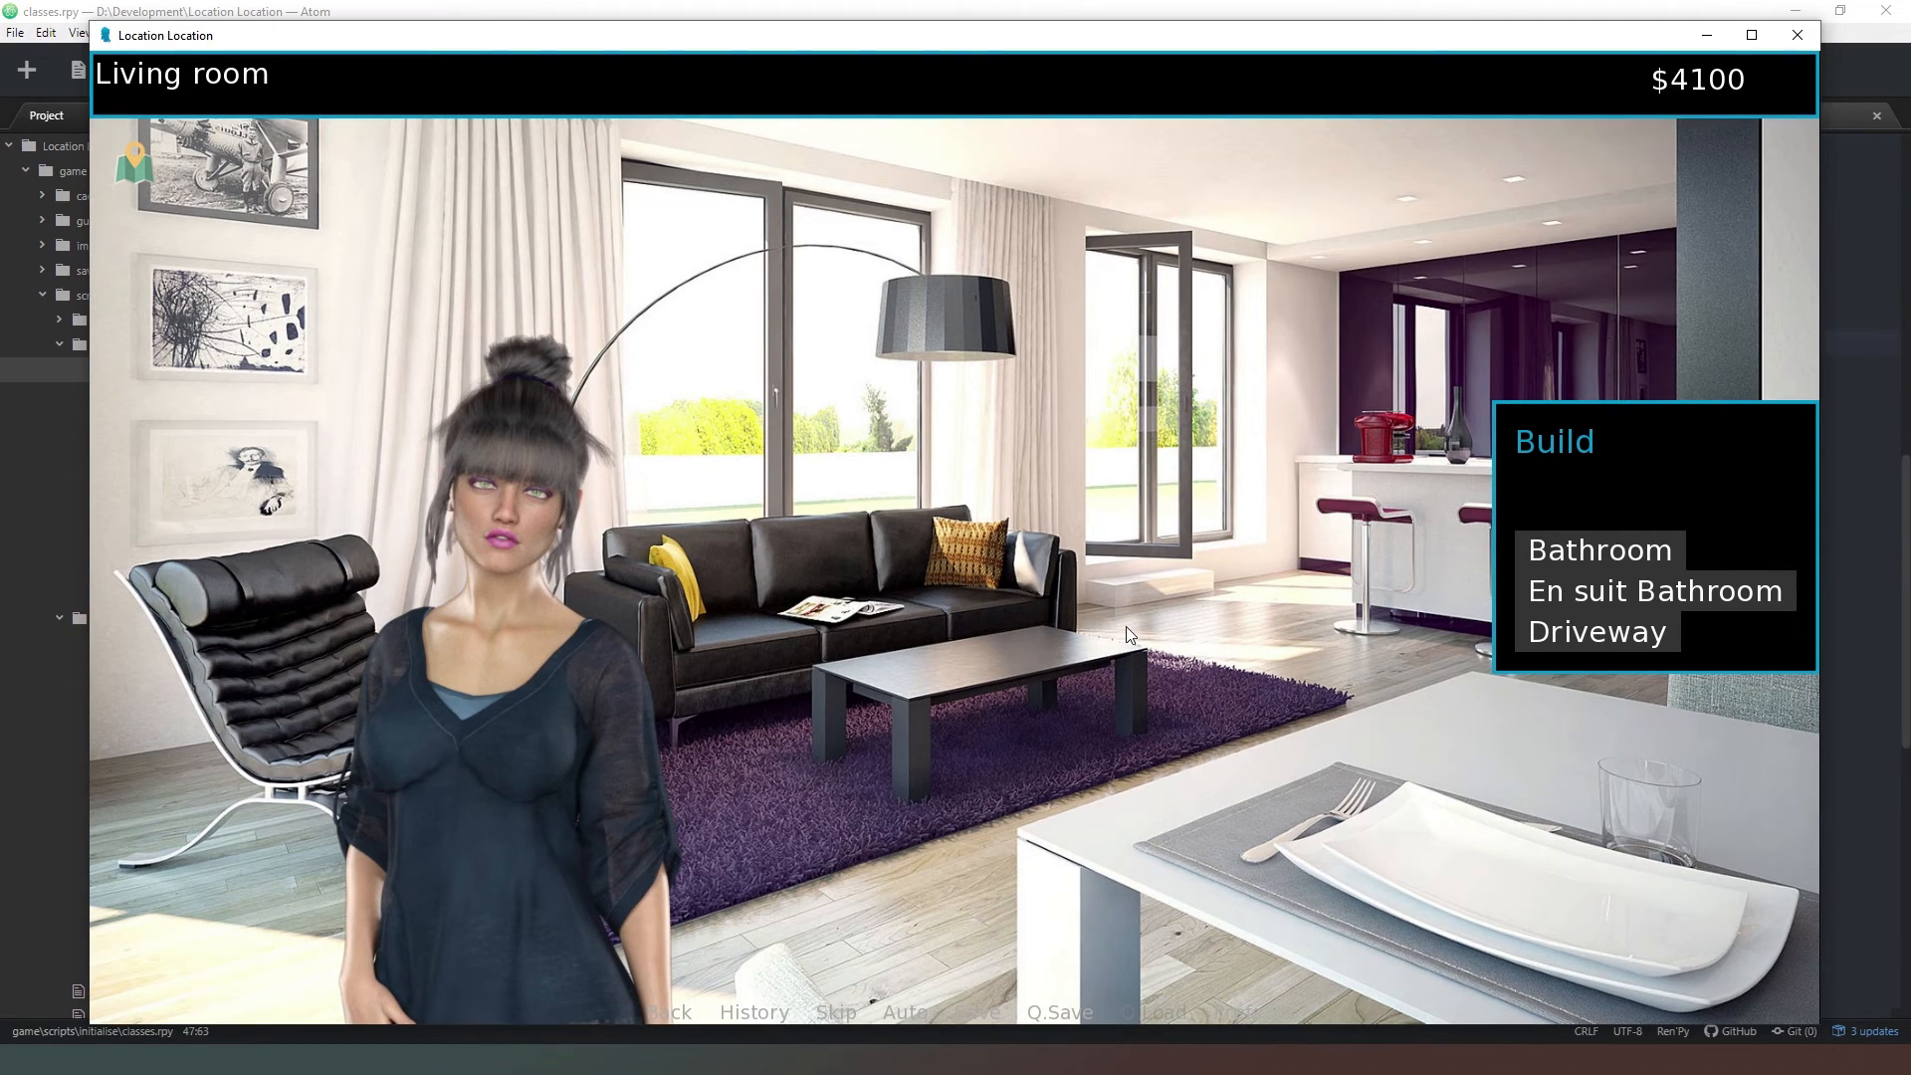
mouse_move(792, 679)
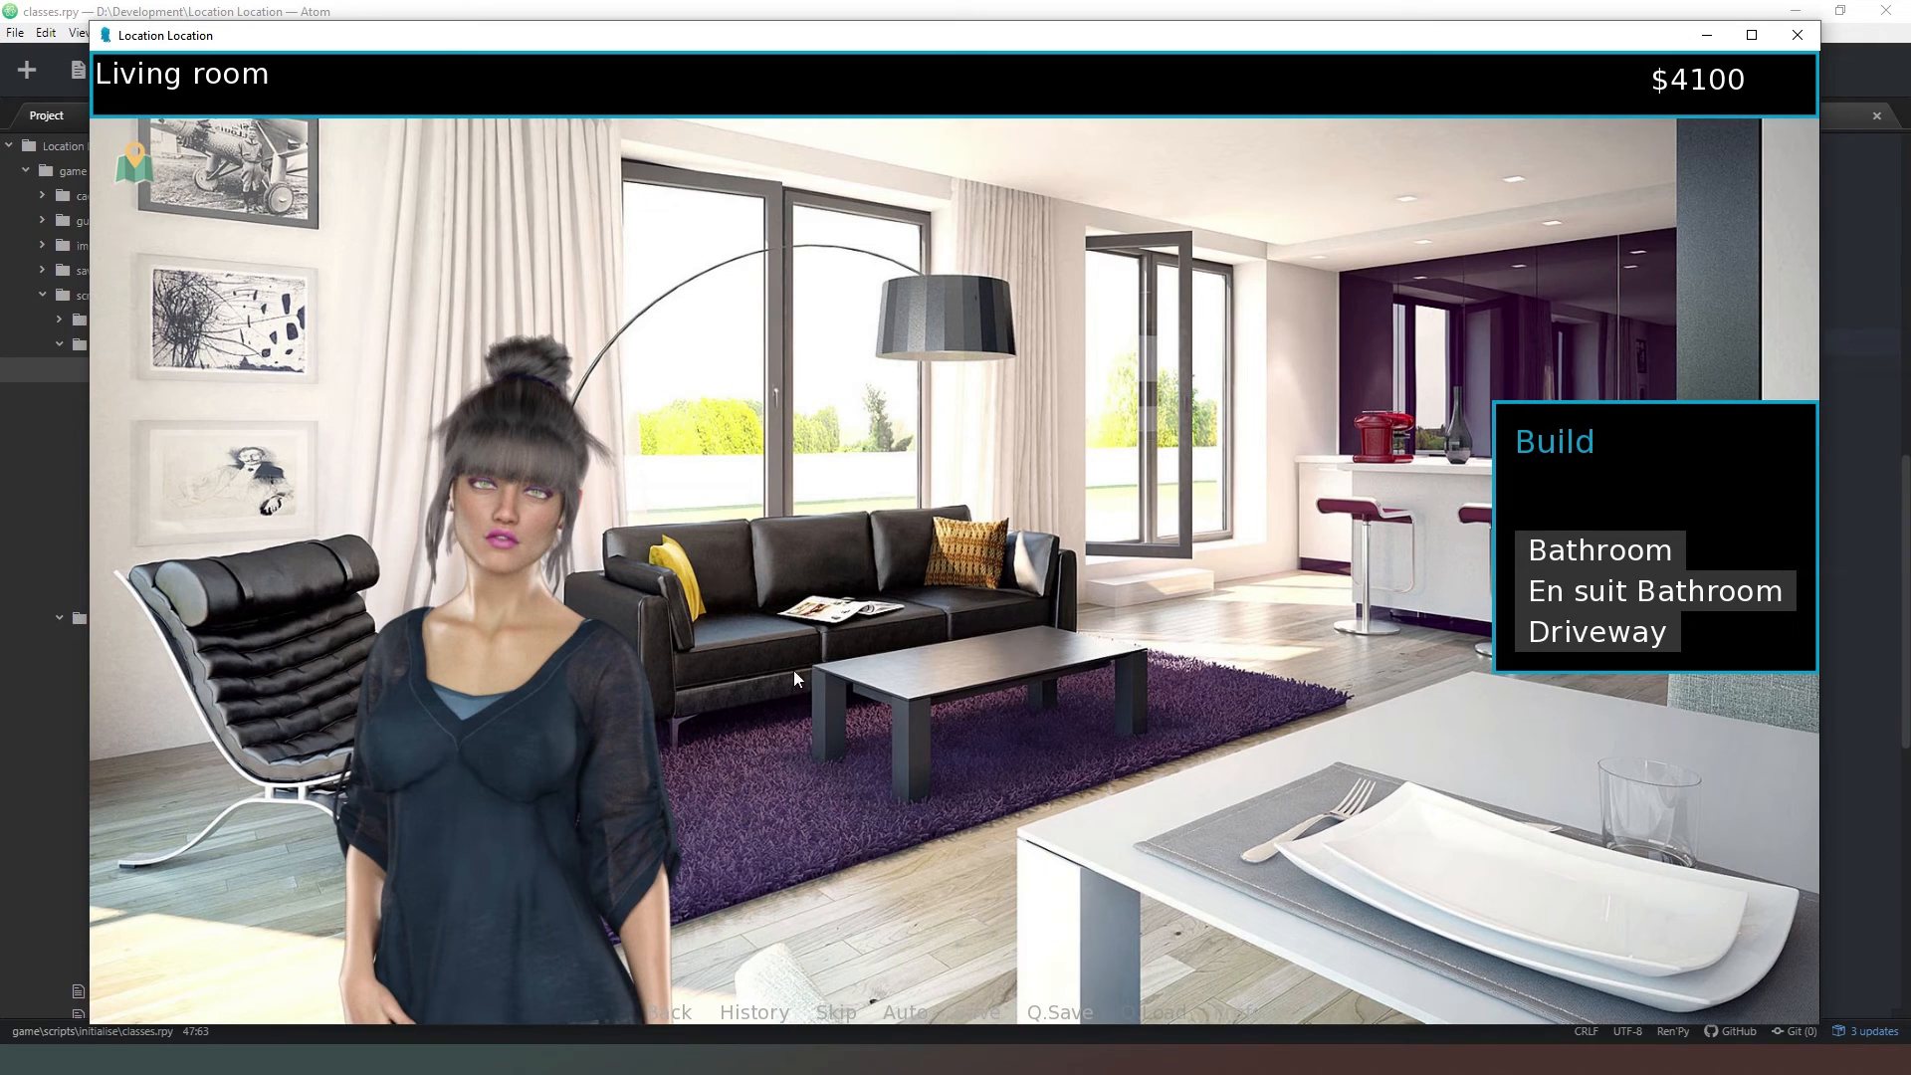
mouse_move(518, 731)
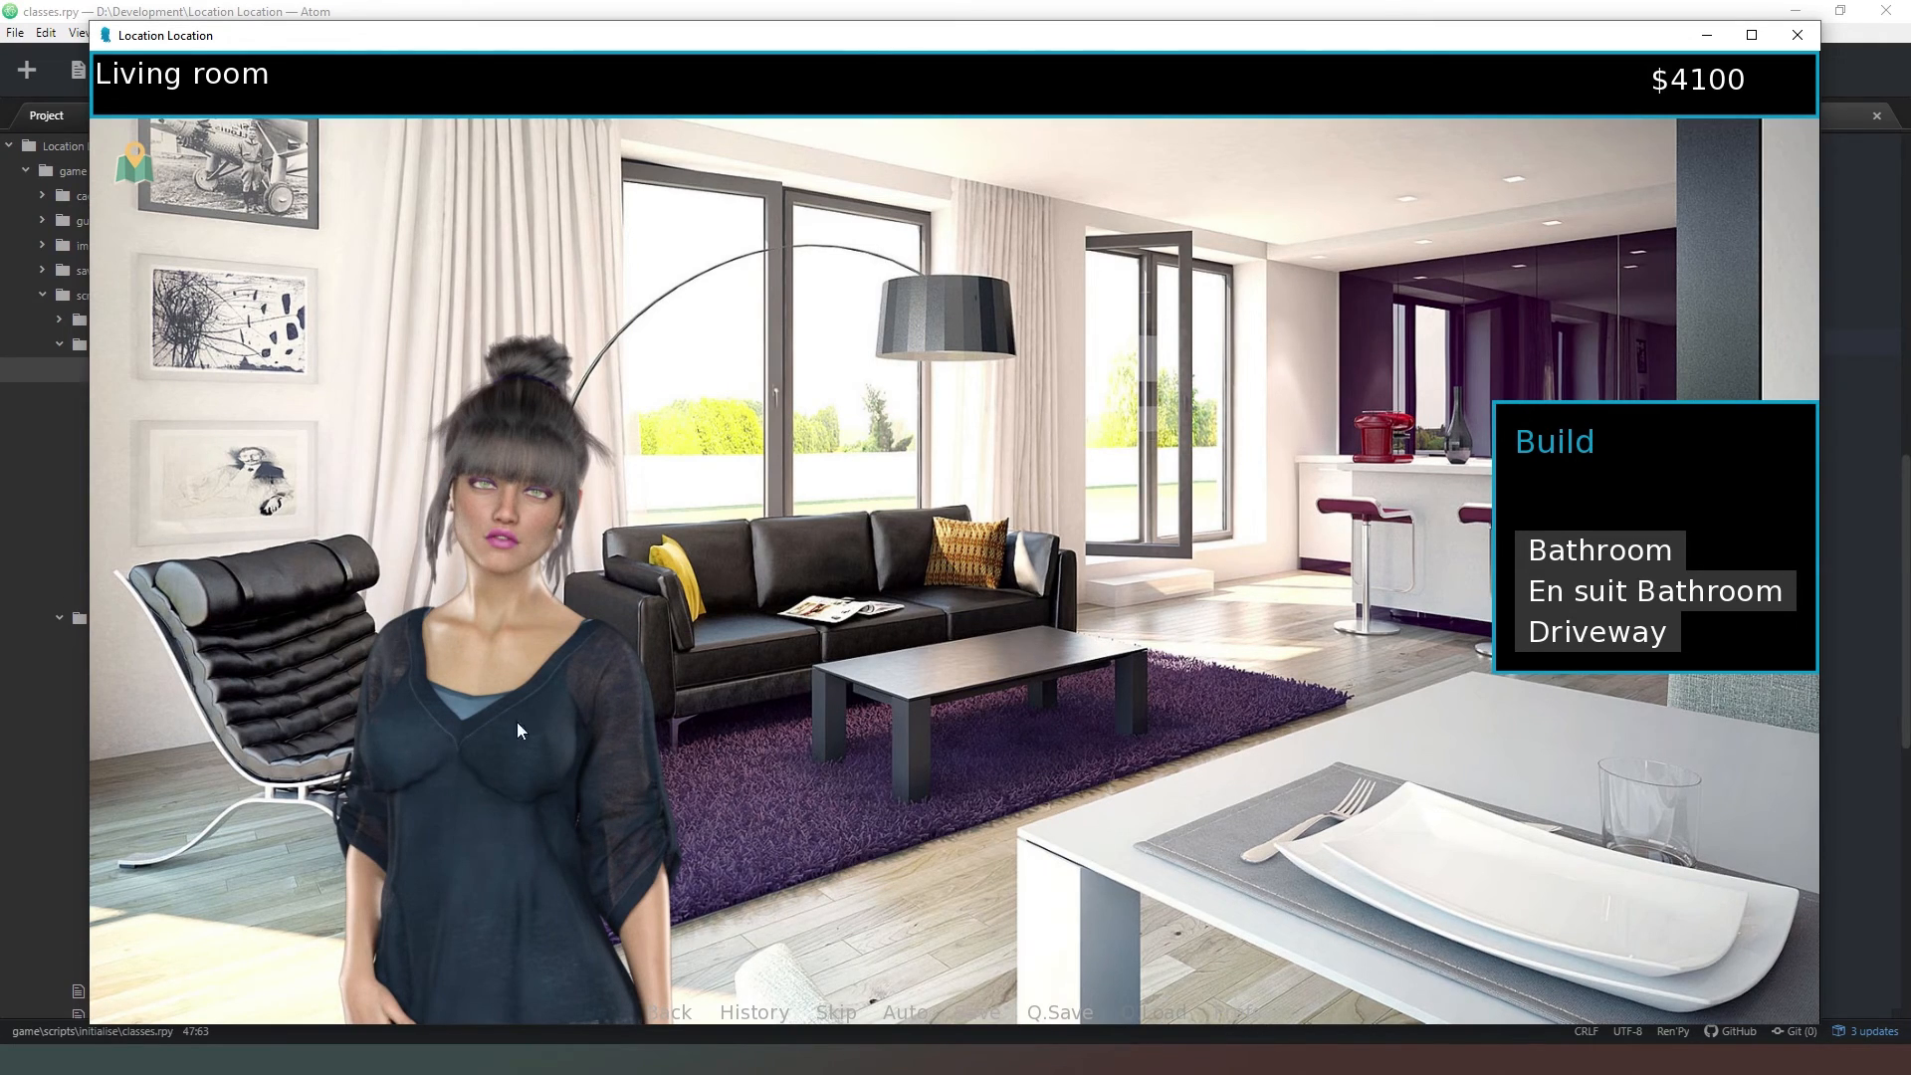
mouse_move(528, 599)
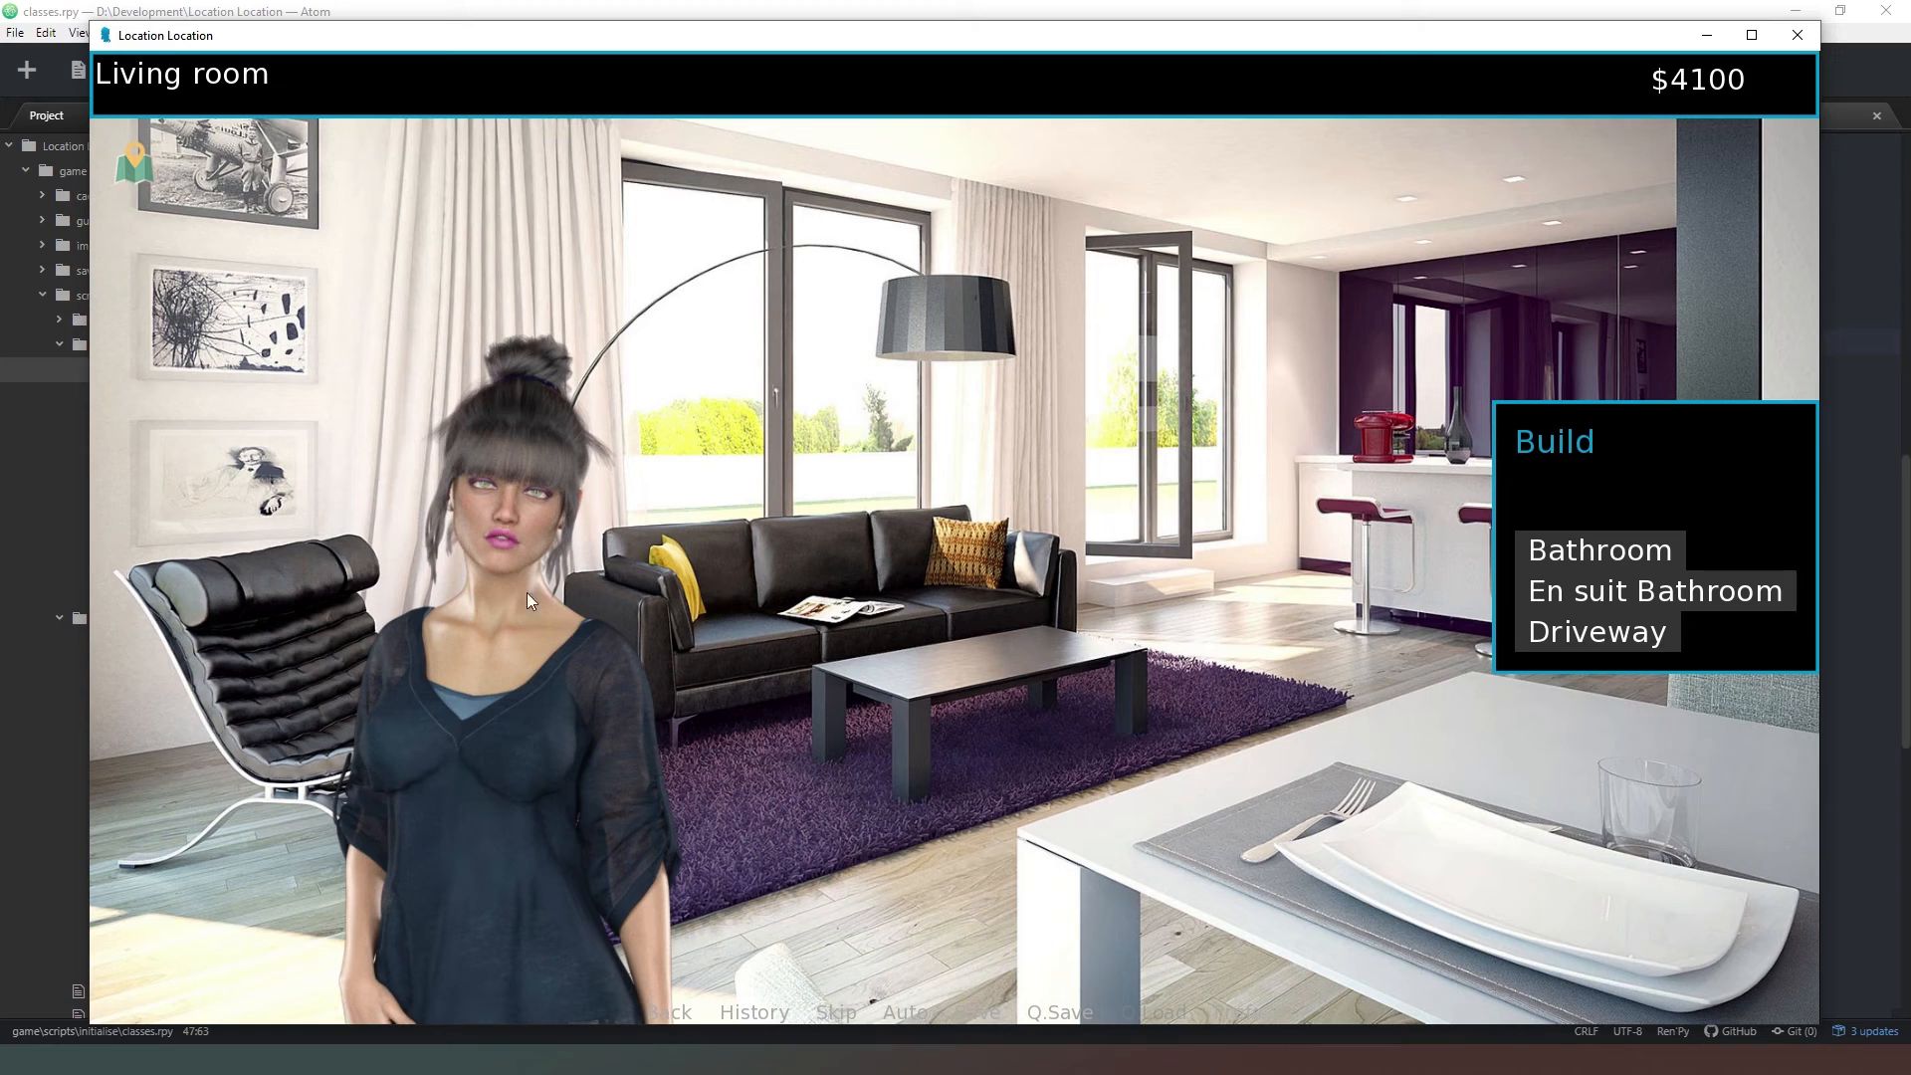
mouse_move(606, 670)
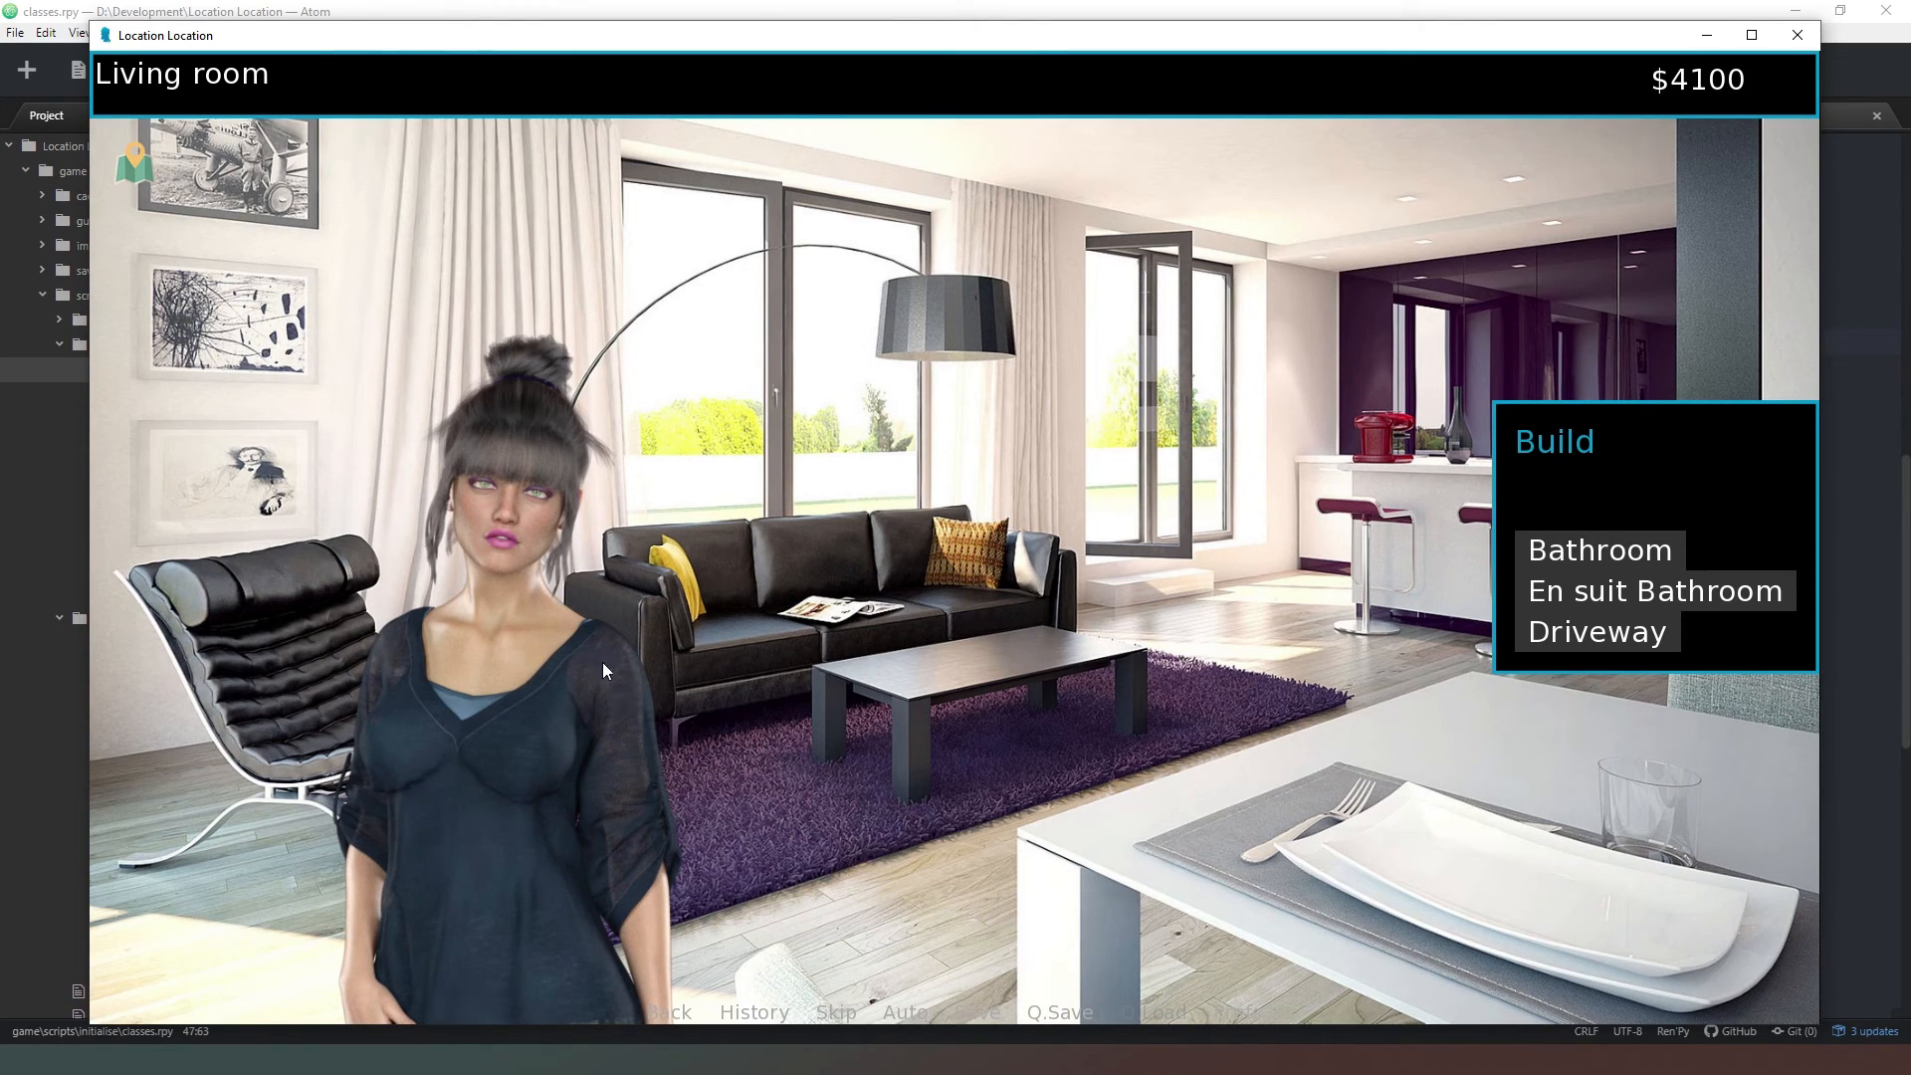
mouse_move(689, 768)
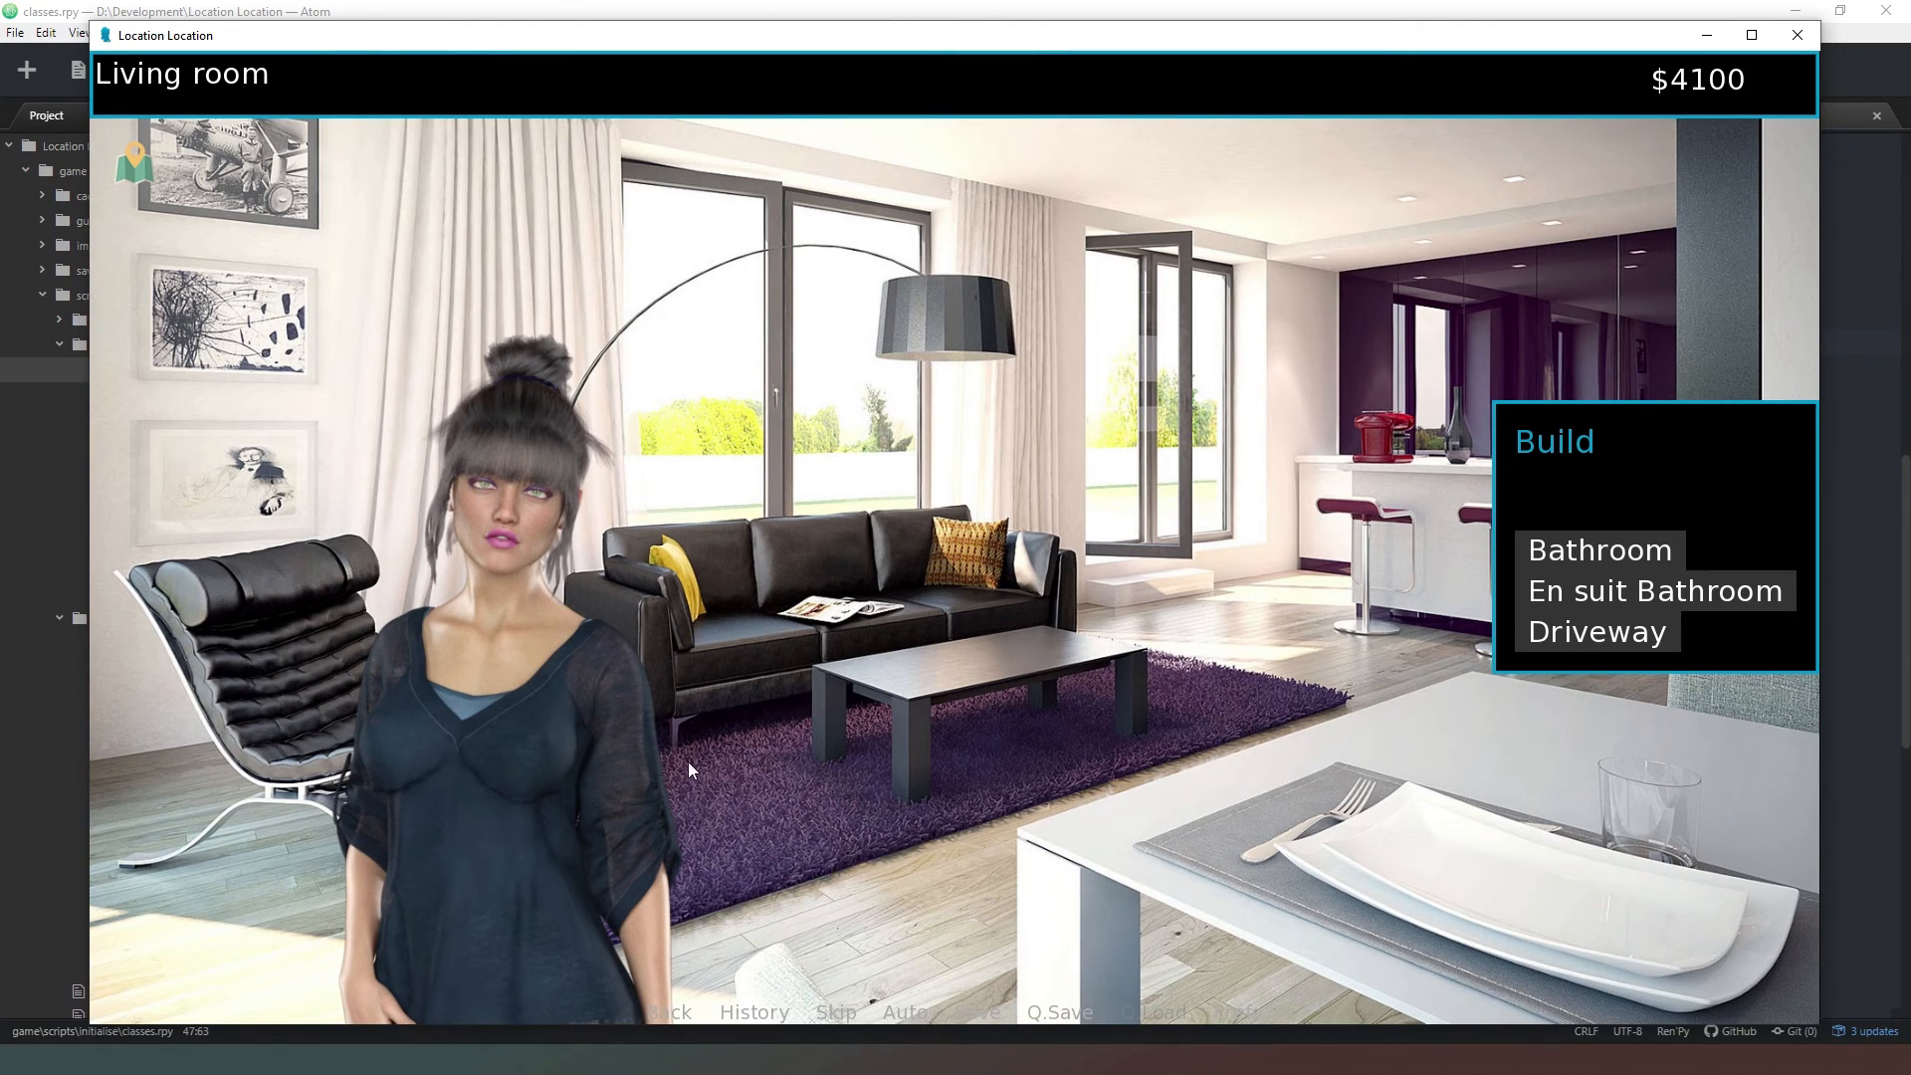
mouse_move(853, 444)
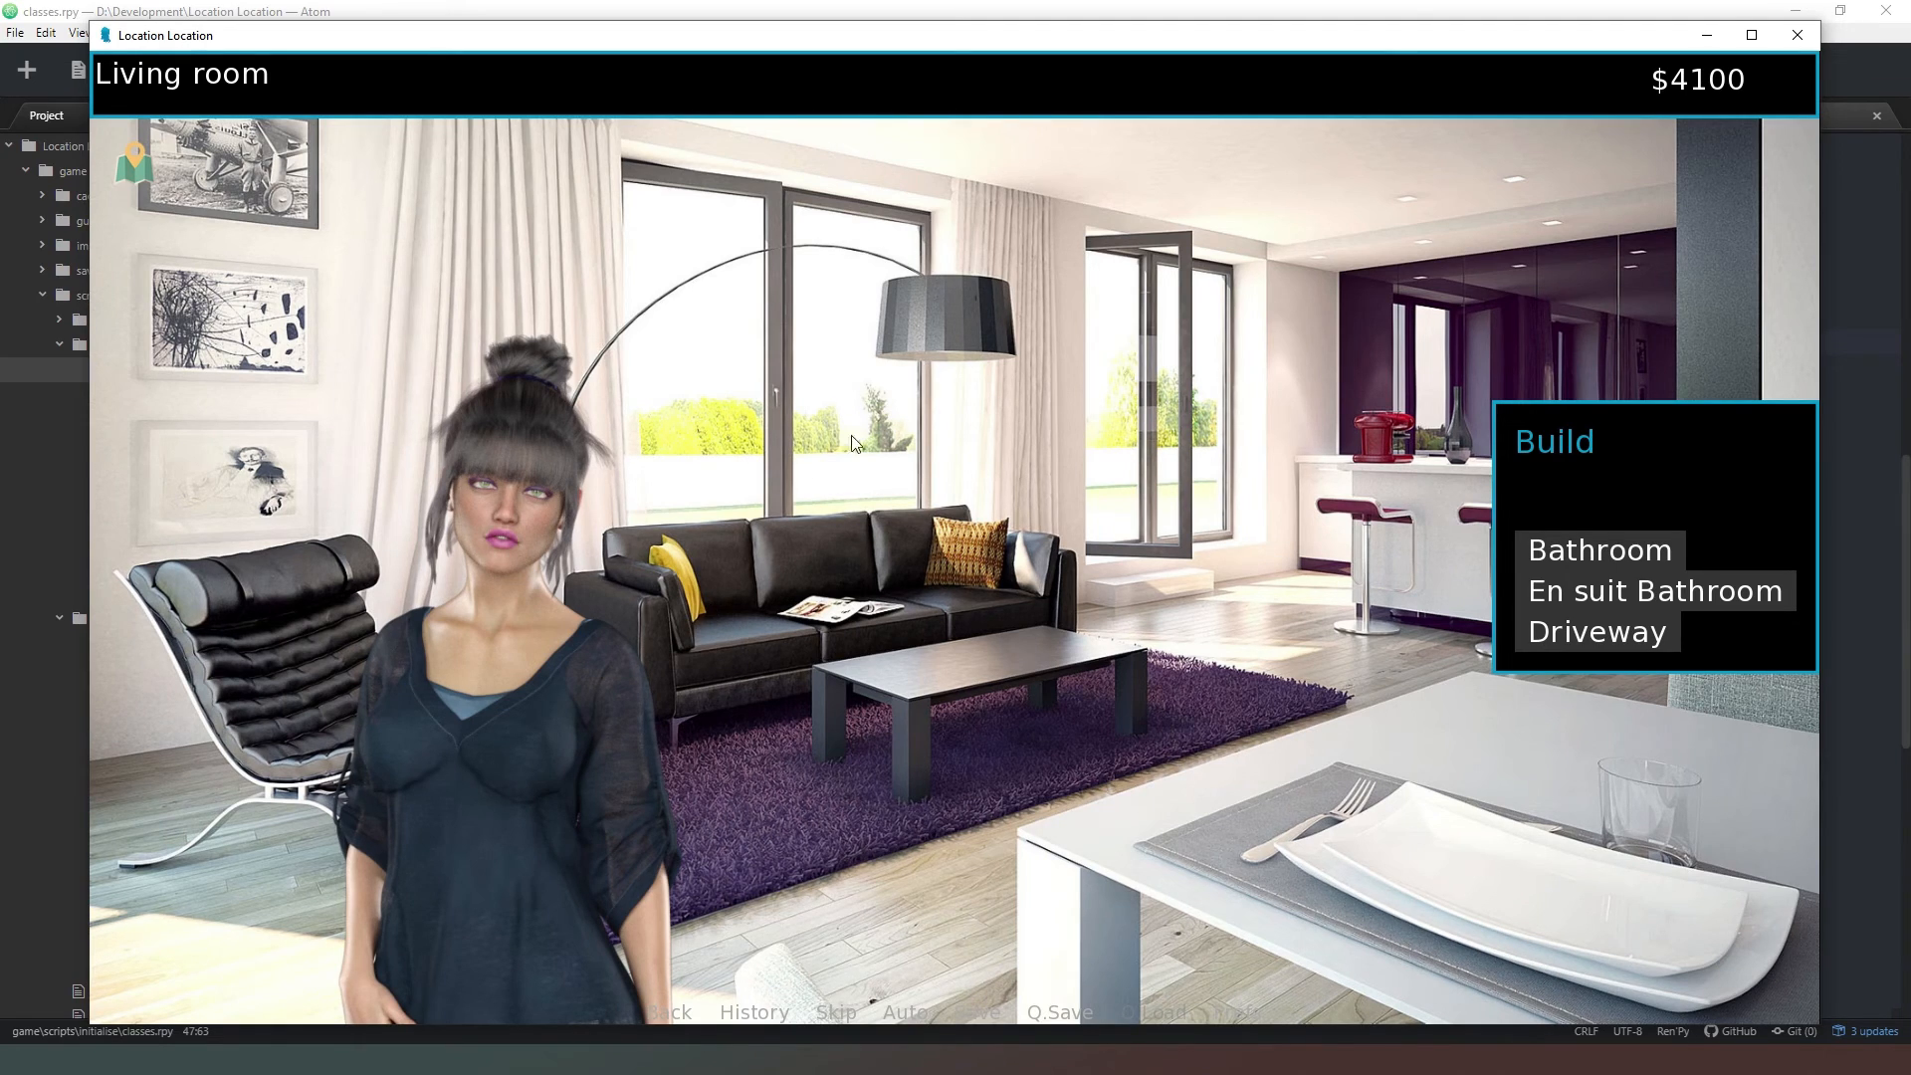
mouse_move(1383, 819)
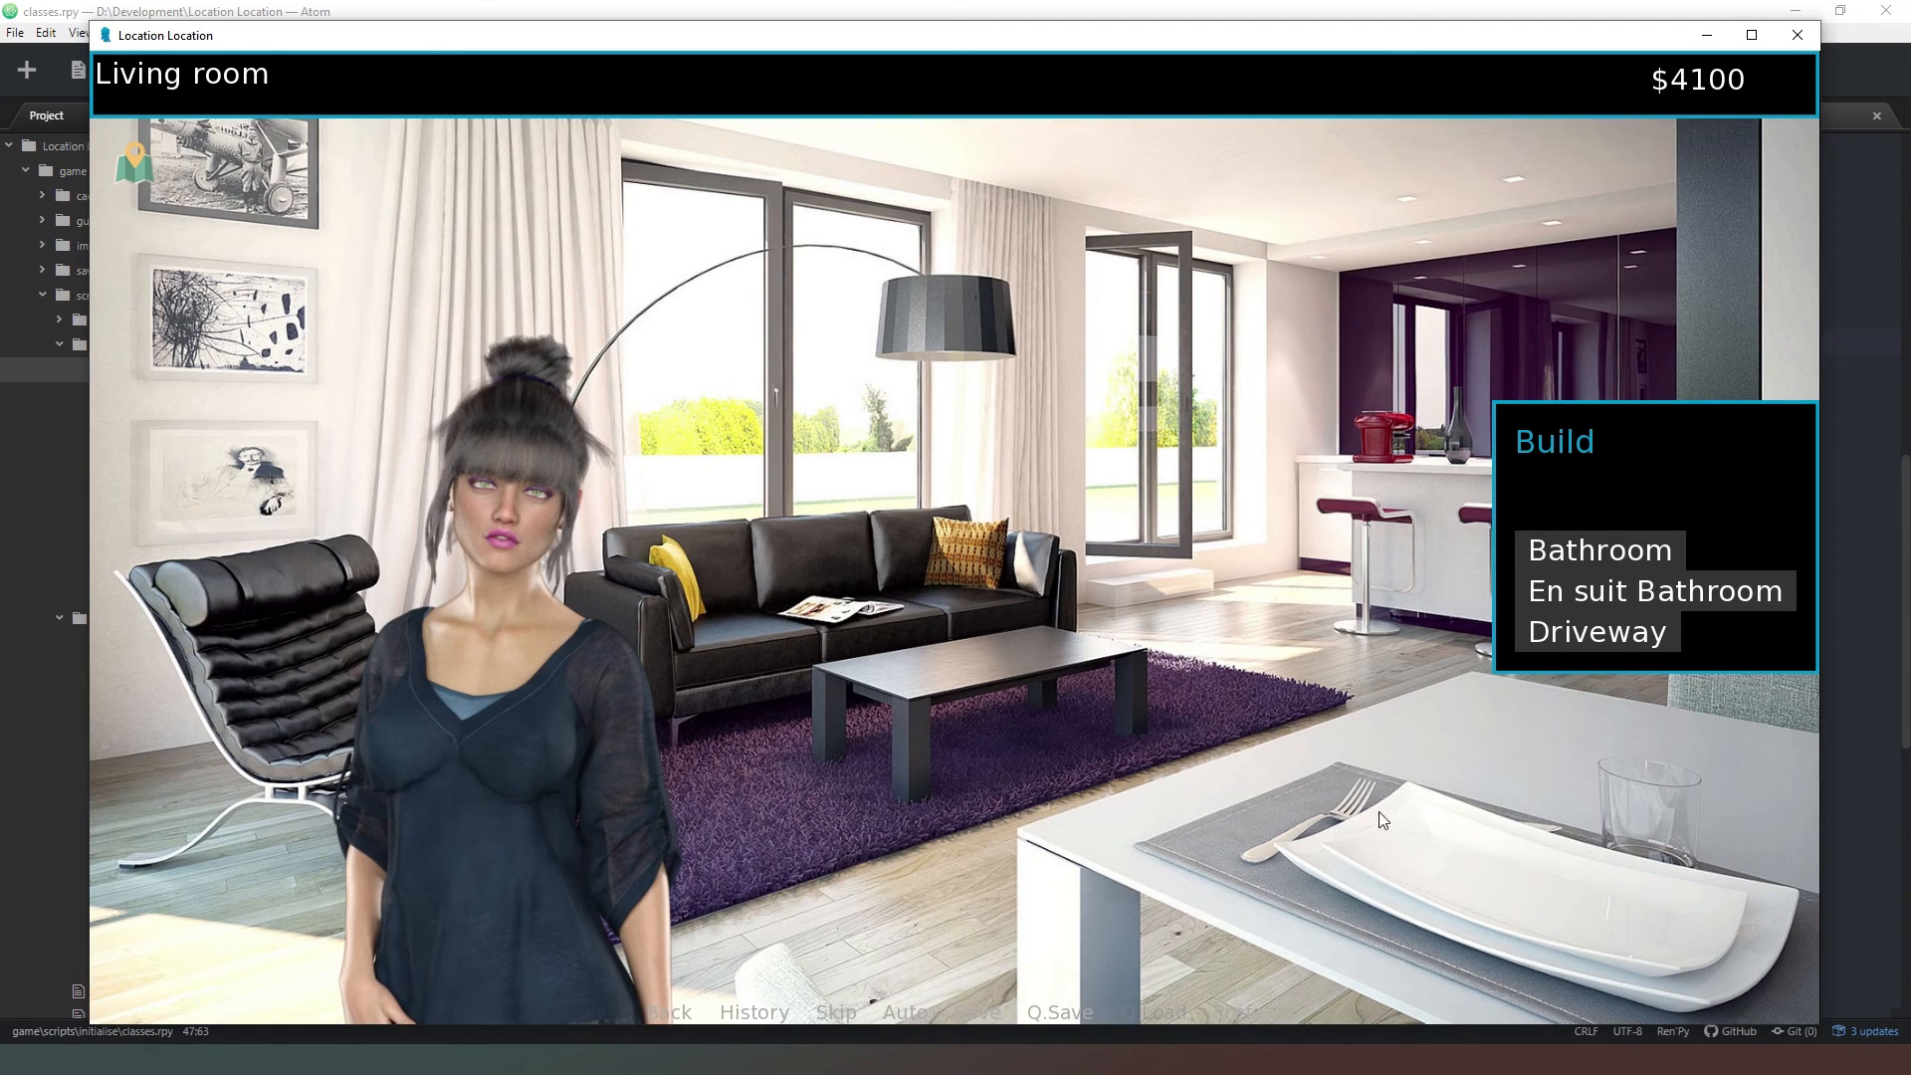
mouse_move(513, 477)
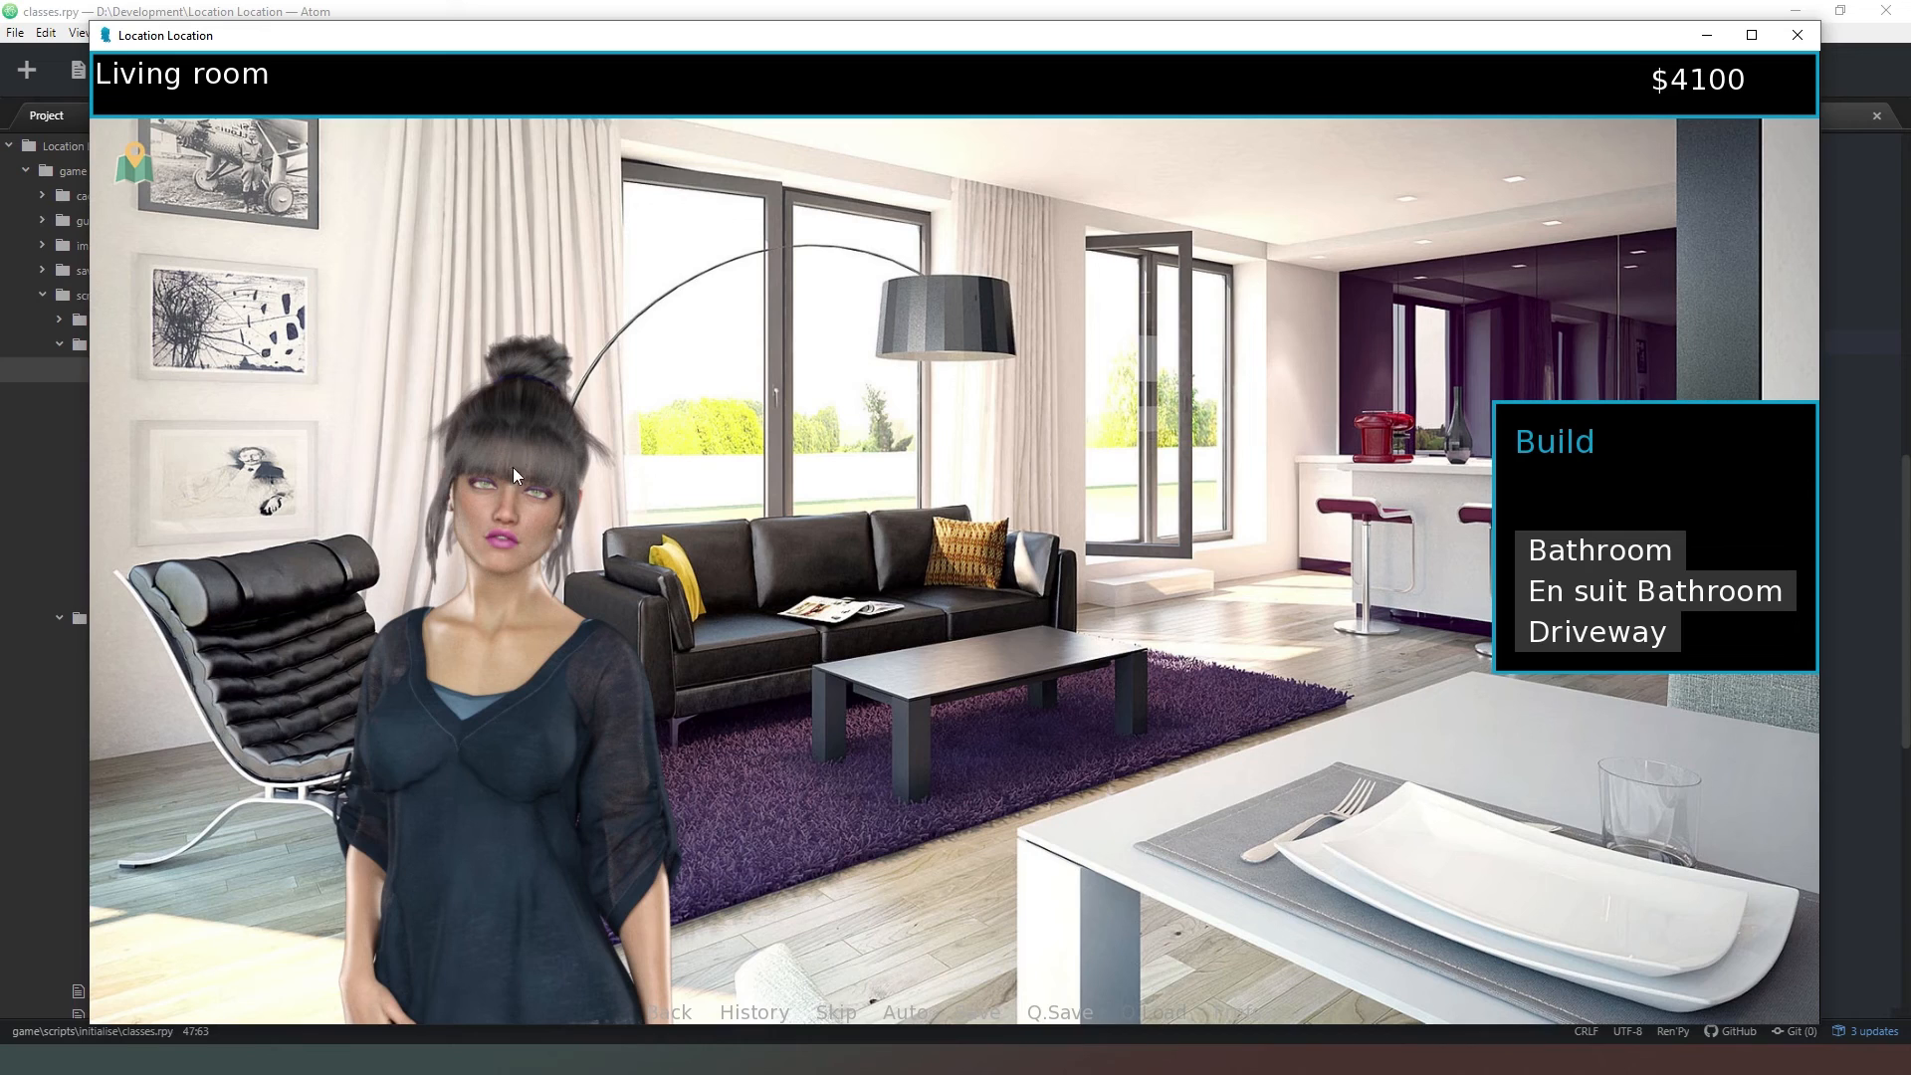
mouse_move(664, 658)
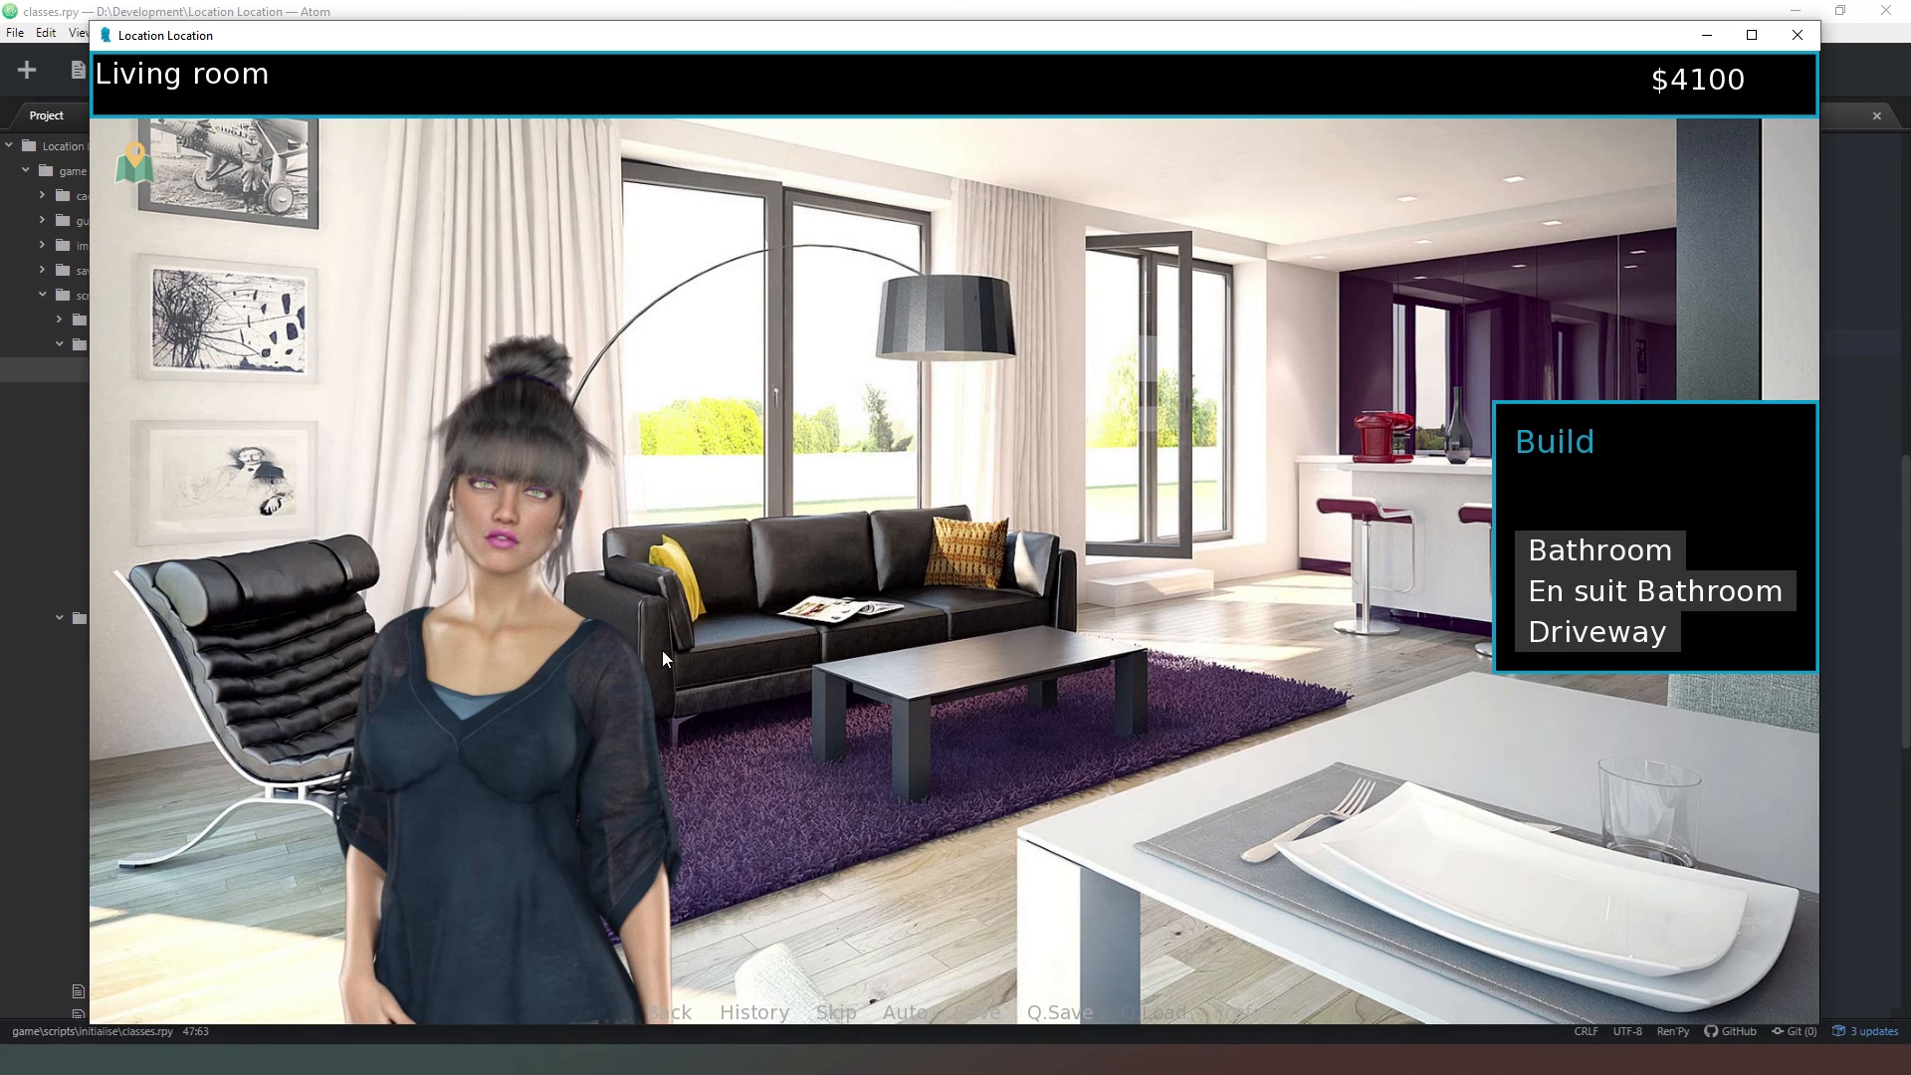
mouse_move(669, 640)
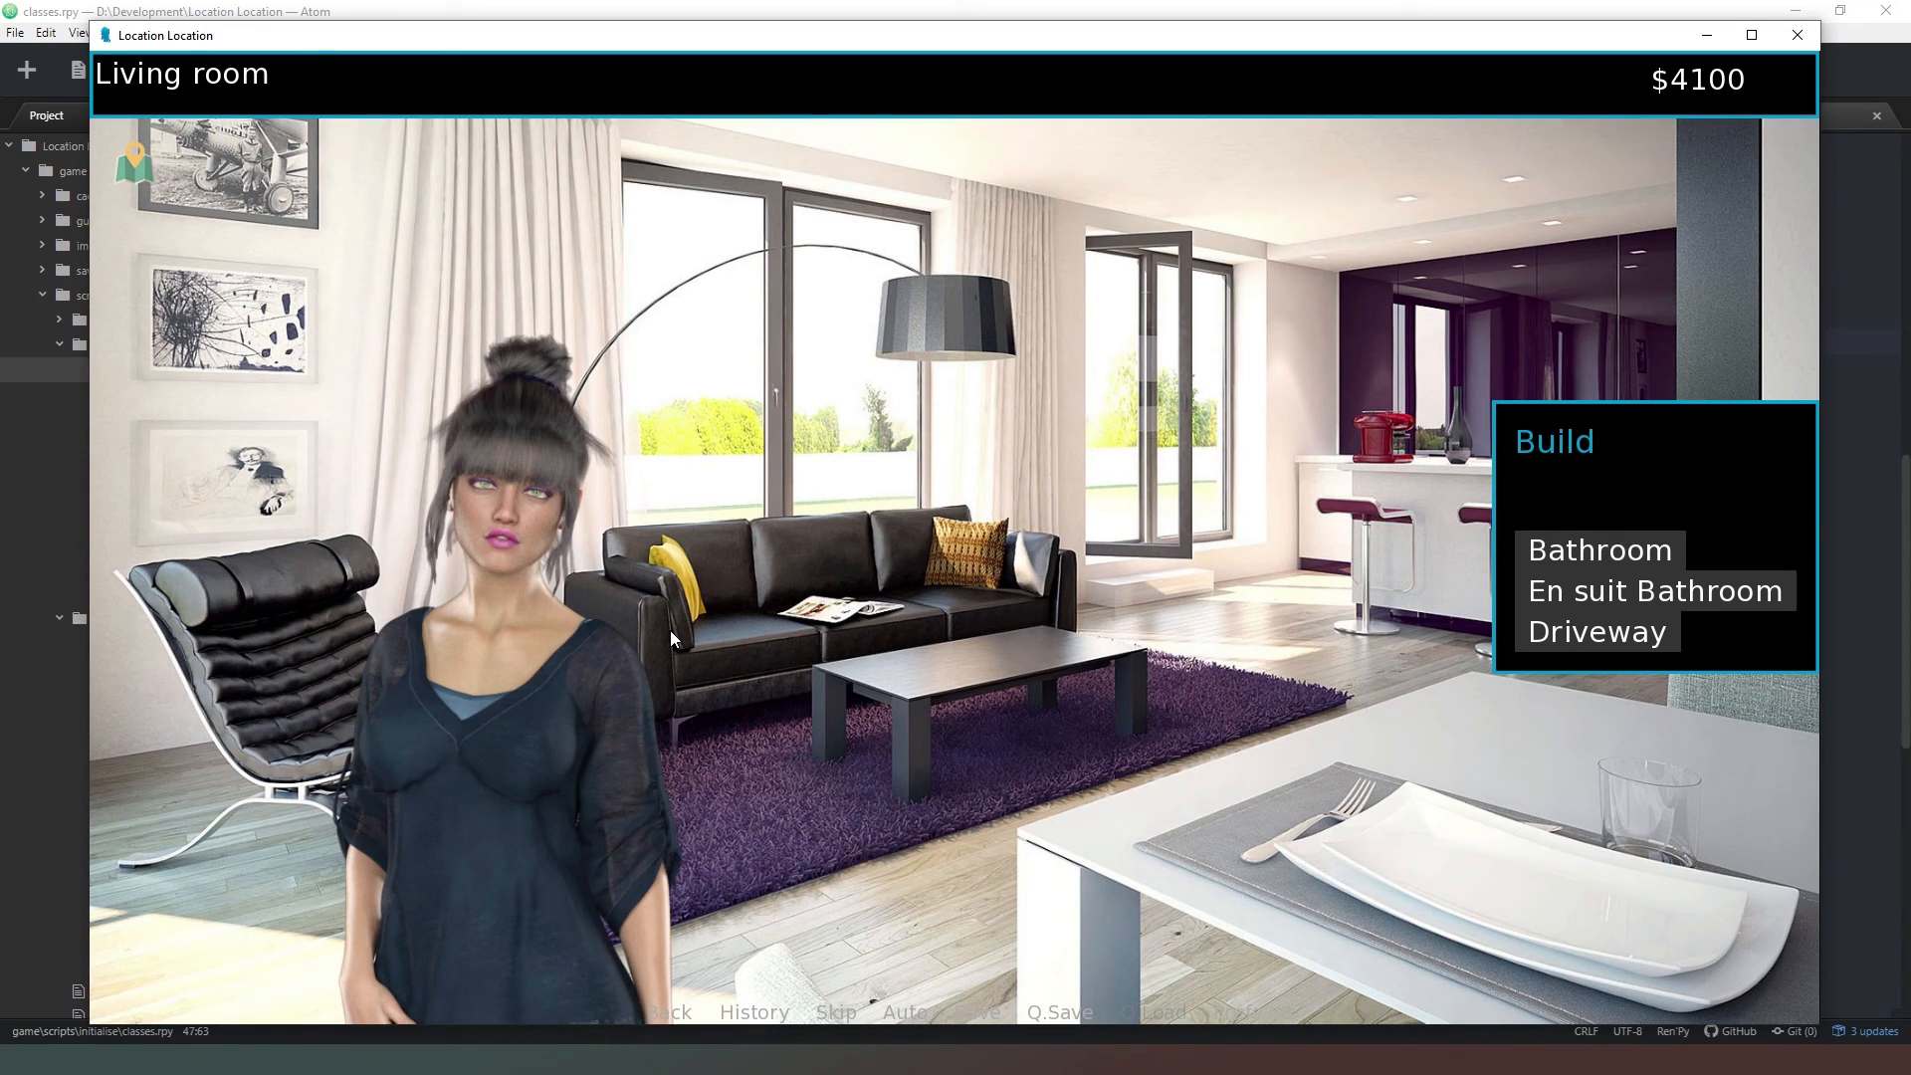
mouse_move(479, 826)
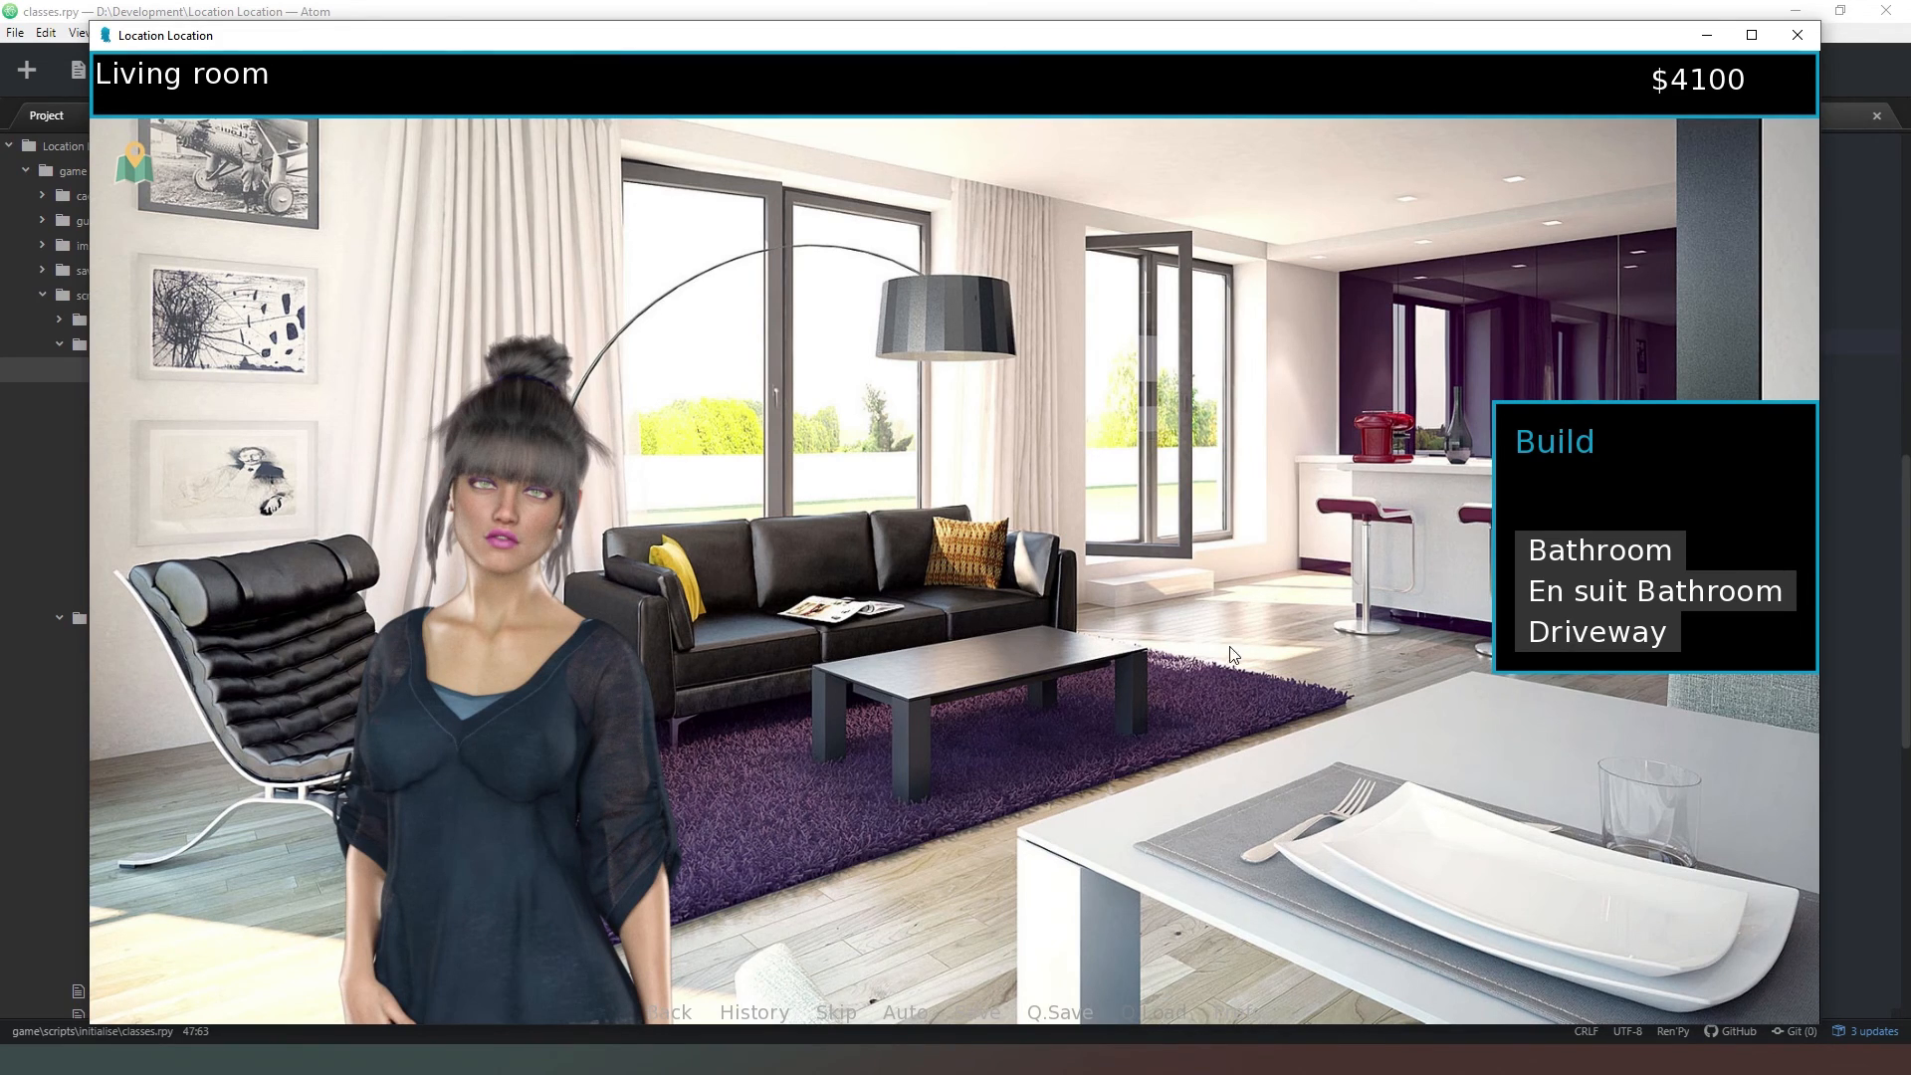
mouse_move(467, 719)
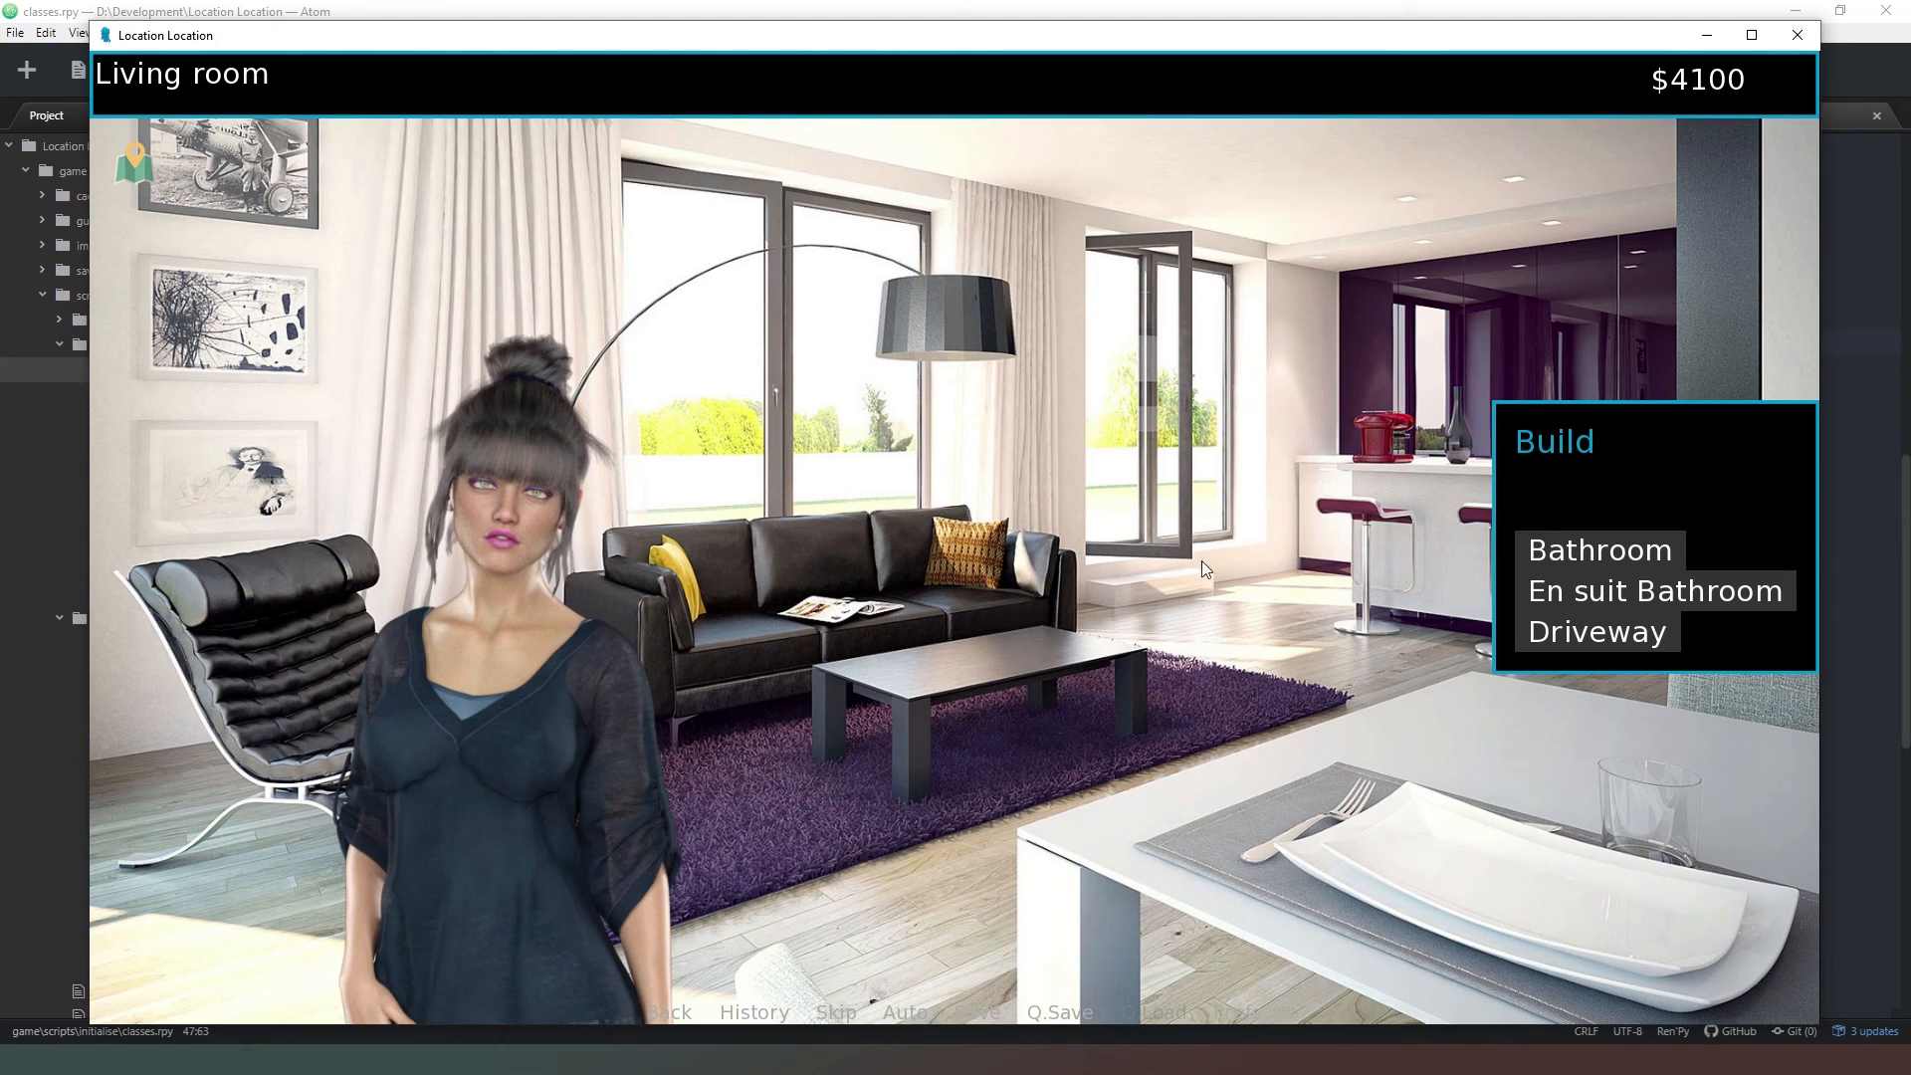
mouse_move(1125, 494)
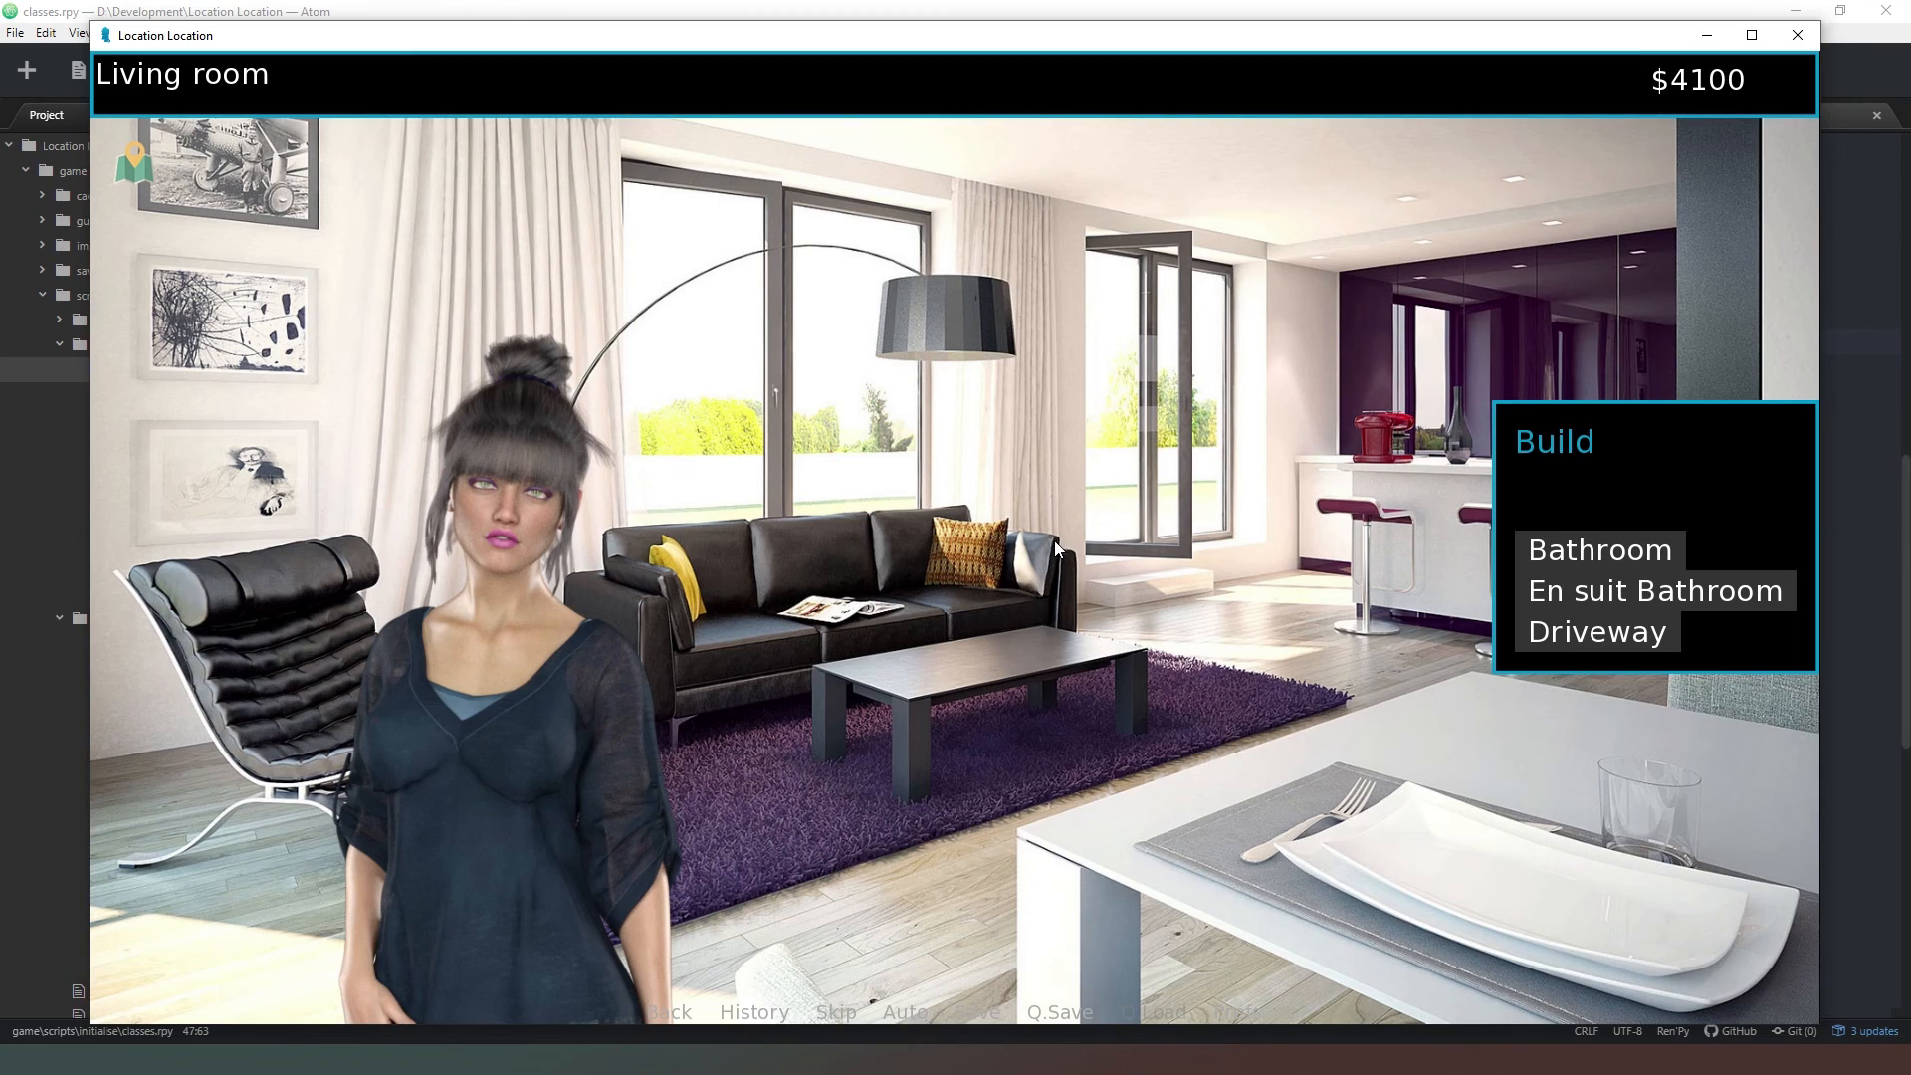
mouse_move(1058, 550)
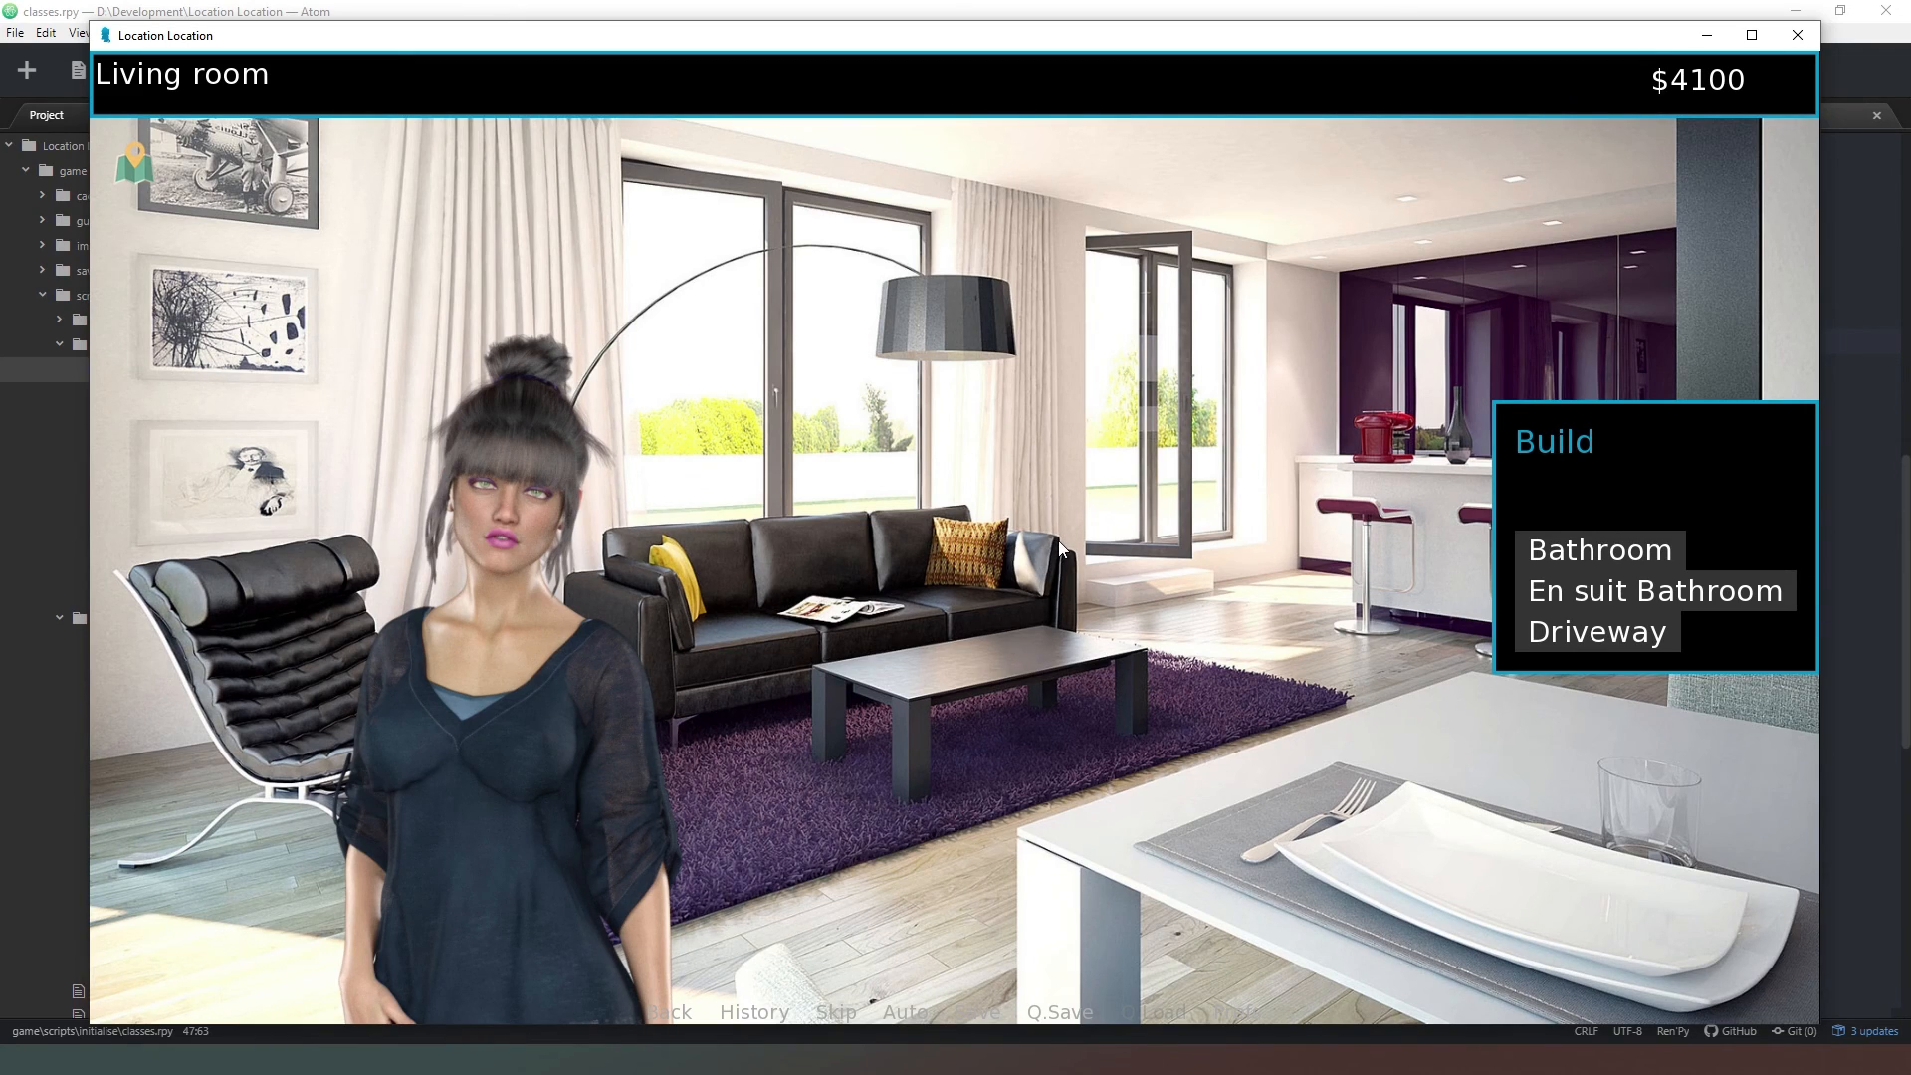